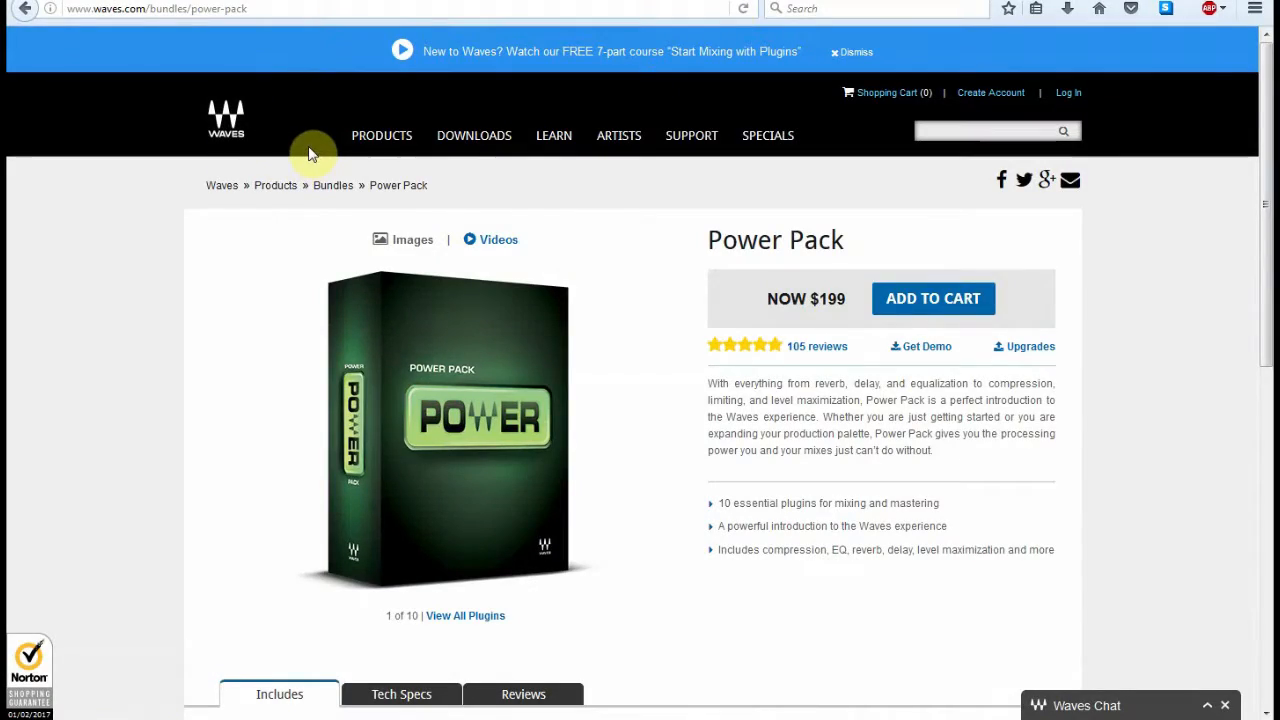
mouse_move(196, 176)
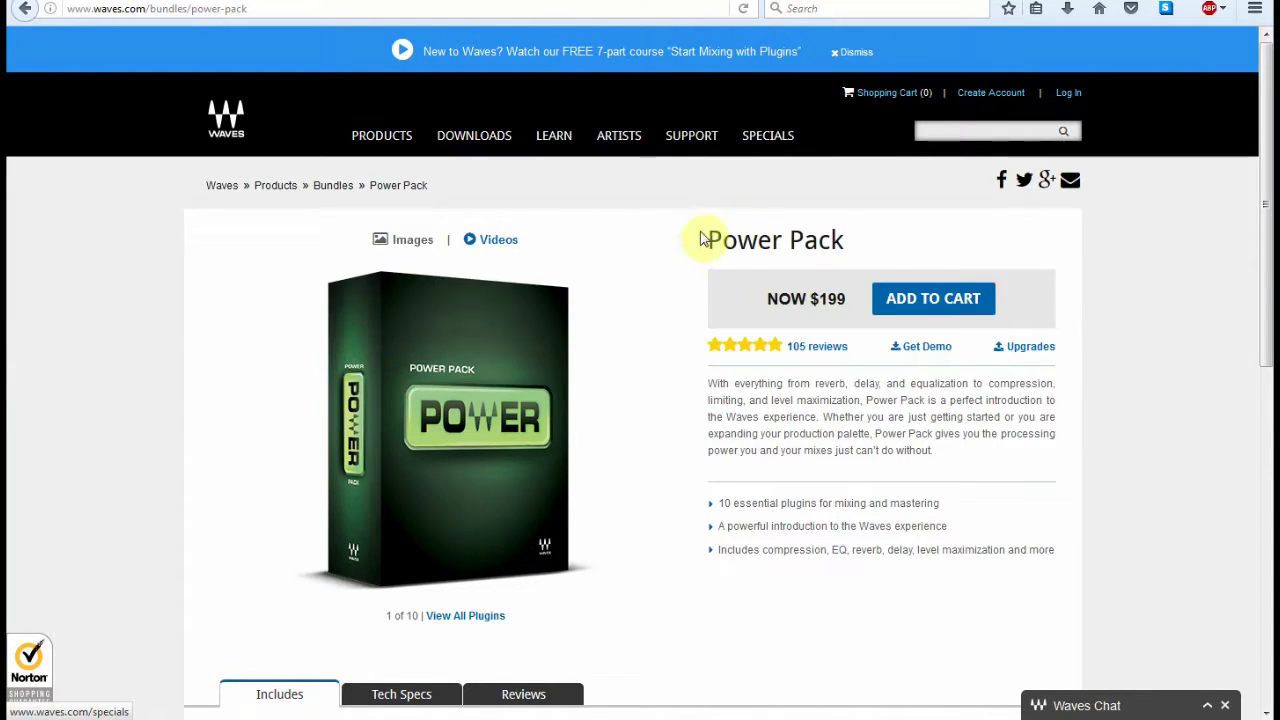
mouse_move(590, 174)
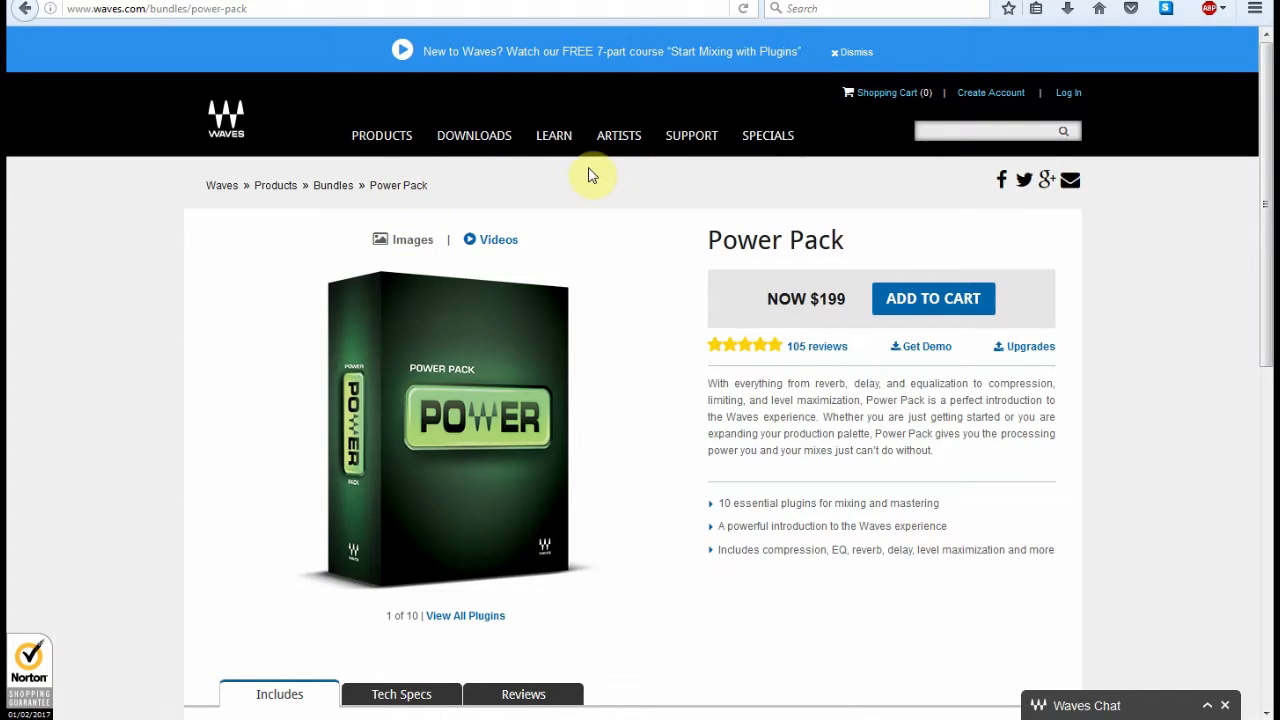
mouse_move(1268, 182)
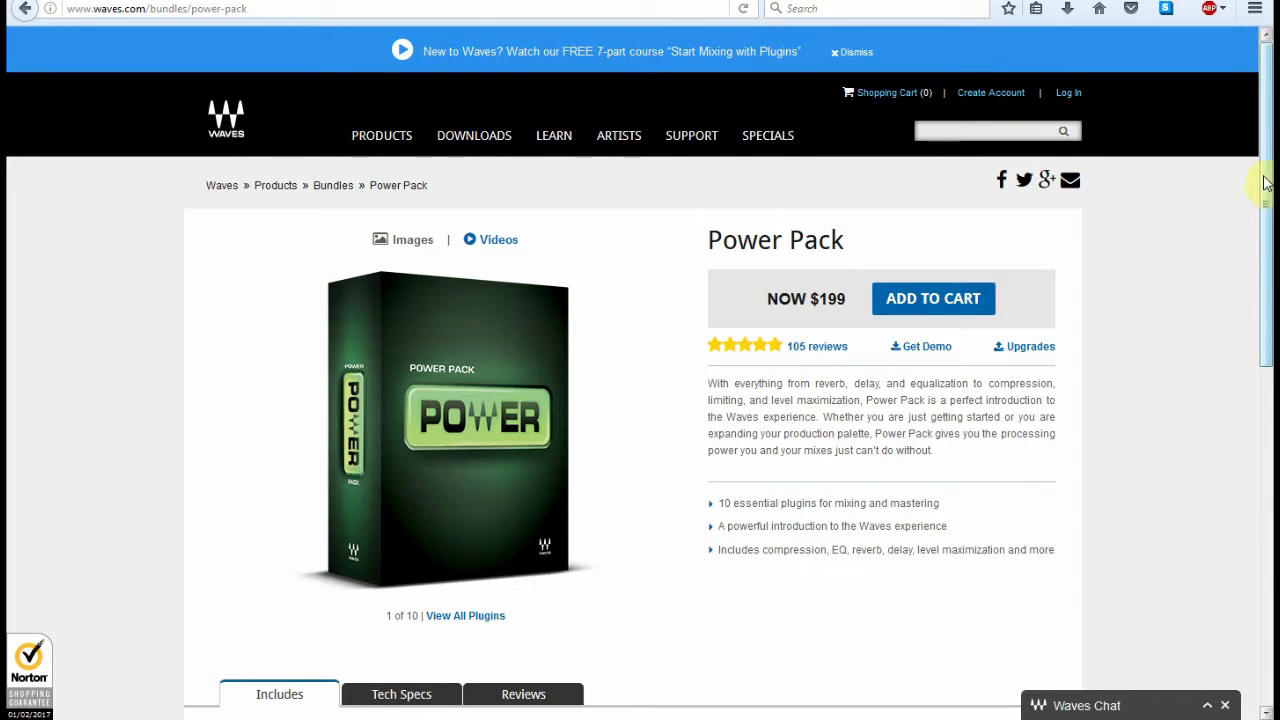
Scroll the Power Pack page down to its Includes list of ten plugins with prices
scroll("down", 3)
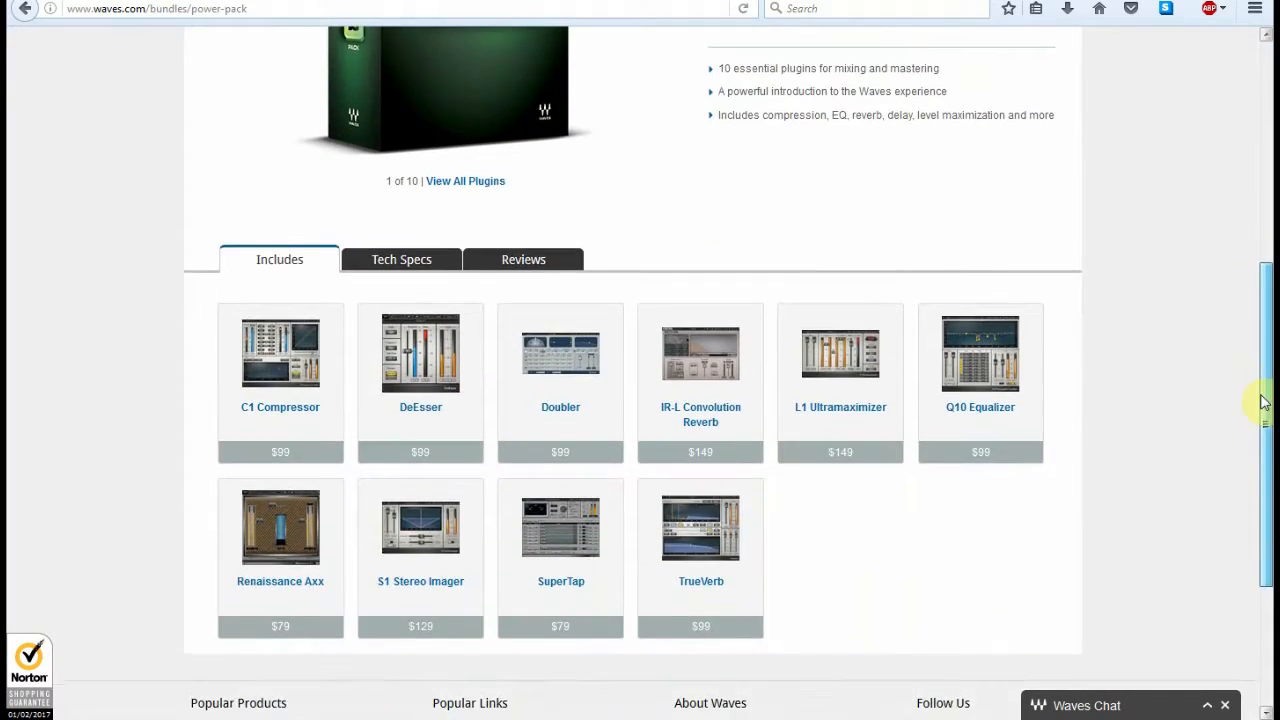
scroll("down", 3)
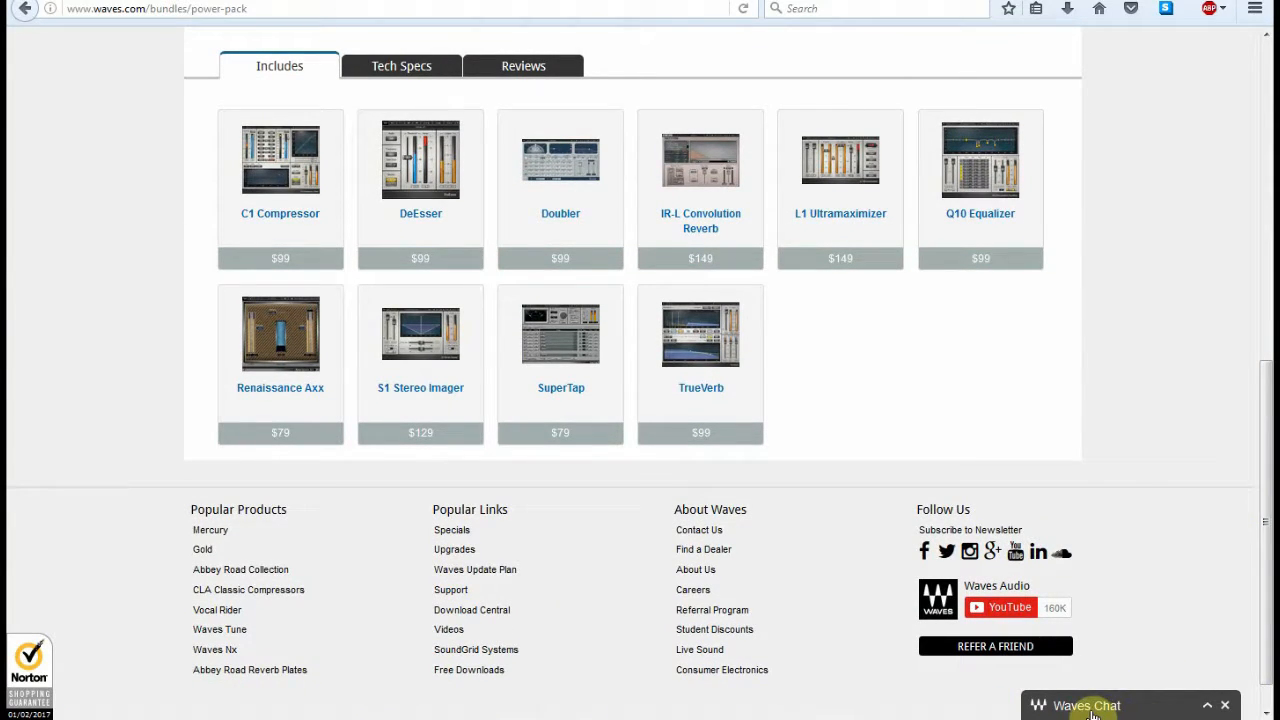
mouse_move(1022, 404)
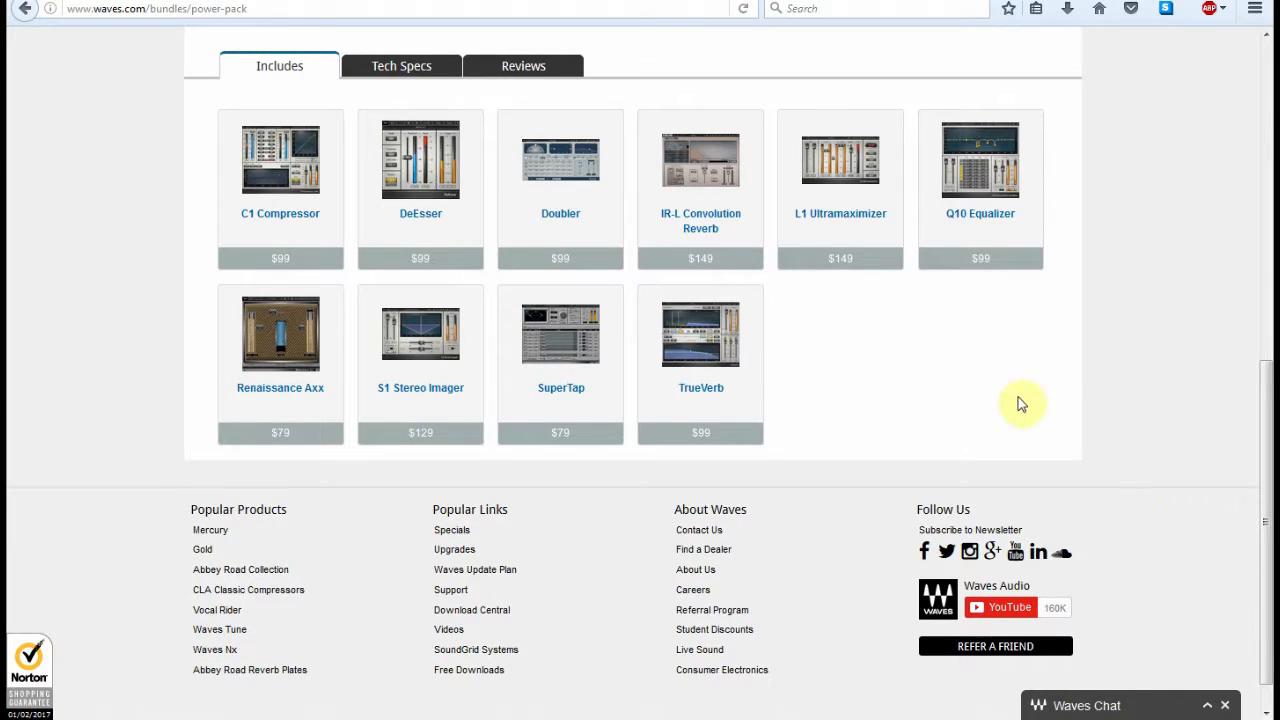
mouse_move(868, 396)
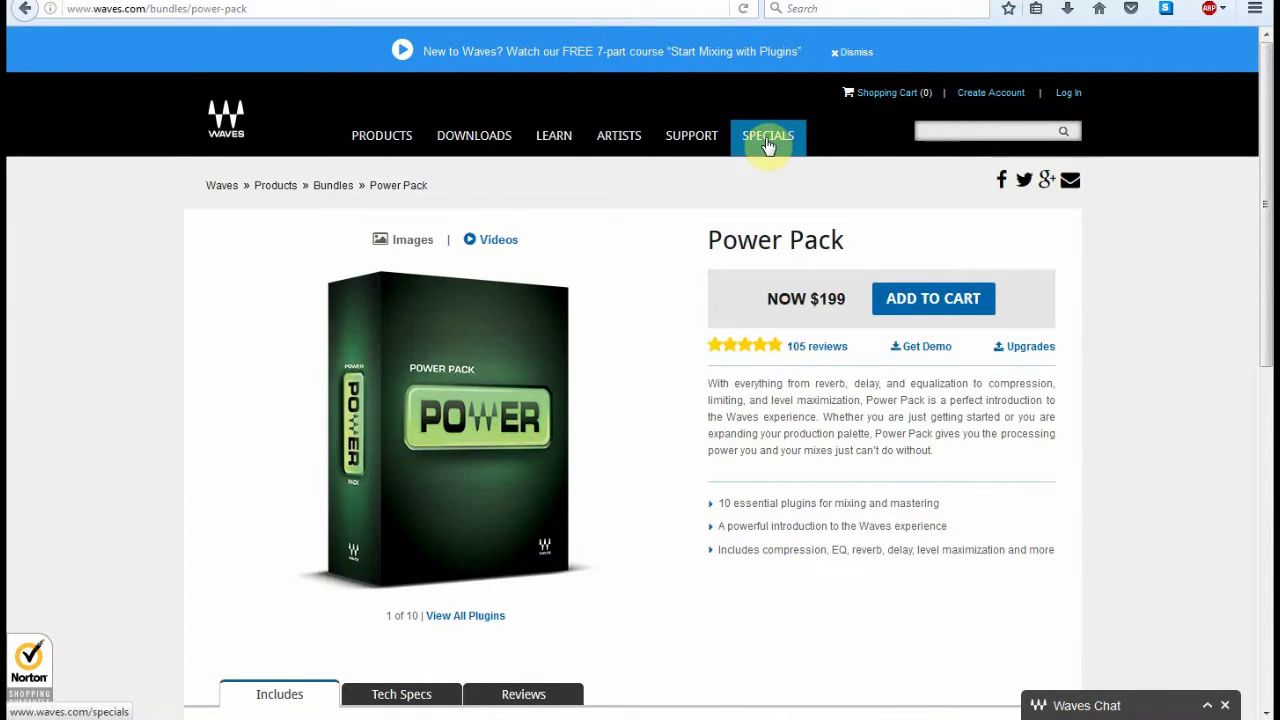
mouse_move(772, 156)
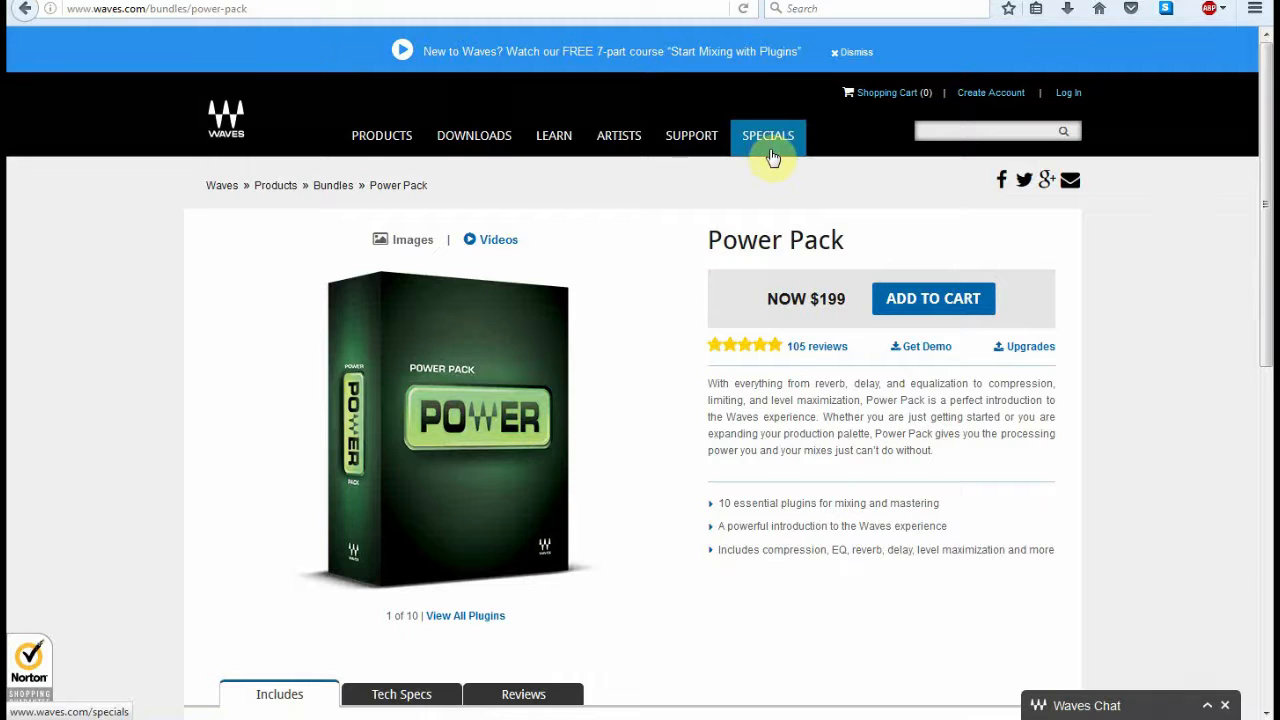
mouse_move(624, 374)
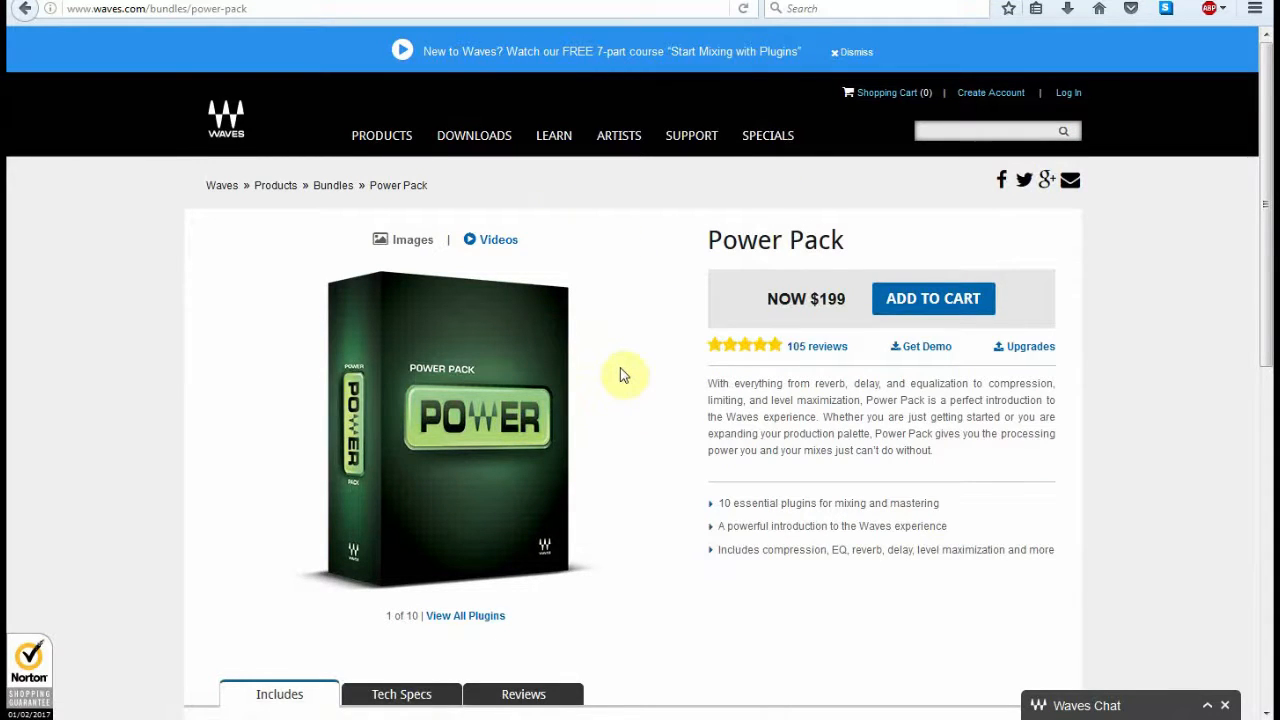
scroll("down", 3)
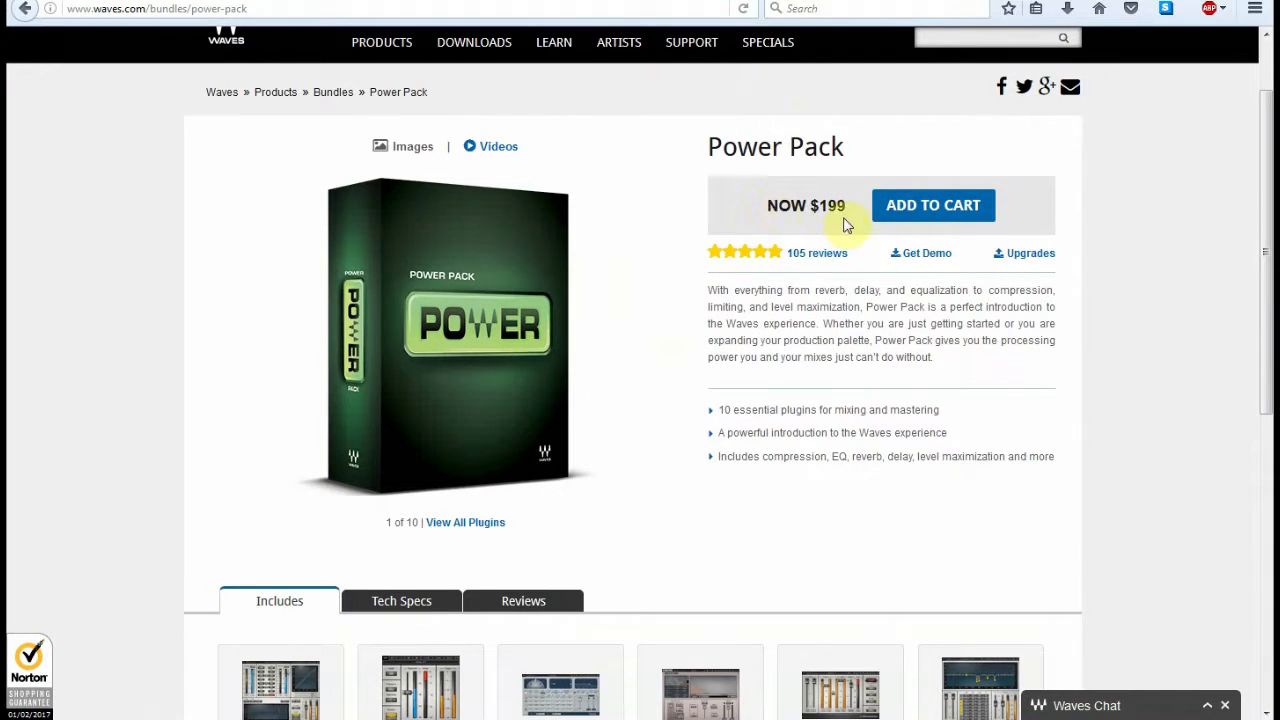
mouse_move(808, 228)
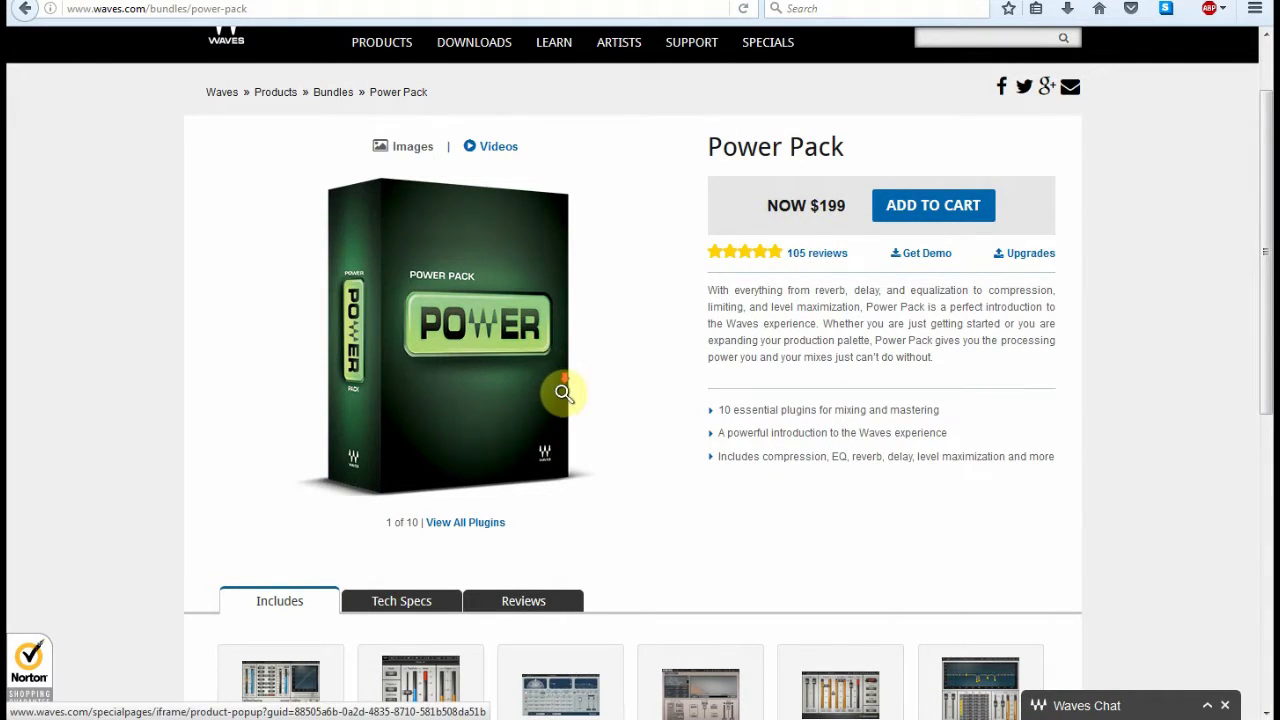
scroll("down", 3)
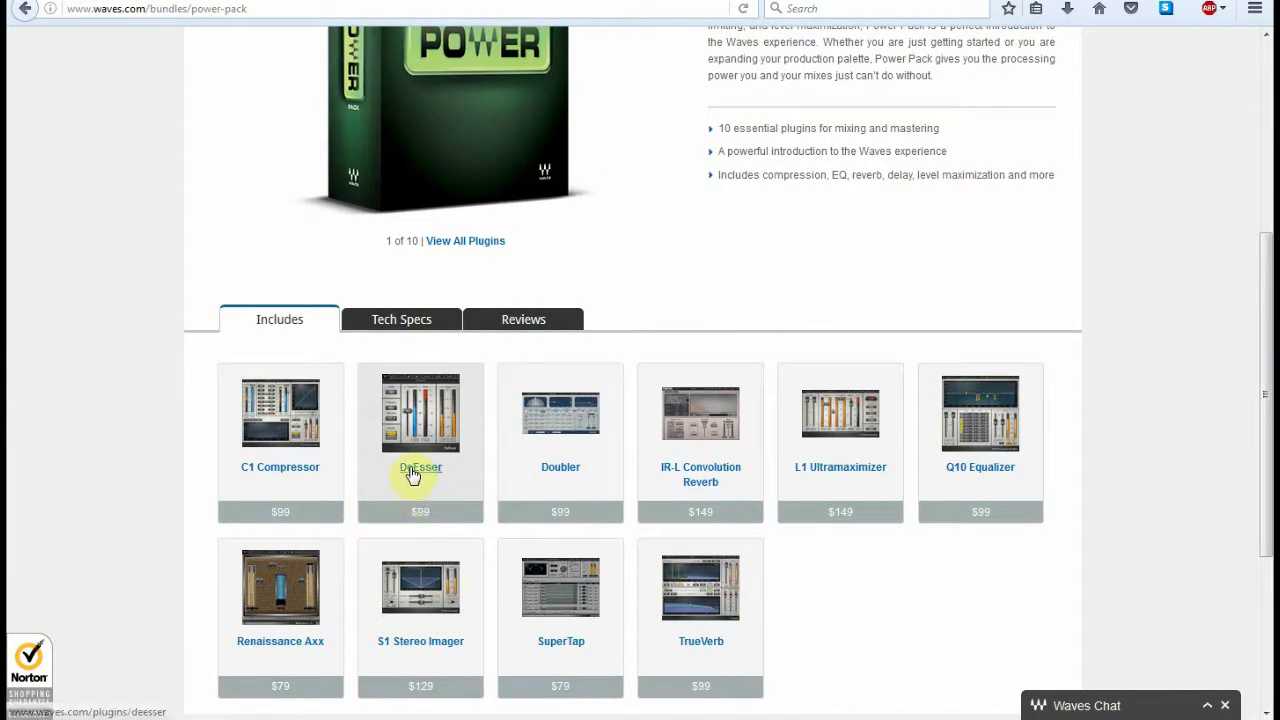
mouse_move(556, 488)
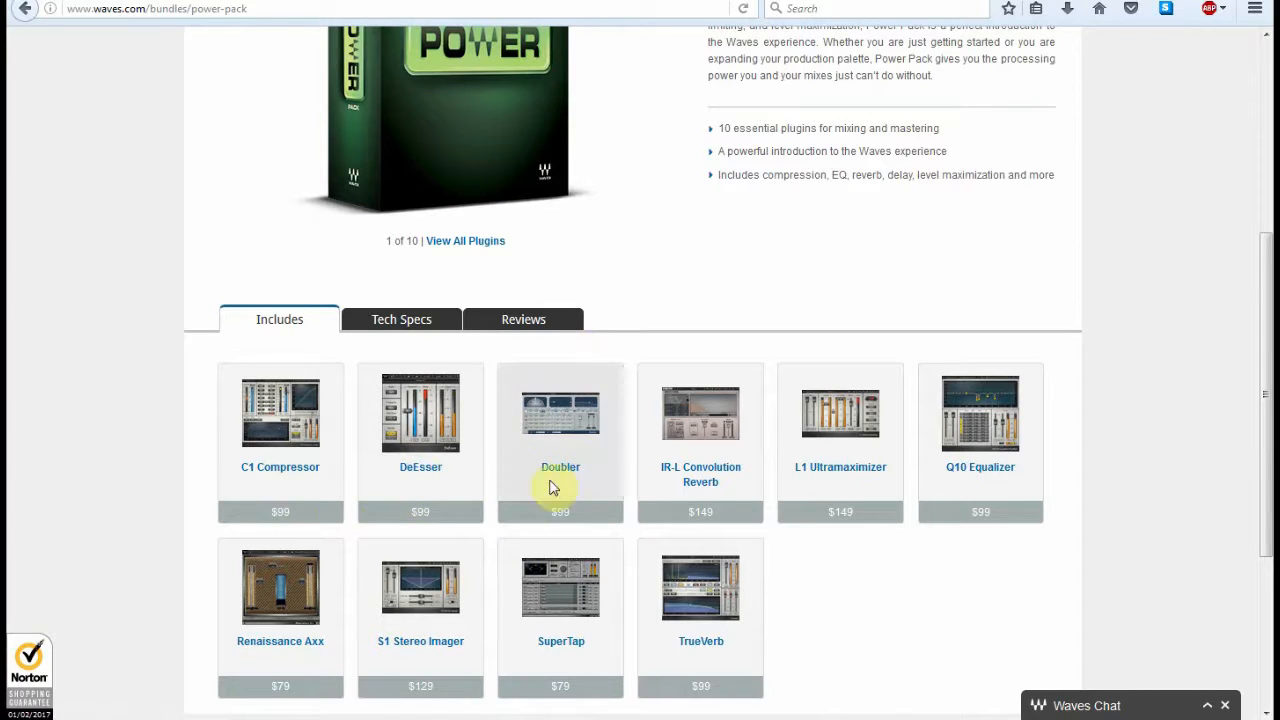
mouse_move(678, 488)
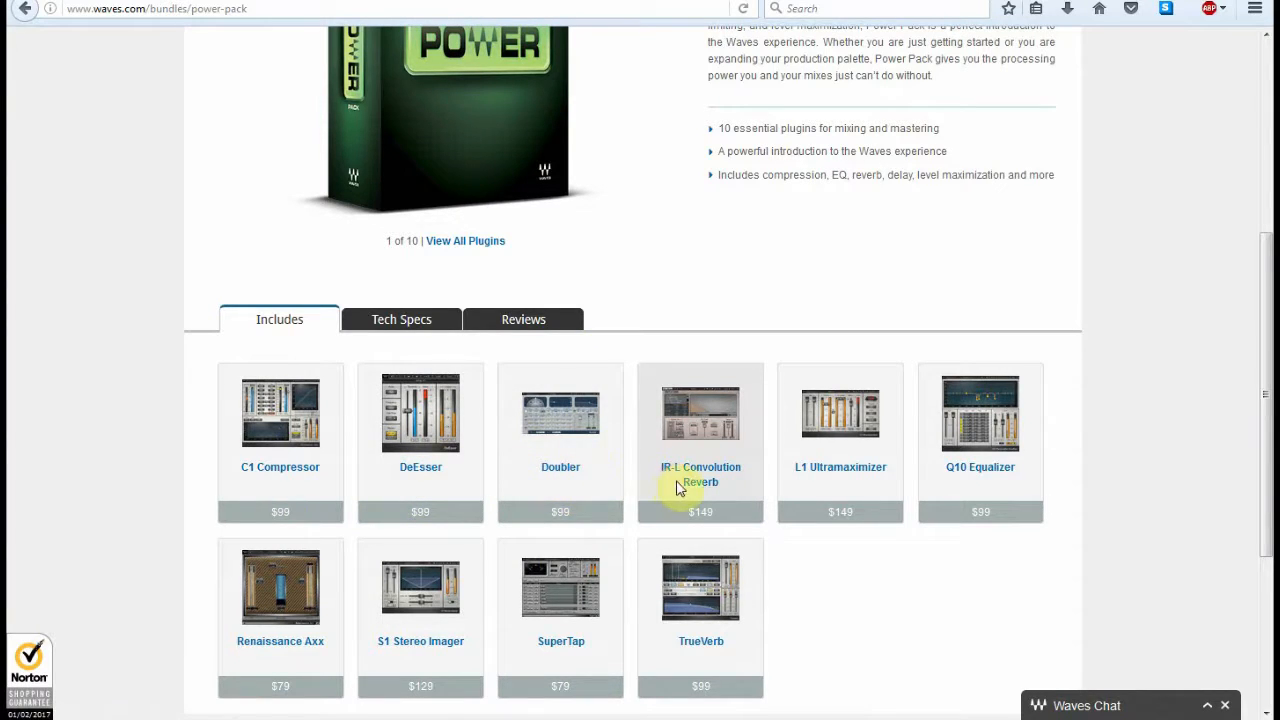
mouse_move(700, 474)
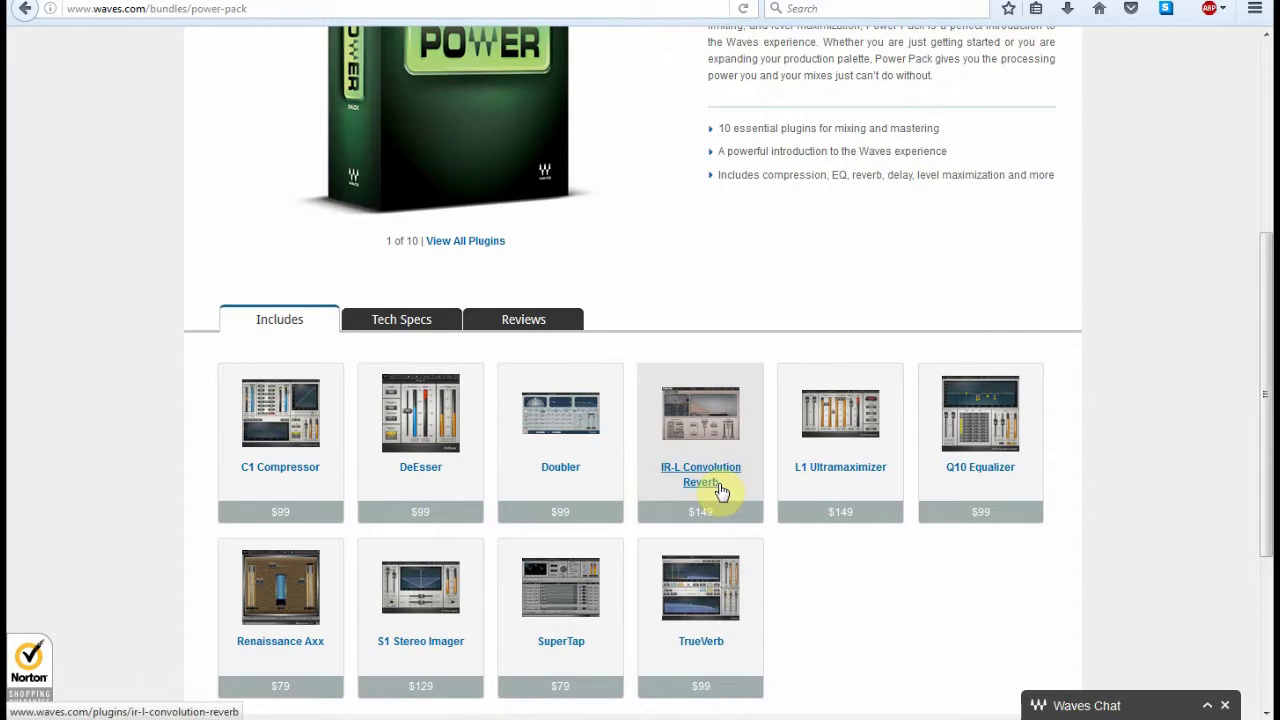
mouse_move(856, 488)
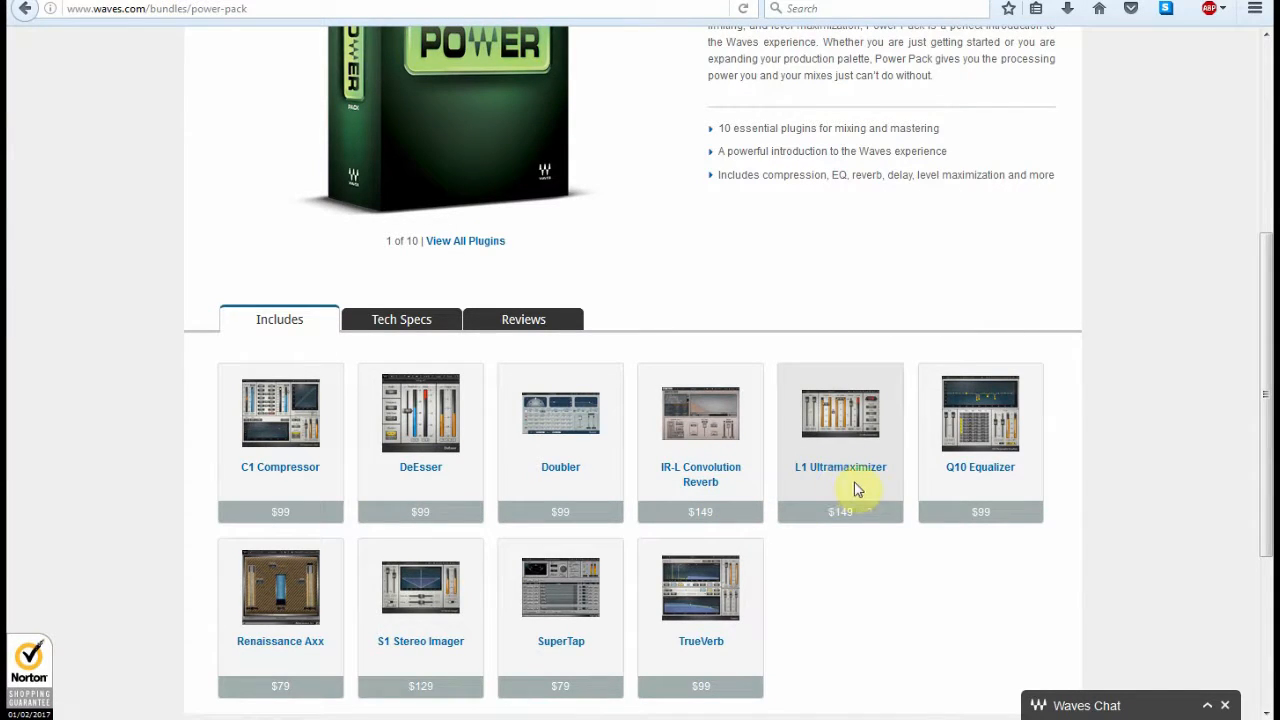
mouse_move(994, 482)
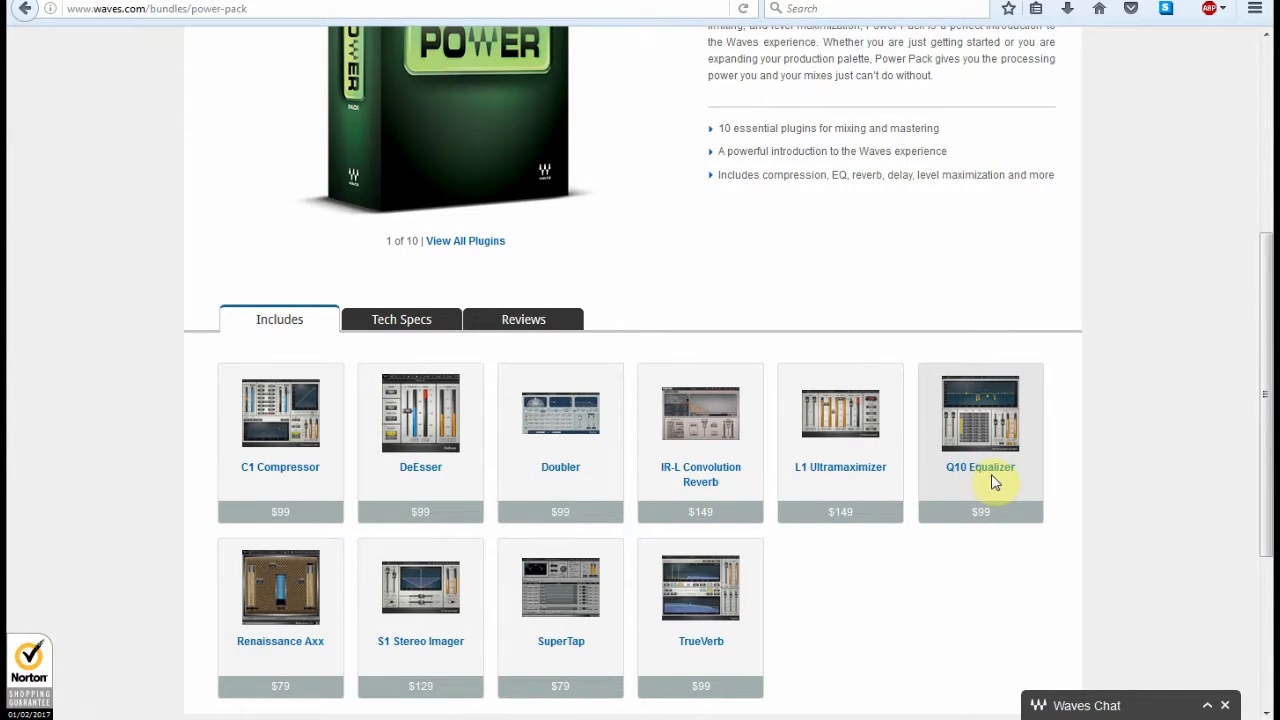
scroll("down", 3)
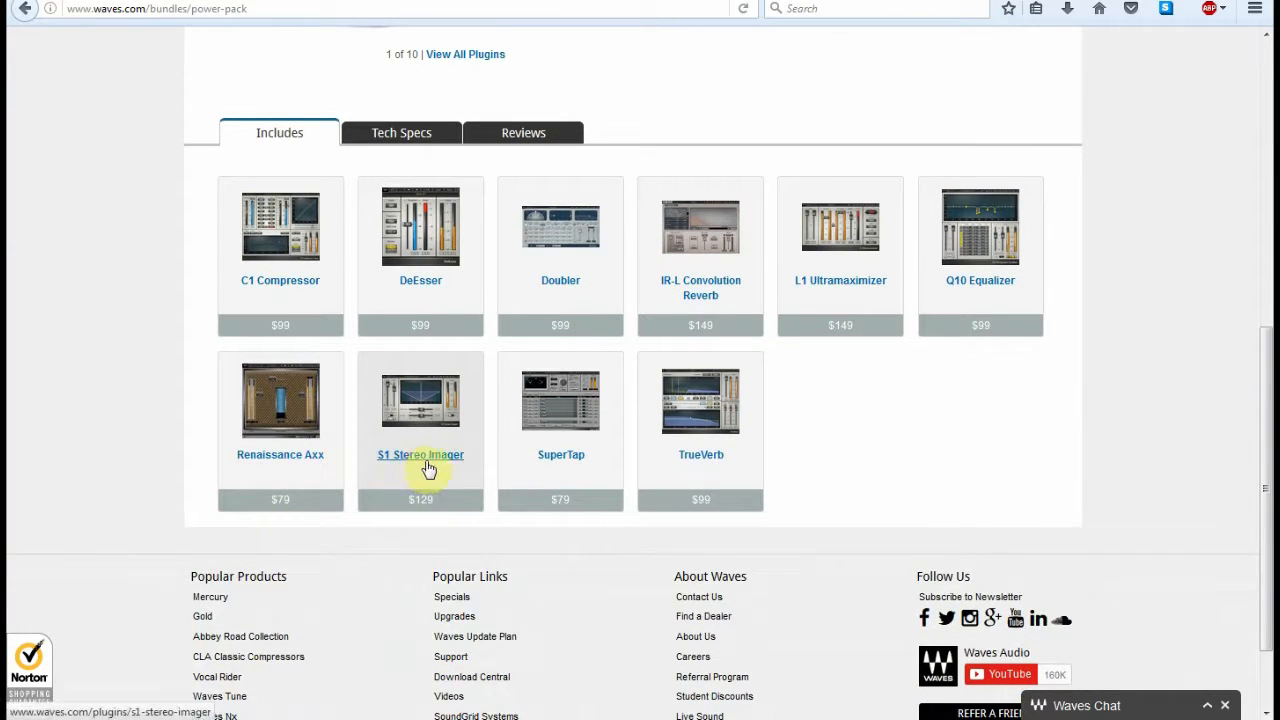
mouse_move(428, 436)
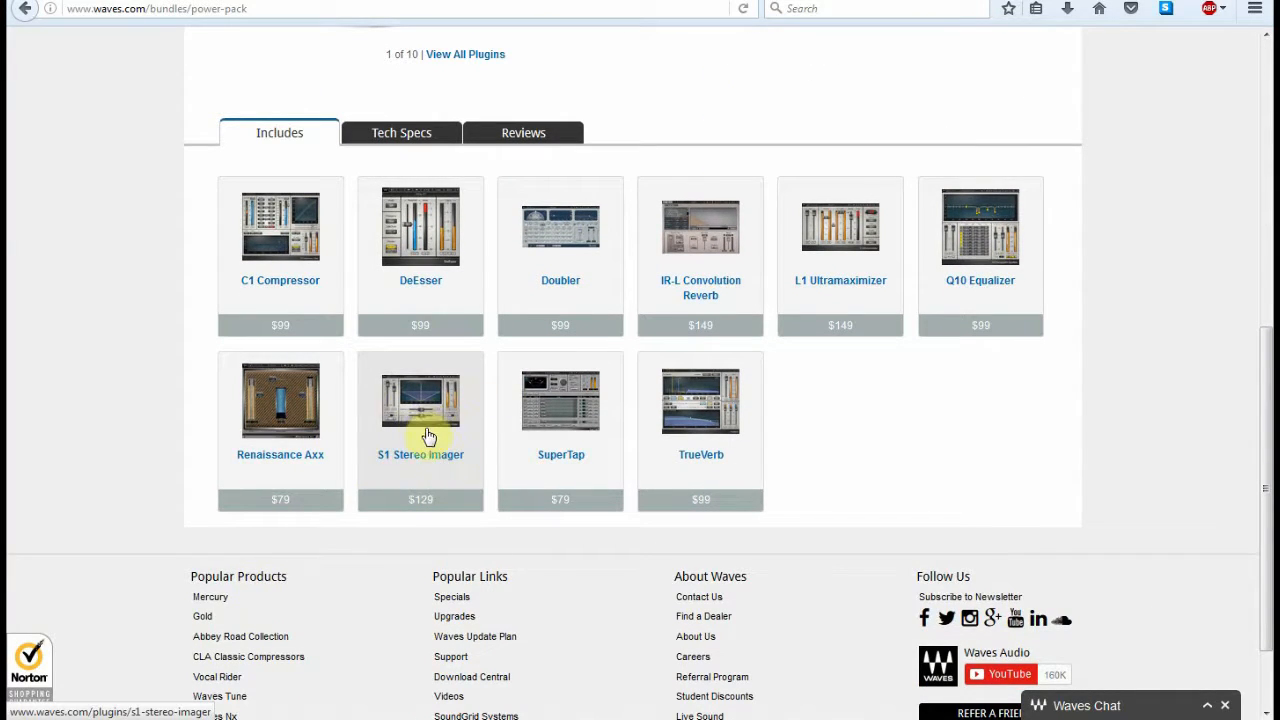
mouse_move(558, 470)
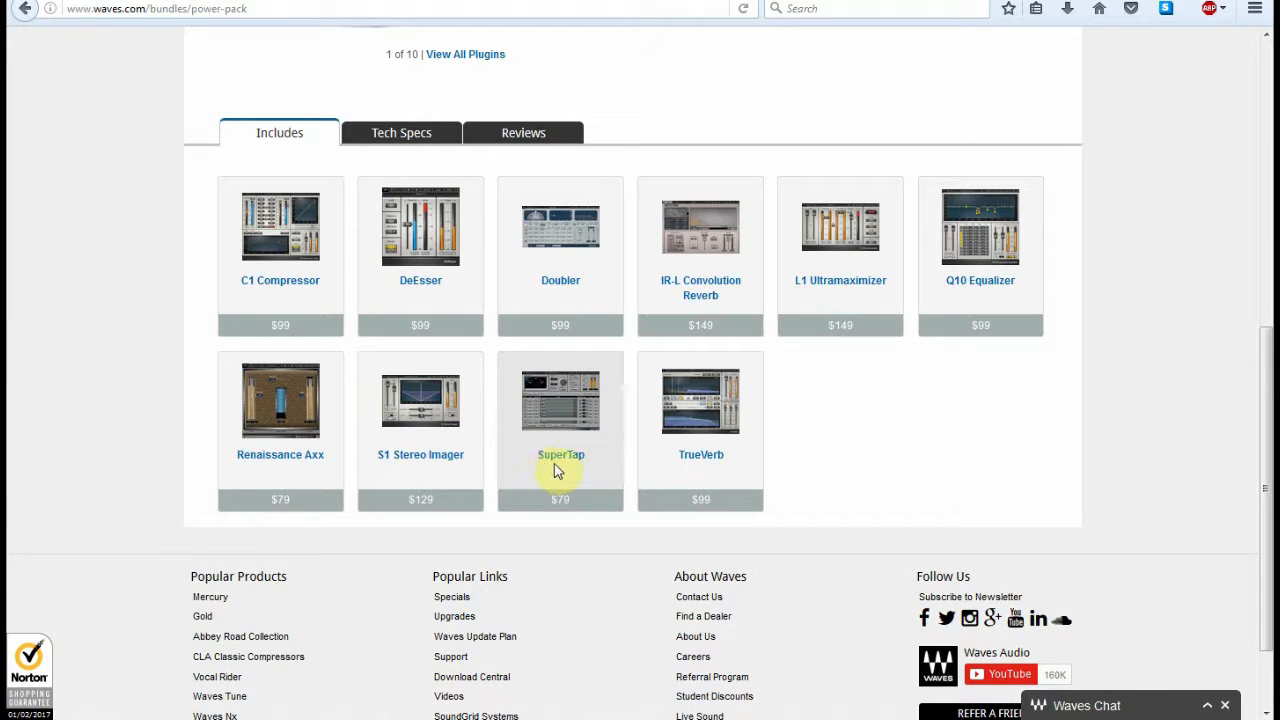
mouse_move(584, 428)
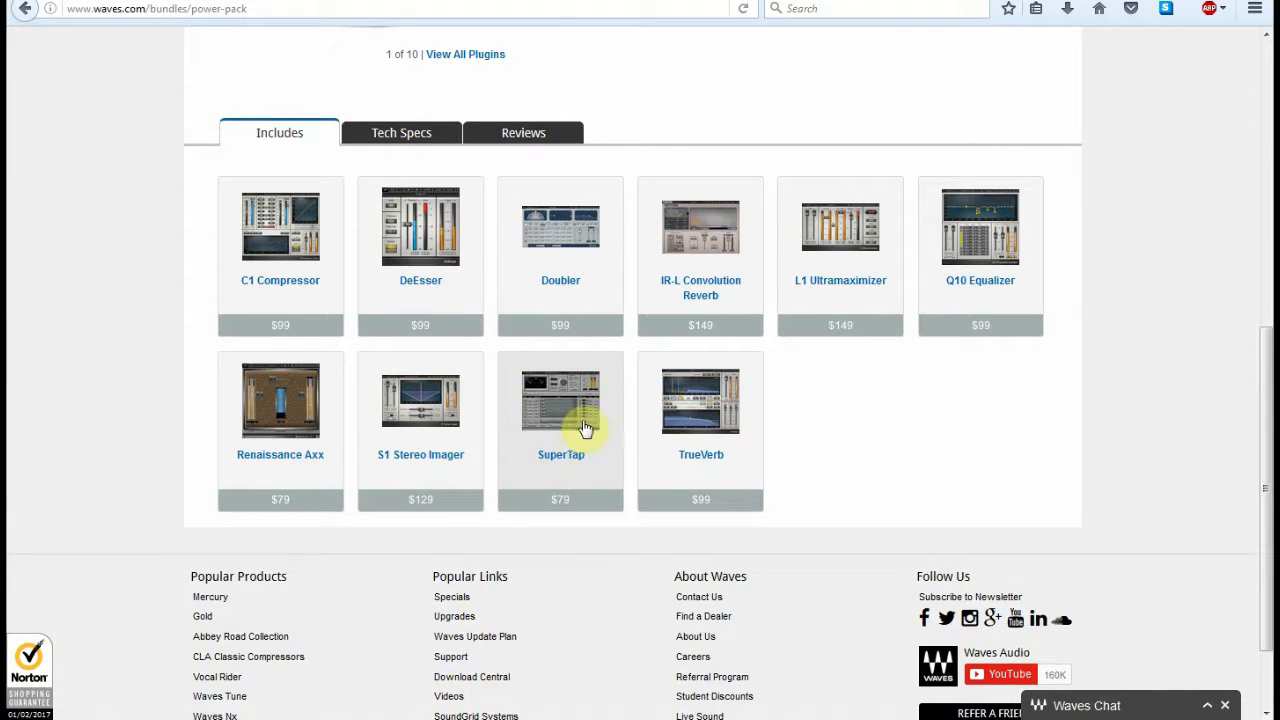
mouse_move(664, 468)
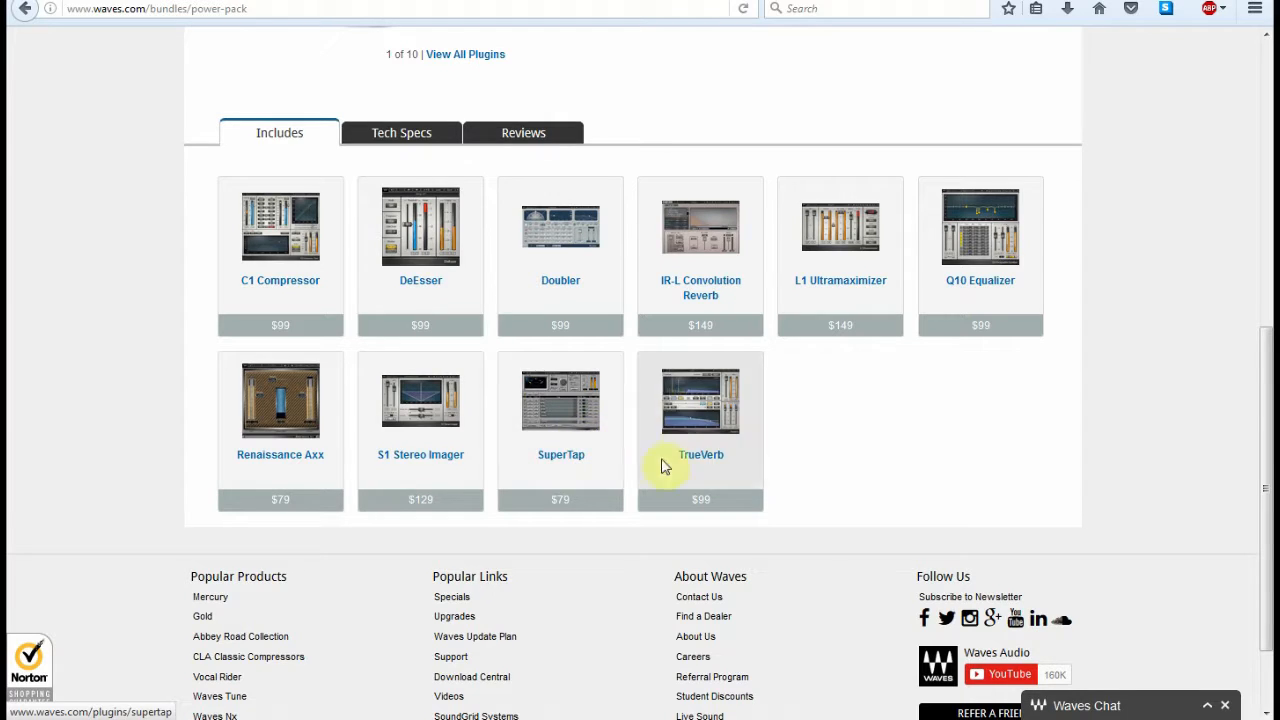
mouse_move(700, 276)
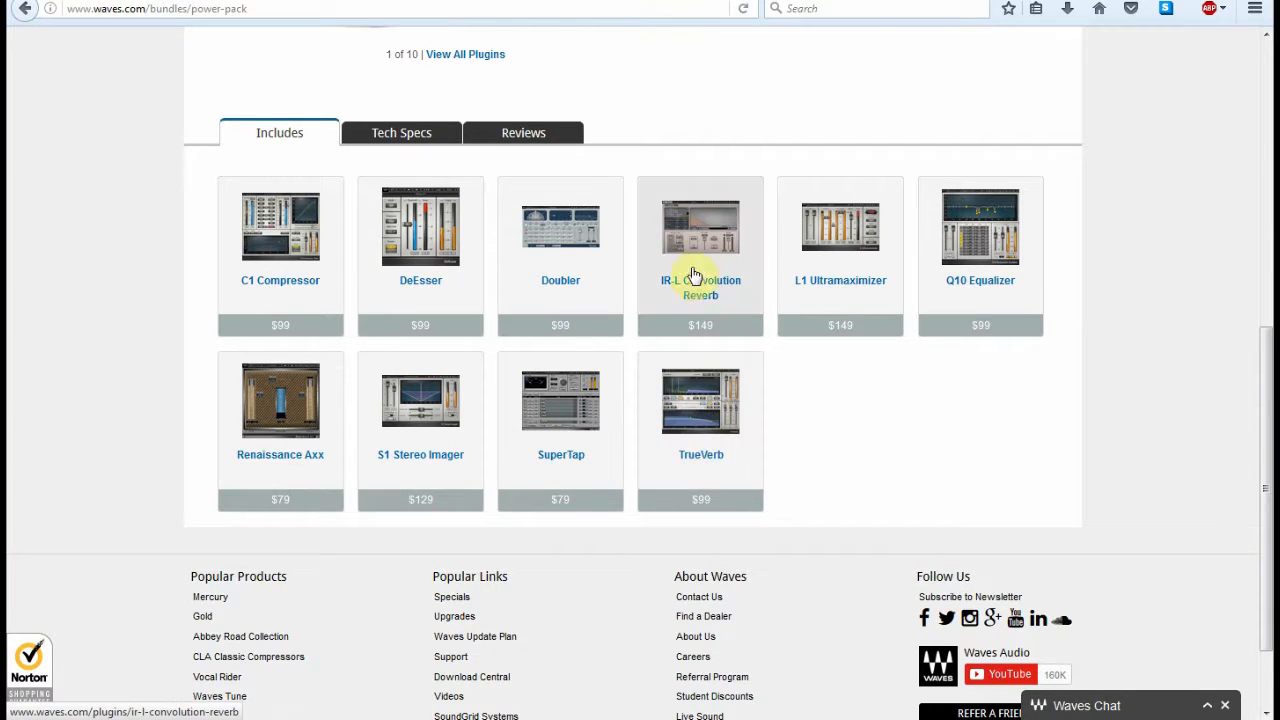
mouse_move(700, 504)
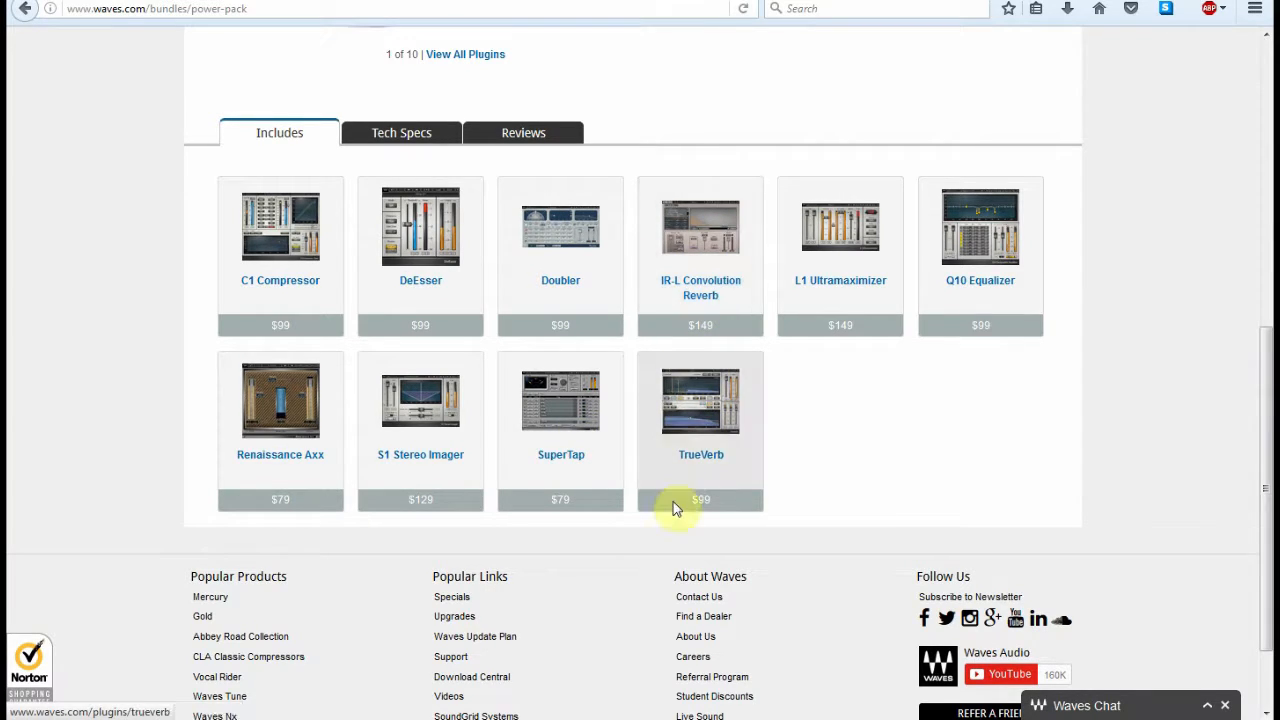
mouse_move(400, 132)
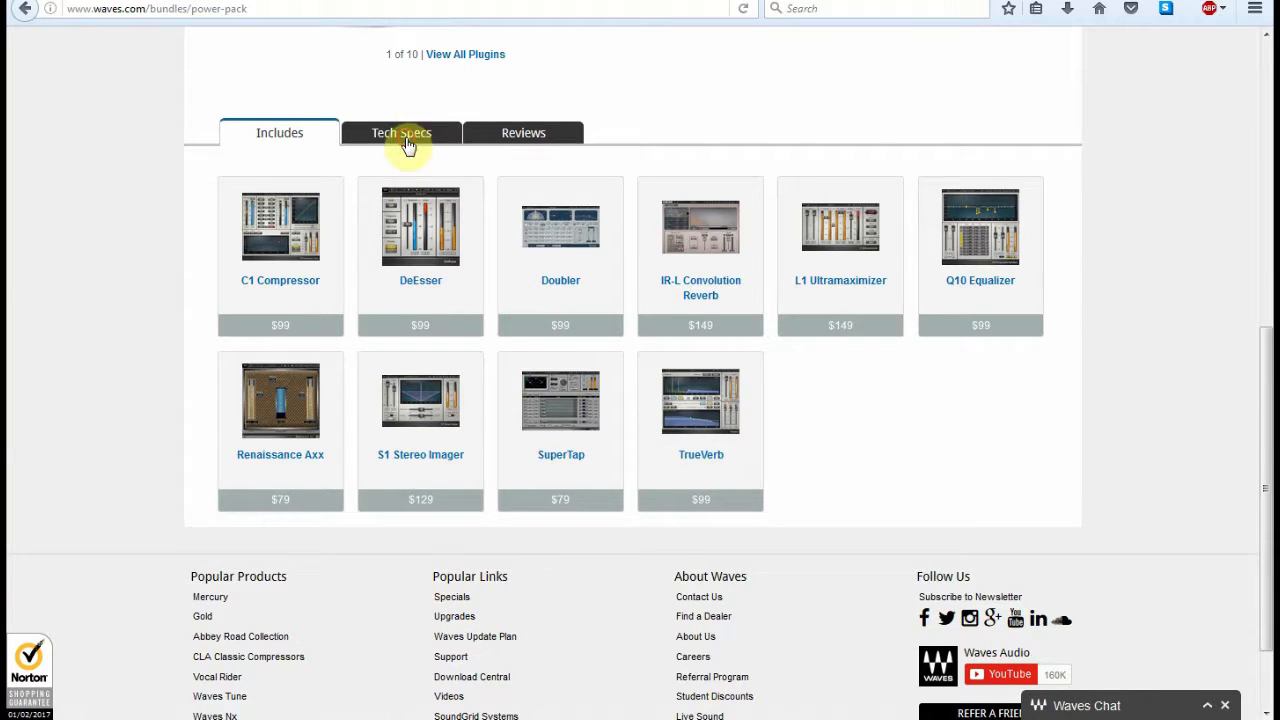
Show the Power Pack's Tech Specs with V9 system requirements for Mac and Windows
left_click(400, 132)
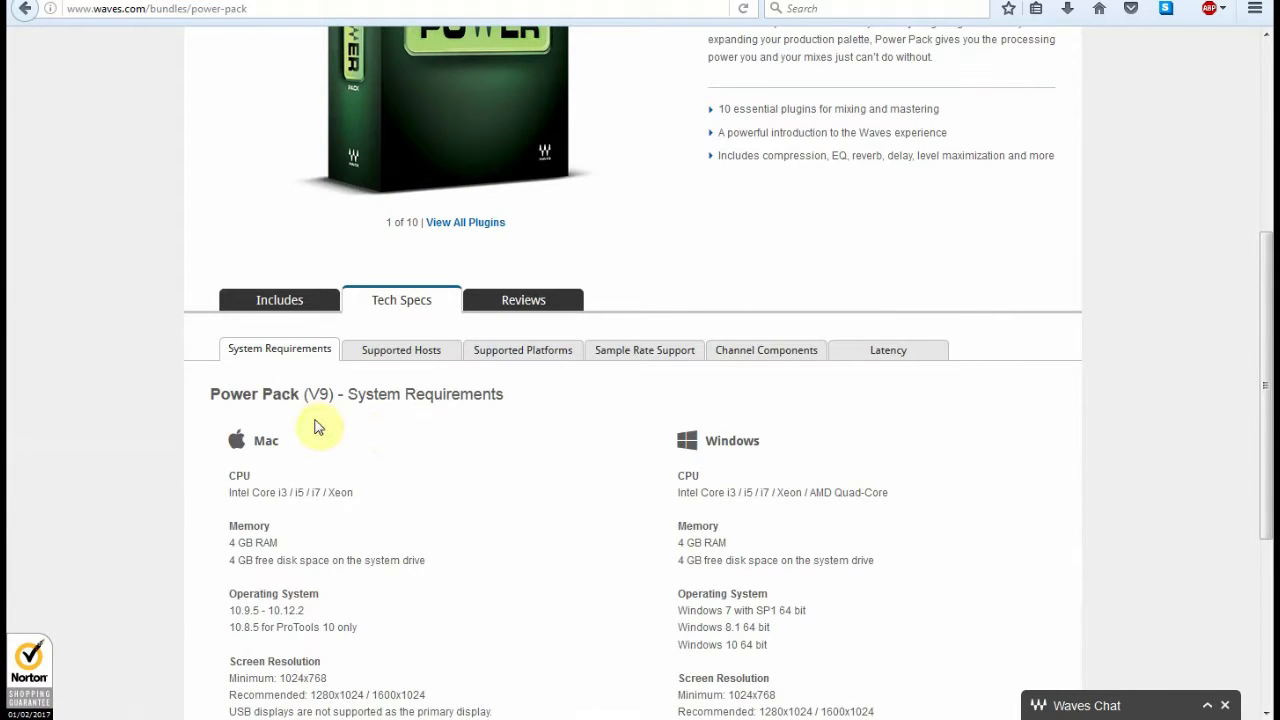
scroll("down", 3)
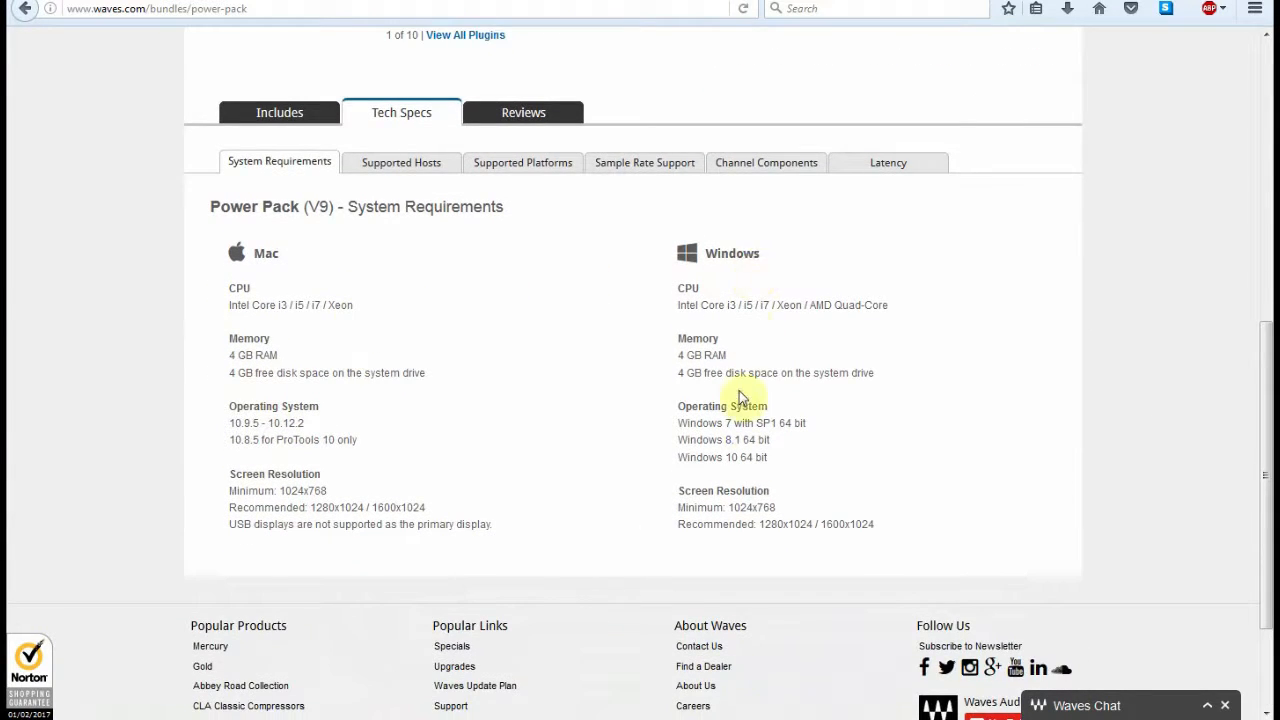
scroll("down", 3)
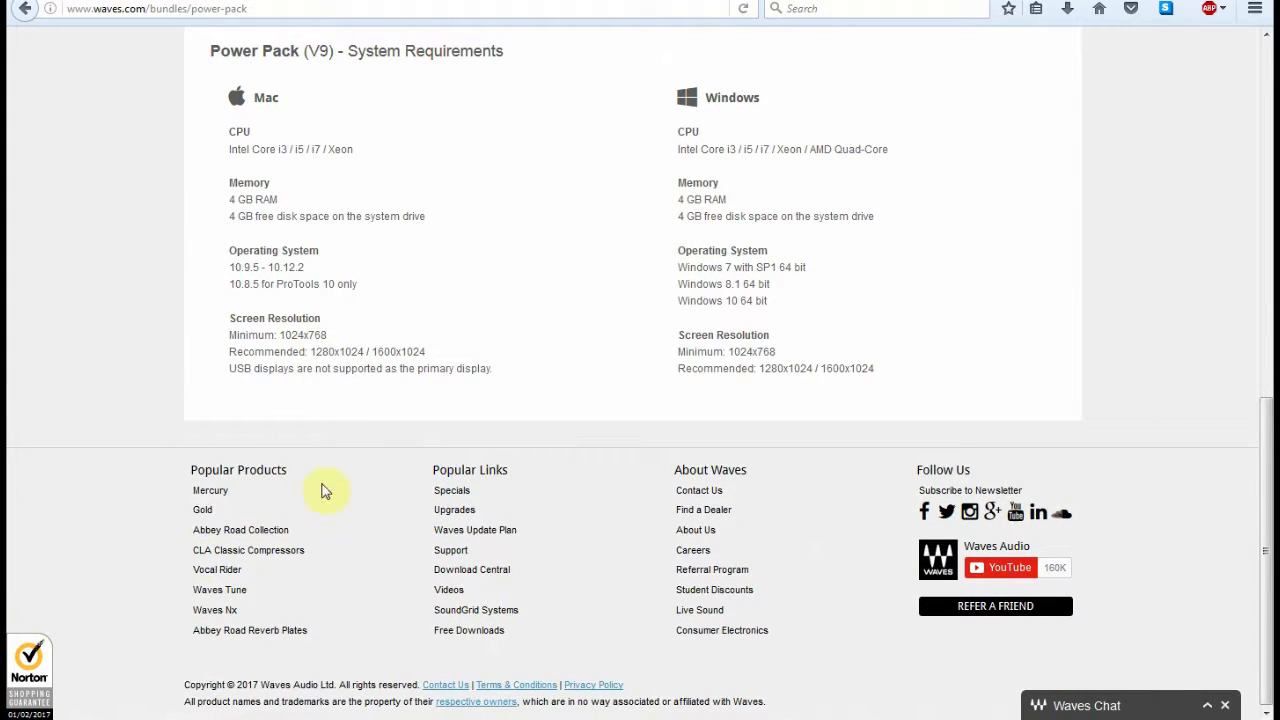
mouse_move(968, 512)
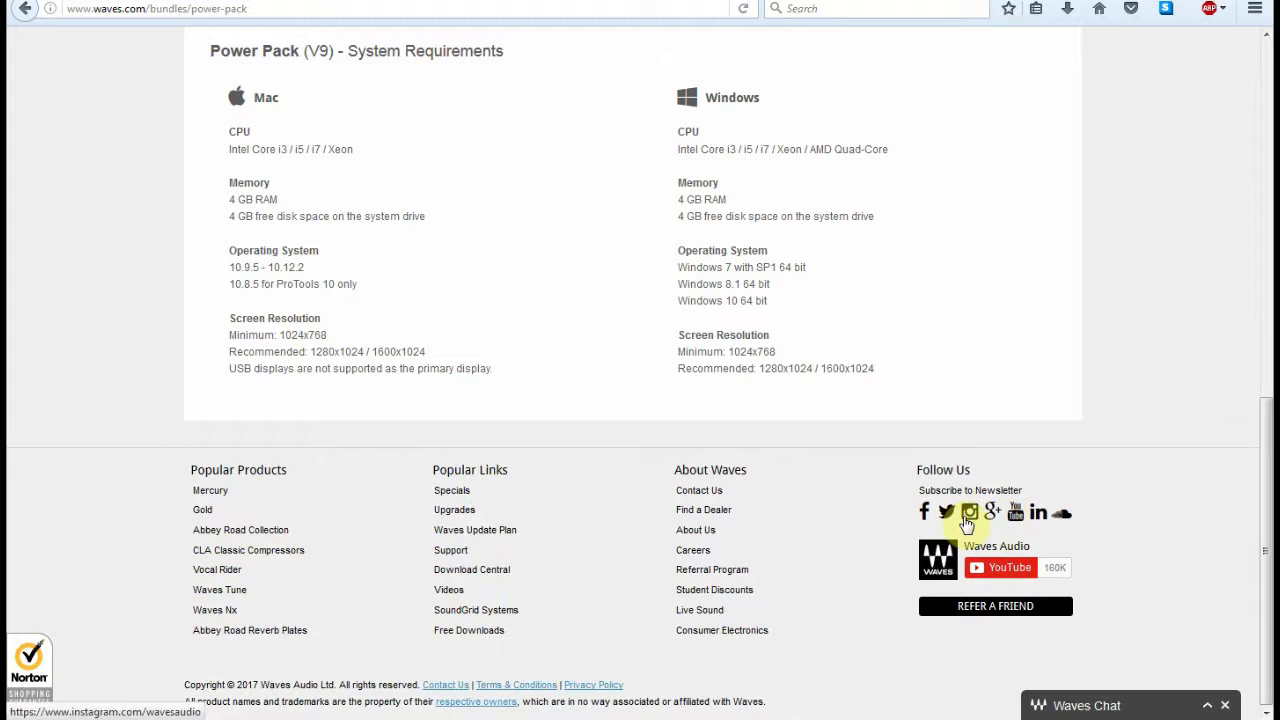
scroll("up", 3)
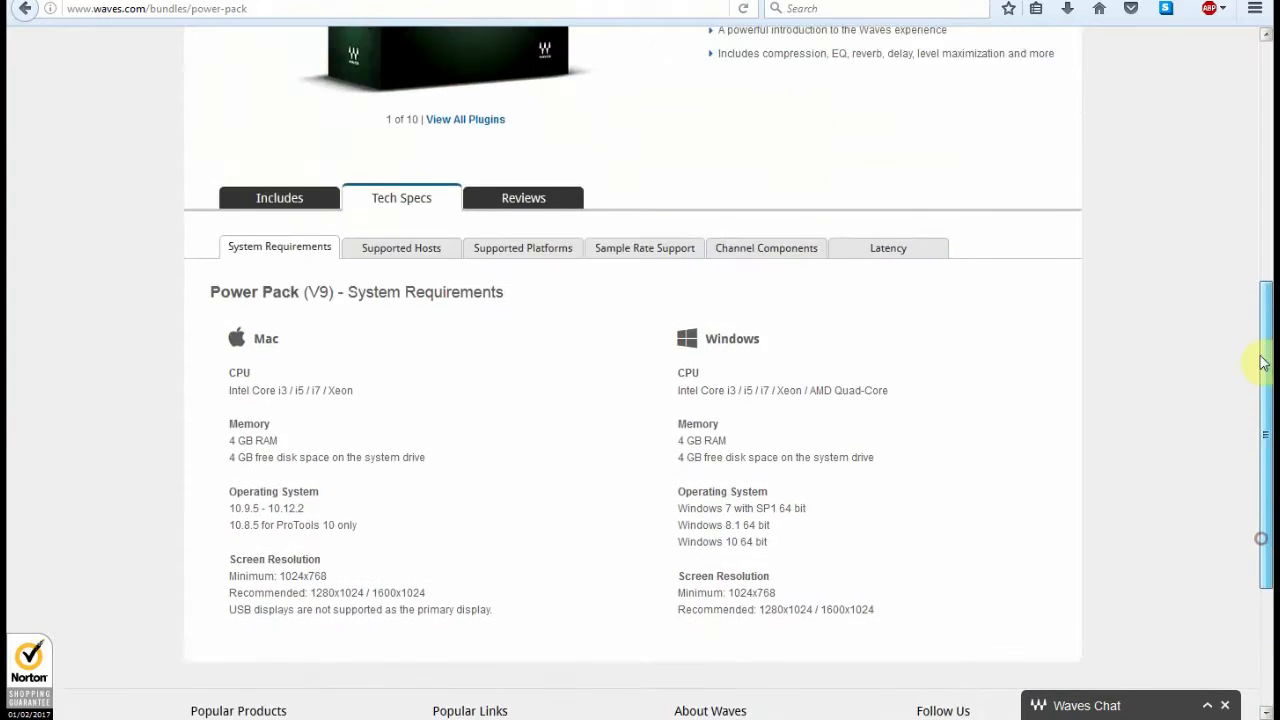
scroll("up", 3)
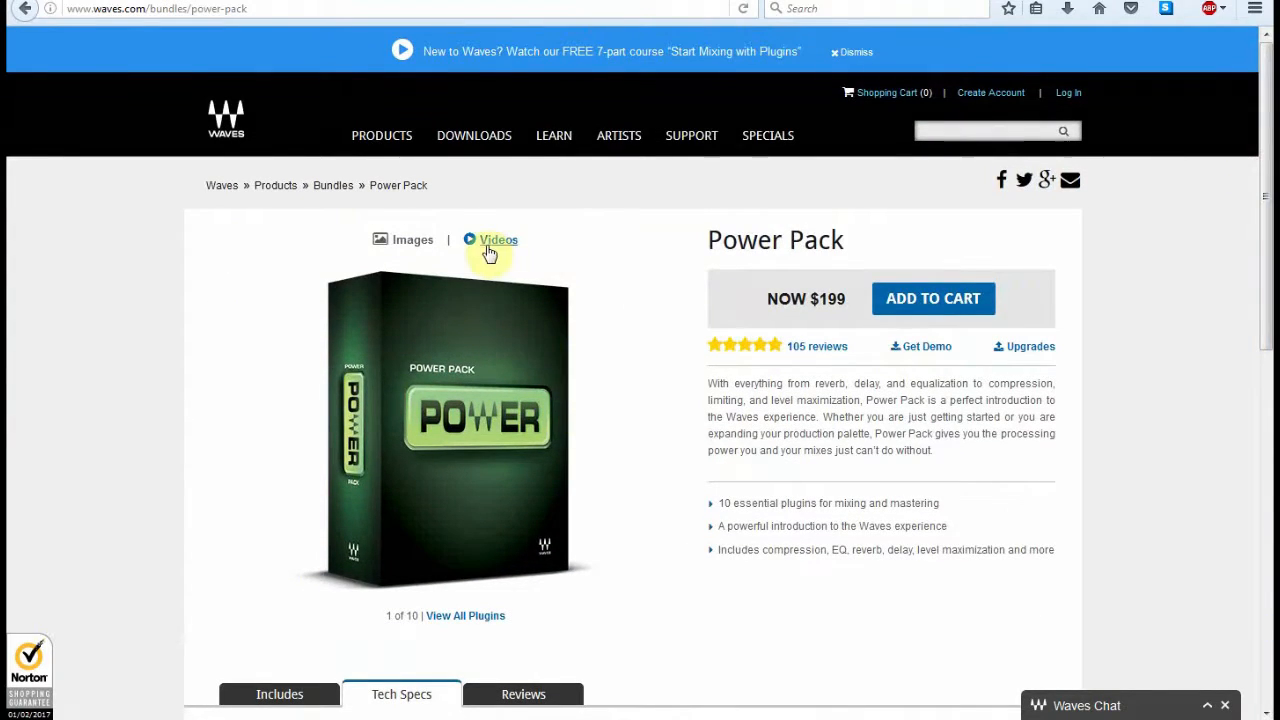
Switch the Power Pack page from images to its demo video gallery
left_click(498, 240)
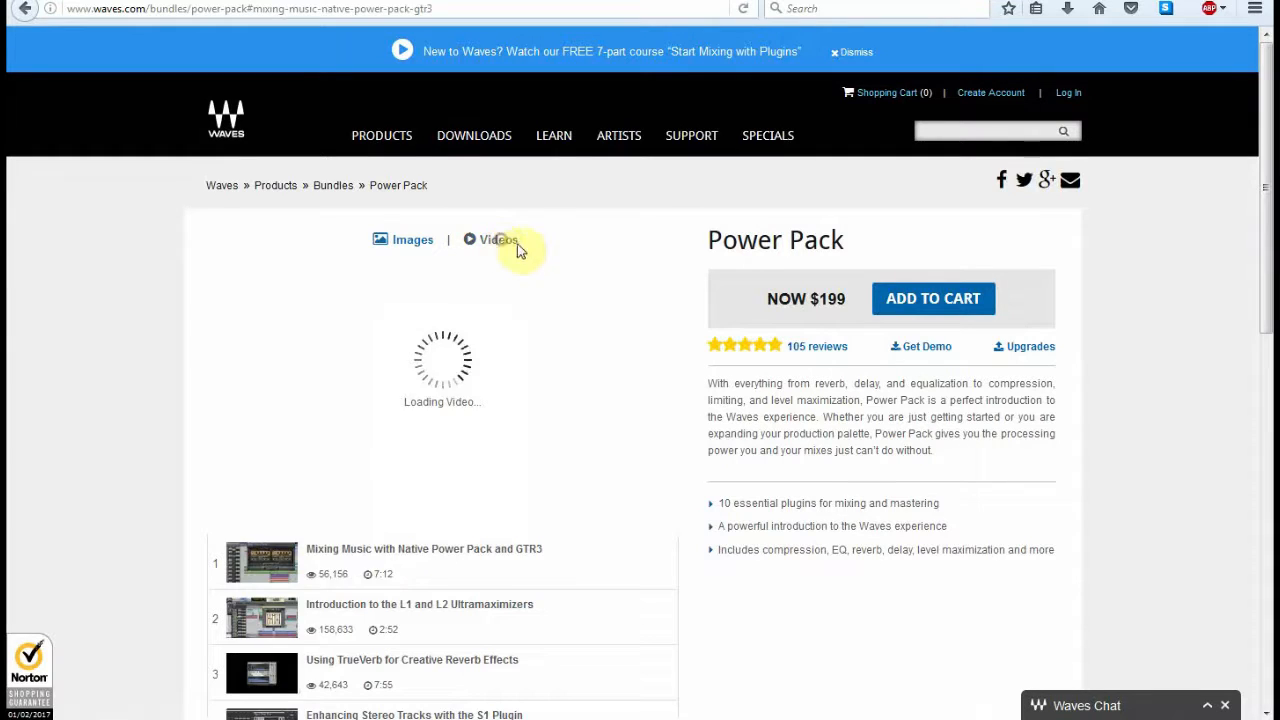
scroll("down", 3)
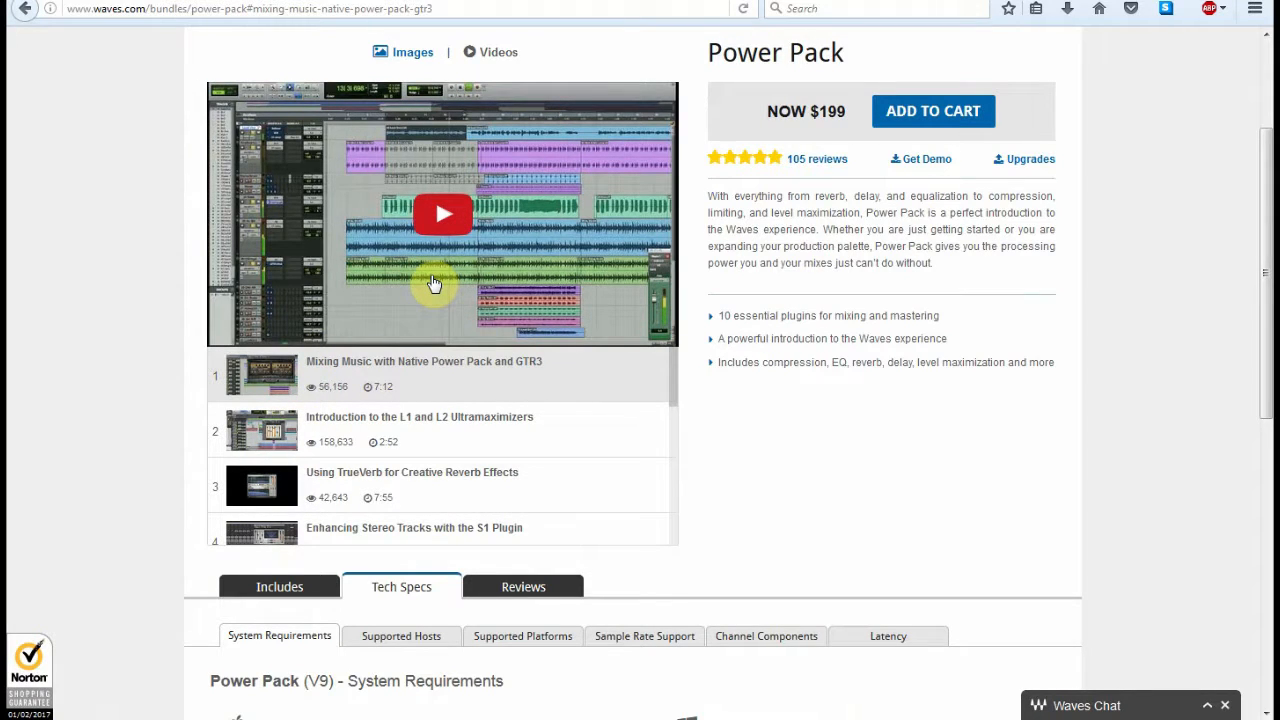
mouse_move(470, 404)
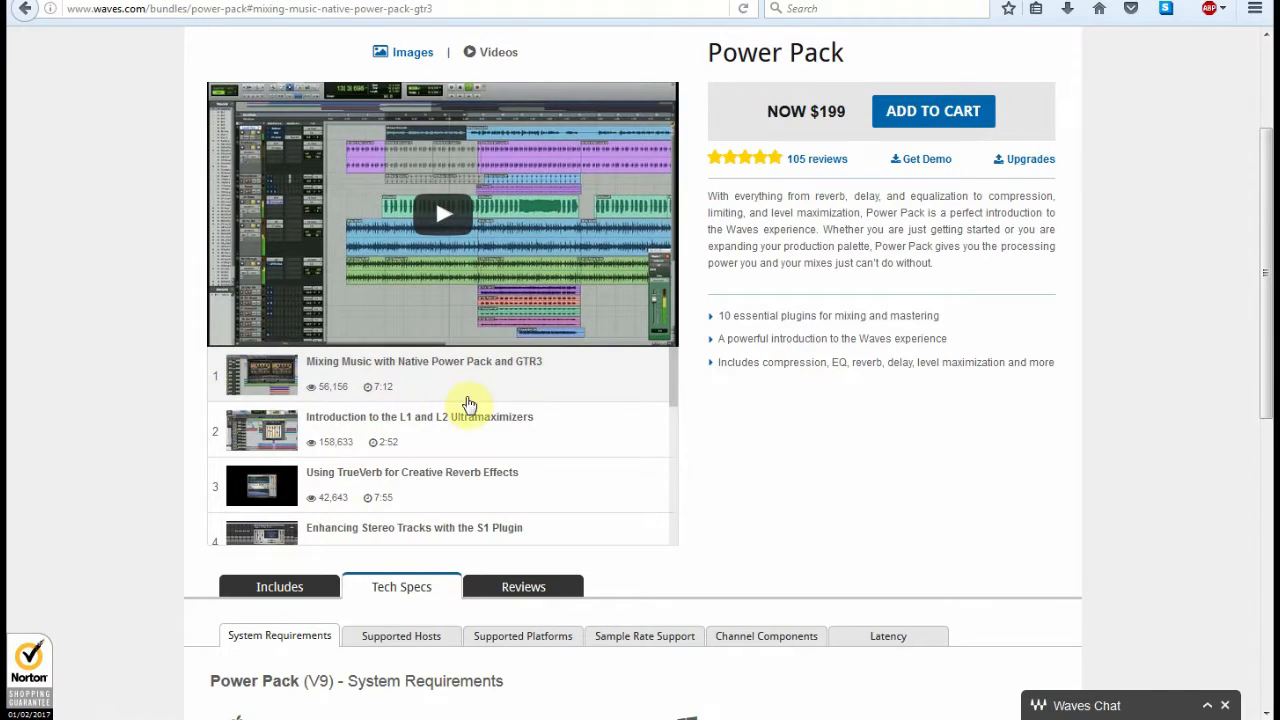
mouse_move(230, 266)
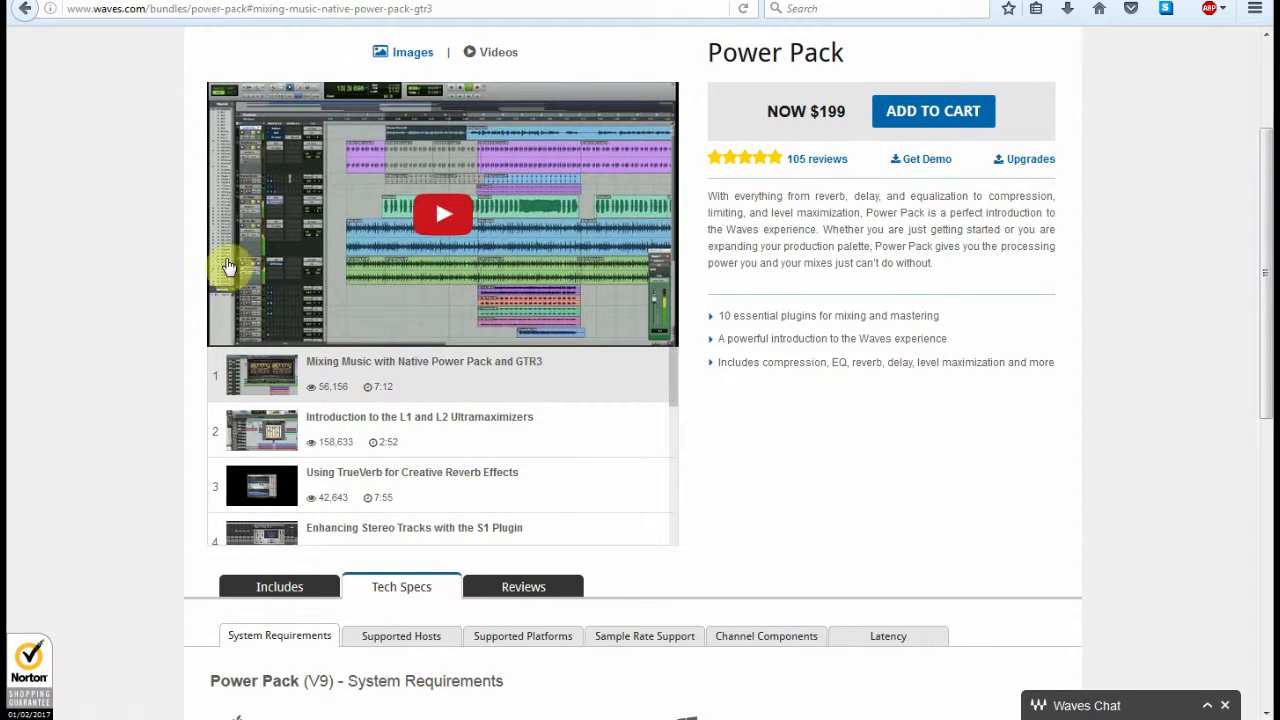
Go to the main Products overview page from the top navigation
left_click(382, 136)
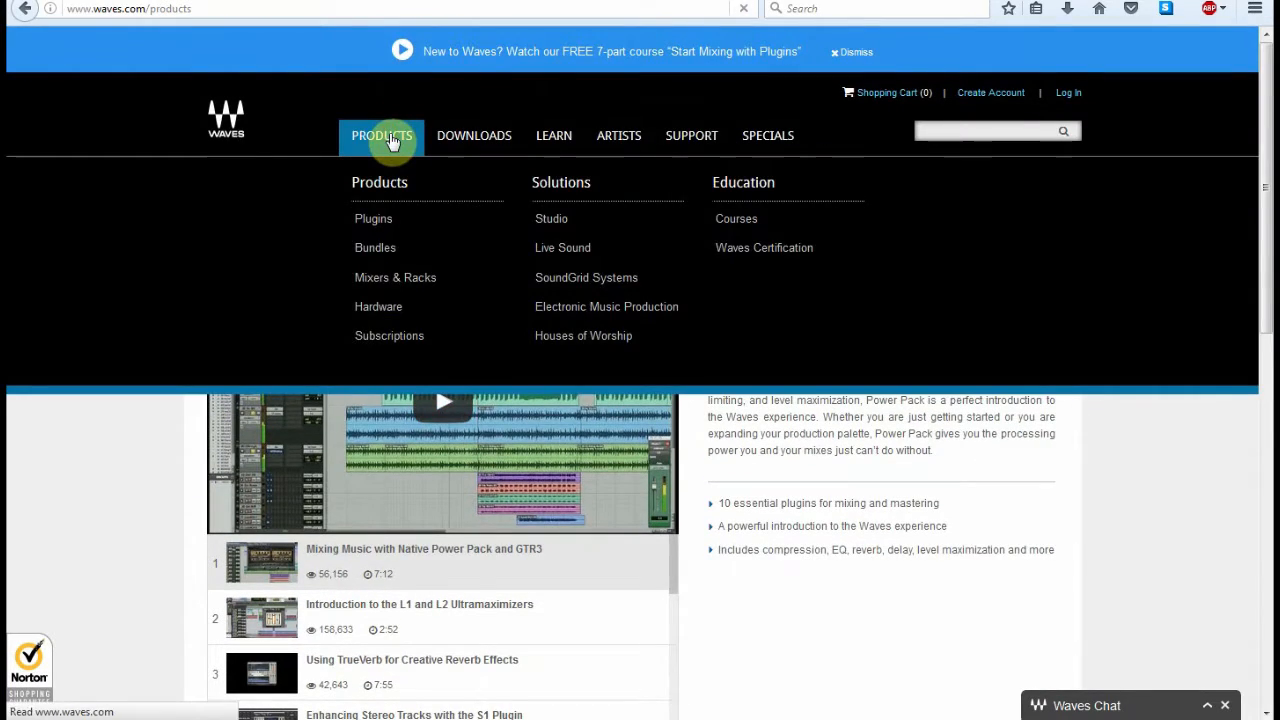
left_click(380, 136)
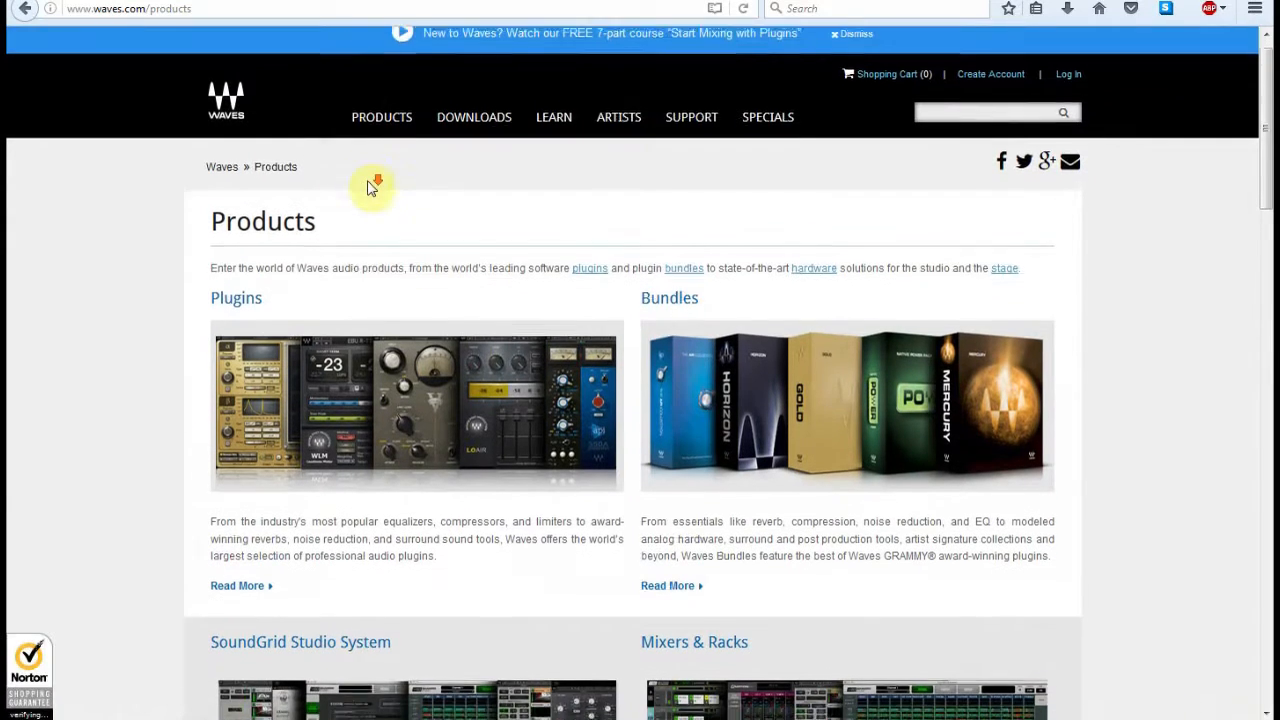
Scroll through the product categories from Plugins and Bundles down to Consumer Electronics and back
scroll("down", 3)
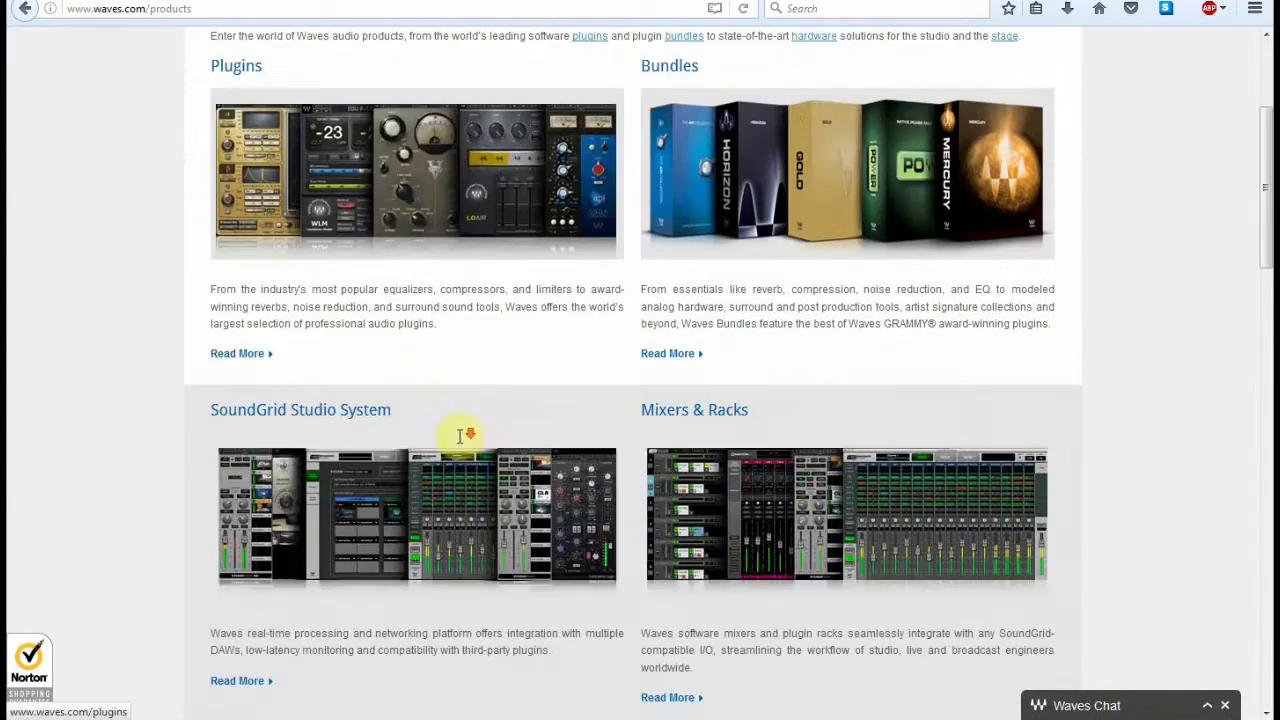
scroll("down", 3)
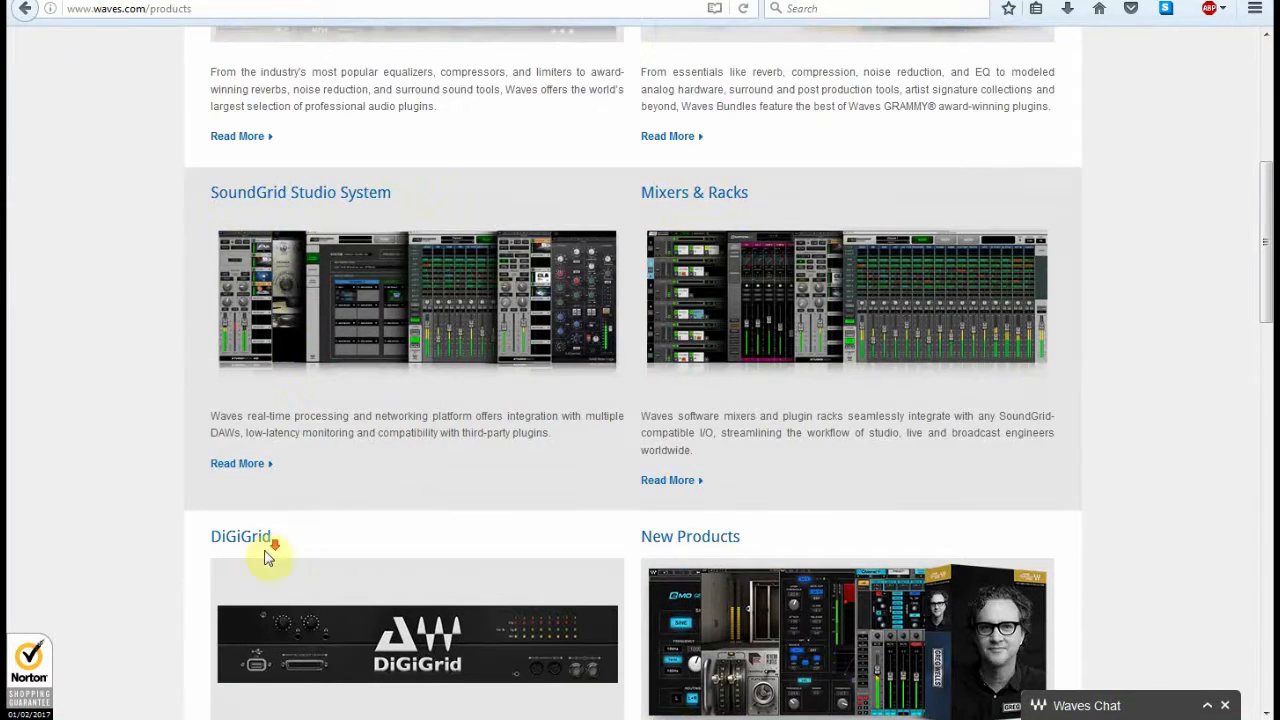
scroll("down", 3)
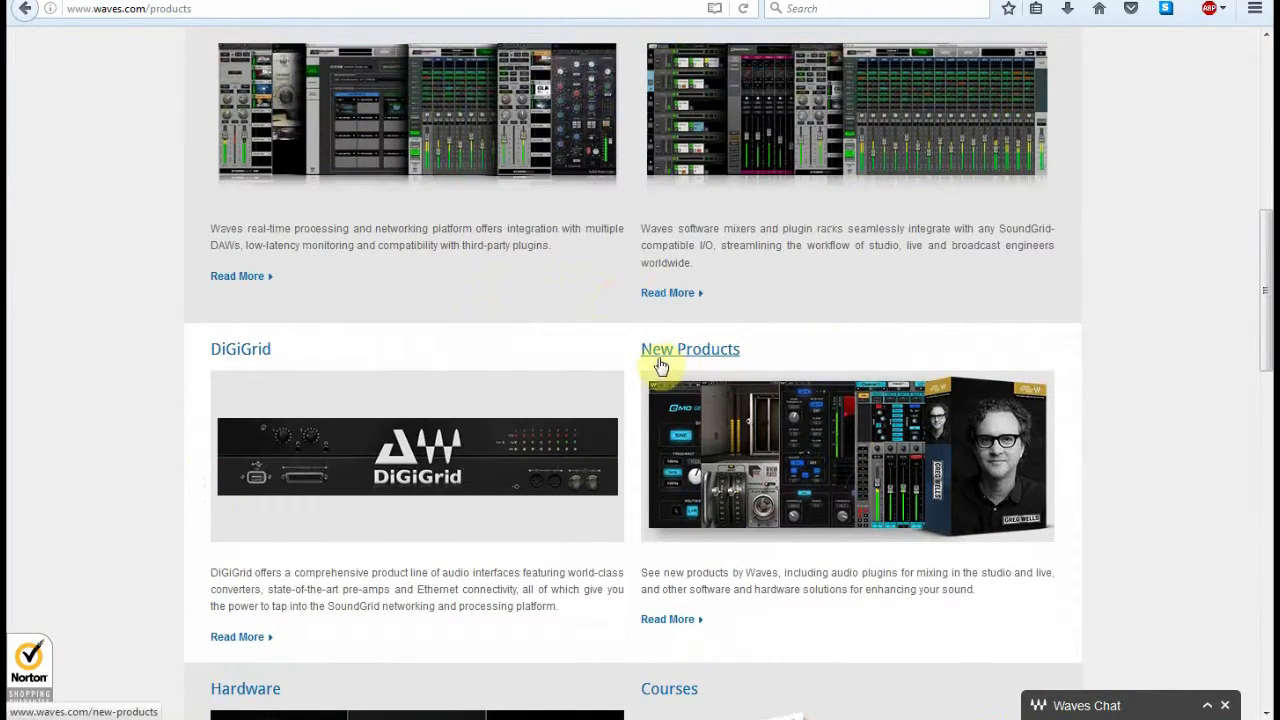
scroll("down", 3)
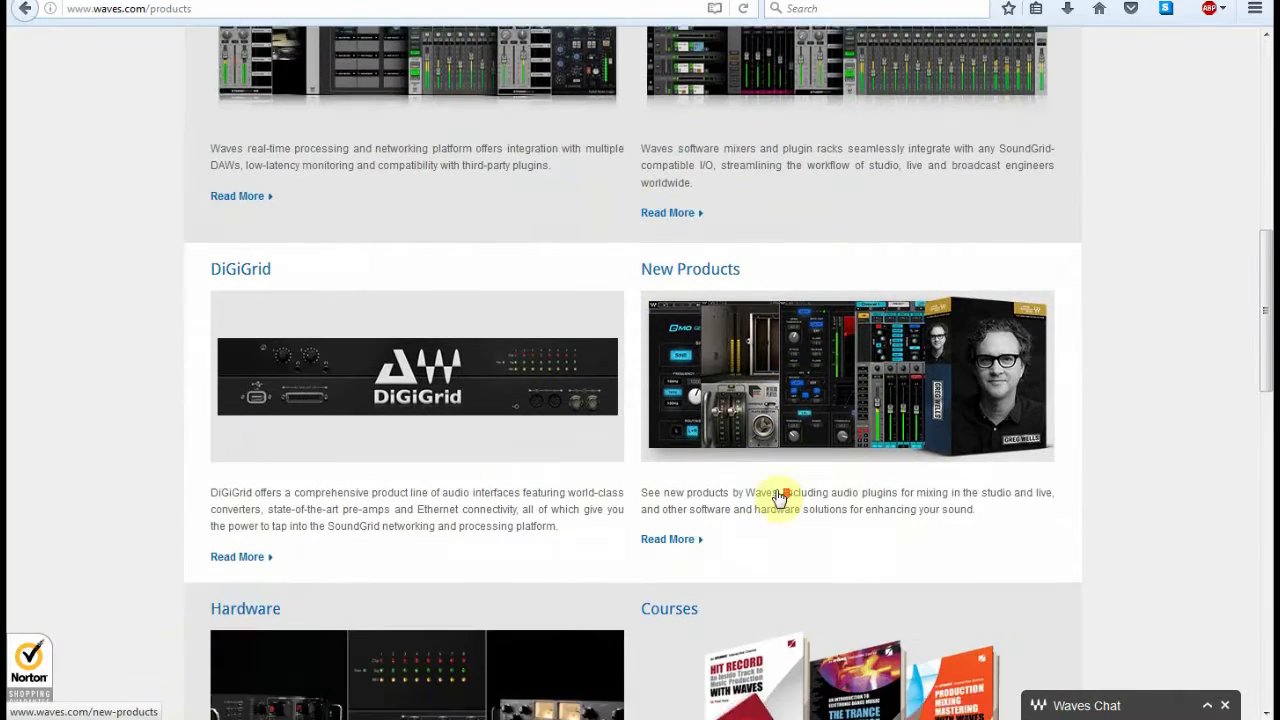
scroll("down", 3)
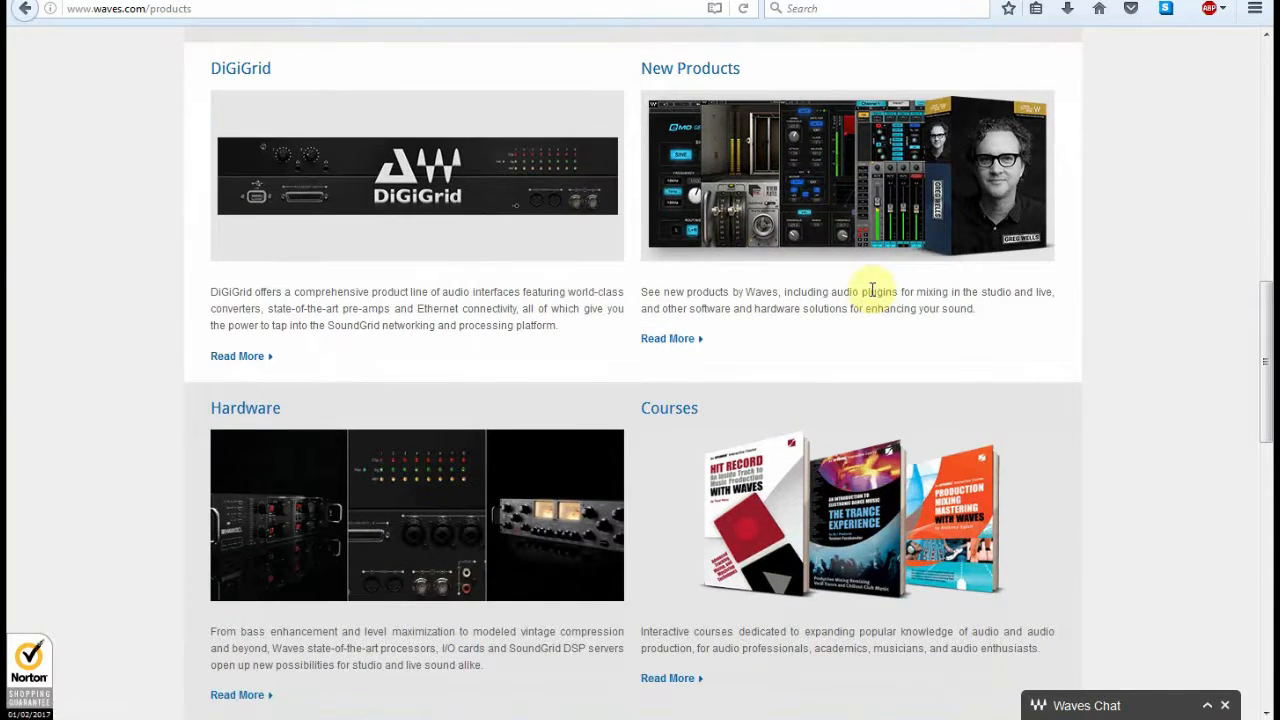
mouse_move(560, 476)
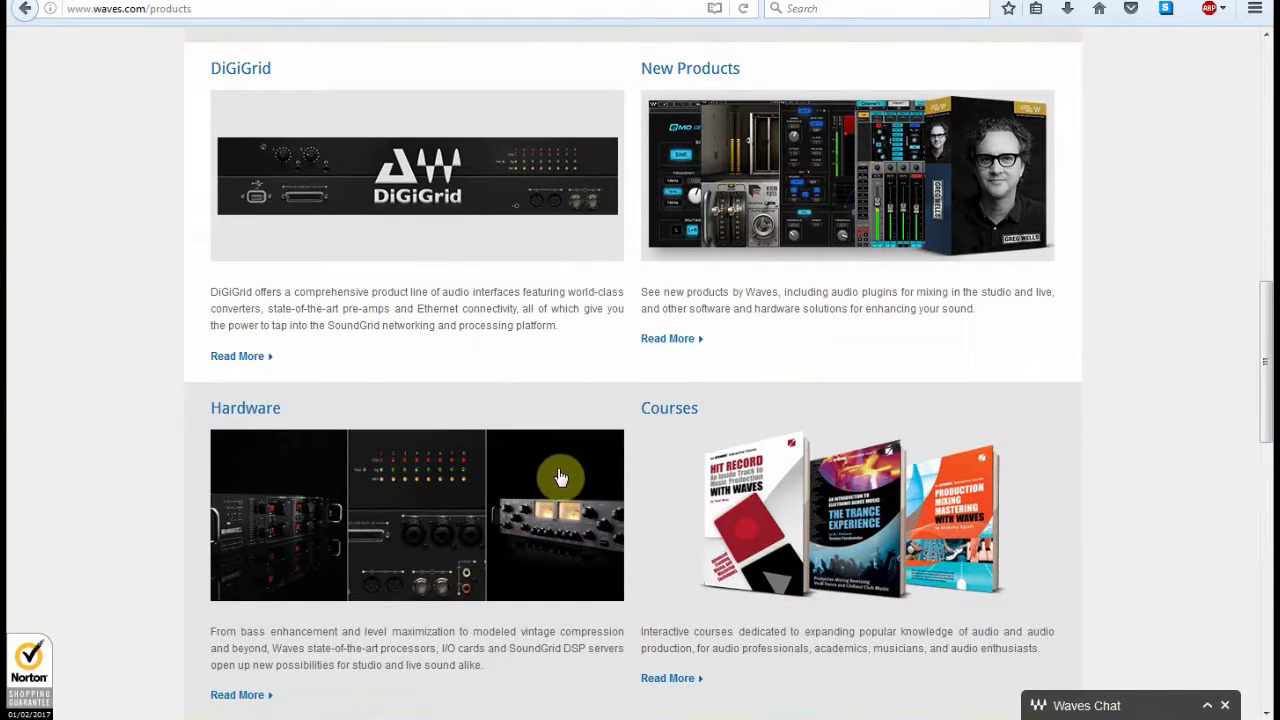
scroll("down", 3)
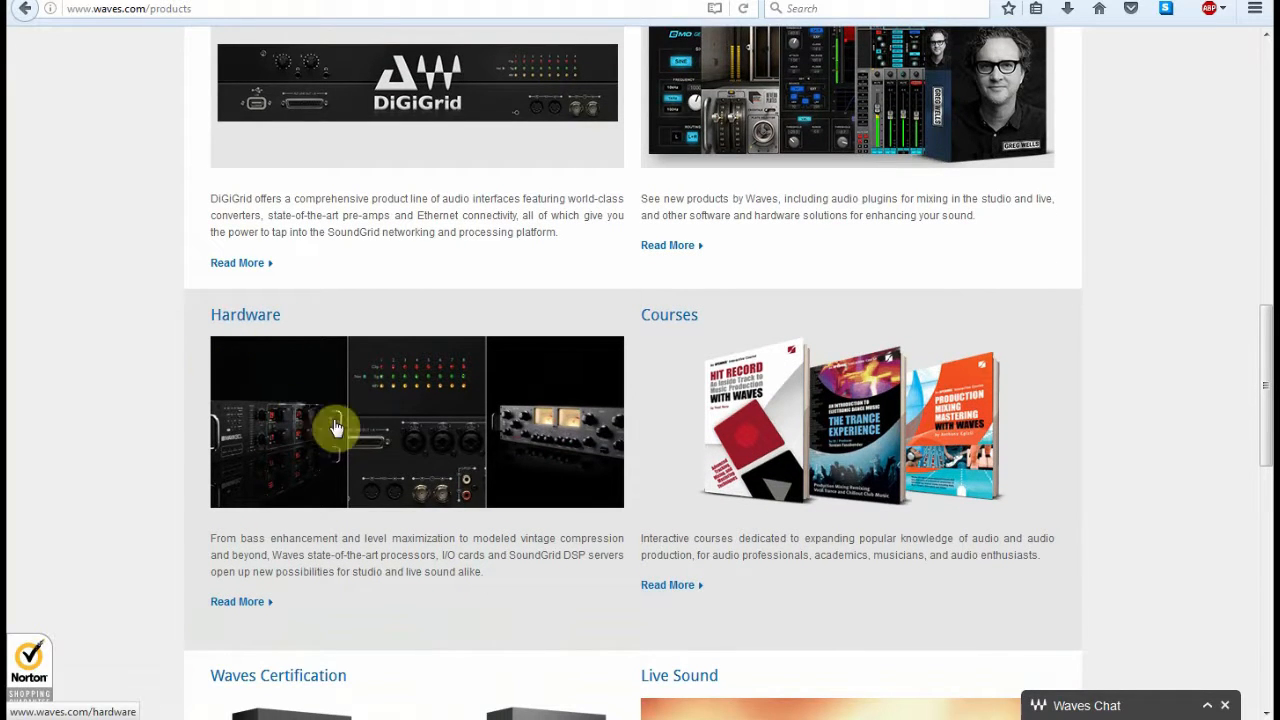
scroll("down", 3)
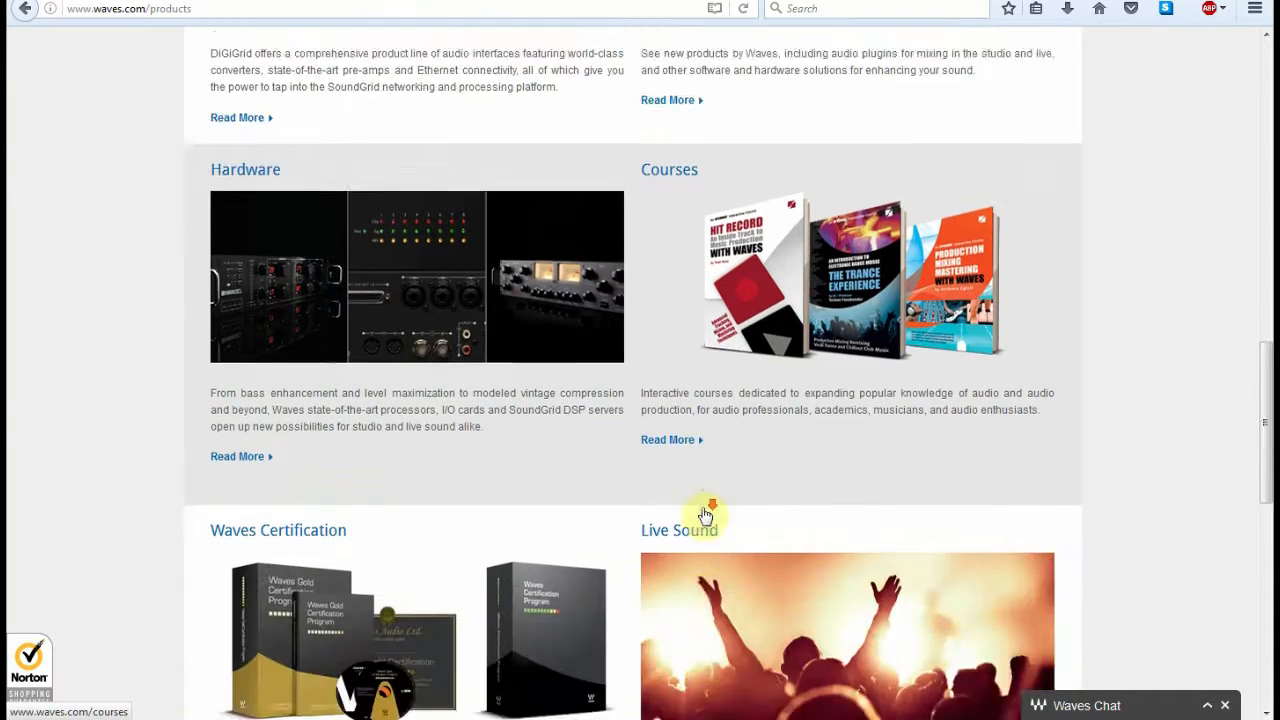
scroll("down", 3)
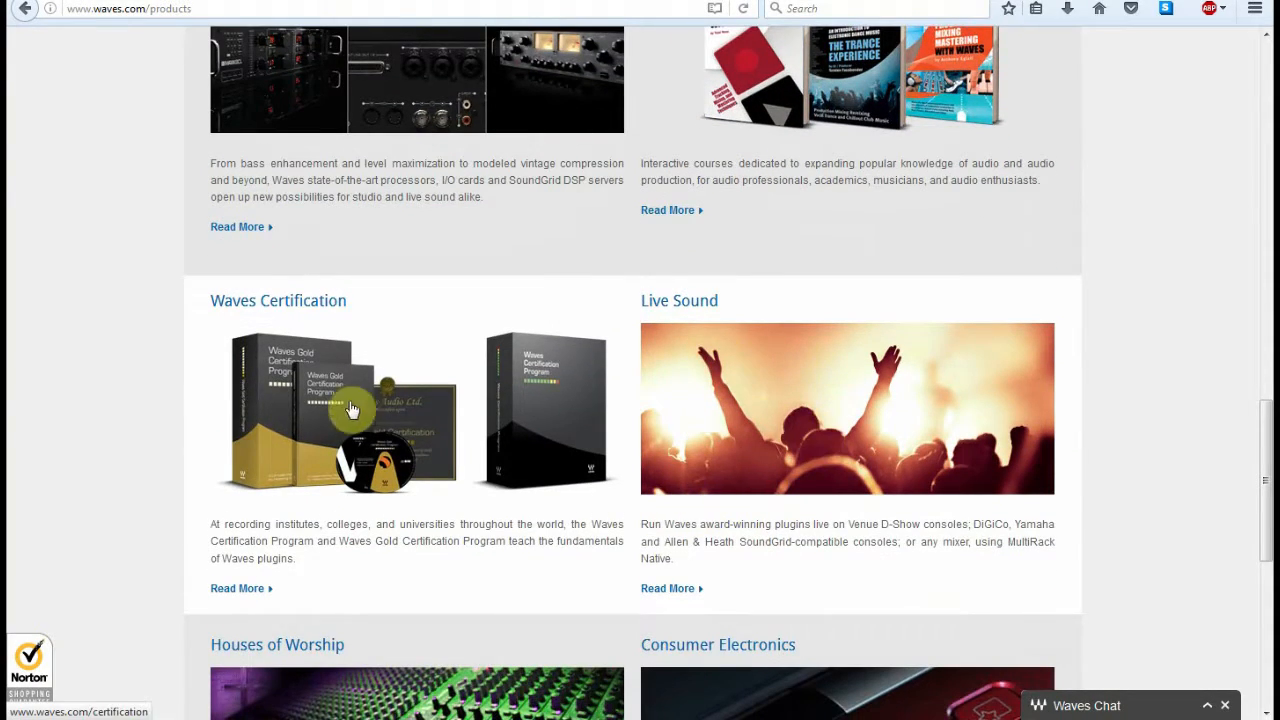
mouse_move(378, 410)
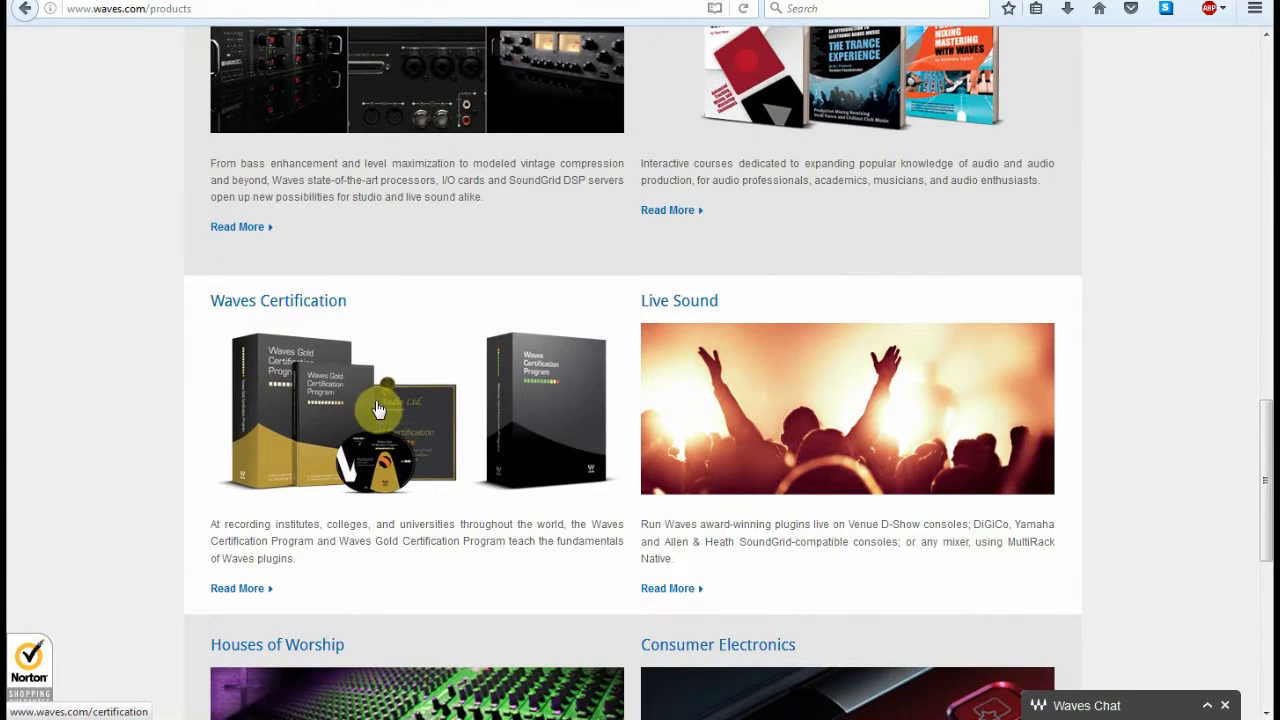
scroll("down", 3)
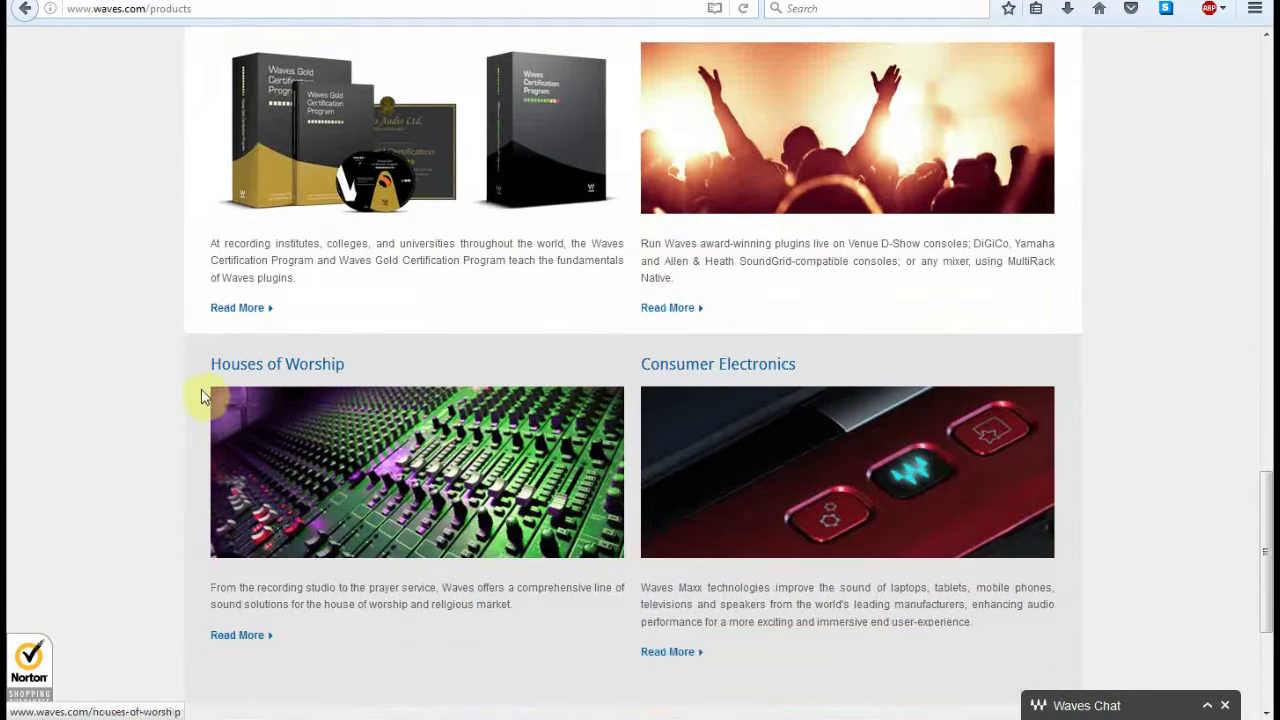
mouse_move(326, 512)
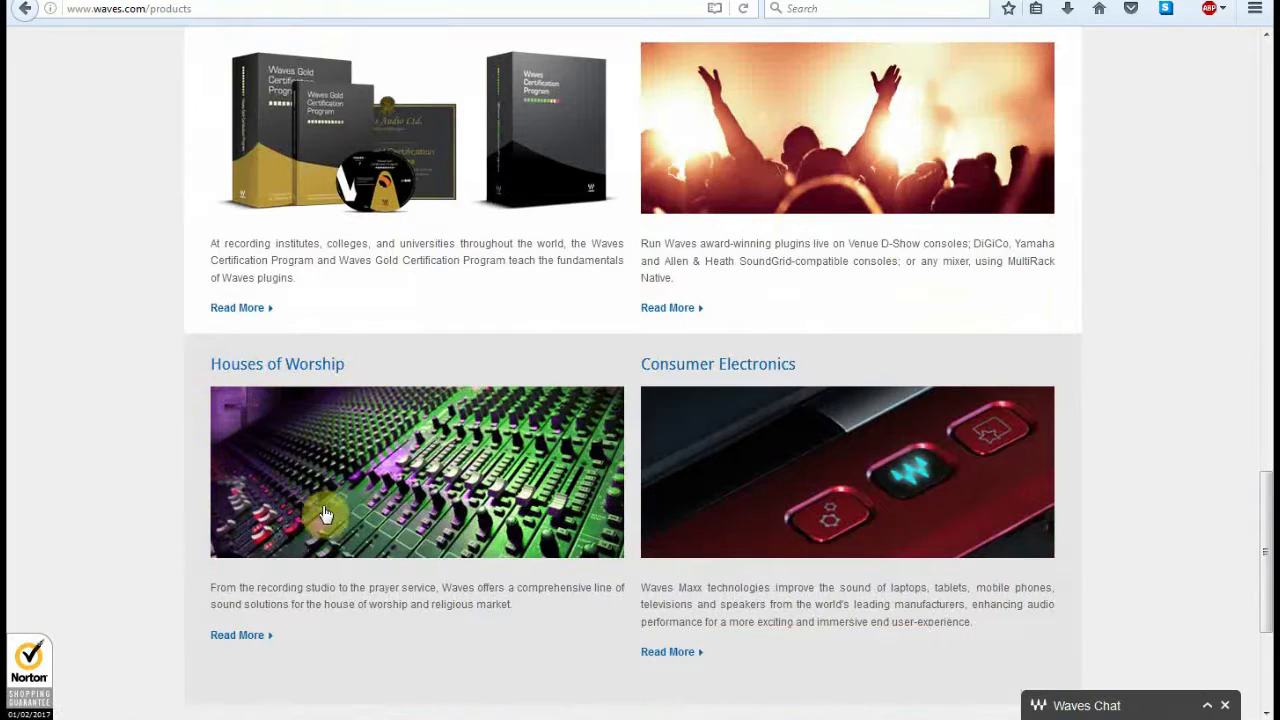
mouse_move(308, 372)
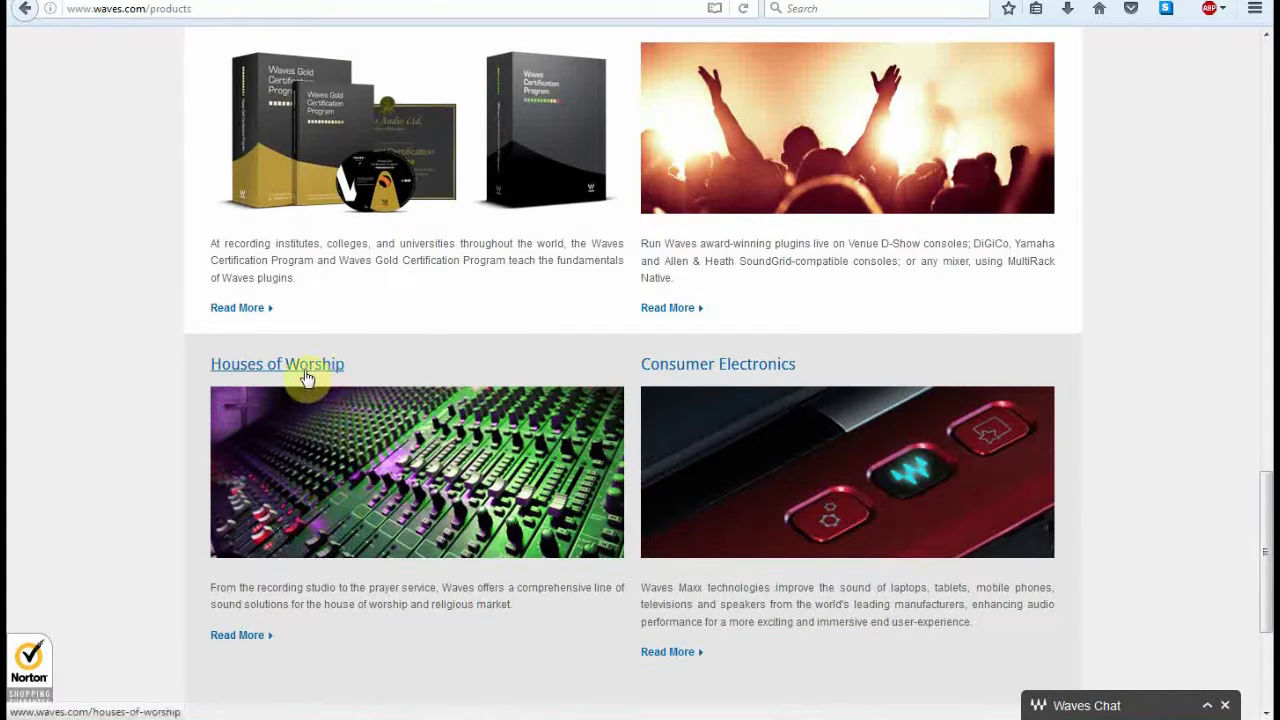
mouse_move(298, 360)
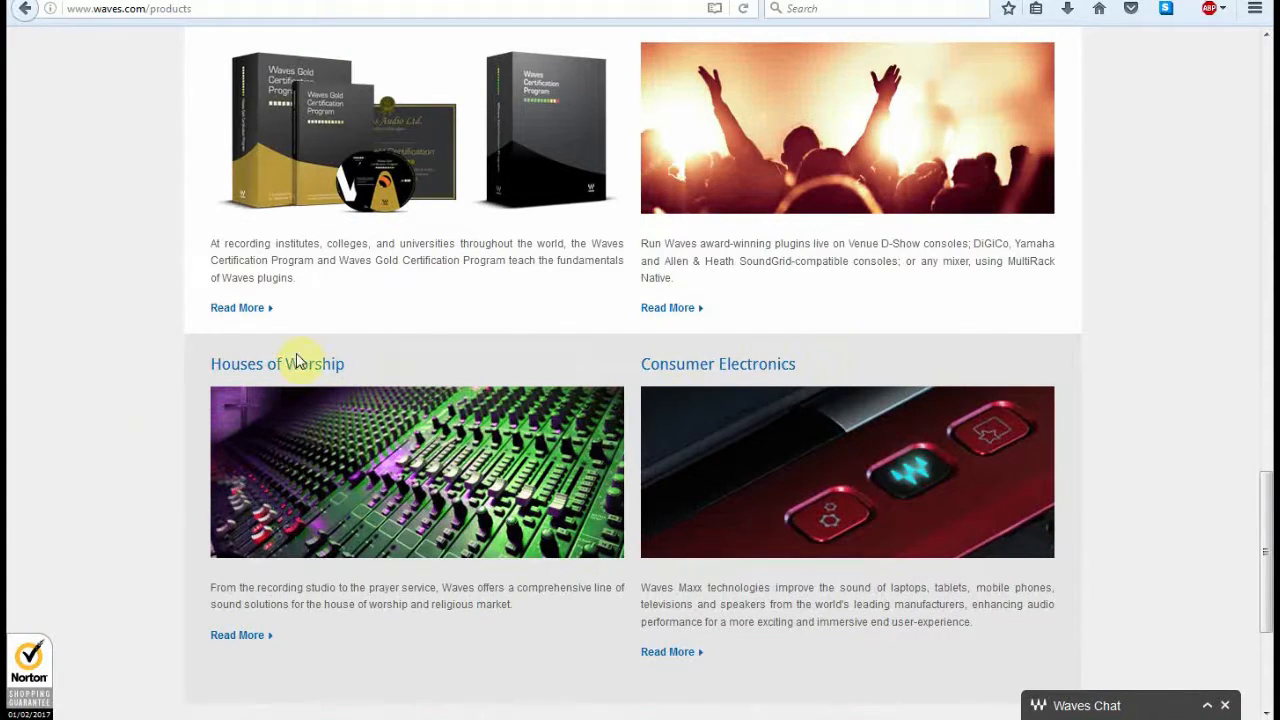
mouse_move(784, 390)
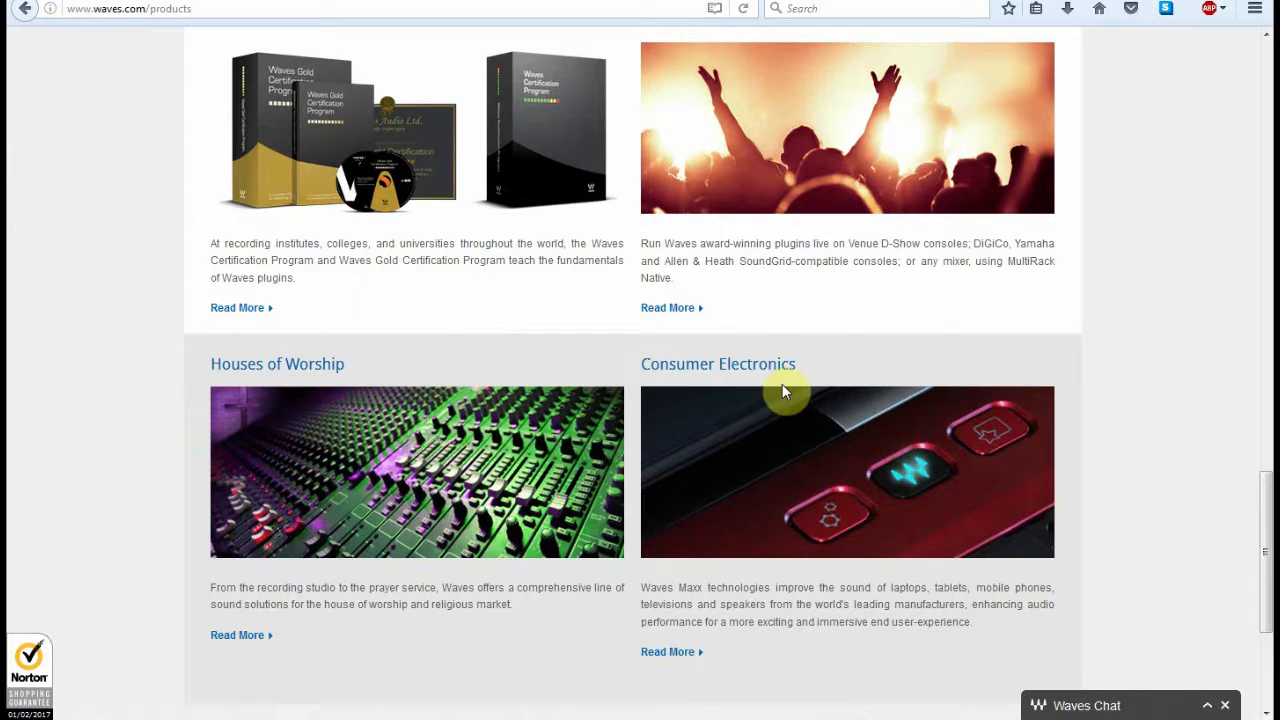
scroll("down", 3)
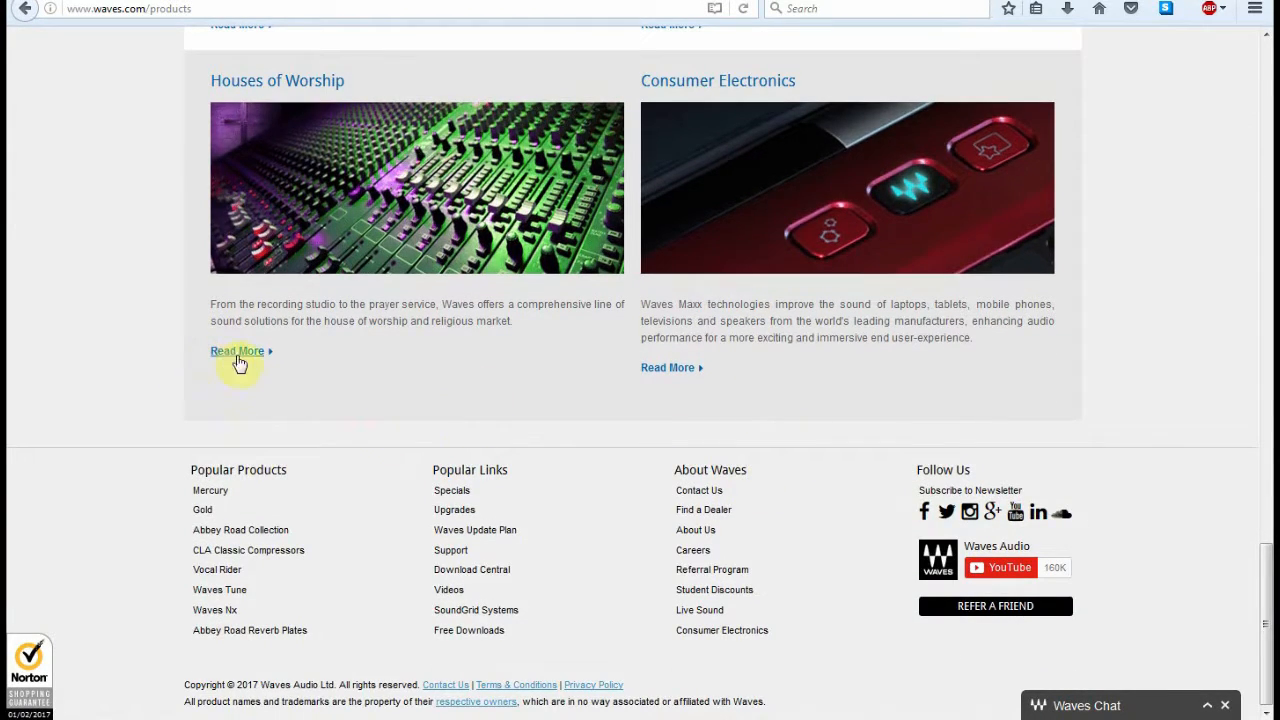
scroll("up", 3)
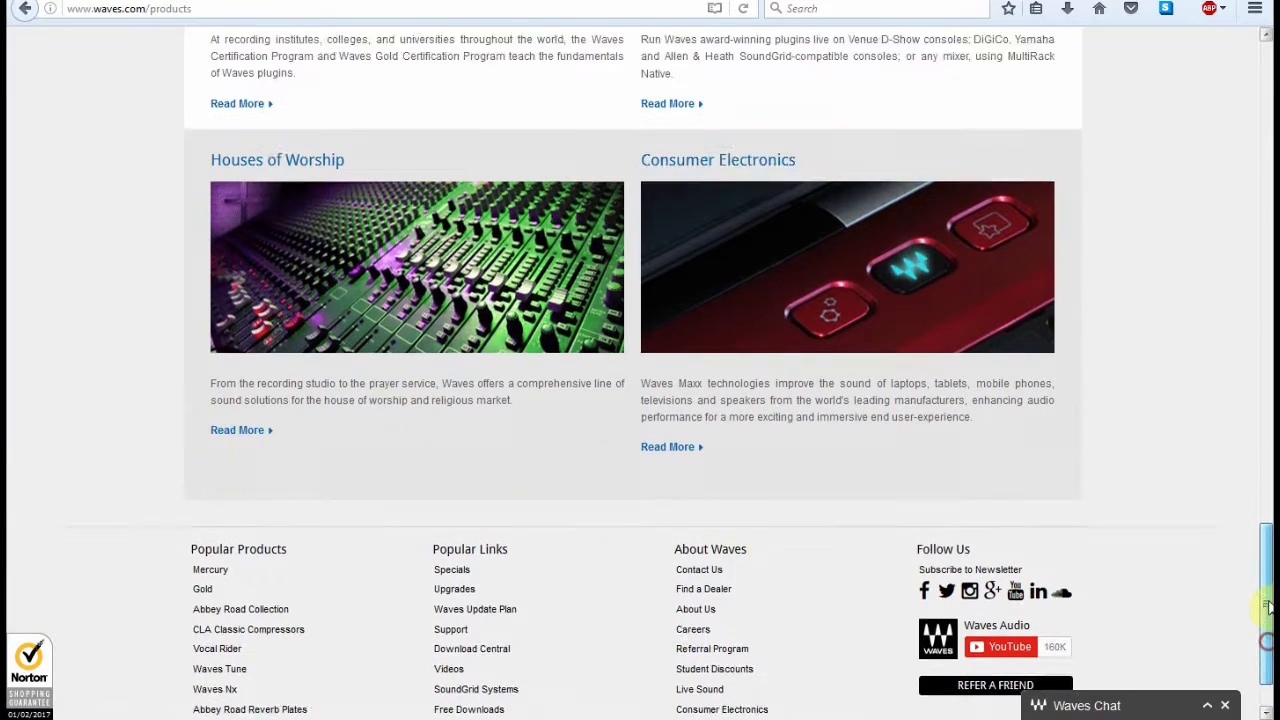
scroll("up", 3)
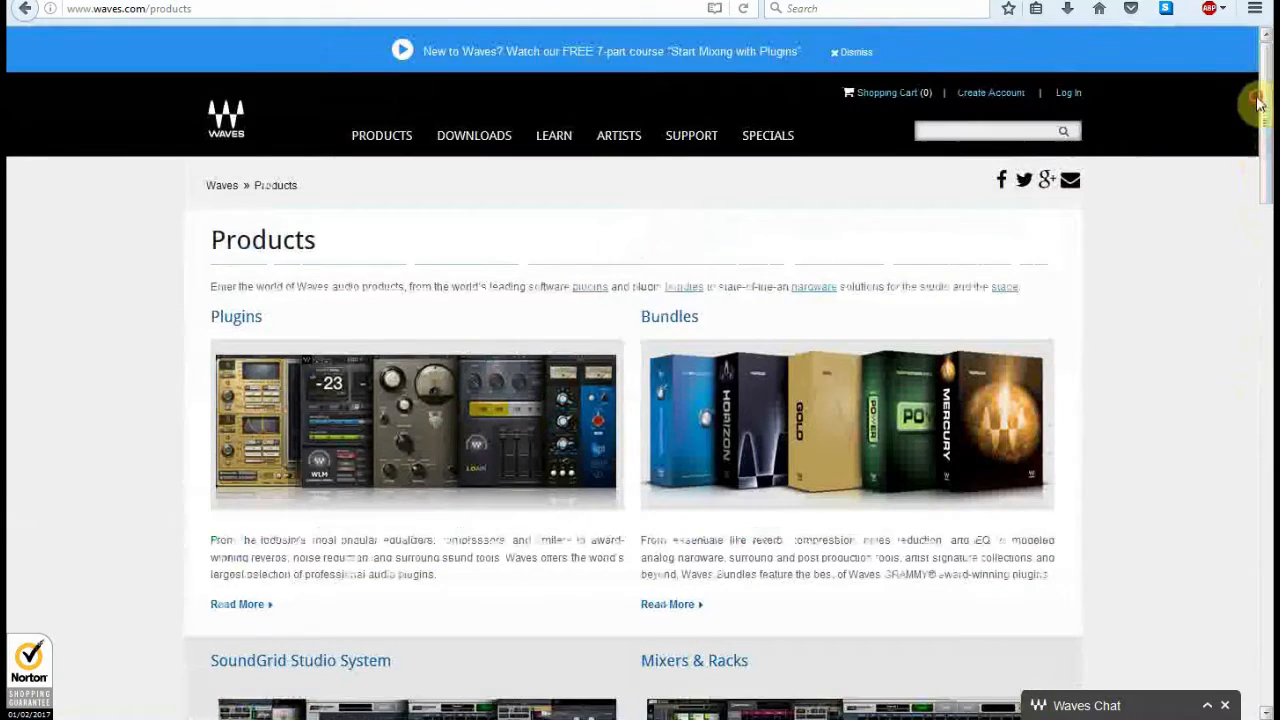
mouse_move(368, 190)
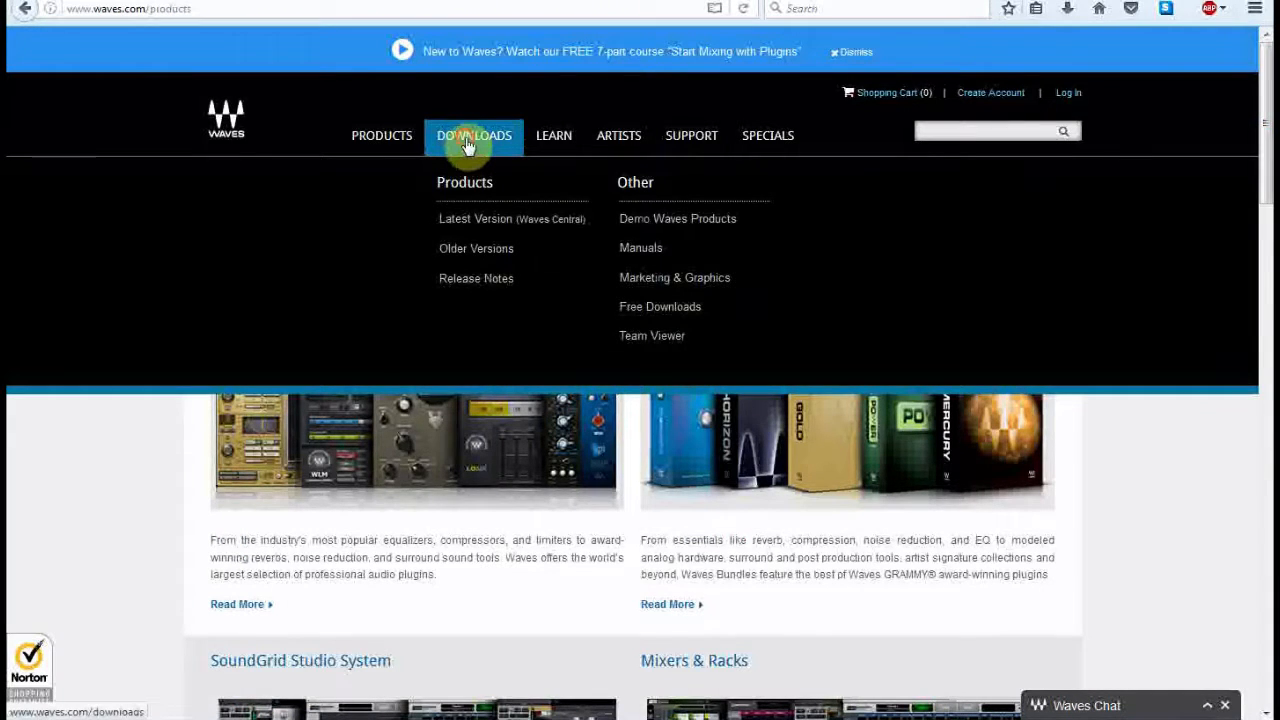
Go to the Downloads page offering Waves Central
left_click(472, 136)
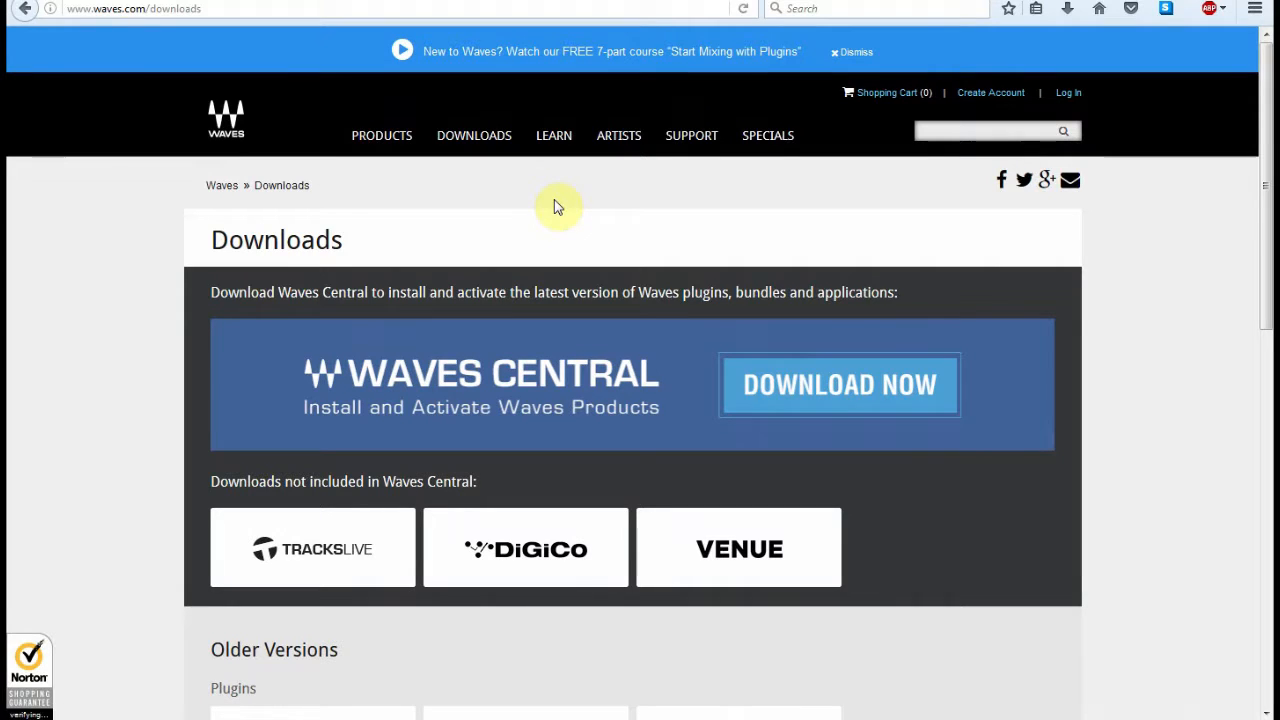
mouse_move(356, 440)
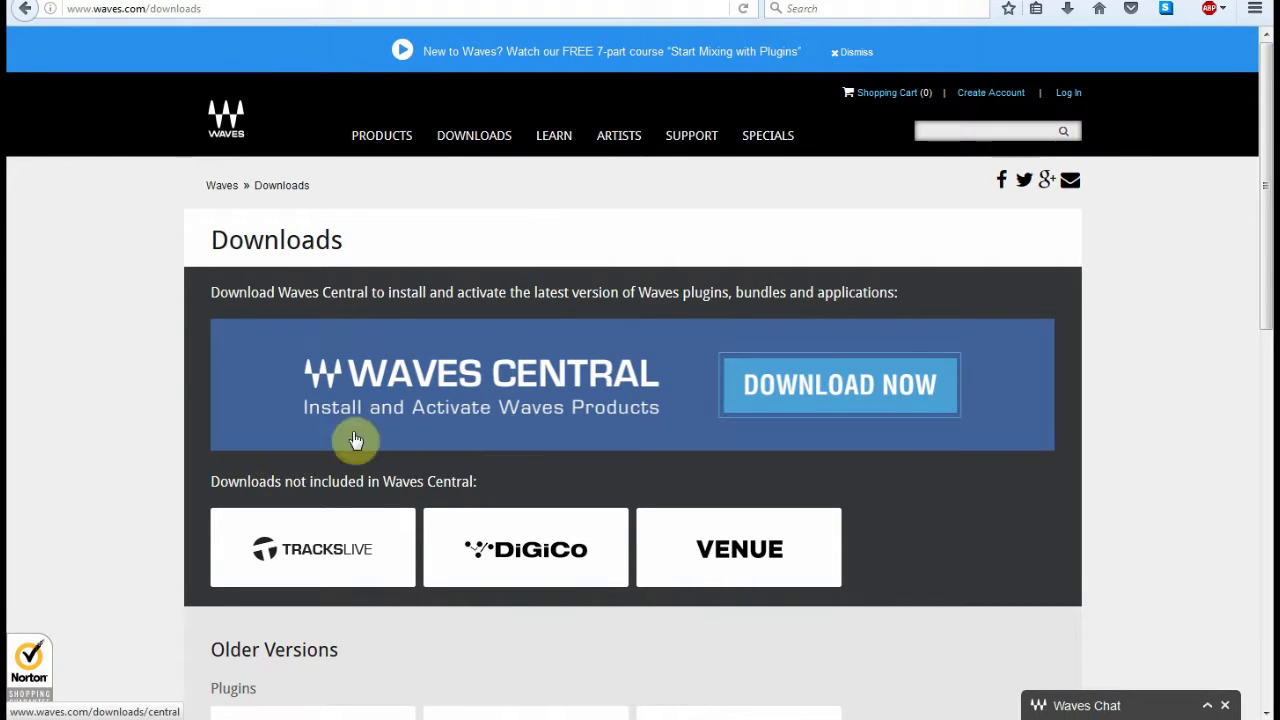
mouse_move(472, 378)
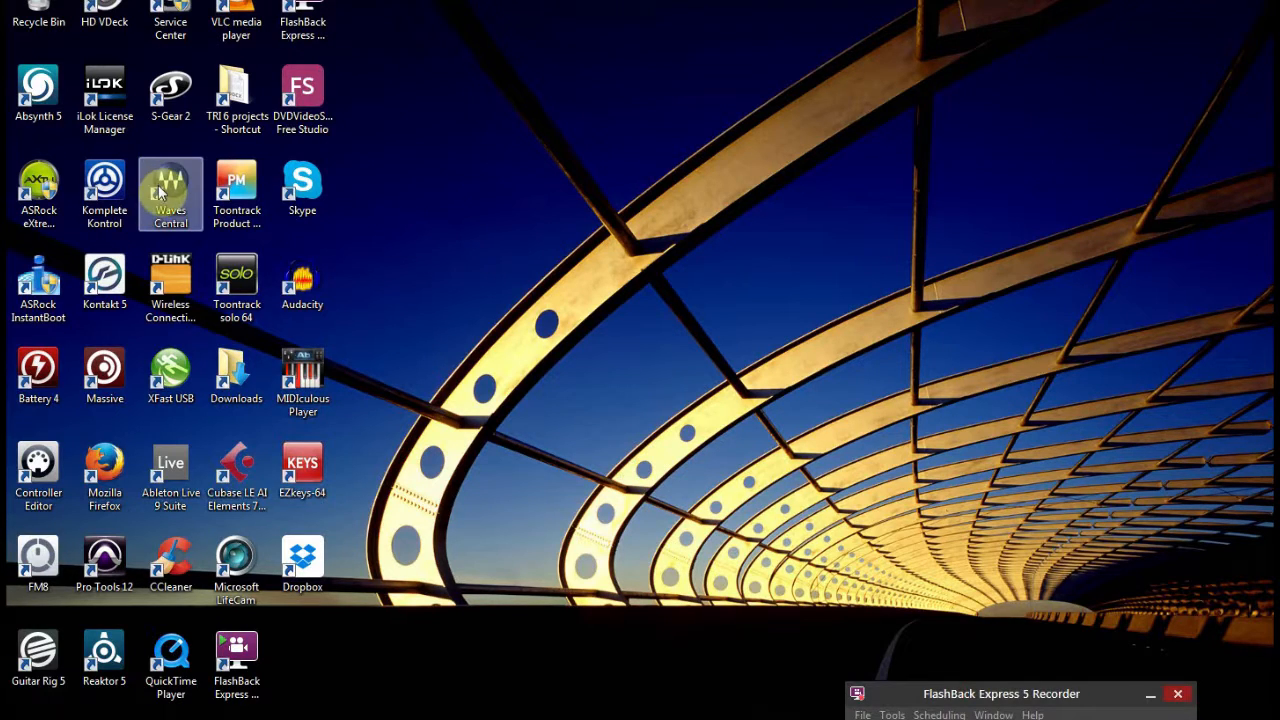
mouse_move(184, 180)
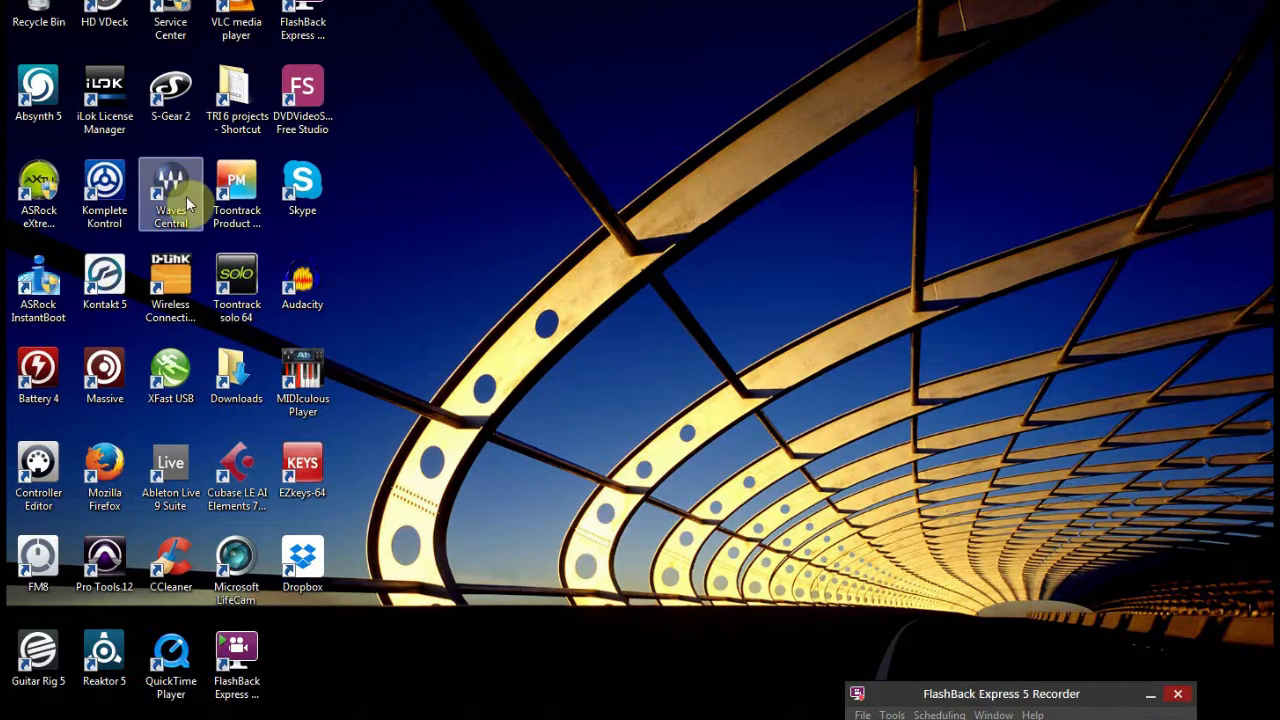
mouse_move(196, 190)
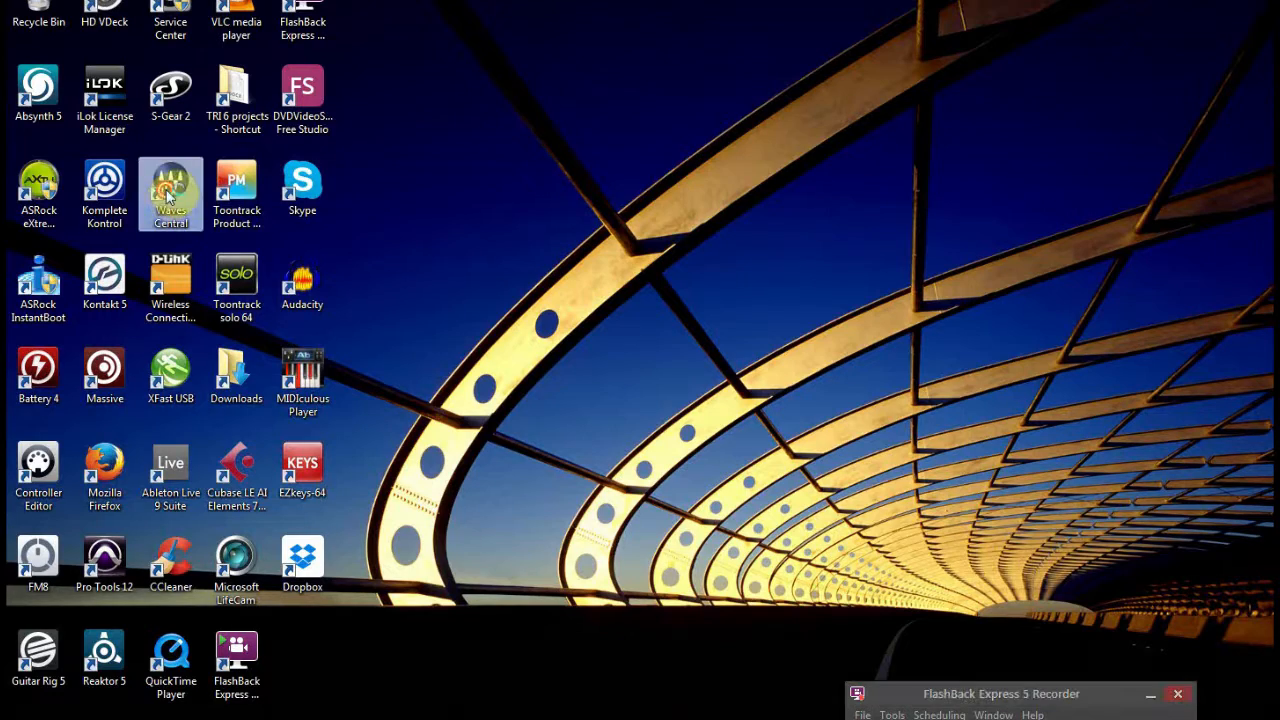
Launch Waves Central from its desktop icon
double_click(170, 190)
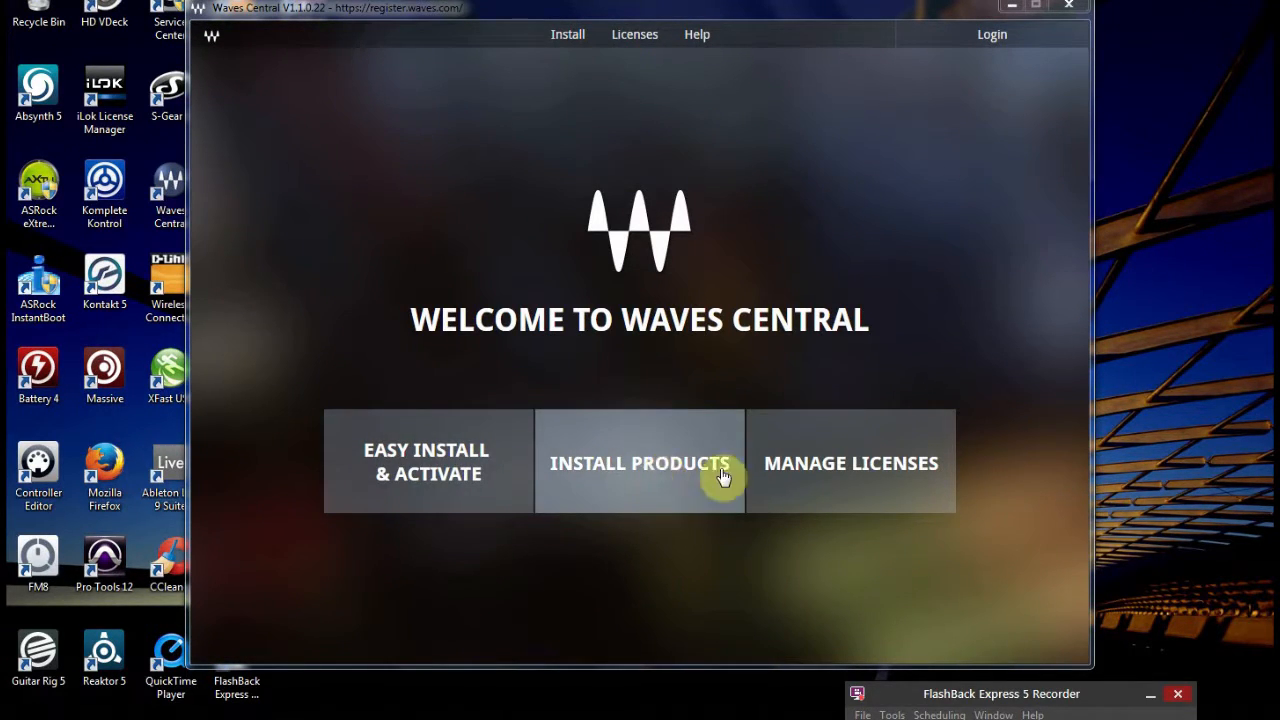
left_click(850, 462)
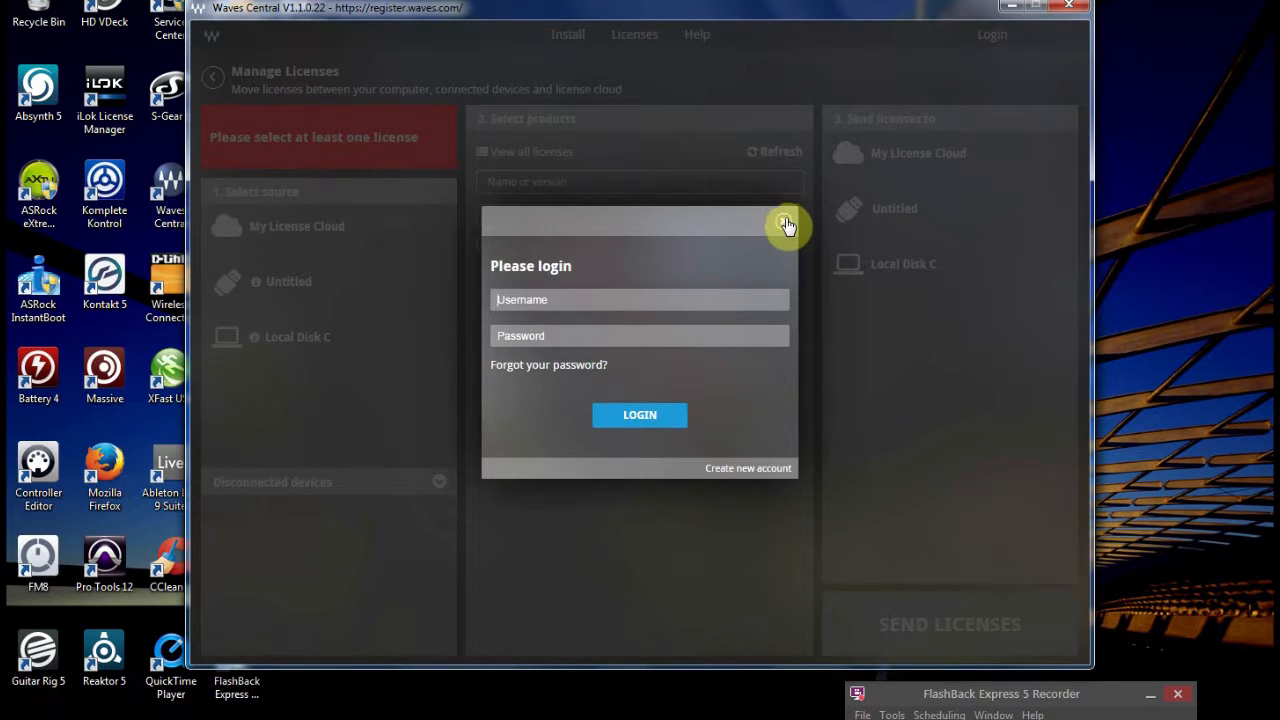
mouse_move(798, 468)
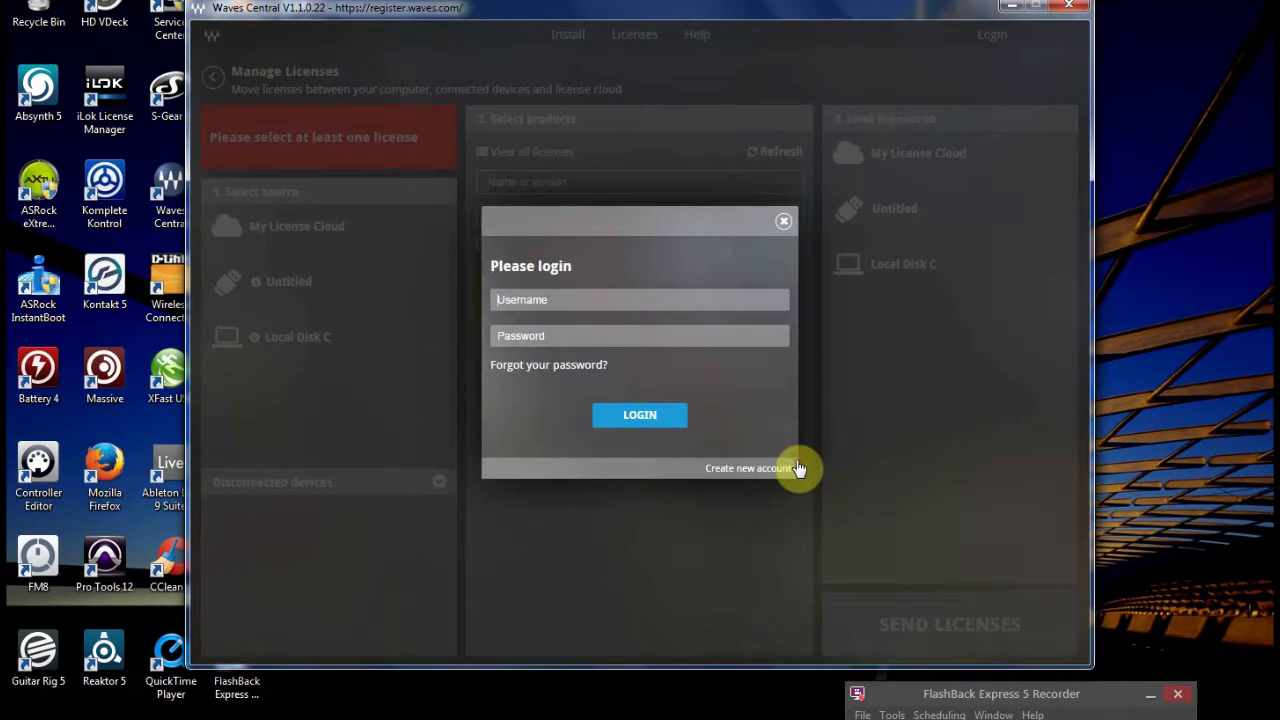
mouse_move(516, 210)
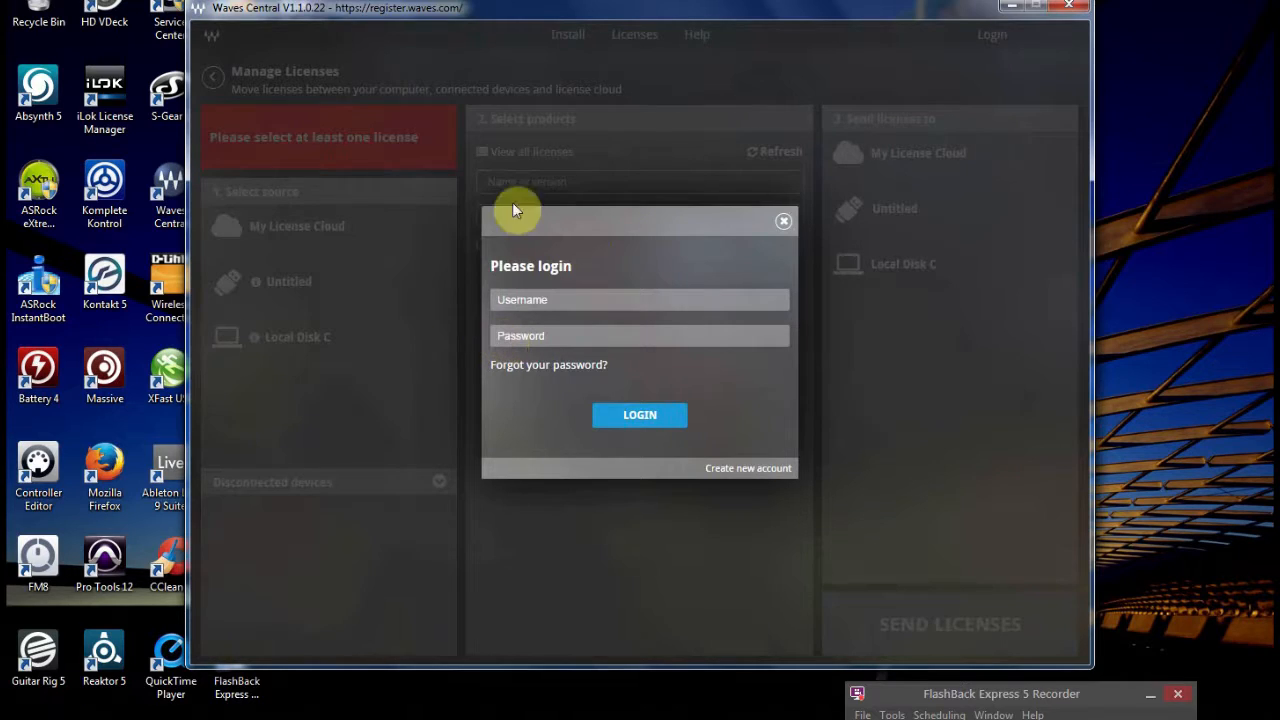
mouse_move(240, 108)
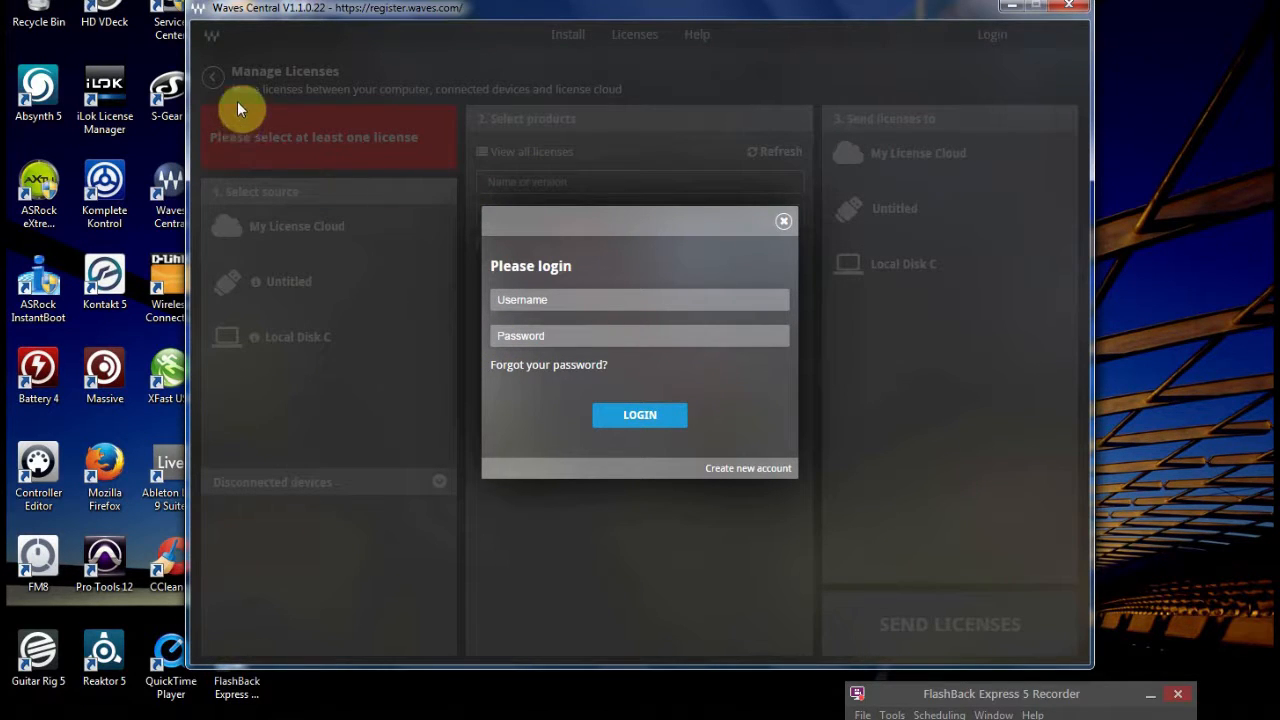
mouse_move(330, 206)
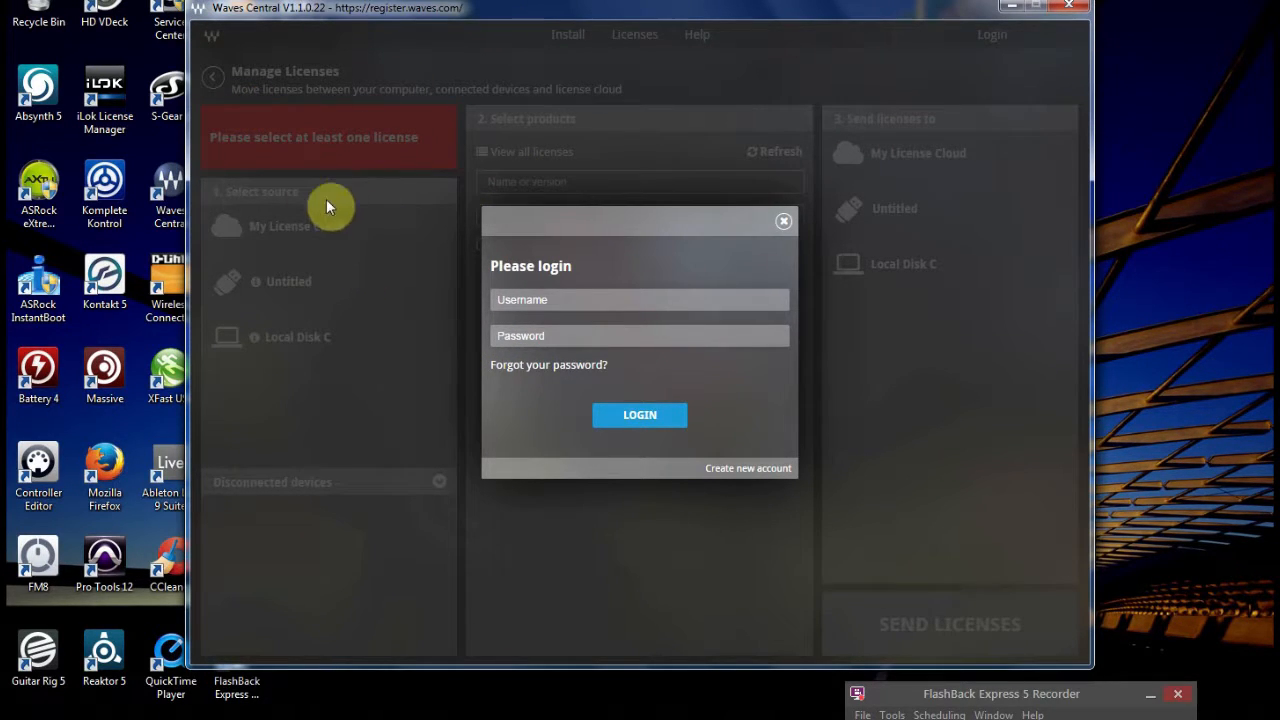
mouse_move(350, 240)
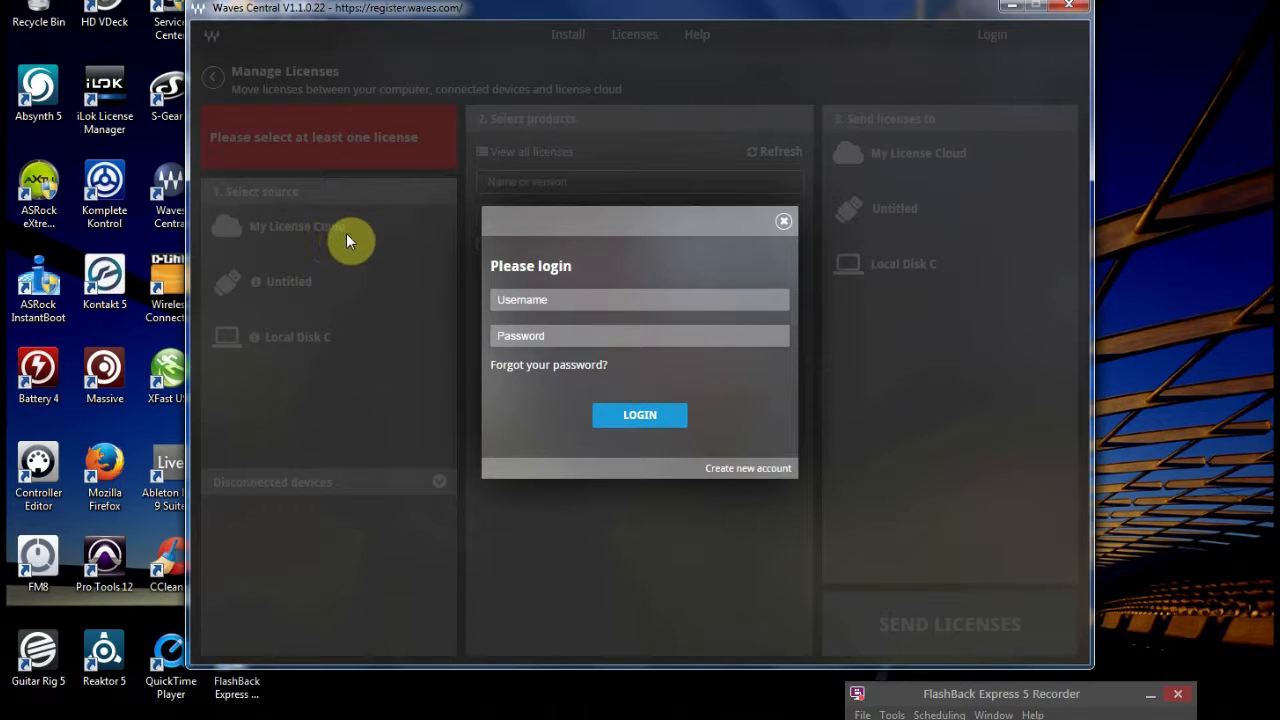
mouse_move(236, 296)
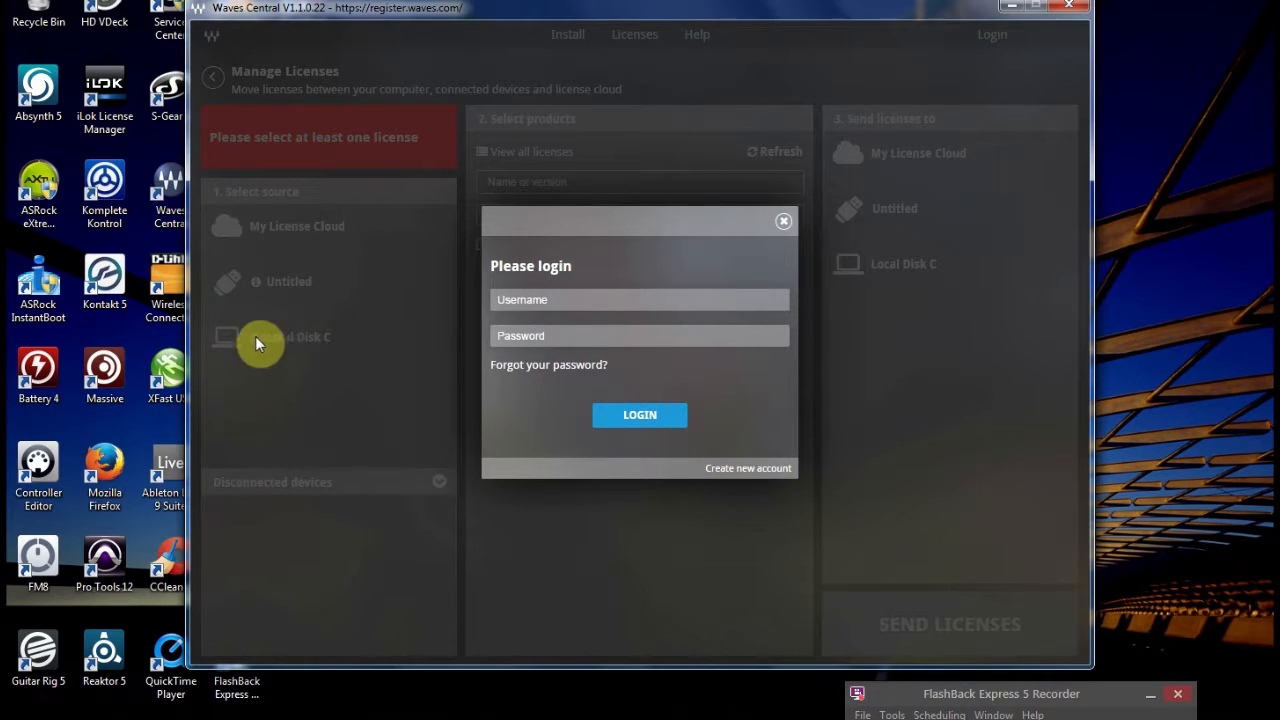
mouse_move(540, 136)
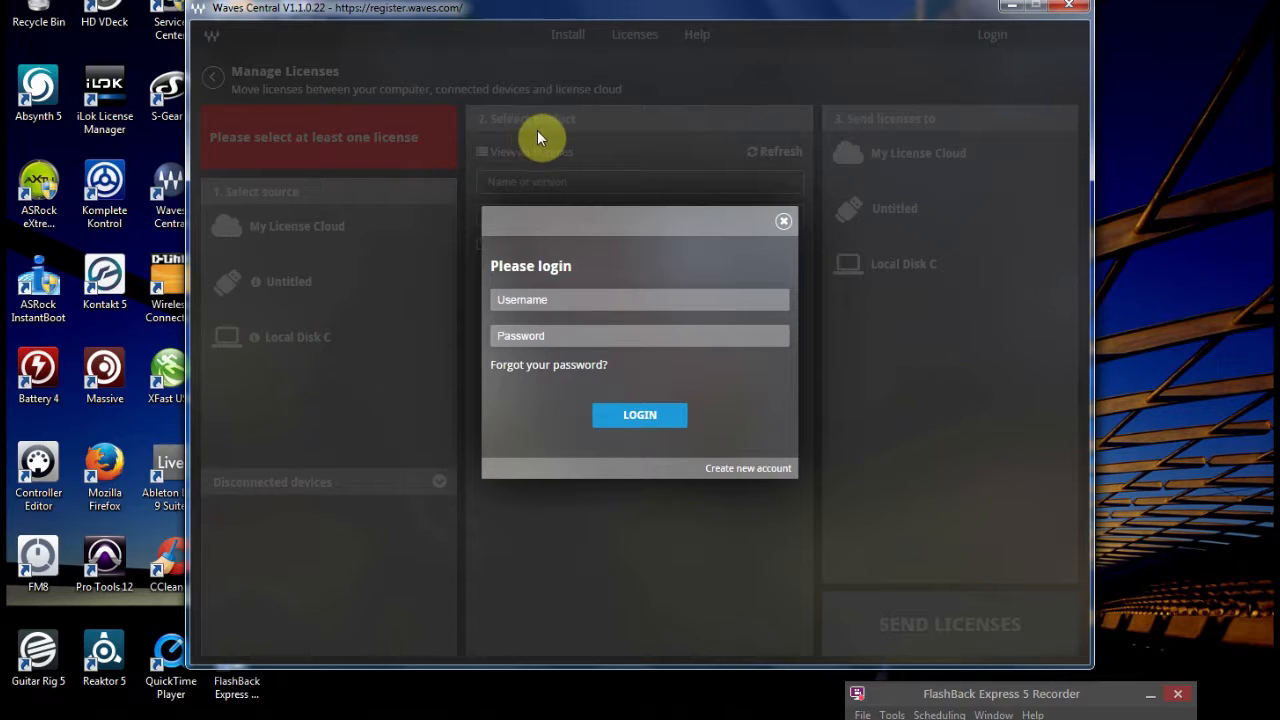
mouse_move(686, 160)
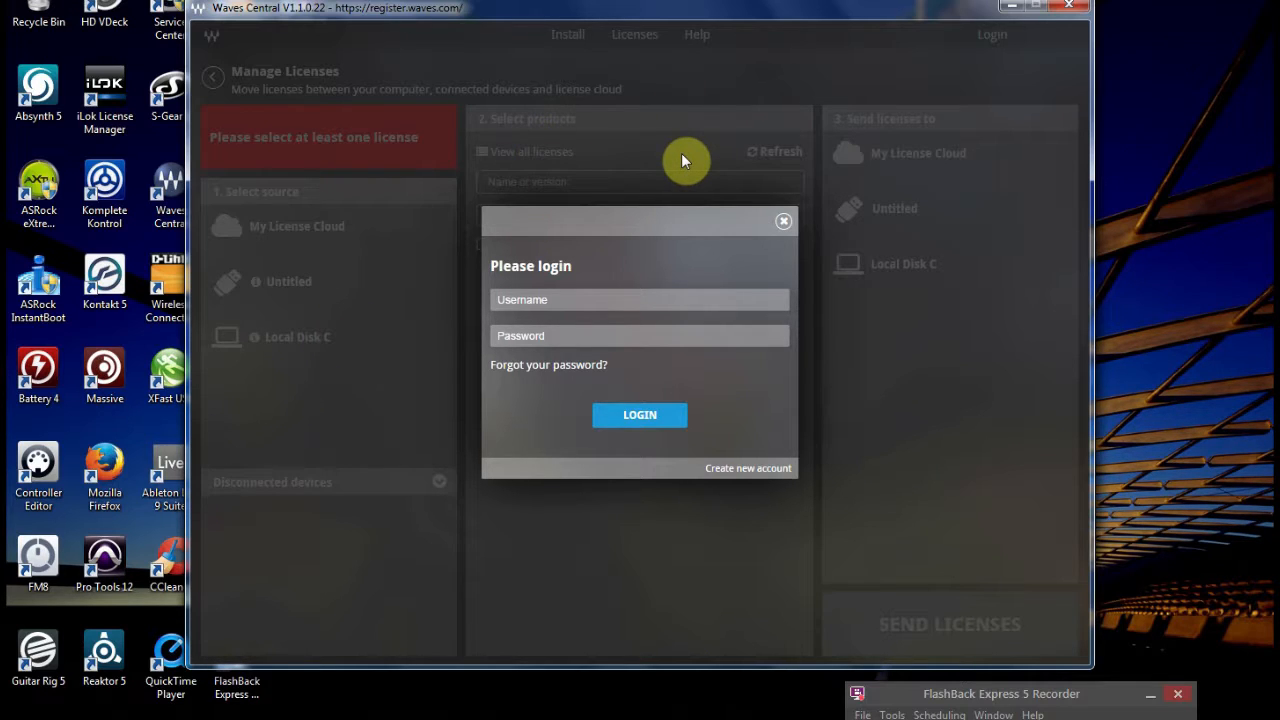
mouse_move(560, 164)
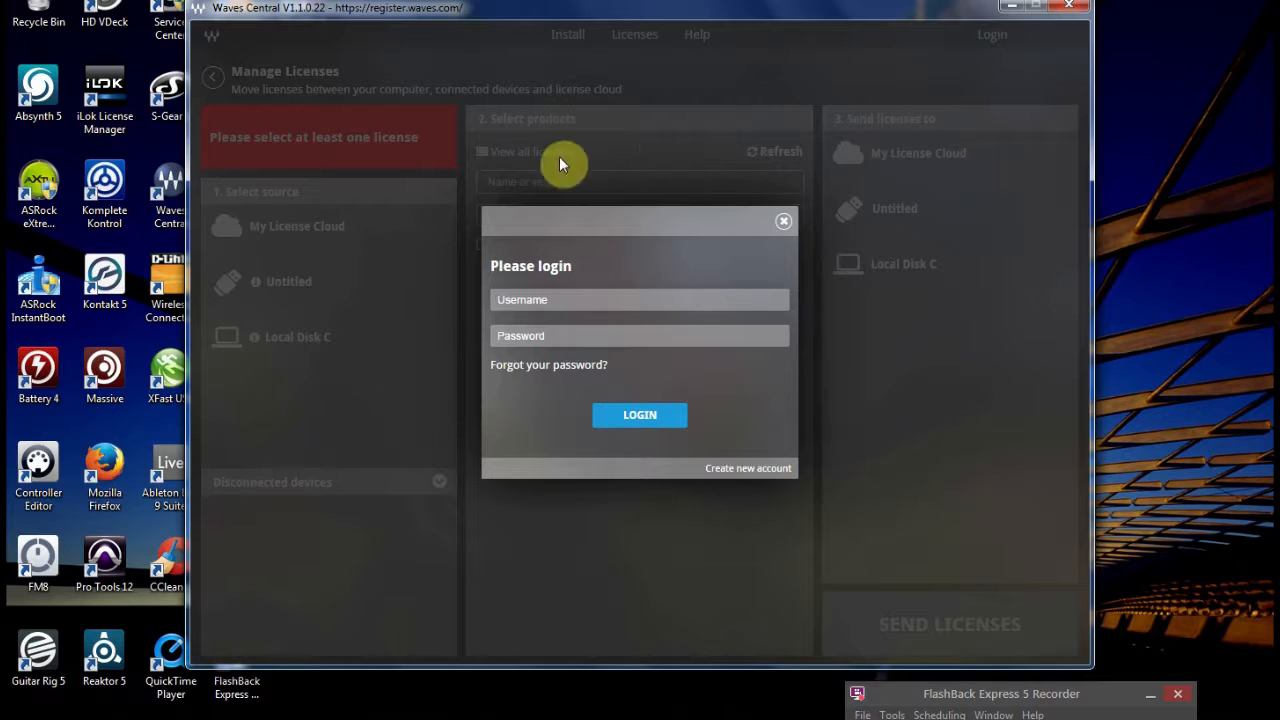
mouse_move(750, 302)
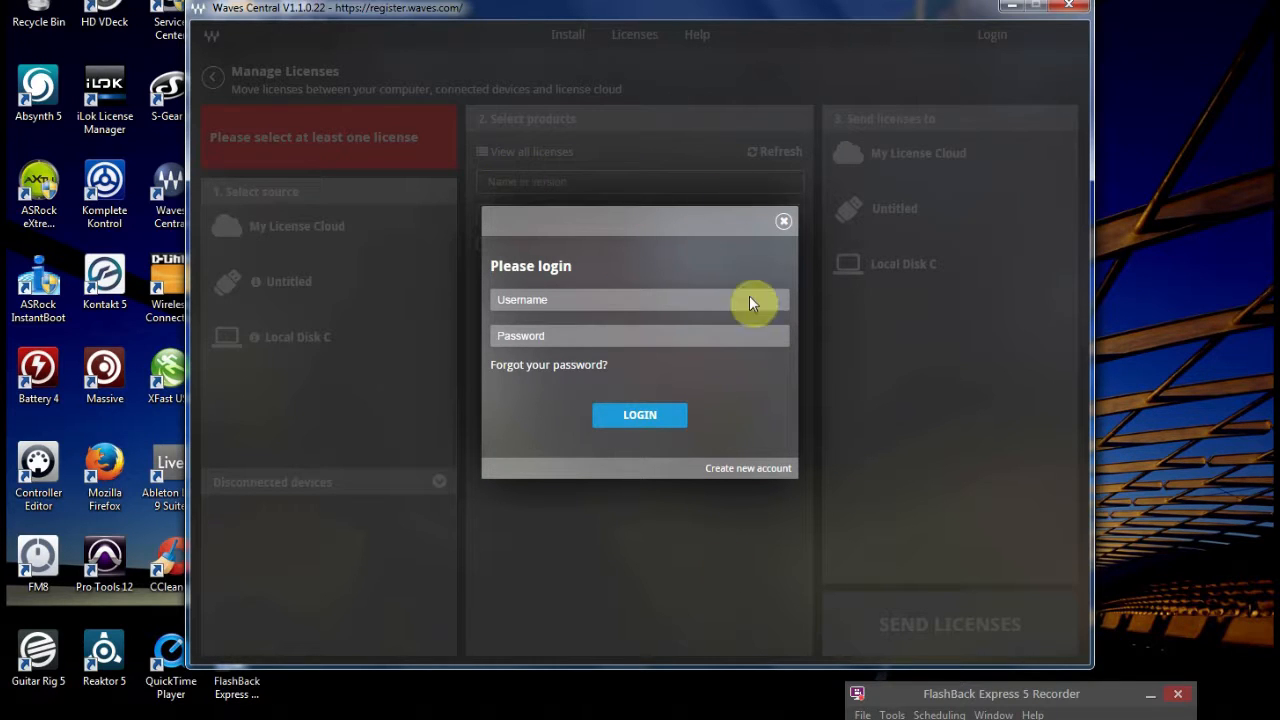
mouse_move(938, 196)
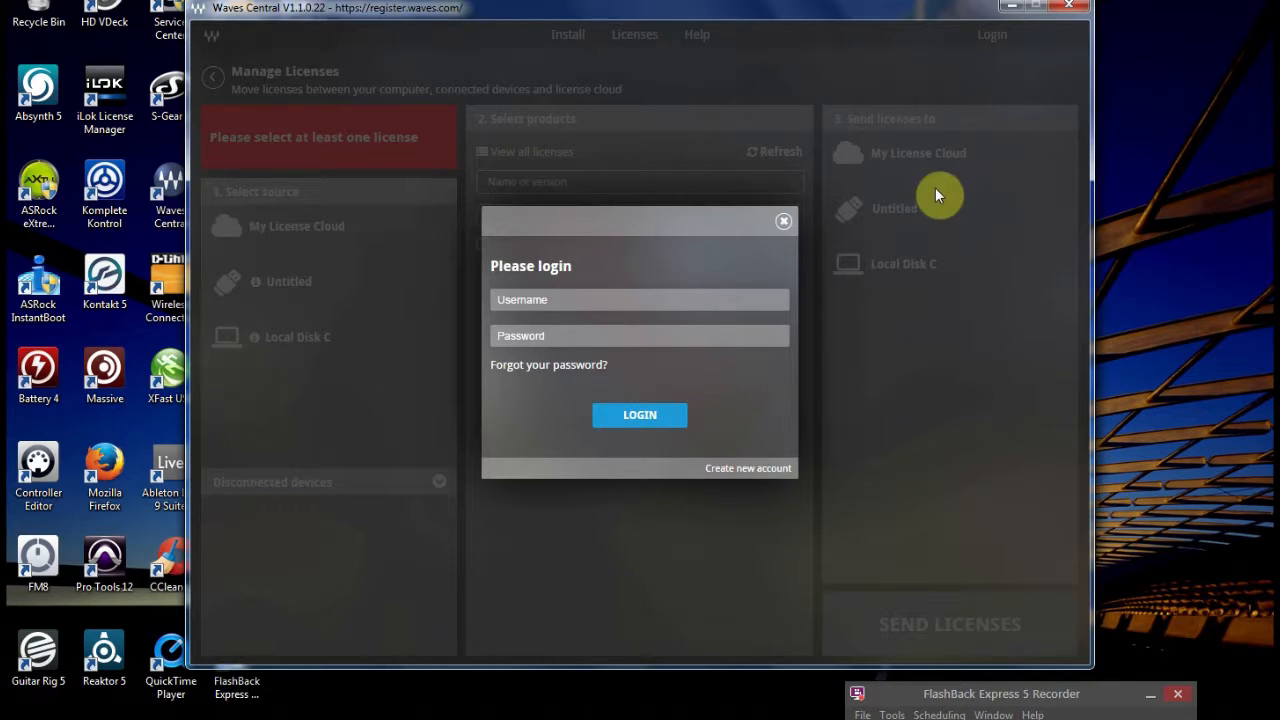
mouse_move(952, 166)
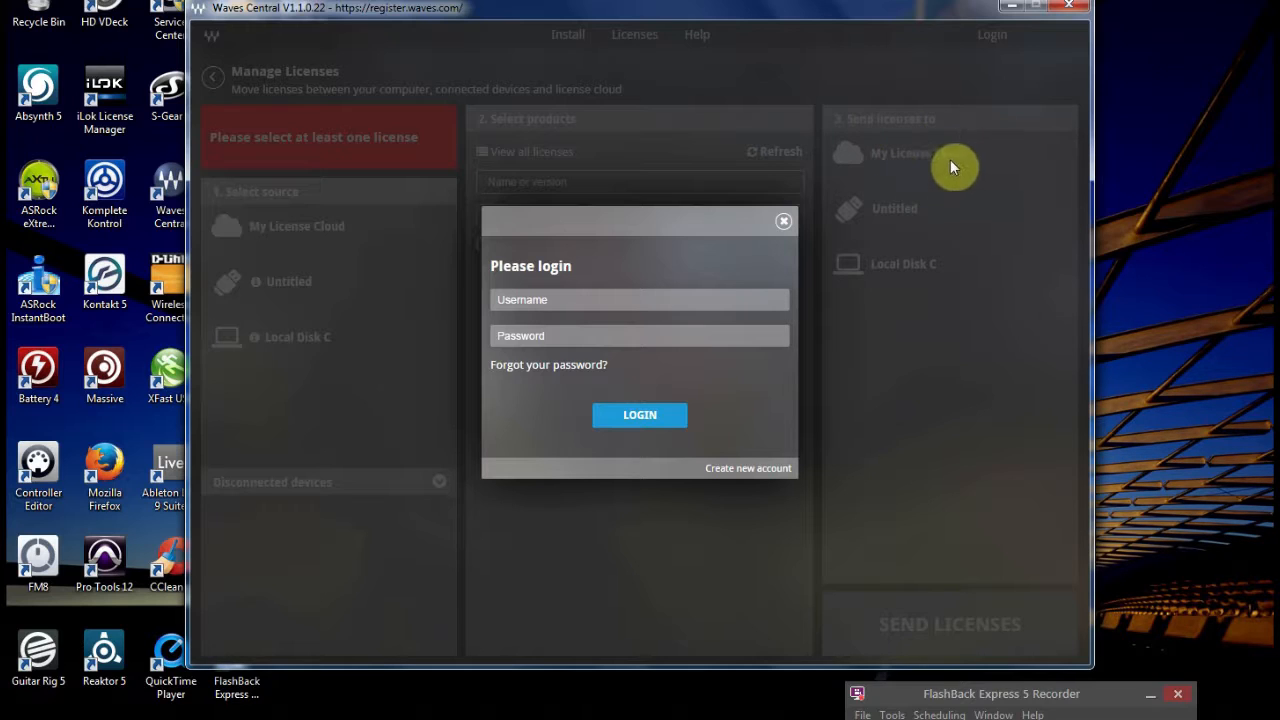
mouse_move(884, 264)
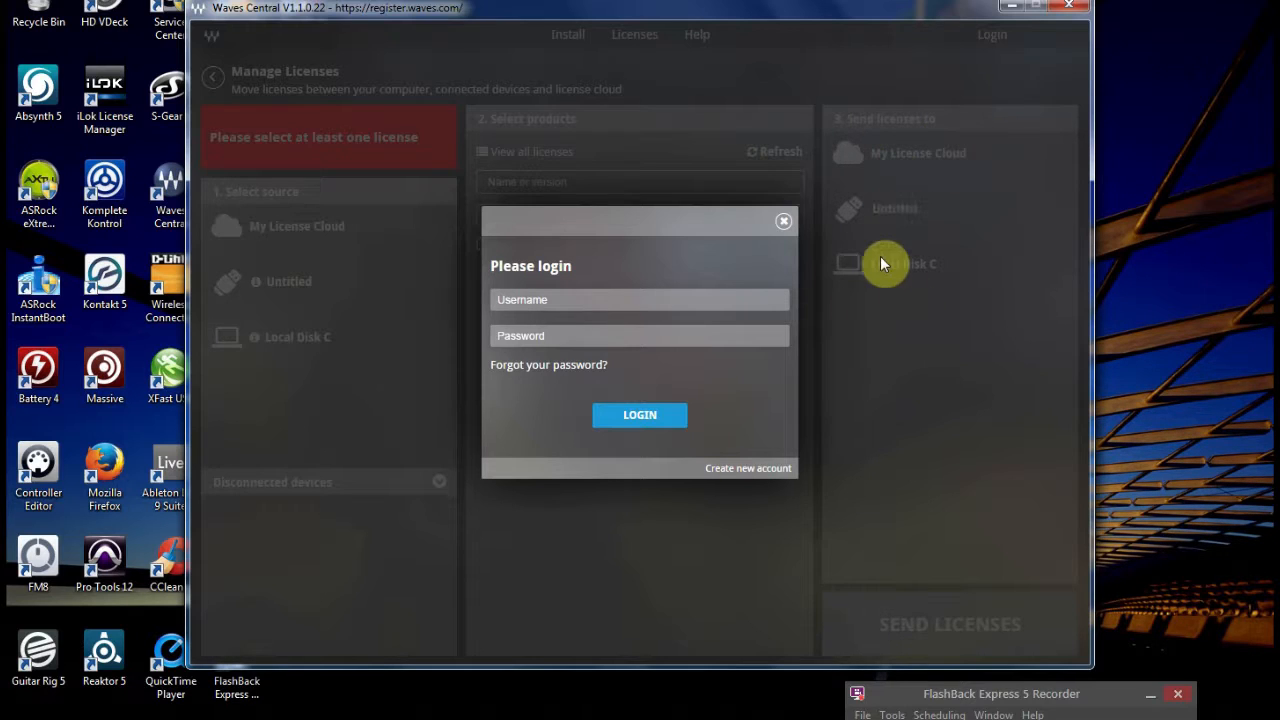
mouse_move(870, 278)
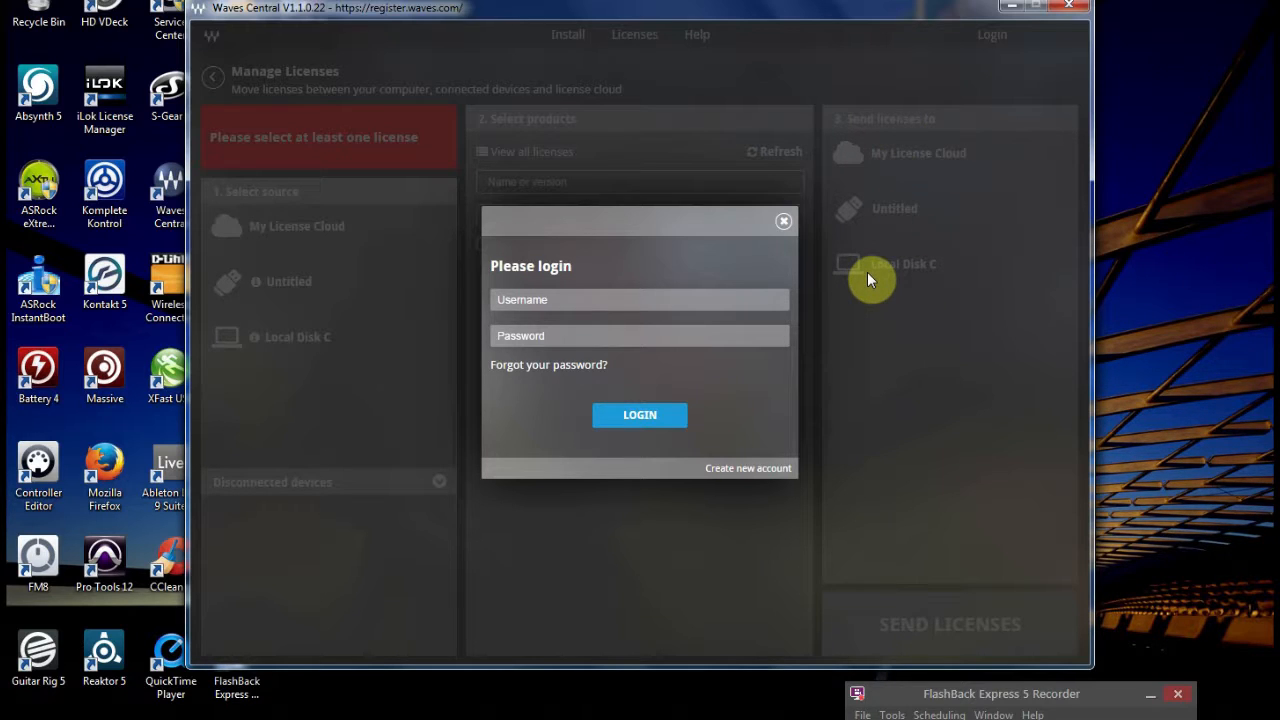
mouse_move(792, 38)
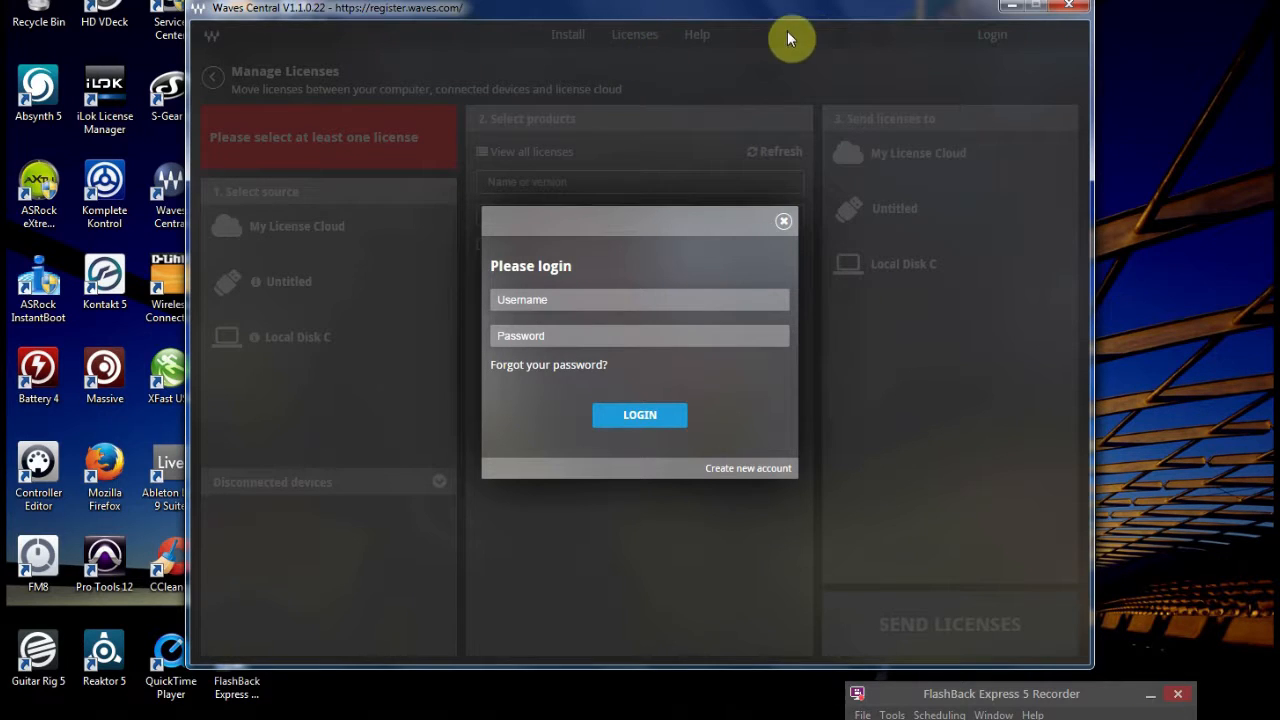
mouse_move(584, 210)
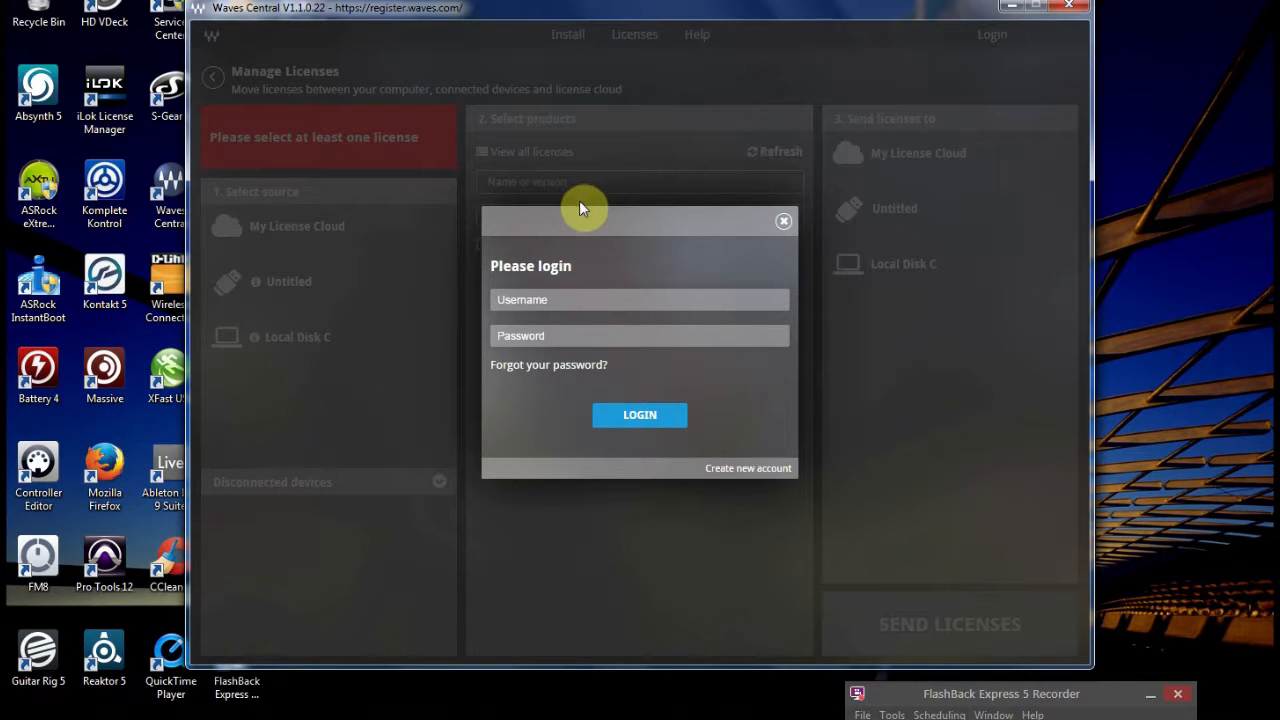
mouse_move(732, 628)
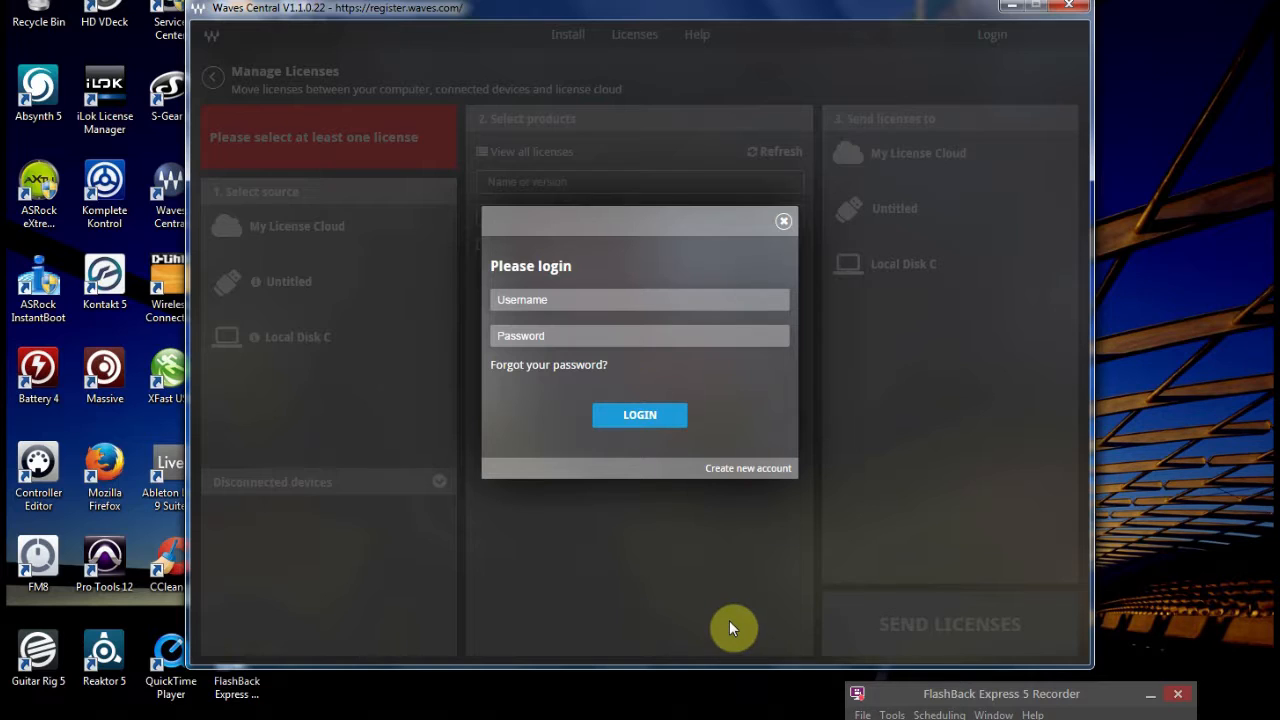
mouse_move(958, 634)
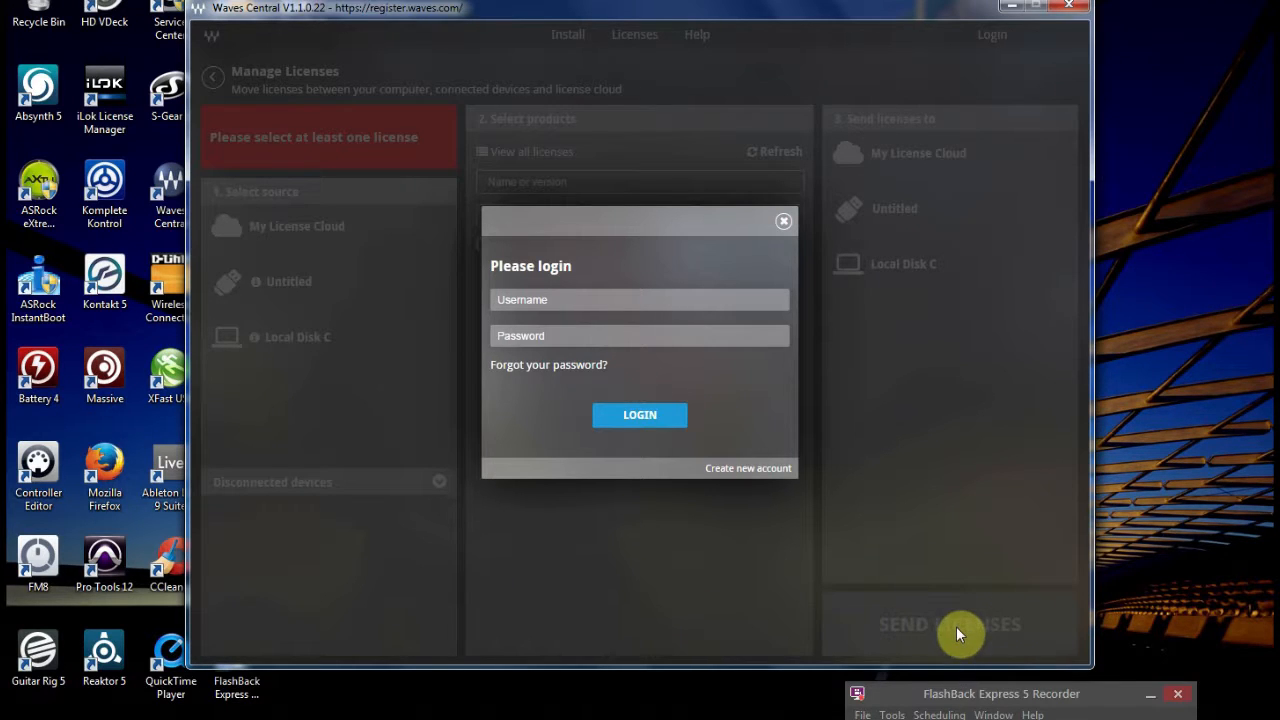
mouse_move(320, 144)
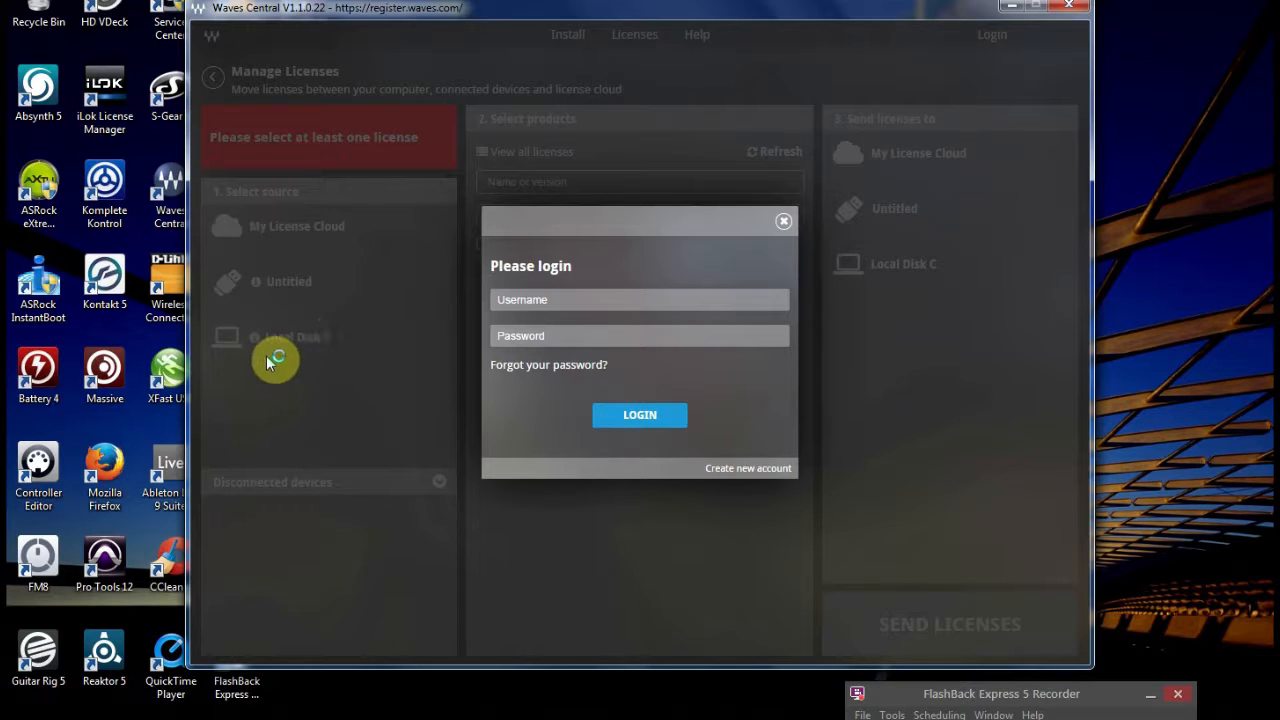
mouse_move(570, 100)
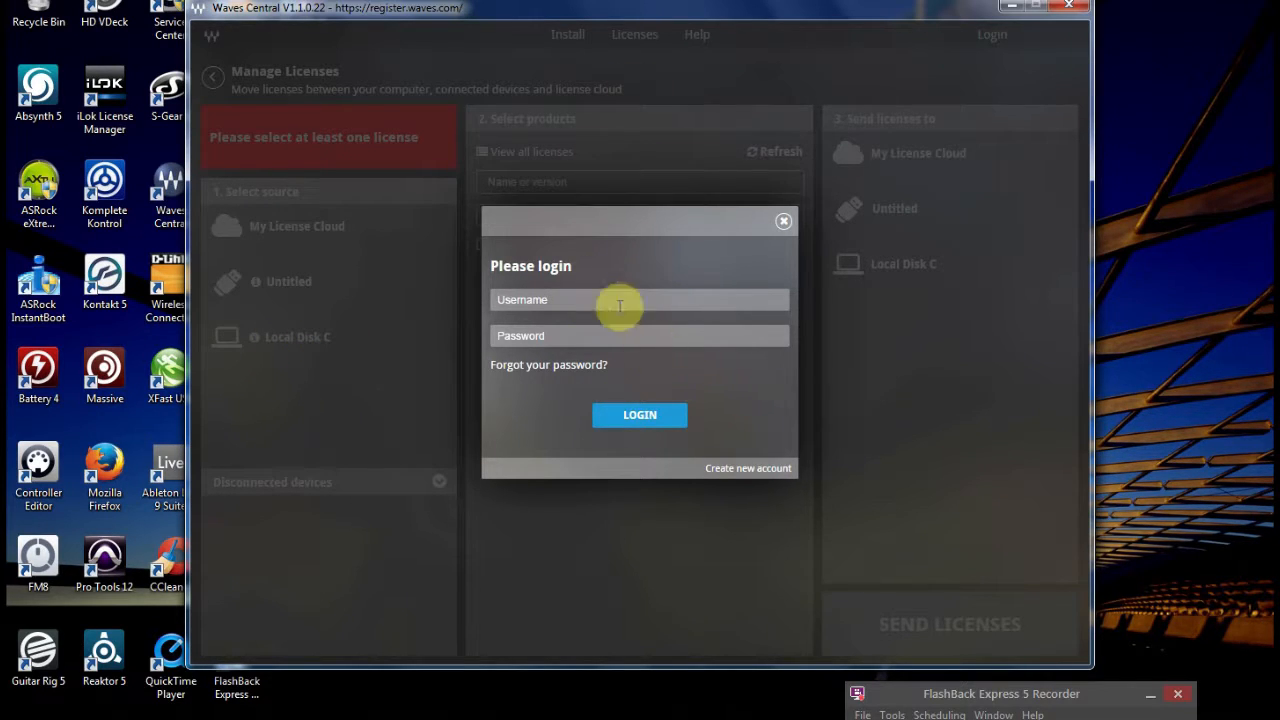
mouse_move(830, 172)
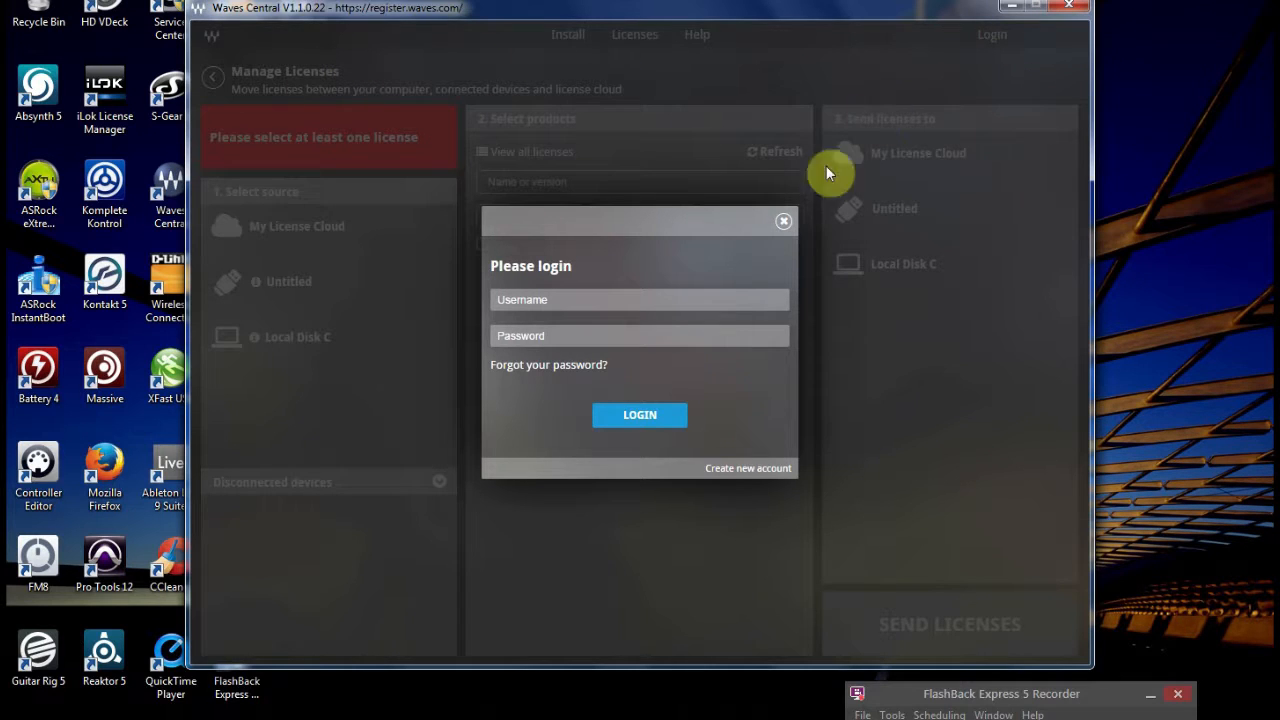
mouse_move(784, 220)
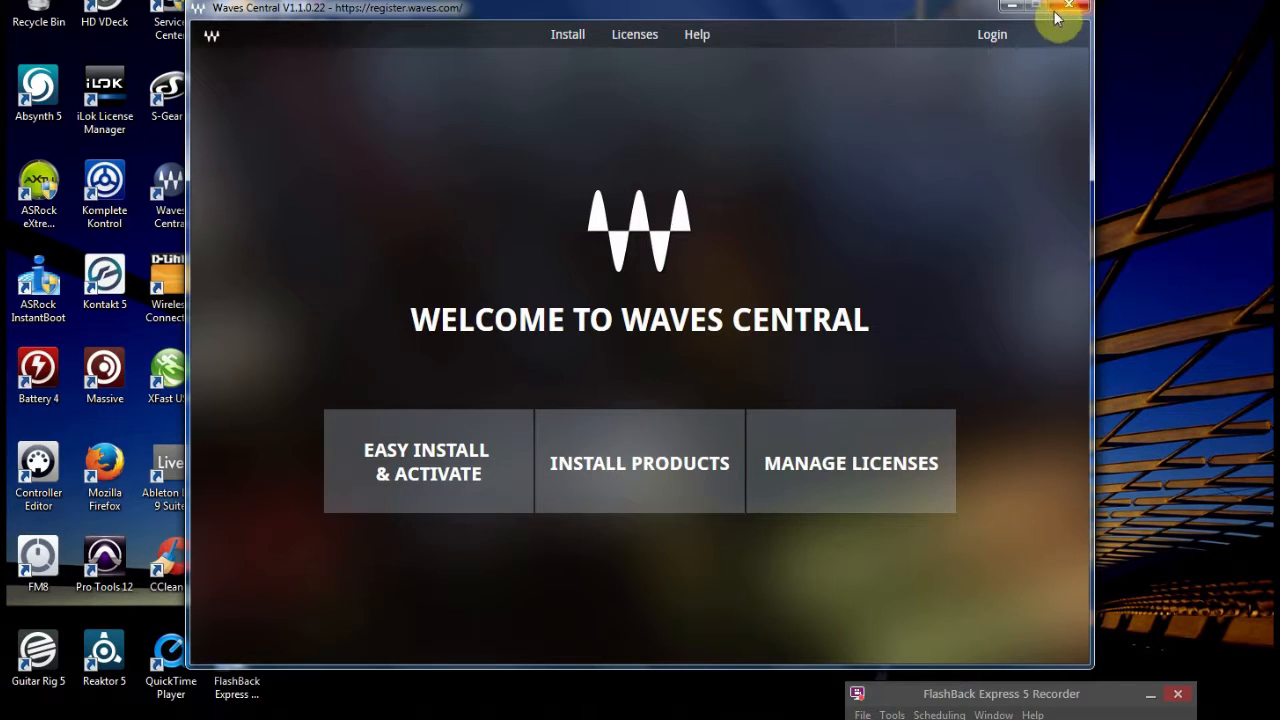
Close Waves Central, leaving the Windows desktop
left_click(1068, 8)
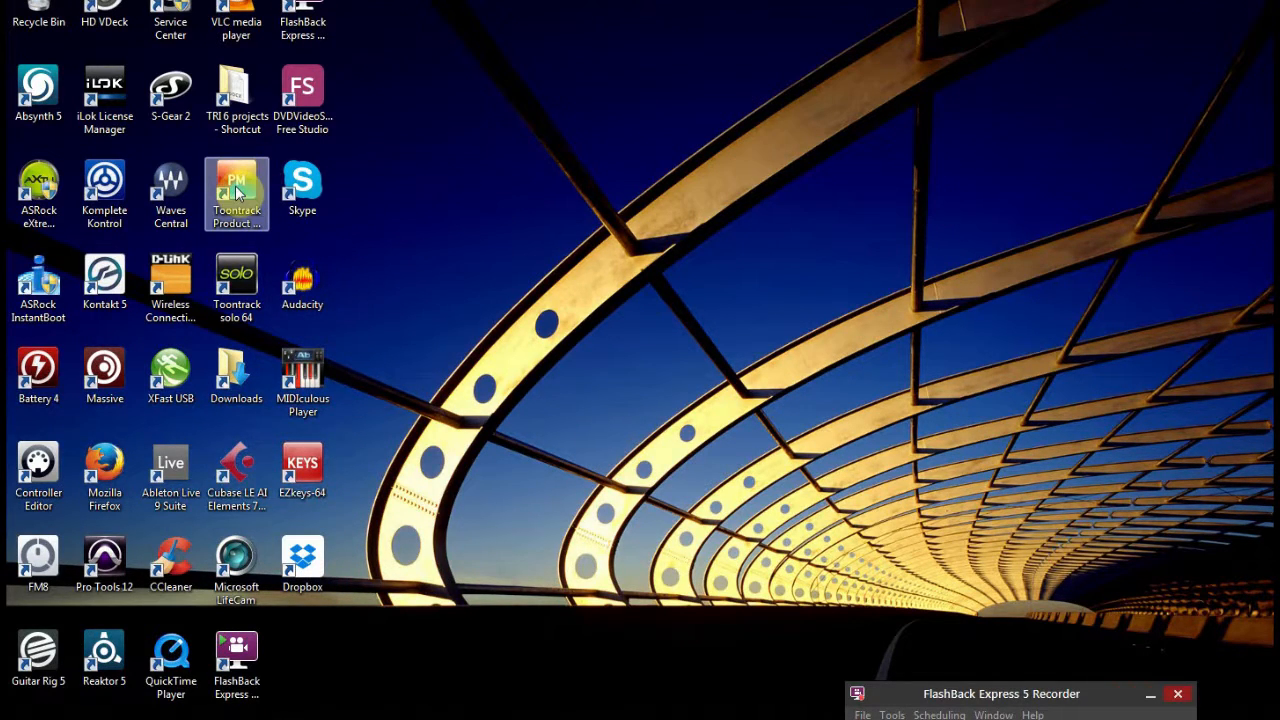
mouse_move(170, 196)
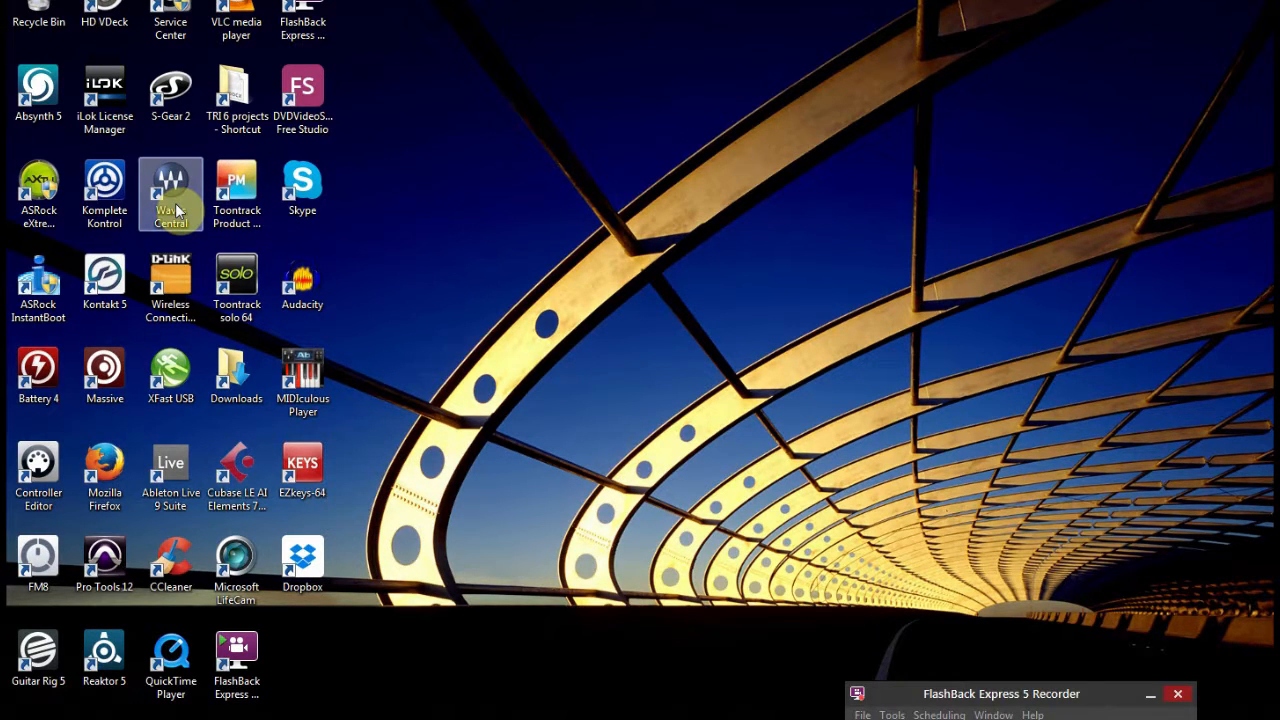
mouse_move(128, 38)
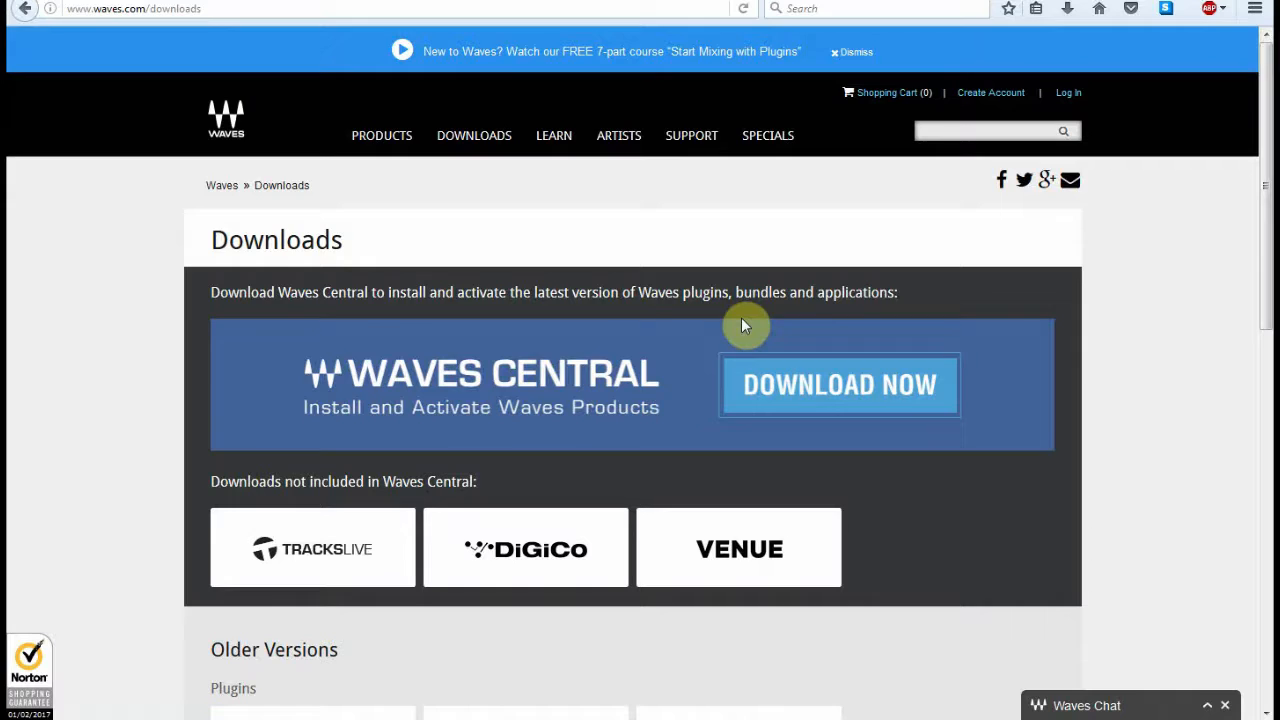
scroll("down", 3)
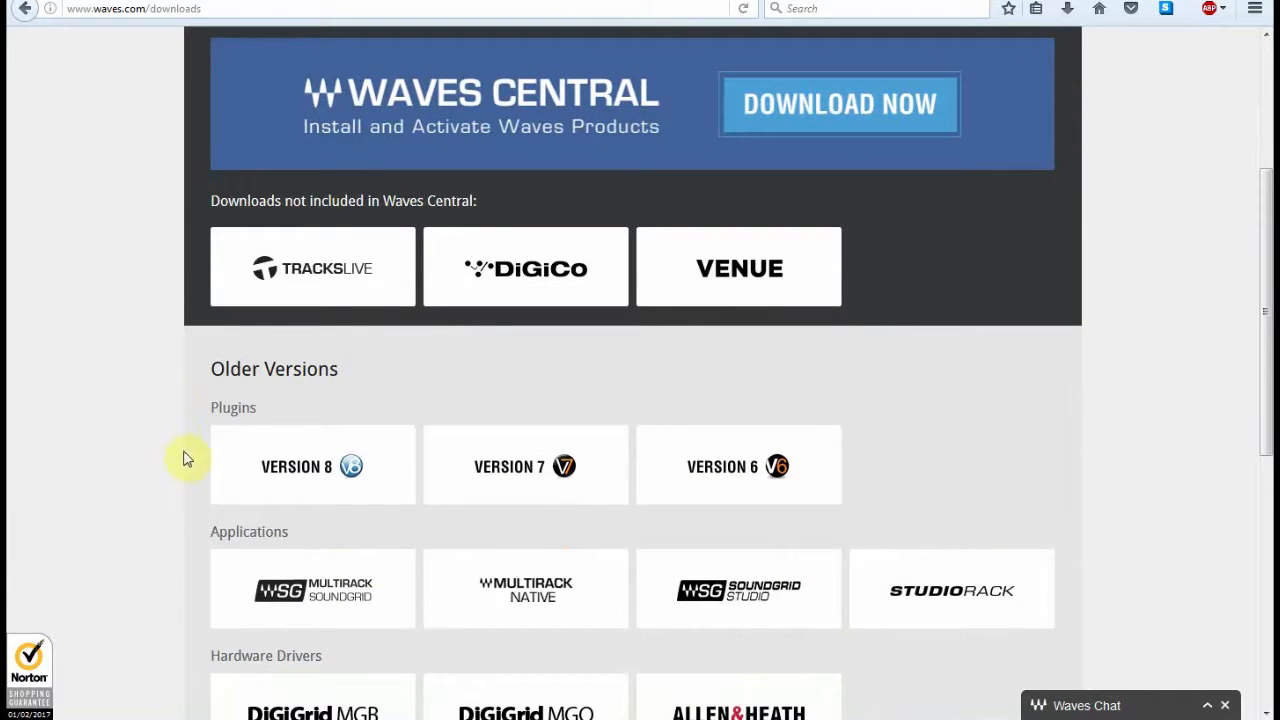
scroll("down", 3)
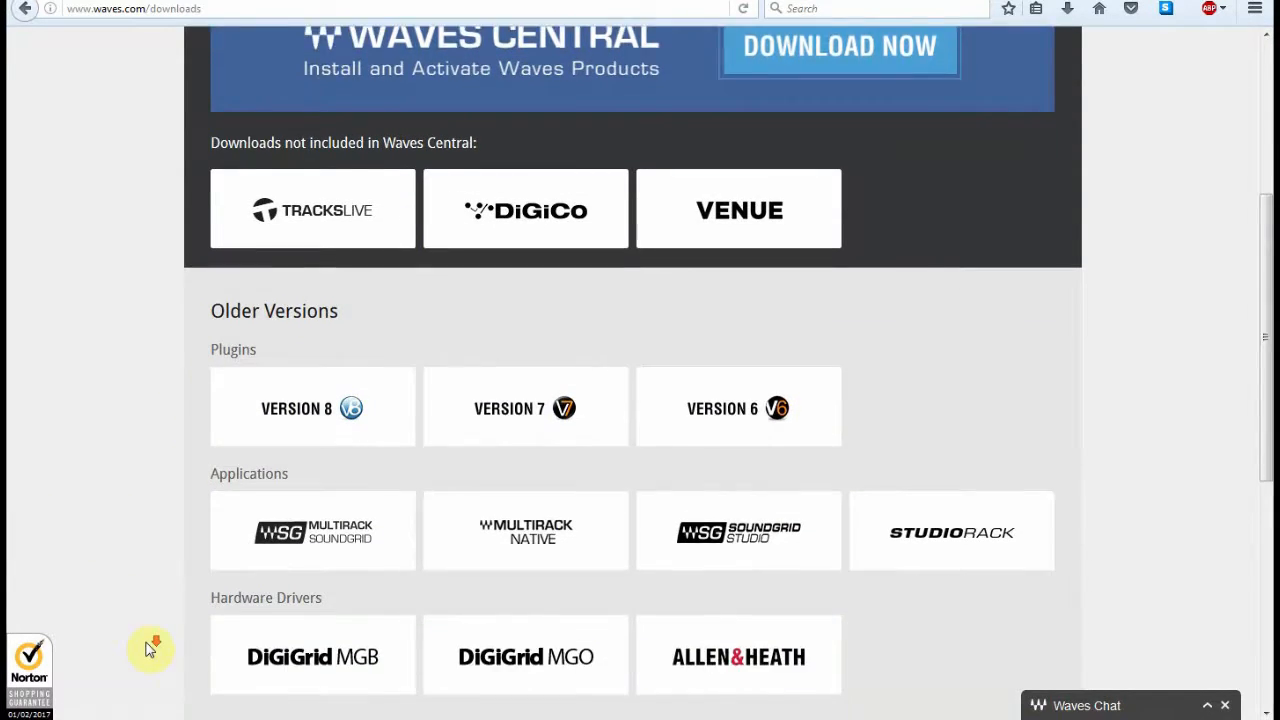
scroll("down", 3)
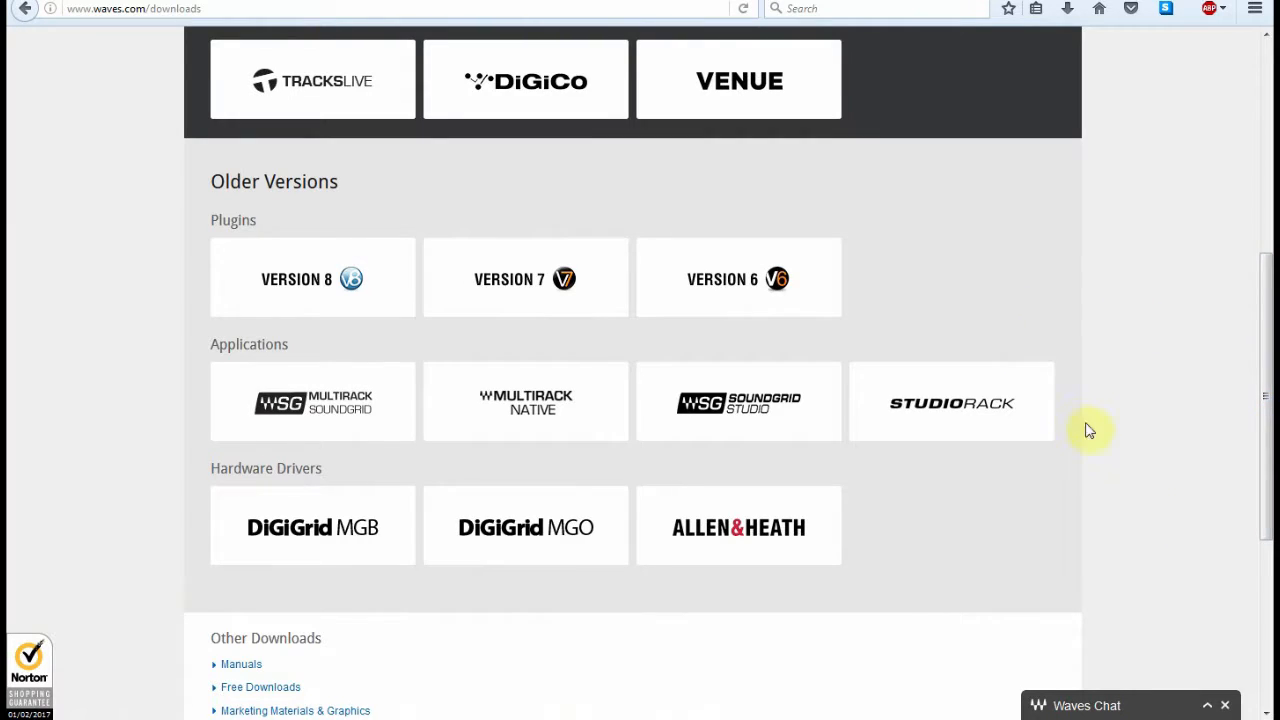
scroll("up", 3)
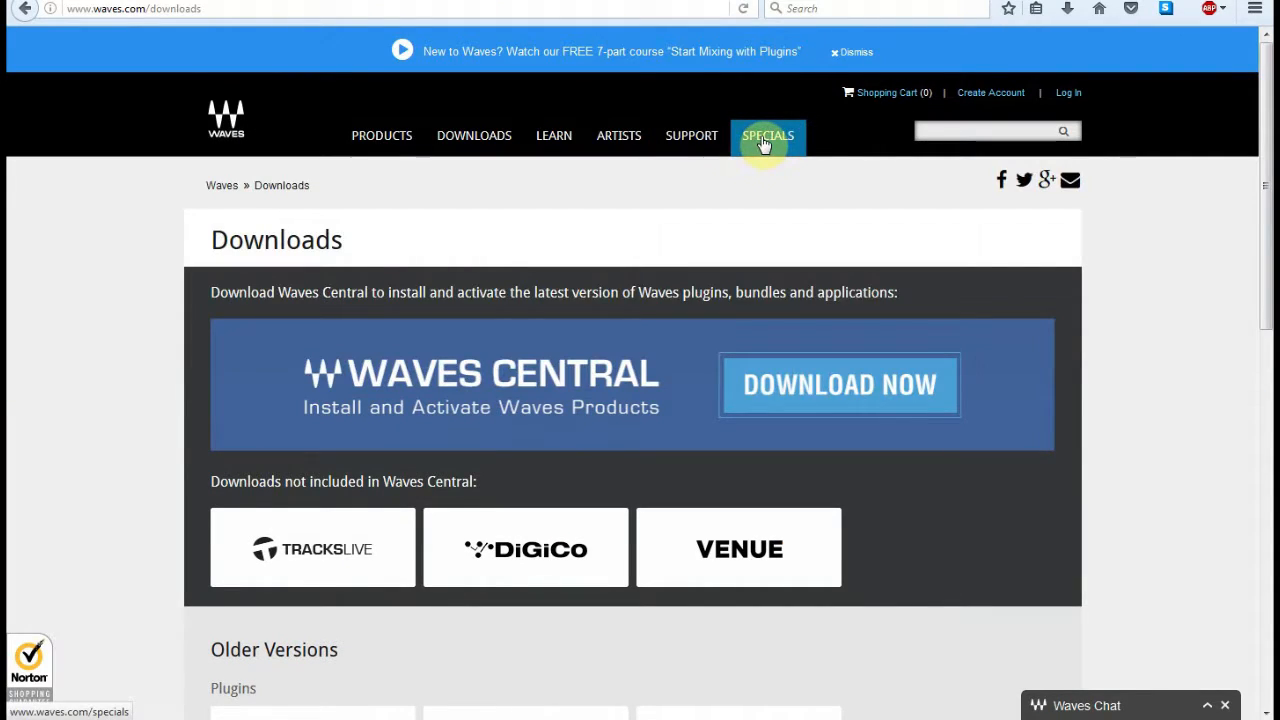
Go to the Specials page listing sale-priced plugins such as H-Series at $299
left_click(768, 136)
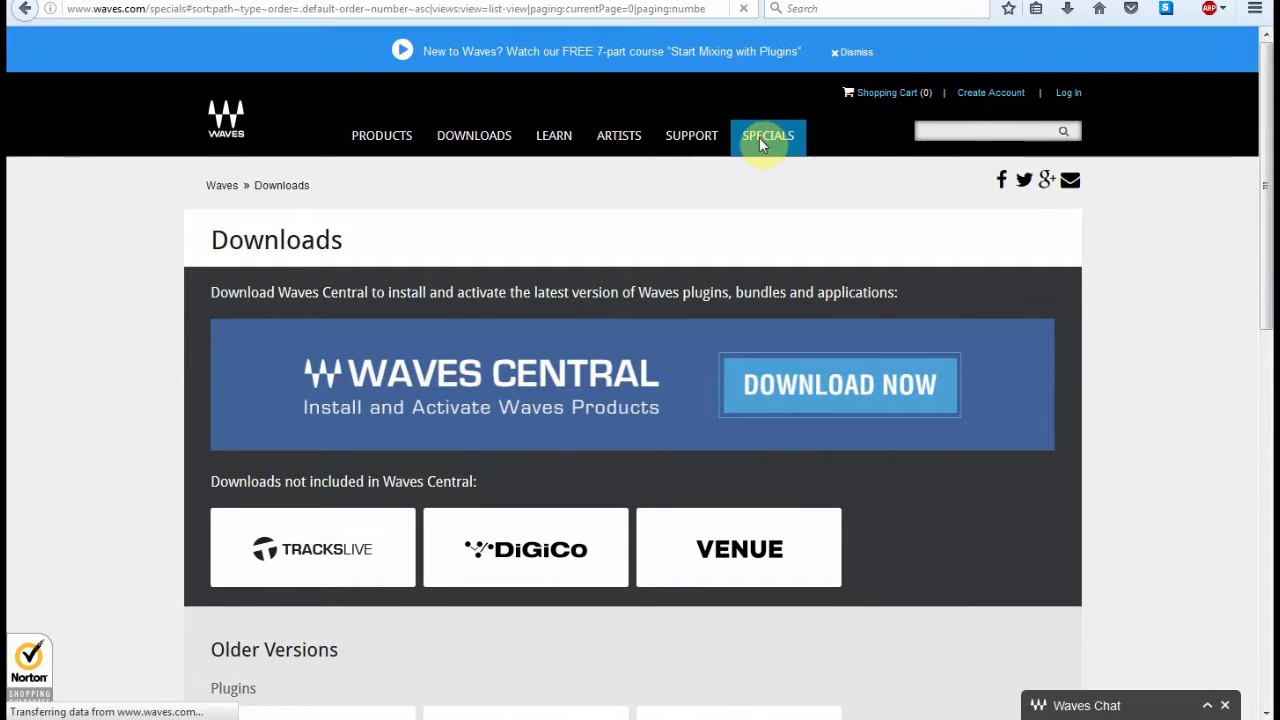
left_click(768, 136)
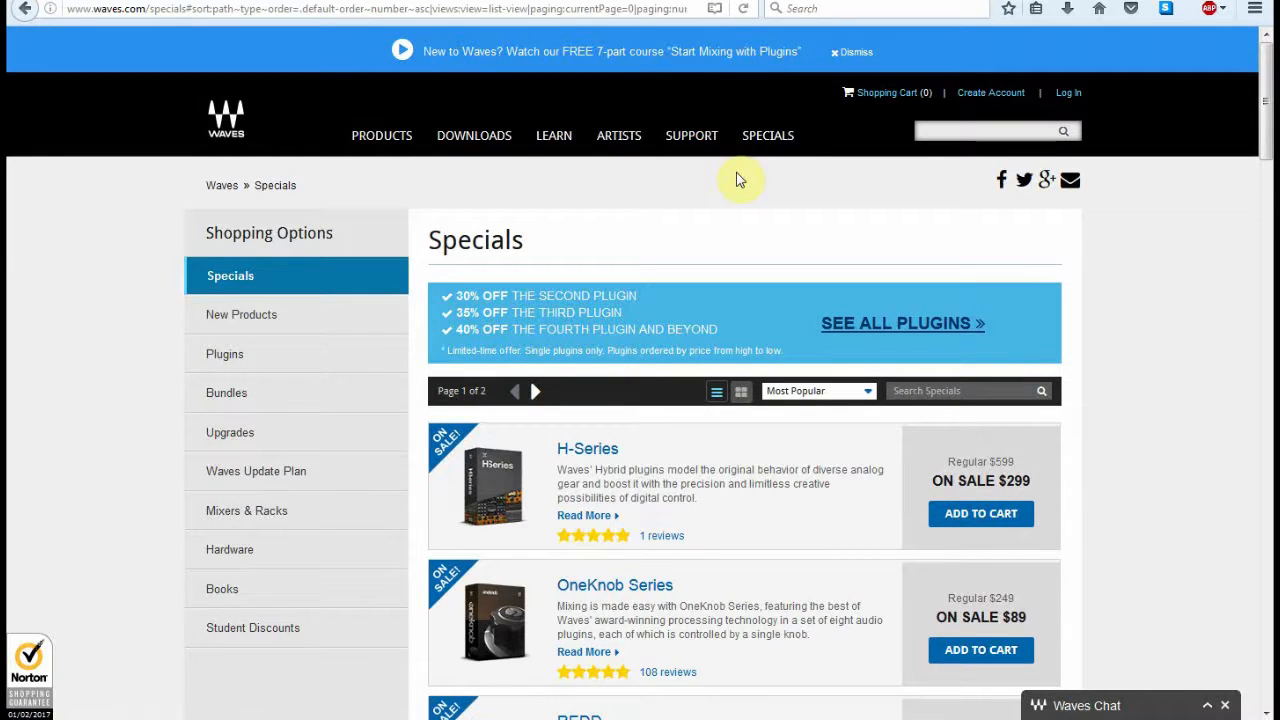
mouse_move(696, 456)
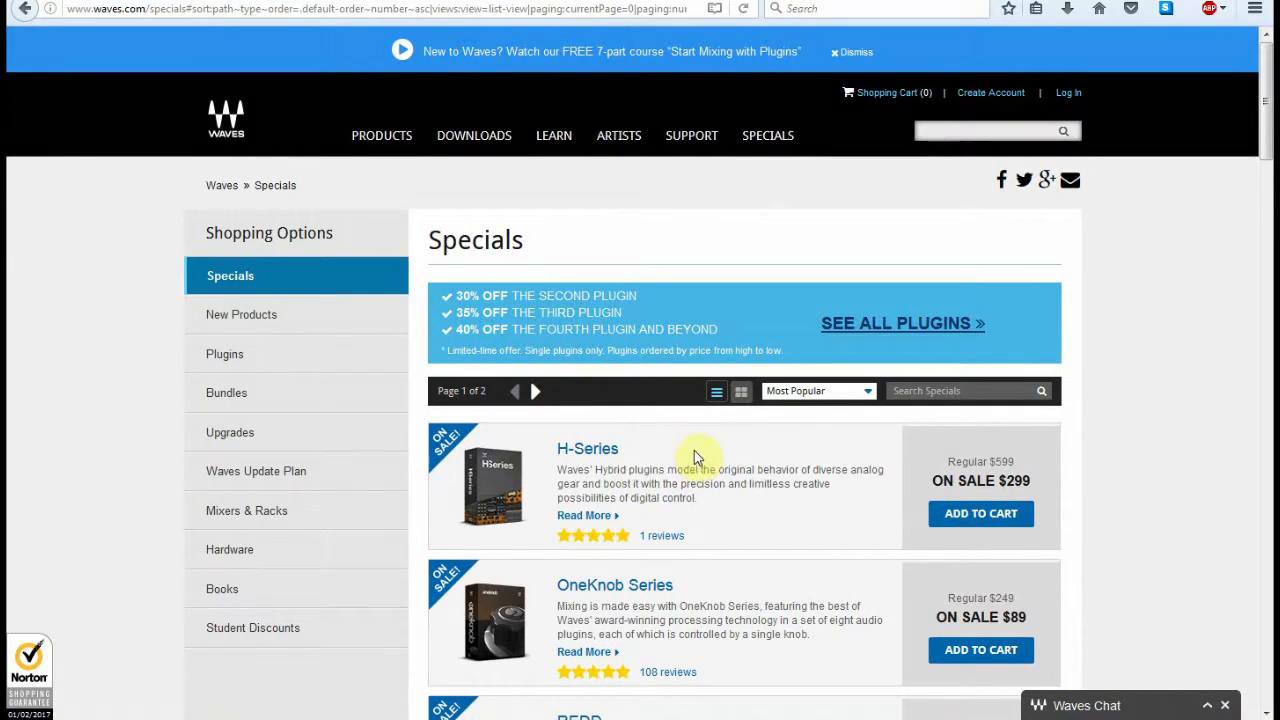
scroll("down", 3)
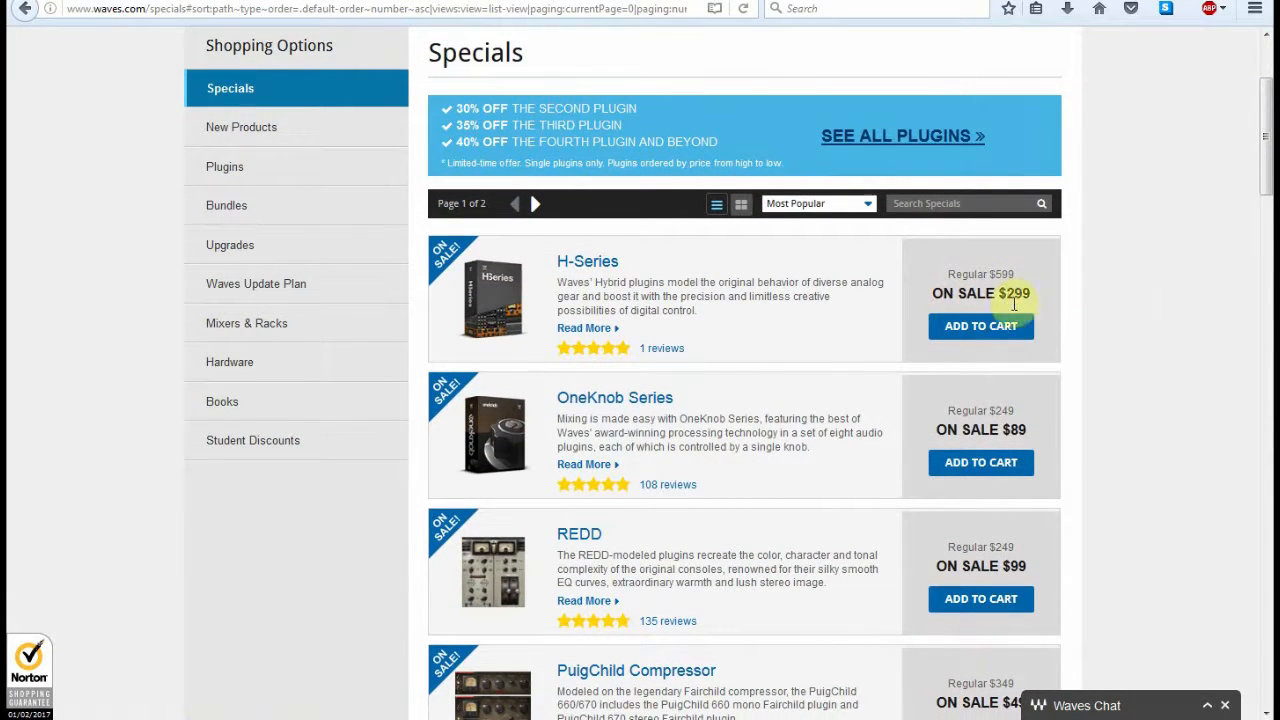
mouse_move(1030, 296)
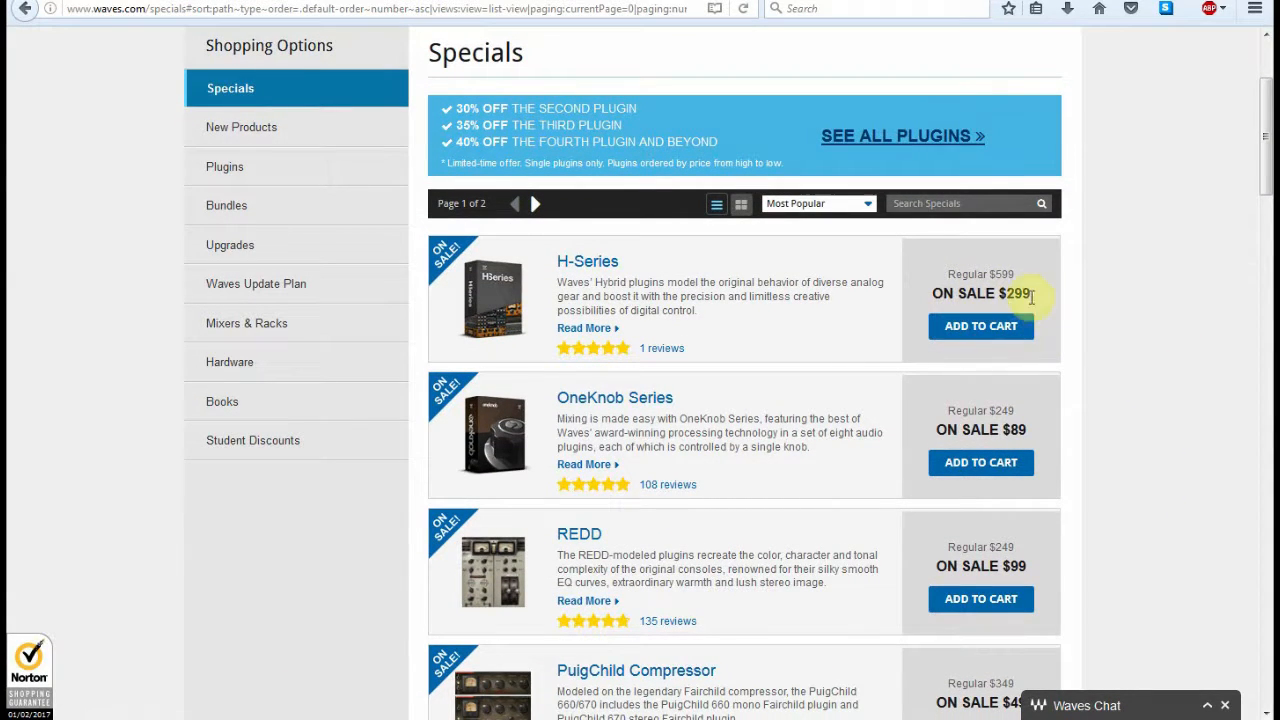
mouse_move(1044, 308)
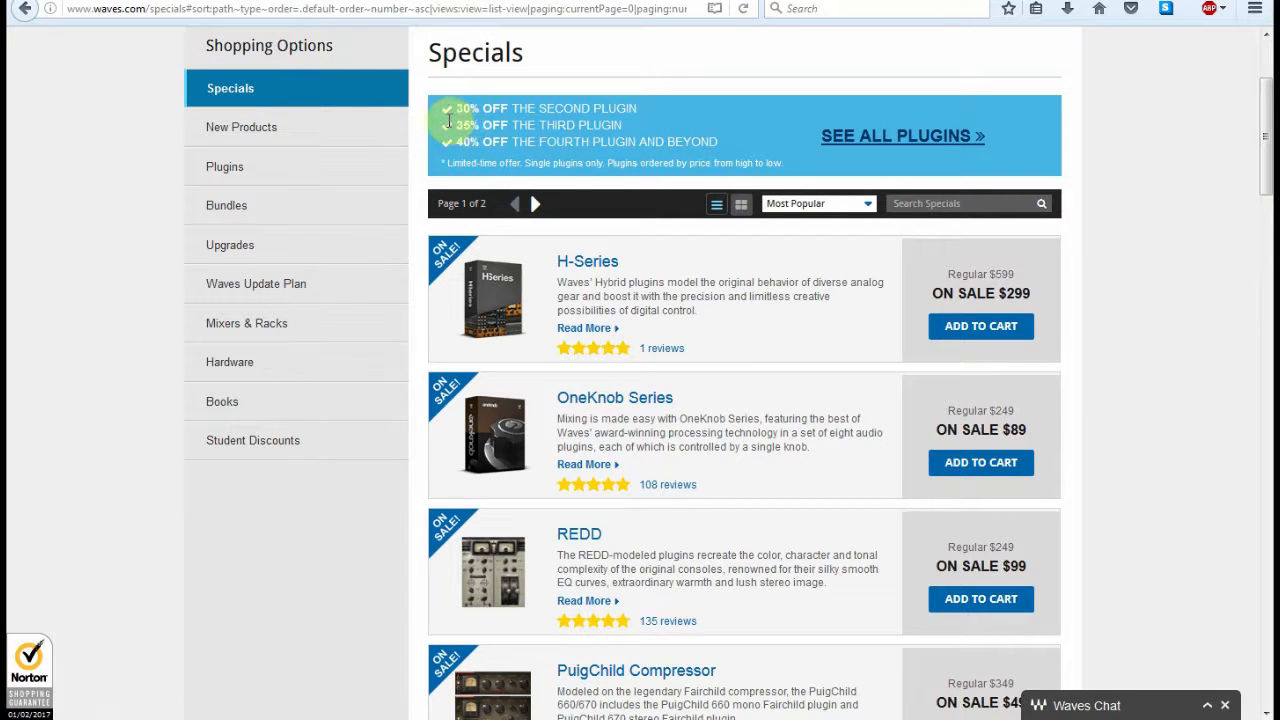
mouse_move(624, 140)
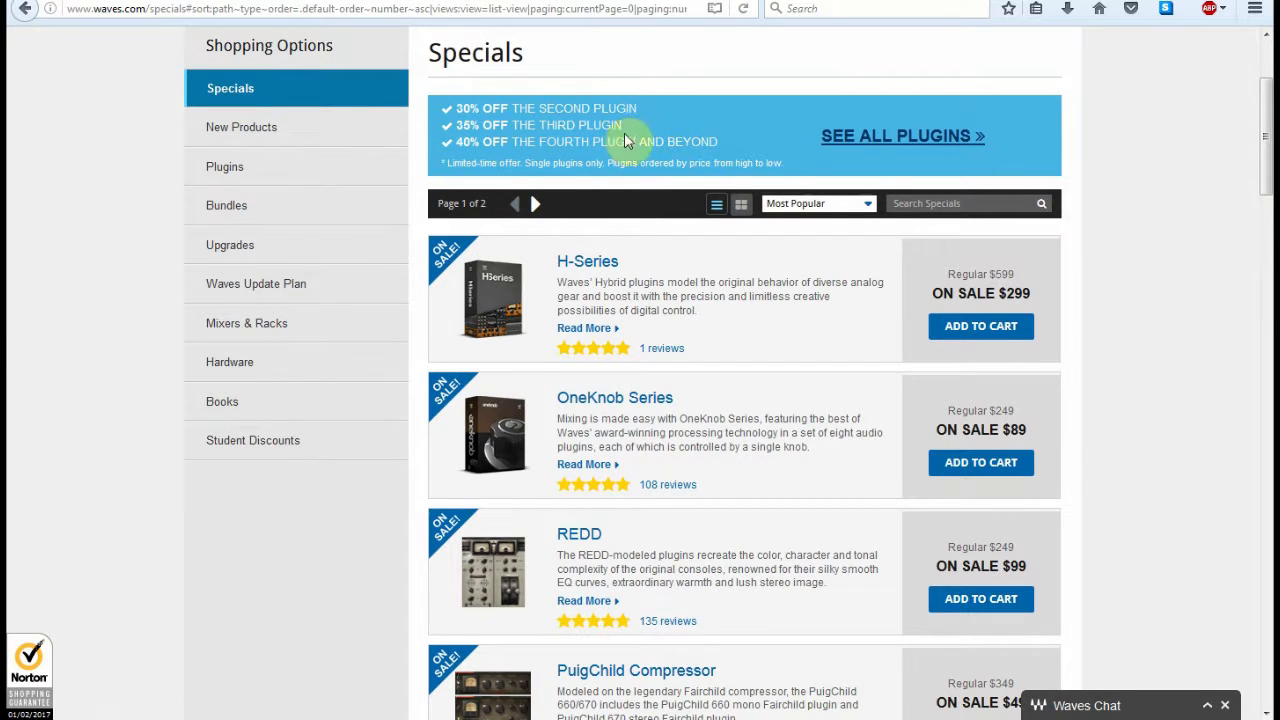
mouse_move(644, 144)
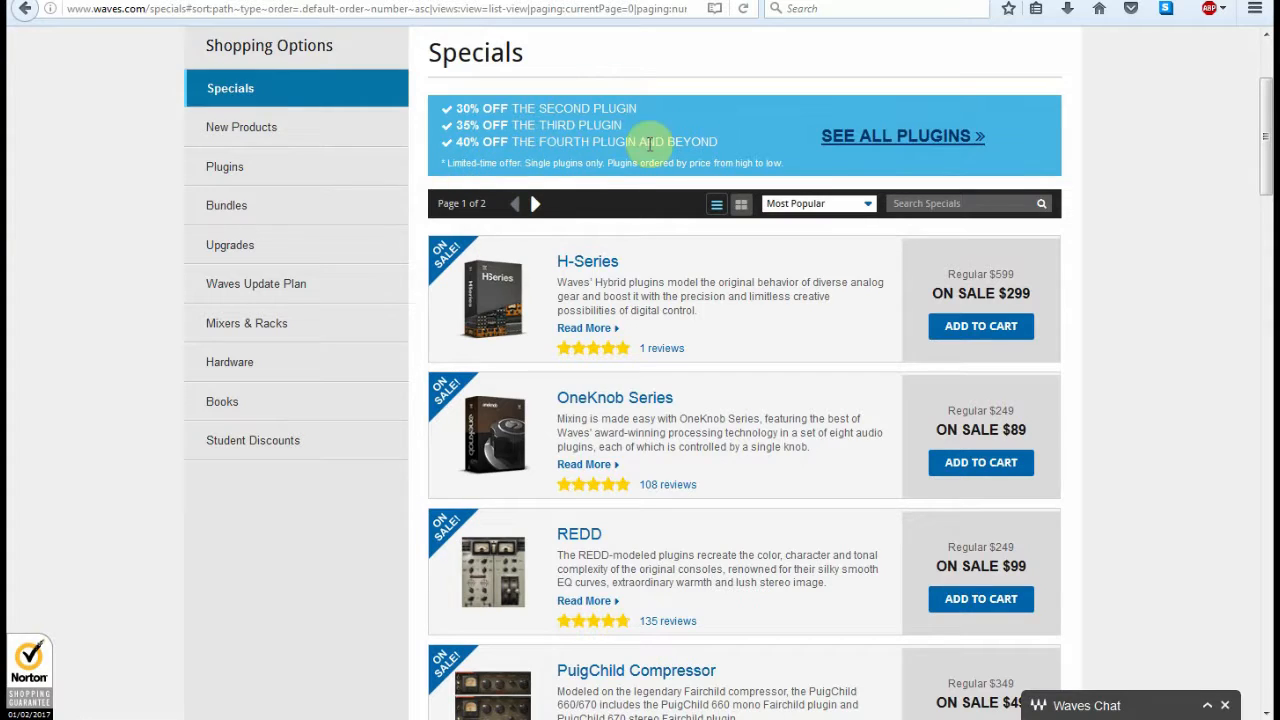
mouse_move(556, 164)
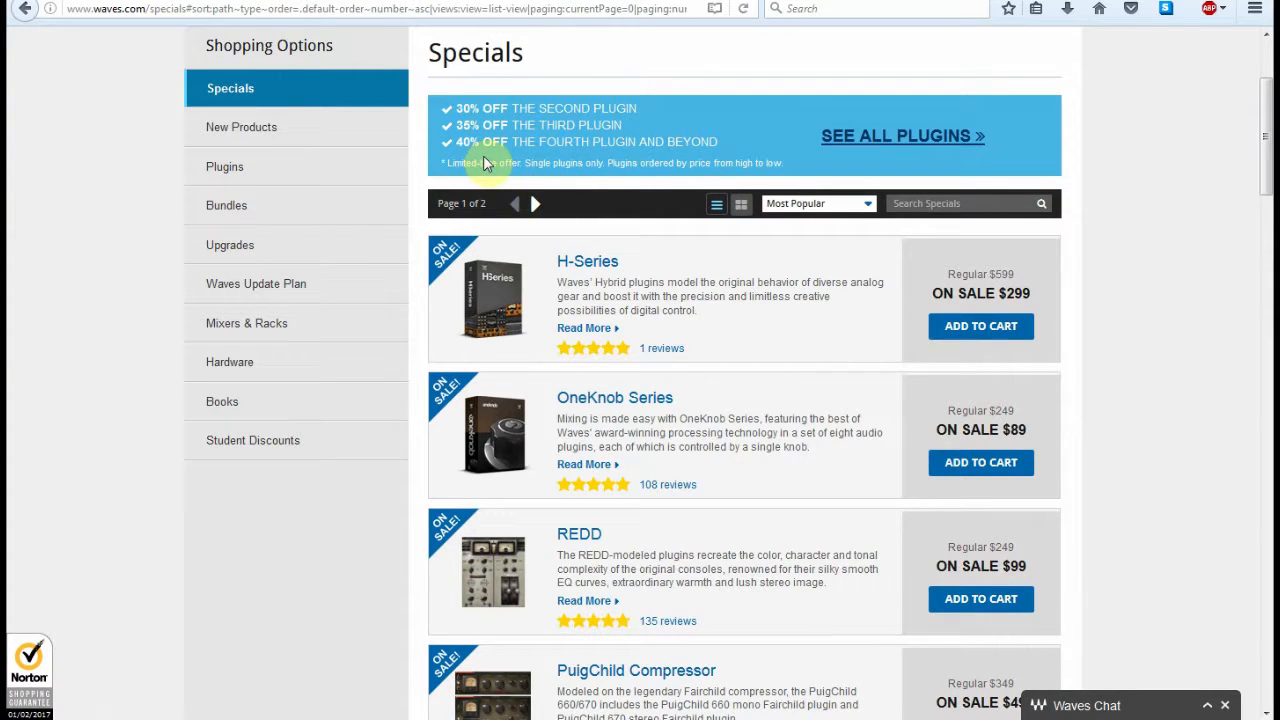
mouse_move(576, 164)
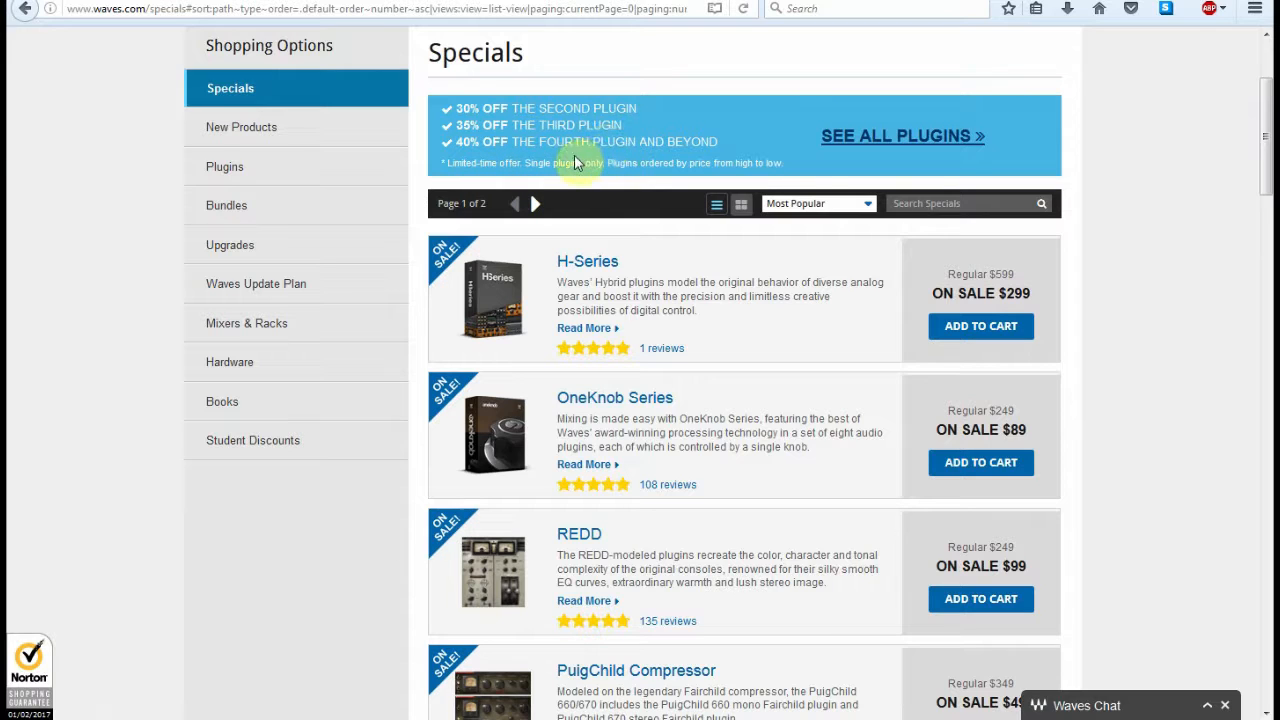
mouse_move(460, 164)
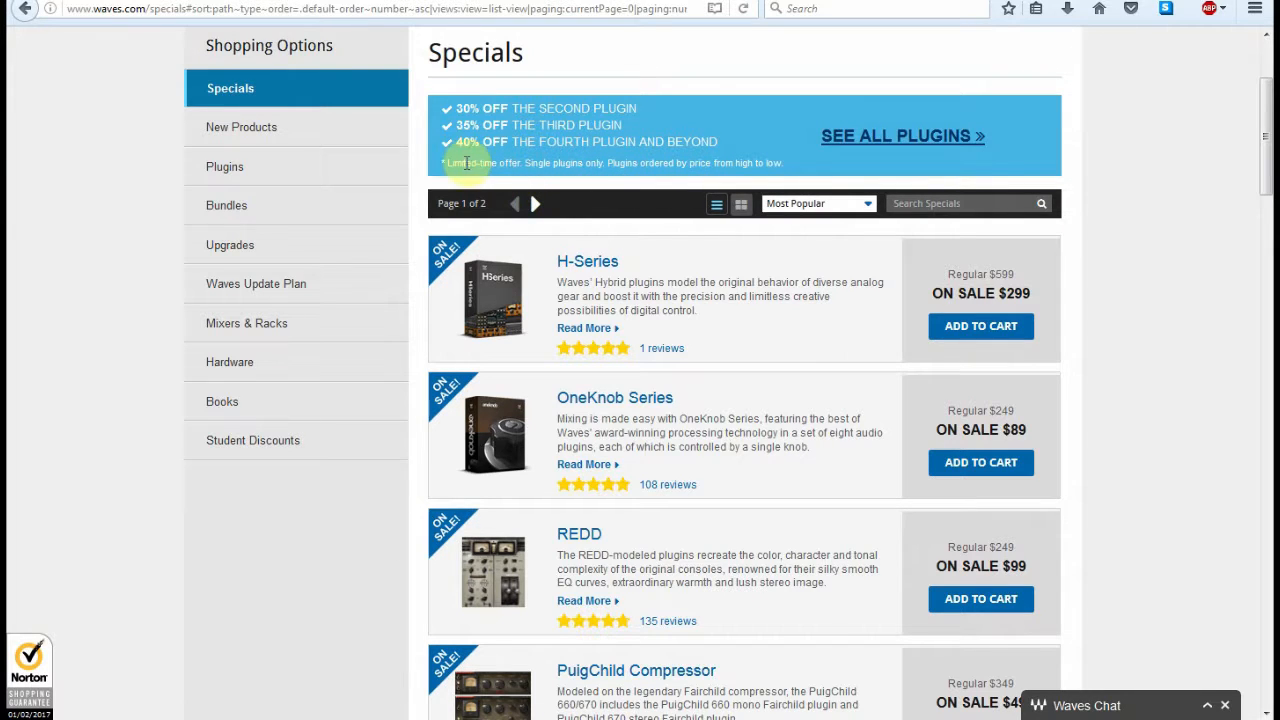
mouse_move(732, 328)
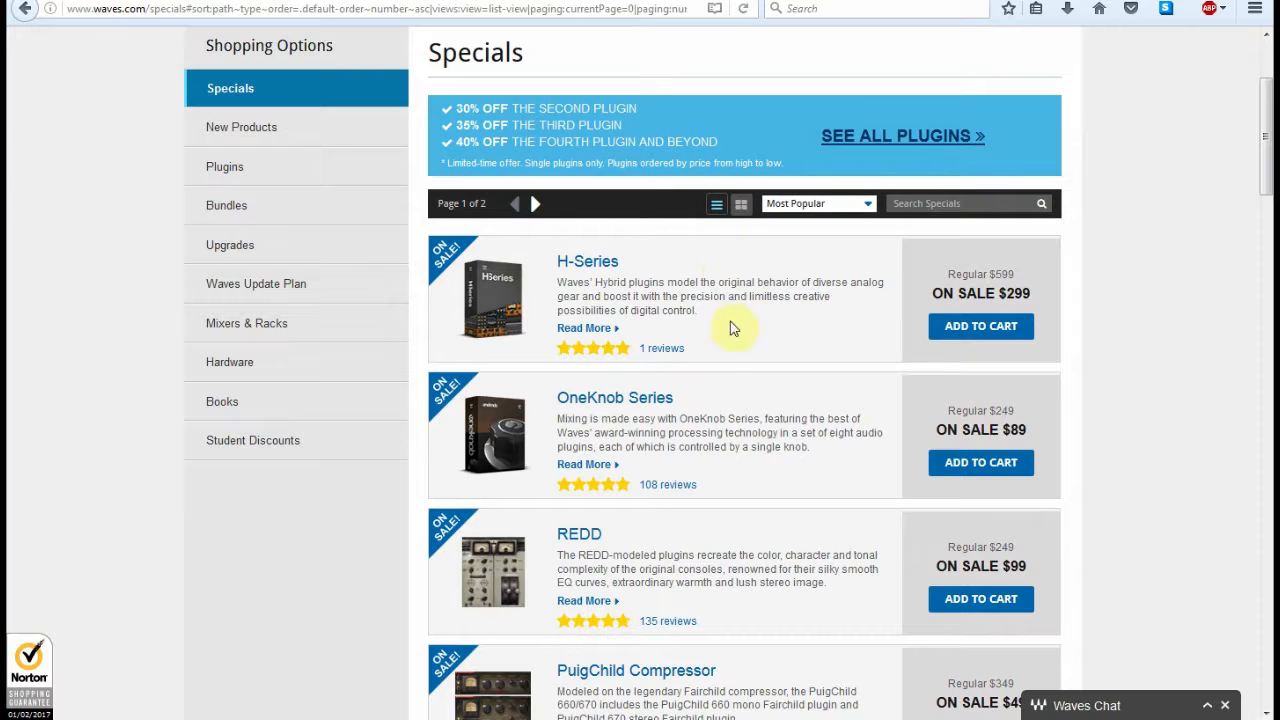
mouse_move(550, 144)
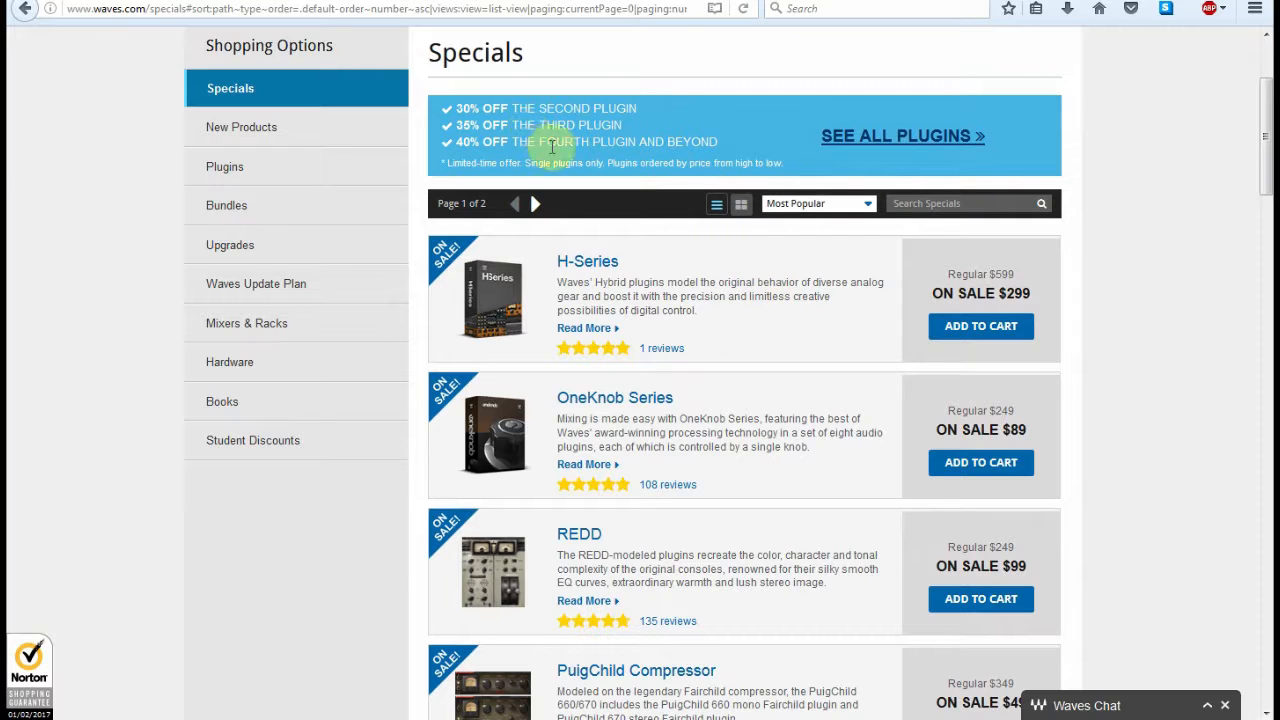
mouse_move(552, 374)
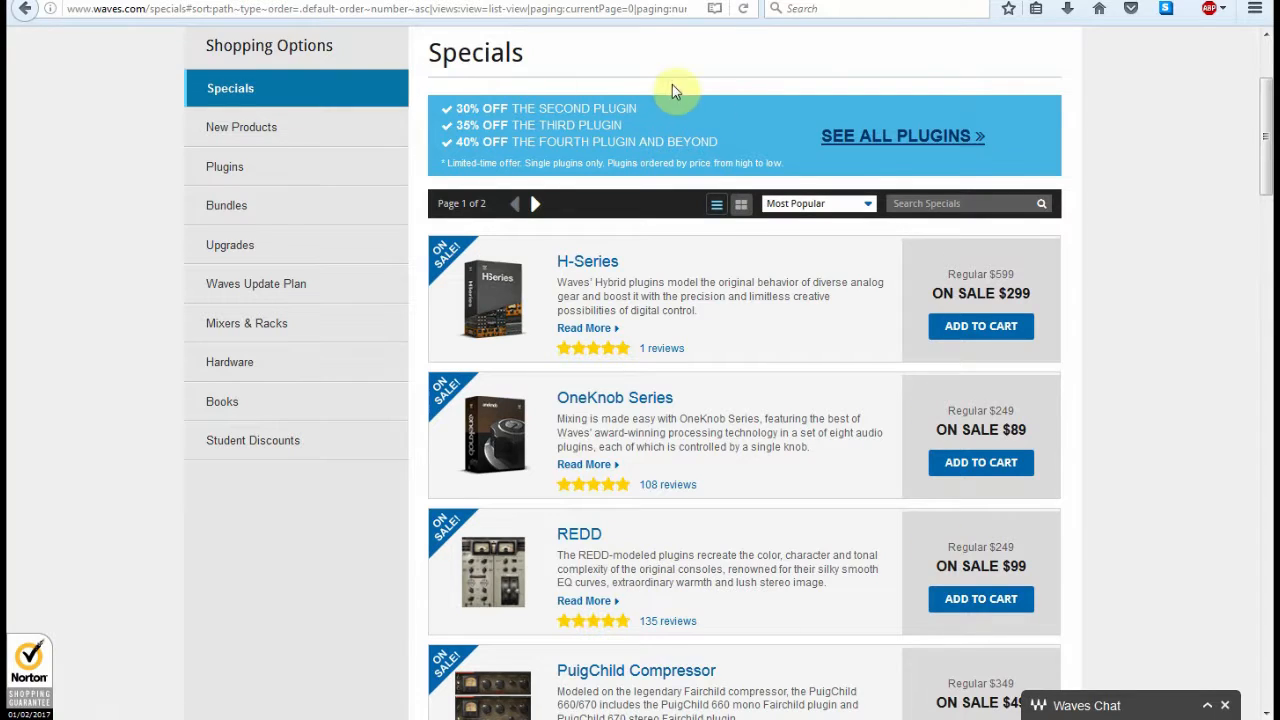
mouse_move(838, 136)
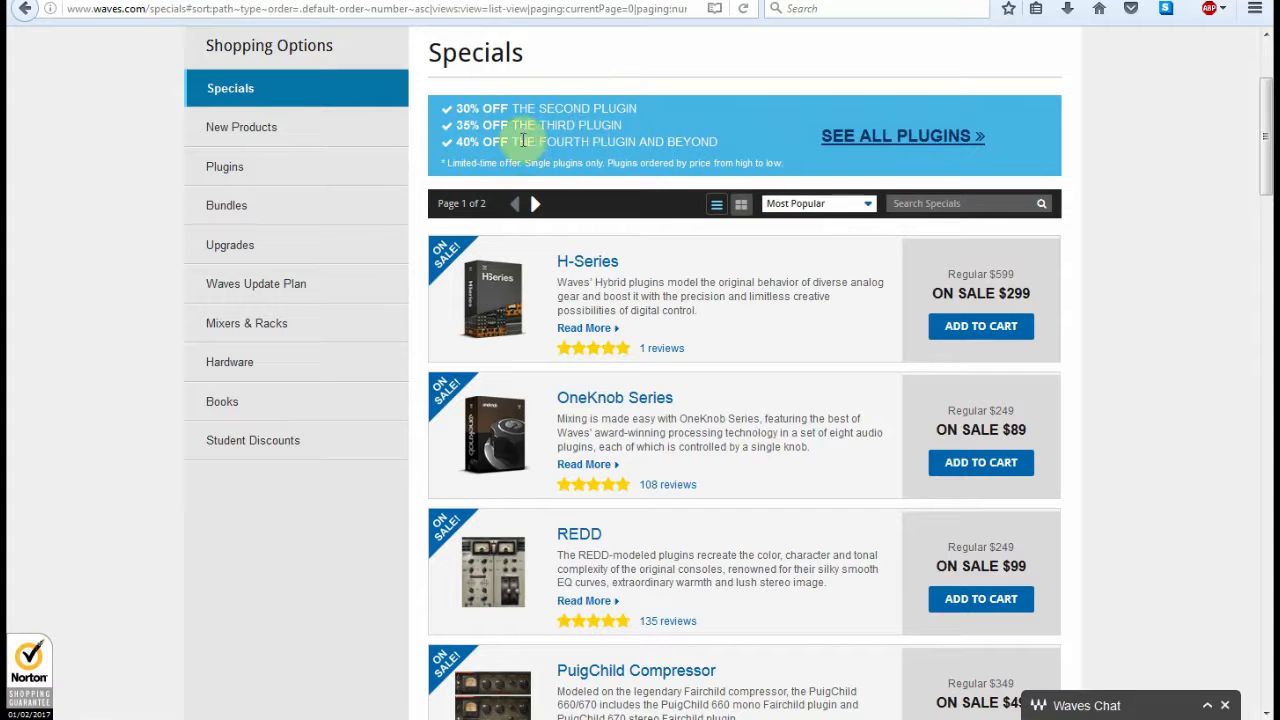
mouse_move(730, 136)
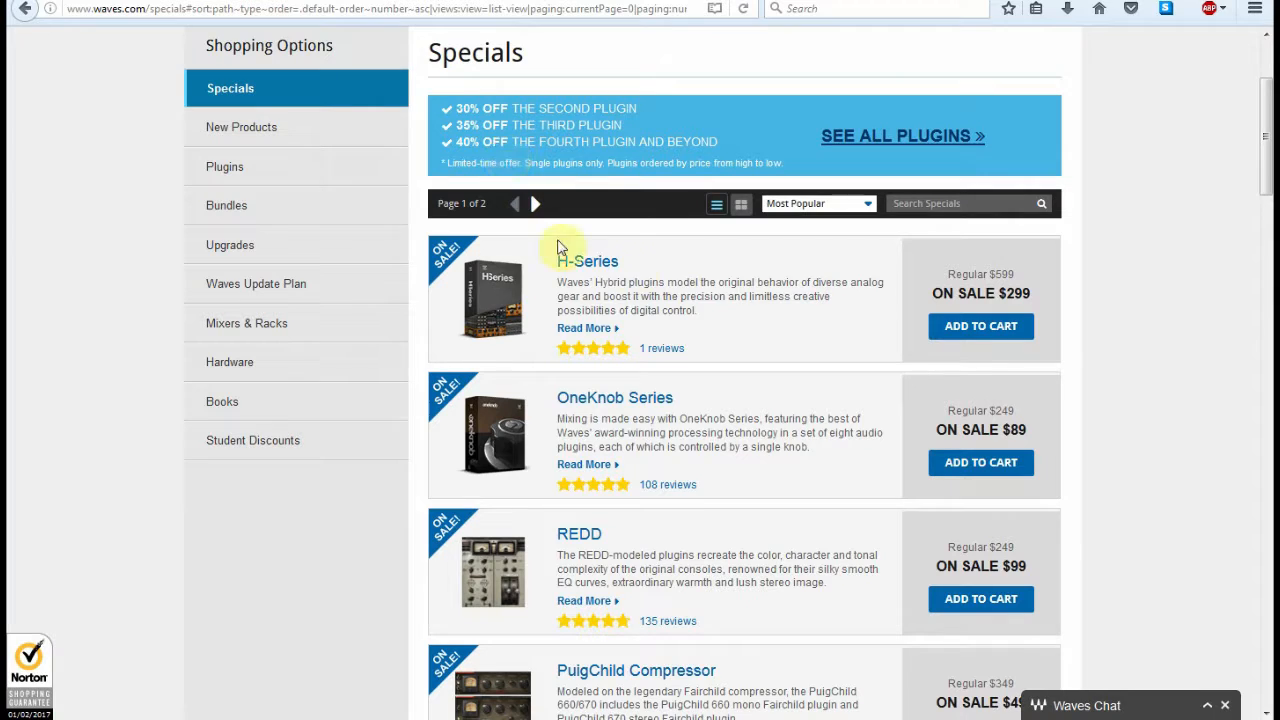
mouse_move(660, 270)
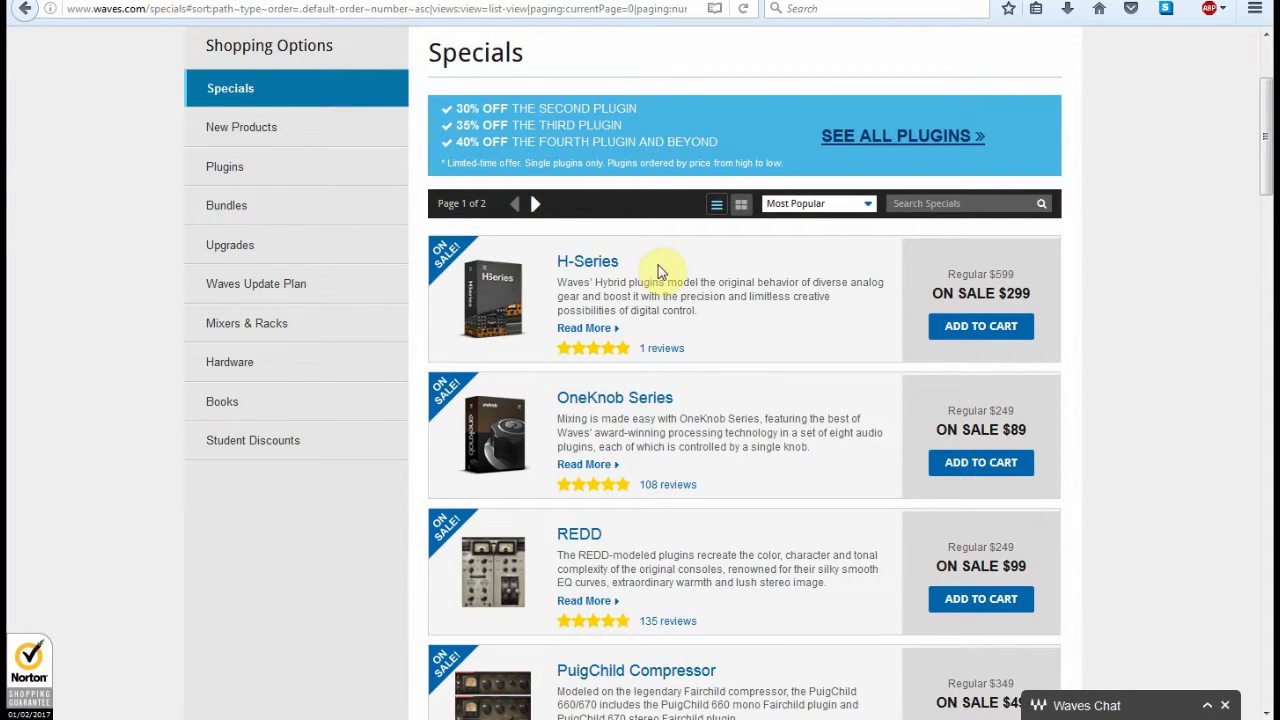
mouse_move(664, 164)
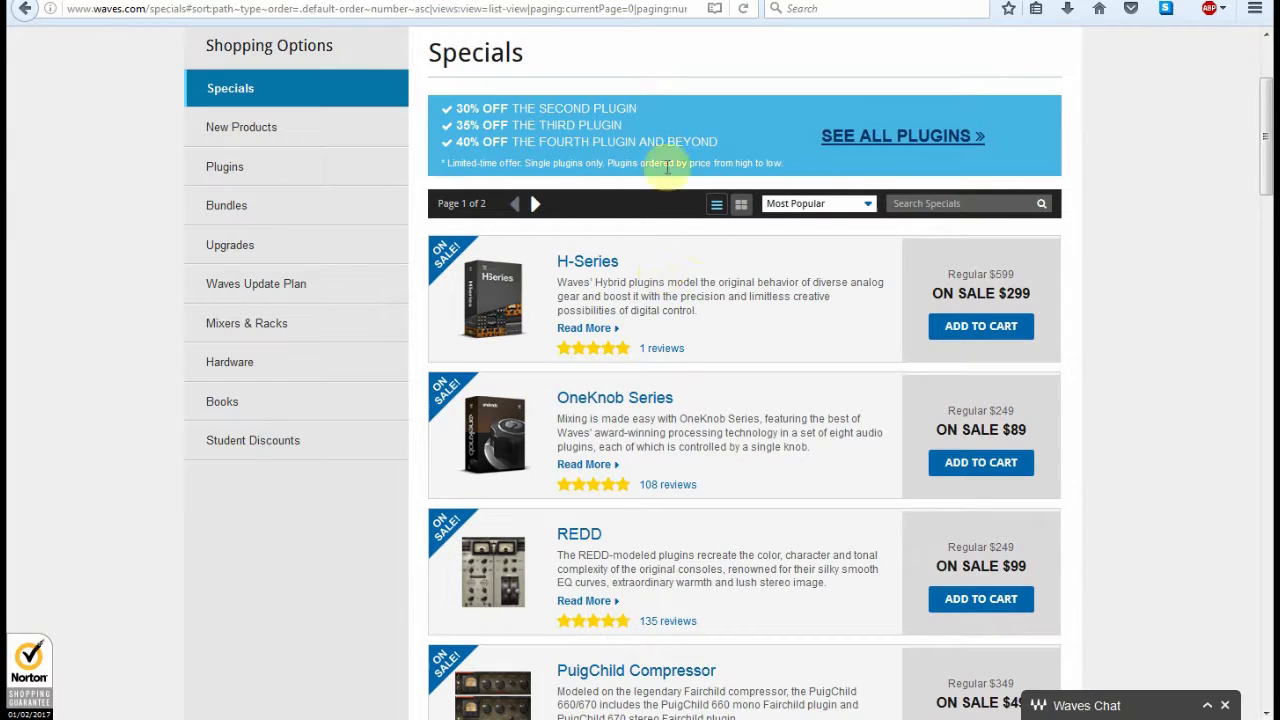
mouse_move(696, 156)
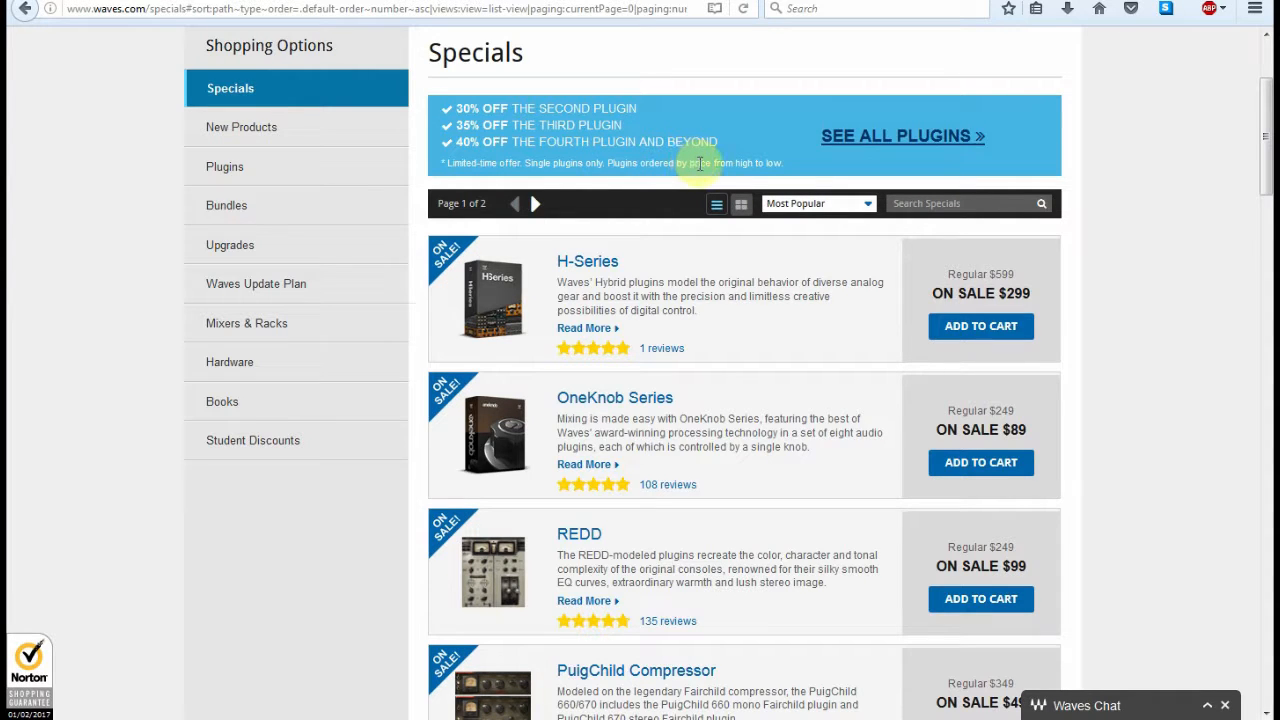
scroll("down", 3)
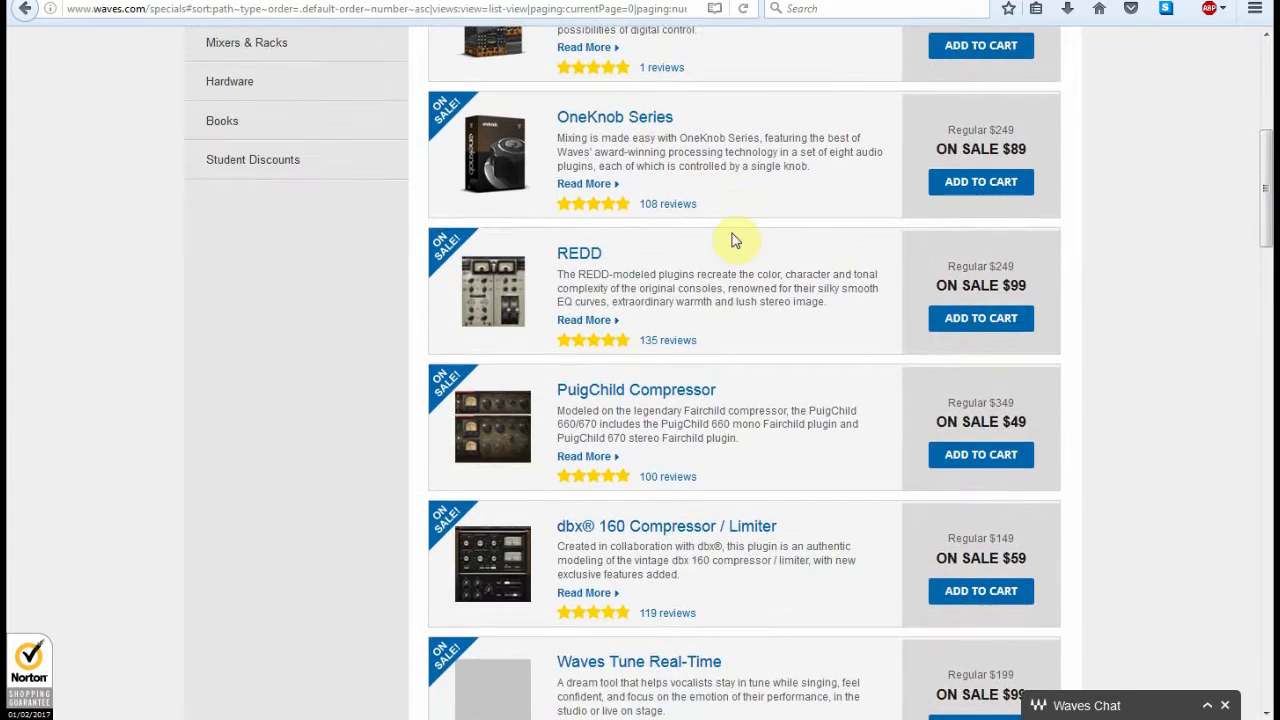
scroll("down", 3)
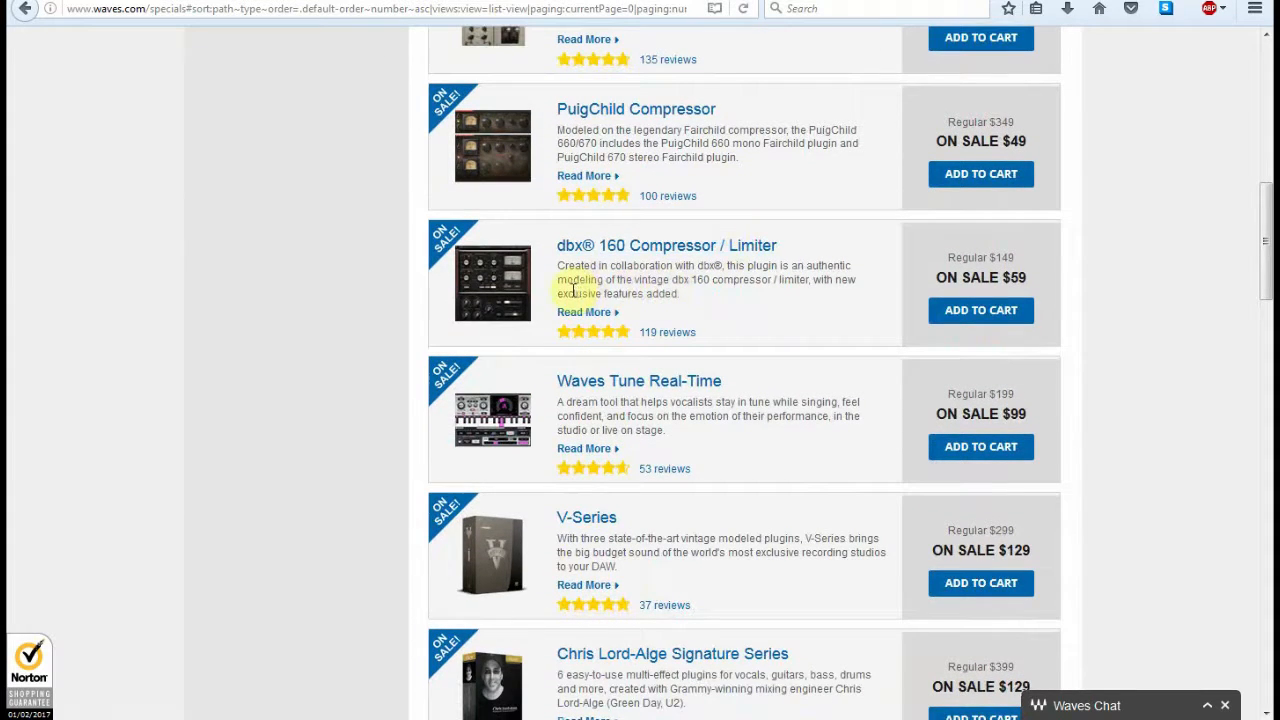
mouse_move(760, 186)
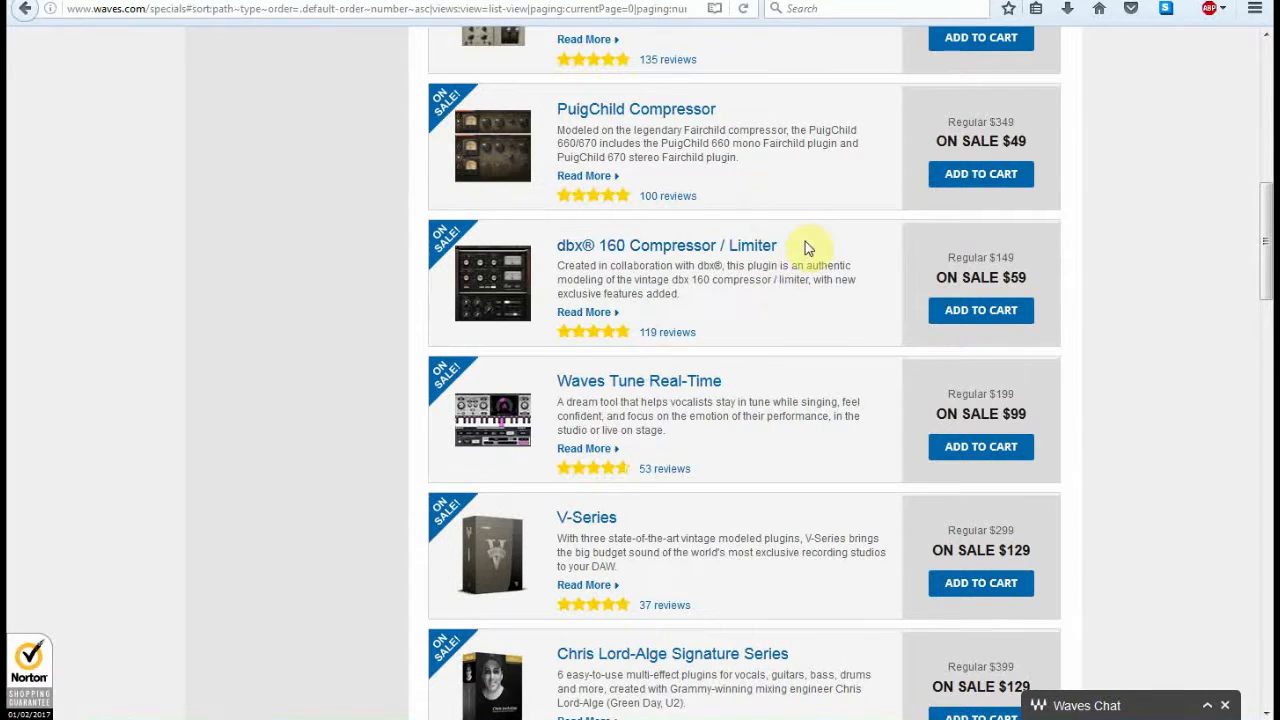
scroll("up", 3)
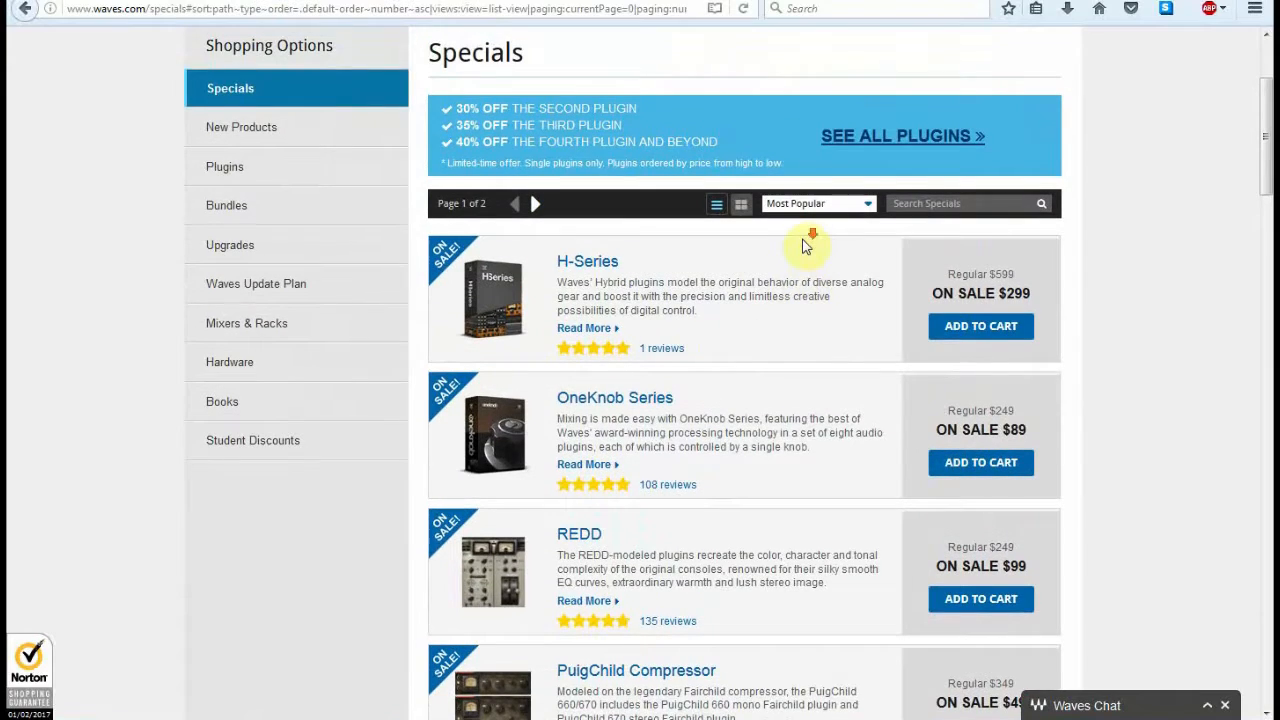
scroll("down", 3)
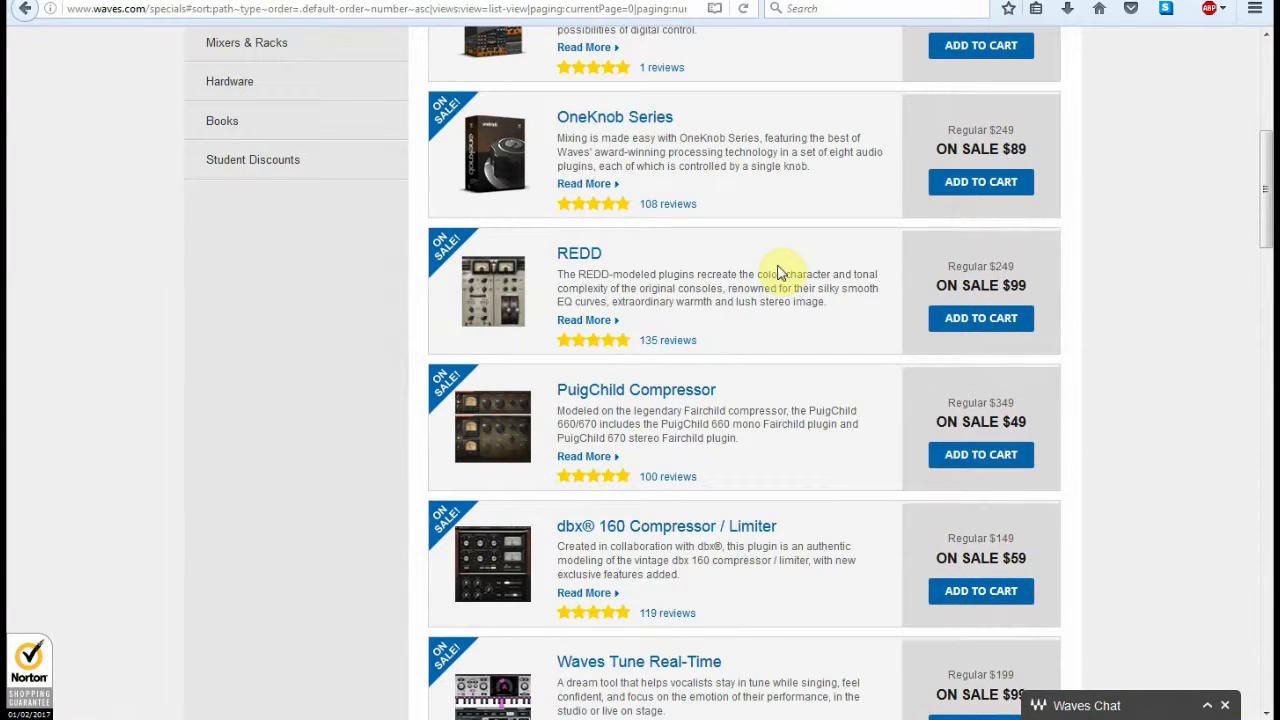
scroll("down", 3)
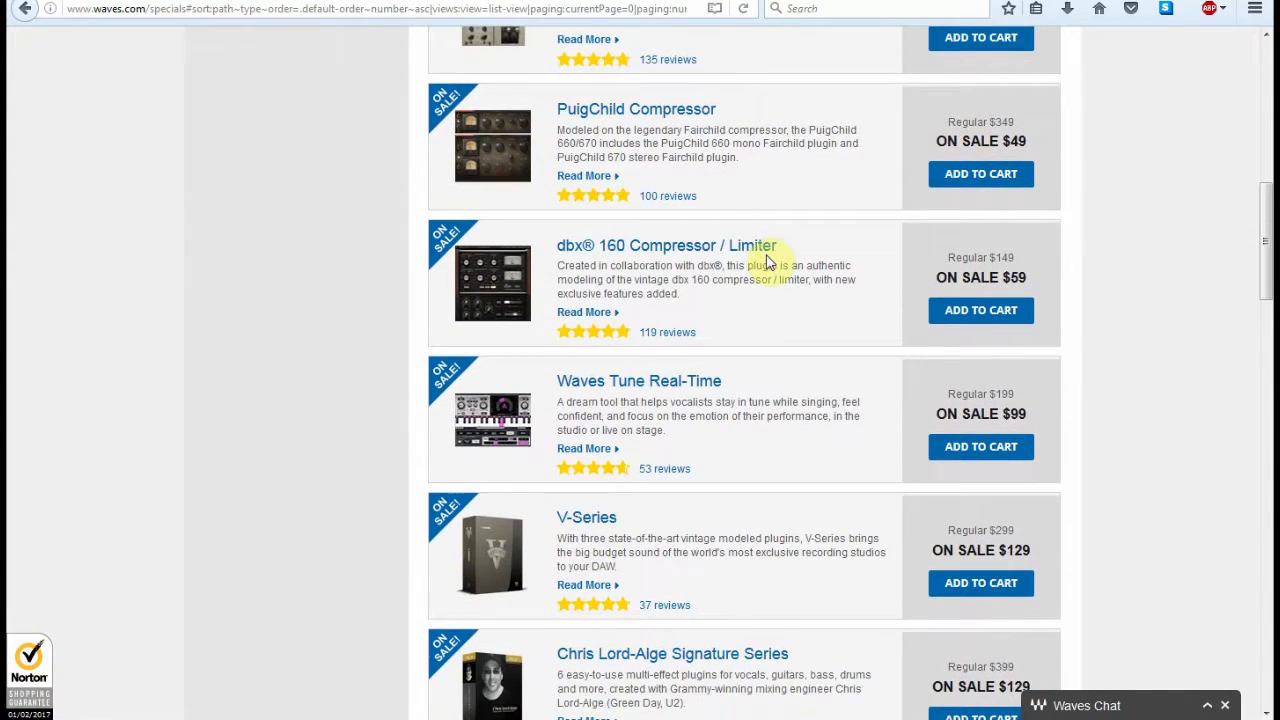
scroll("down", 3)
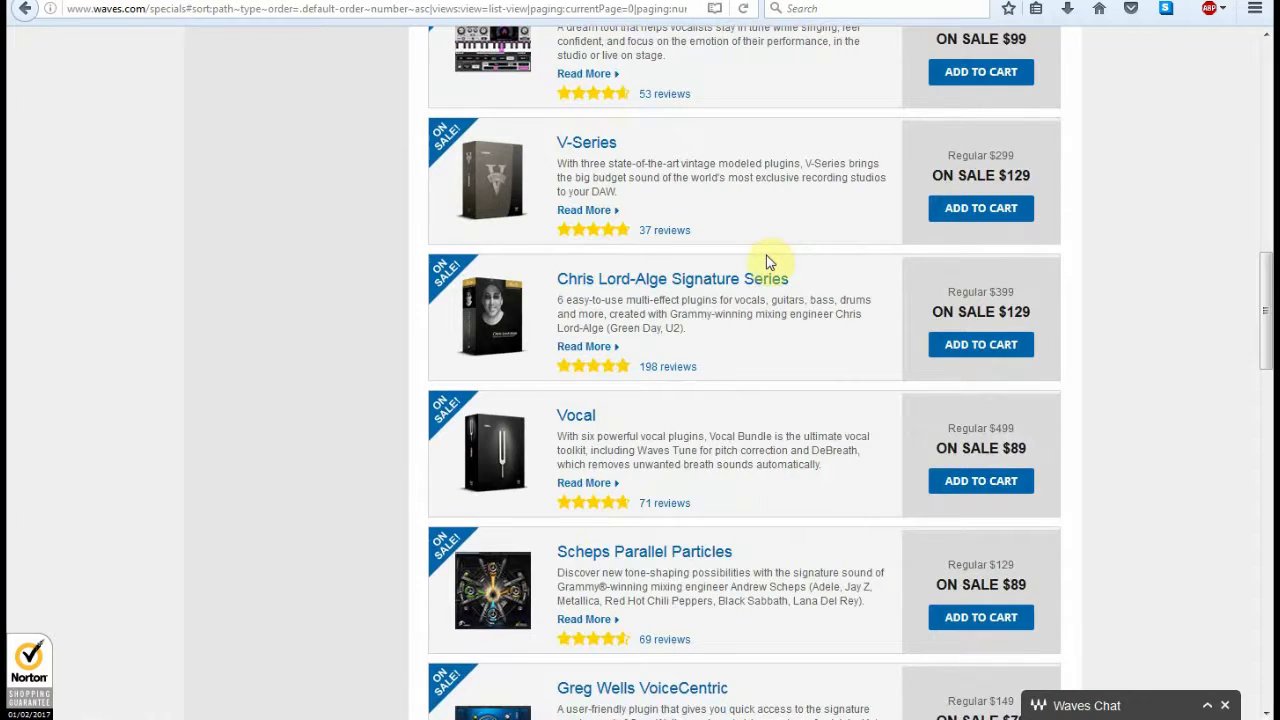
scroll("down", 3)
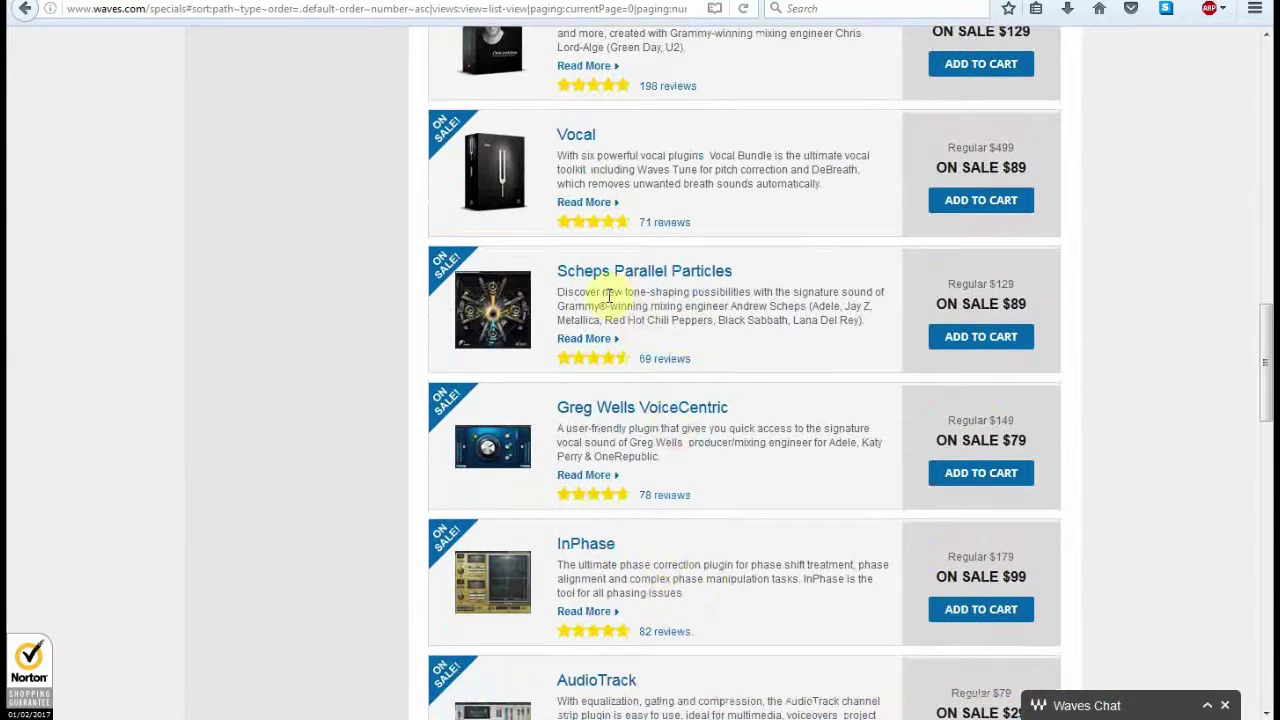
mouse_move(722, 360)
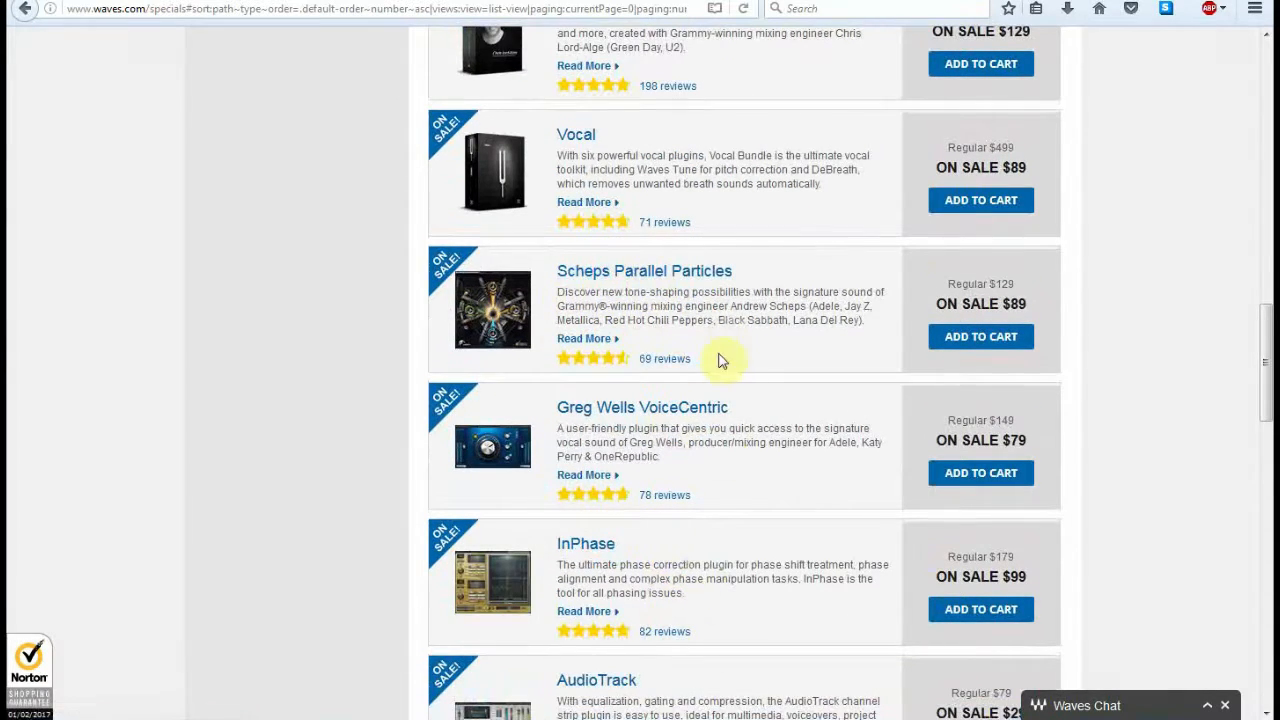
scroll("down", 3)
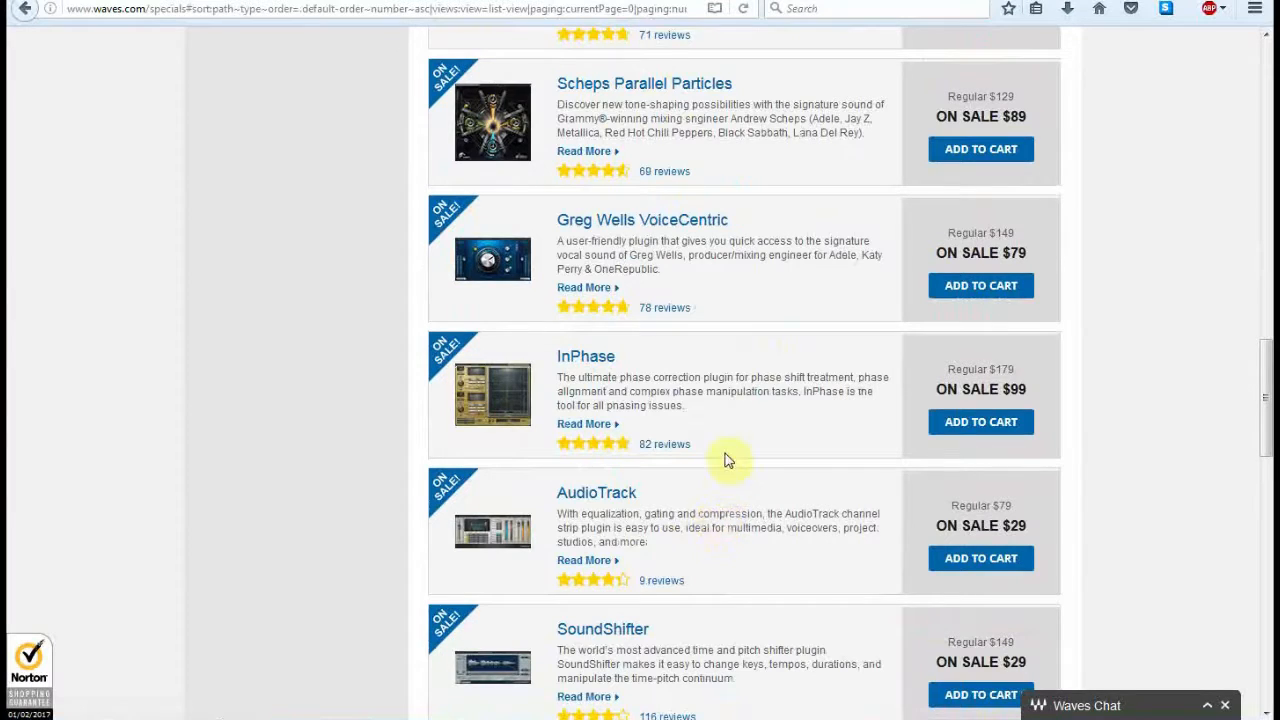
mouse_move(708, 412)
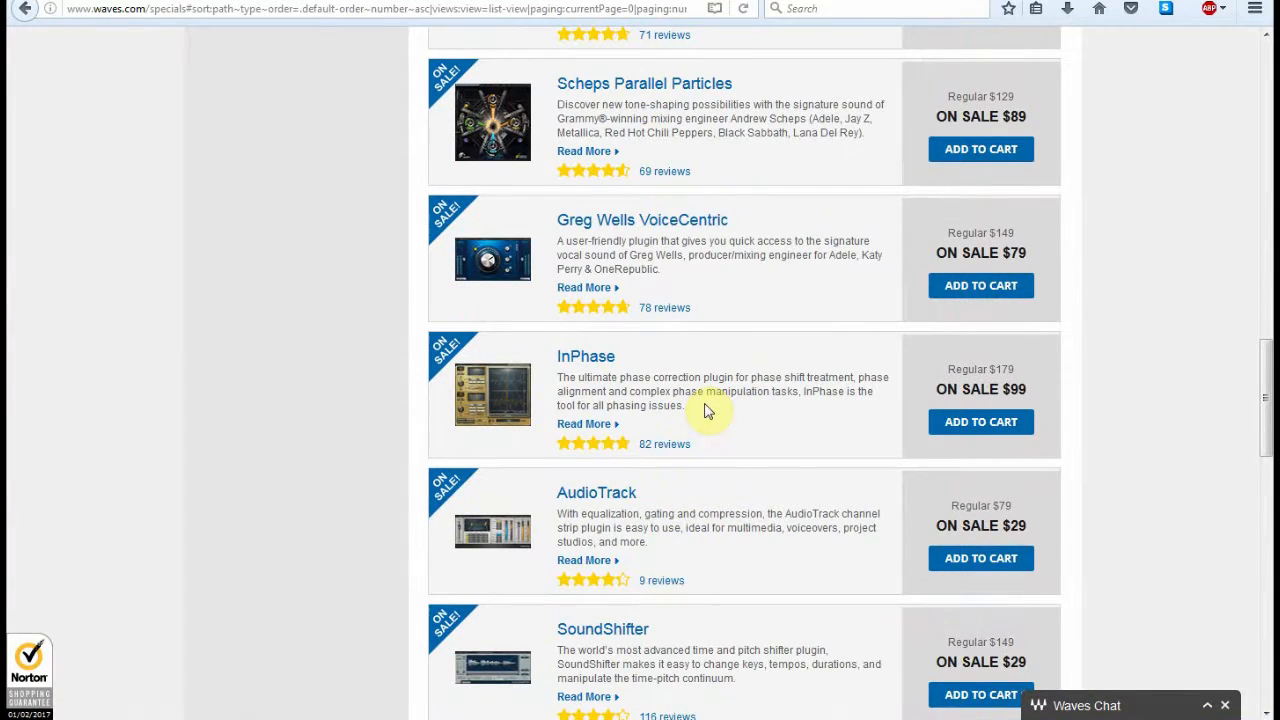
mouse_move(682, 260)
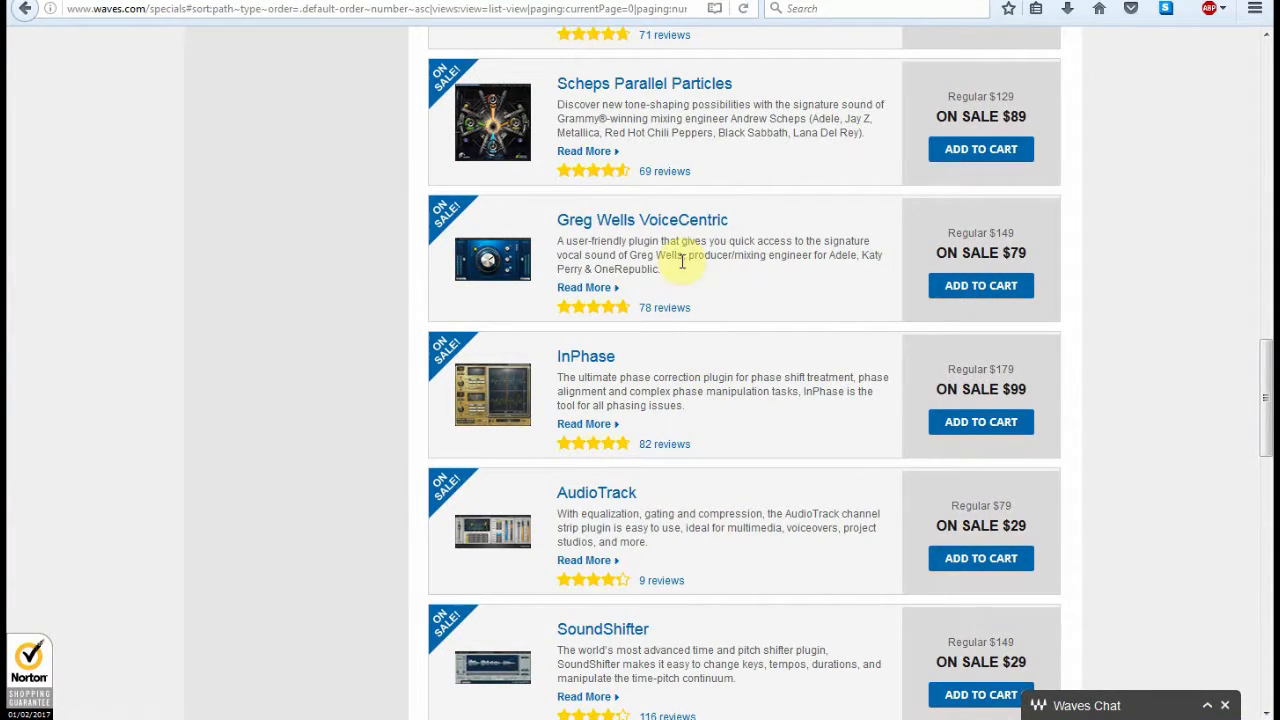
mouse_move(642, 218)
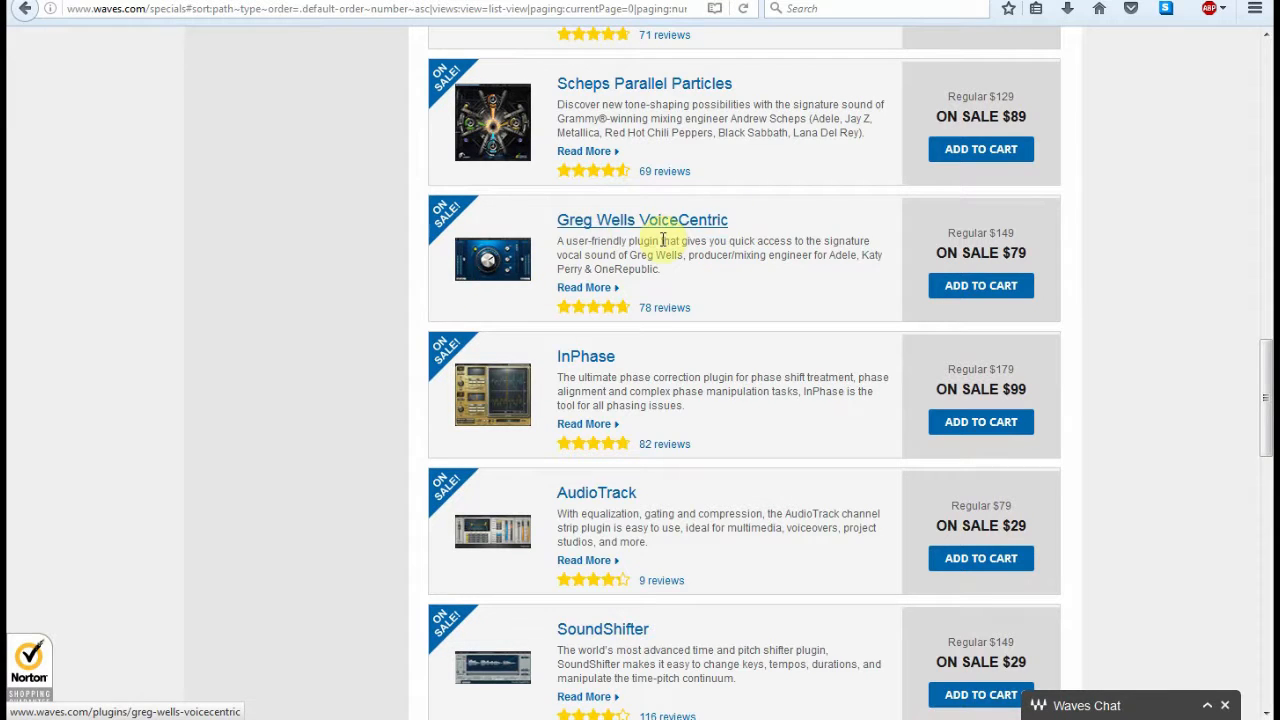
mouse_move(490, 256)
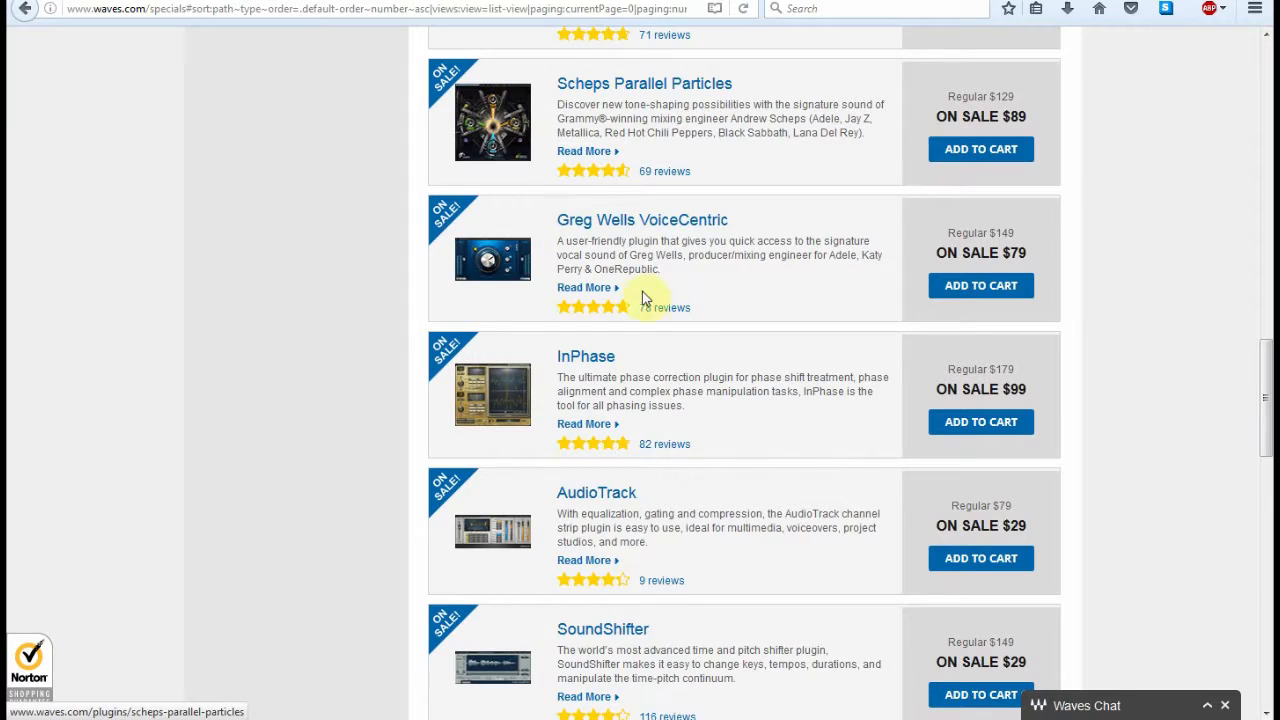
scroll("up", 3)
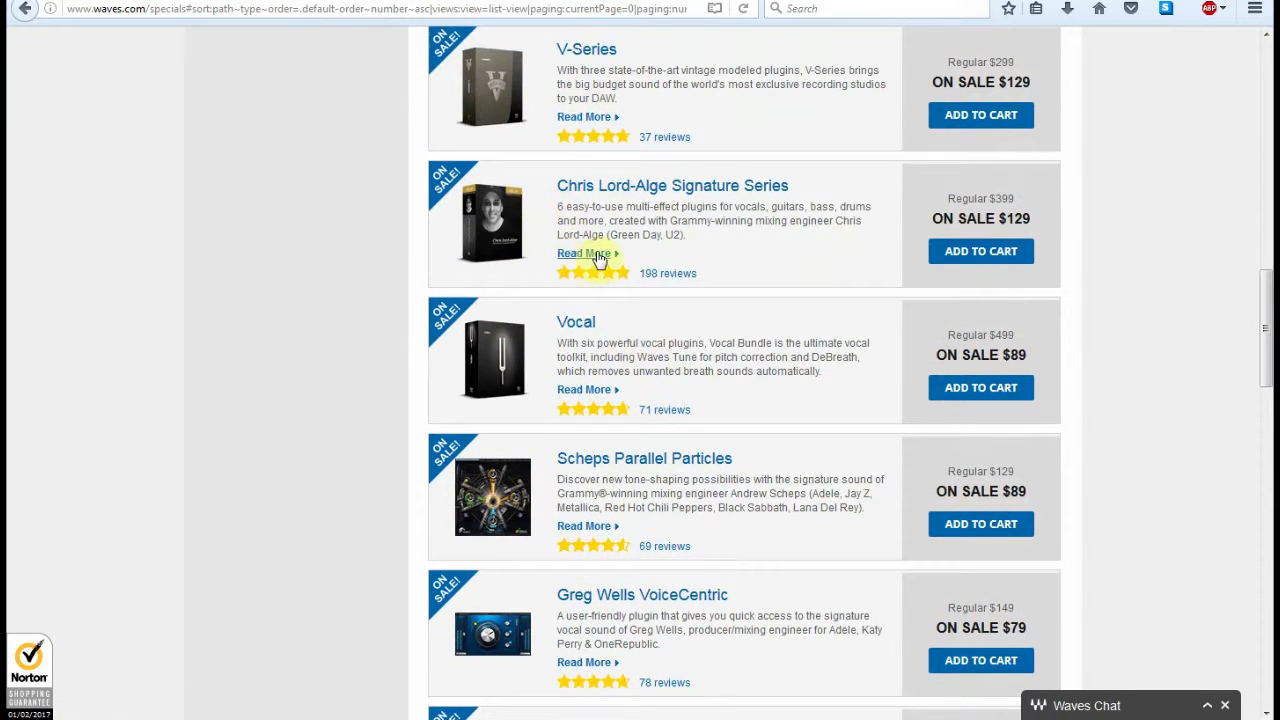
scroll("up", 3)
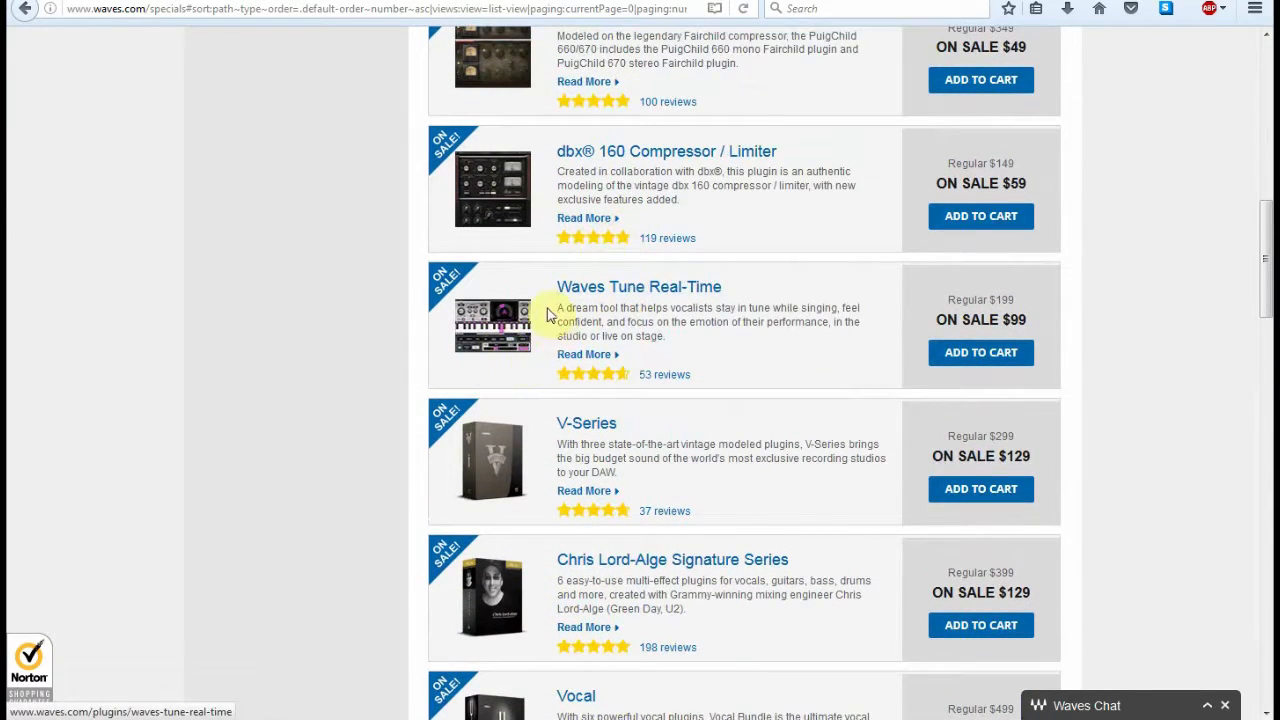
scroll("up", 3)
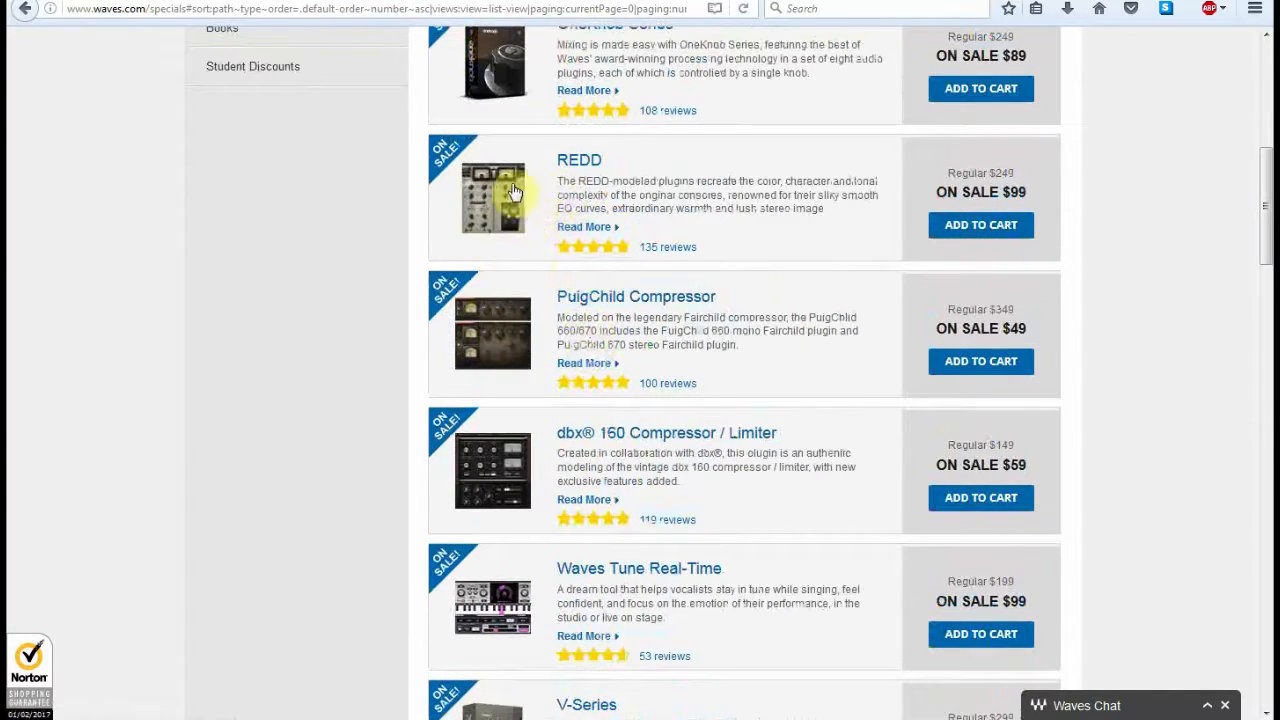
scroll("up", 3)
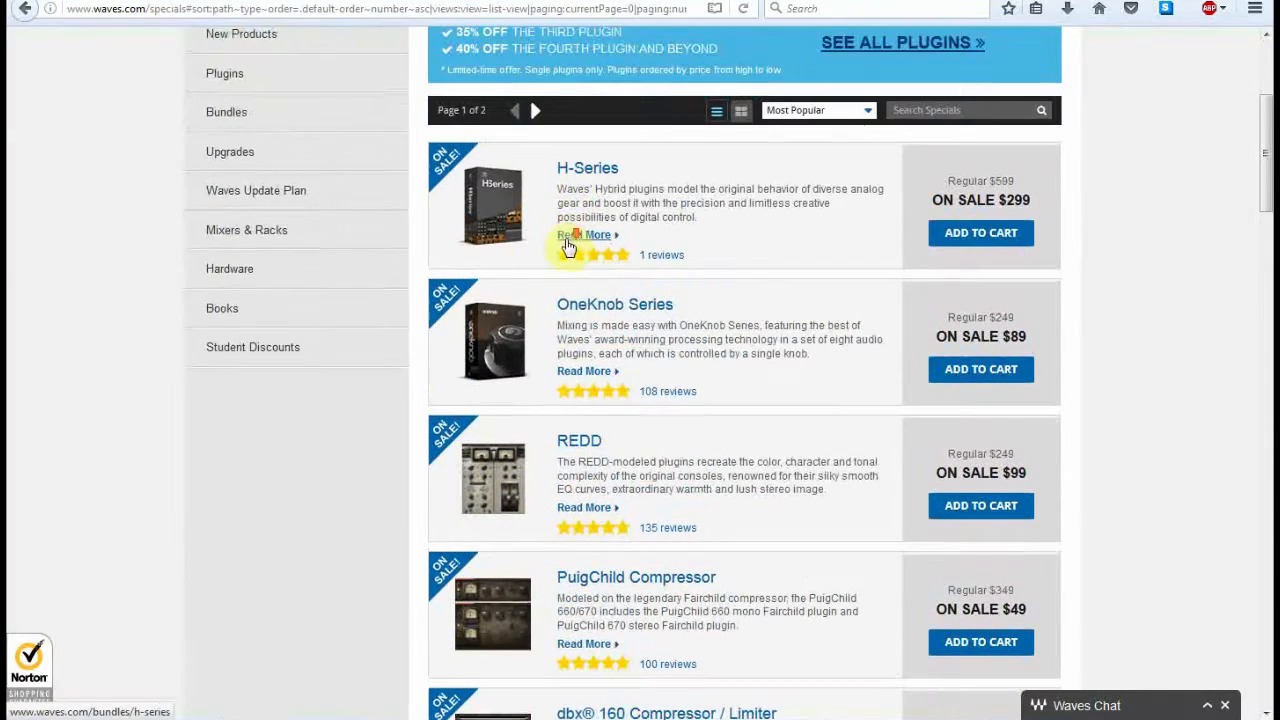
scroll("down", 3)
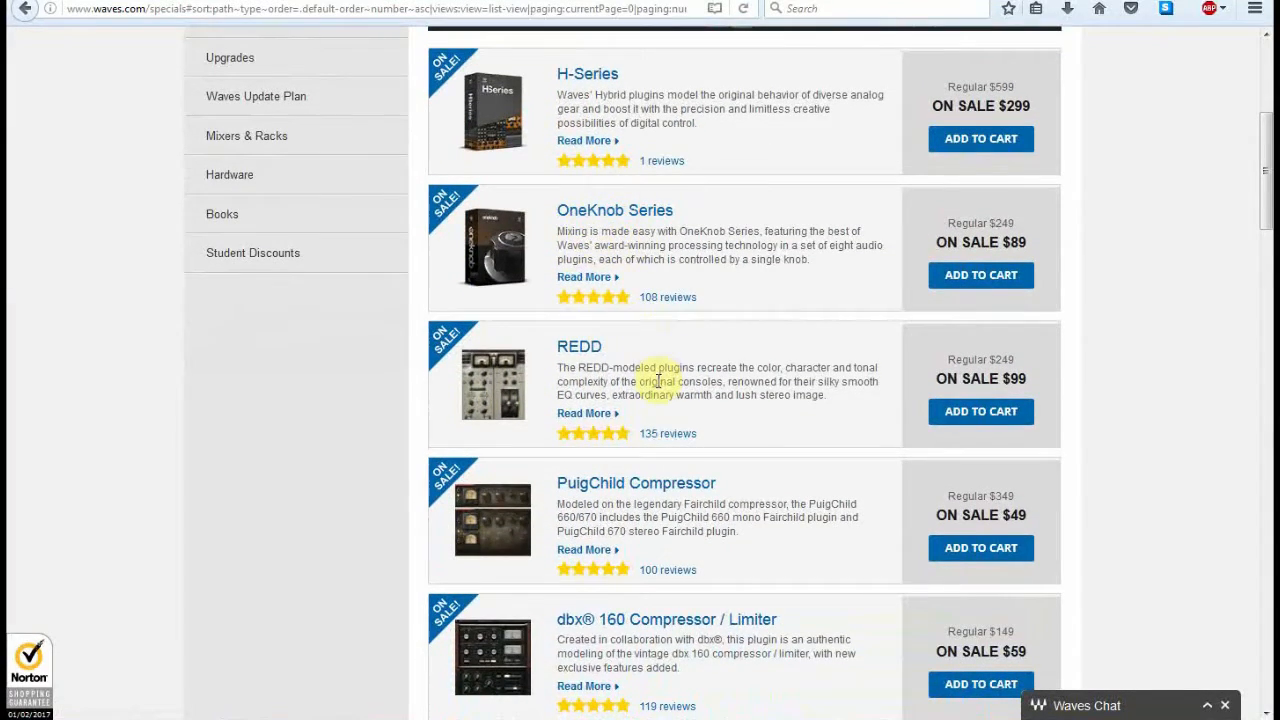
scroll("down", 3)
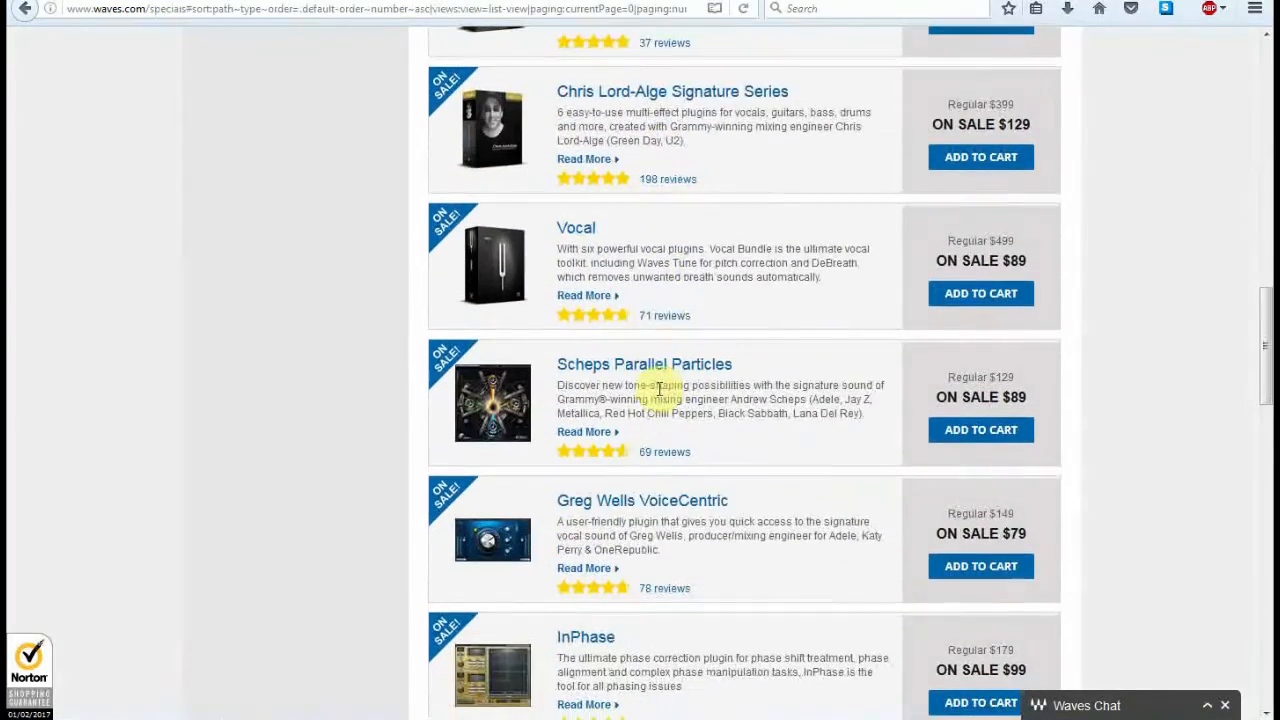
scroll("down", 3)
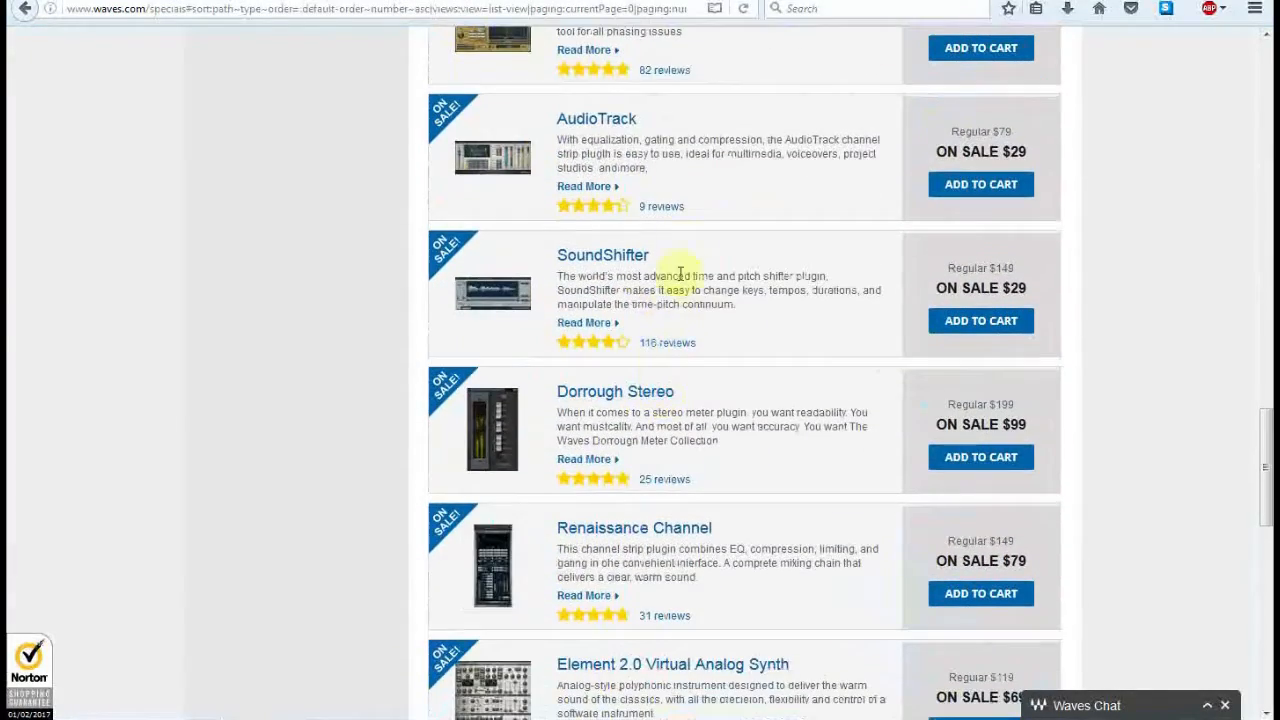
mouse_move(478, 148)
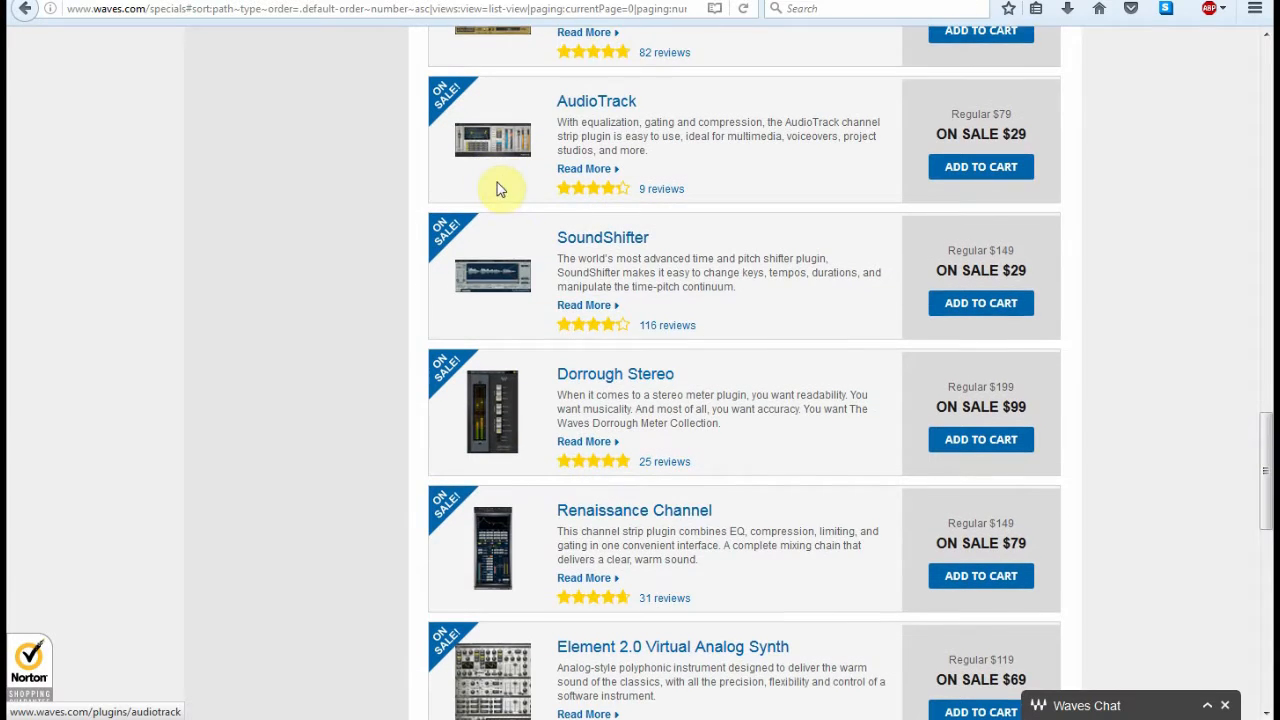
scroll("down", 3)
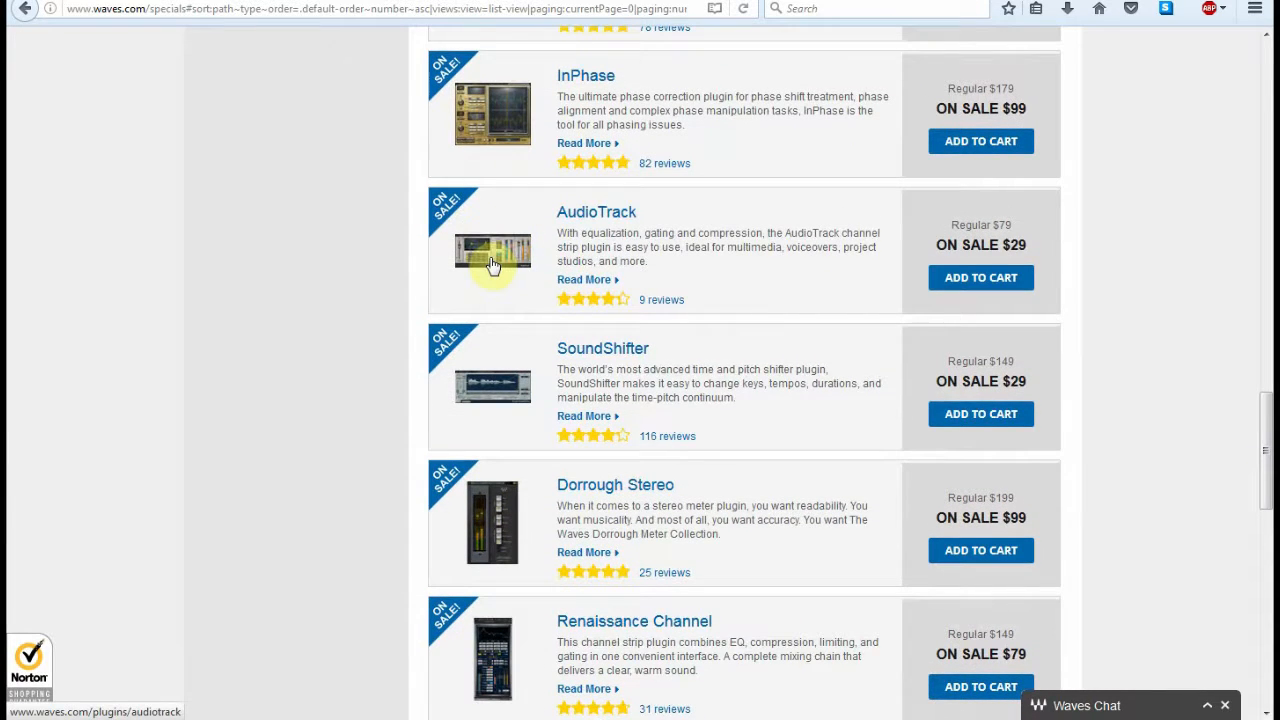
scroll("down", 3)
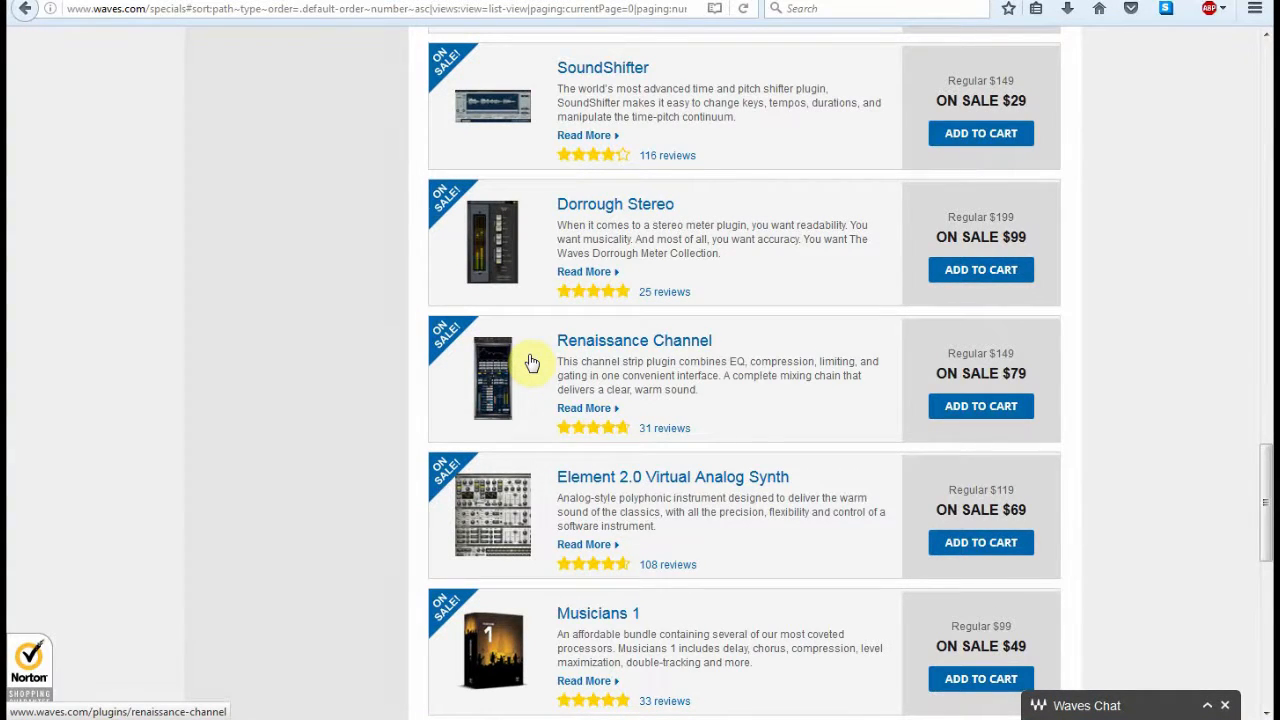
mouse_move(548, 216)
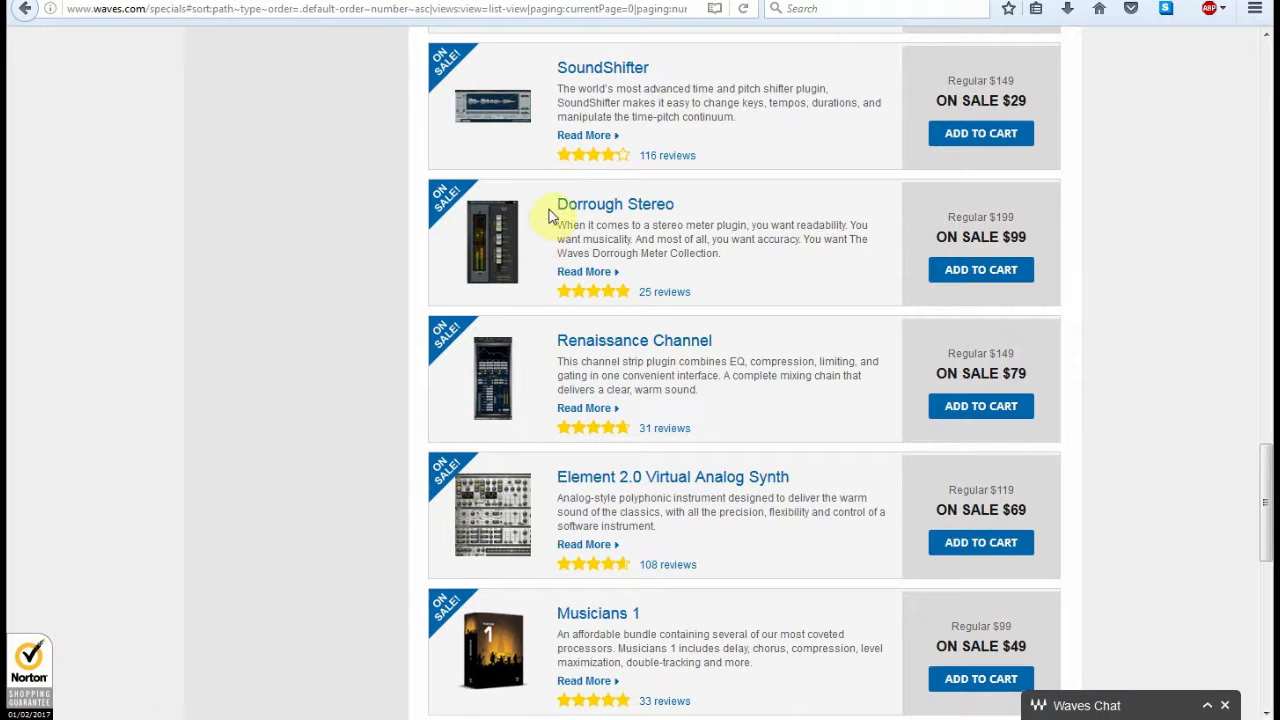
mouse_move(532, 150)
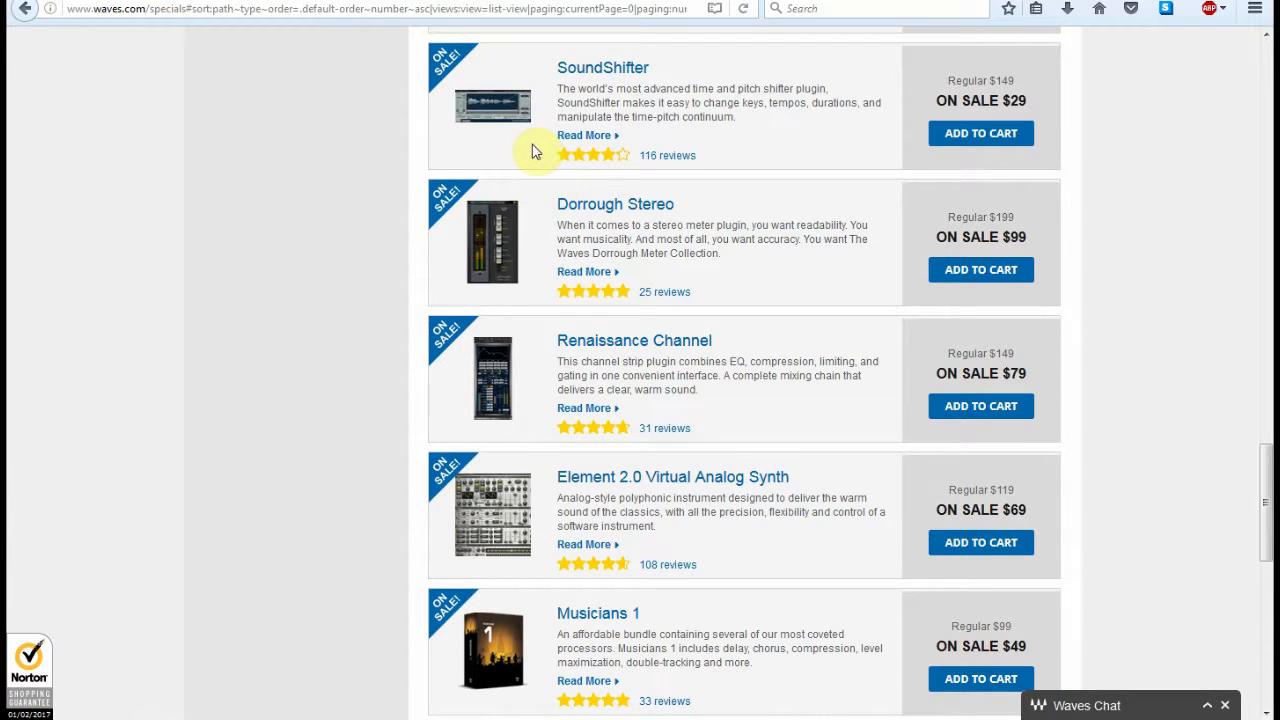
scroll("up", 3)
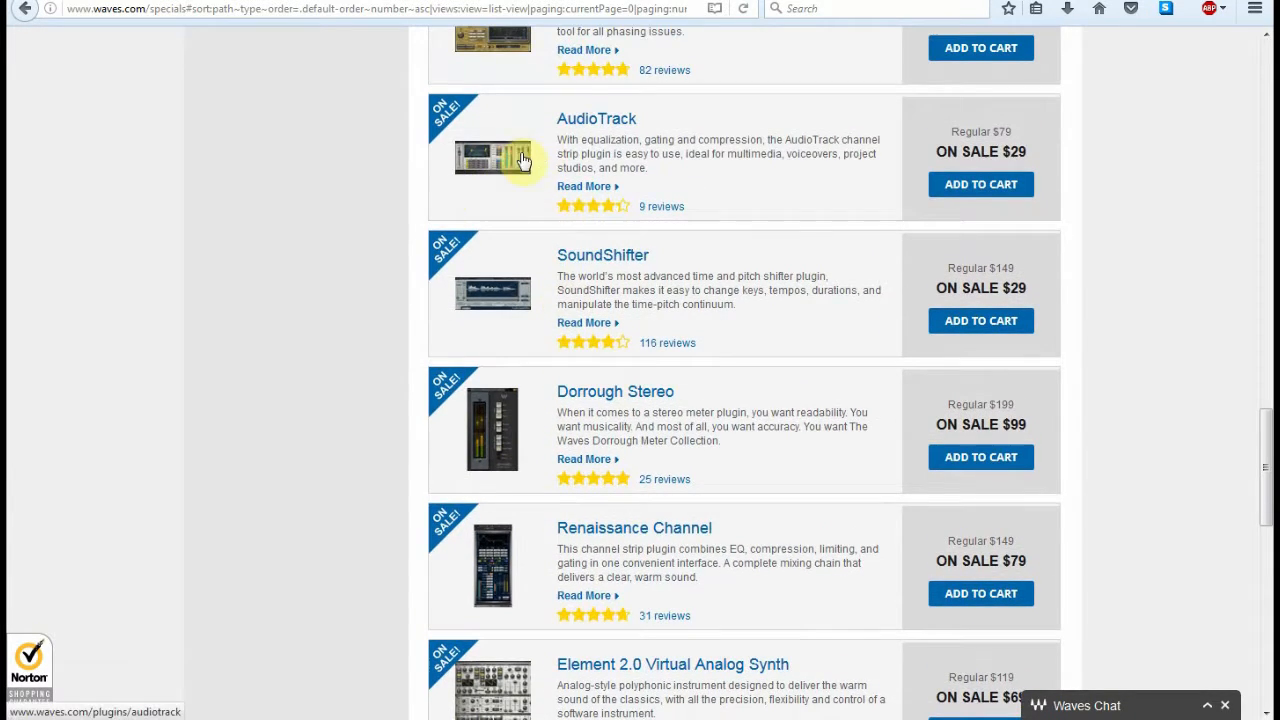
scroll("down", 3)
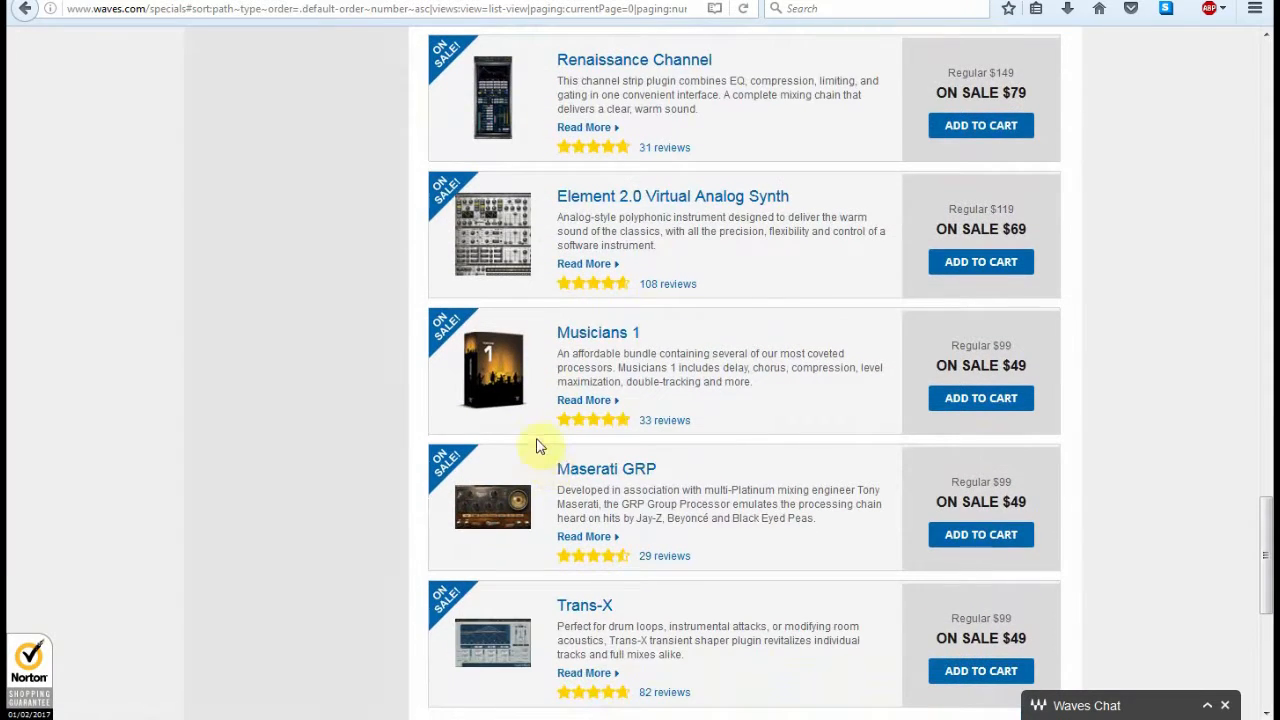
mouse_move(532, 414)
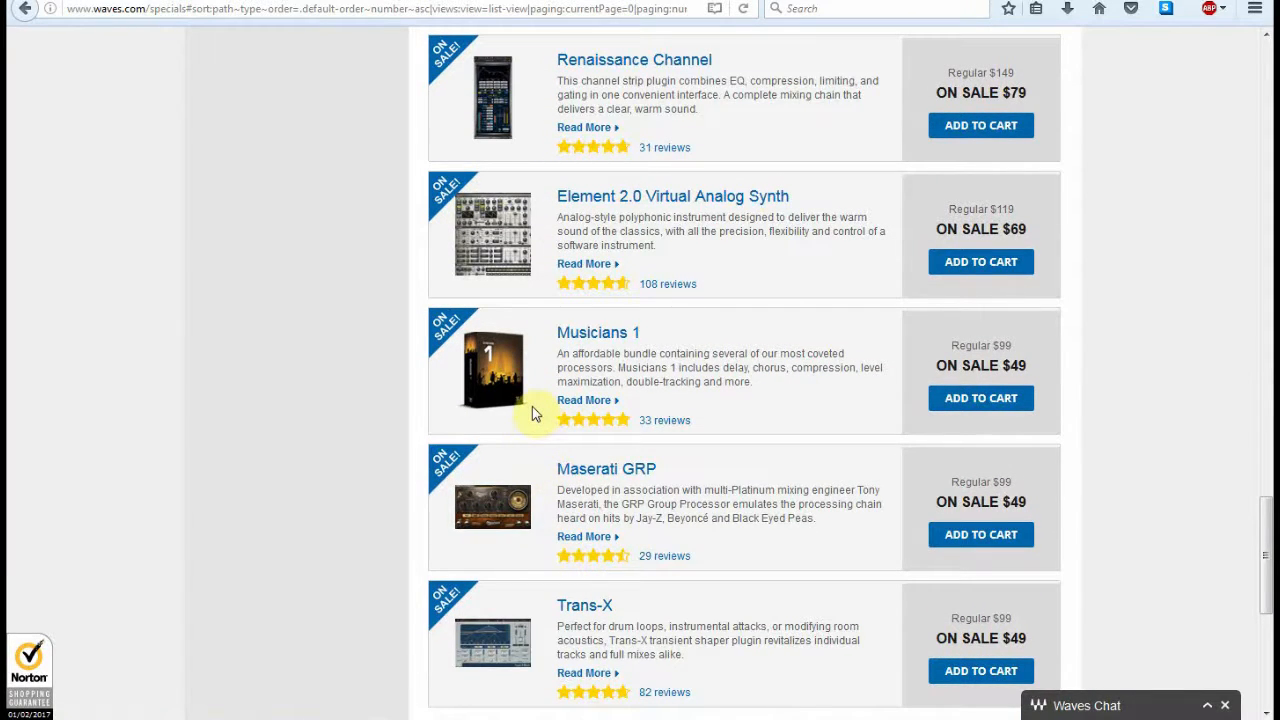
scroll("down", 3)
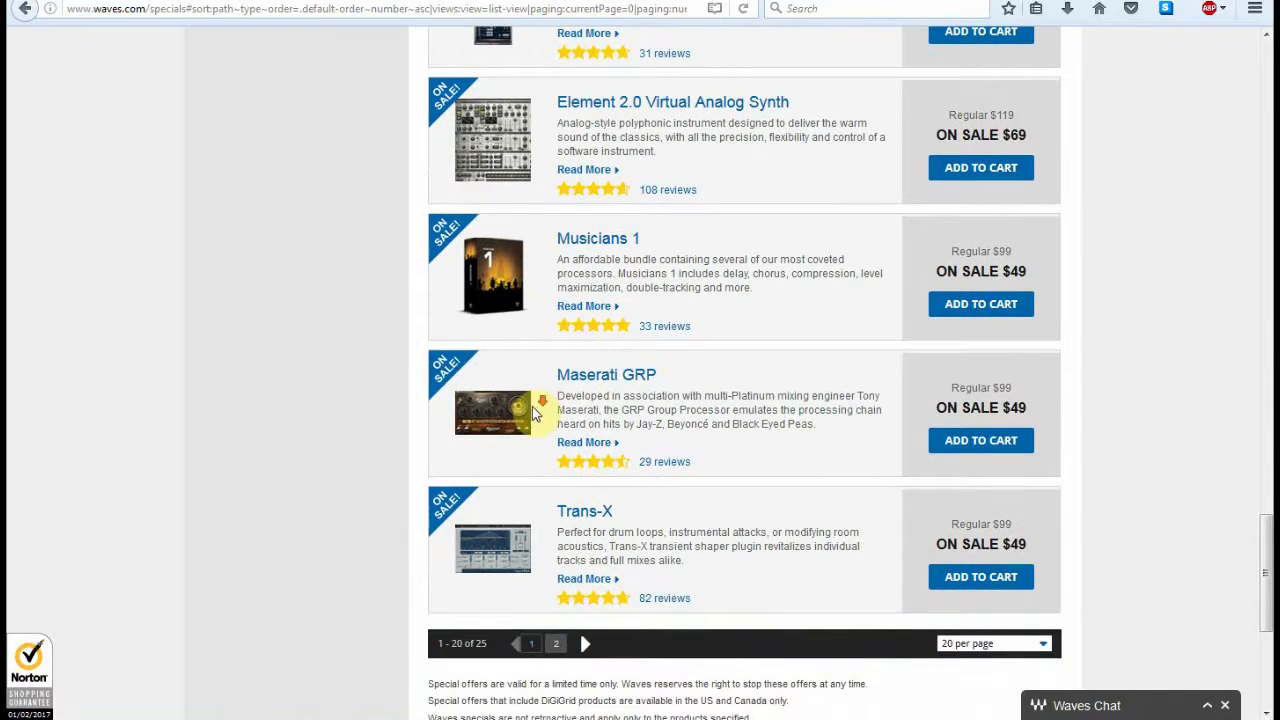
scroll("down", 3)
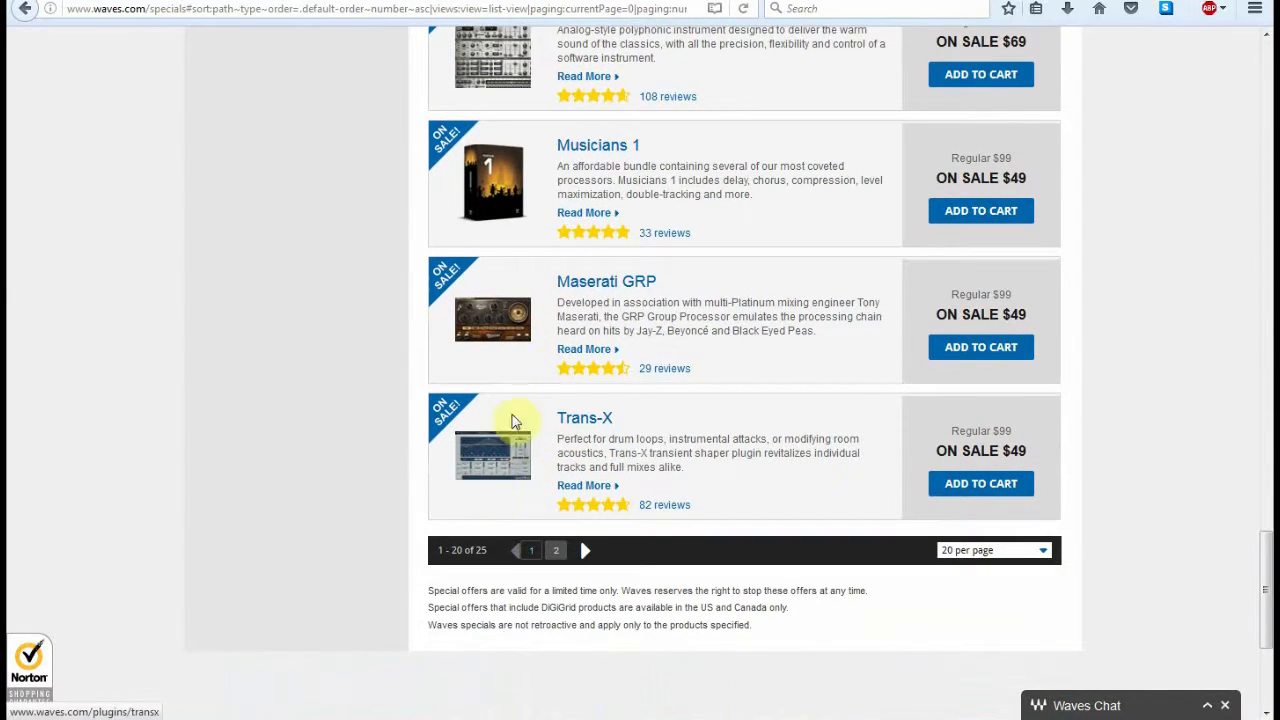
mouse_move(496, 536)
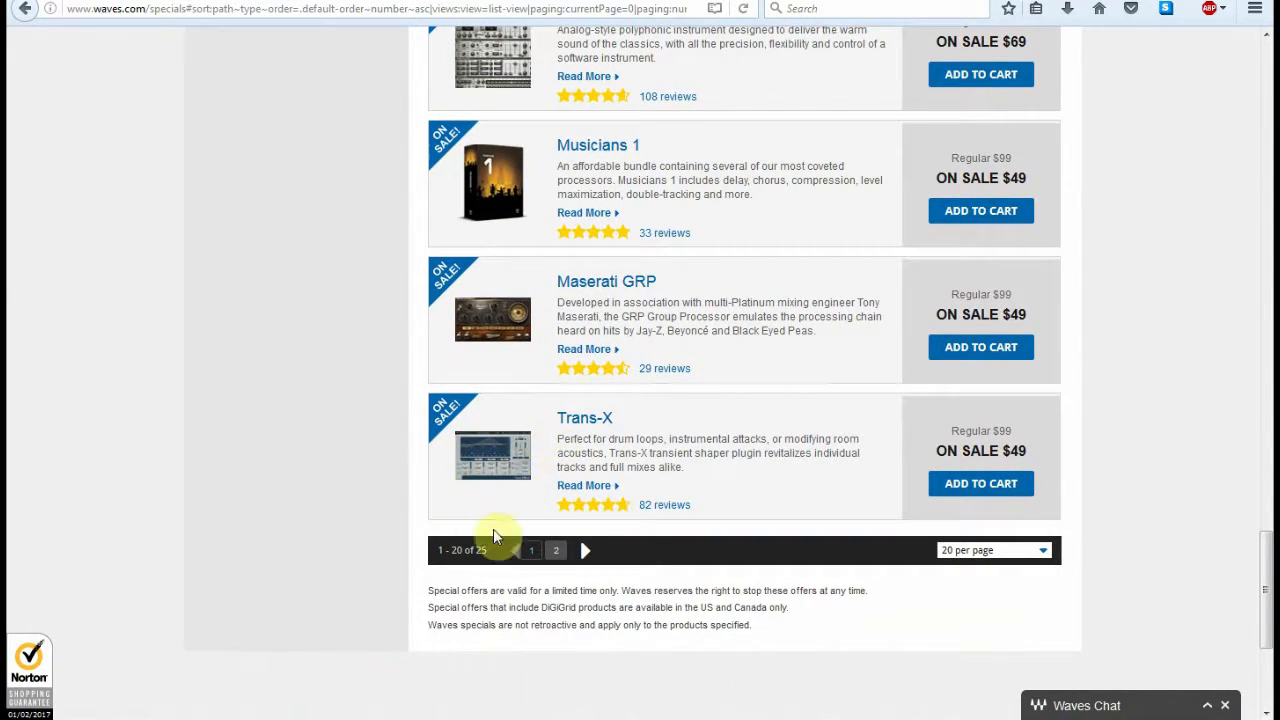
scroll("down", 3)
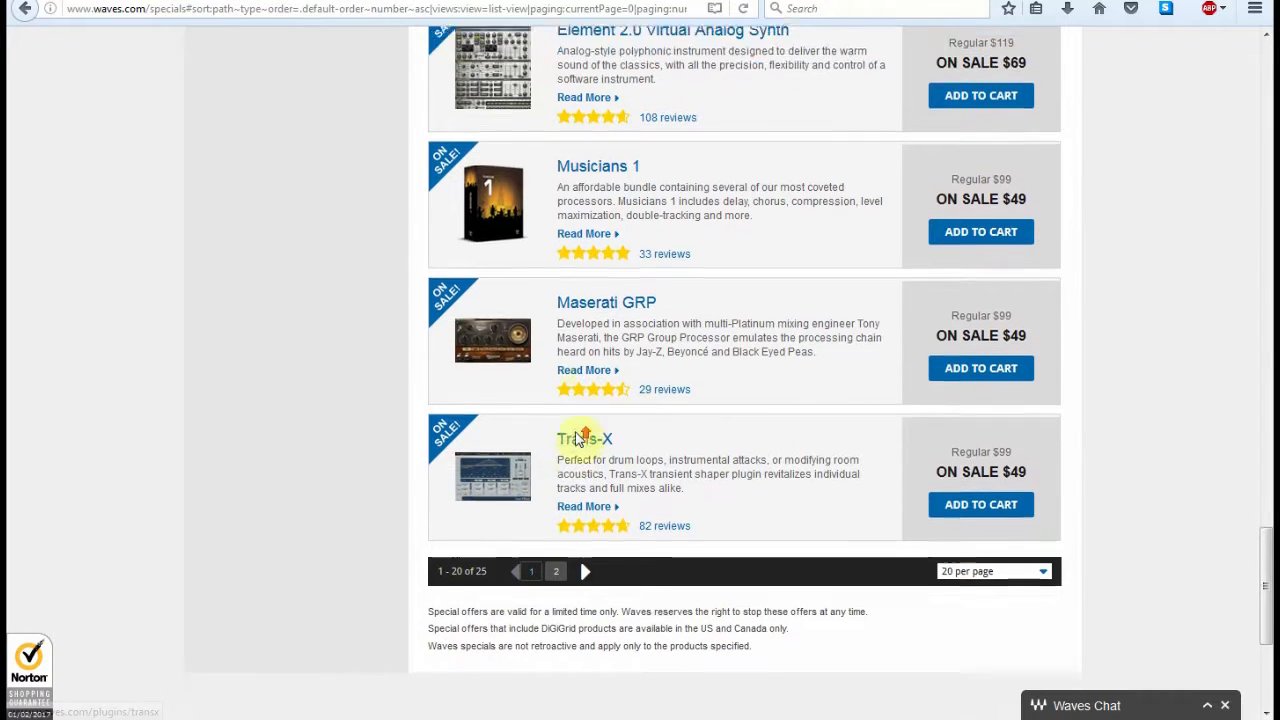
scroll("up", 3)
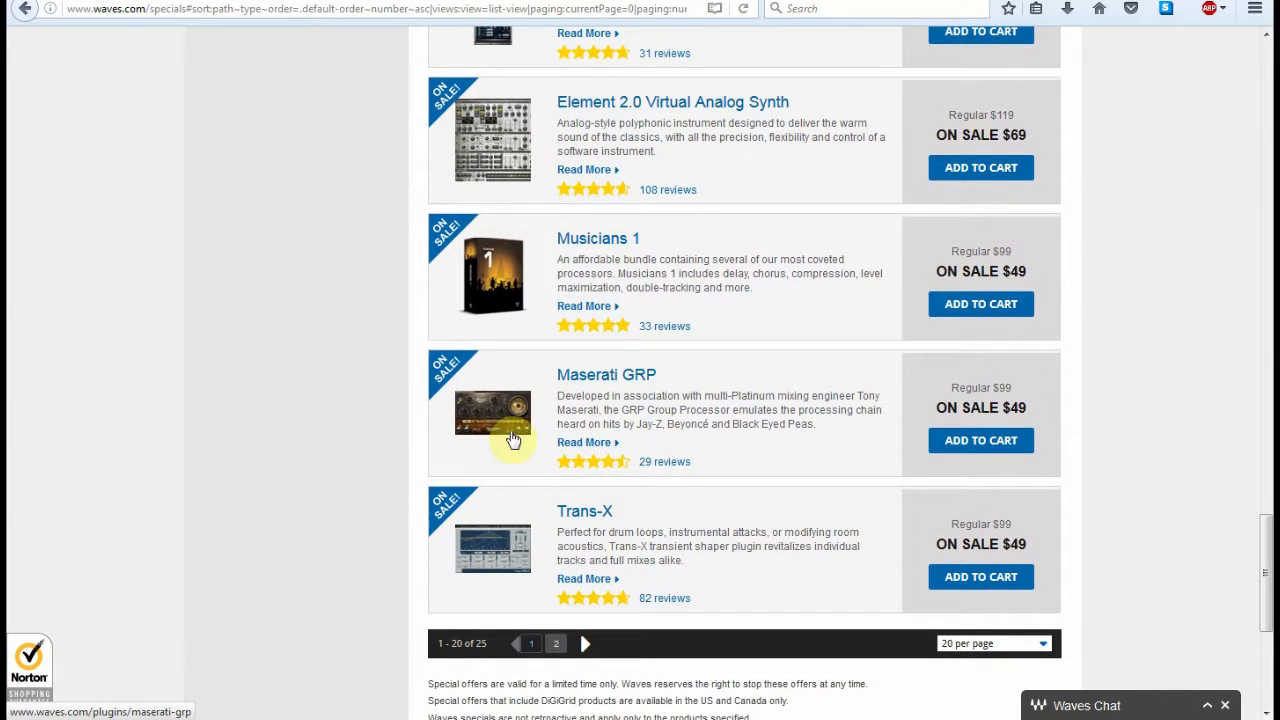
scroll("up", 3)
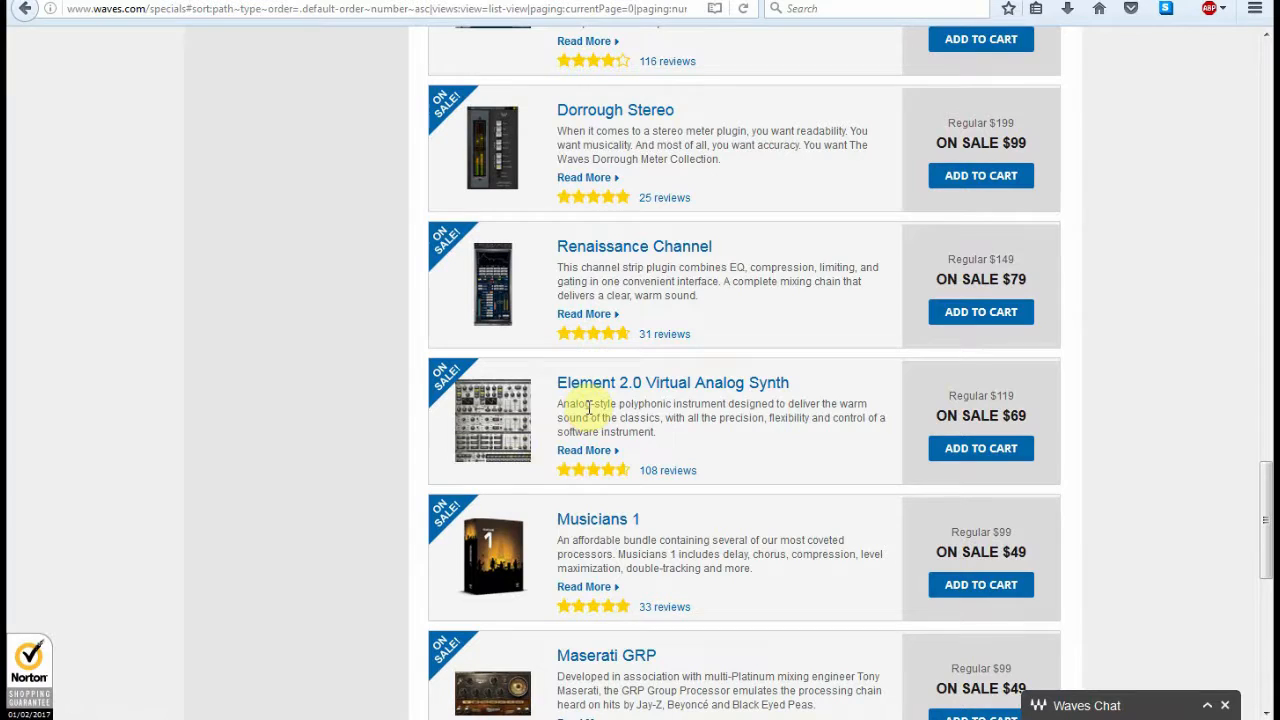
mouse_move(548, 338)
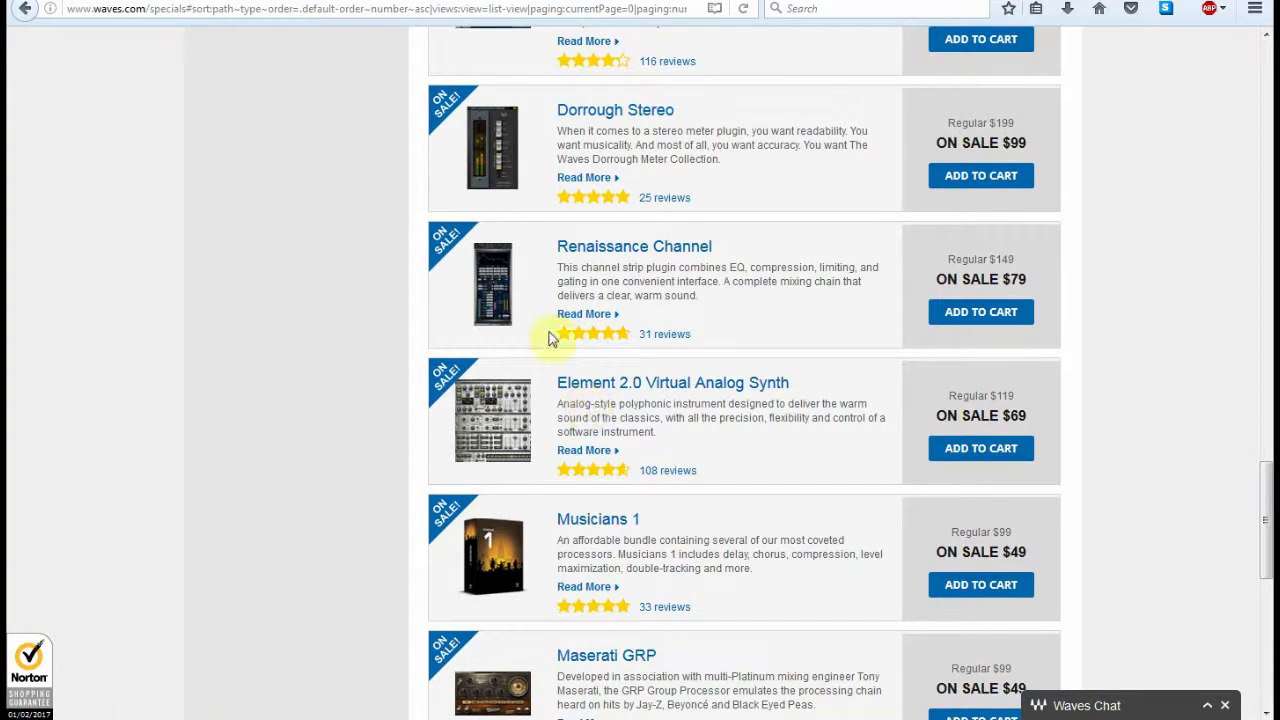
mouse_move(548, 464)
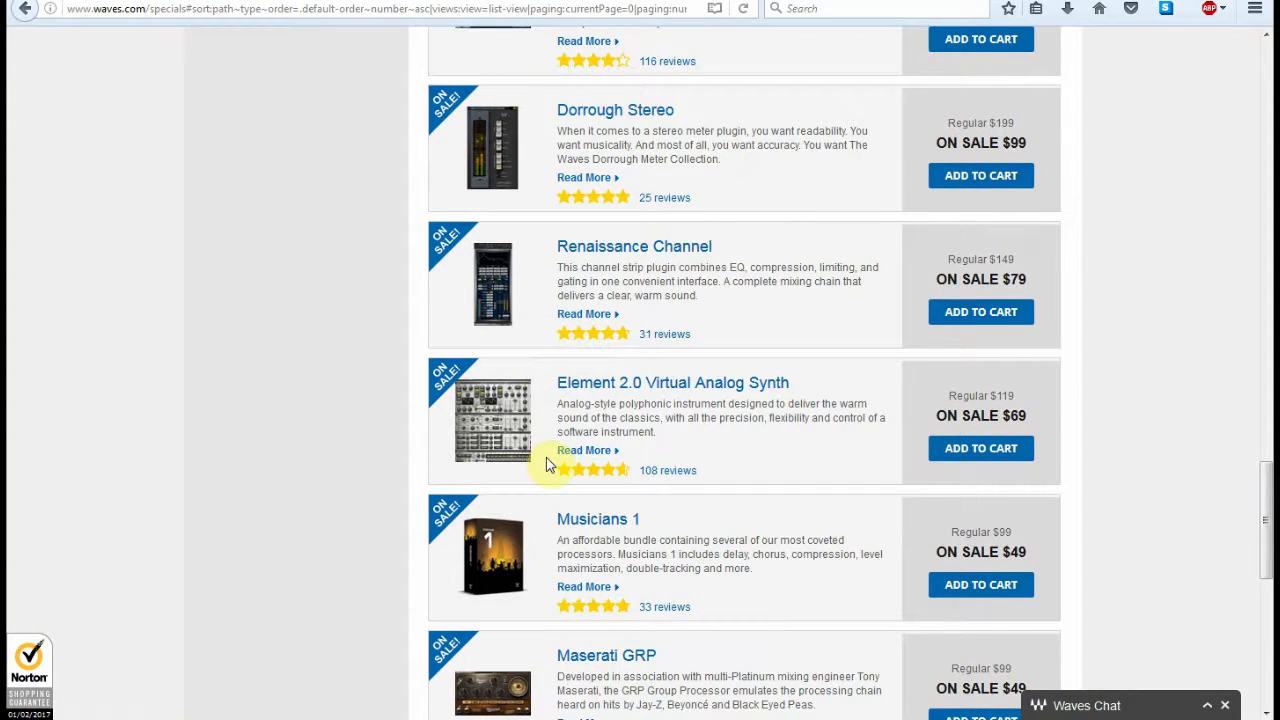
mouse_move(548, 408)
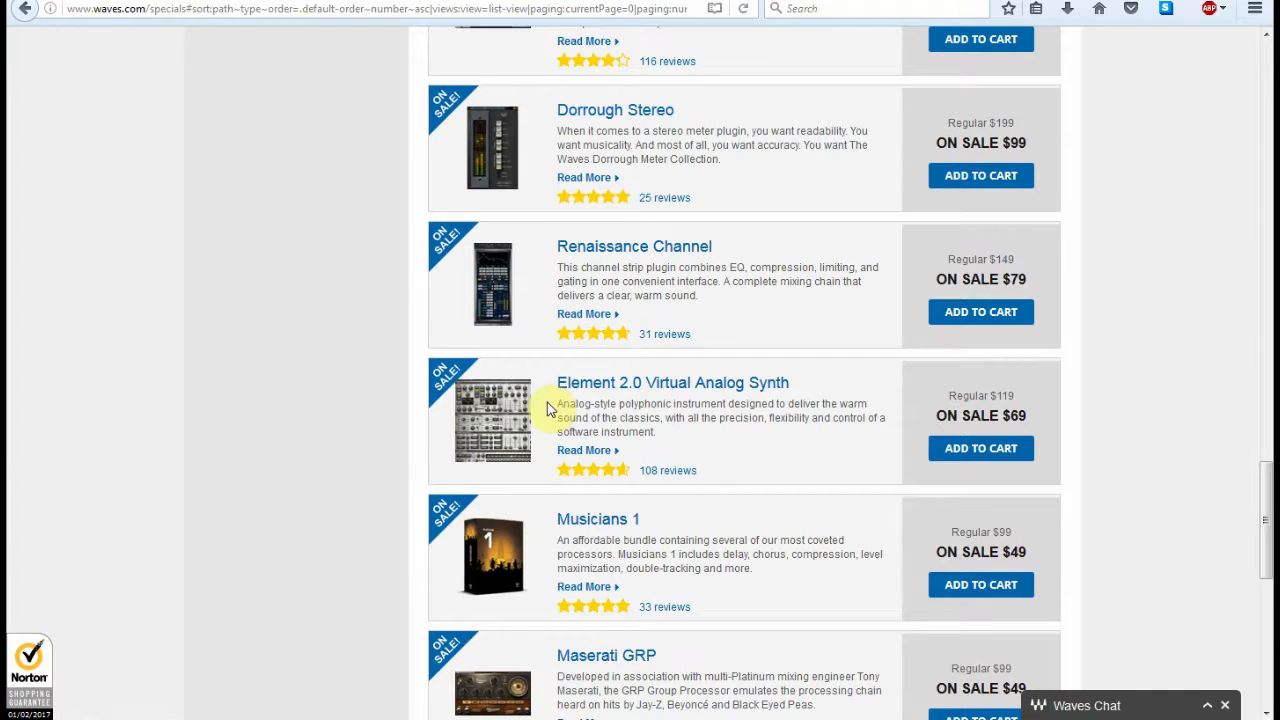
mouse_move(492, 412)
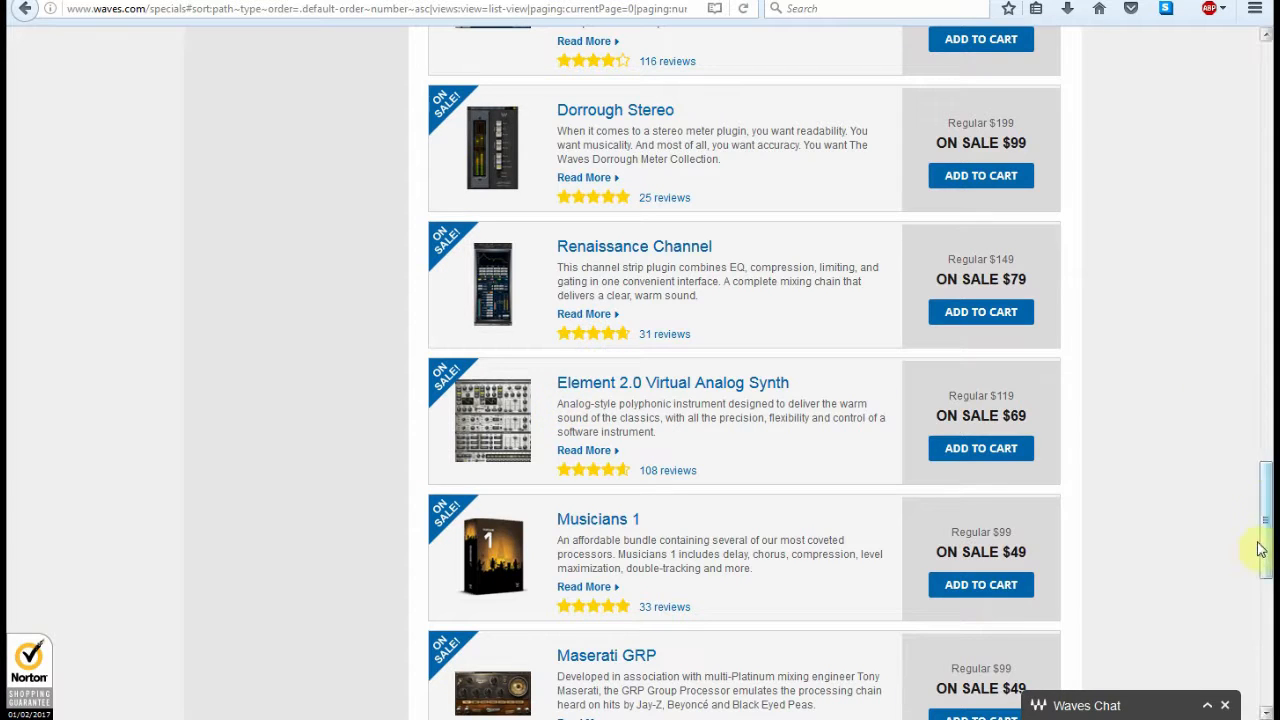
scroll("up", 3)
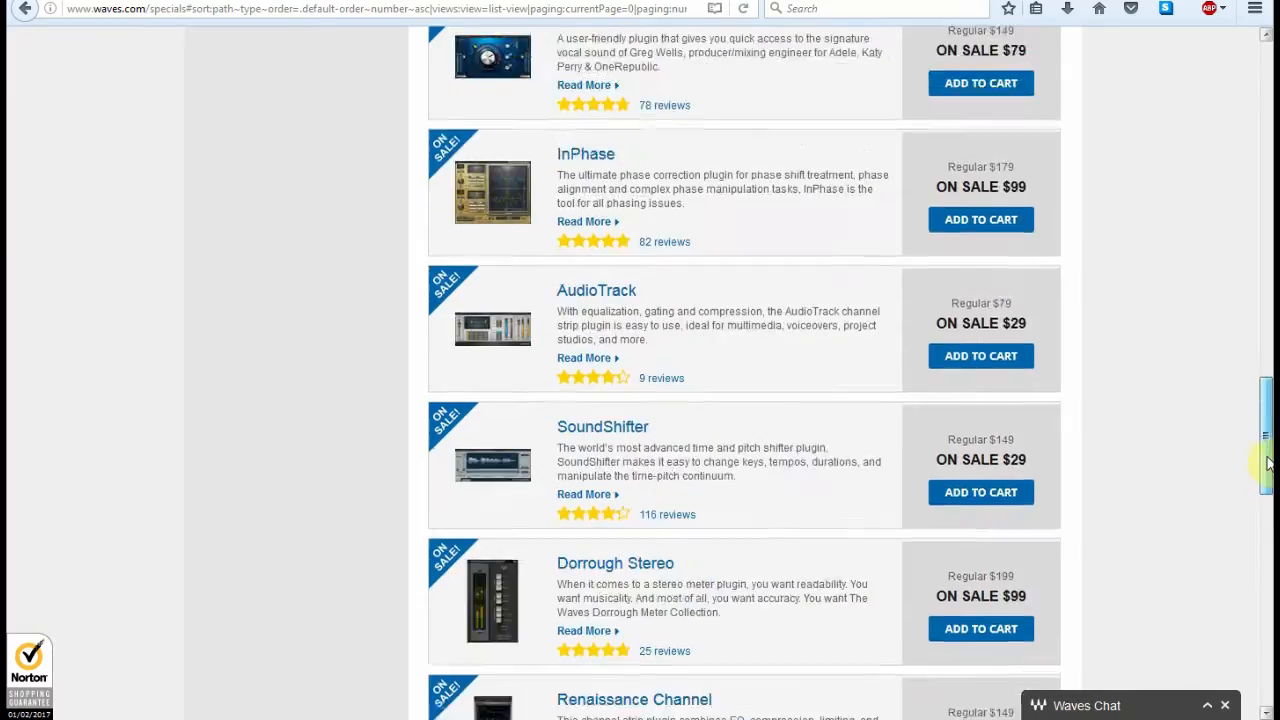
scroll("up", 3)
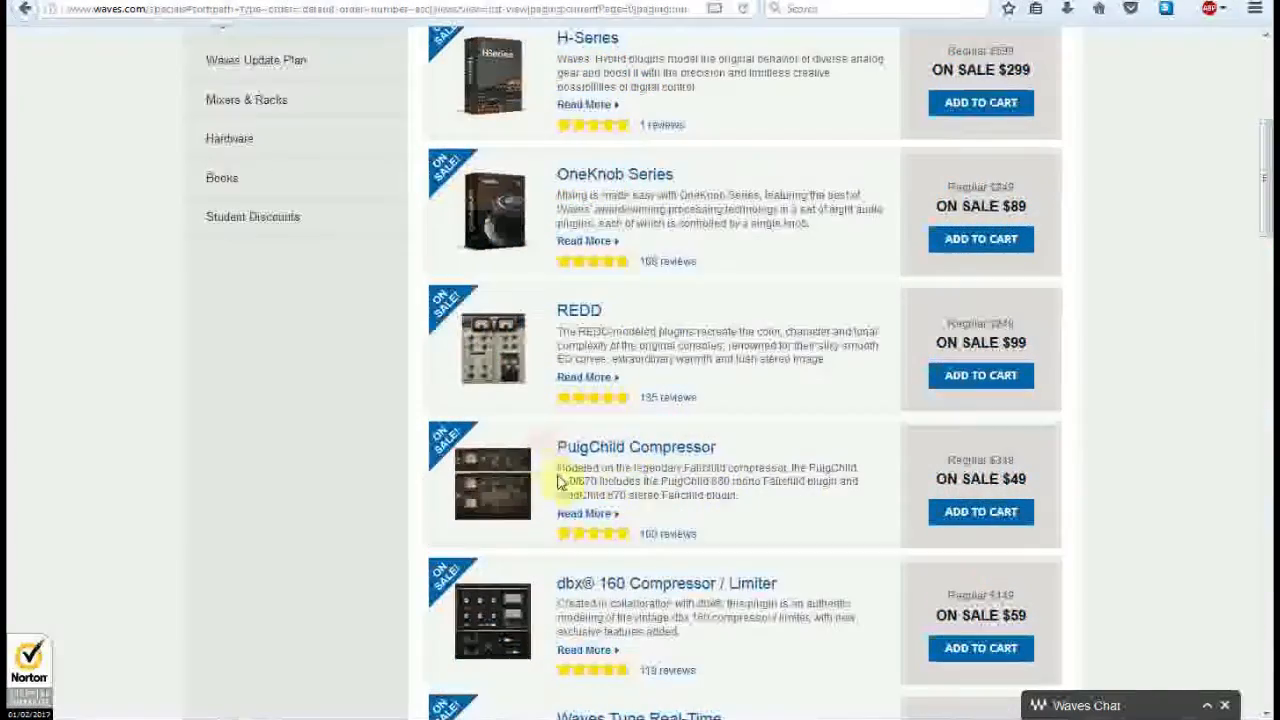
mouse_move(836, 378)
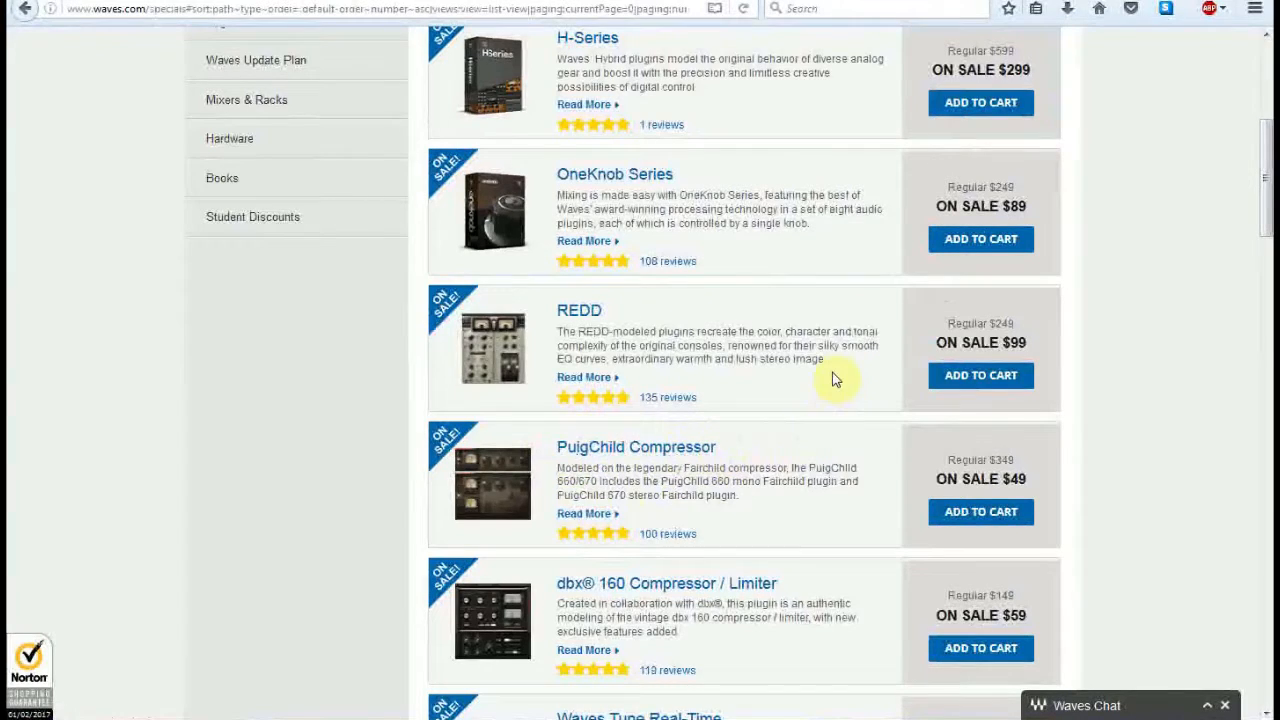
mouse_move(578, 310)
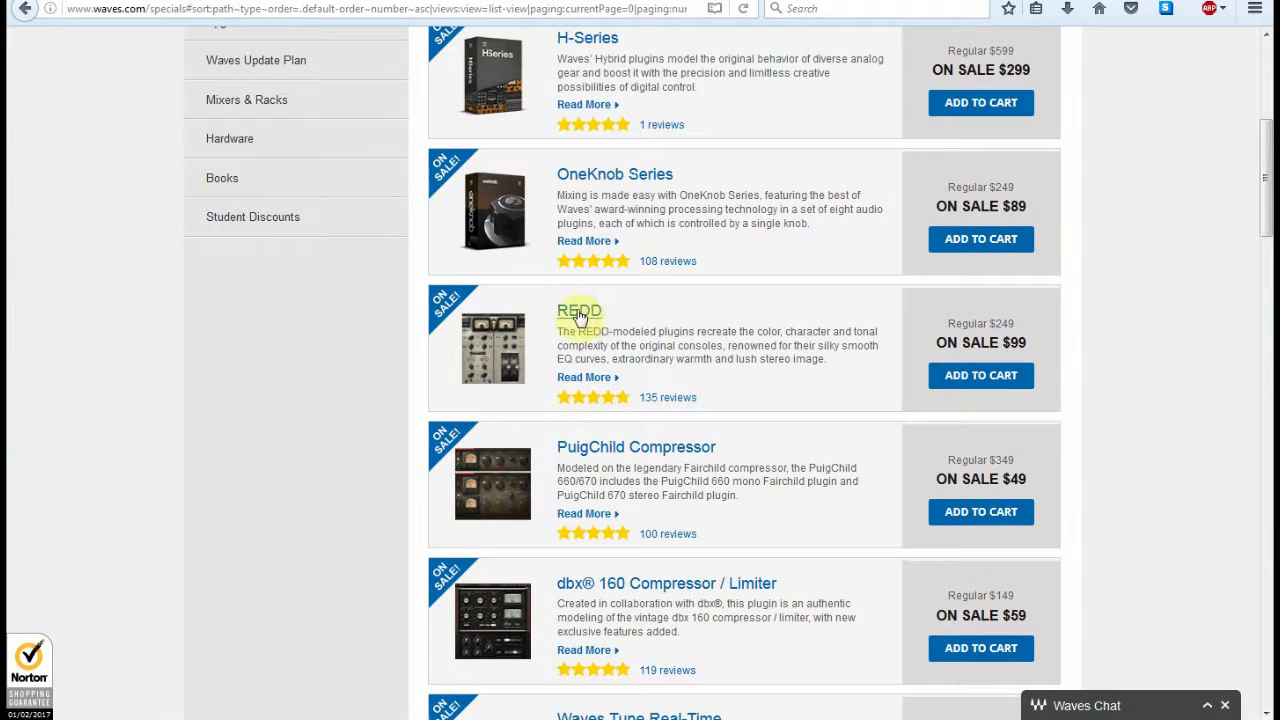
mouse_move(804, 376)
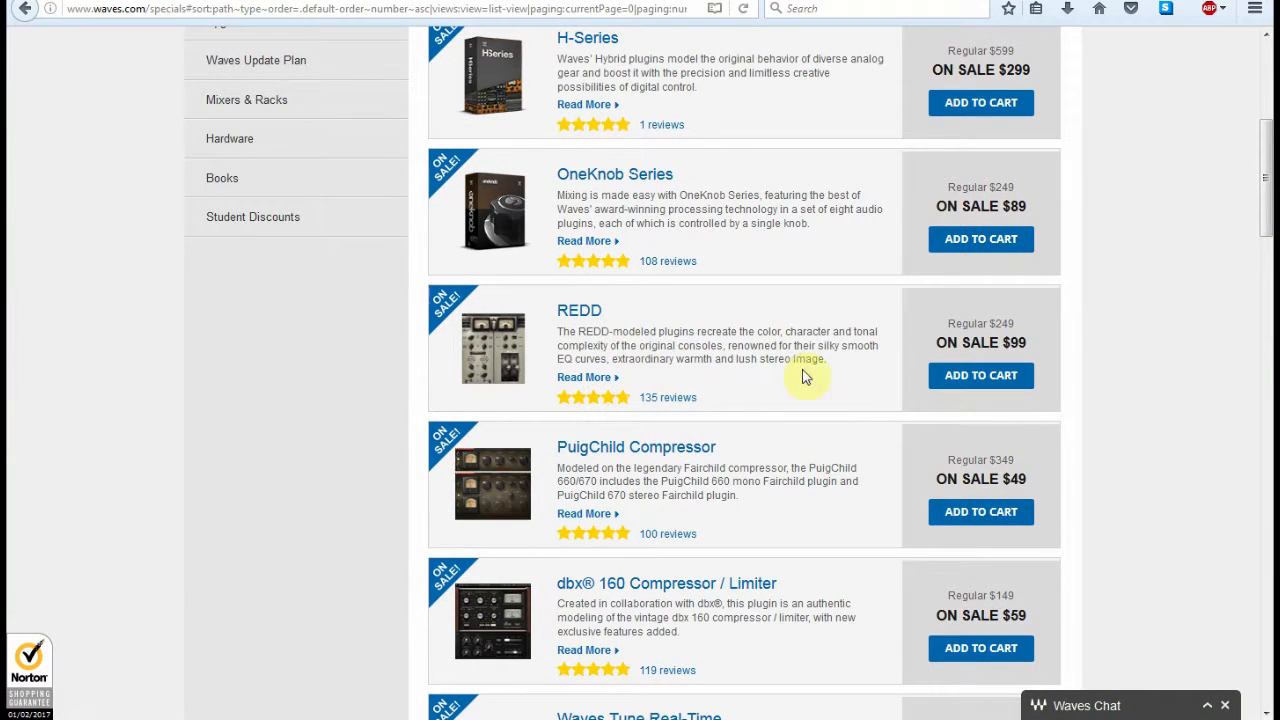
mouse_move(744, 400)
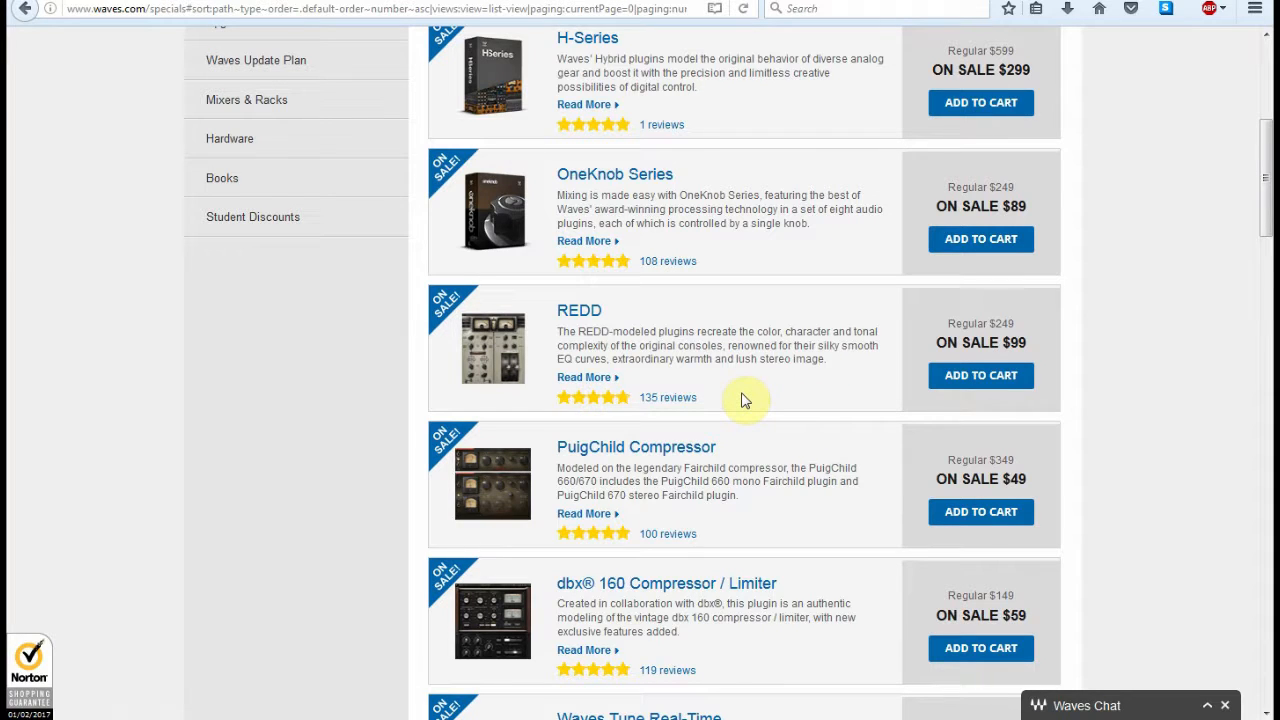
mouse_move(664, 328)
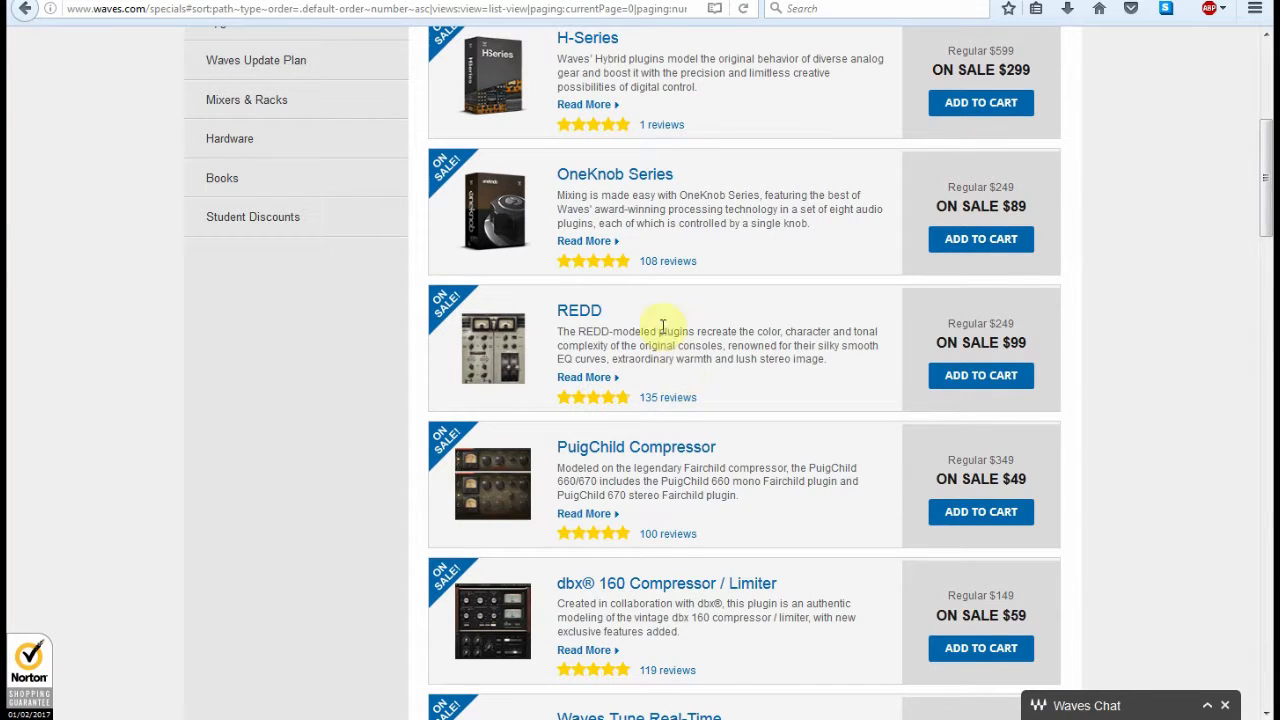
scroll("up", 3)
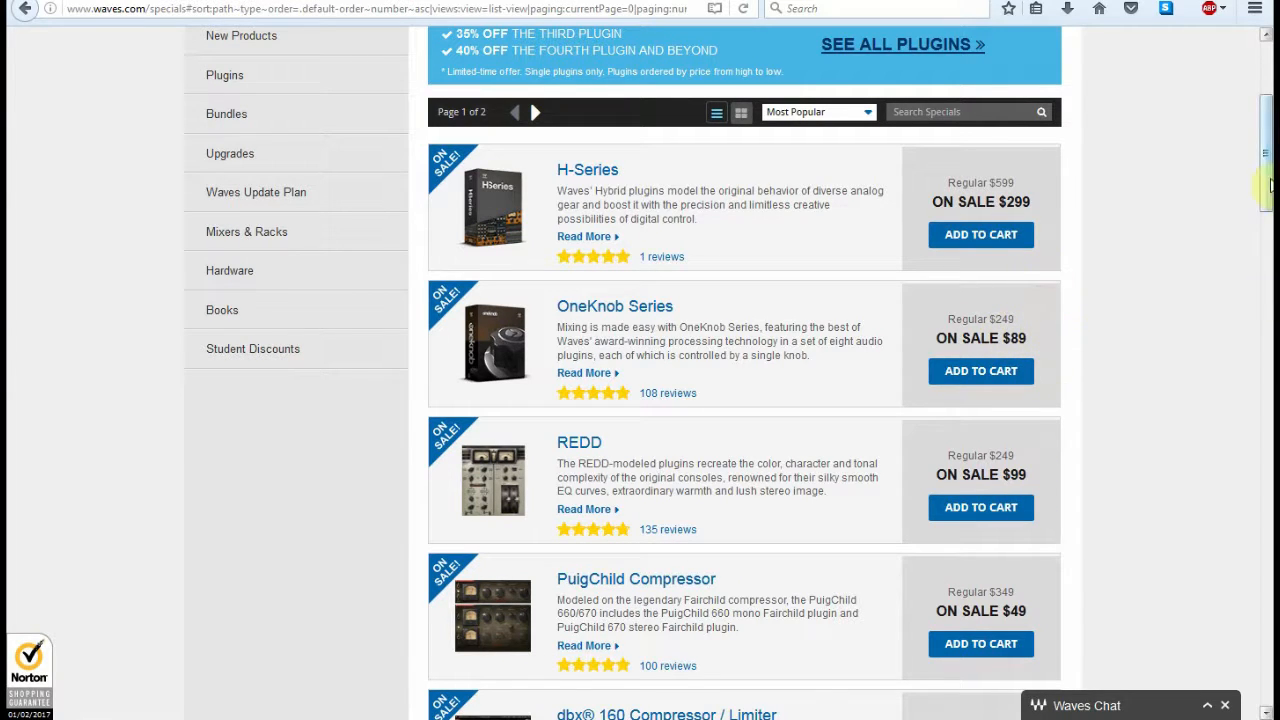
scroll("down", 3)
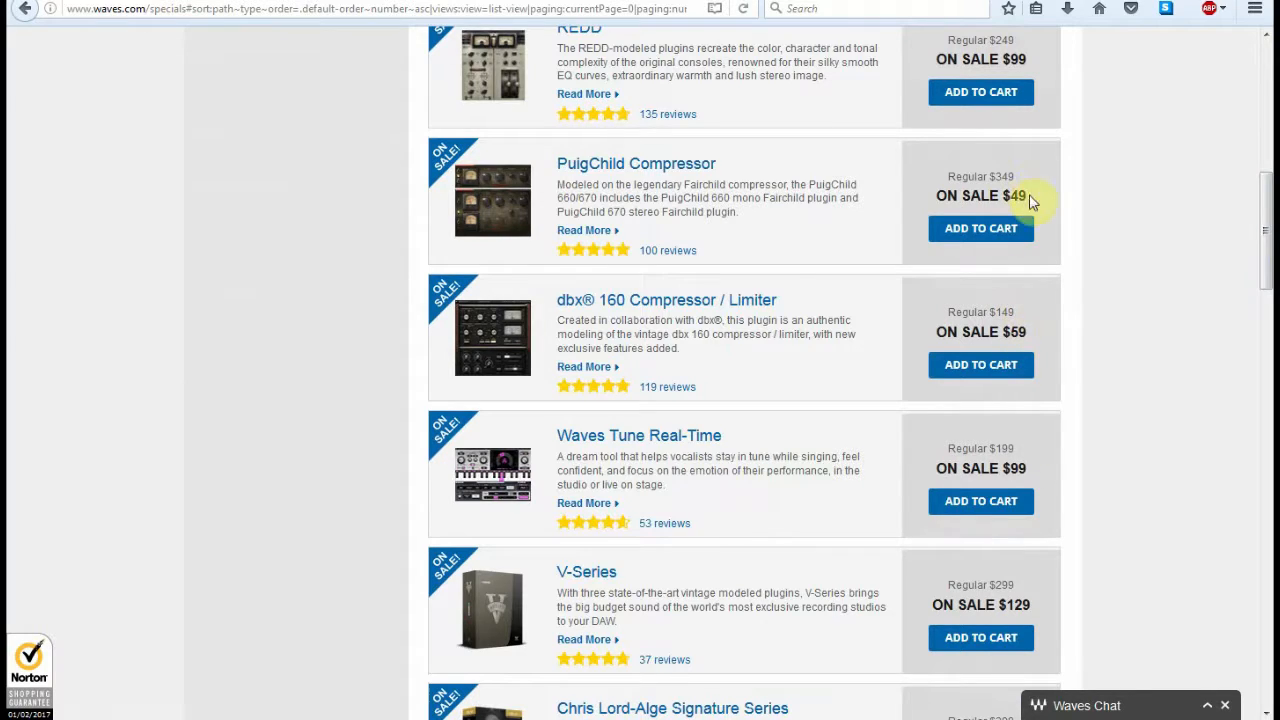
mouse_move(1010, 196)
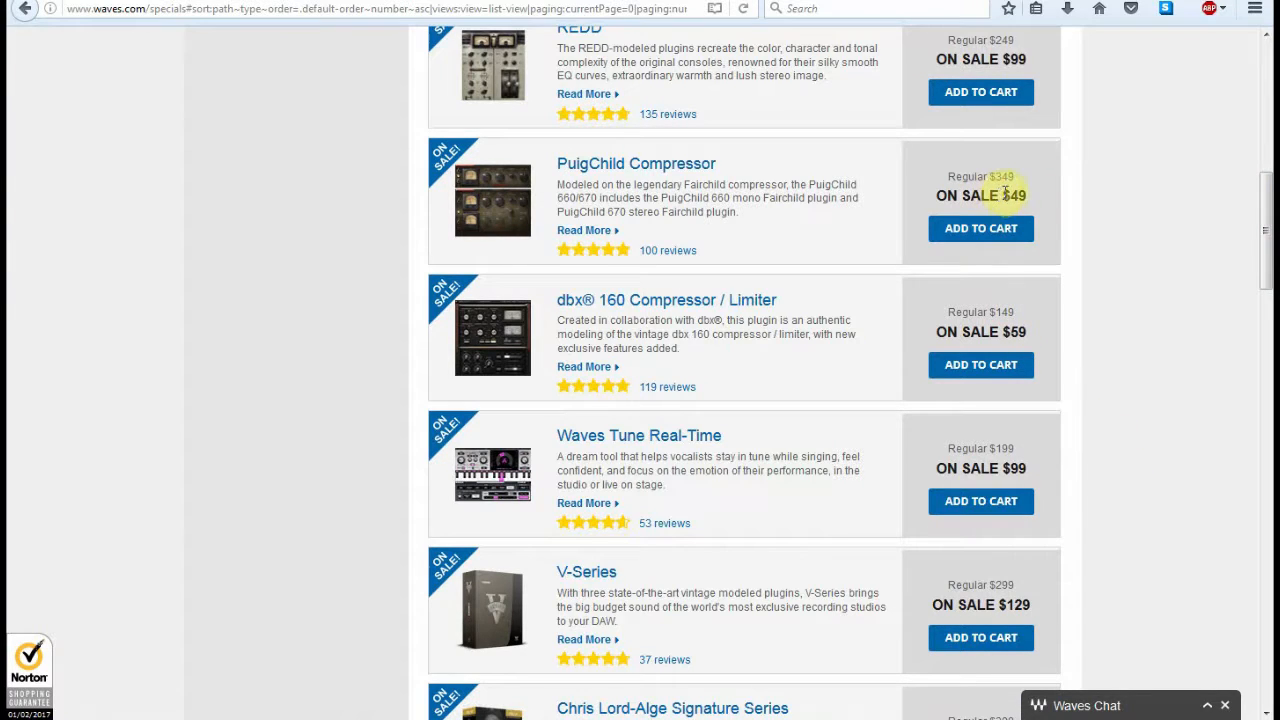
mouse_move(650, 236)
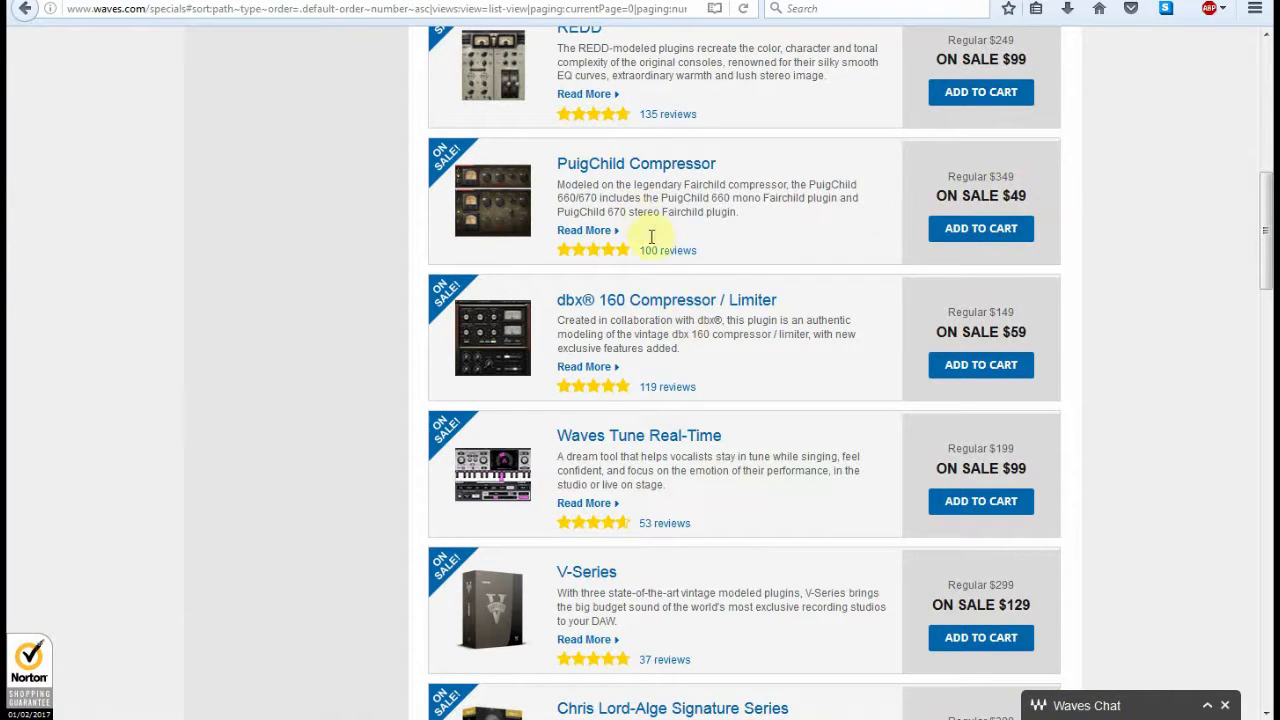
mouse_move(728, 370)
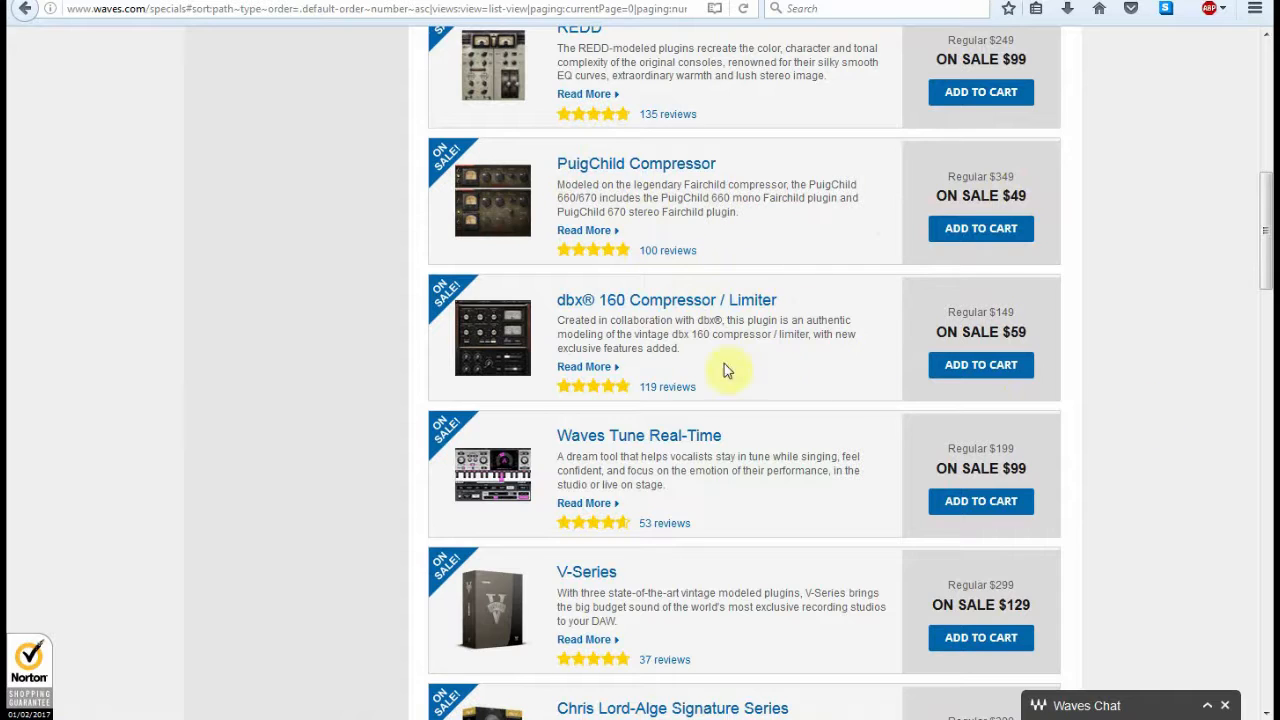
mouse_move(912, 330)
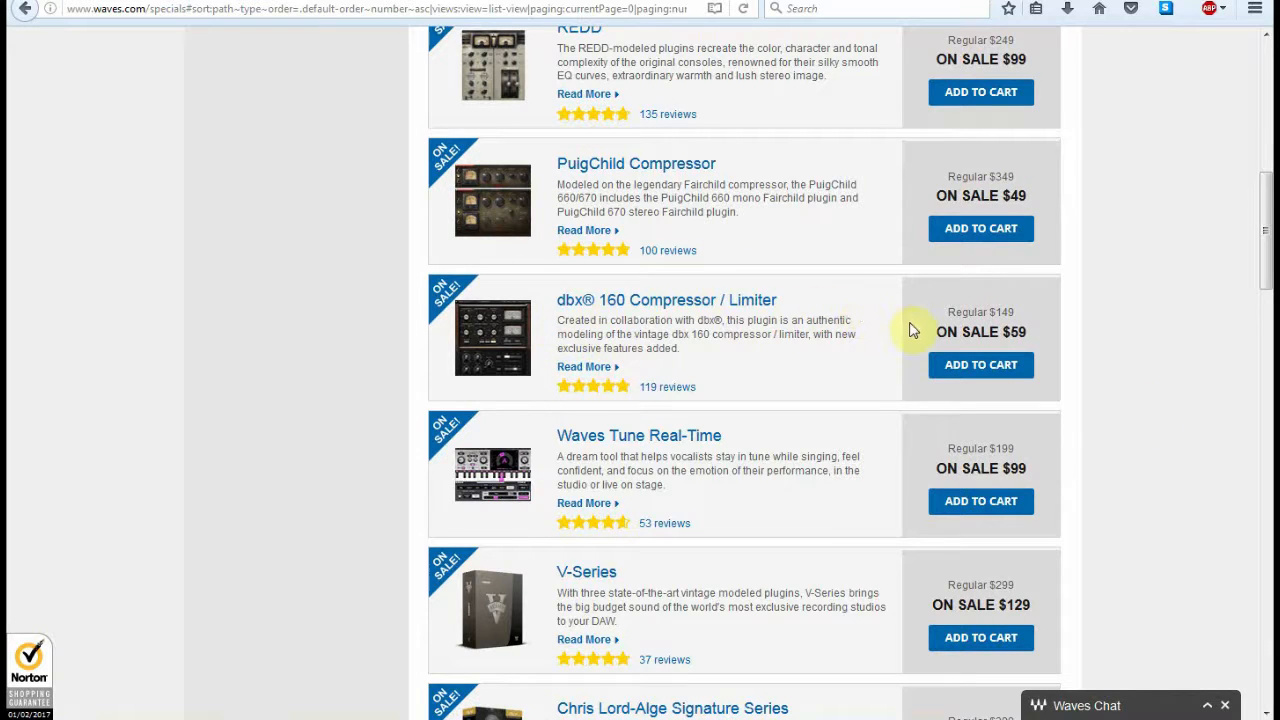
mouse_move(1036, 330)
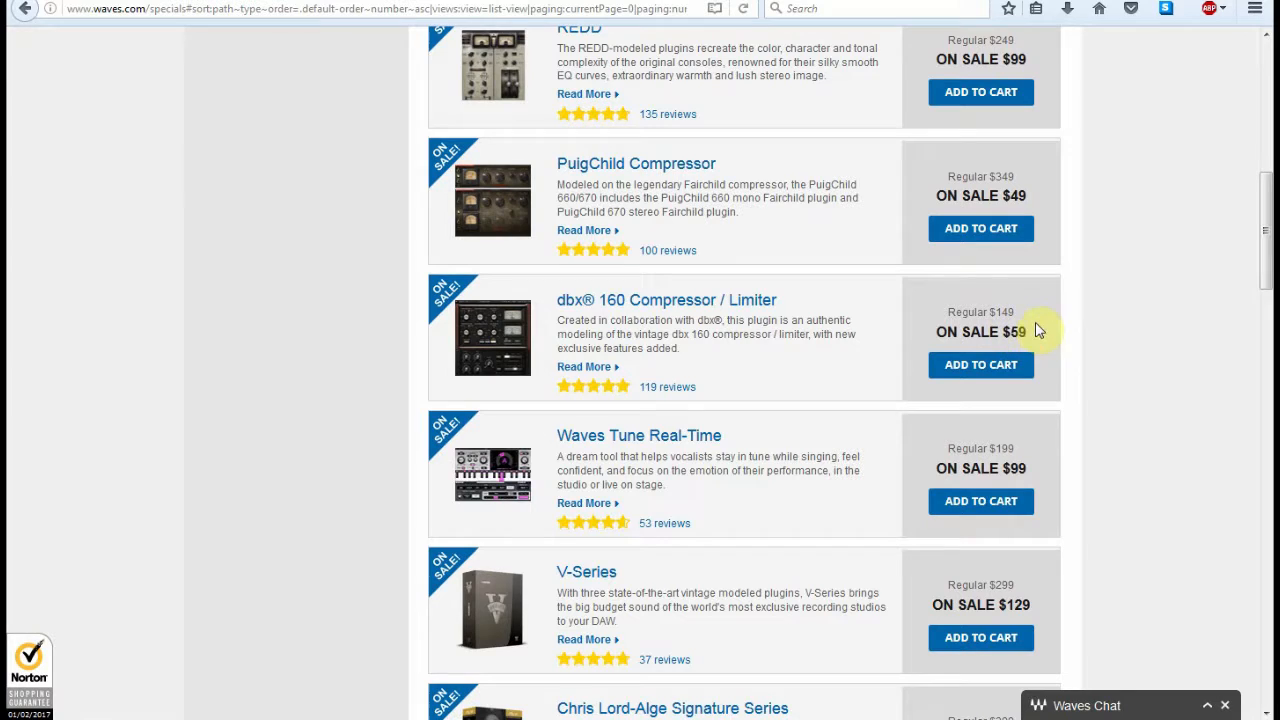
mouse_move(980, 490)
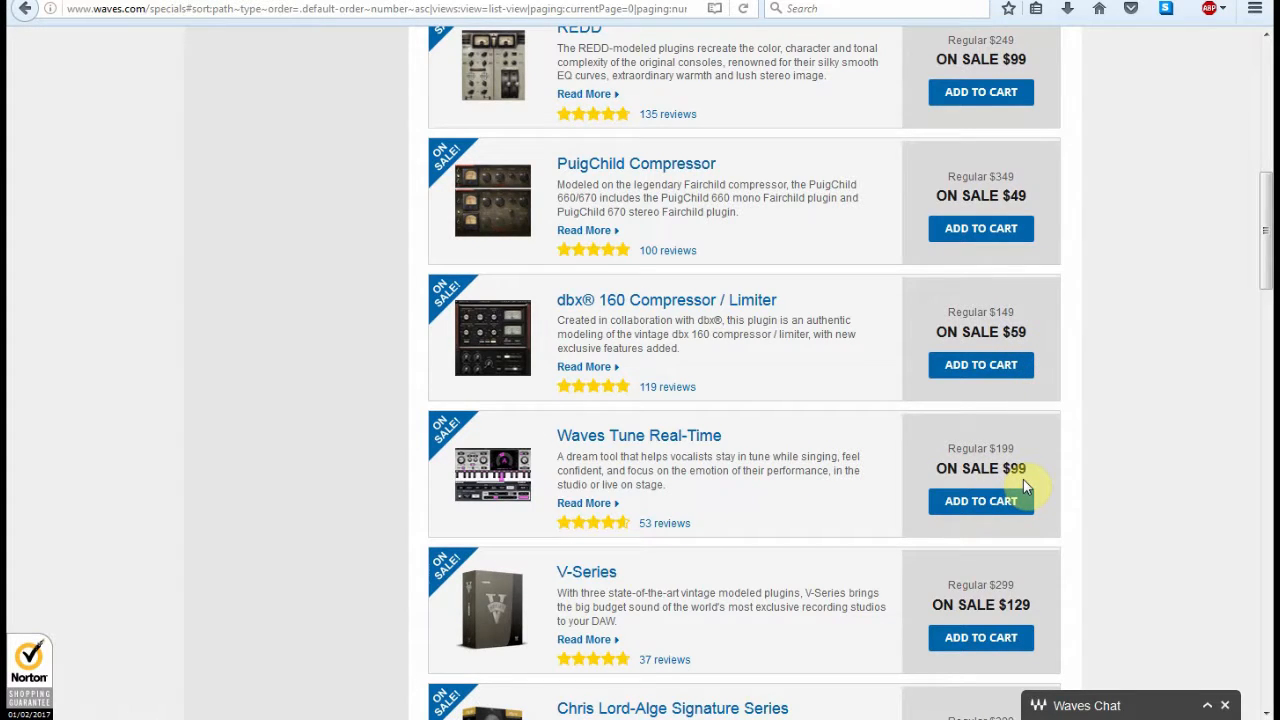
mouse_move(678, 456)
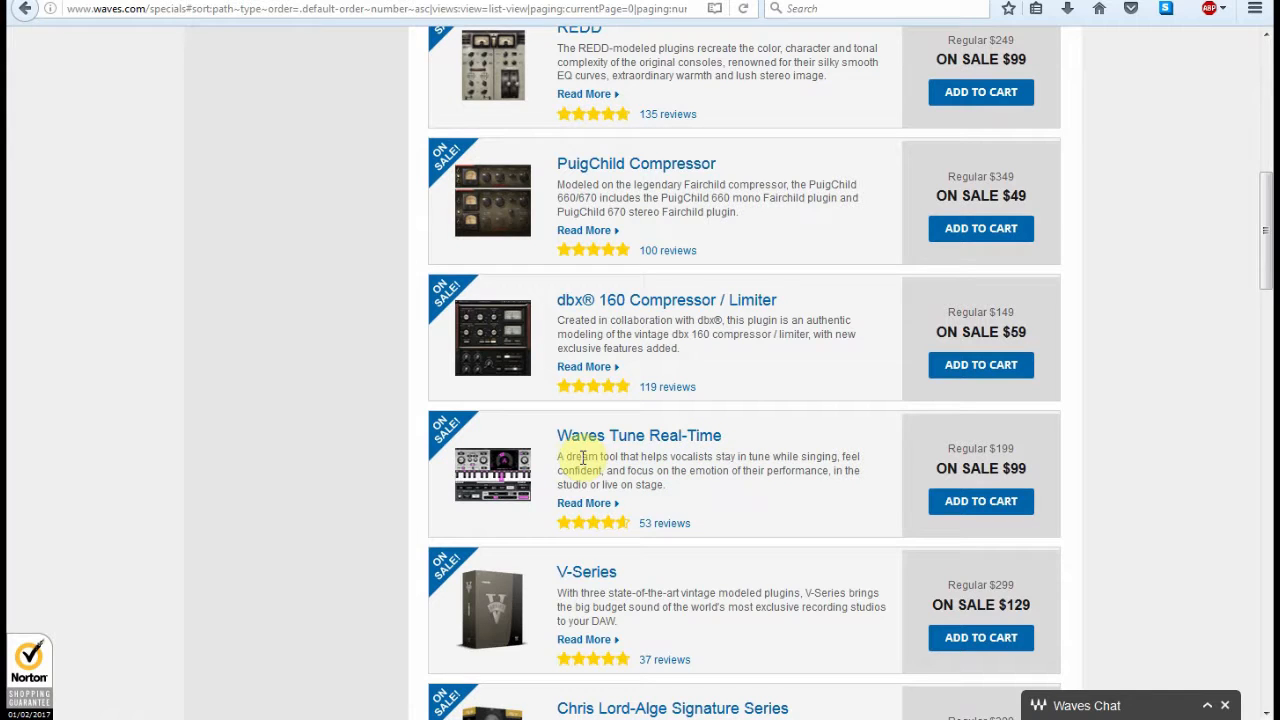
mouse_move(740, 464)
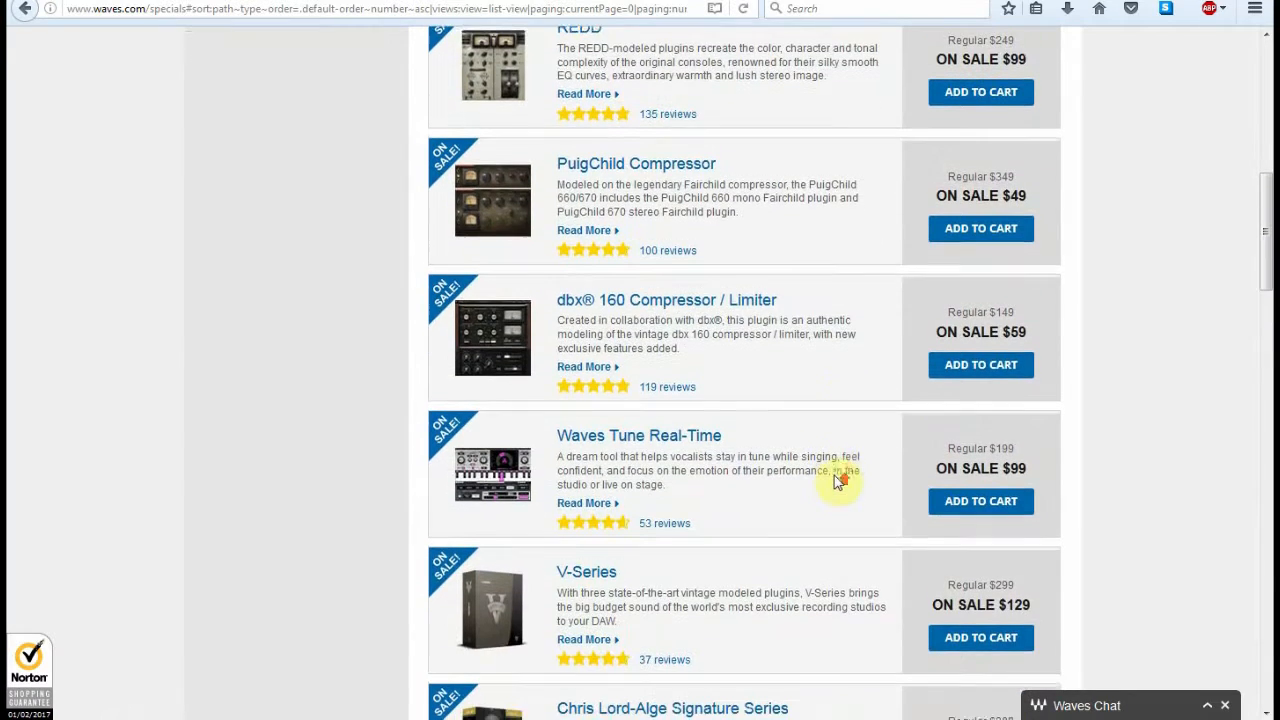
mouse_move(836, 476)
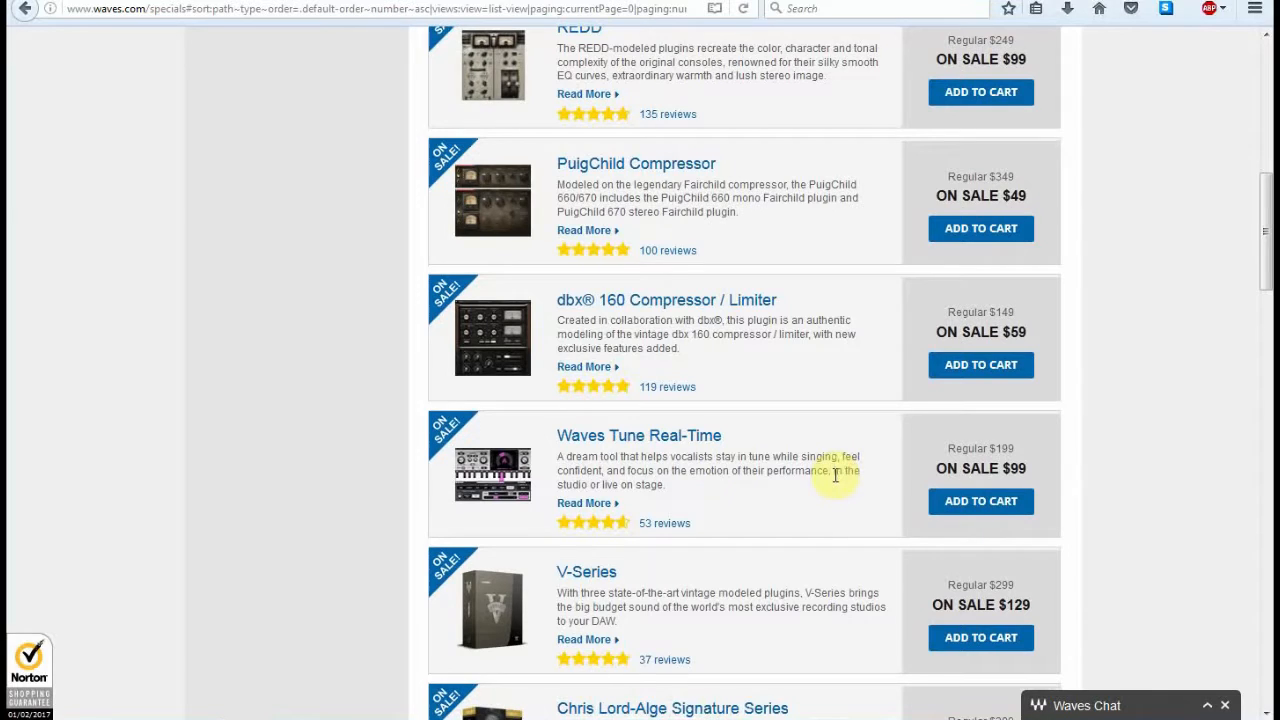
mouse_move(822, 476)
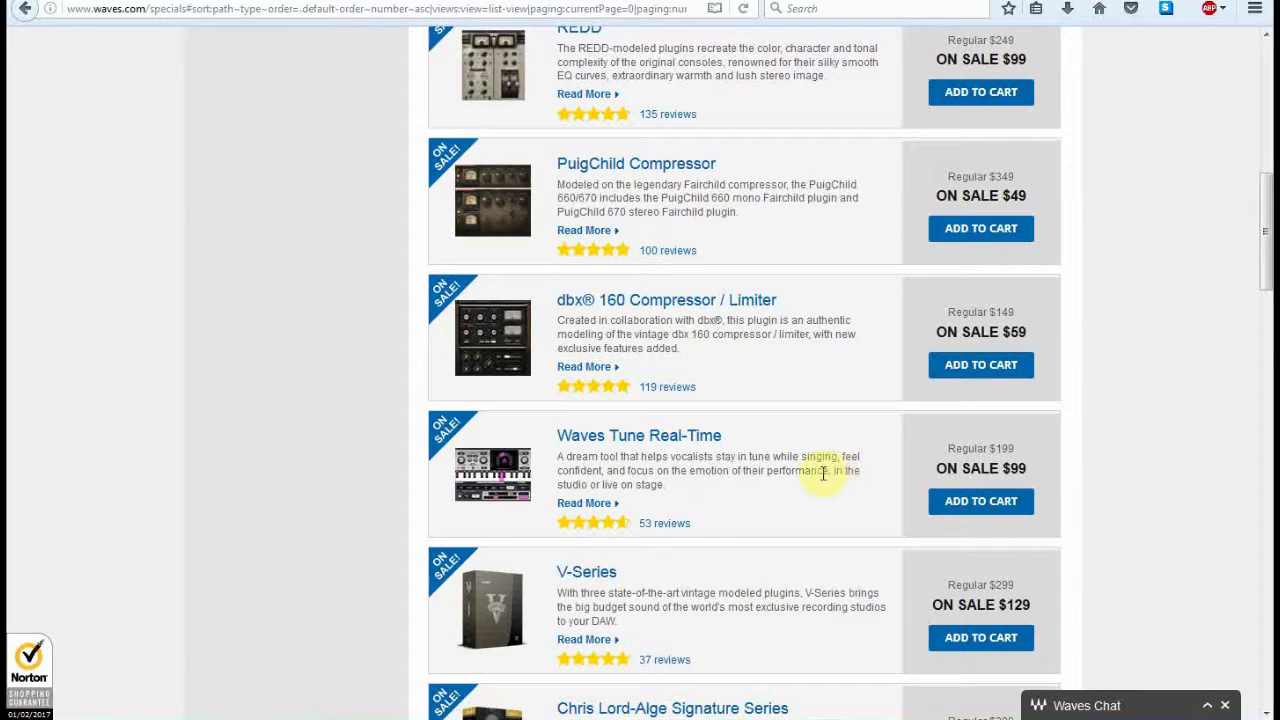
mouse_move(1218, 424)
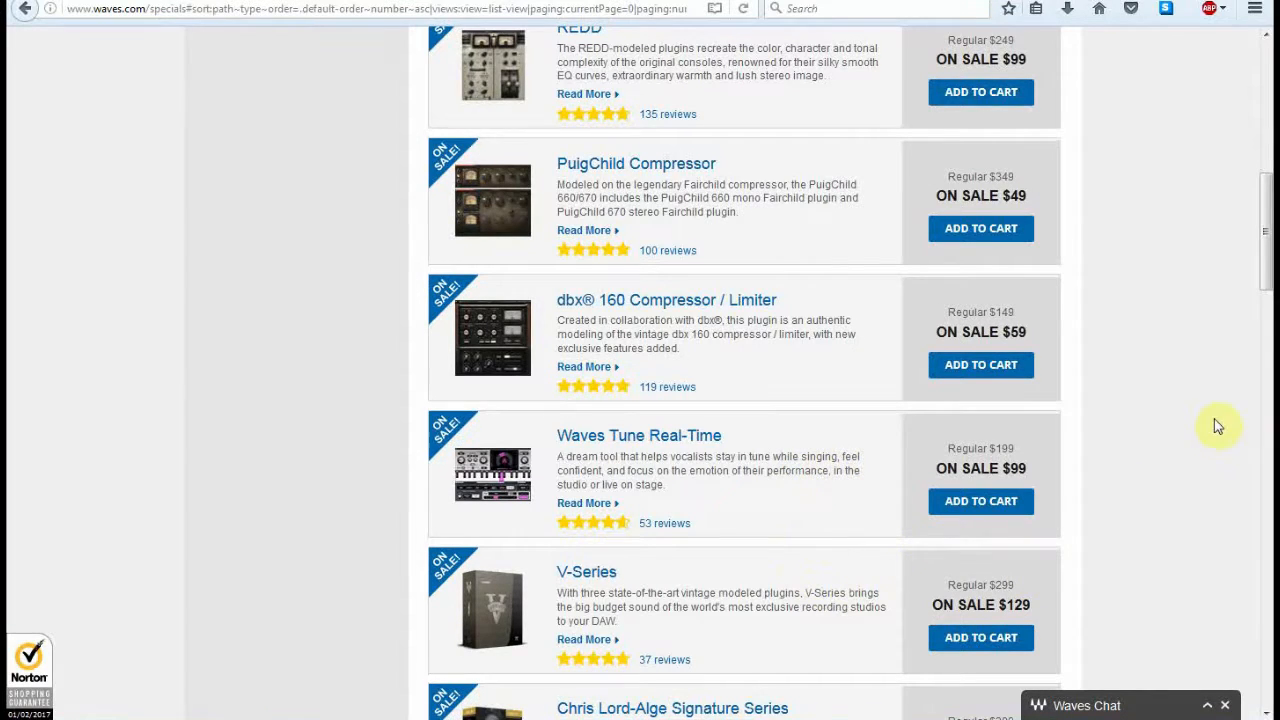
mouse_move(1262, 238)
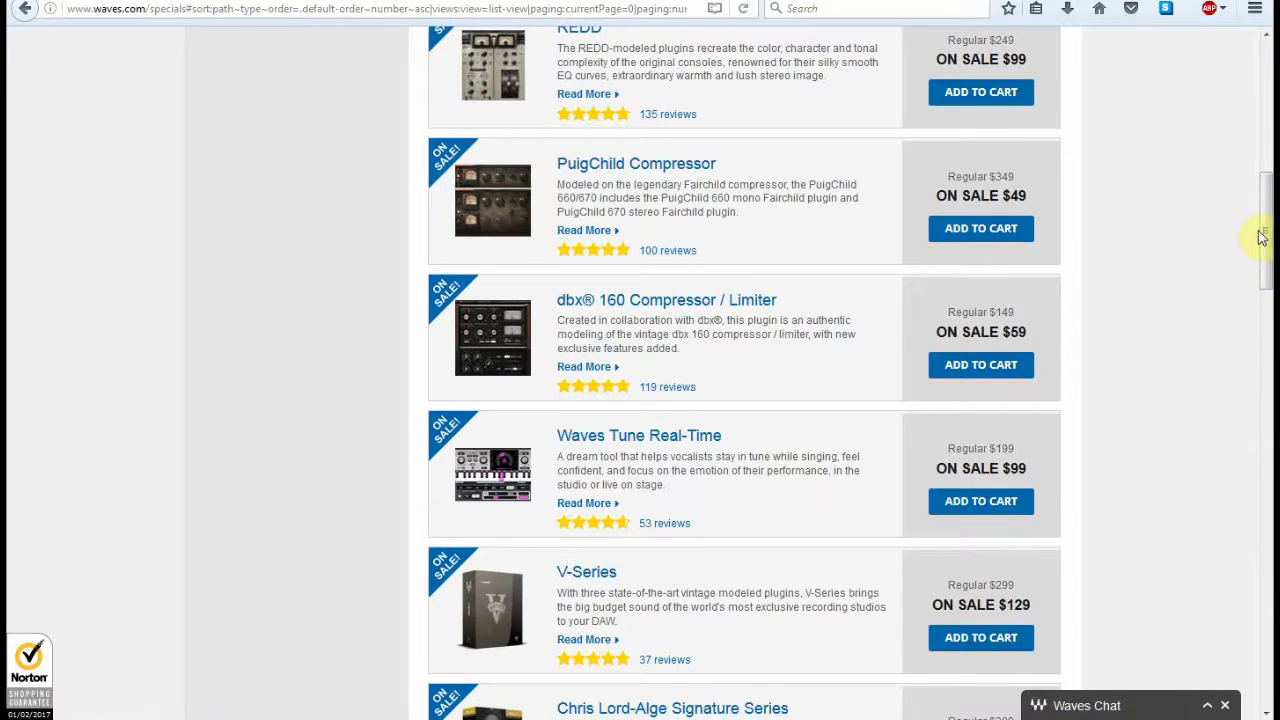
mouse_move(680, 488)
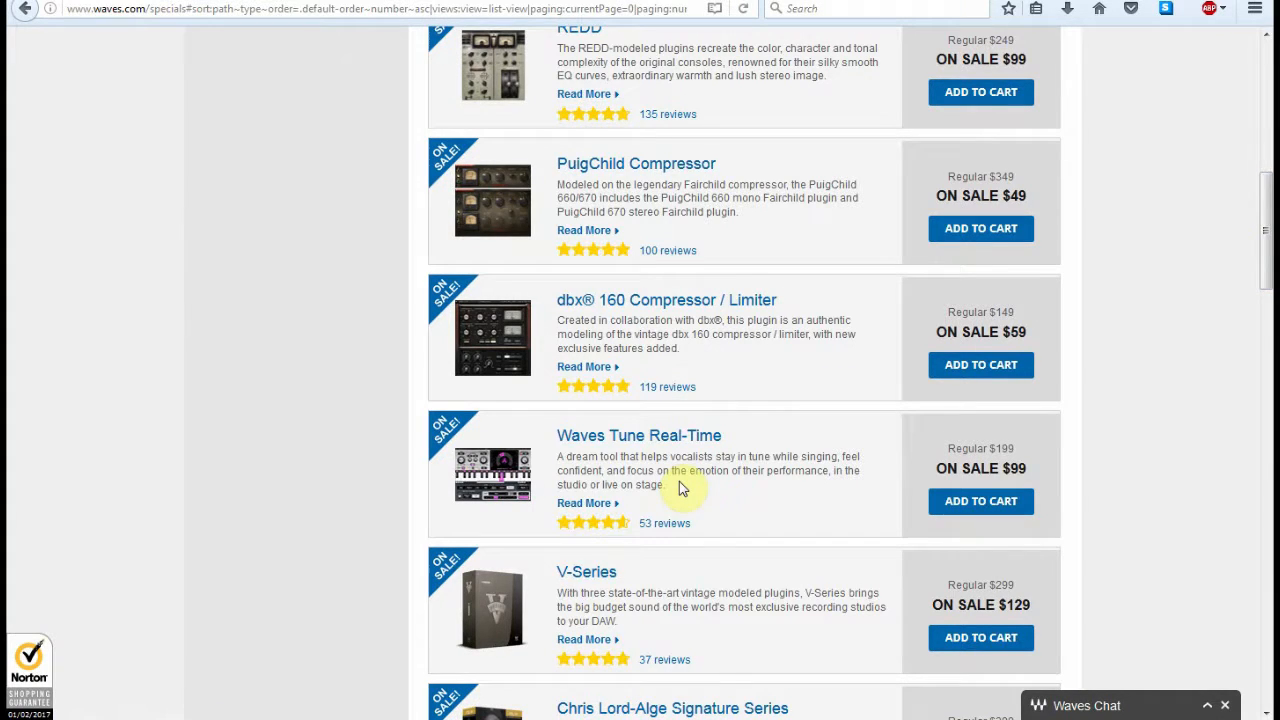
mouse_move(716, 544)
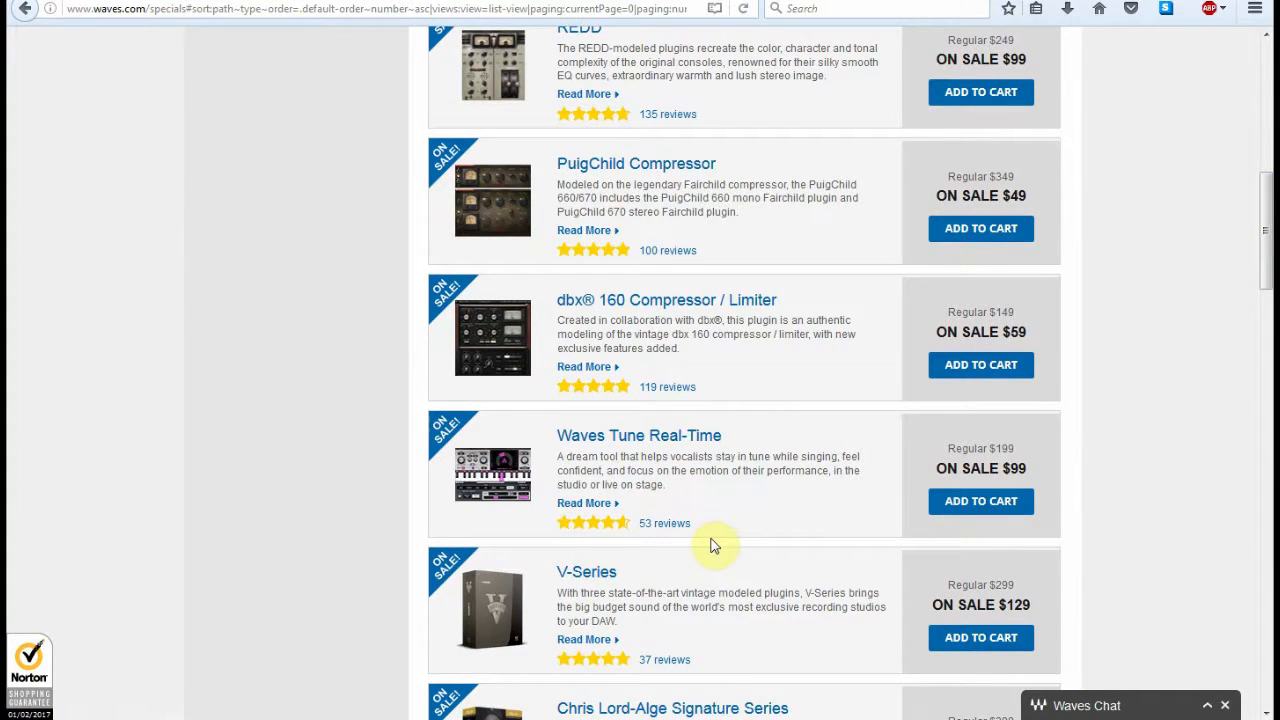
mouse_move(1240, 304)
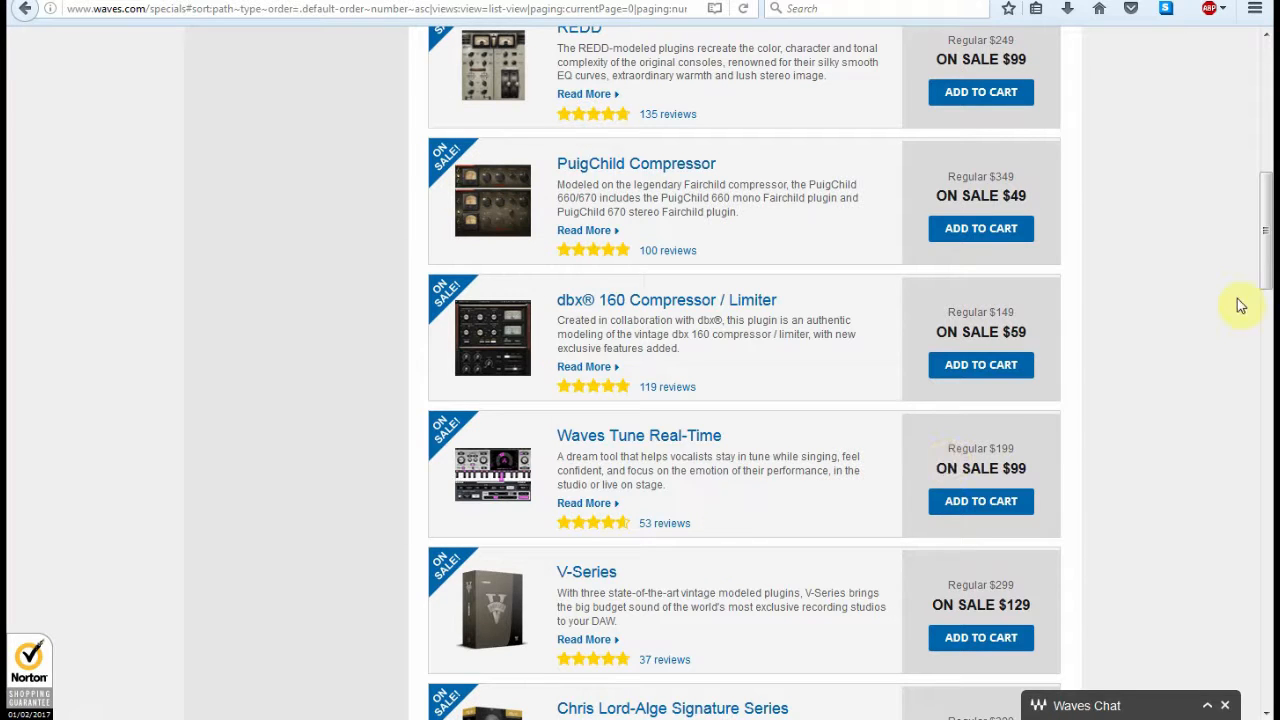
mouse_move(1268, 264)
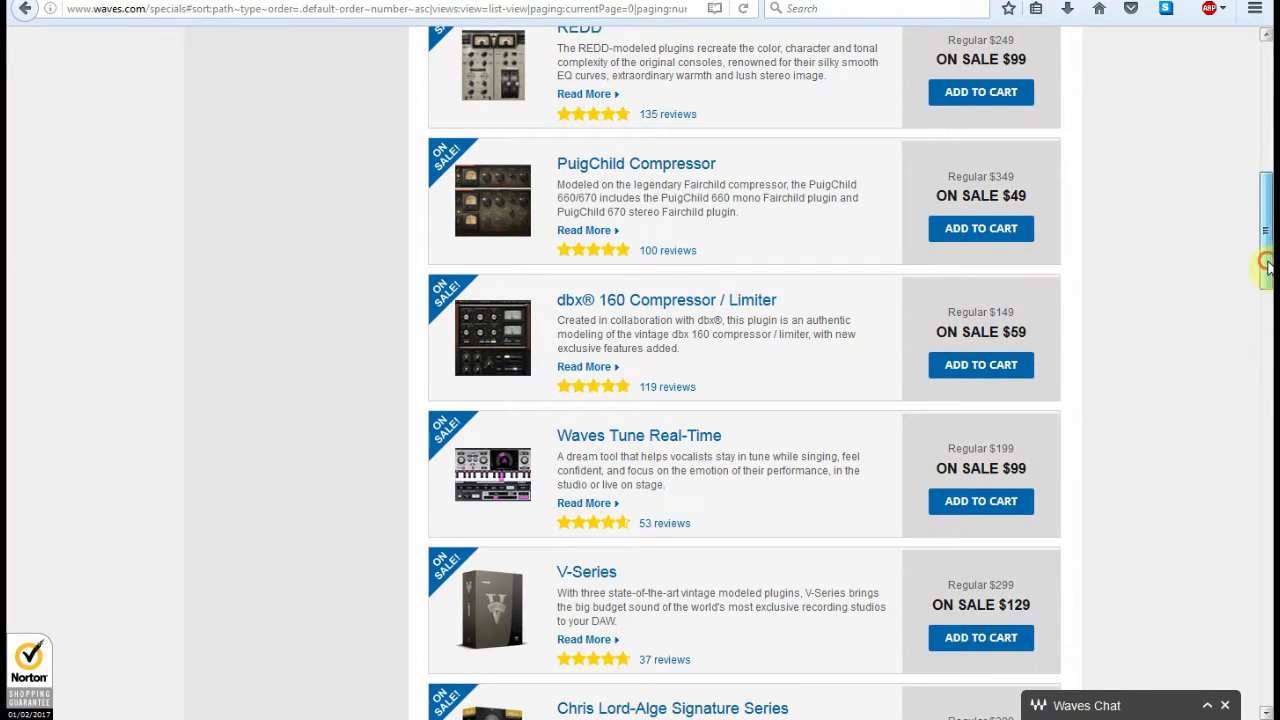
scroll("up", 3)
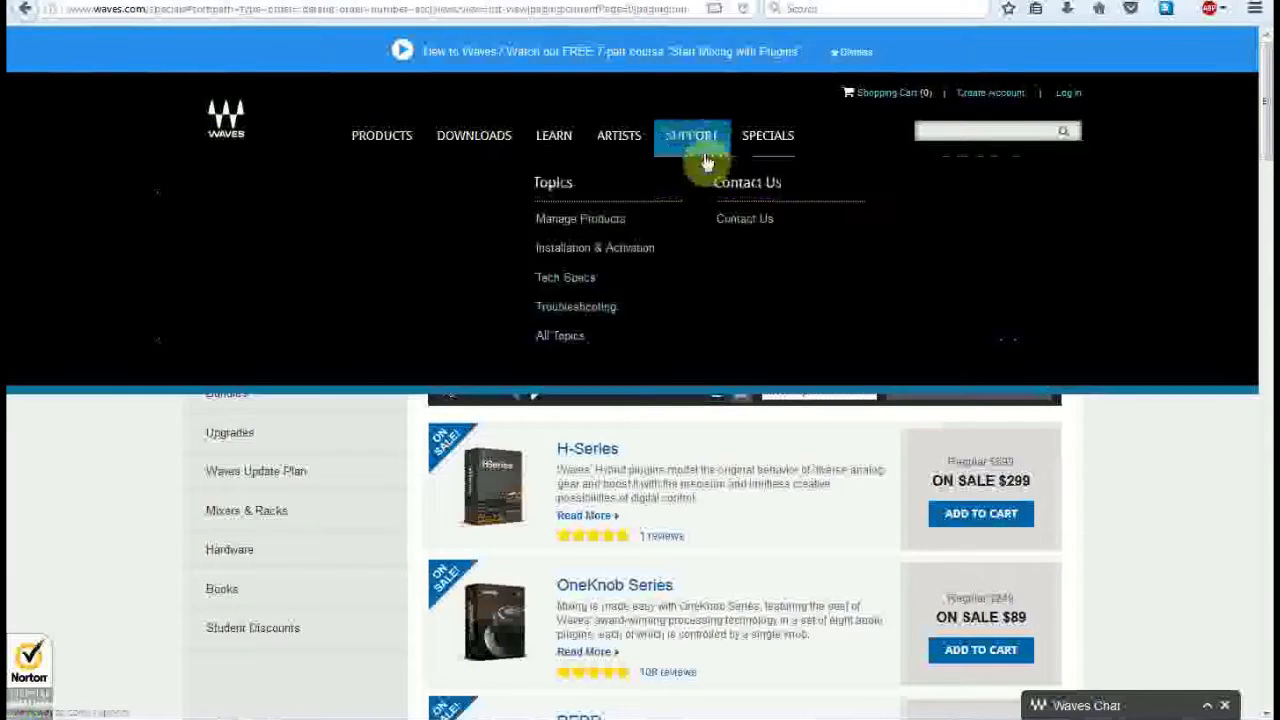
left_click(768, 136)
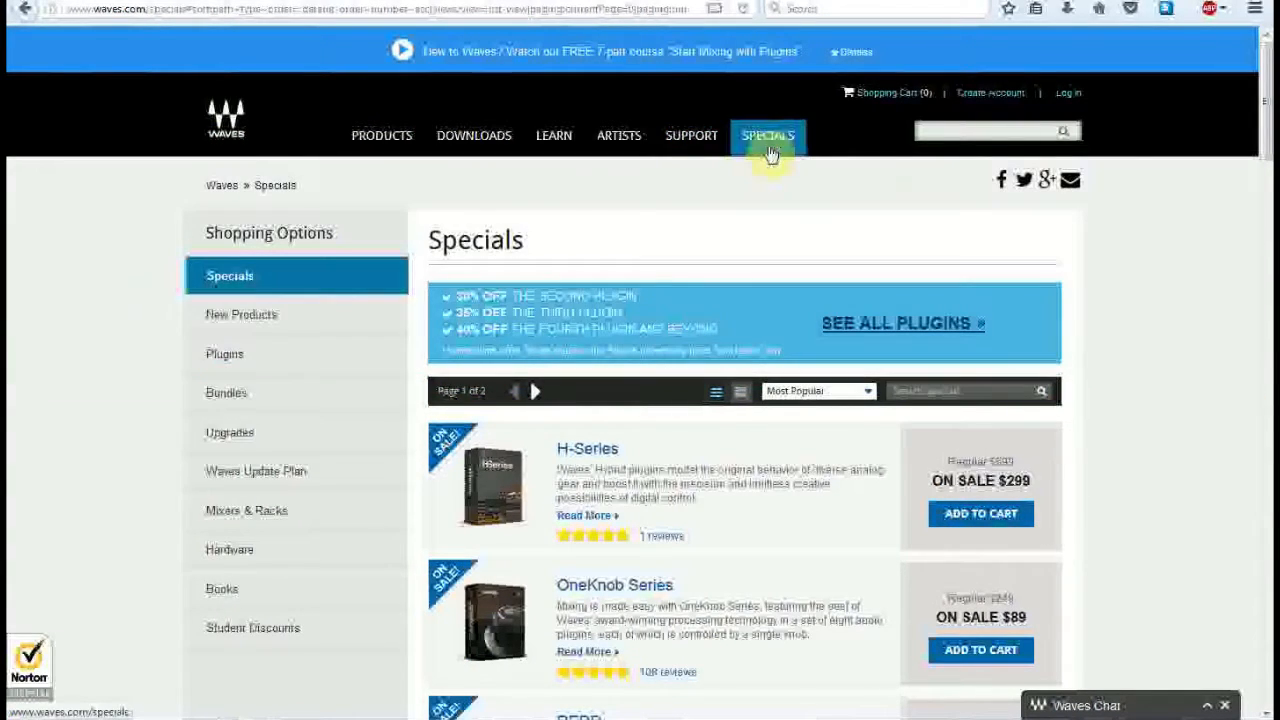
mouse_move(664, 210)
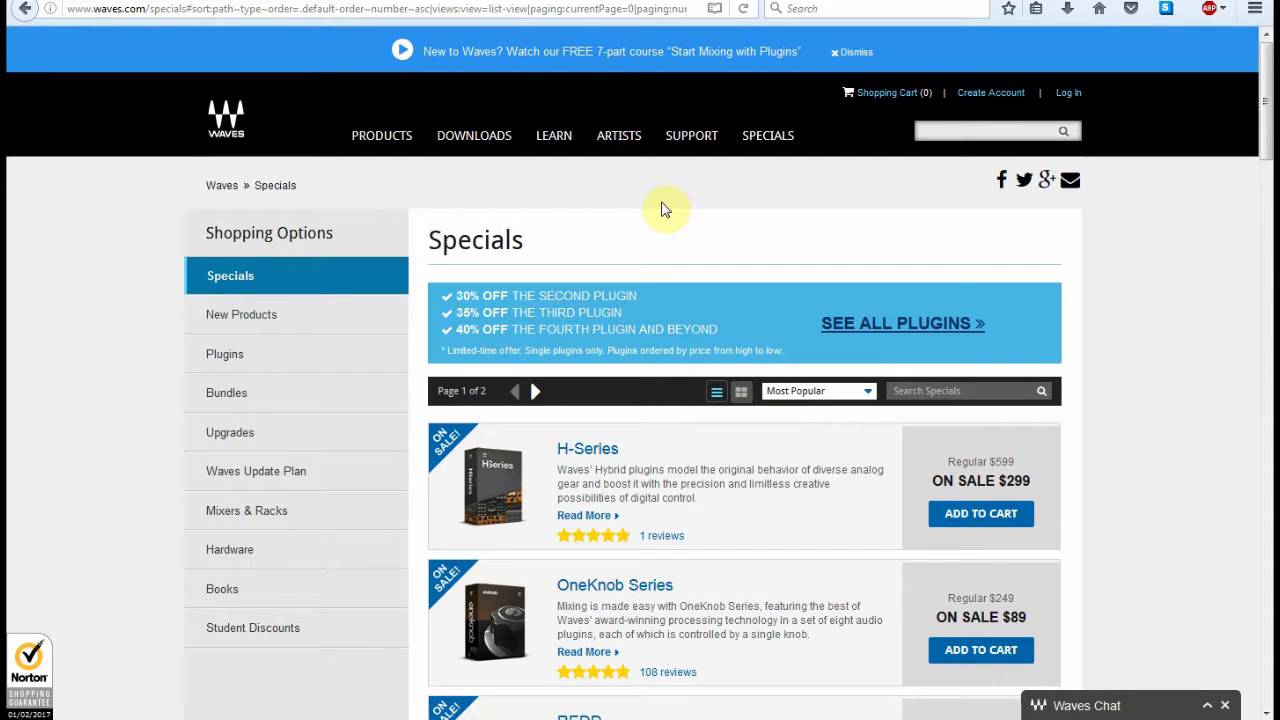
mouse_move(636, 252)
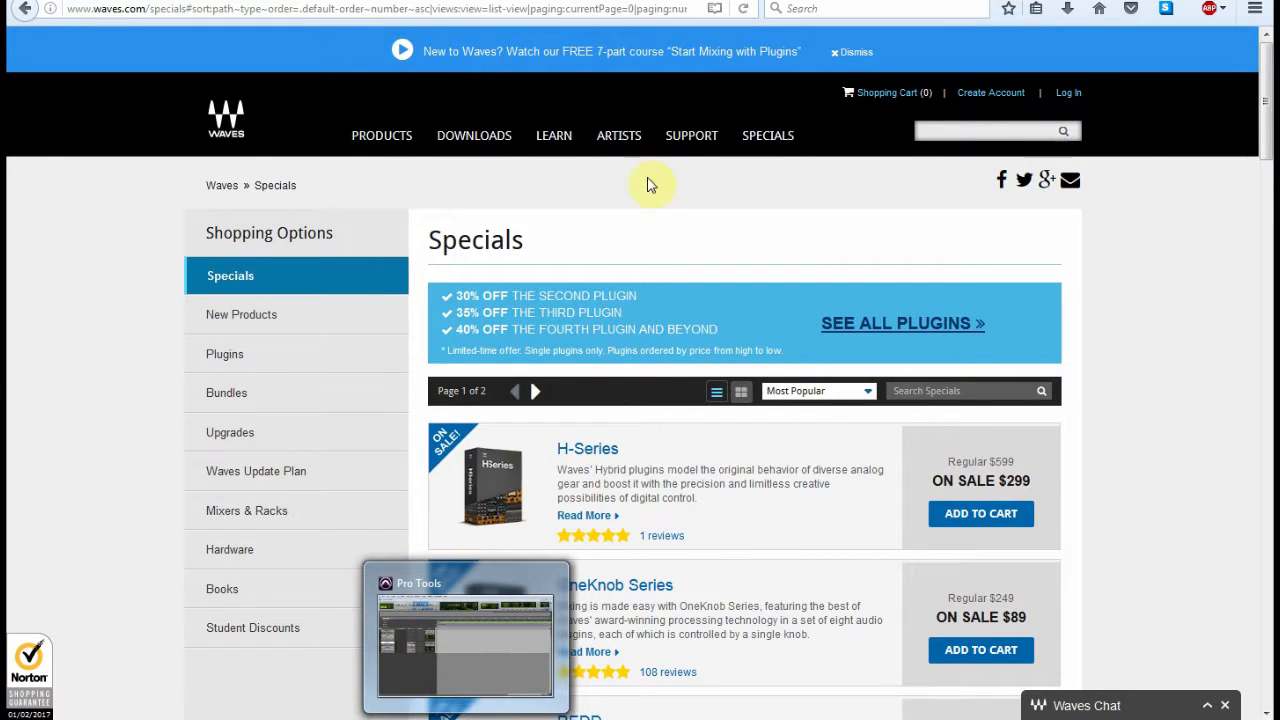
mouse_move(1180, 448)
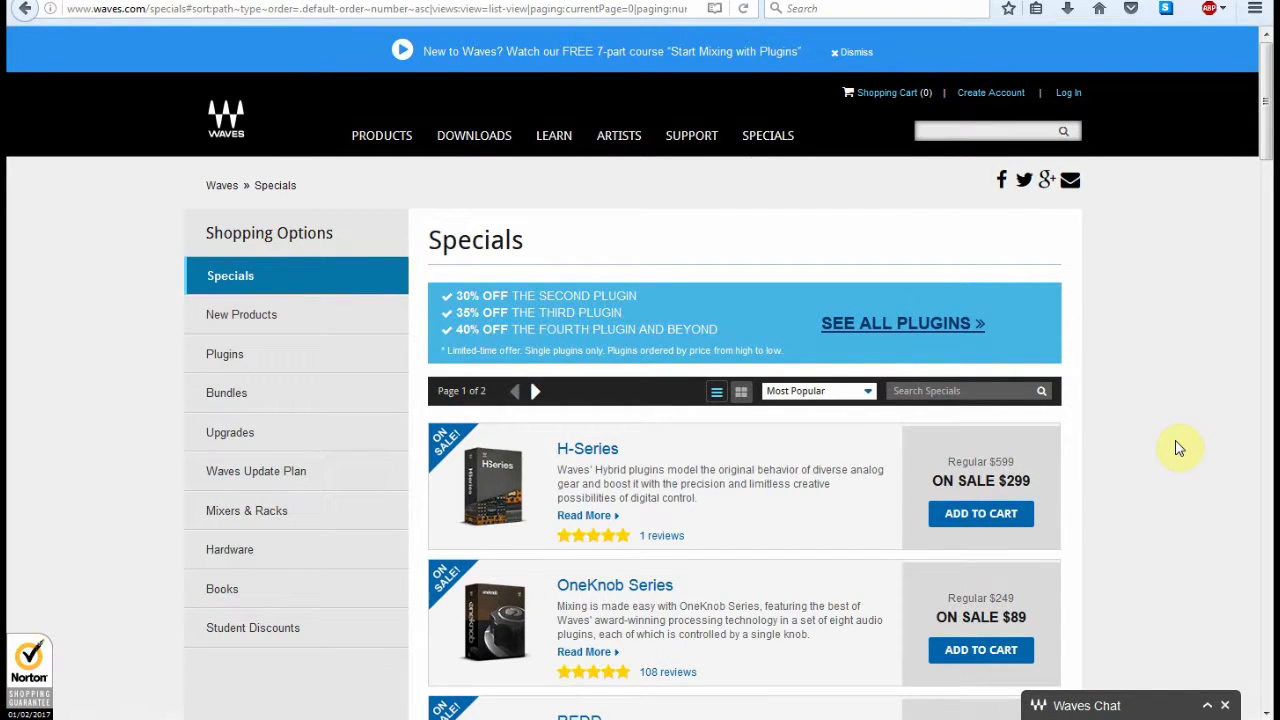
mouse_move(716, 292)
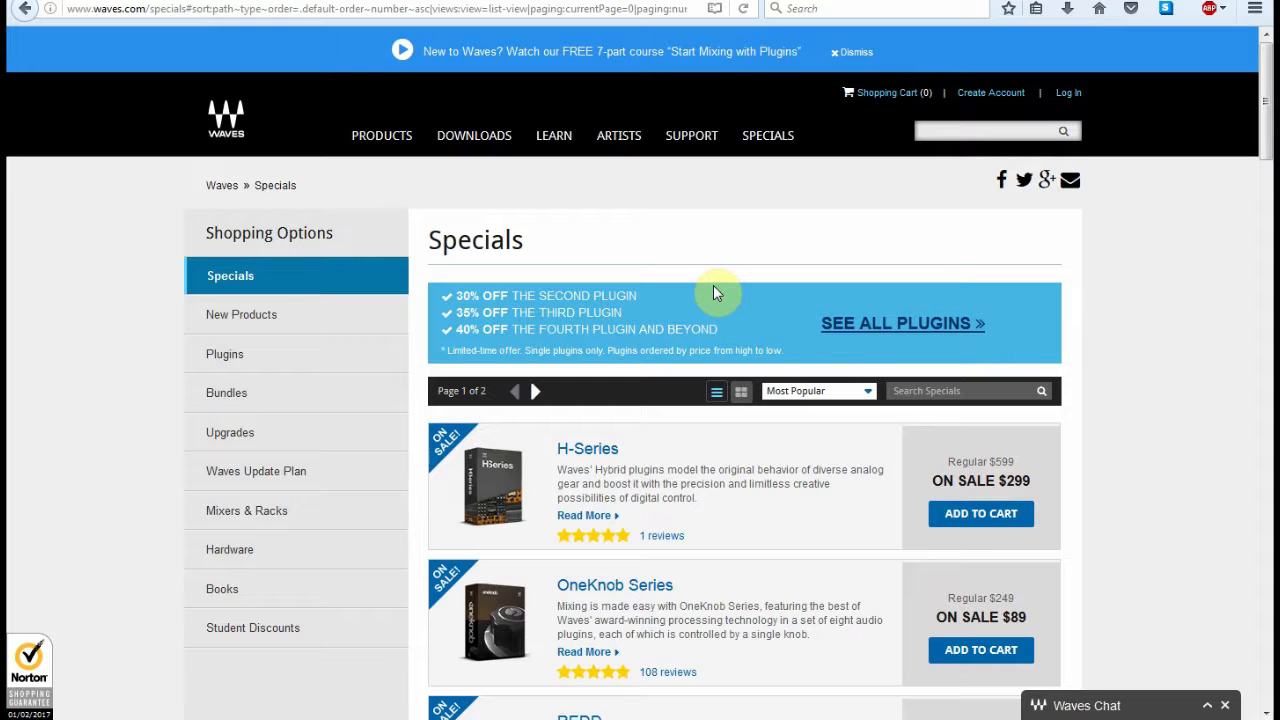
mouse_move(688, 96)
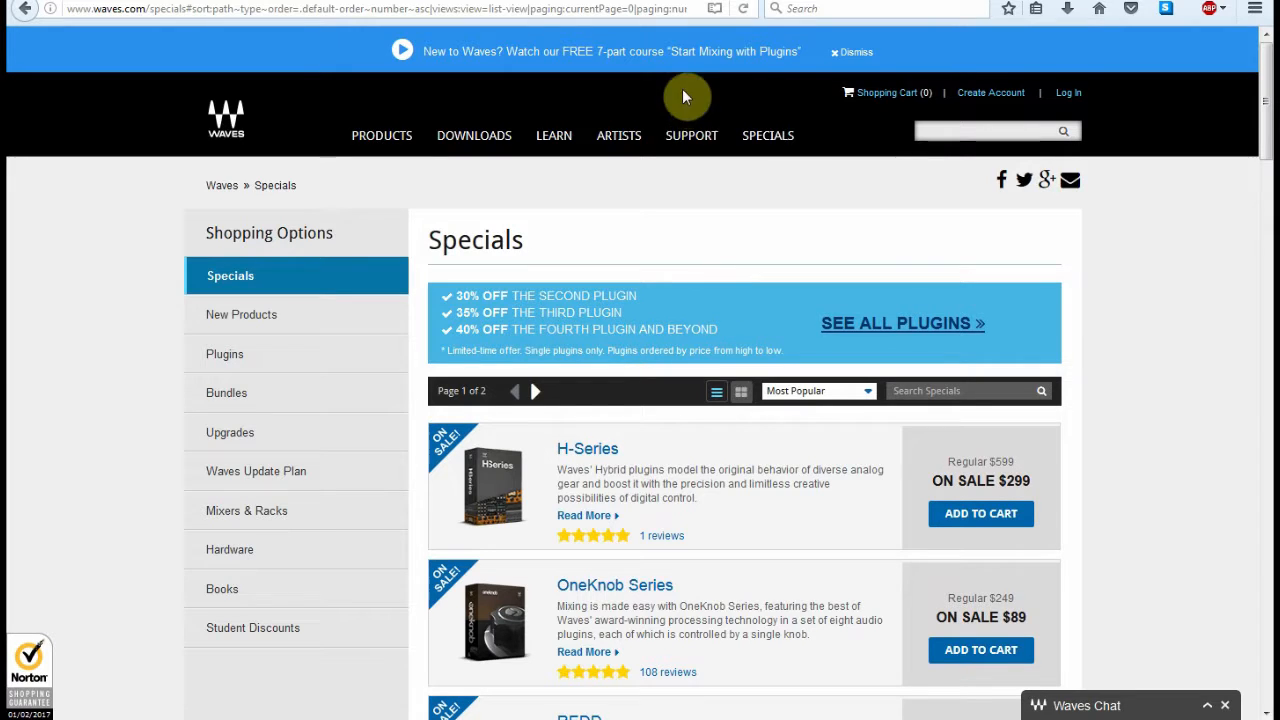
mouse_move(670, 94)
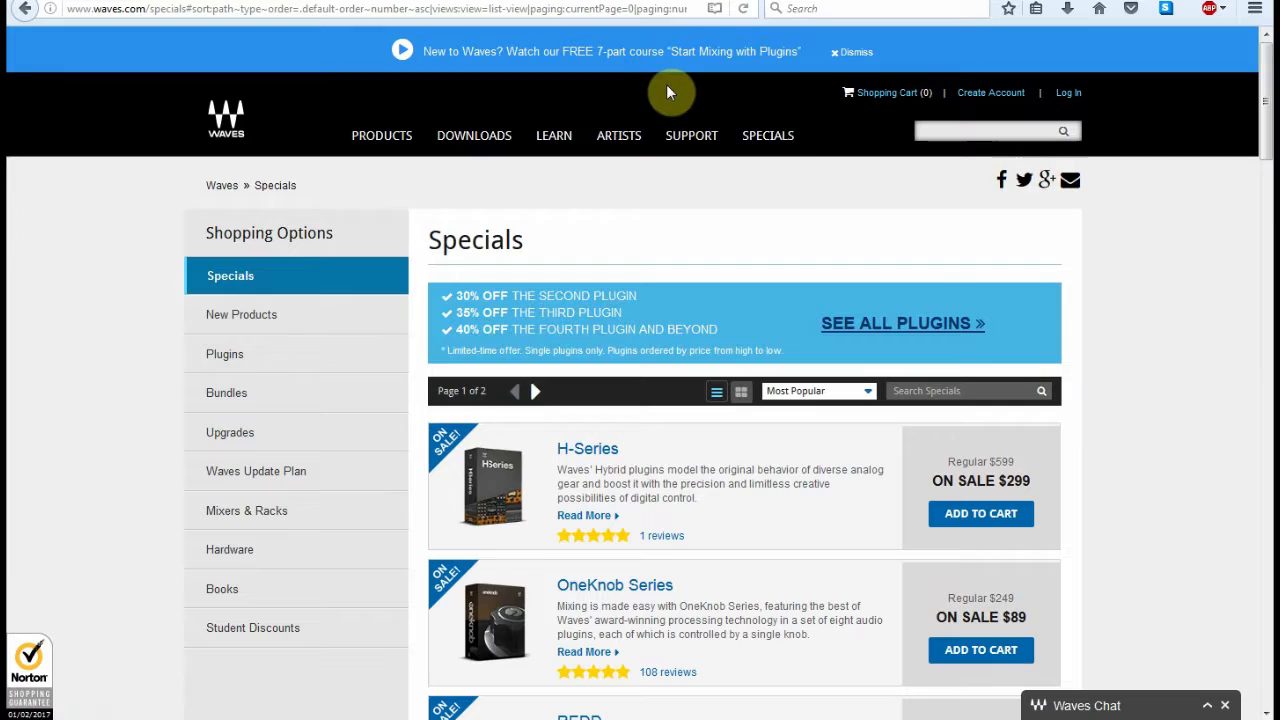
mouse_move(622, 126)
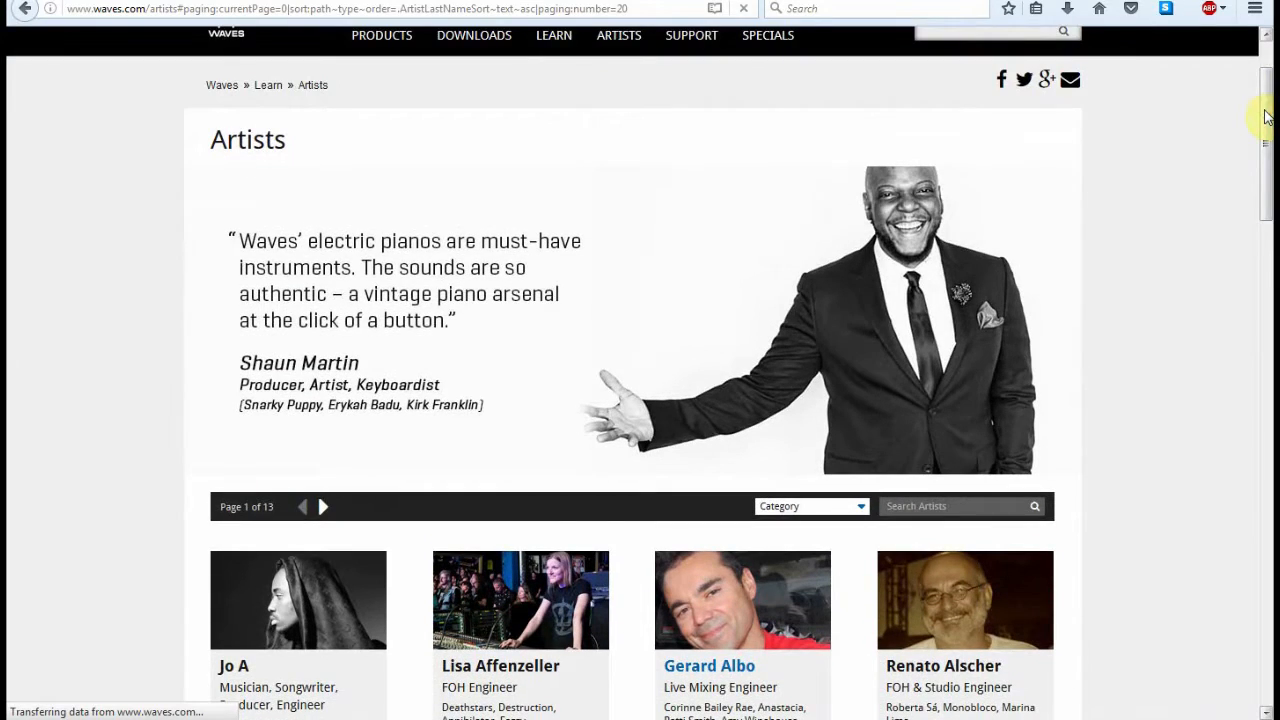
scroll("down", 3)
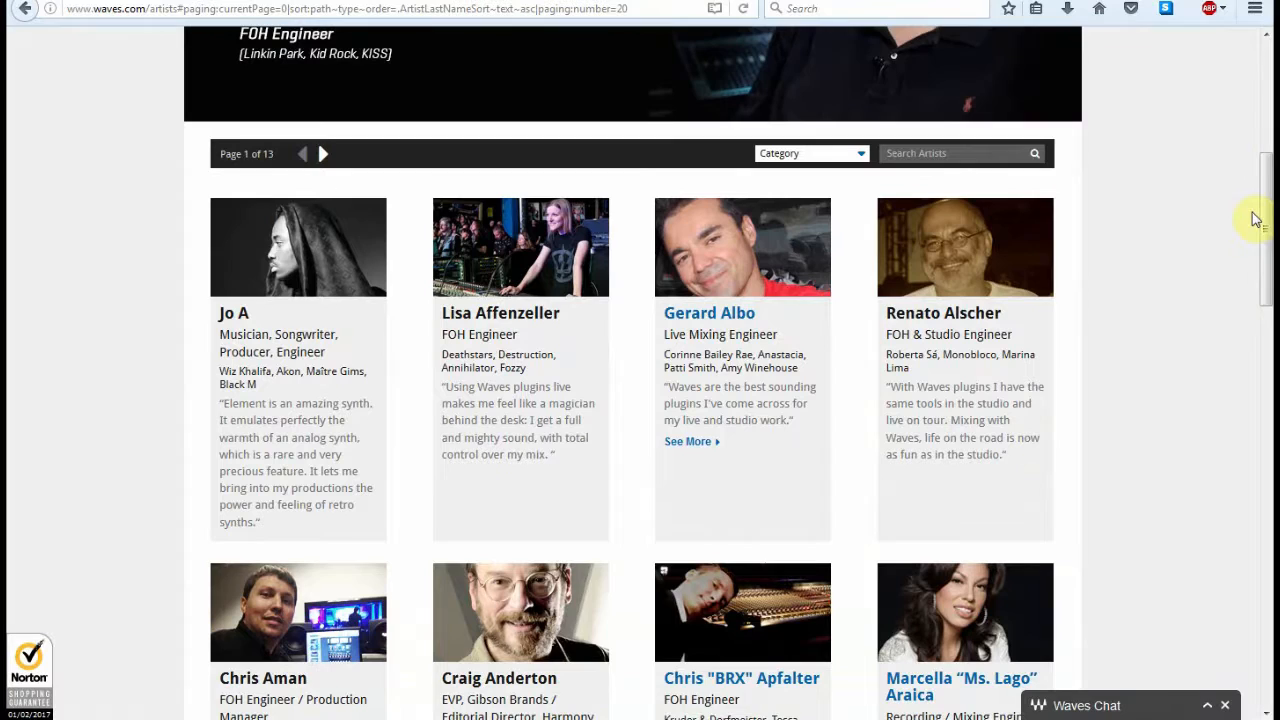
scroll("down", 3)
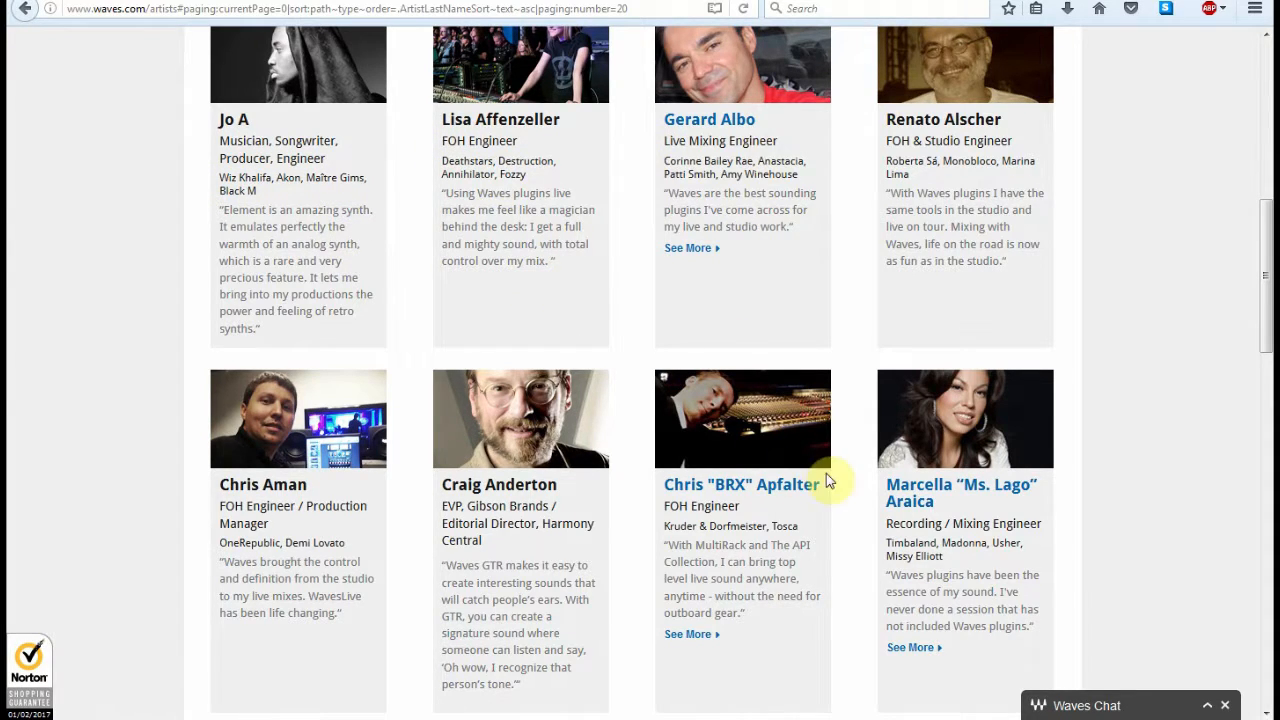
scroll("down", 3)
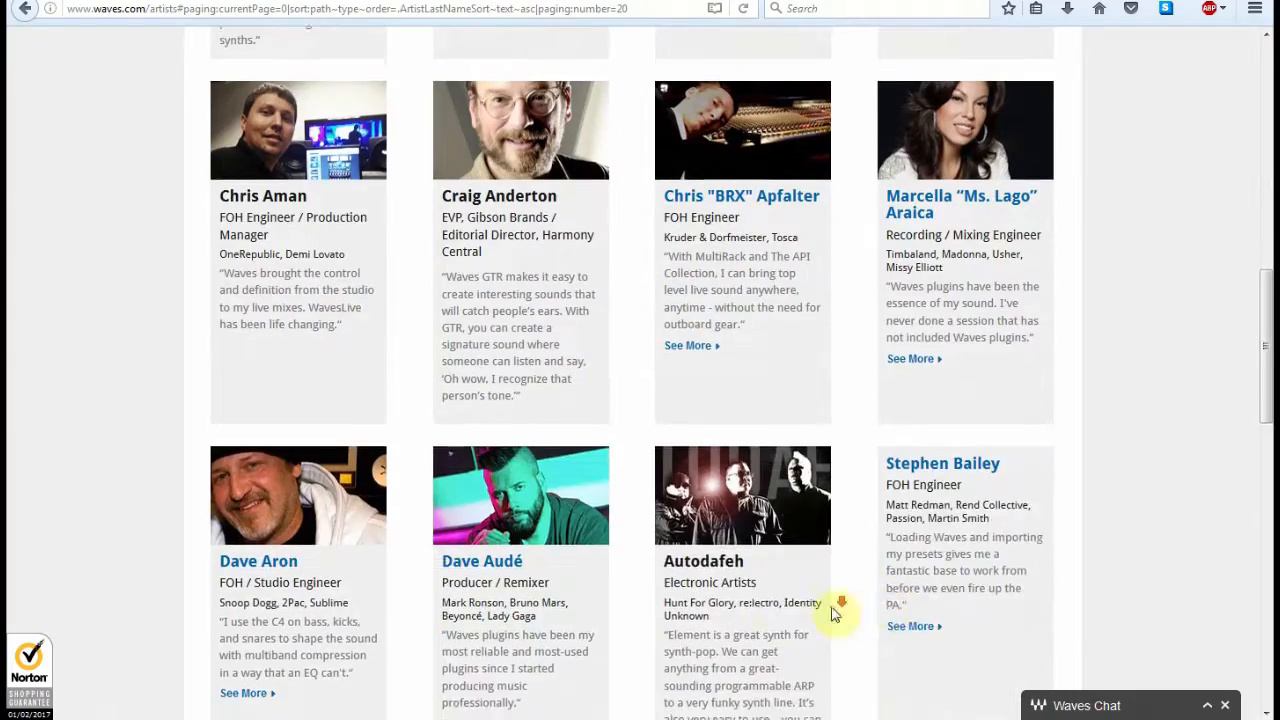
scroll("down", 3)
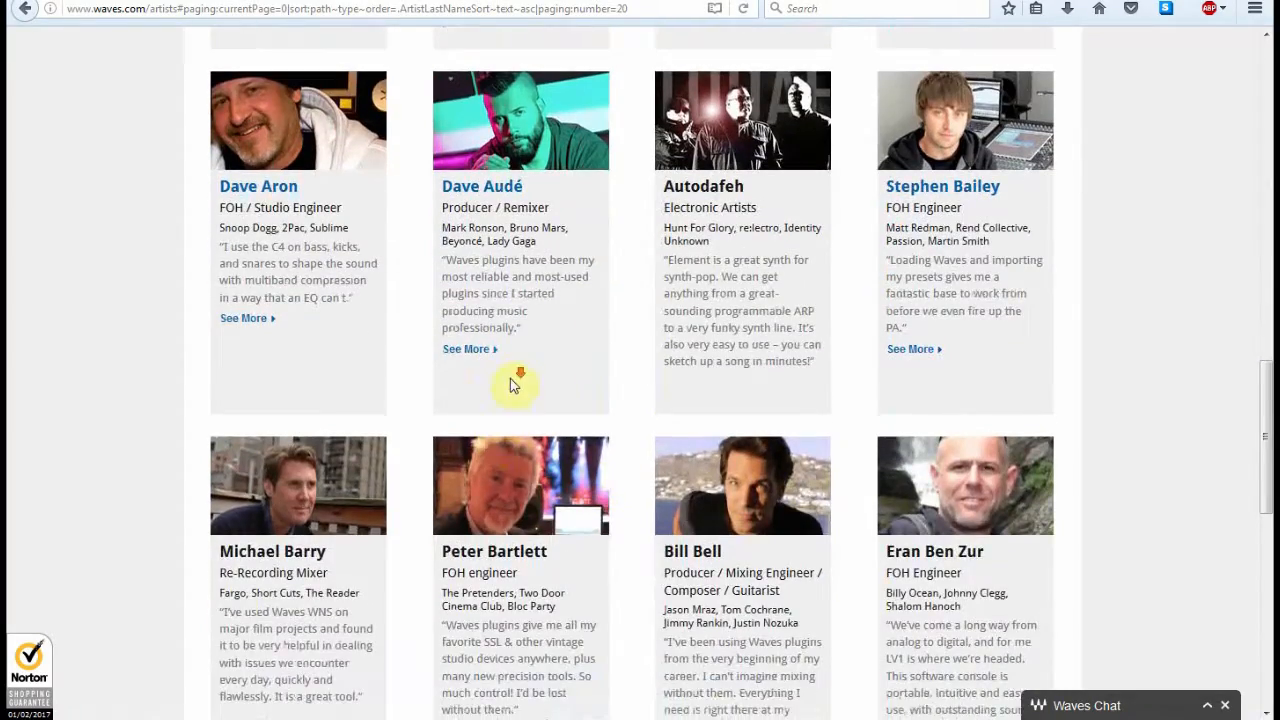
scroll("down", 3)
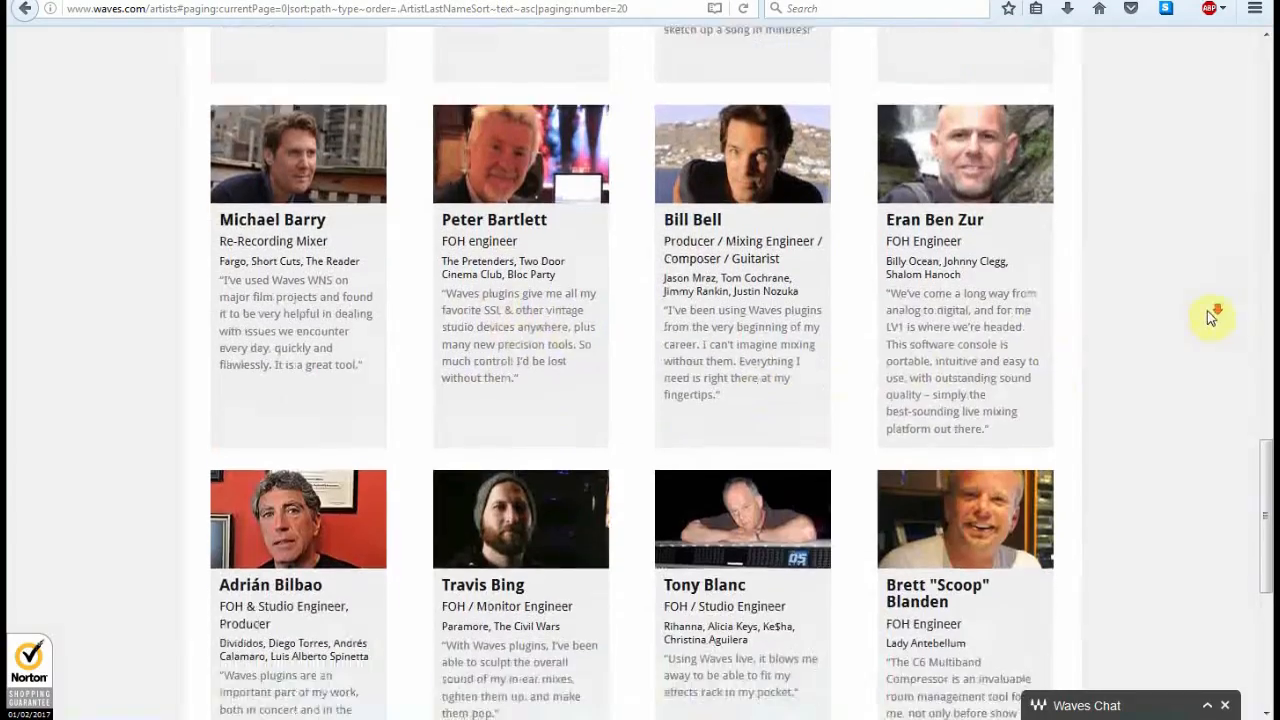
scroll("down", 3)
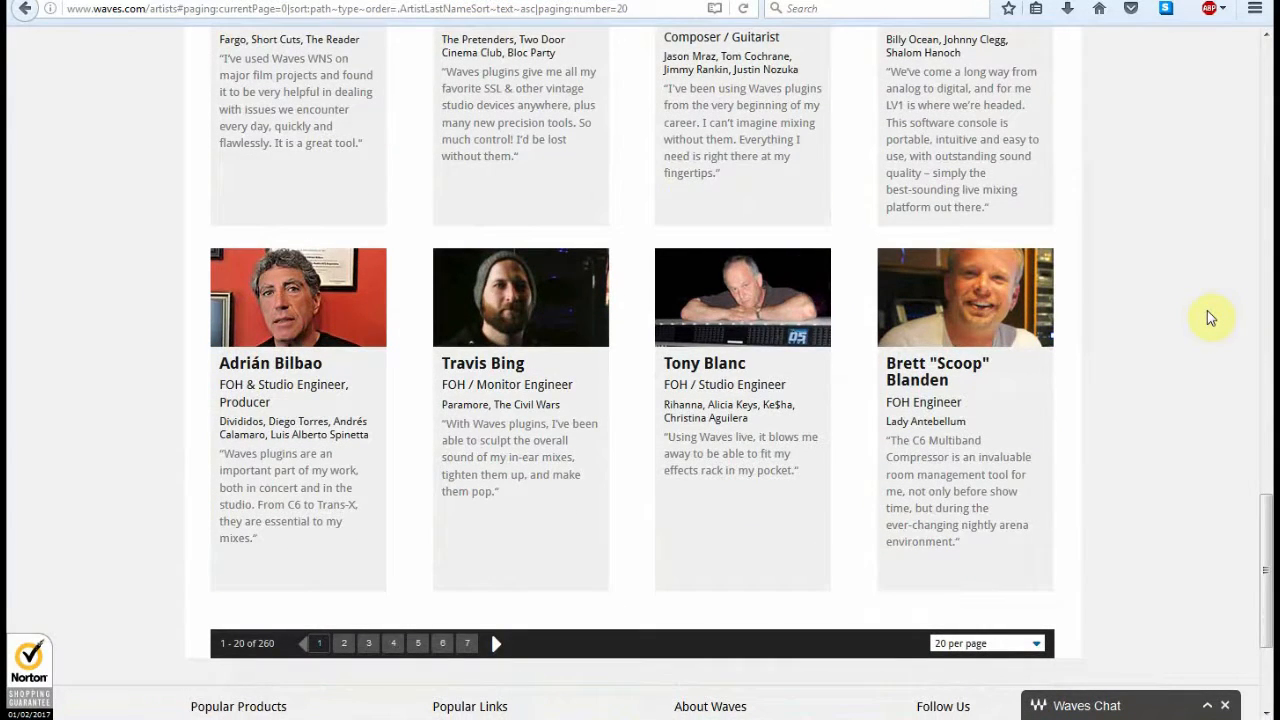
mouse_move(224, 584)
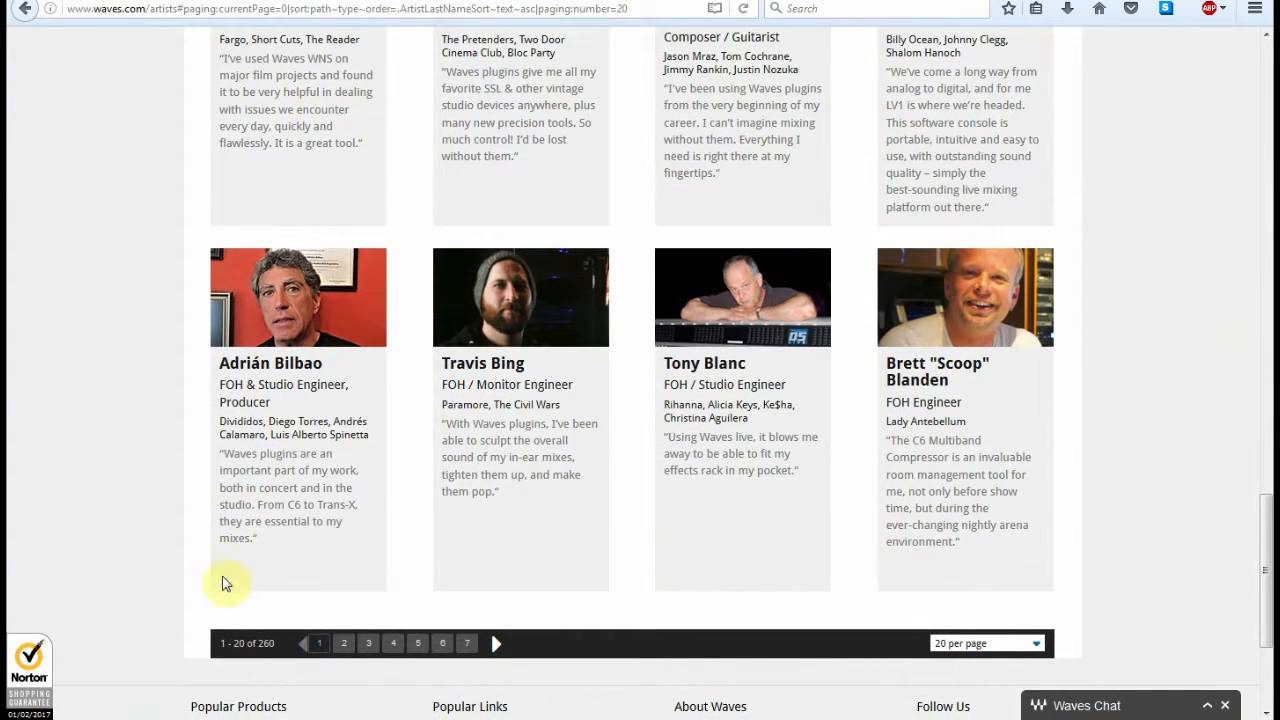
mouse_move(716, 580)
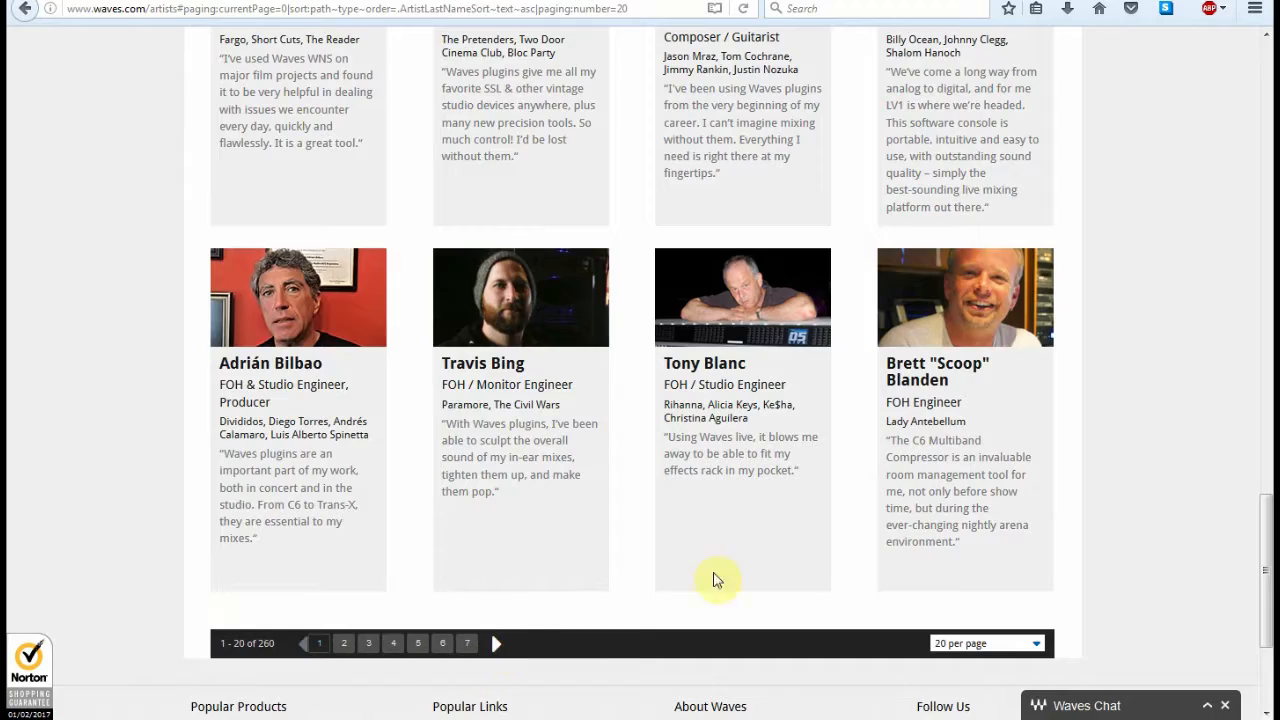
scroll("up", 3)
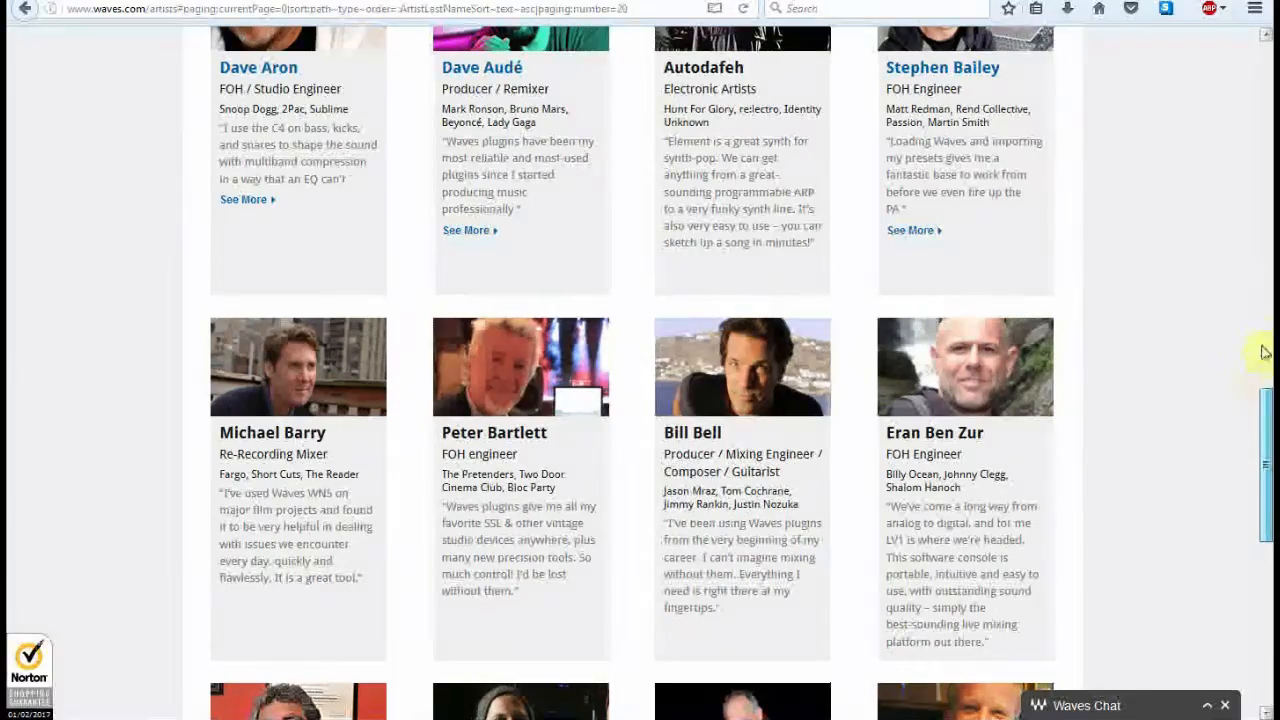
scroll("up", 3)
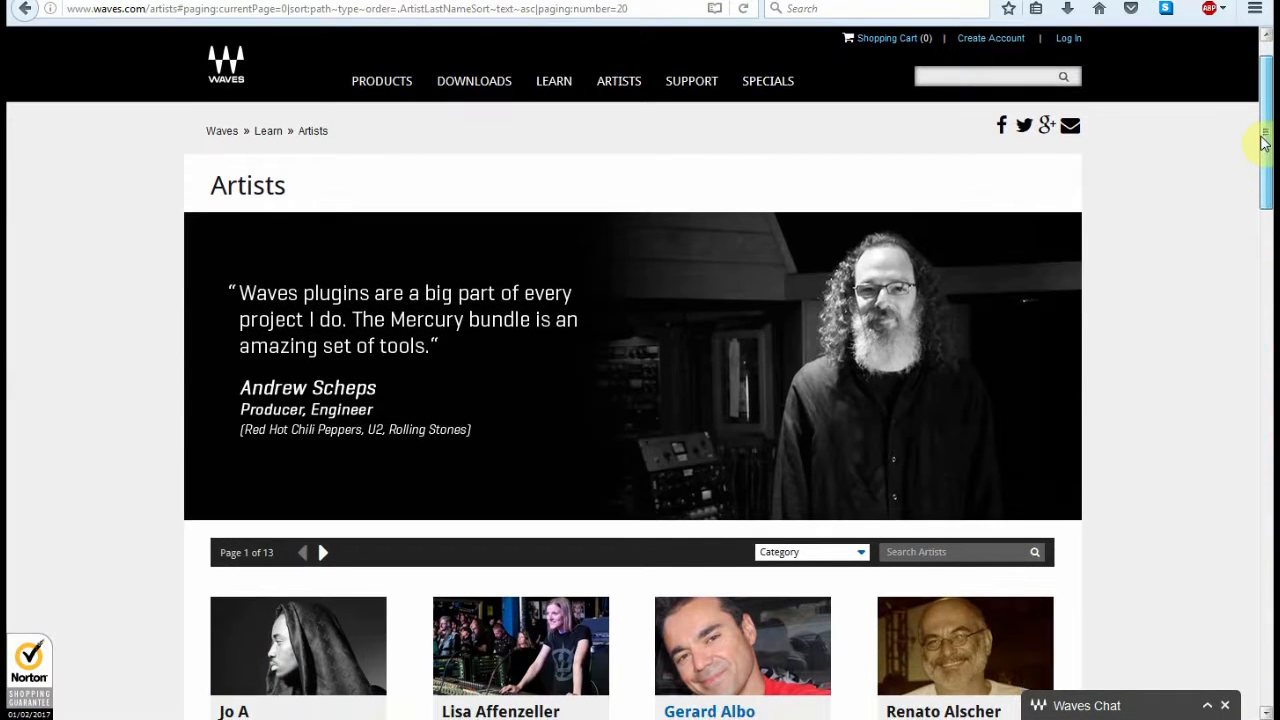
mouse_move(648, 408)
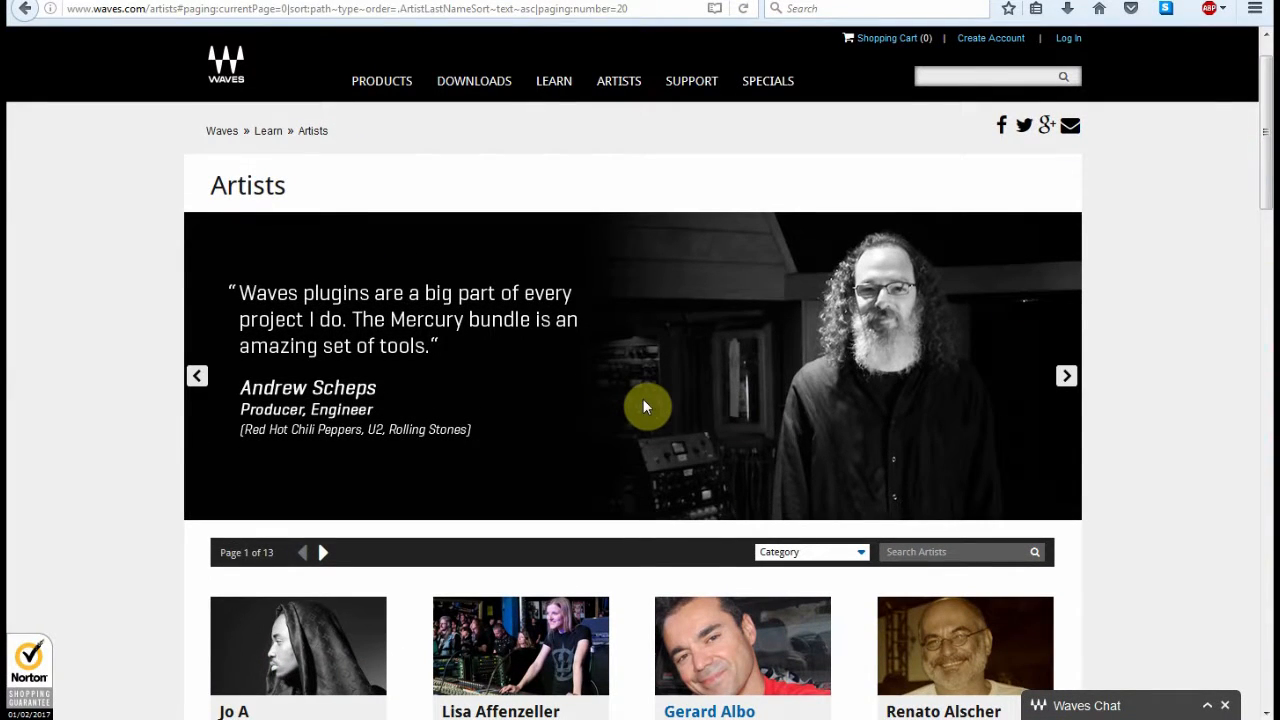
mouse_move(644, 382)
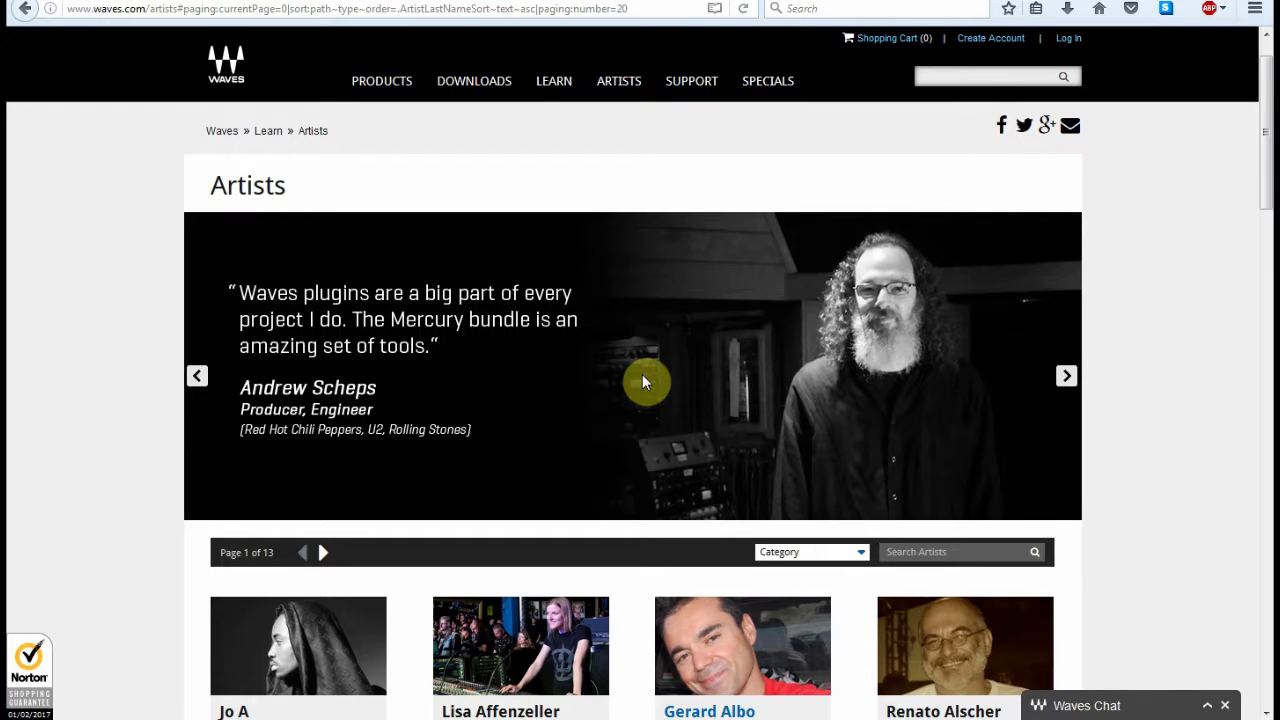
mouse_move(420, 408)
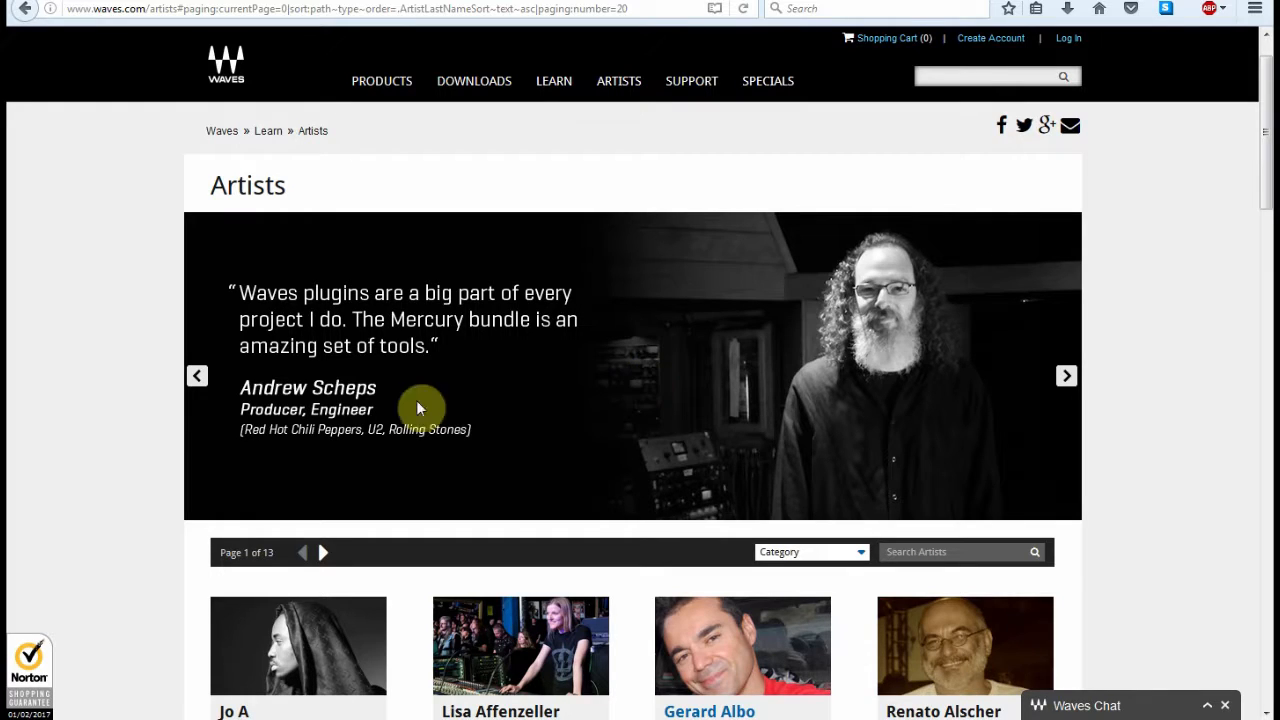
mouse_move(700, 150)
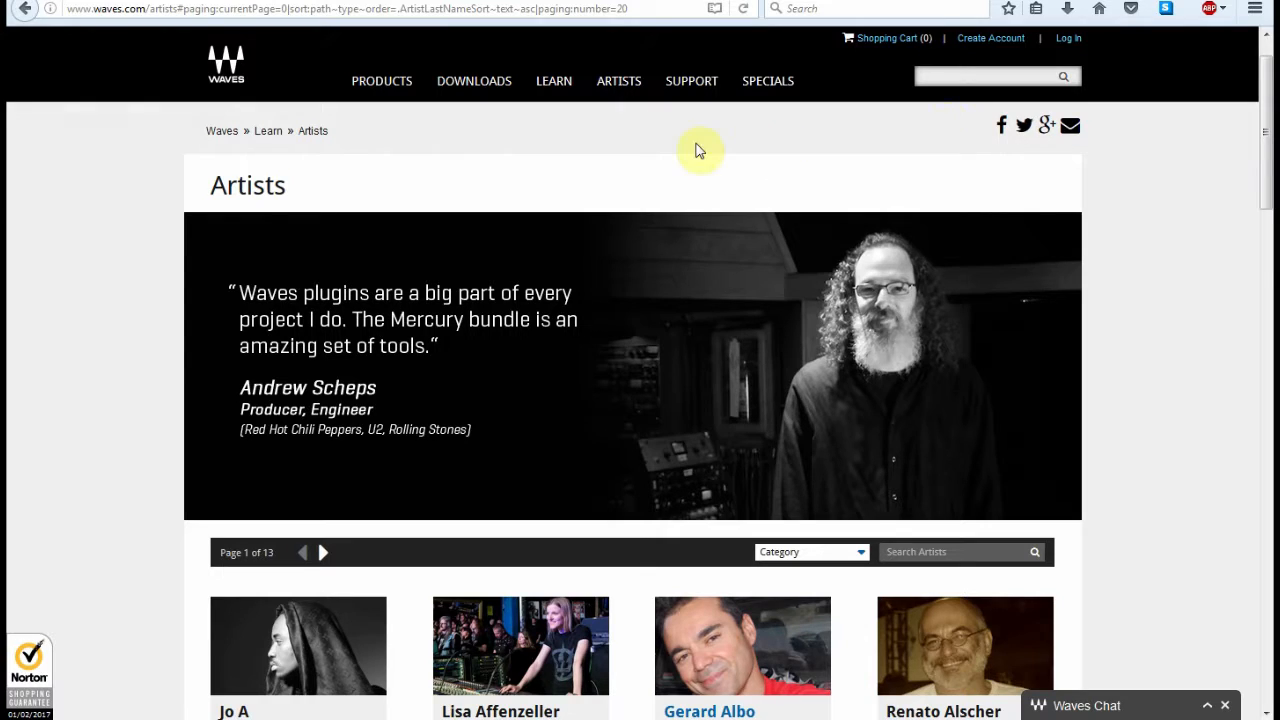
mouse_move(536, 164)
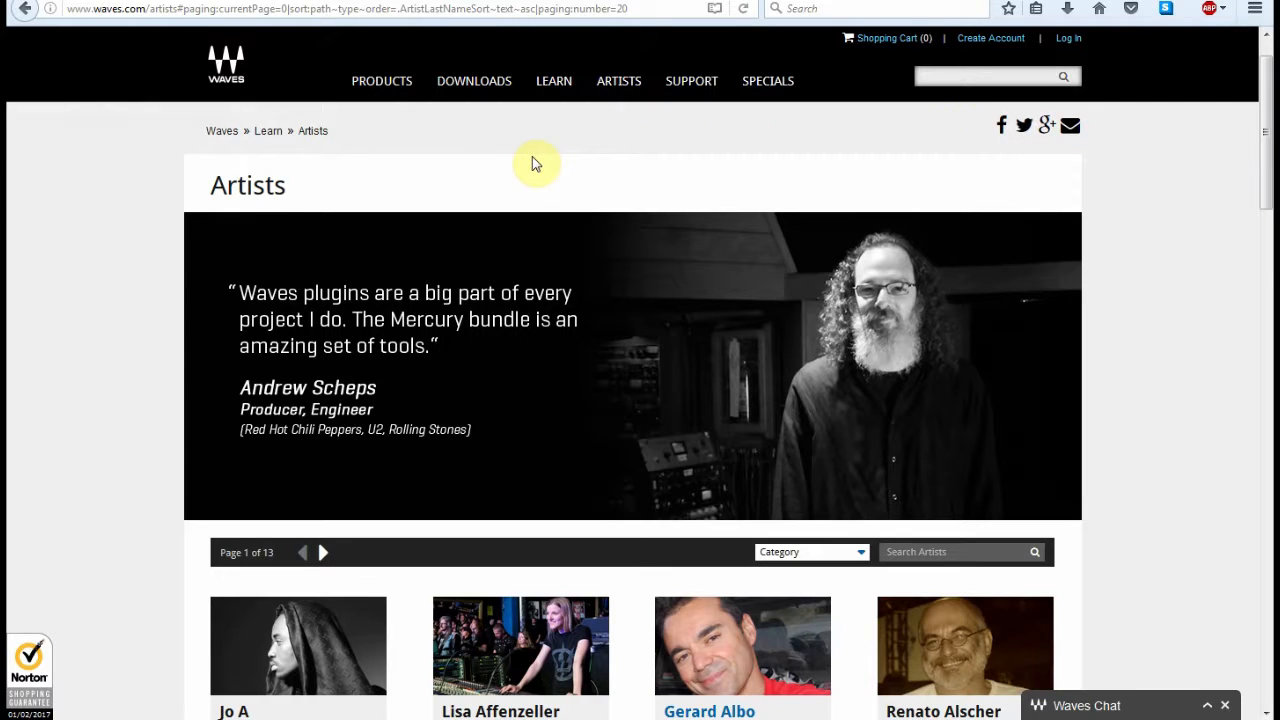
mouse_move(520, 178)
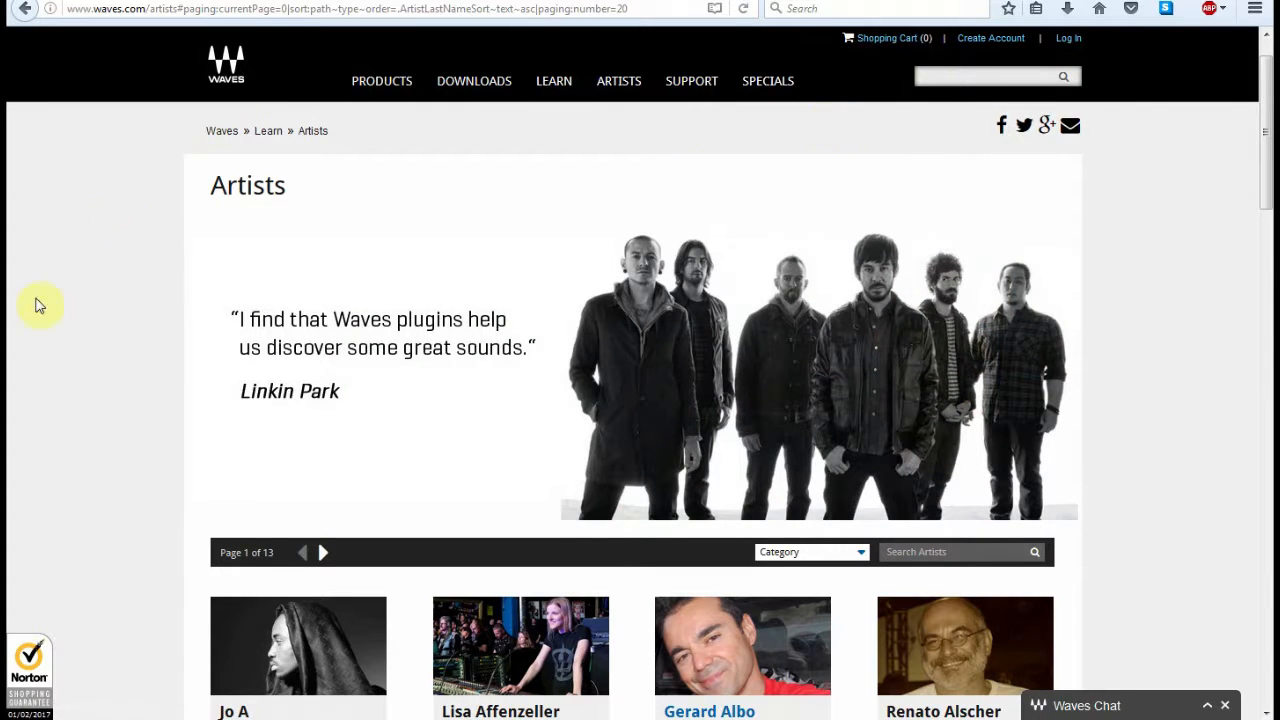
scroll("down", 3)
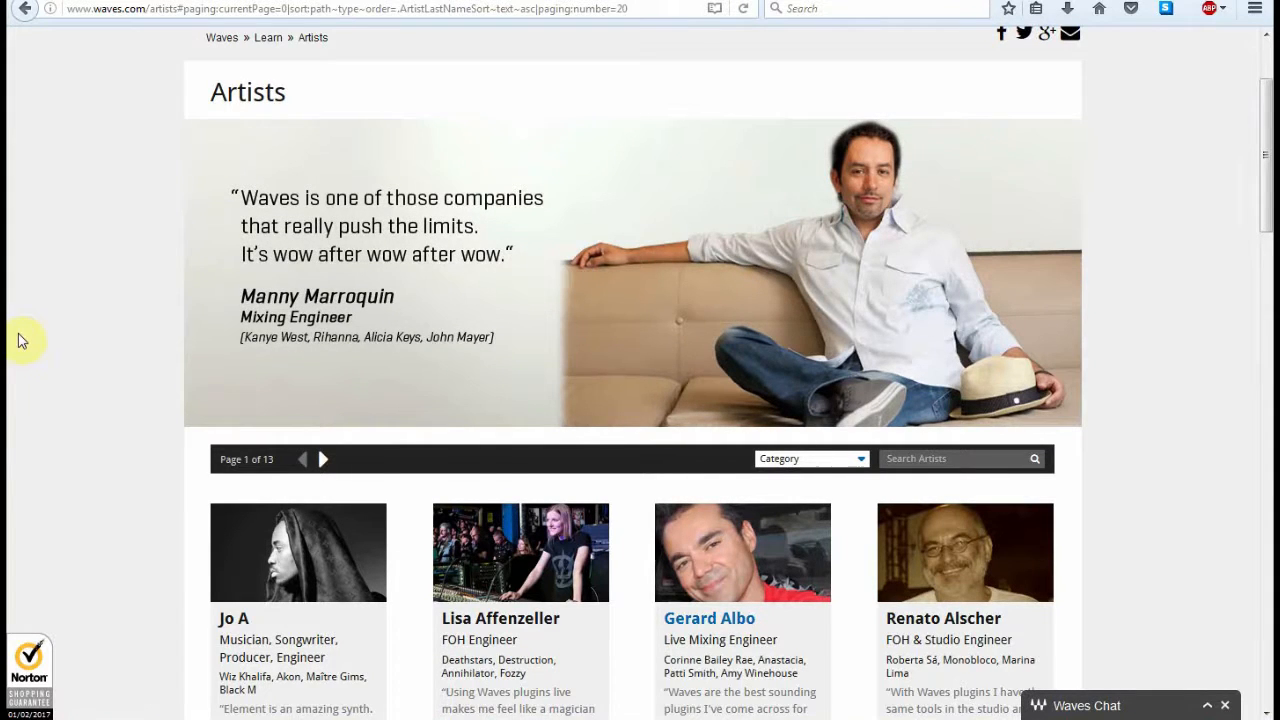
mouse_move(36, 336)
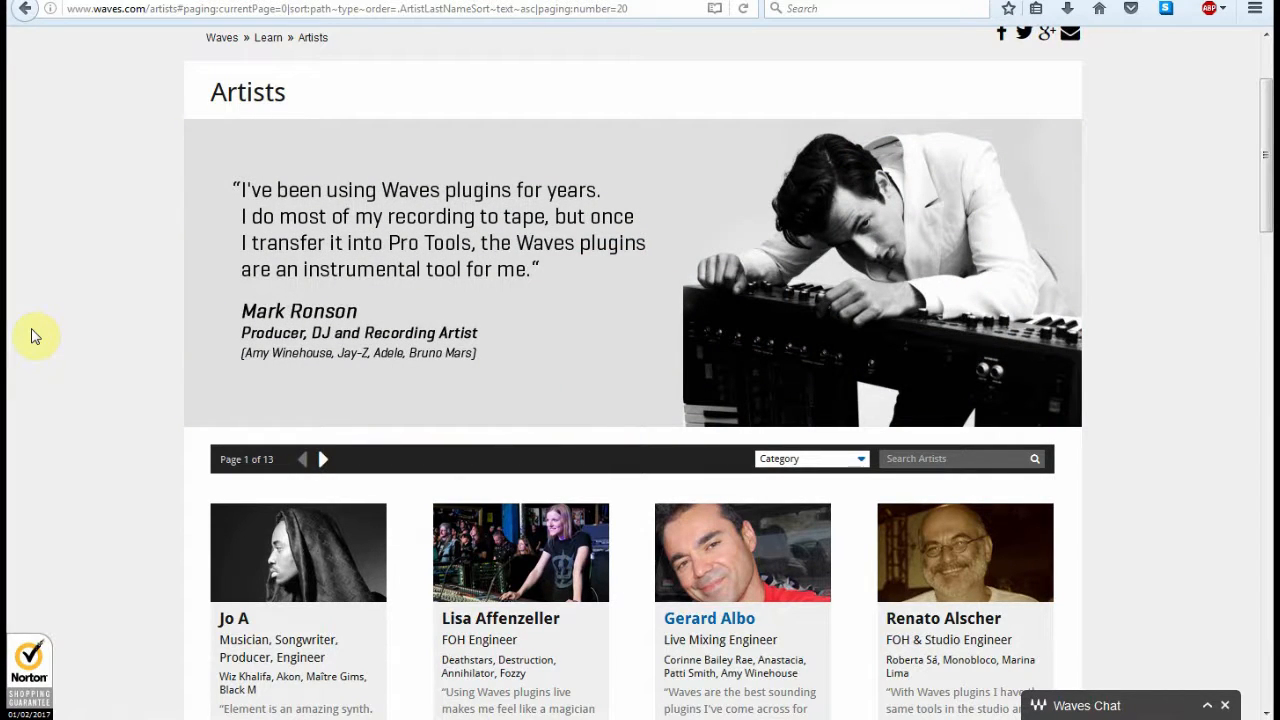
mouse_move(10, 496)
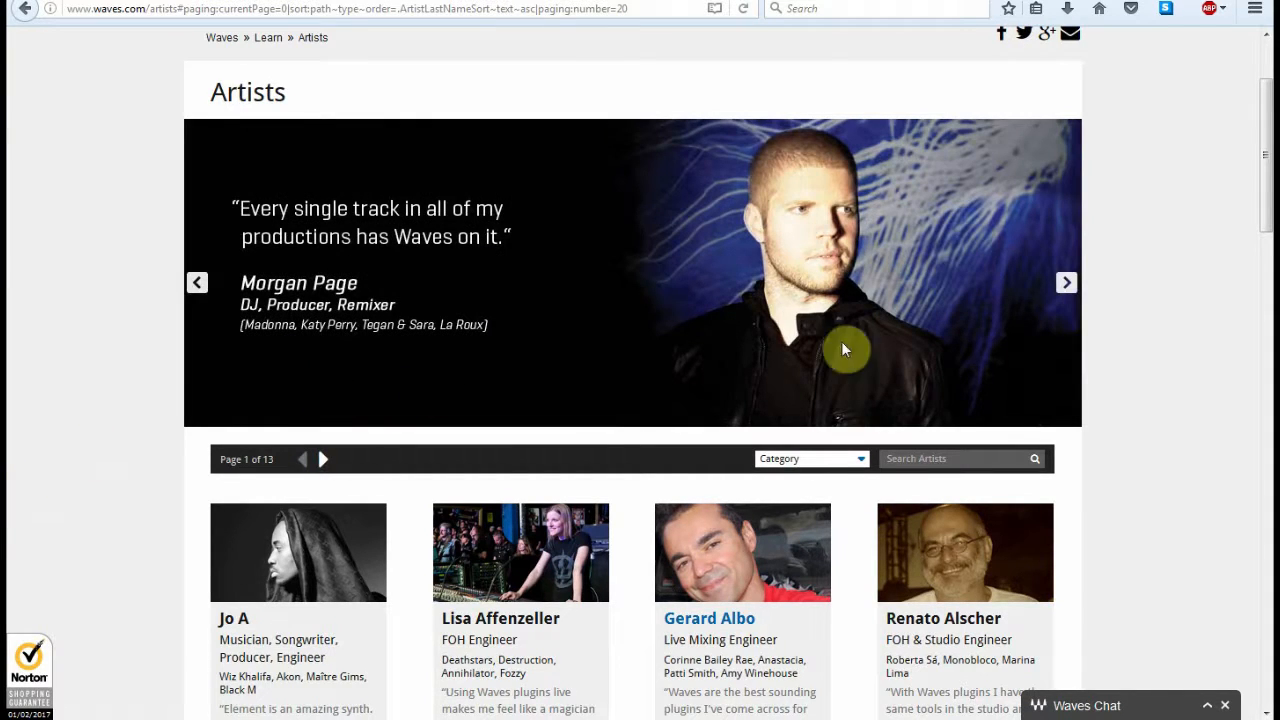
scroll("up", 3)
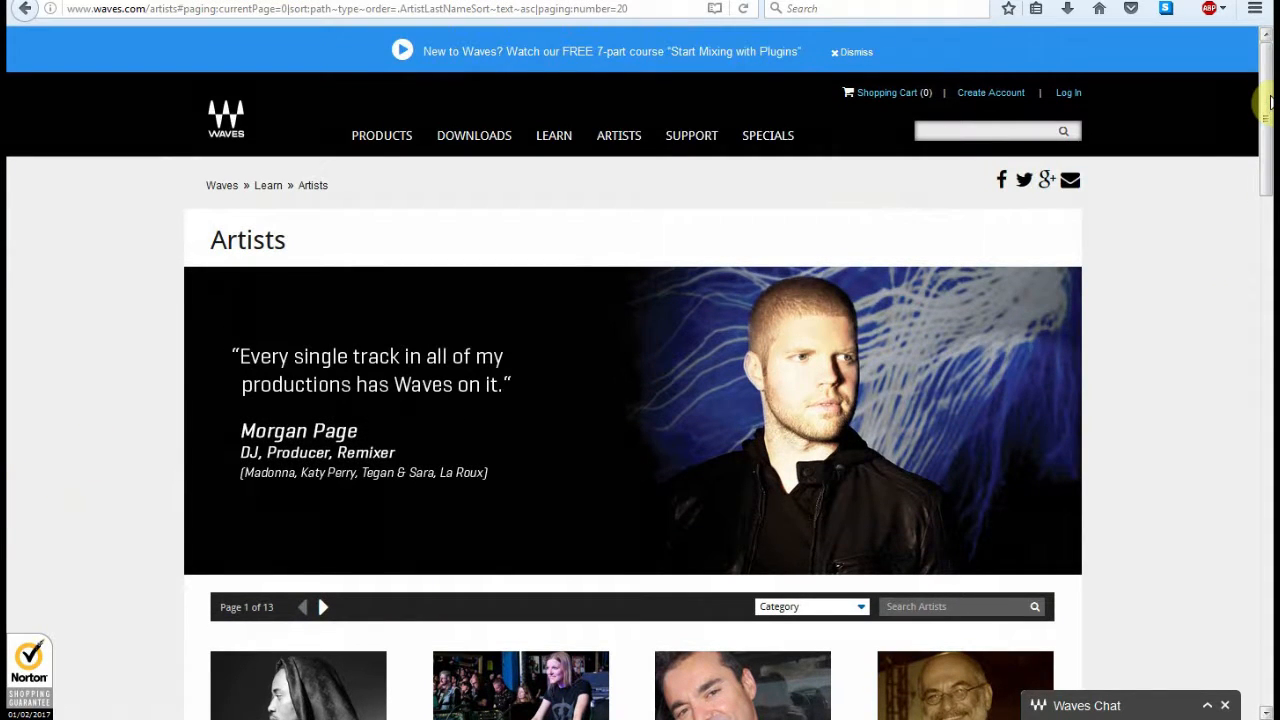
mouse_move(656, 110)
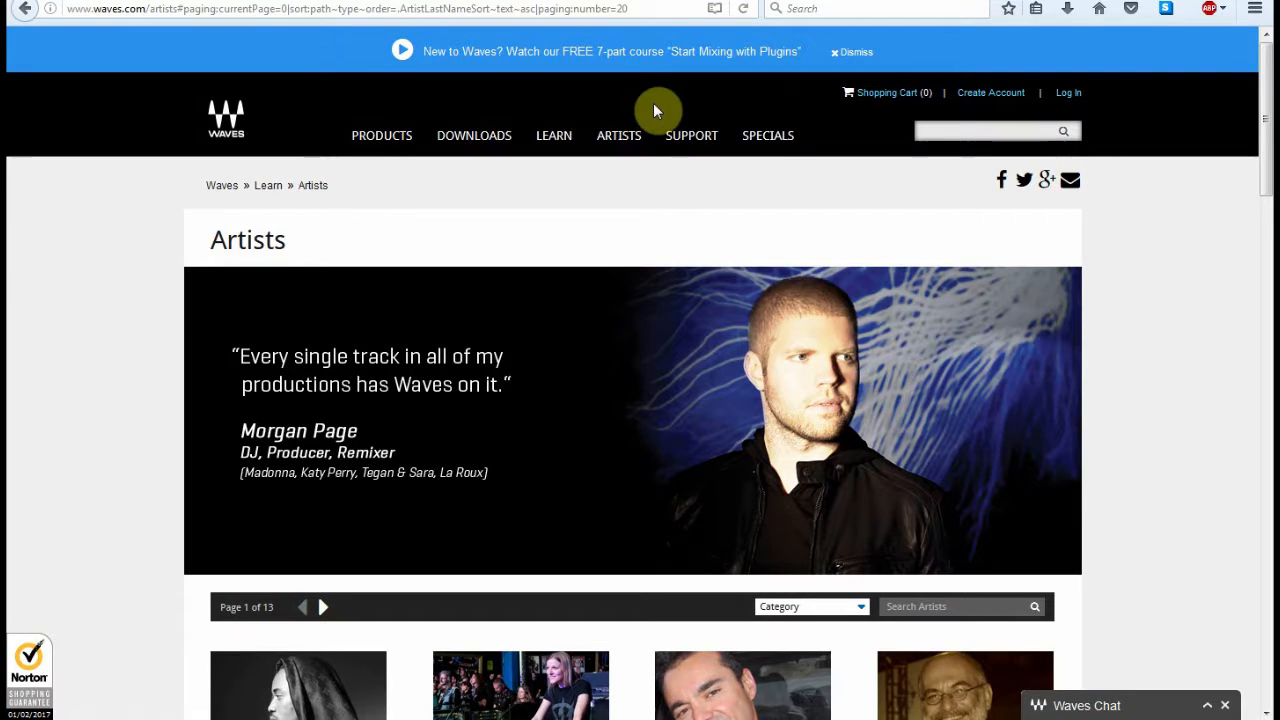
mouse_move(716, 512)
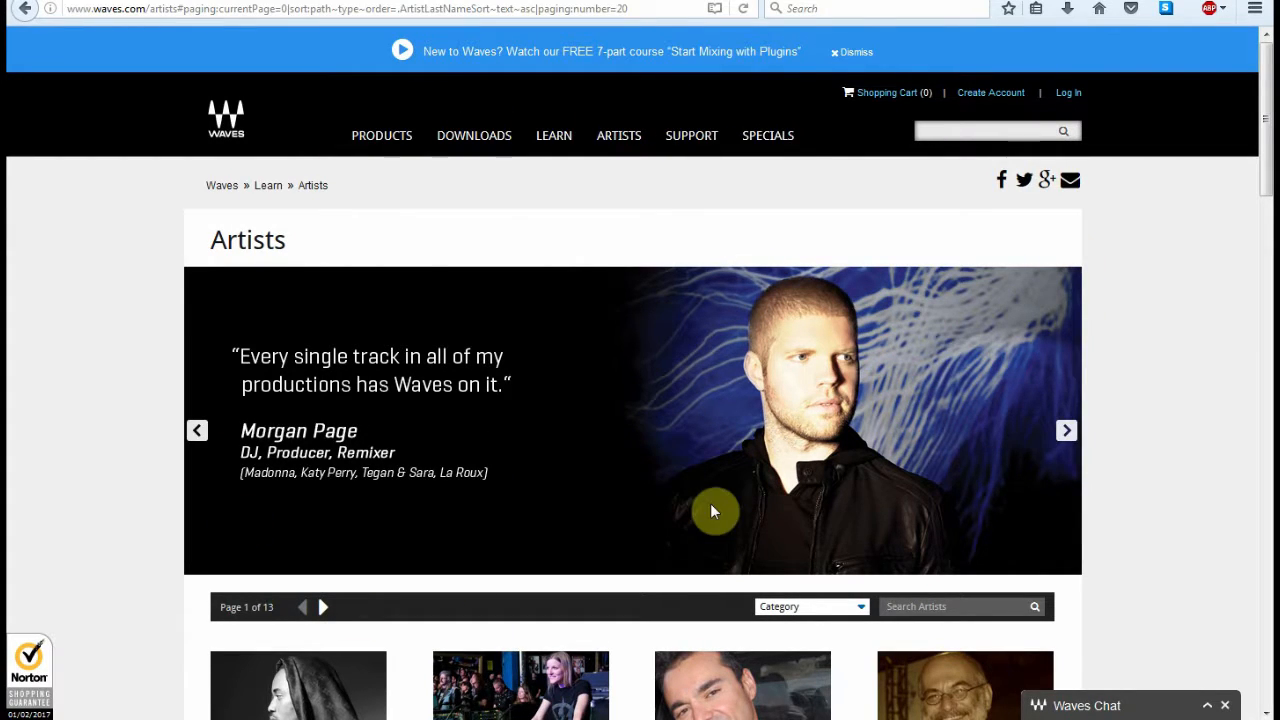
mouse_move(1256, 20)
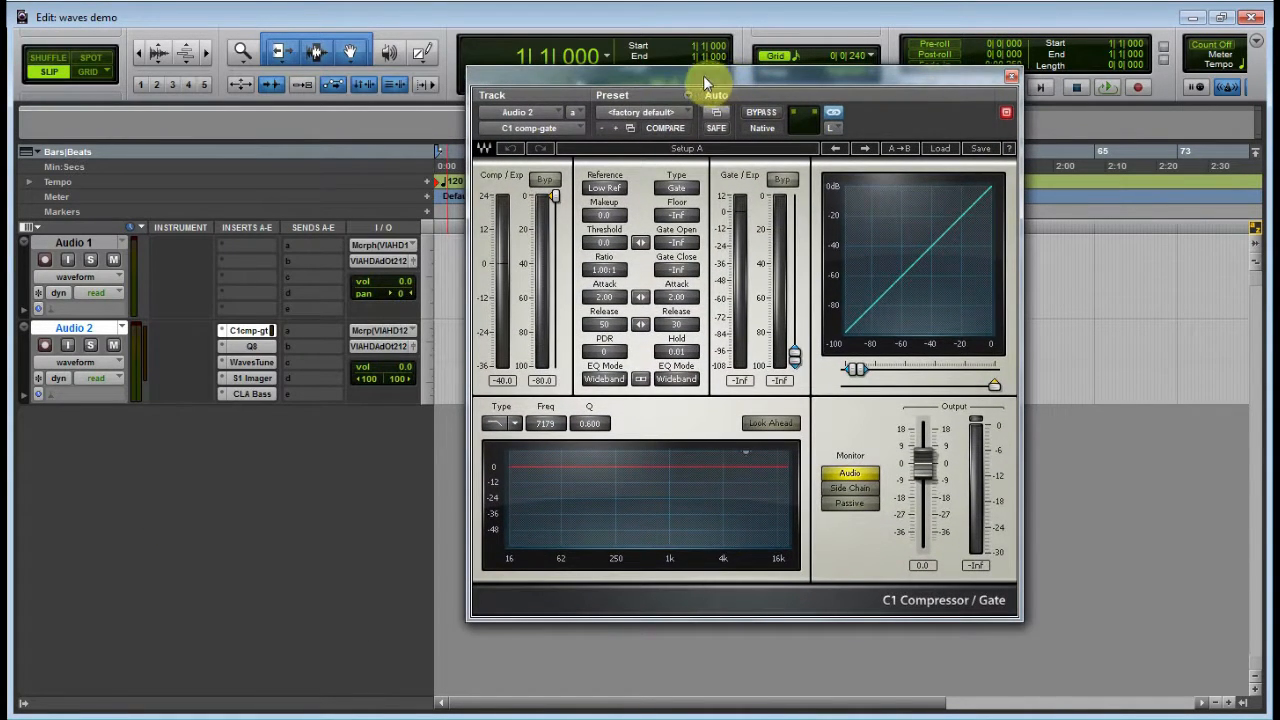
mouse_move(630, 496)
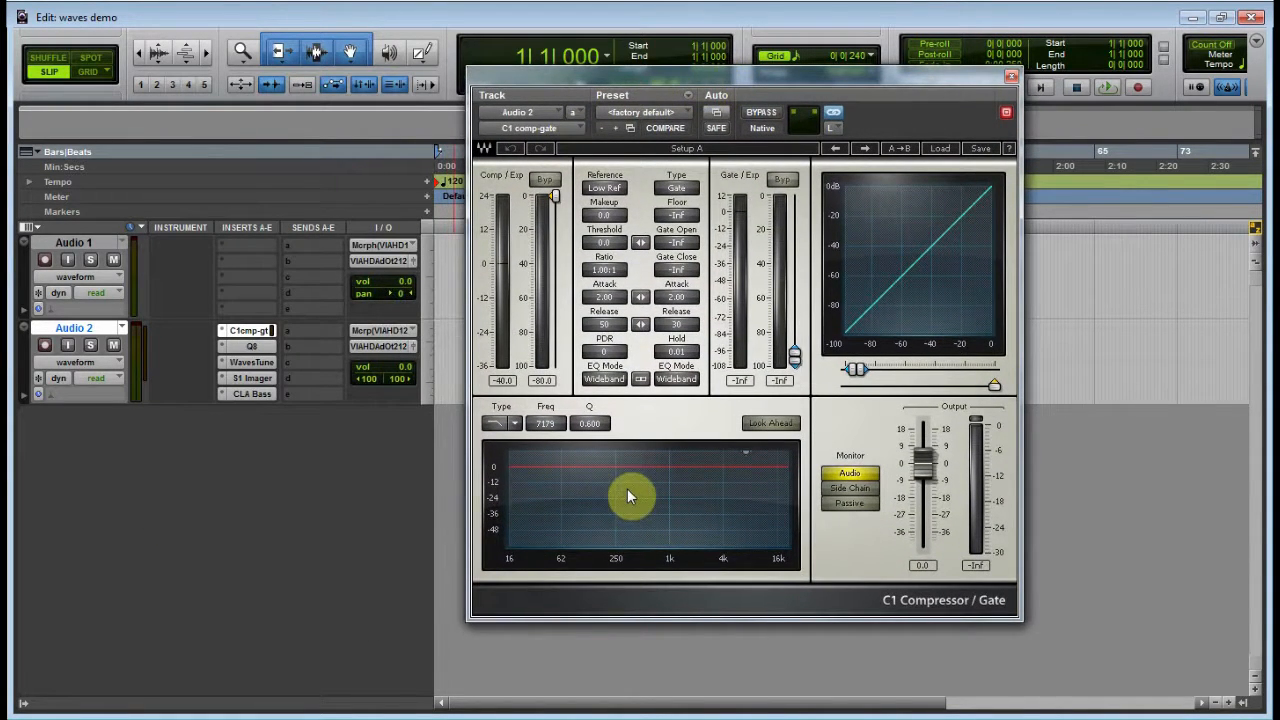
Lower the C1 compressor threshold so the transfer curve bends into compression
left_click_drag(556, 196, 556, 204)
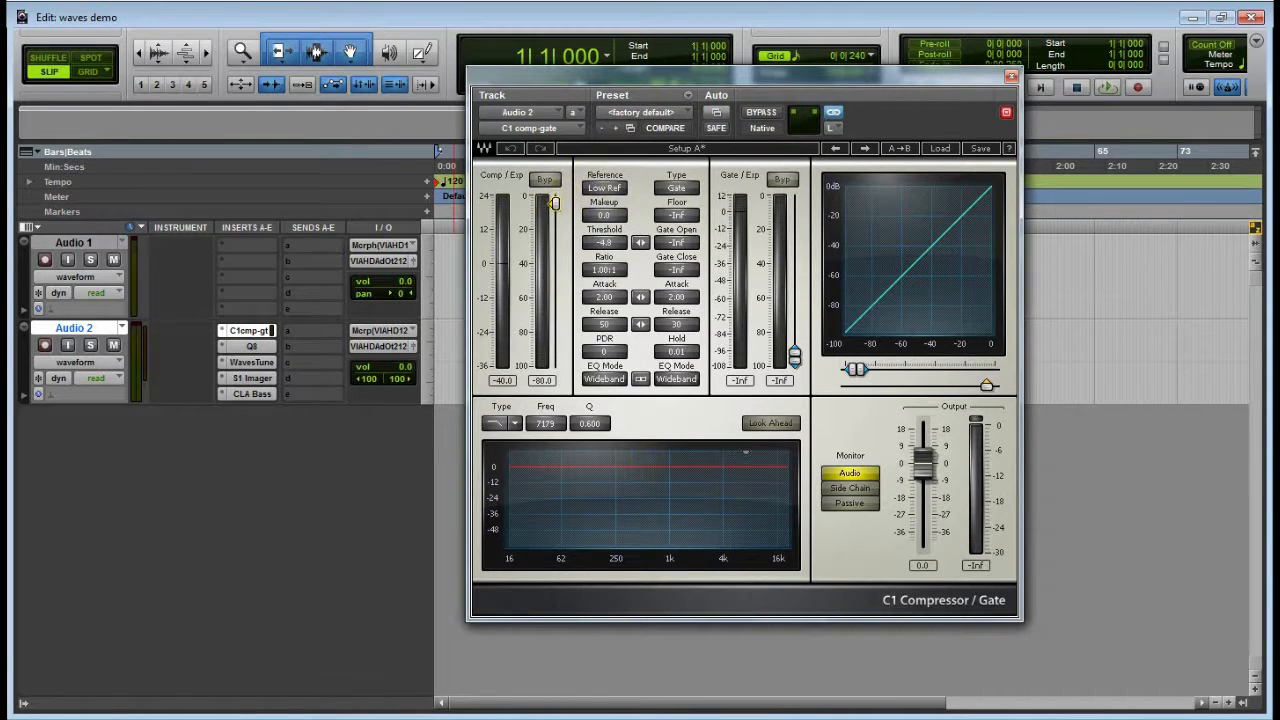
left_click_drag(556, 204, 556, 244)
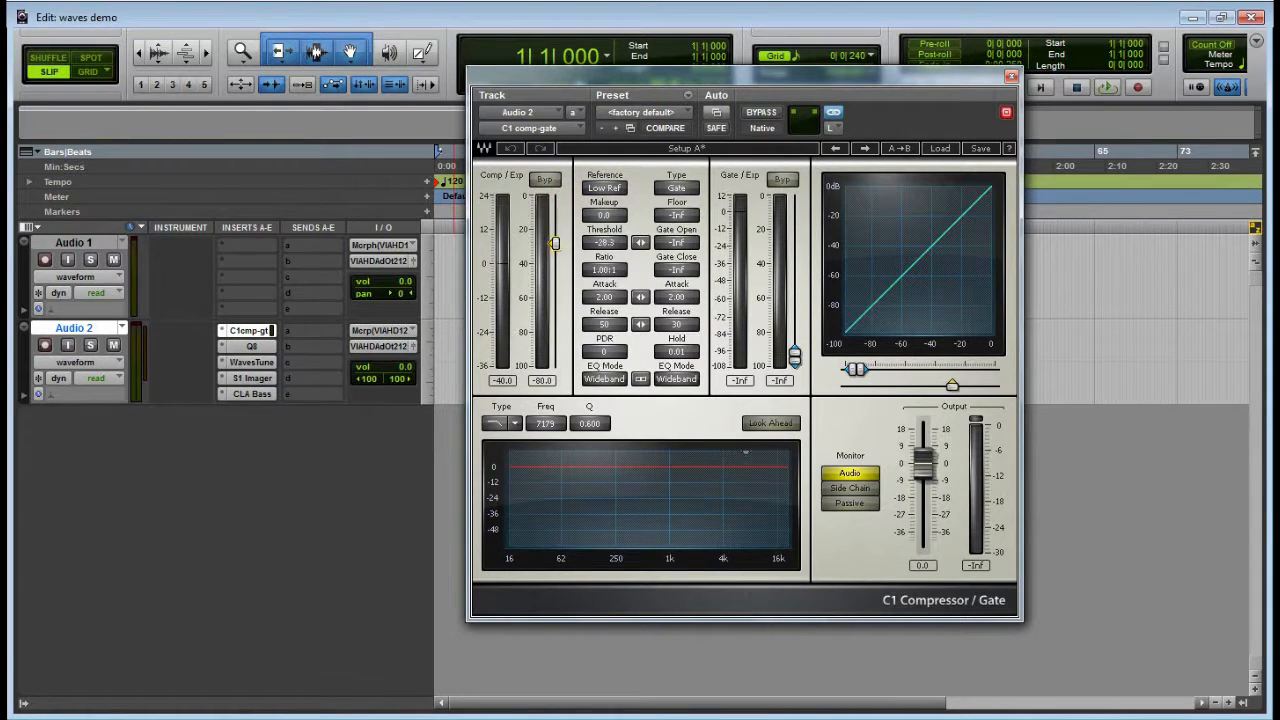
left_click_drag(556, 244, 556, 216)
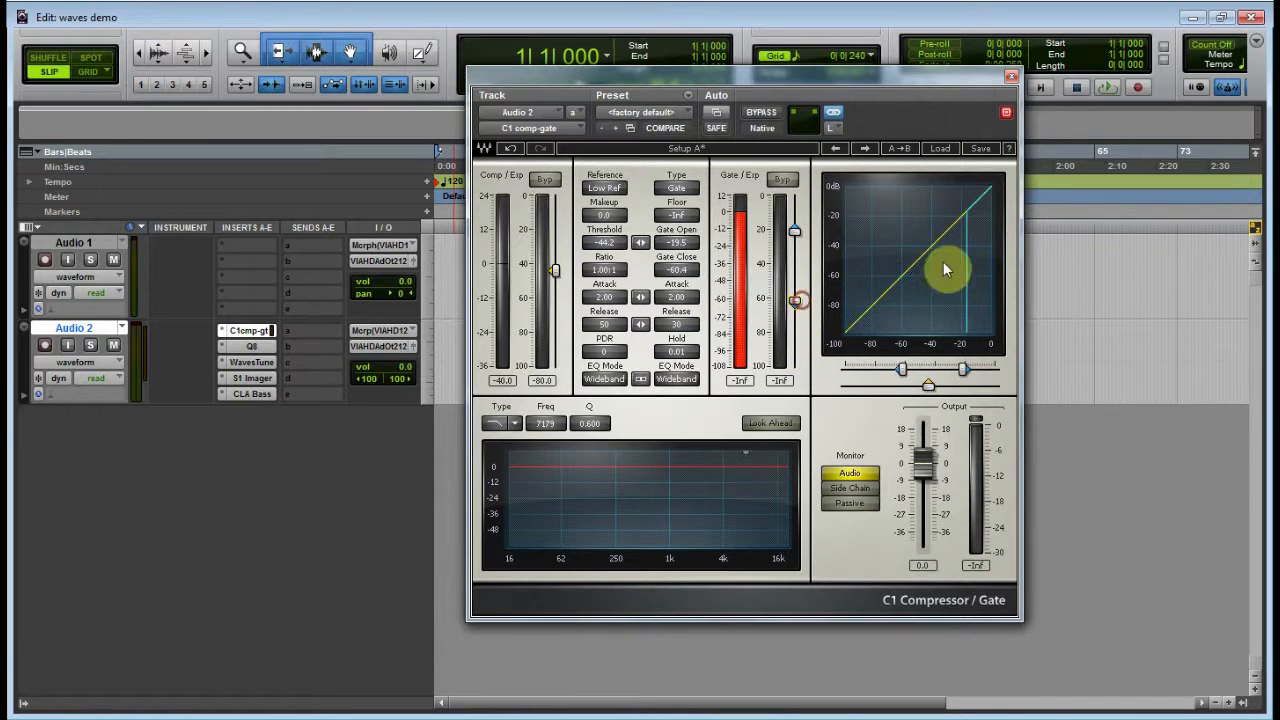
mouse_move(976, 276)
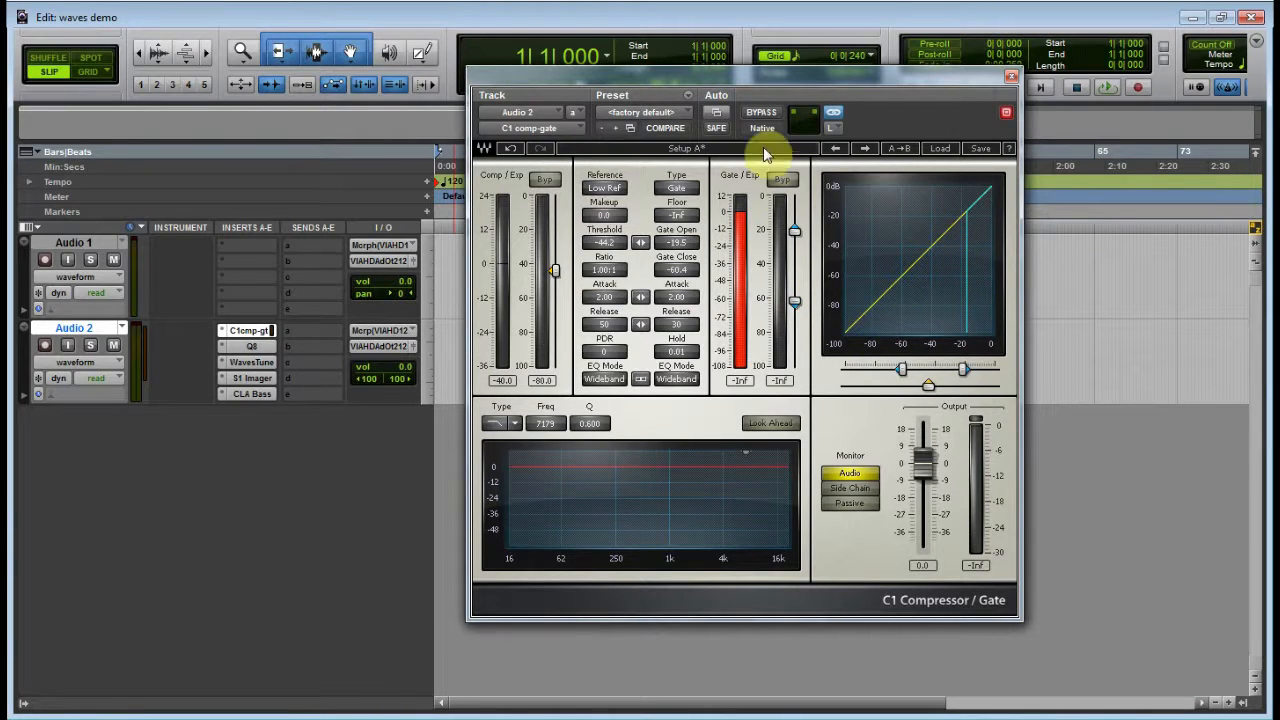
mouse_move(520, 630)
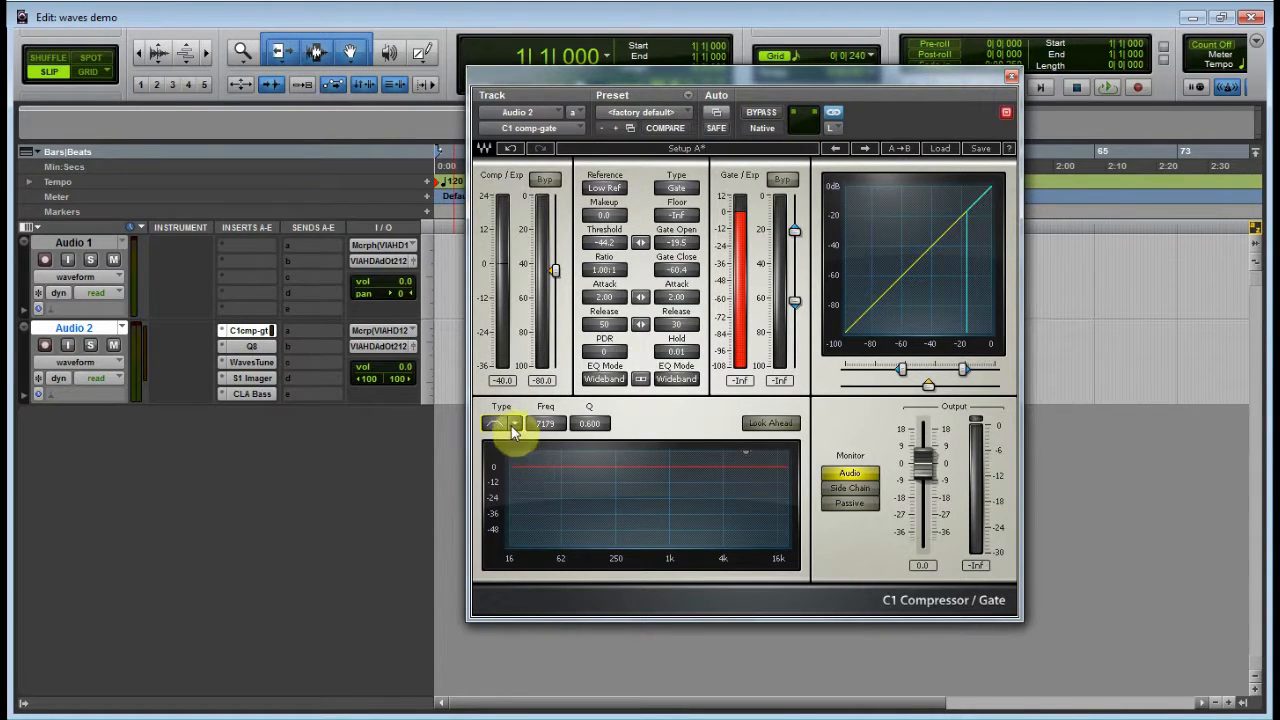
Activate a sidechain filter type in C1, then close the plug-in window
left_click(500, 424)
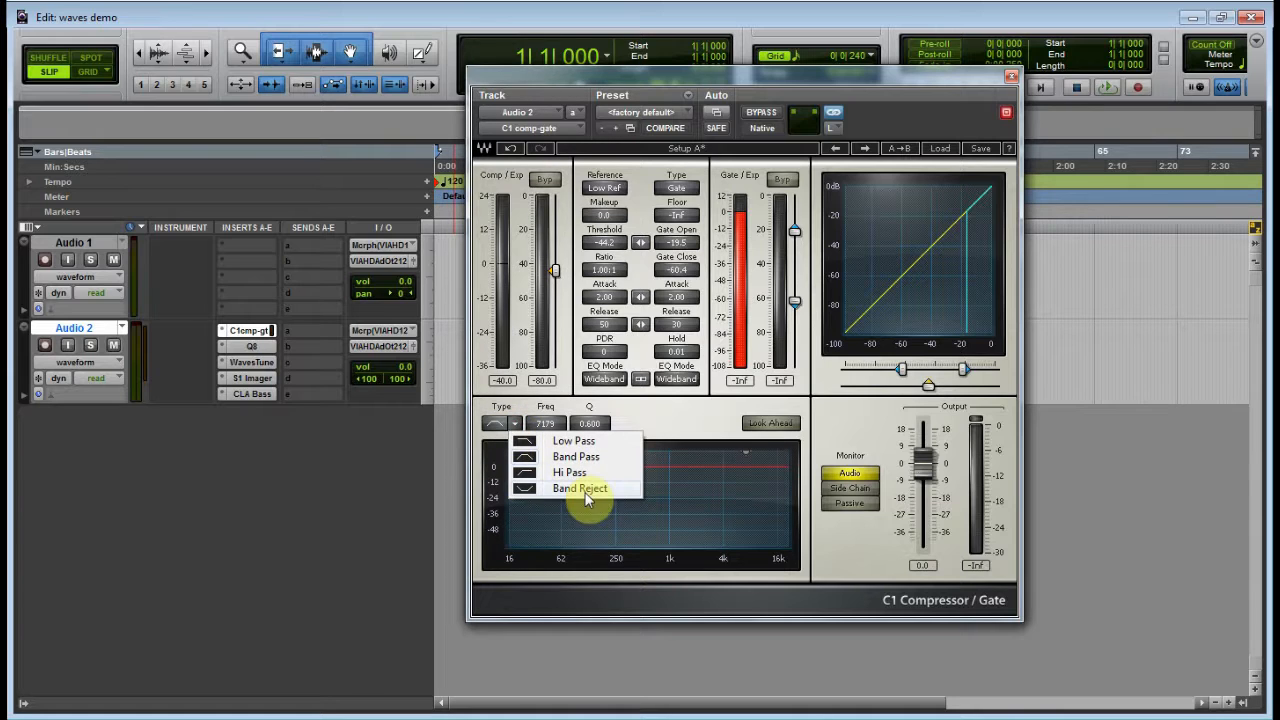
mouse_move(638, 424)
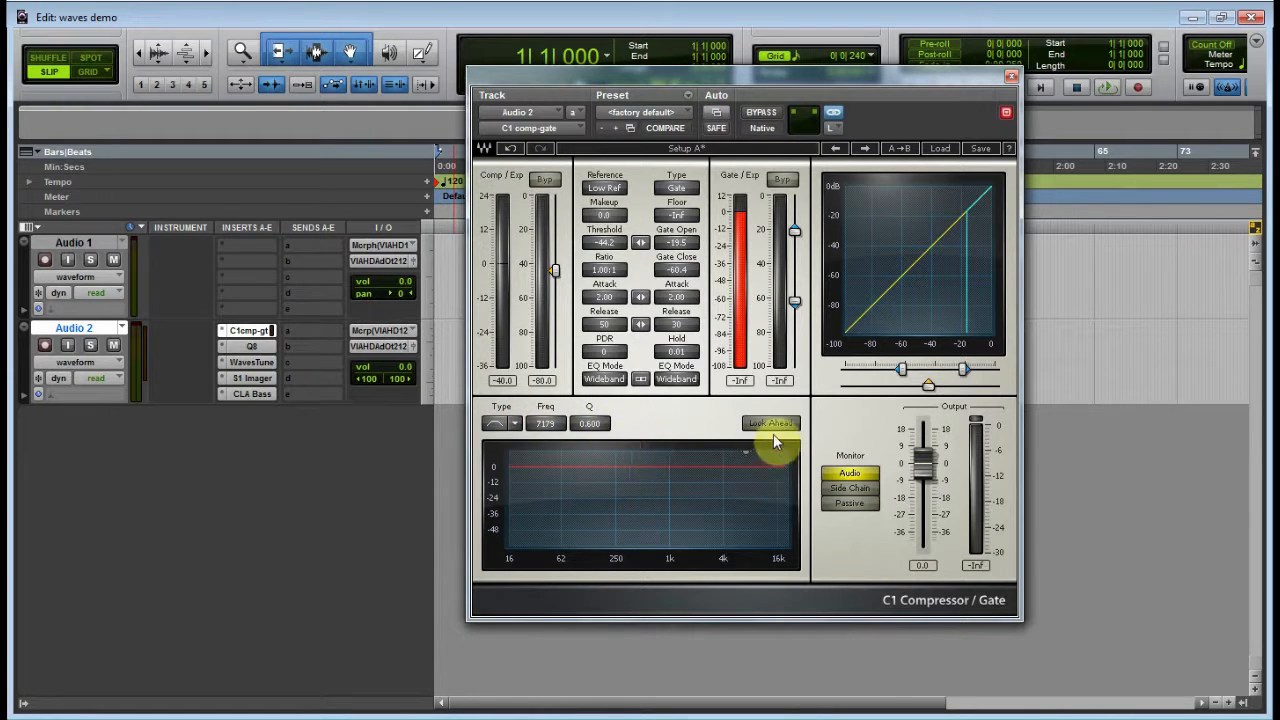
left_click(770, 424)
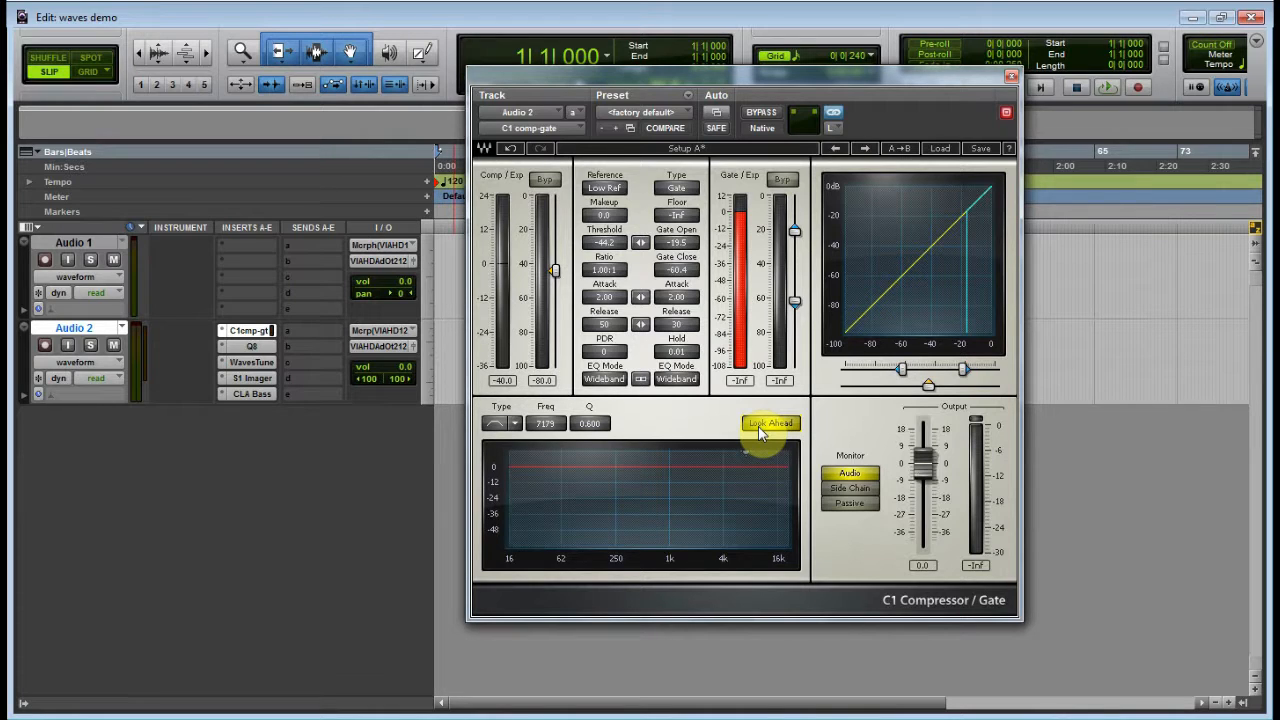
mouse_move(756, 436)
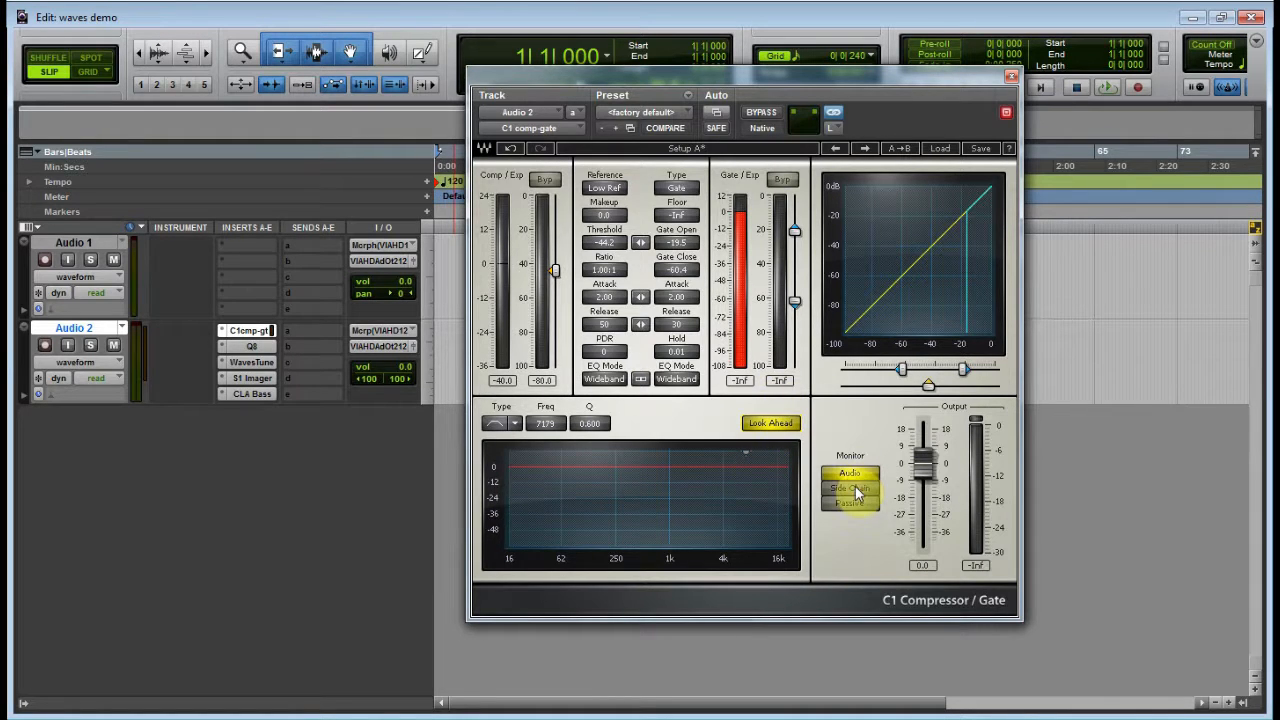
left_click(850, 472)
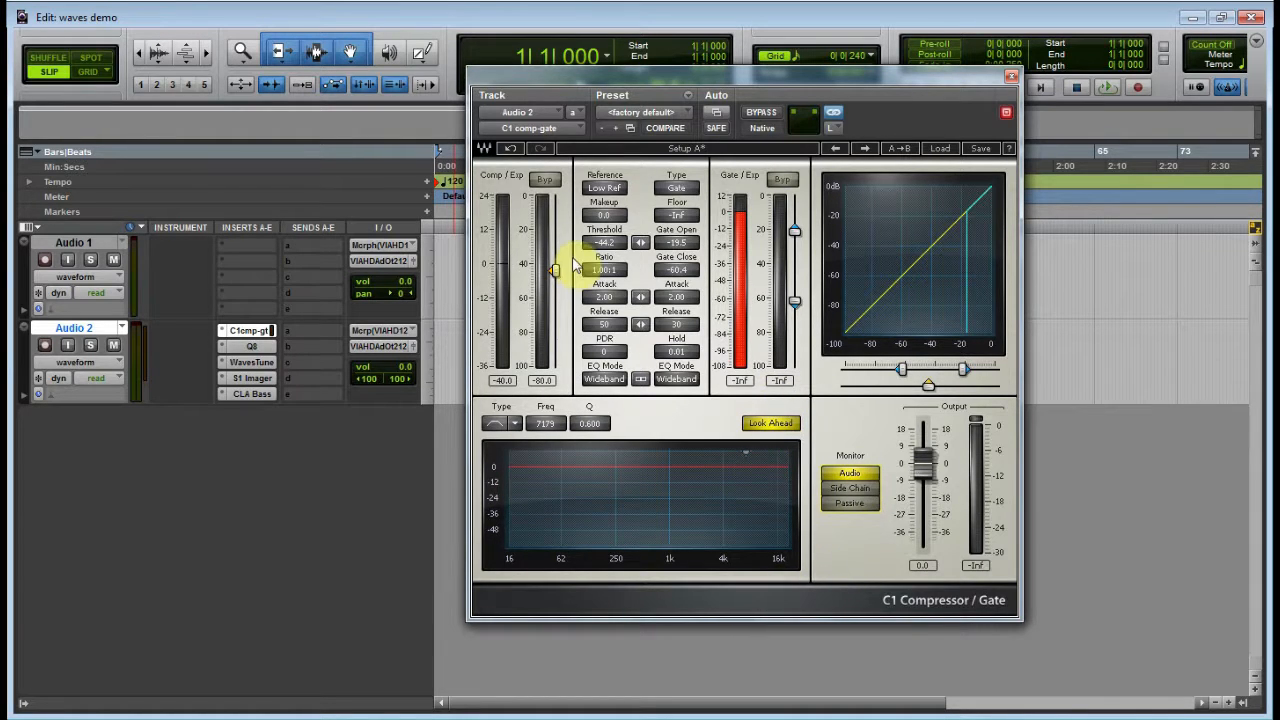
mouse_move(1010, 84)
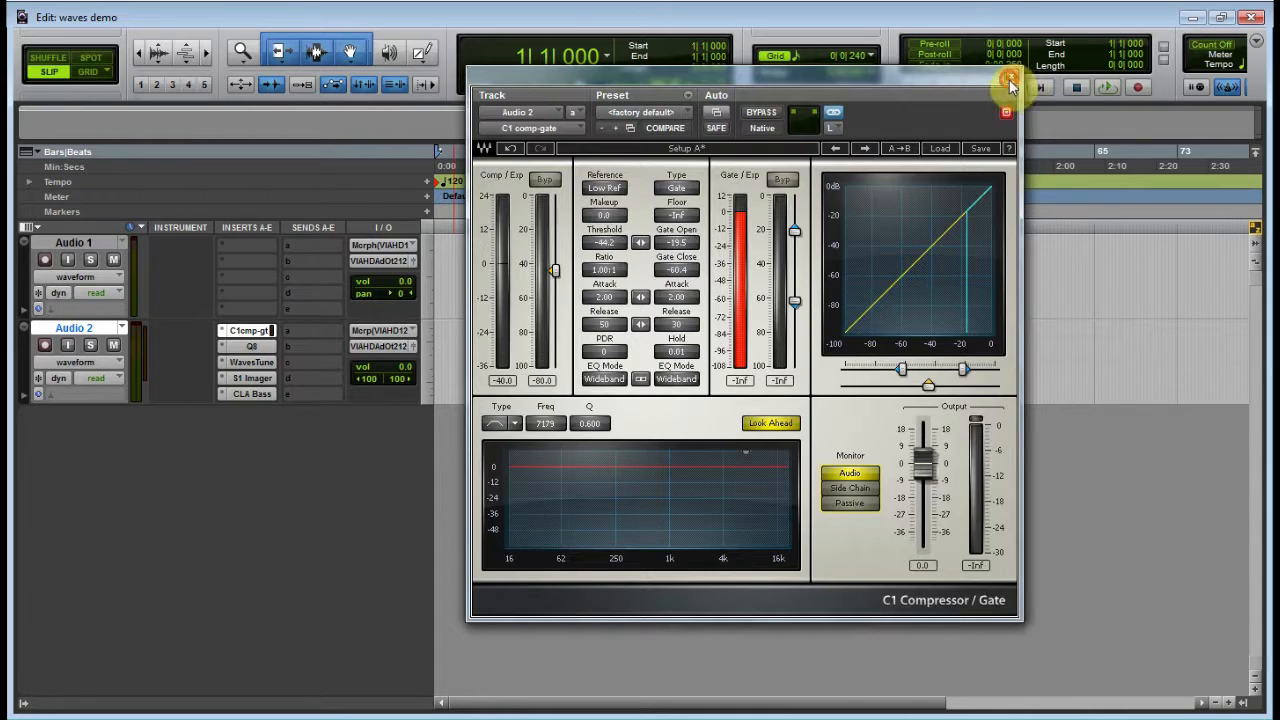
left_click(1006, 112)
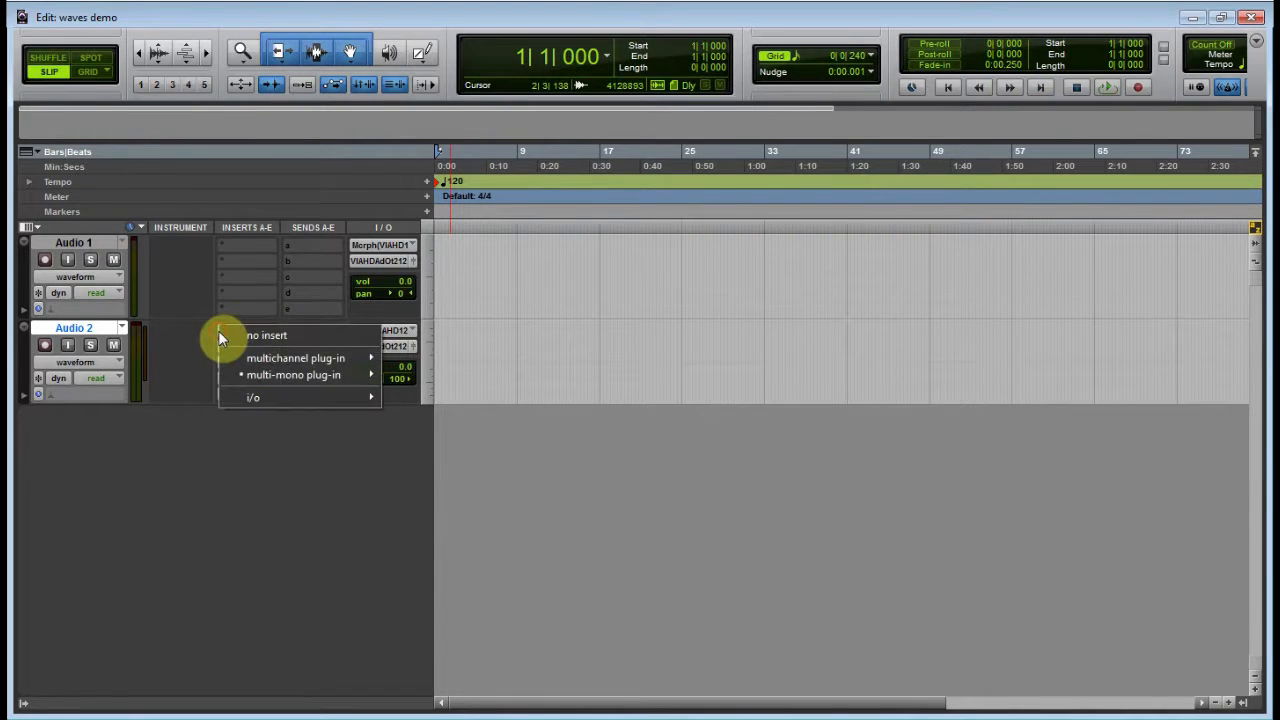
mouse_move(296, 358)
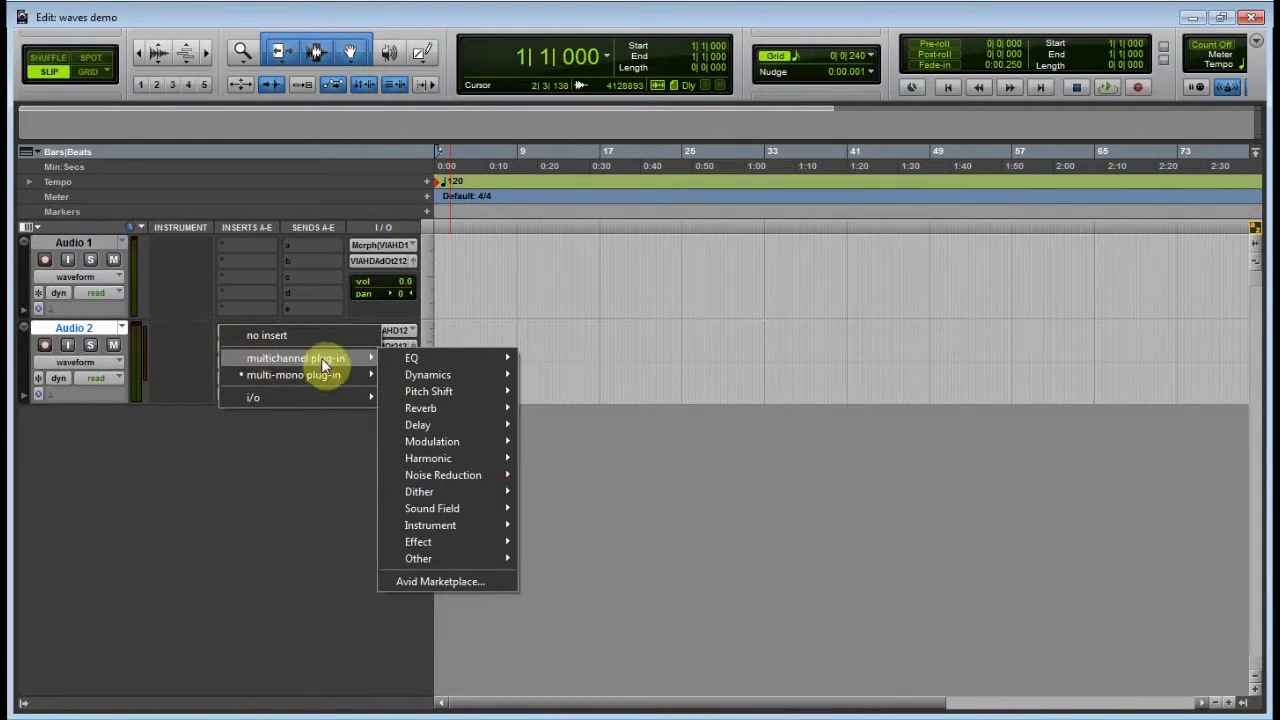
Dismiss the insert plug-in menu and bring up the Mix window with both audio channel strips
left_click(296, 358)
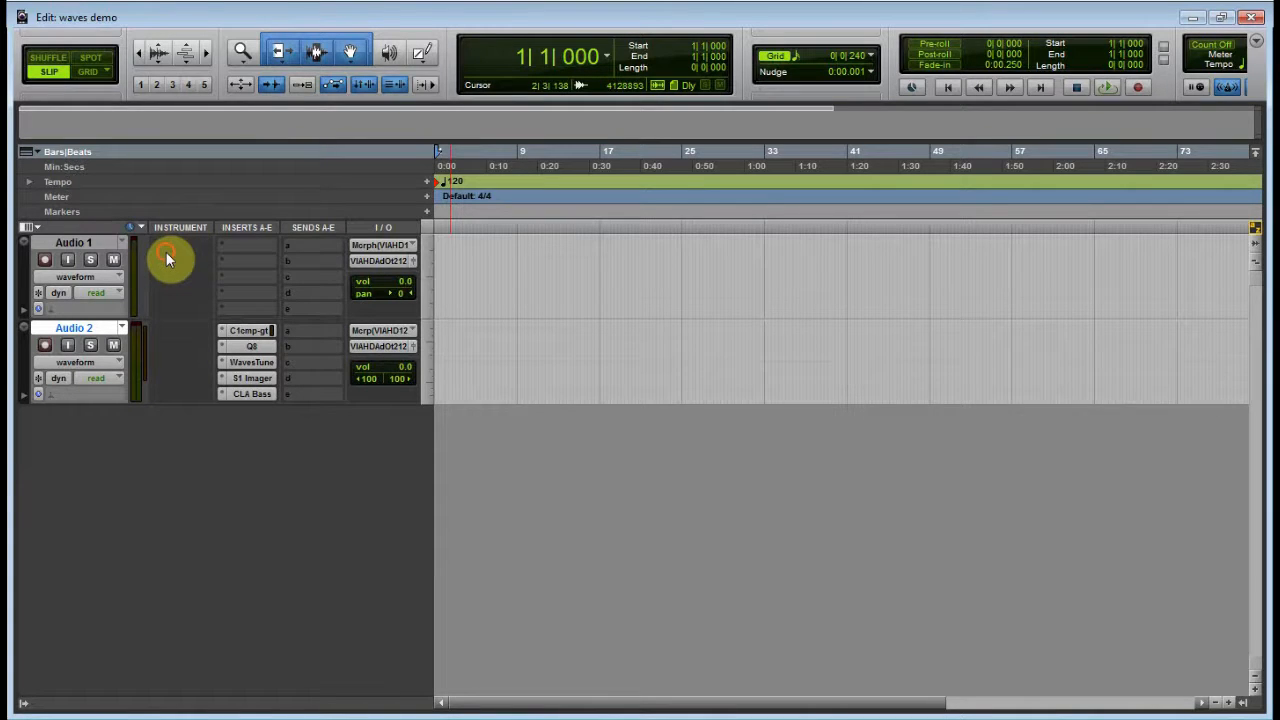
double_click(72, 242)
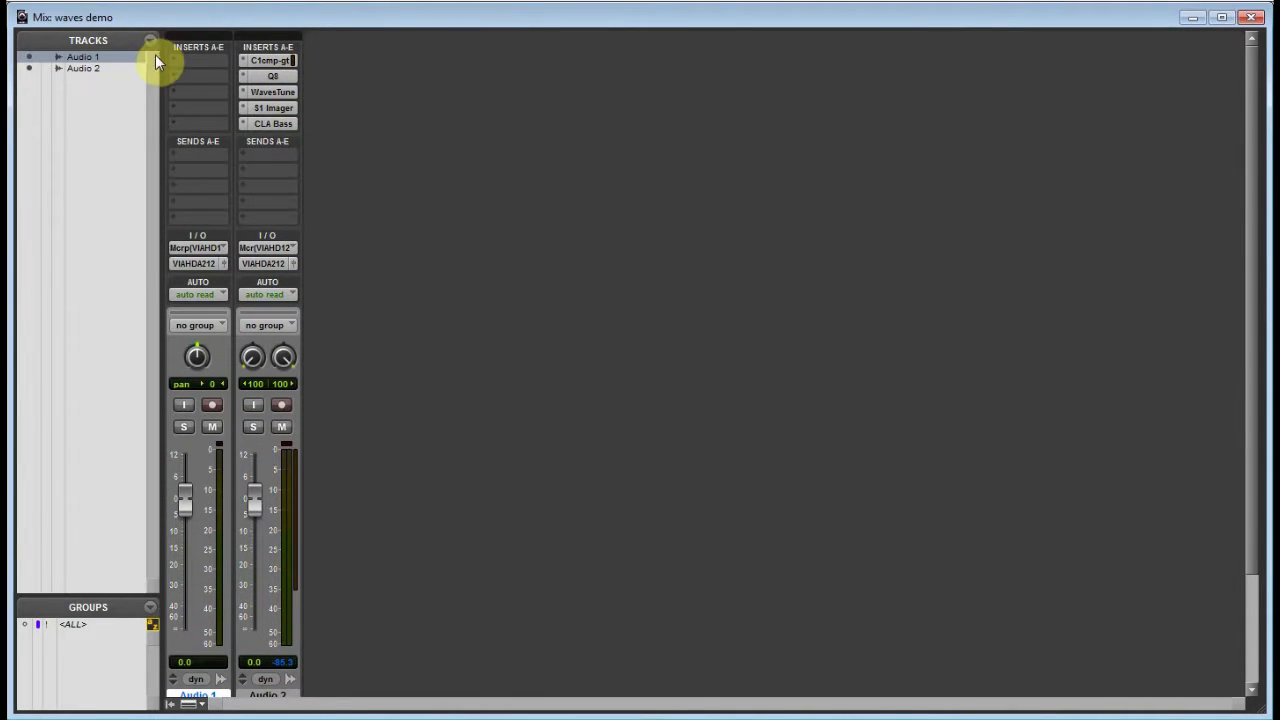
Insert Renaissance Axx (mono) from Dynamics on Audio 1's first insert slot
left_click(196, 60)
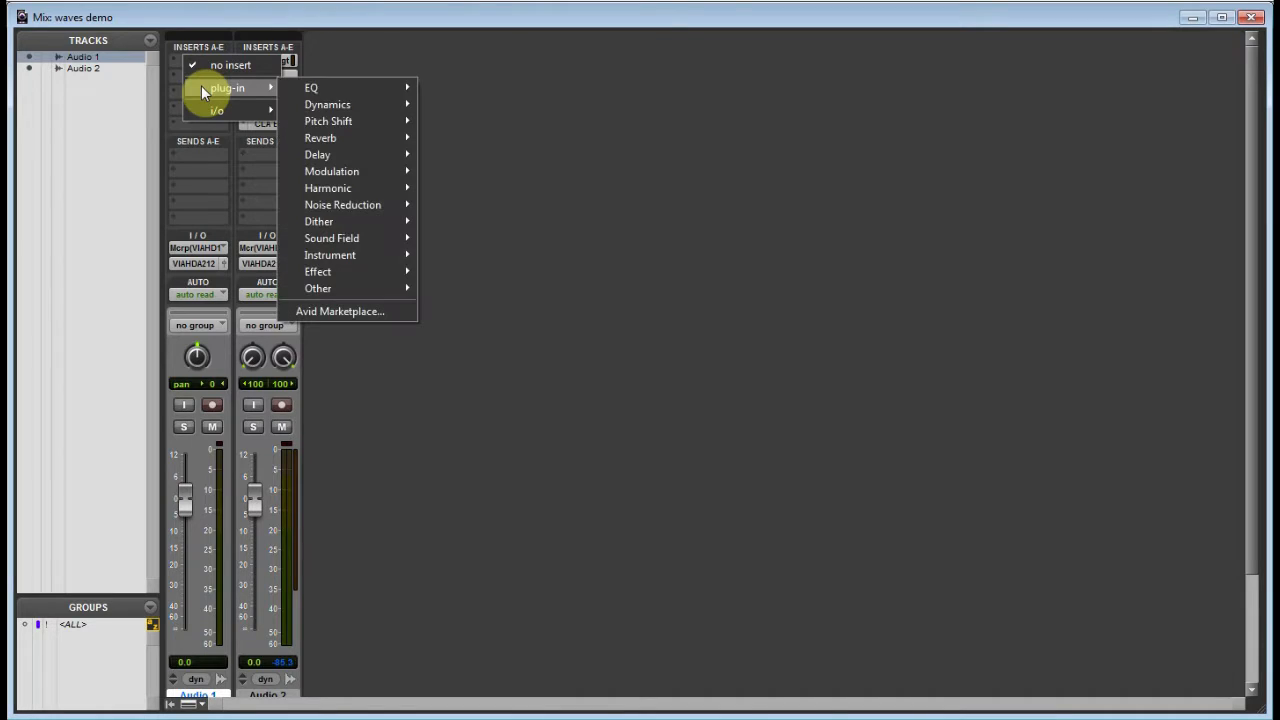
mouse_move(312, 88)
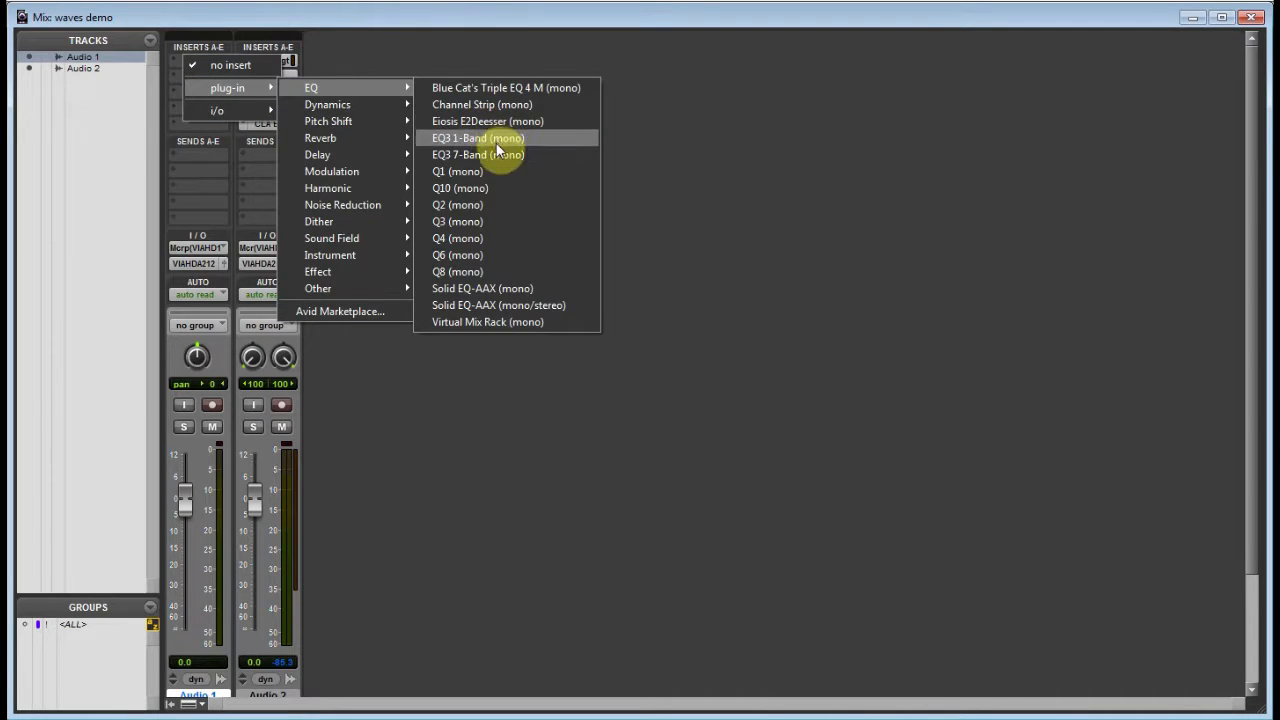
mouse_move(496, 180)
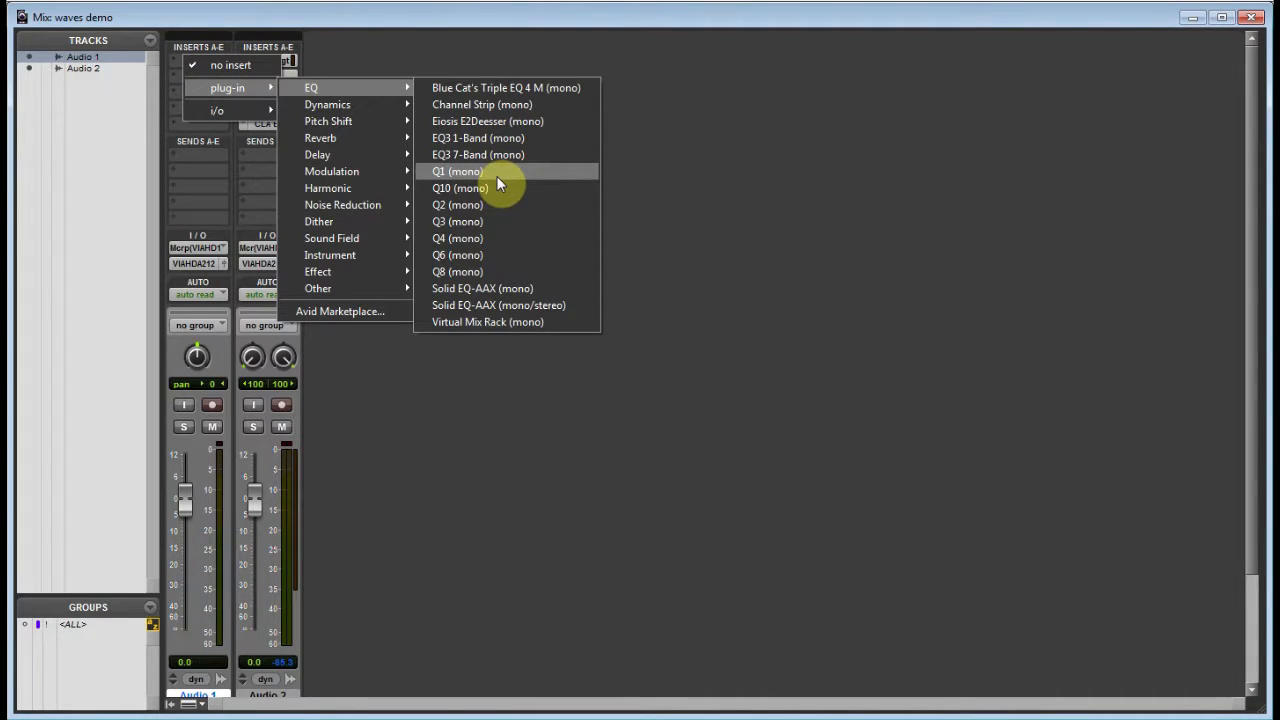
mouse_move(476, 272)
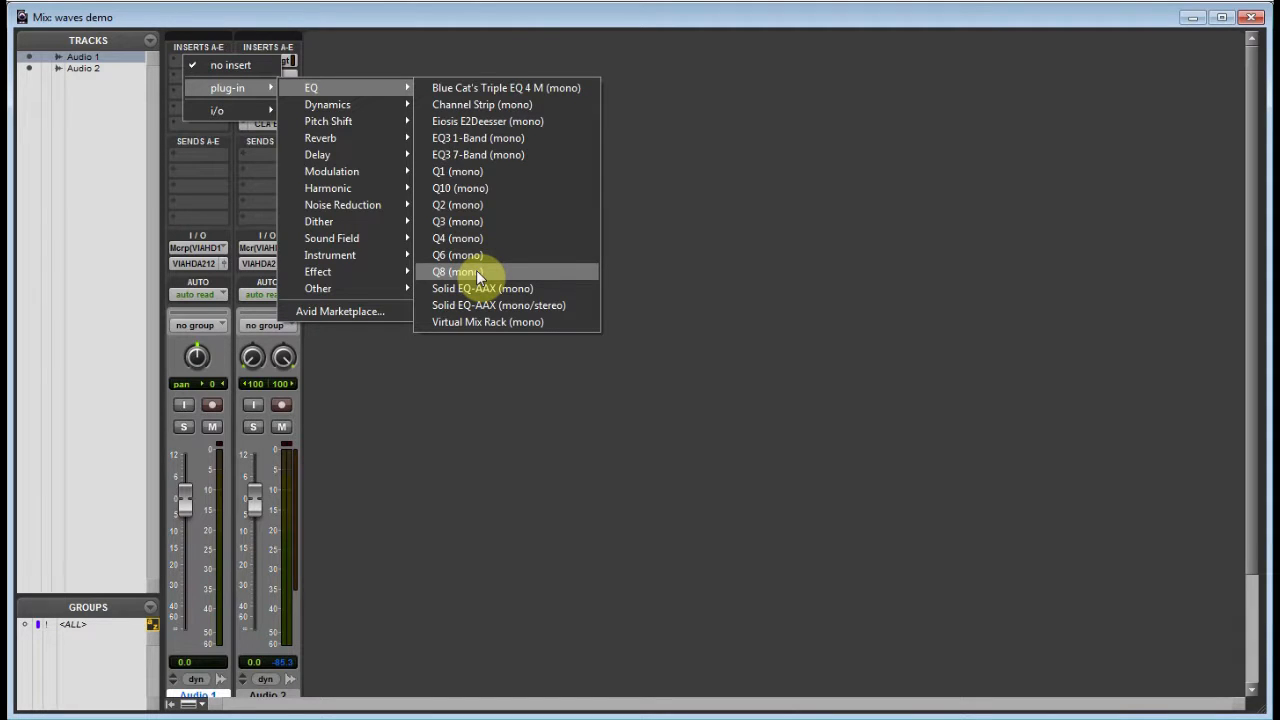
mouse_move(358, 100)
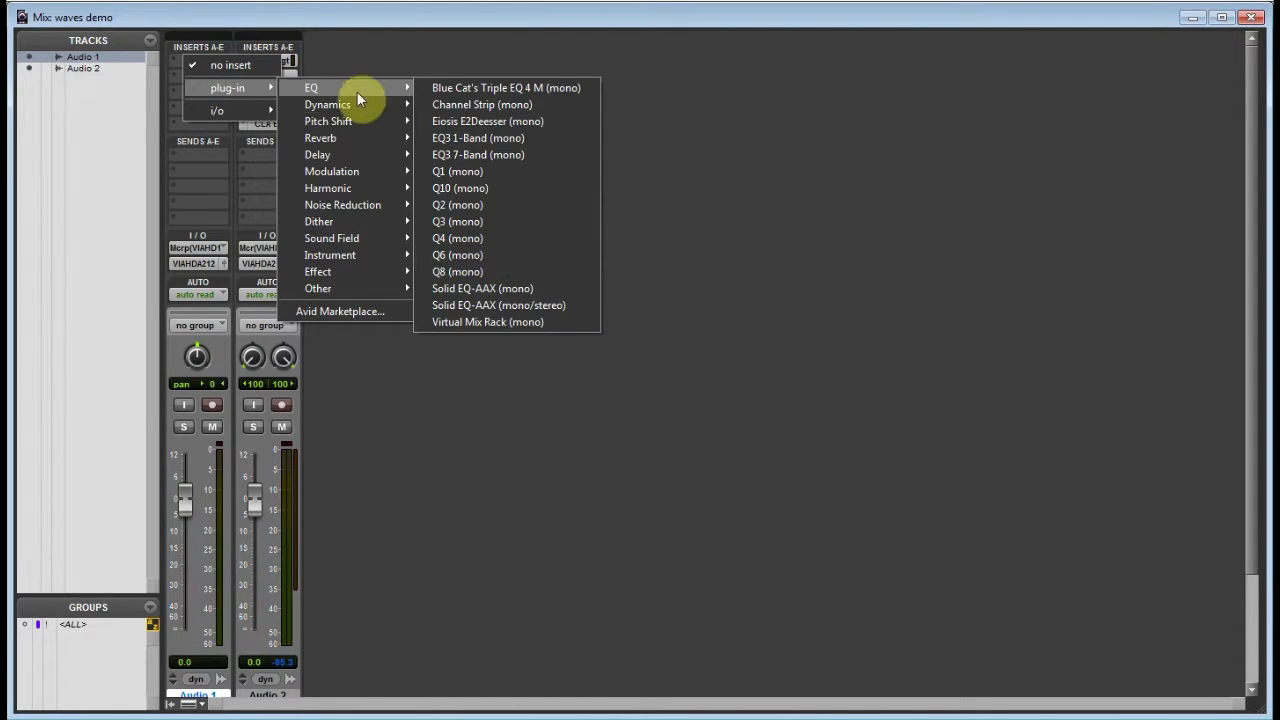
mouse_move(328, 104)
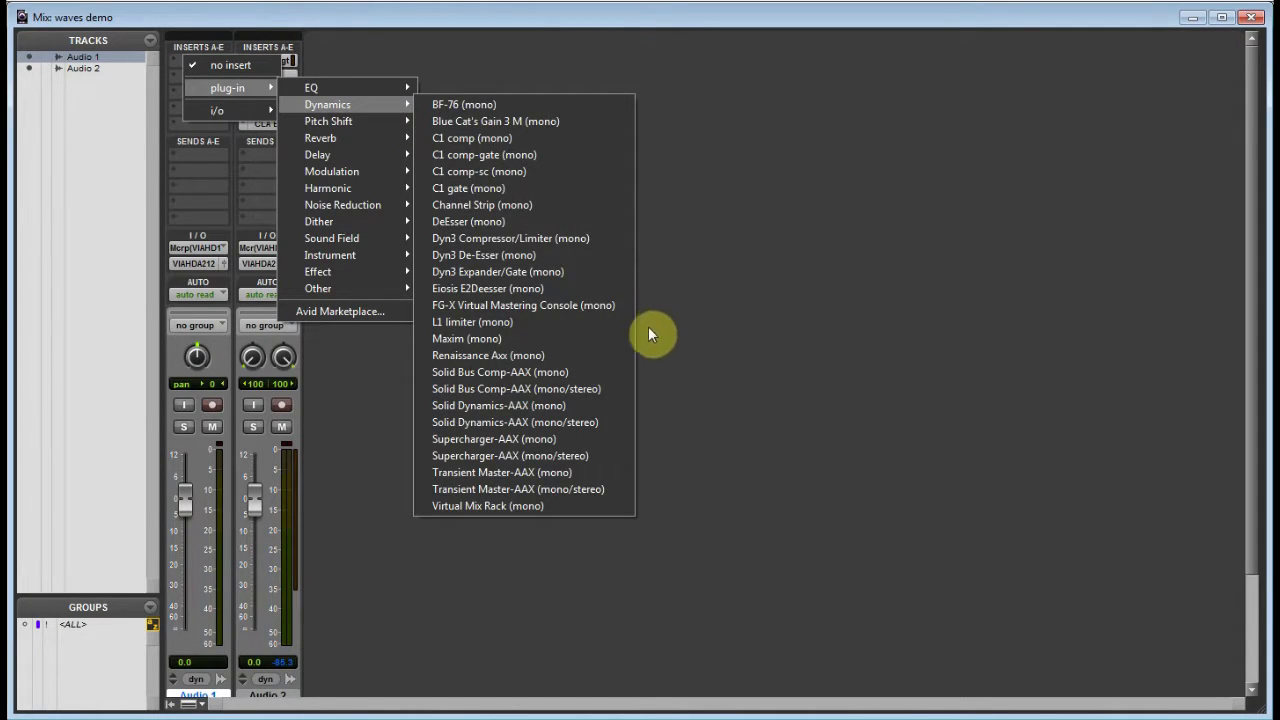
mouse_move(512, 138)
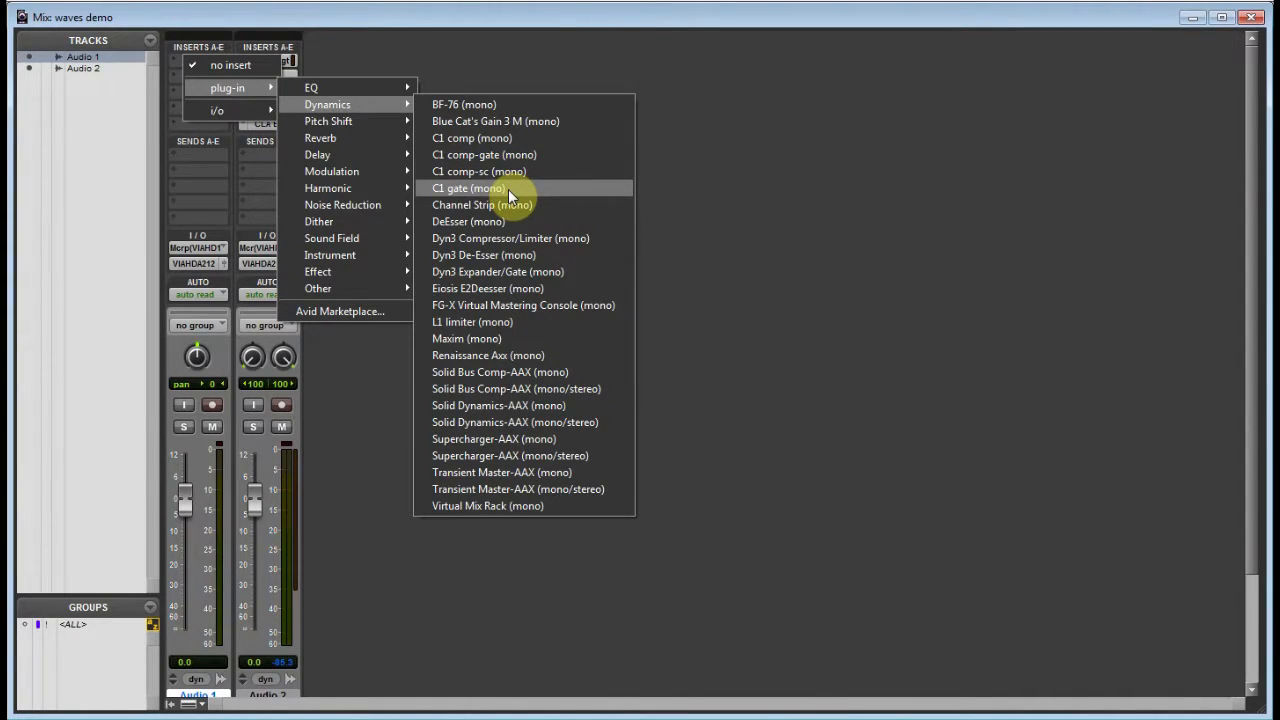
mouse_move(540, 320)
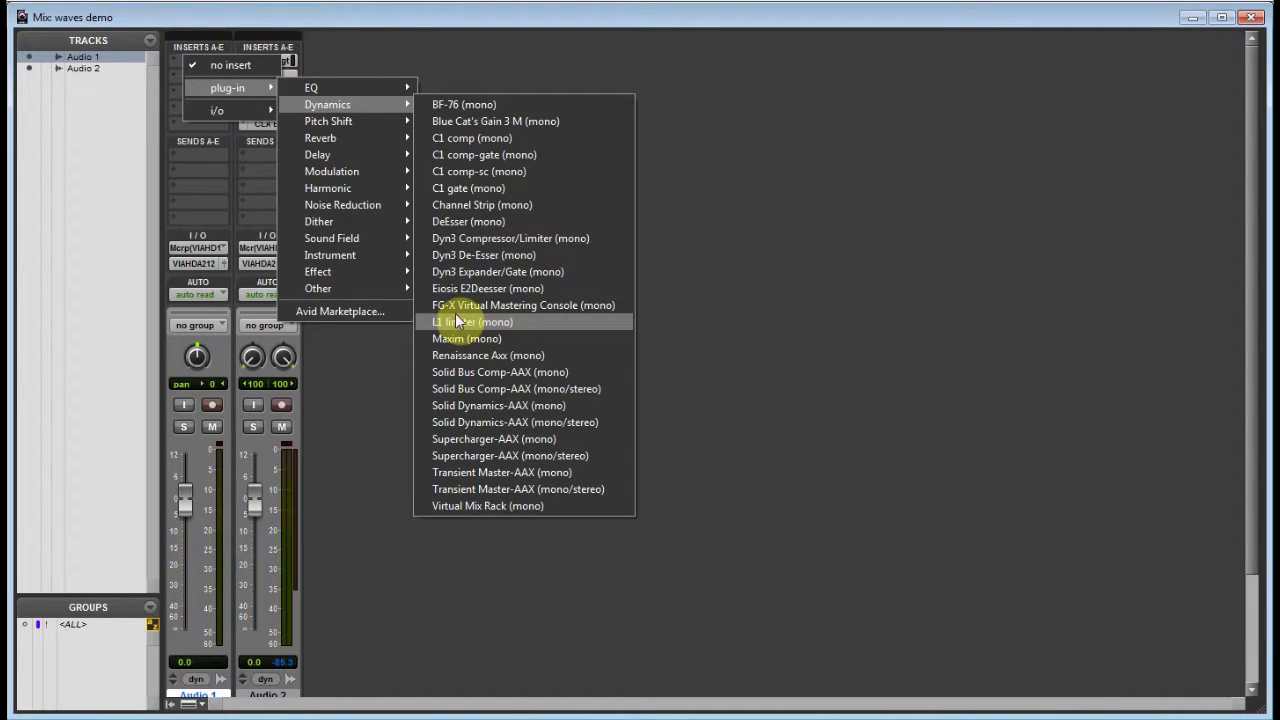
mouse_move(508, 336)
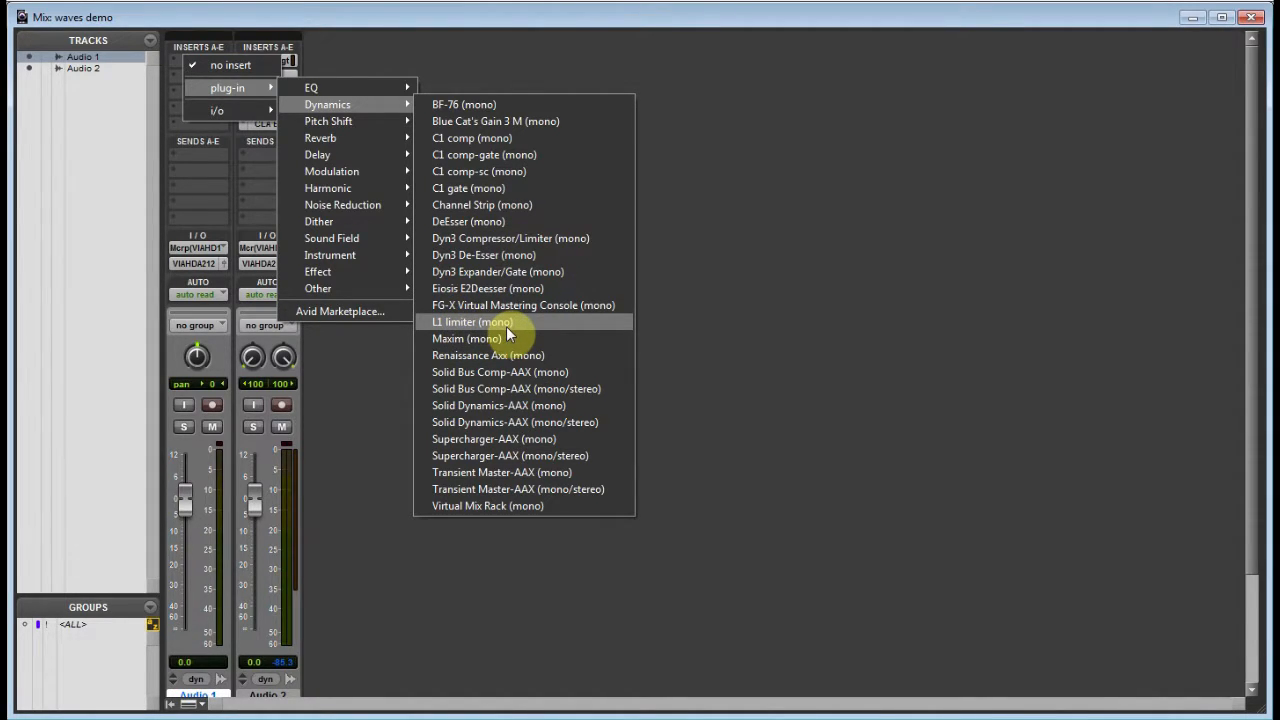
mouse_move(500, 372)
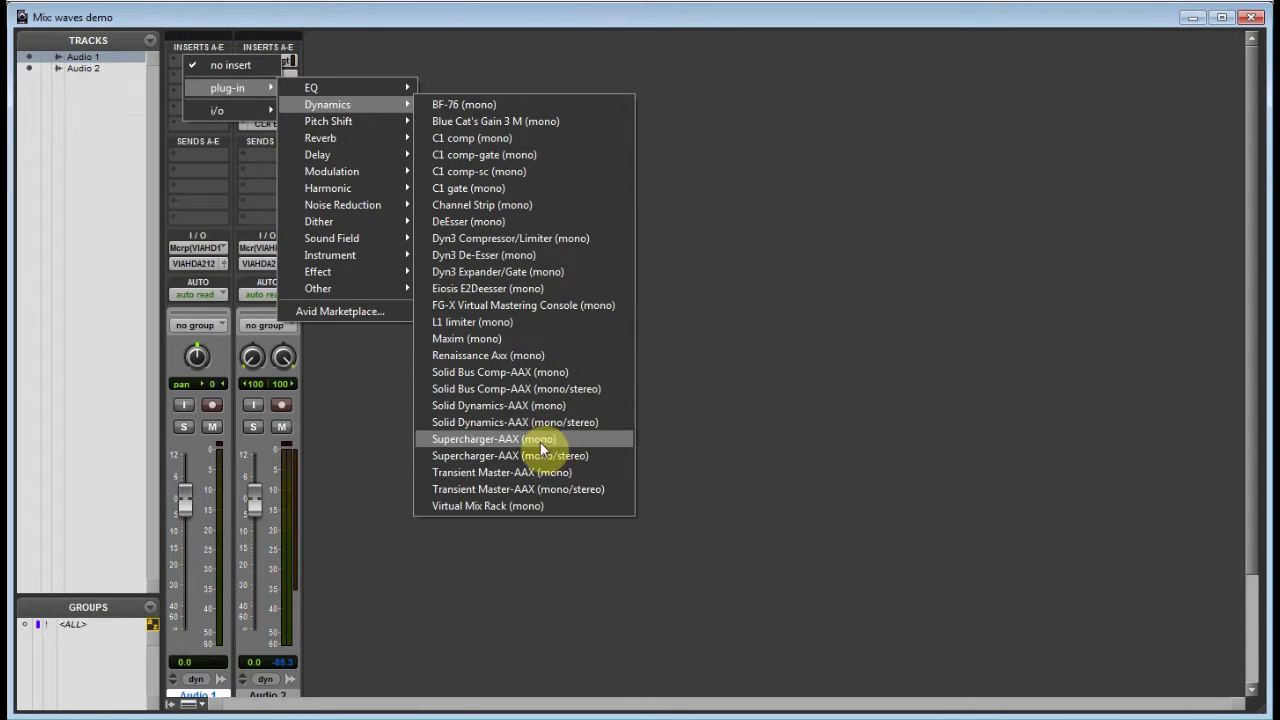
mouse_move(488, 356)
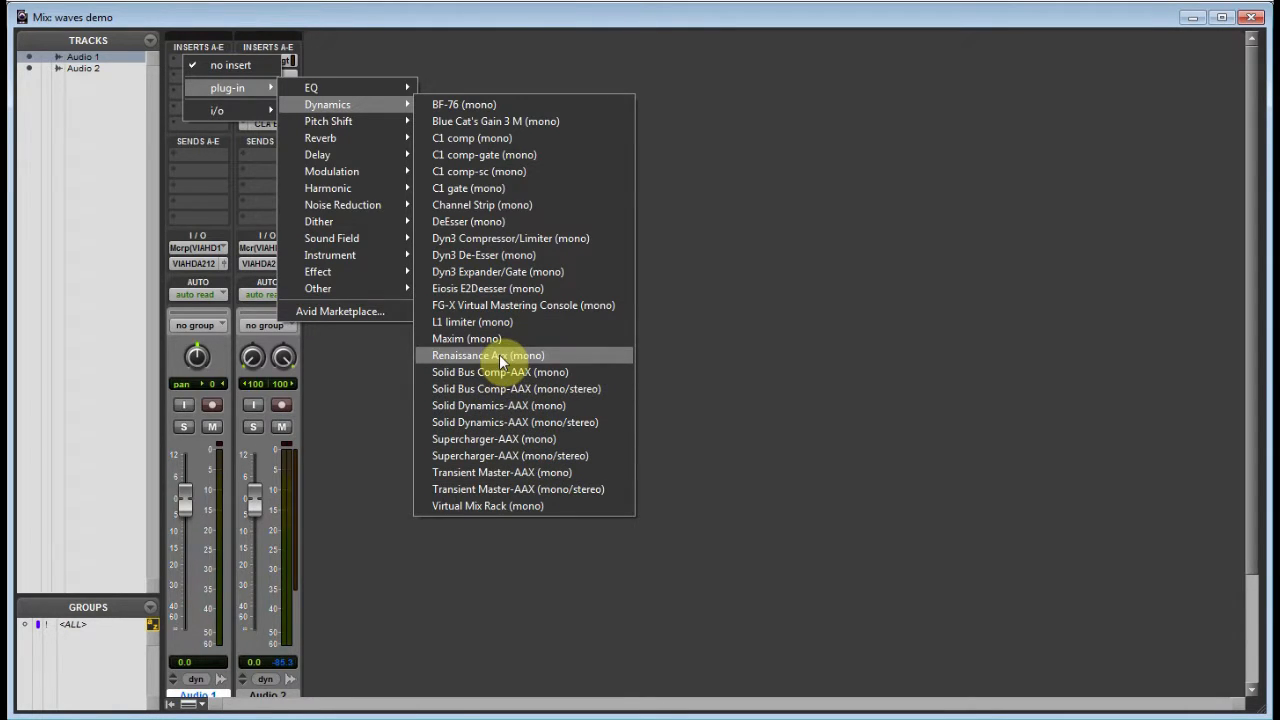
left_click(488, 356)
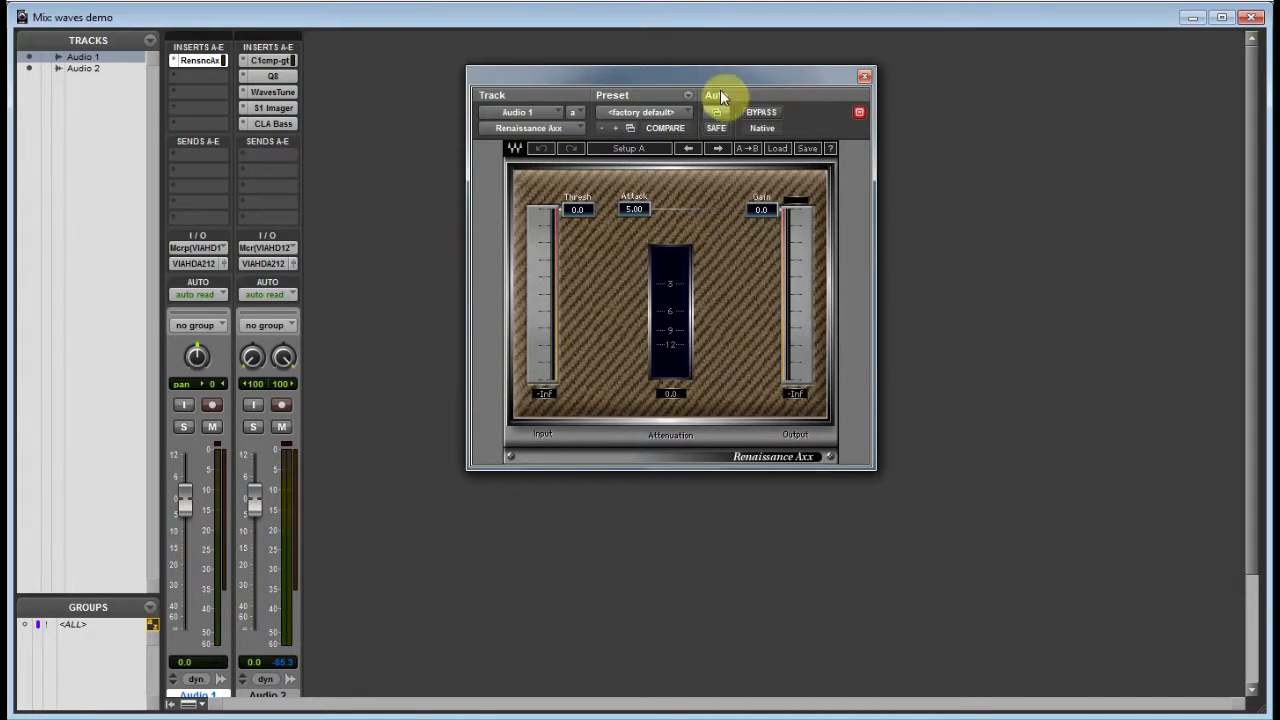
Close the Renaissance Axx window, returning to the Edit window with Q10 on Audio 2
left_click(864, 76)
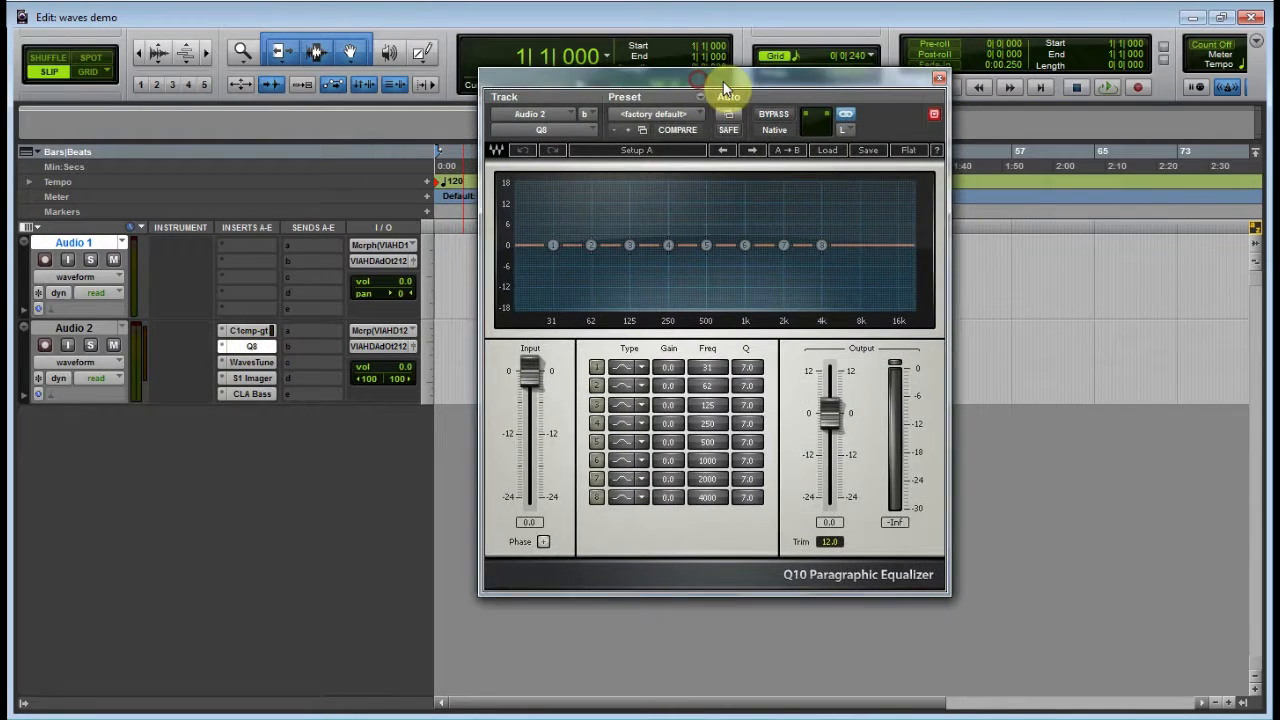
Boost a midrange Q10 band into a peak near 250 Hz and soften the low-mid bump
left_click(248, 330)
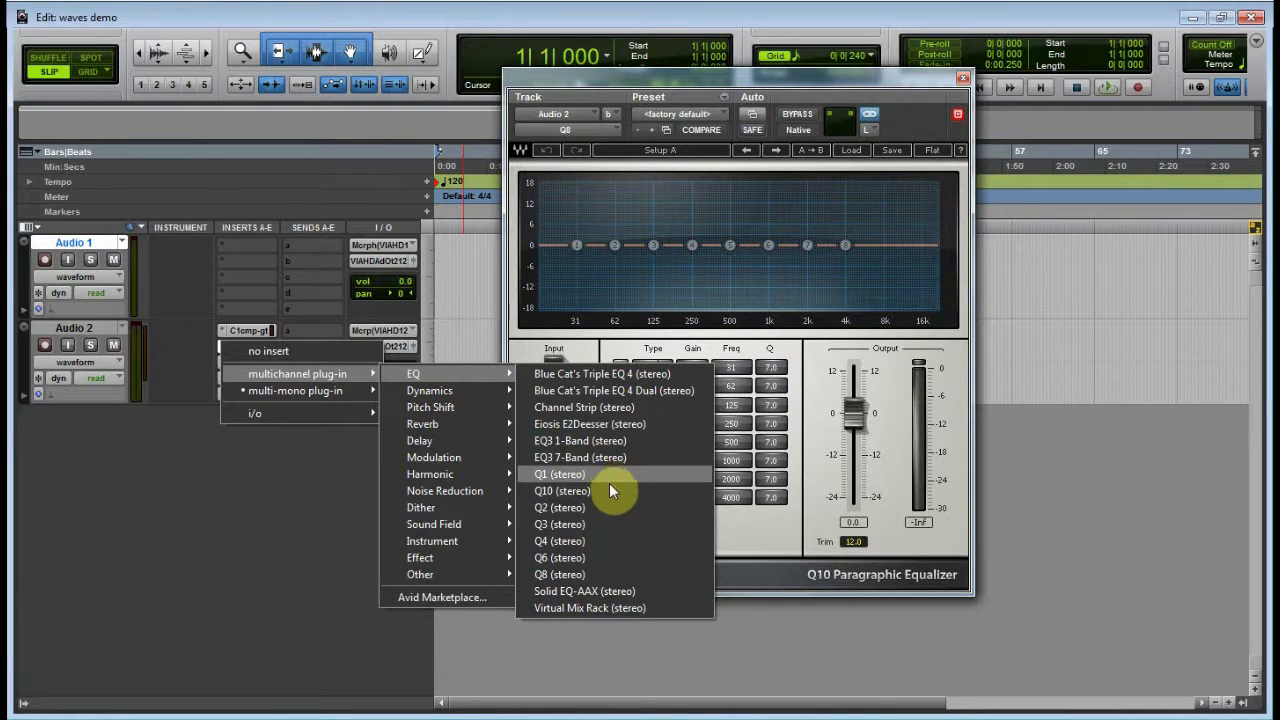
mouse_move(590, 540)
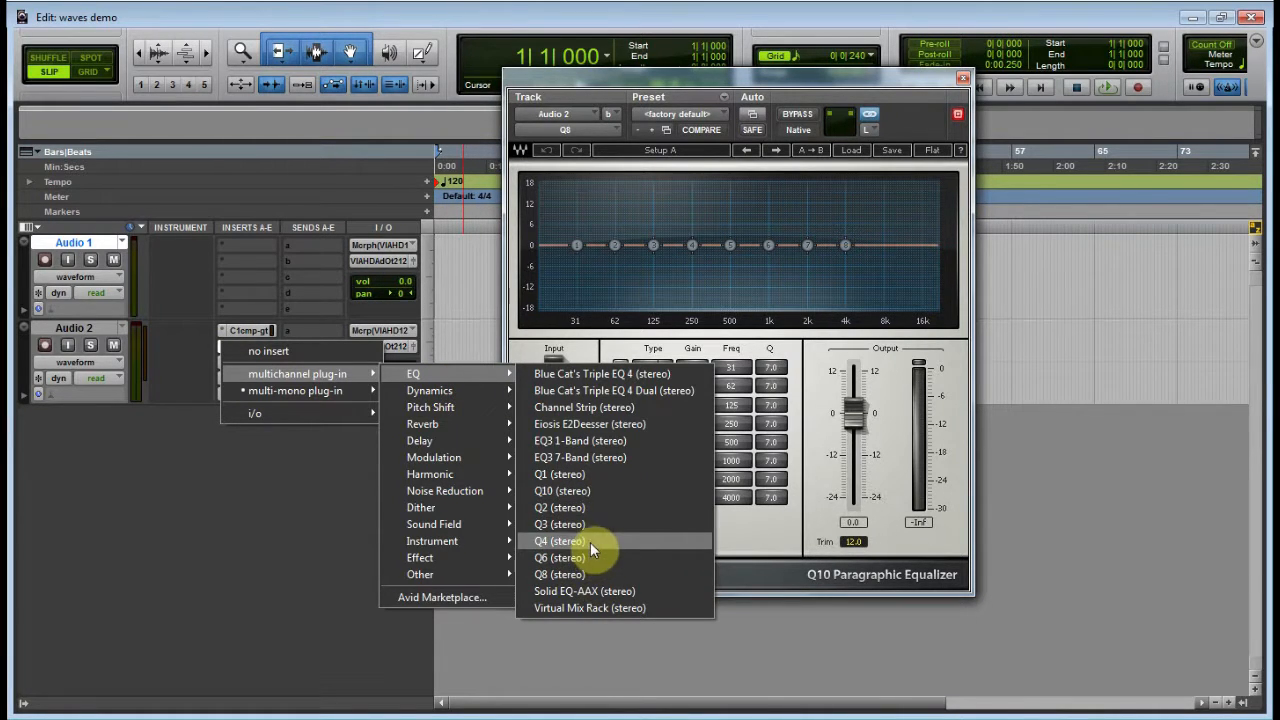
mouse_move(400, 378)
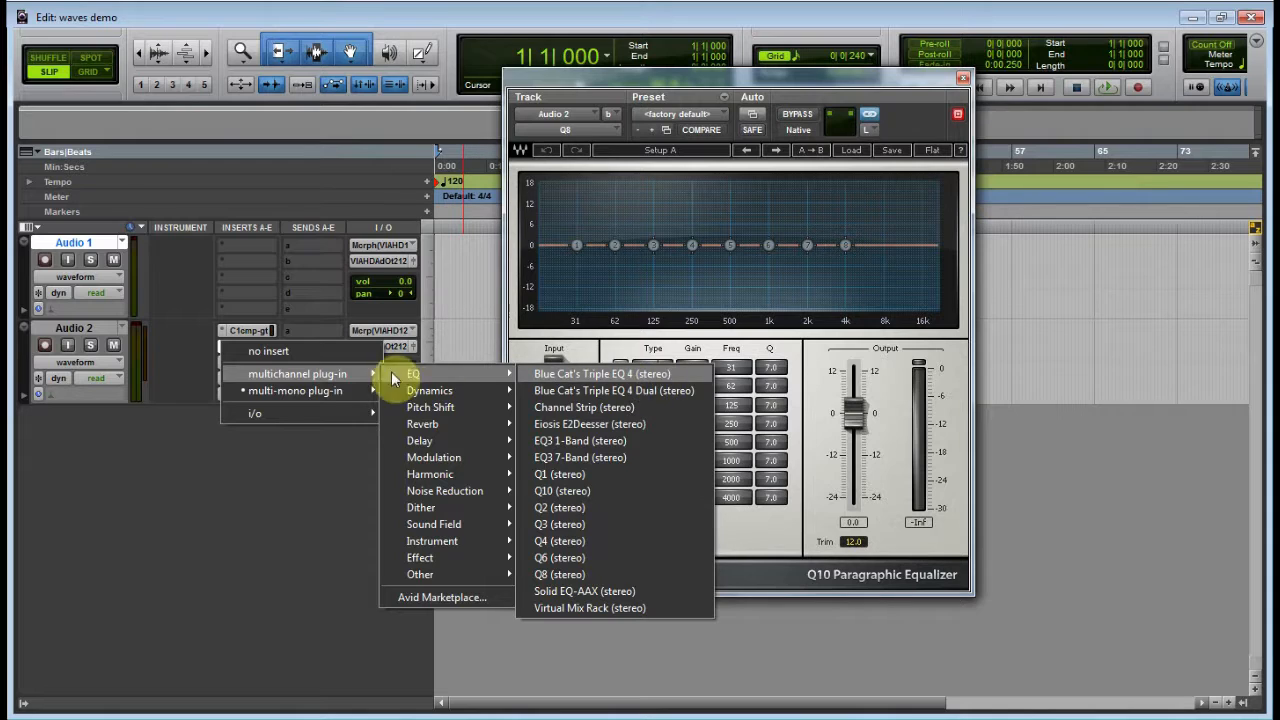
left_click(560, 574)
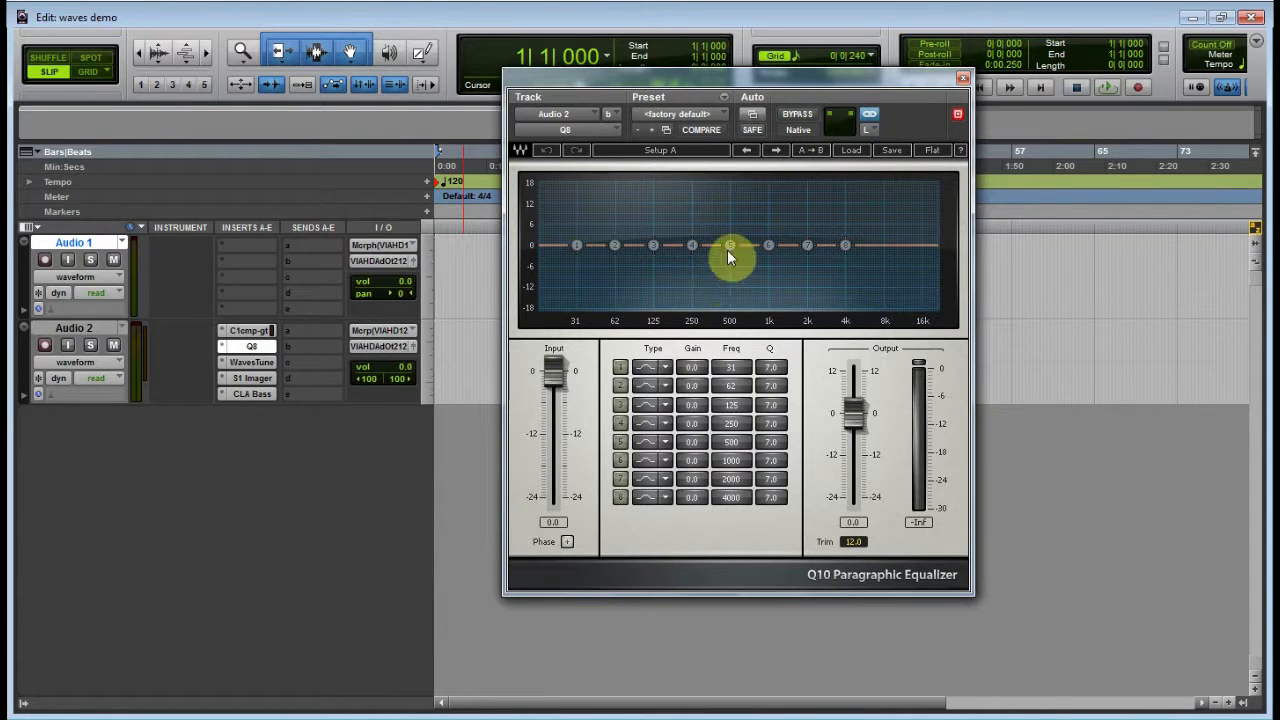
left_click_drag(730, 244, 792, 188)
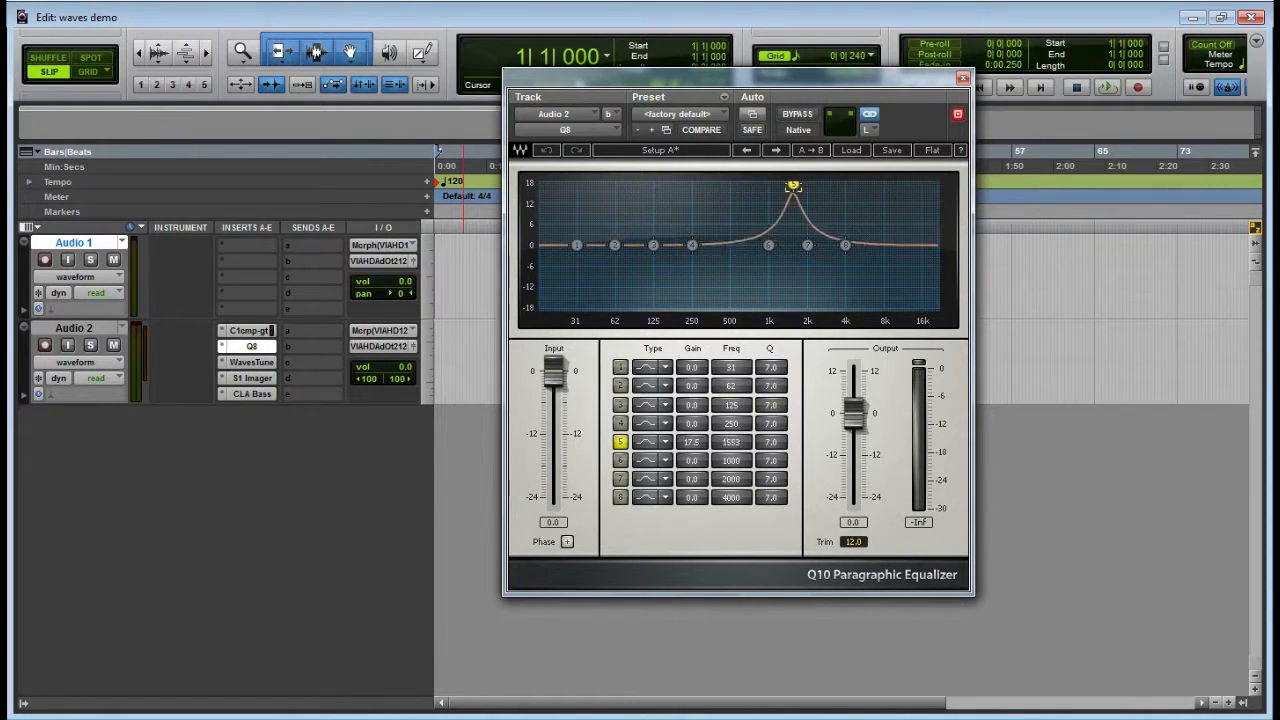
left_click_drag(792, 188, 728, 188)
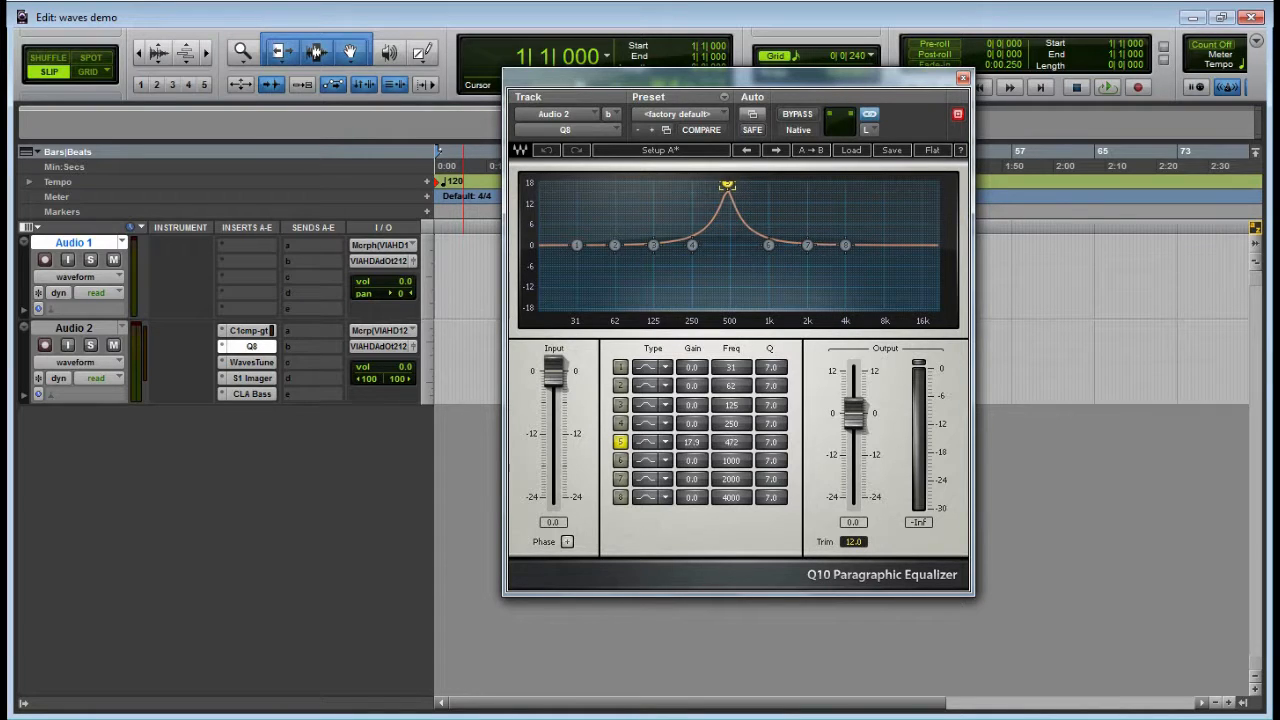
left_click_drag(692, 244, 678, 200)
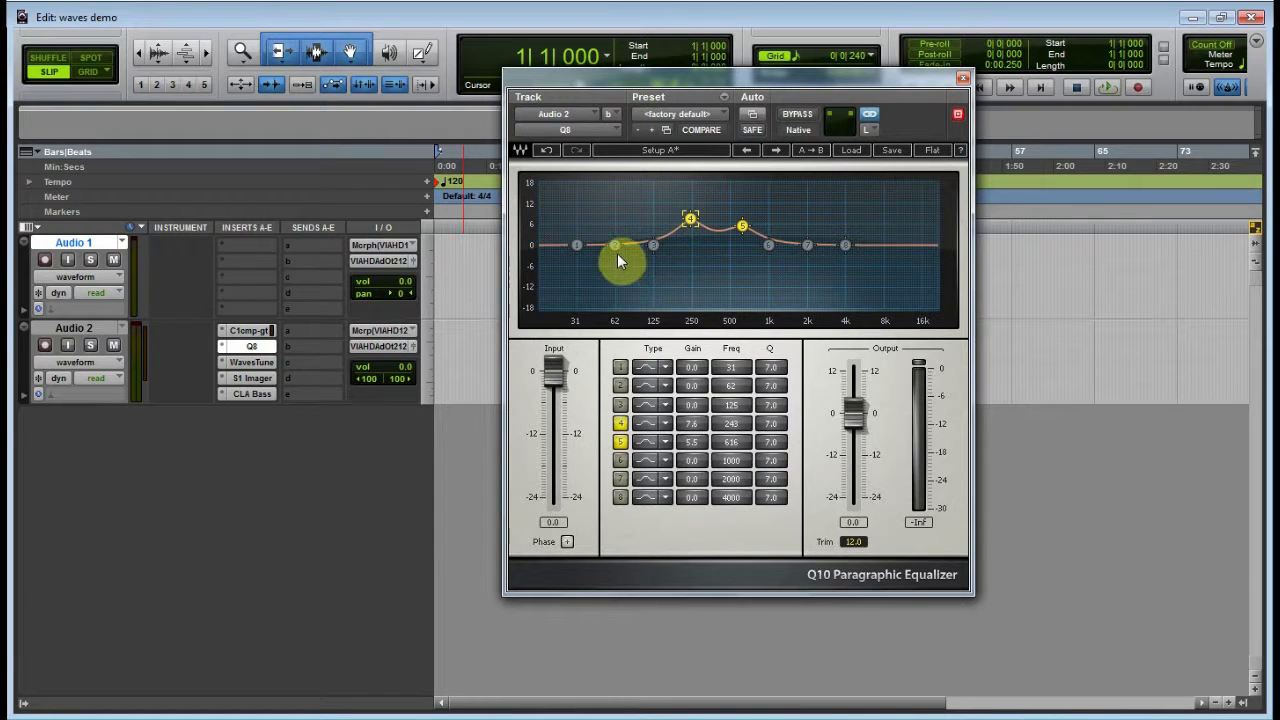
Cut around 62 Hz, raise the 31 Hz band slightly and add a small 2 kHz boost
left_click_drag(616, 244, 616, 258)
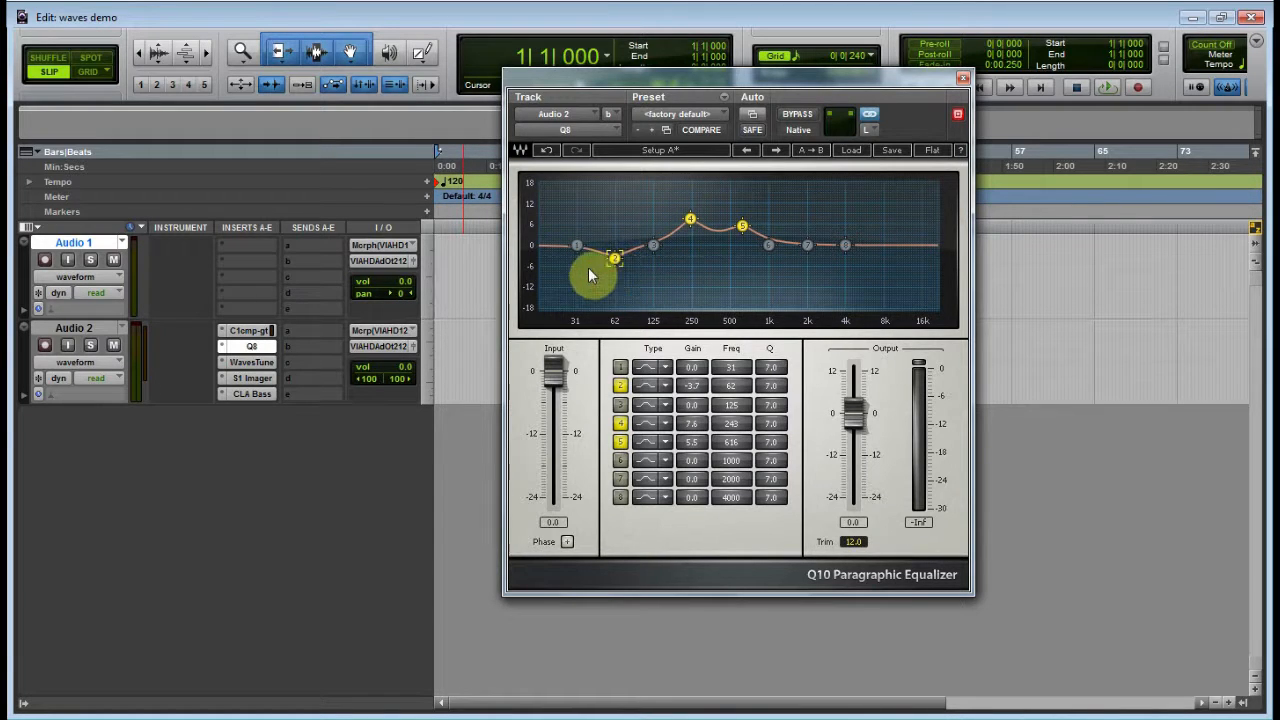
left_click_drag(616, 262, 580, 252)
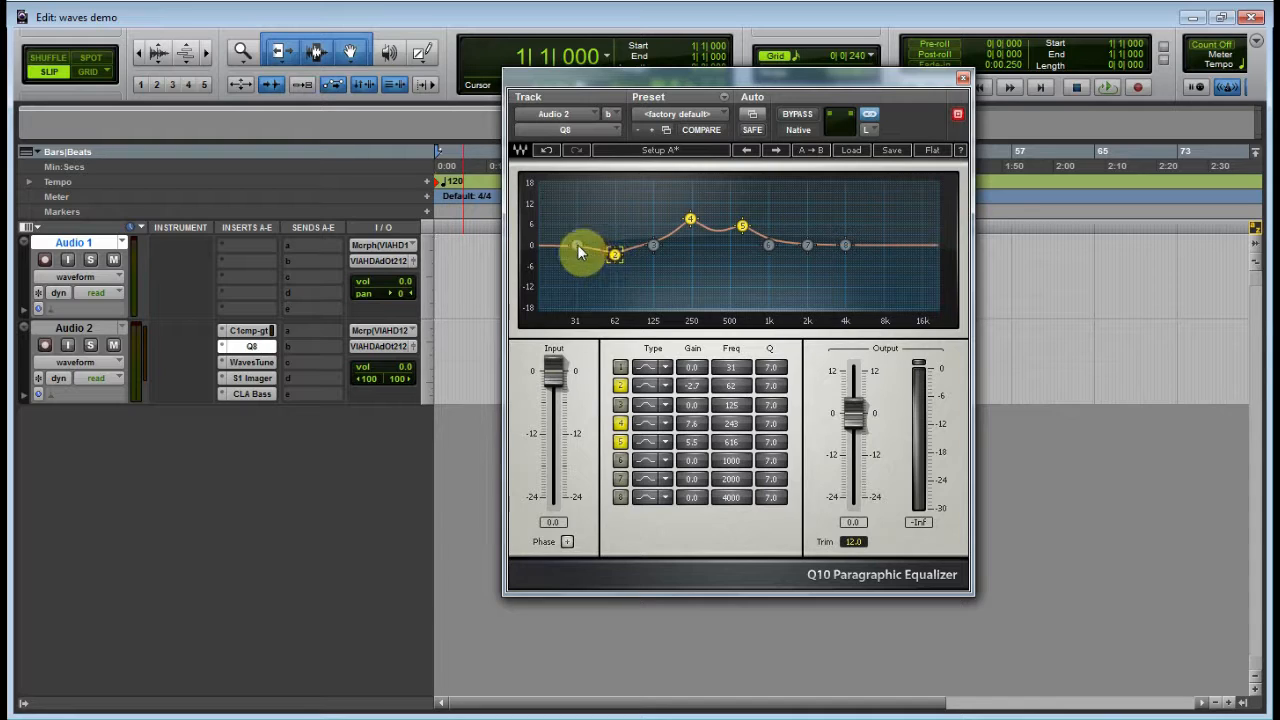
left_click_drag(580, 256, 592, 244)
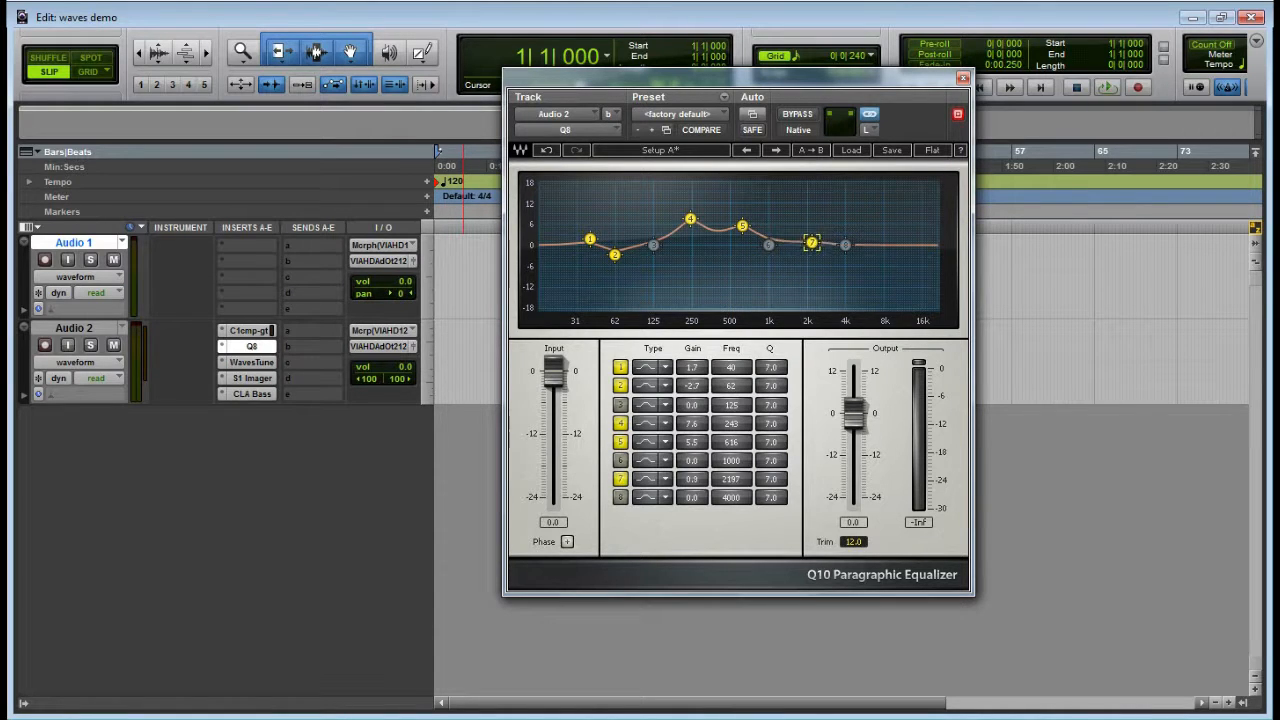
Boost and fine-tune the highest-frequency band of the Q10 curve
left_click_drag(844, 244, 930, 236)
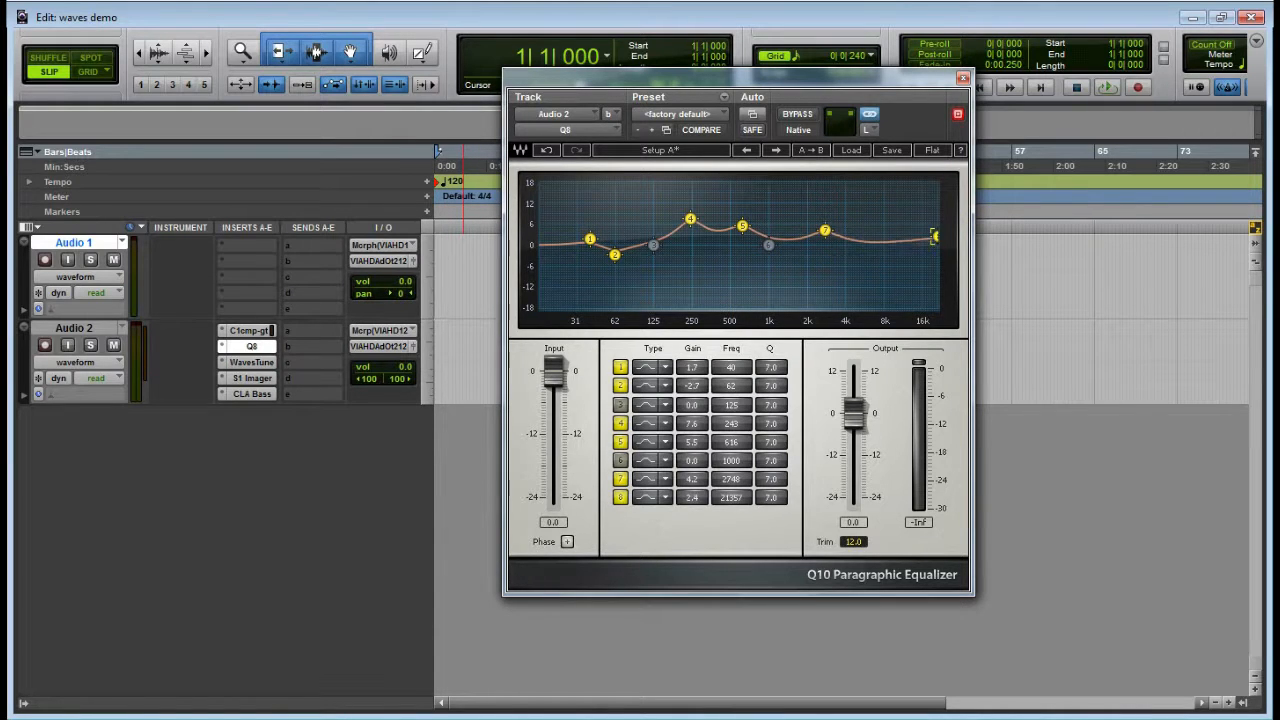
left_click_drag(932, 236, 852, 238)
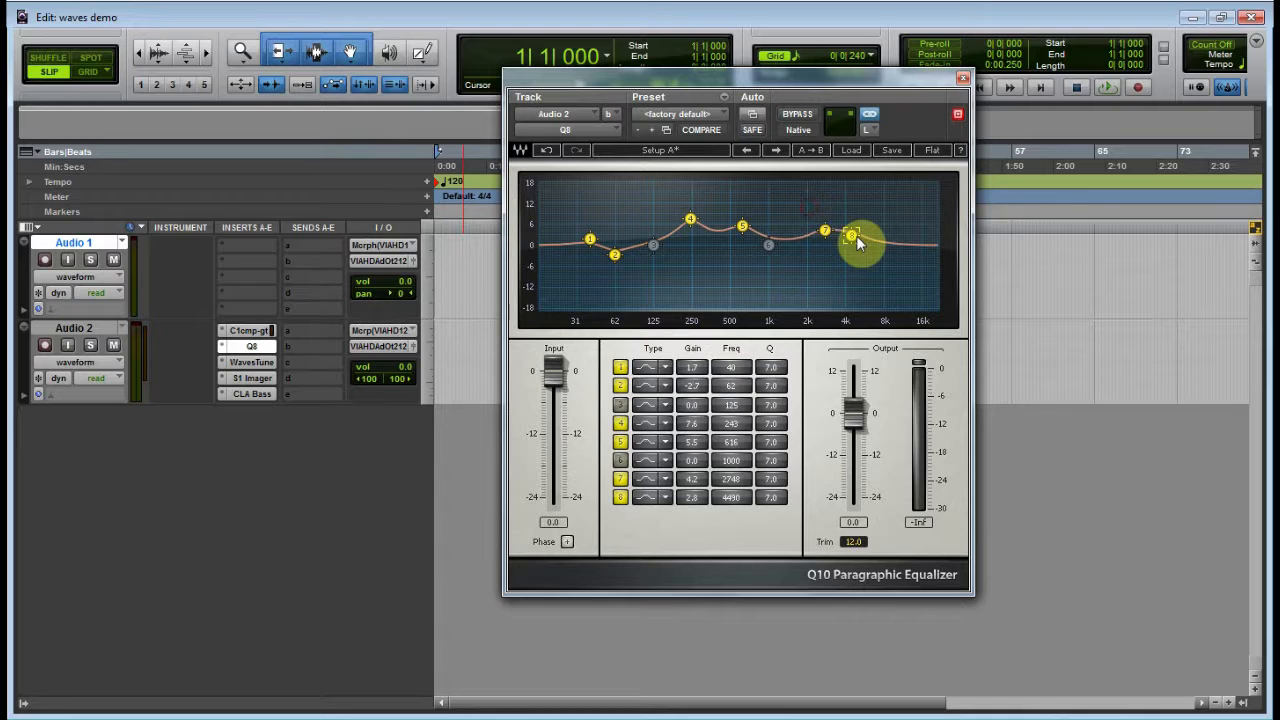
left_click_drag(850, 236, 872, 236)
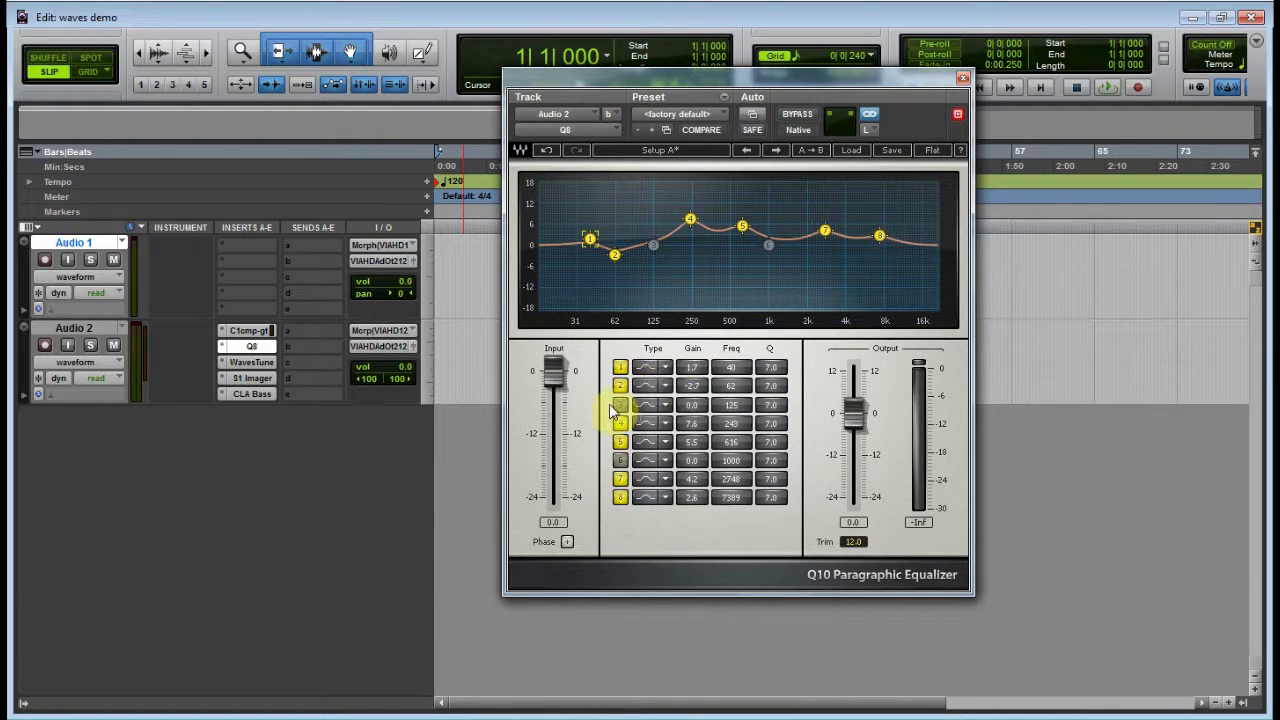
mouse_move(544, 460)
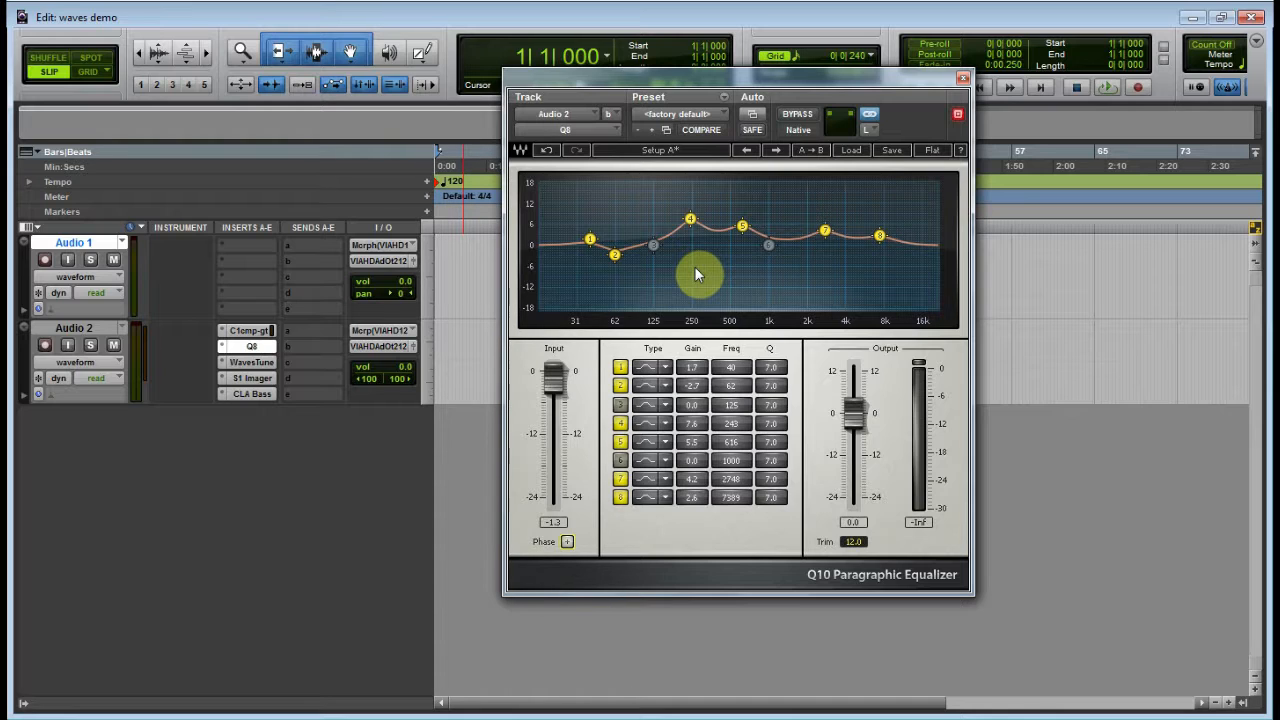
mouse_move(698, 176)
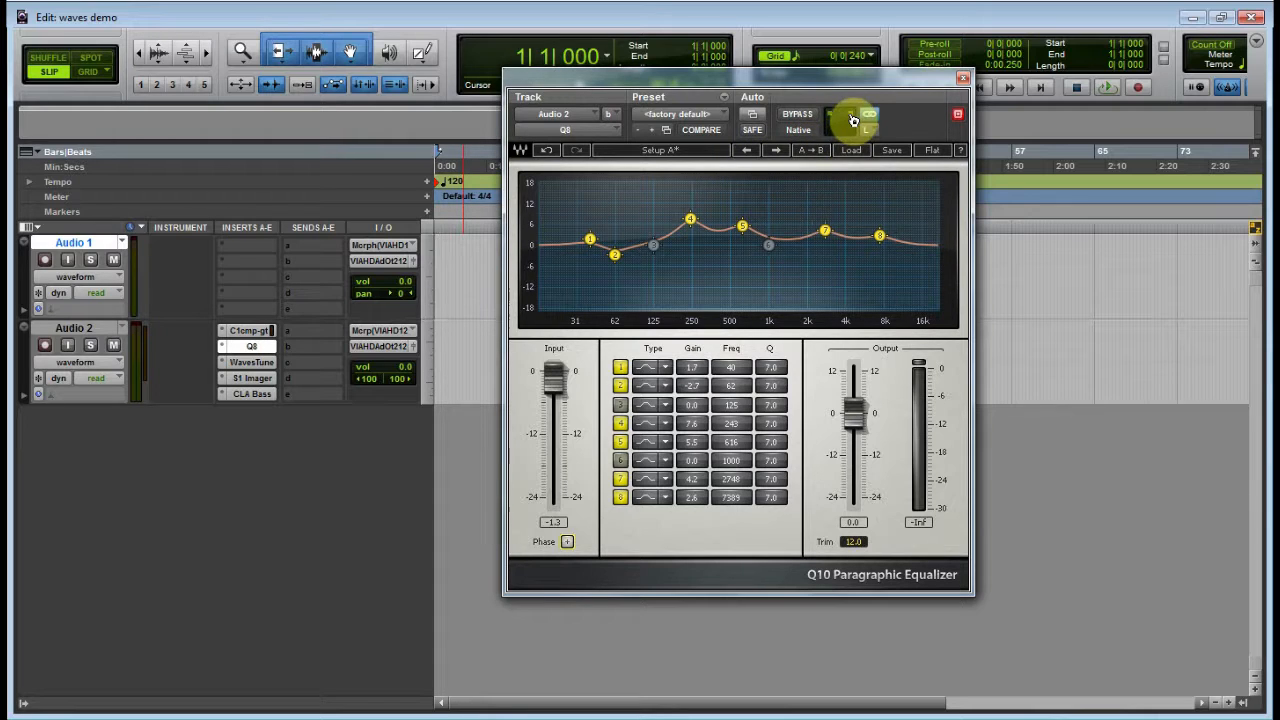
Bring up the WavesTune insert on Audio 2, showing its piano-roll pitch editor
left_click(842, 114)
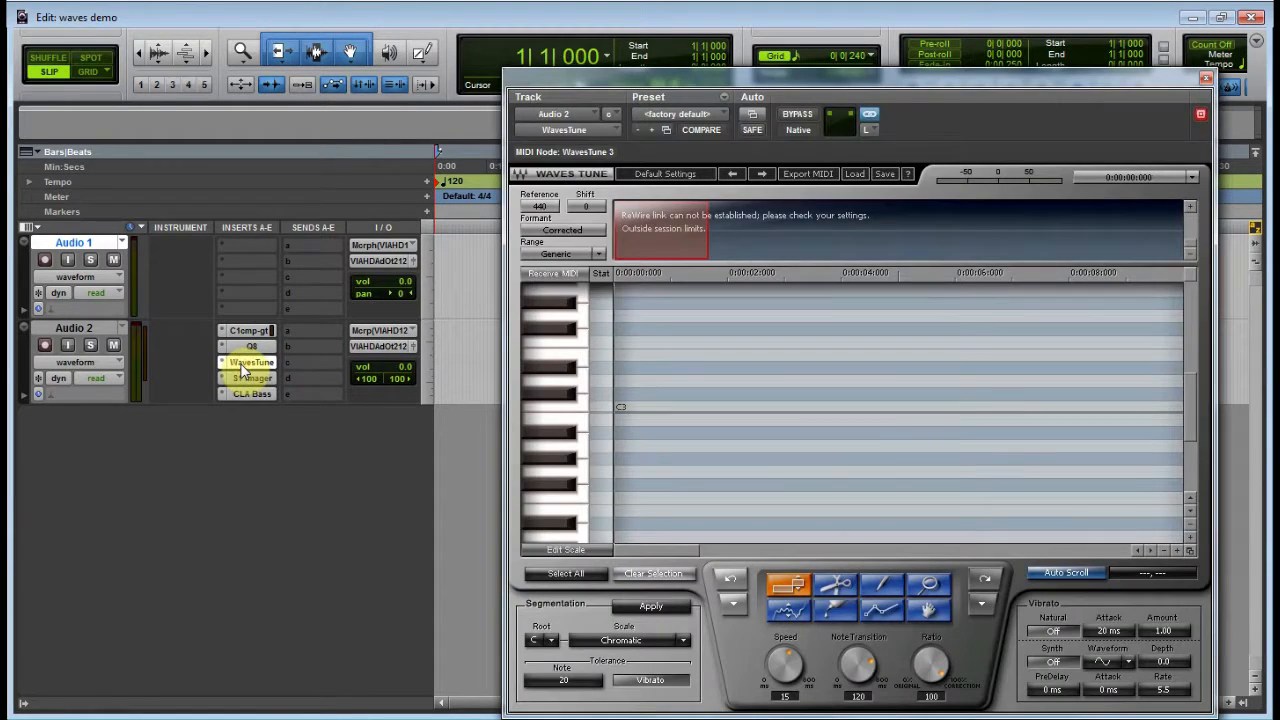
Move the Waves Tune window to the left so the session timeline shows beside it
left_click_drag(860, 96, 730, 20)
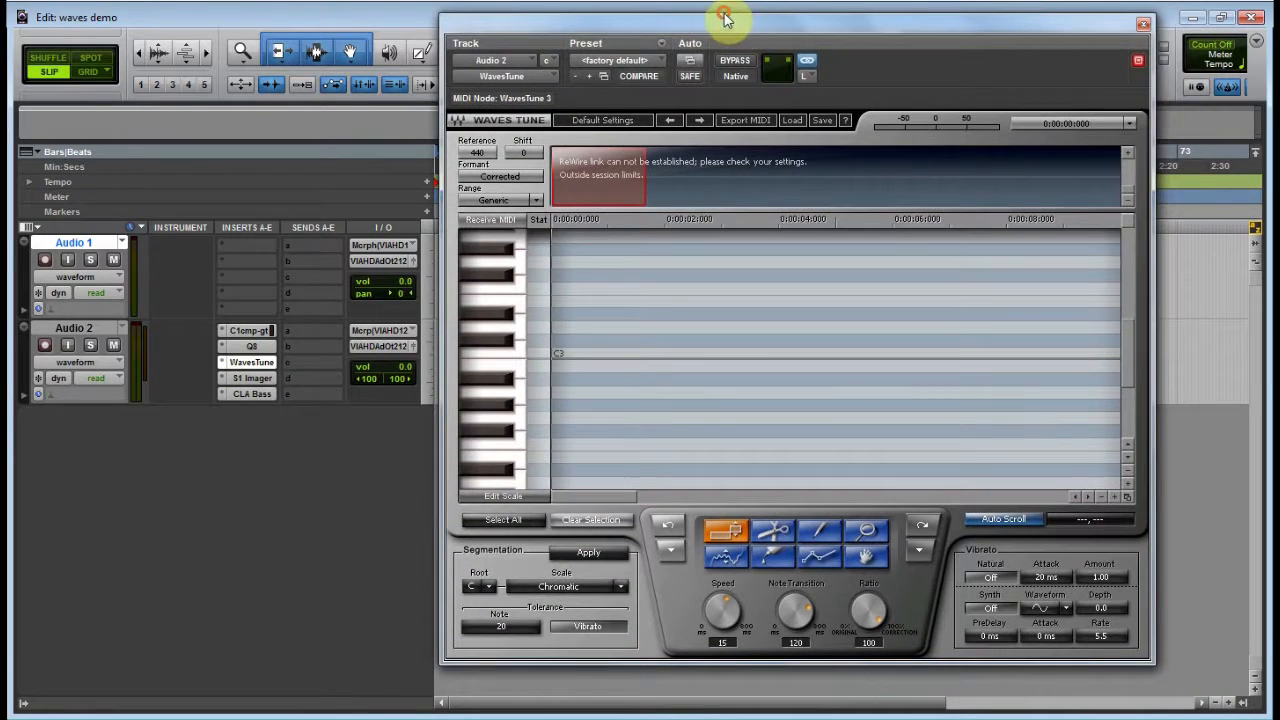
left_click_drag(724, 20, 716, 16)
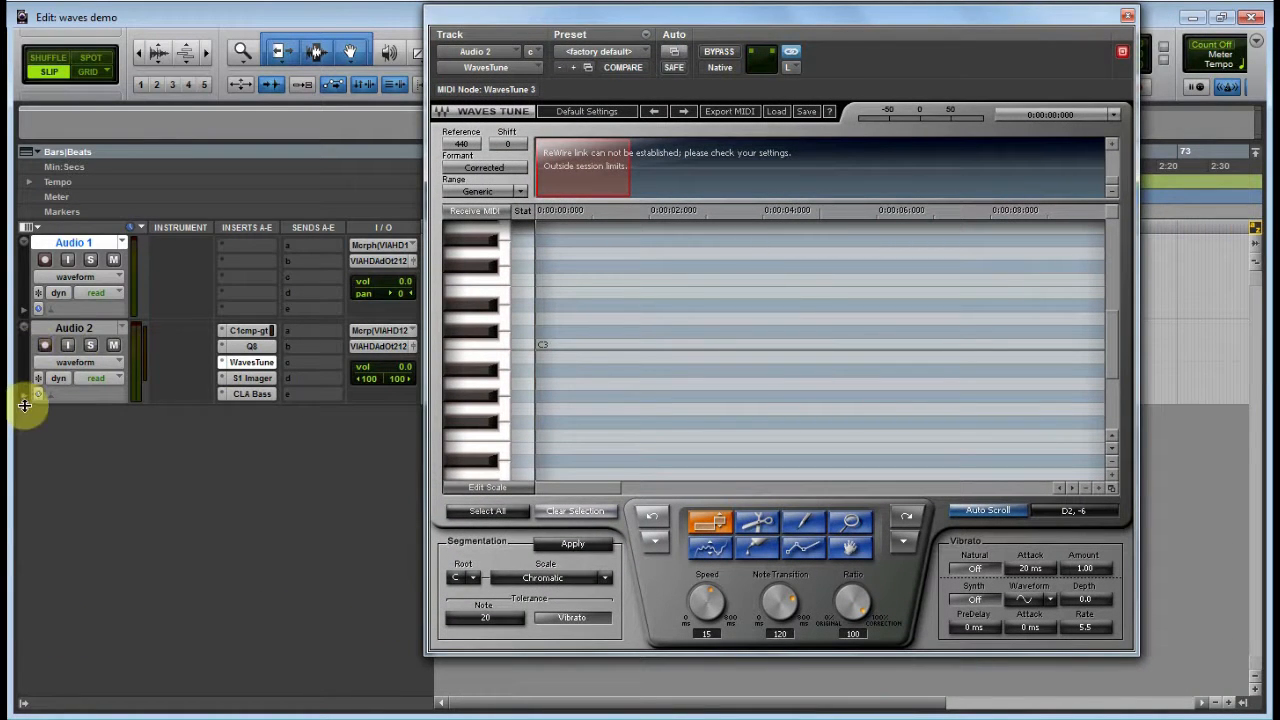
mouse_move(290, 424)
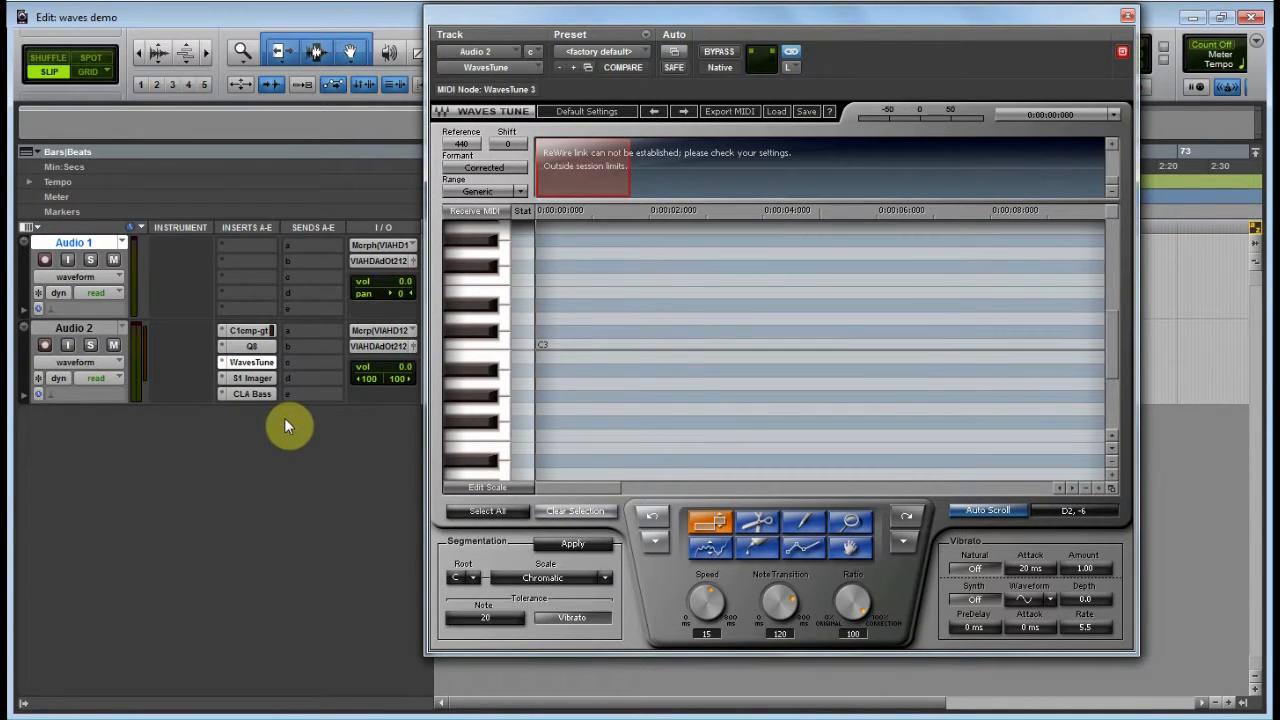
mouse_move(196, 500)
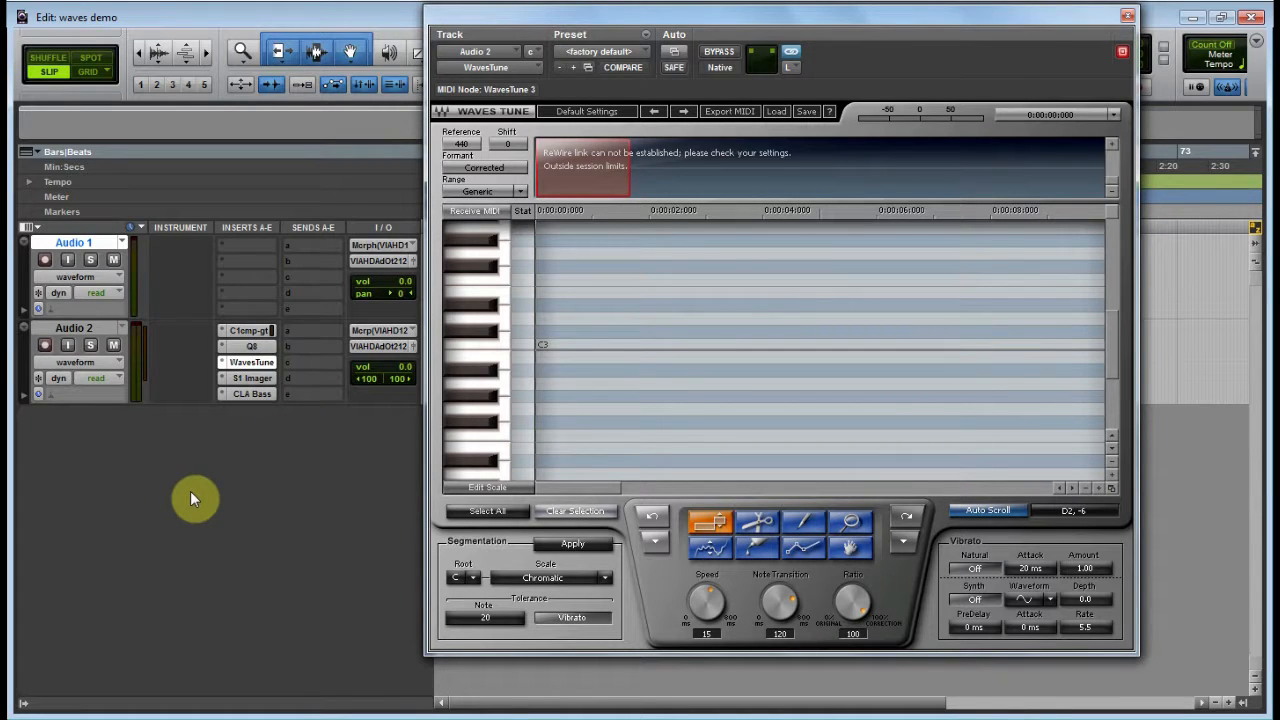
mouse_move(230, 496)
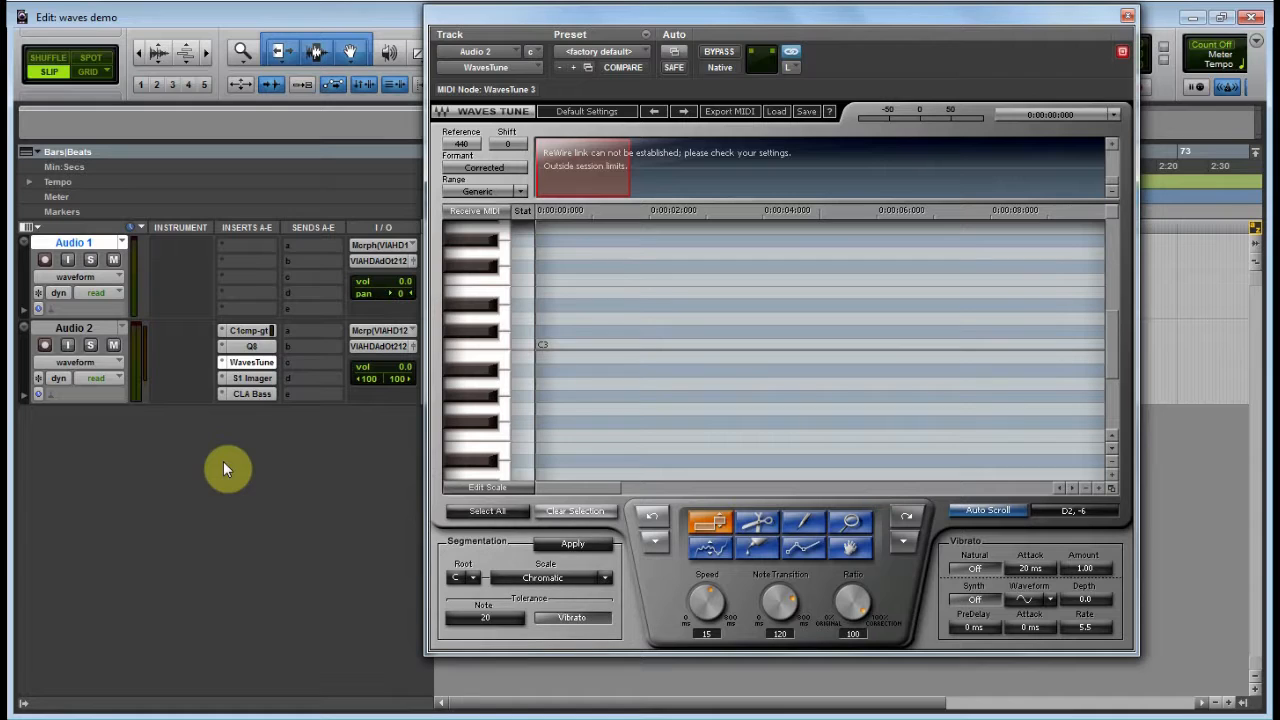
mouse_move(308, 490)
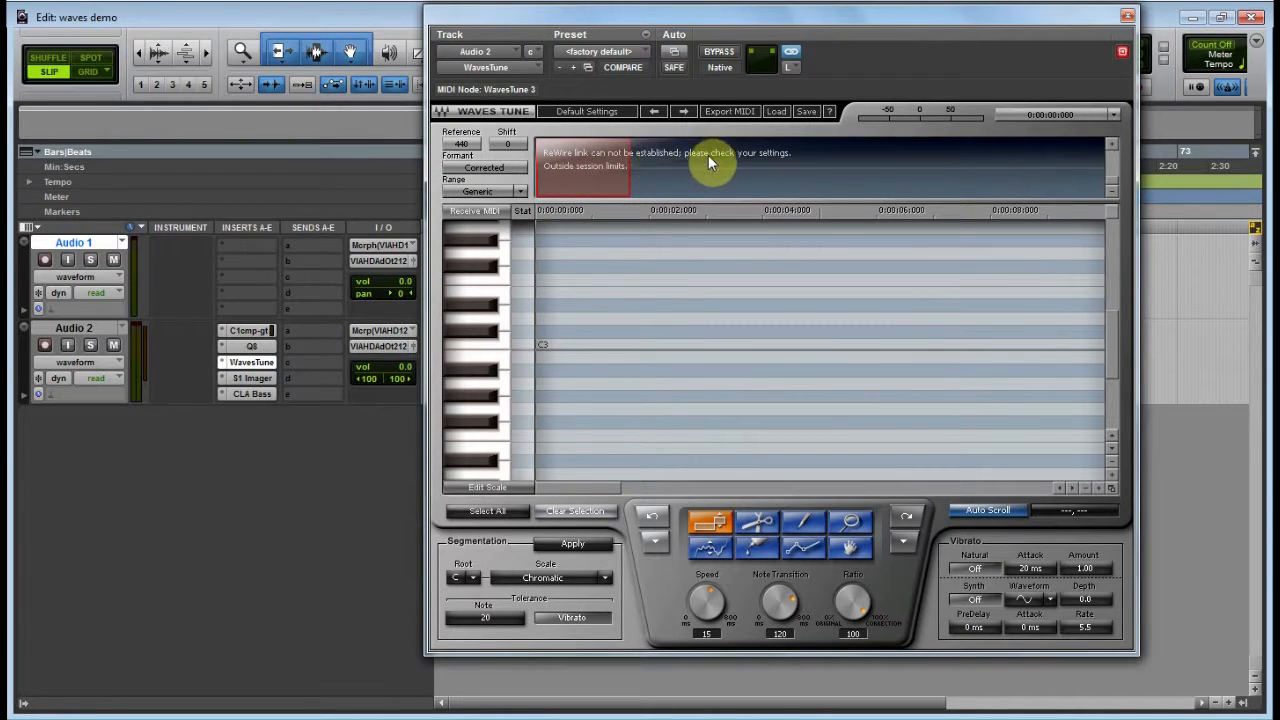
mouse_move(558, 234)
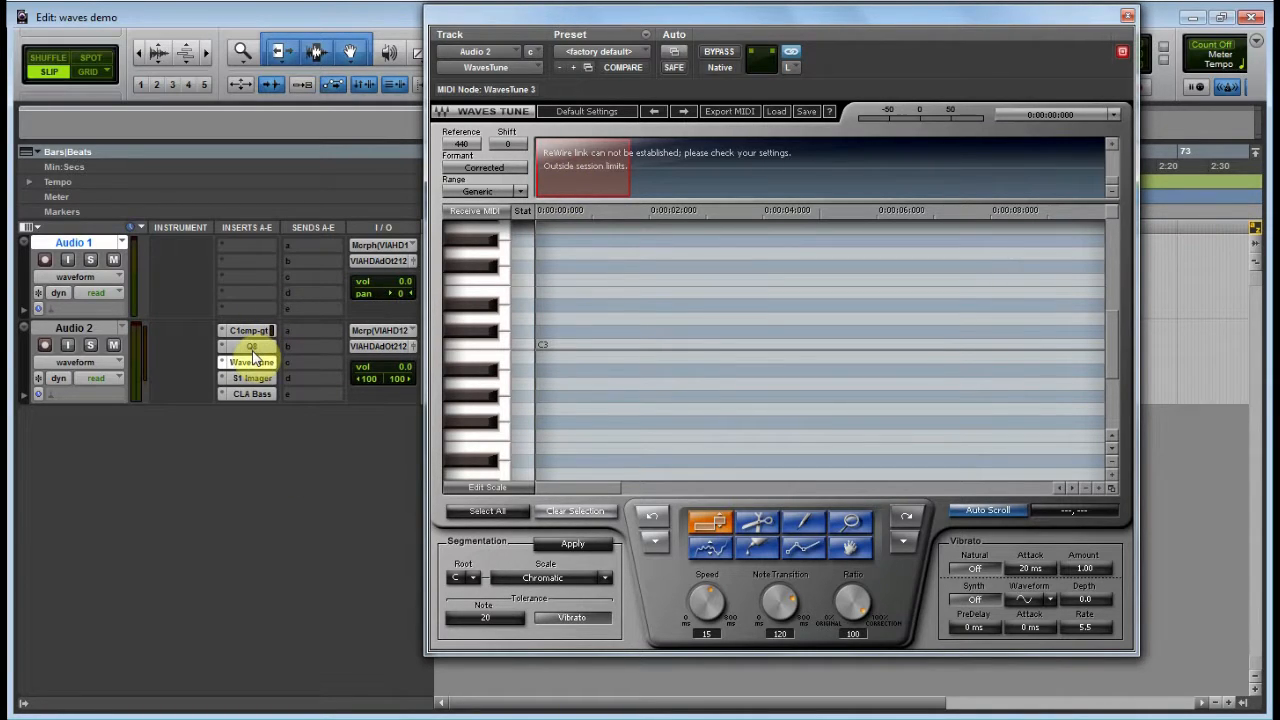
mouse_move(252, 346)
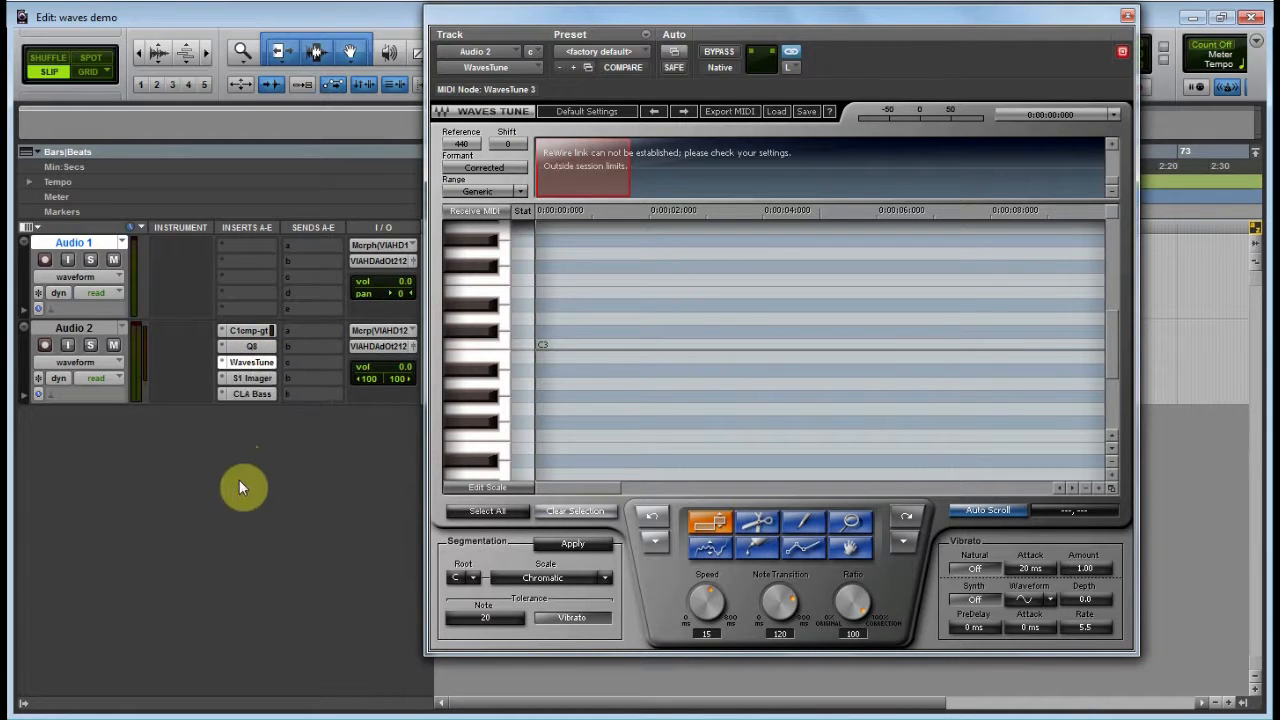
mouse_move(424, 290)
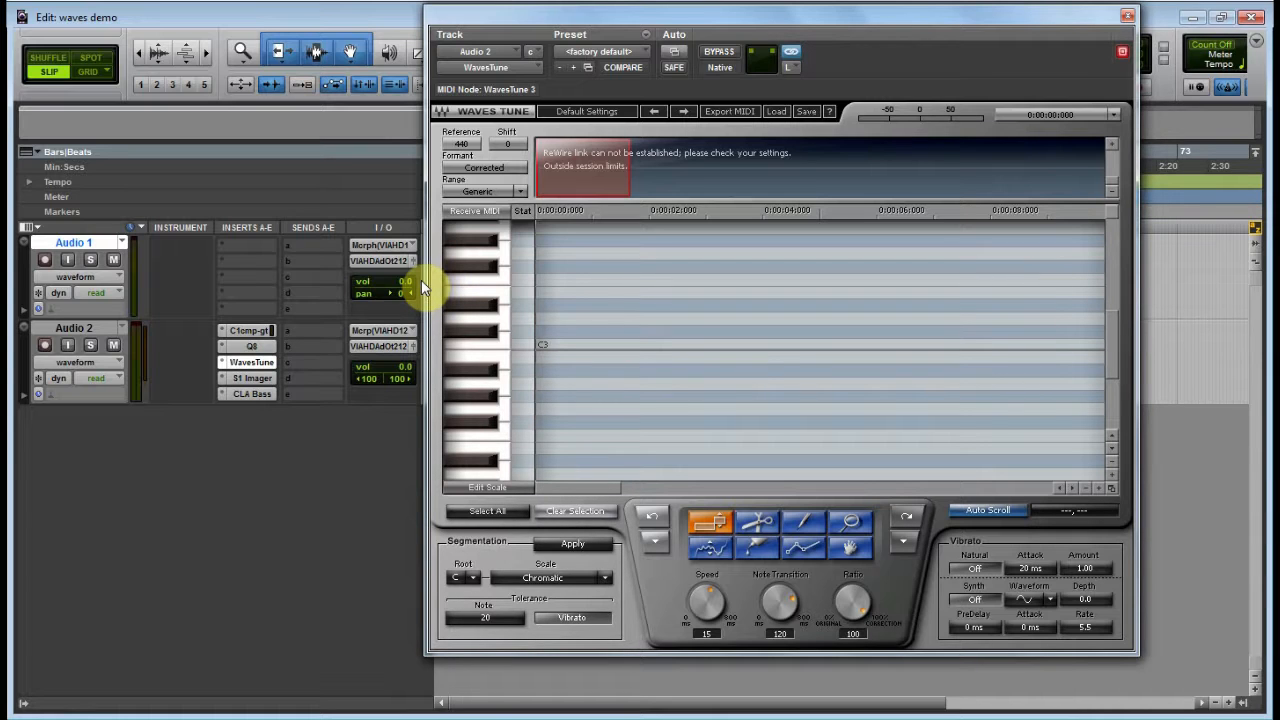
mouse_move(784, 20)
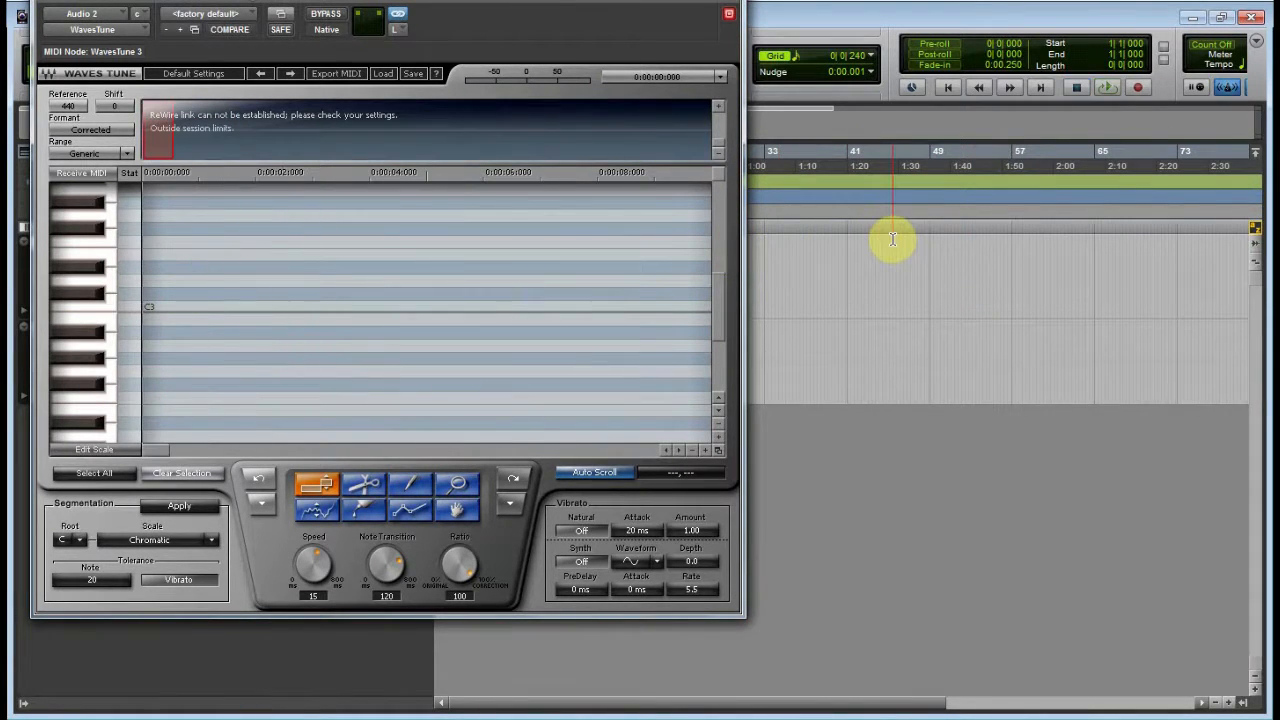
mouse_move(216, 166)
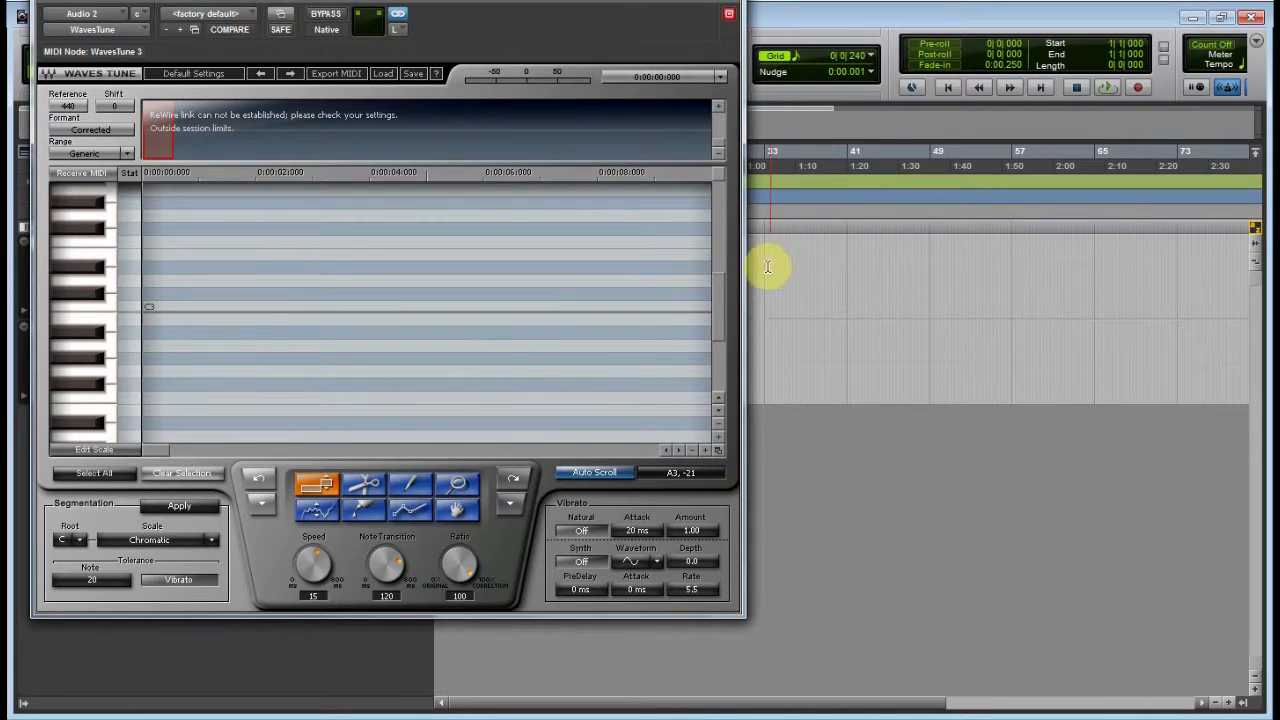
mouse_move(924, 260)
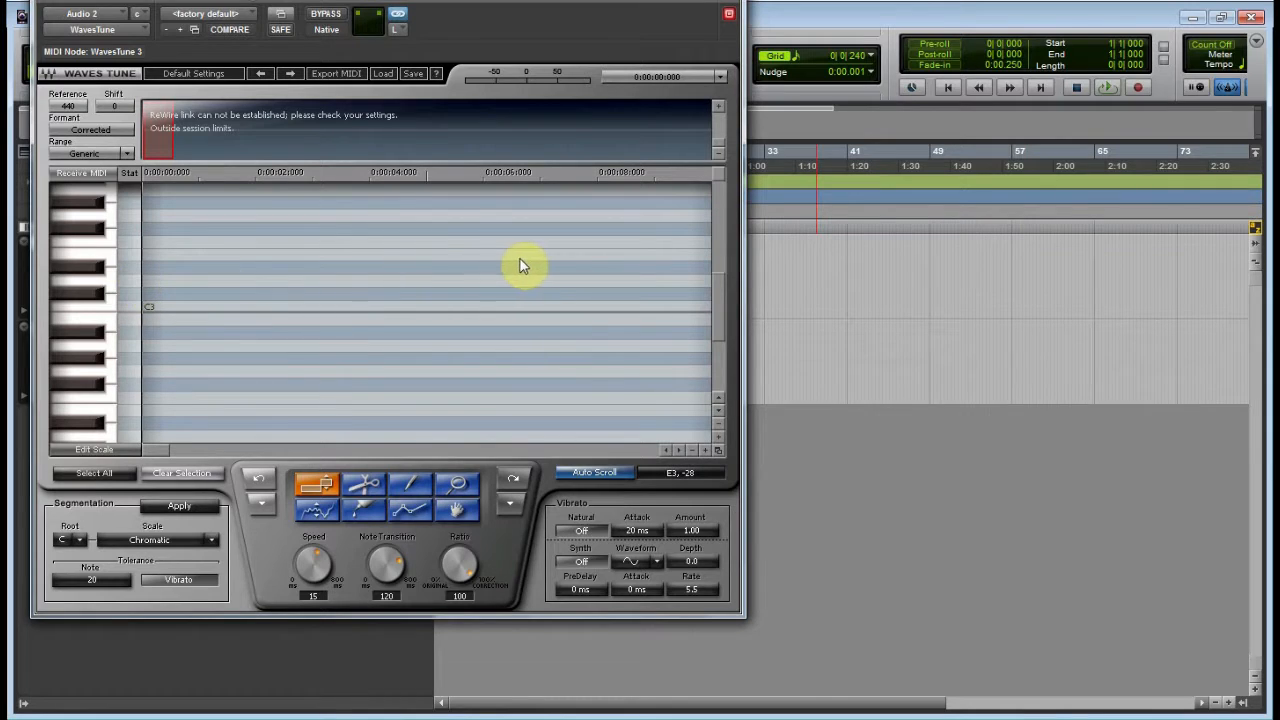
mouse_move(170, 284)
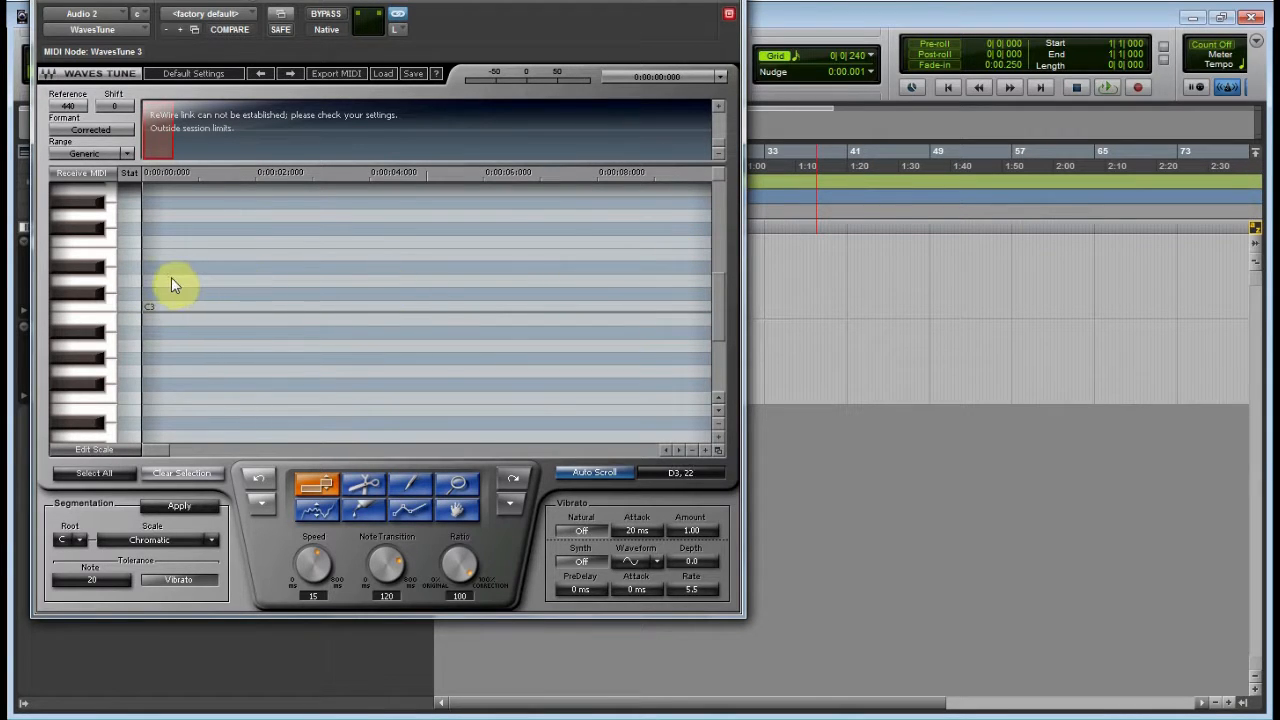
mouse_move(370, 330)
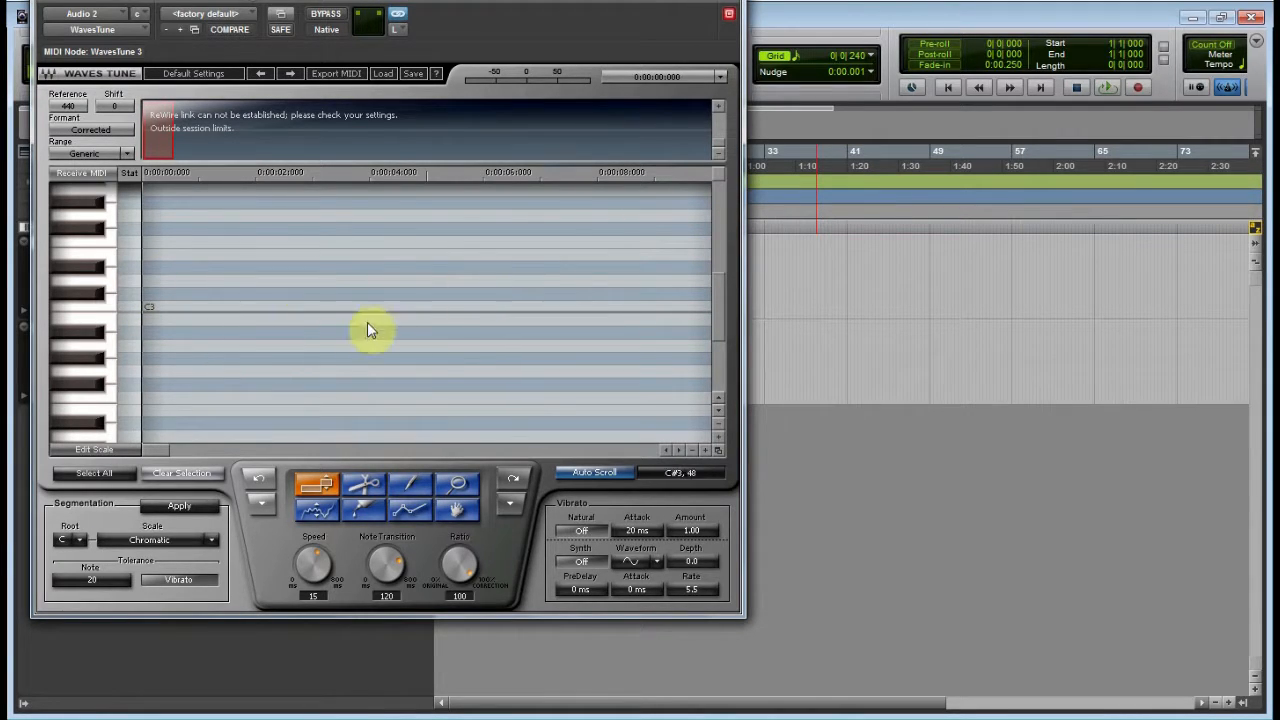
mouse_move(248, 288)
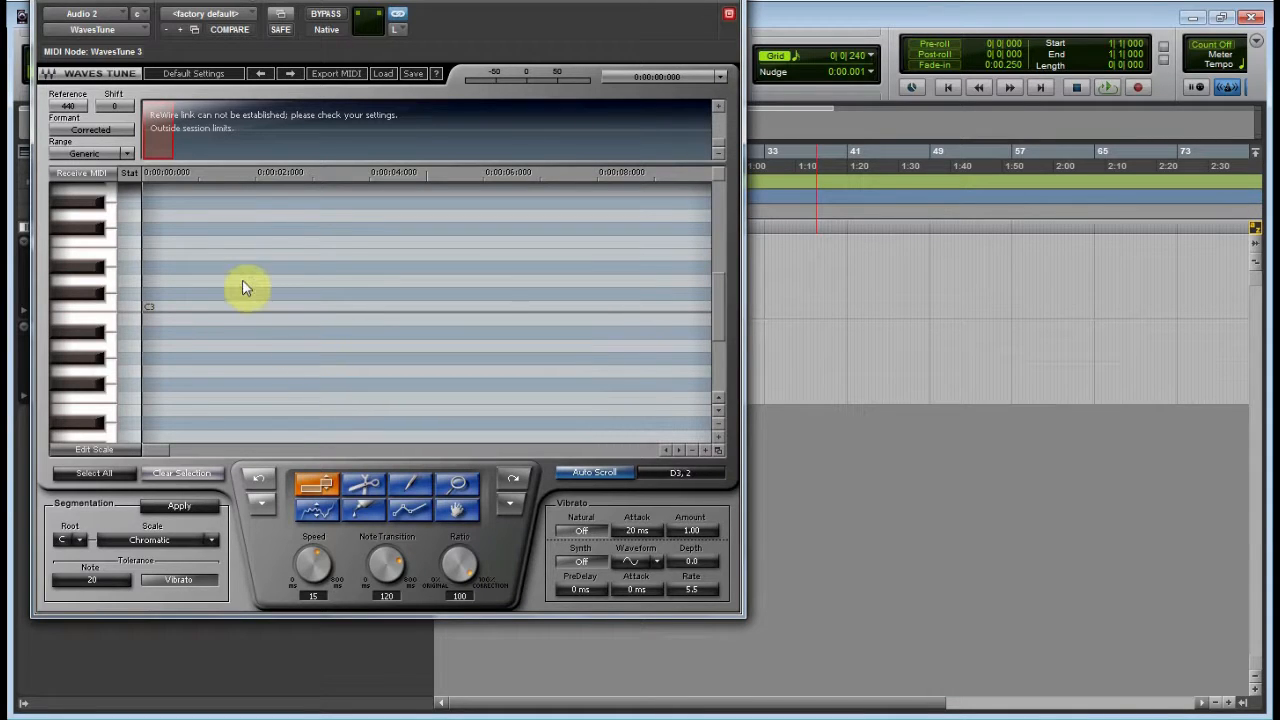
mouse_move(308, 344)
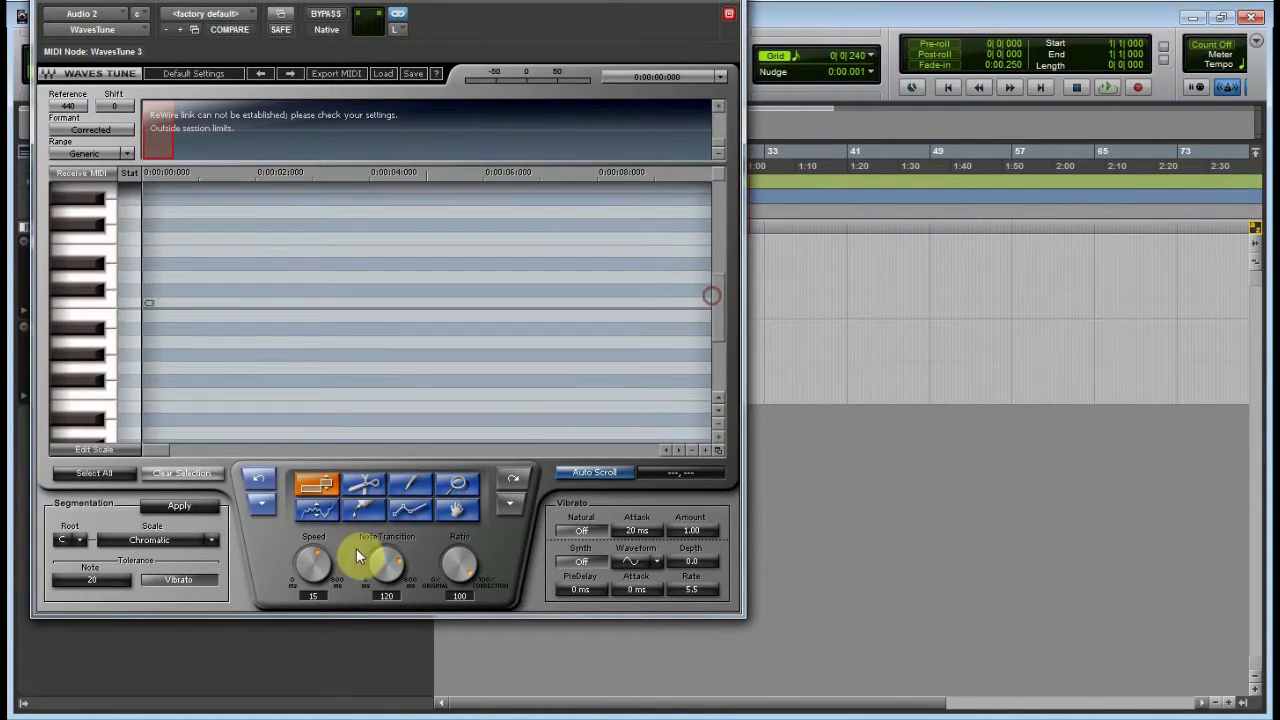
Select in the pitch grid, switch to the freehand pencil tool and try drawing a correction
left_click_drag(280, 244, 444, 370)
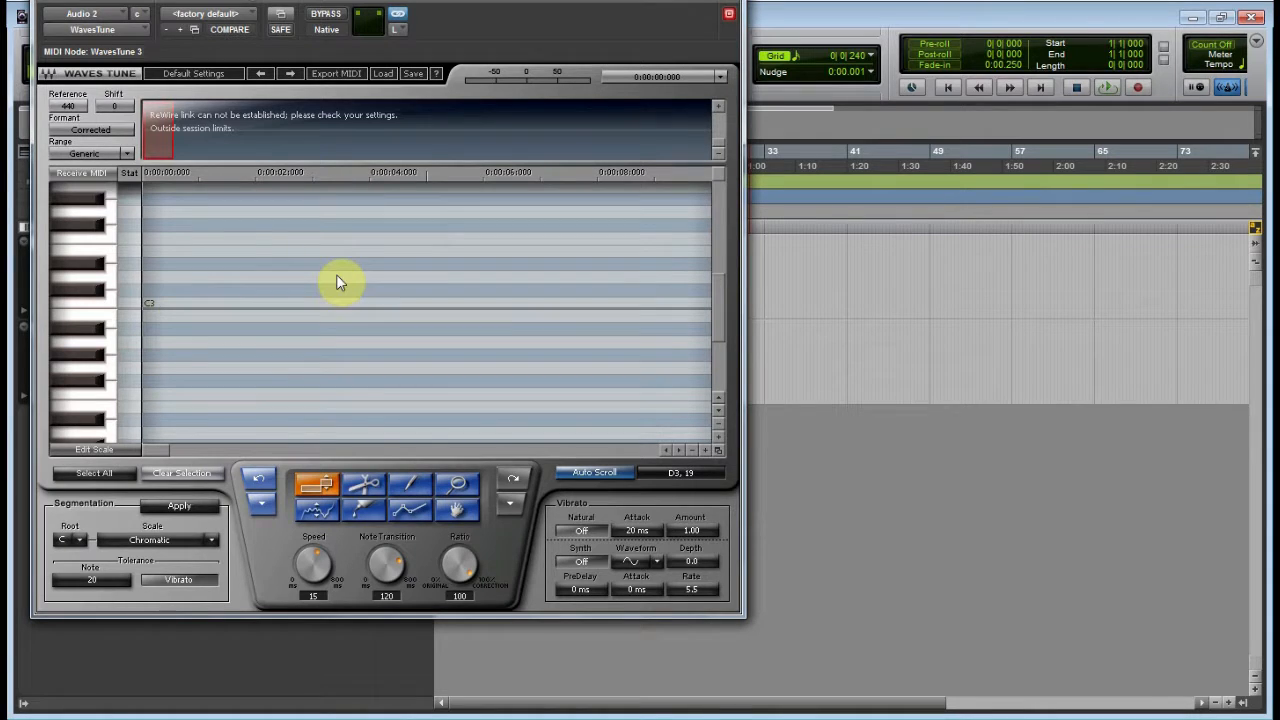
mouse_move(338, 268)
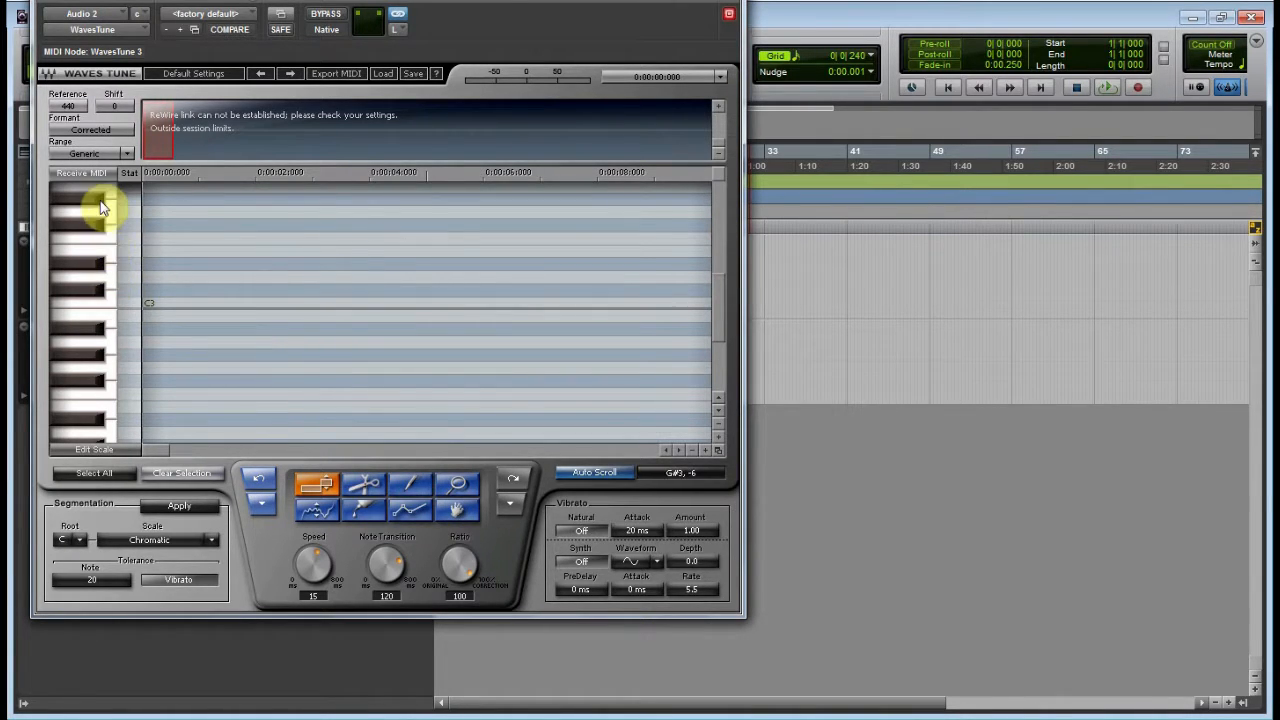
left_click(410, 500)
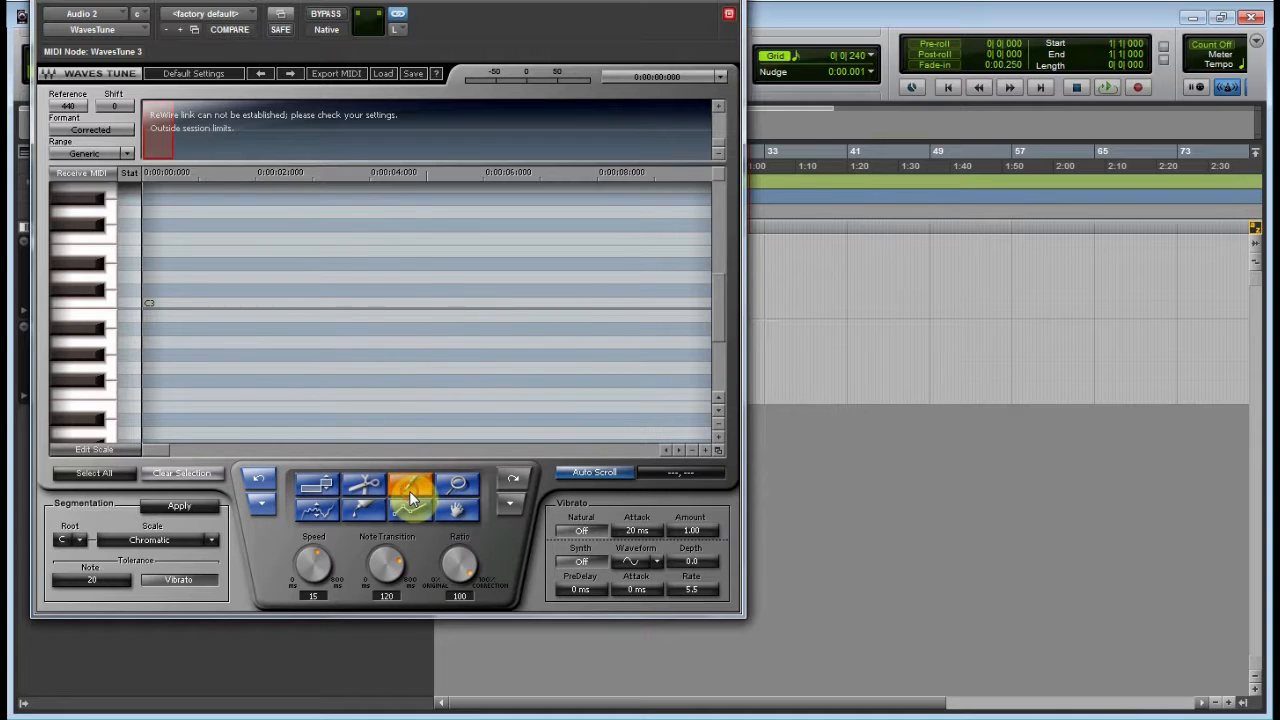
left_click(410, 482)
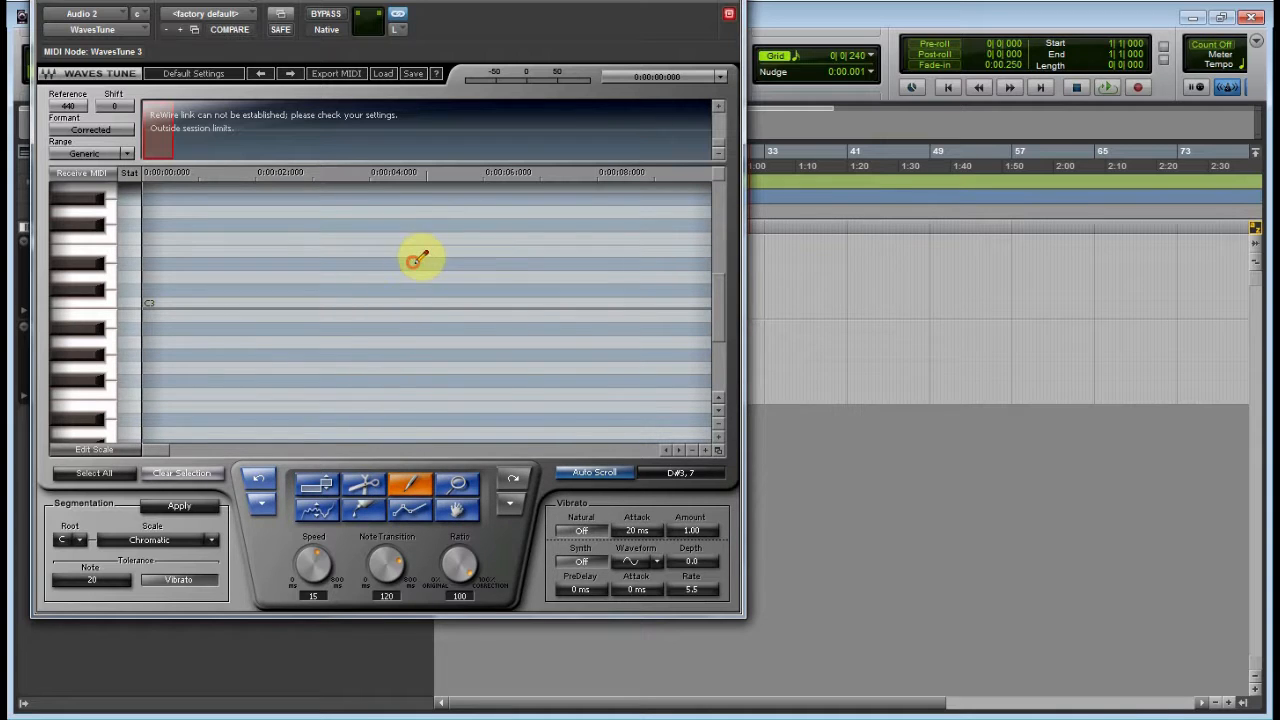
mouse_move(308, 288)
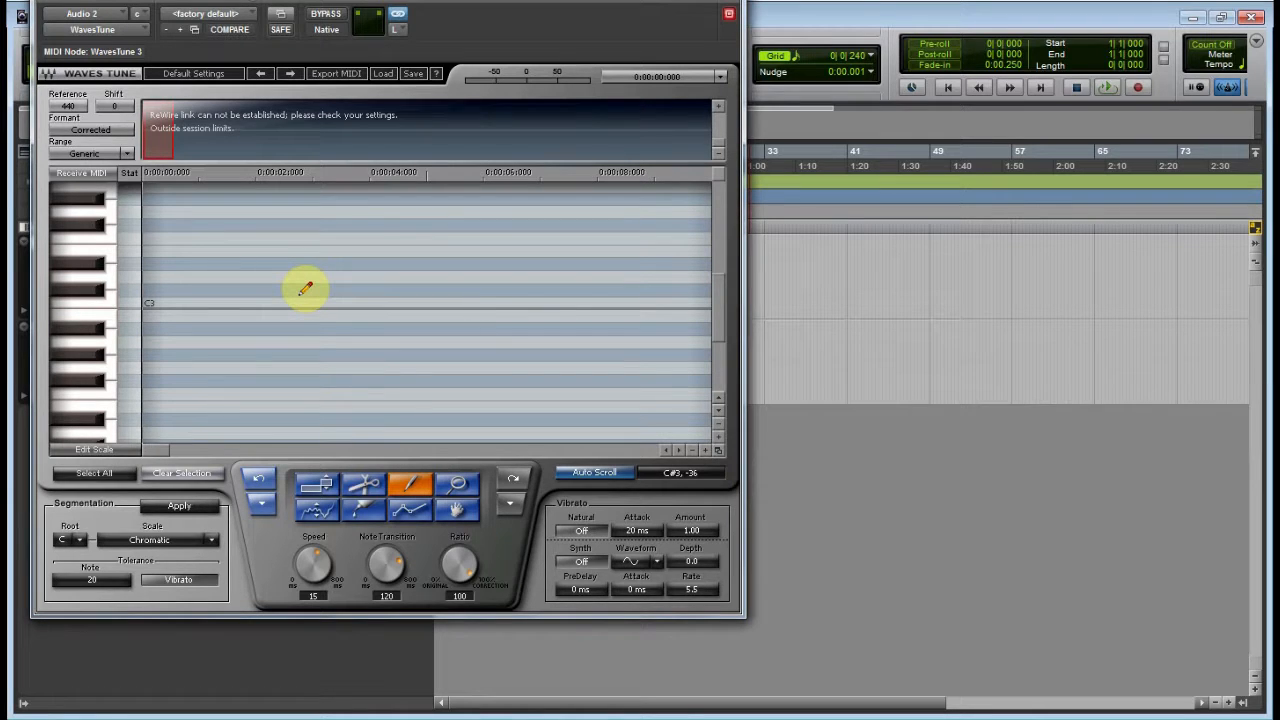
mouse_move(352, 286)
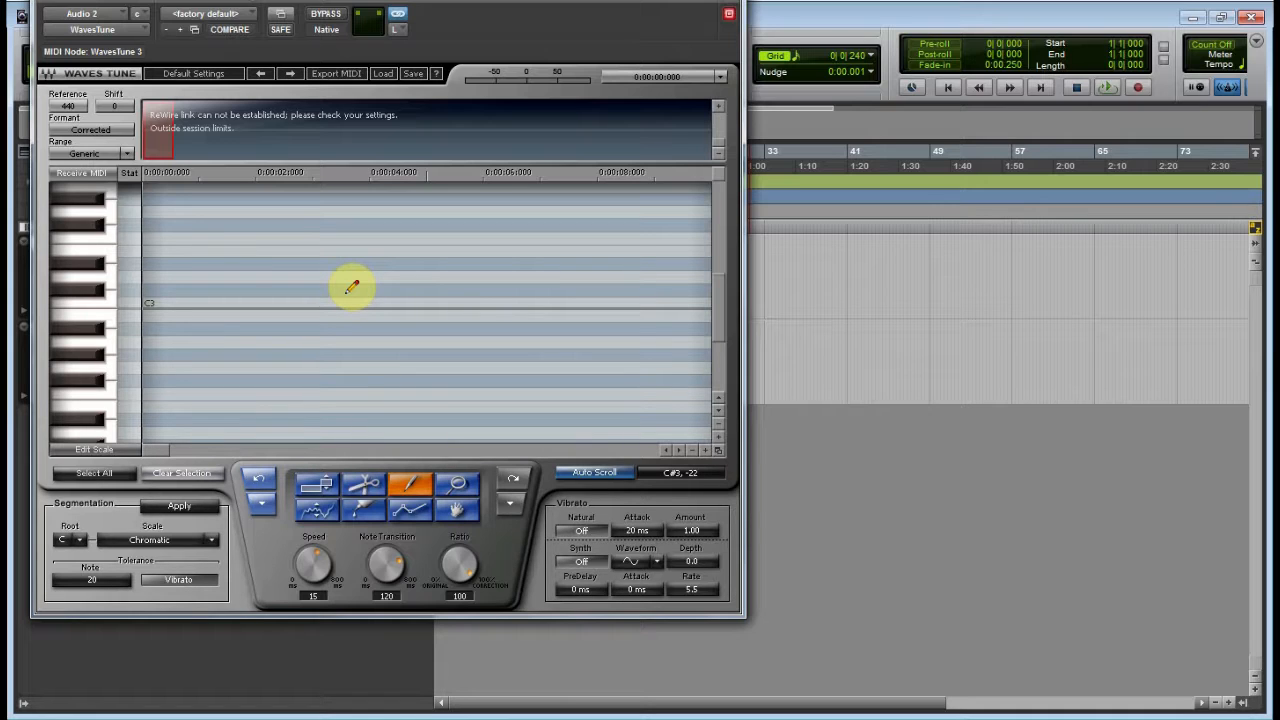
mouse_move(310, 268)
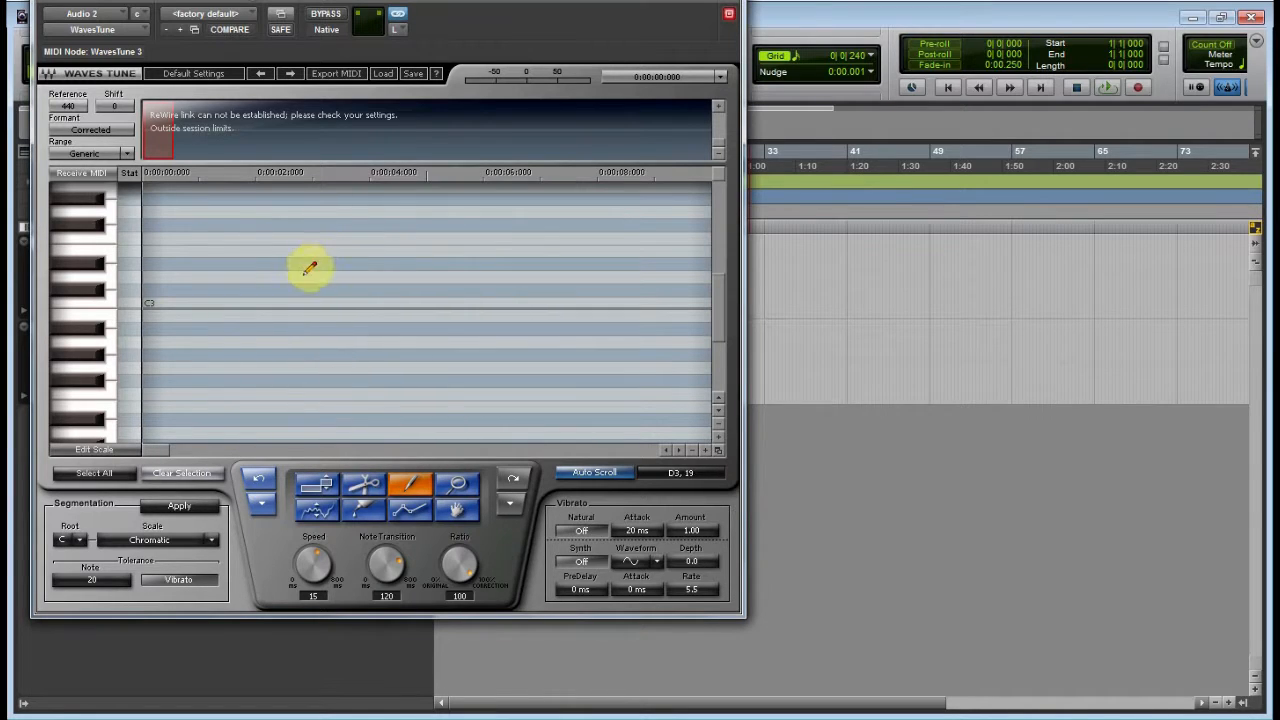
mouse_move(378, 224)
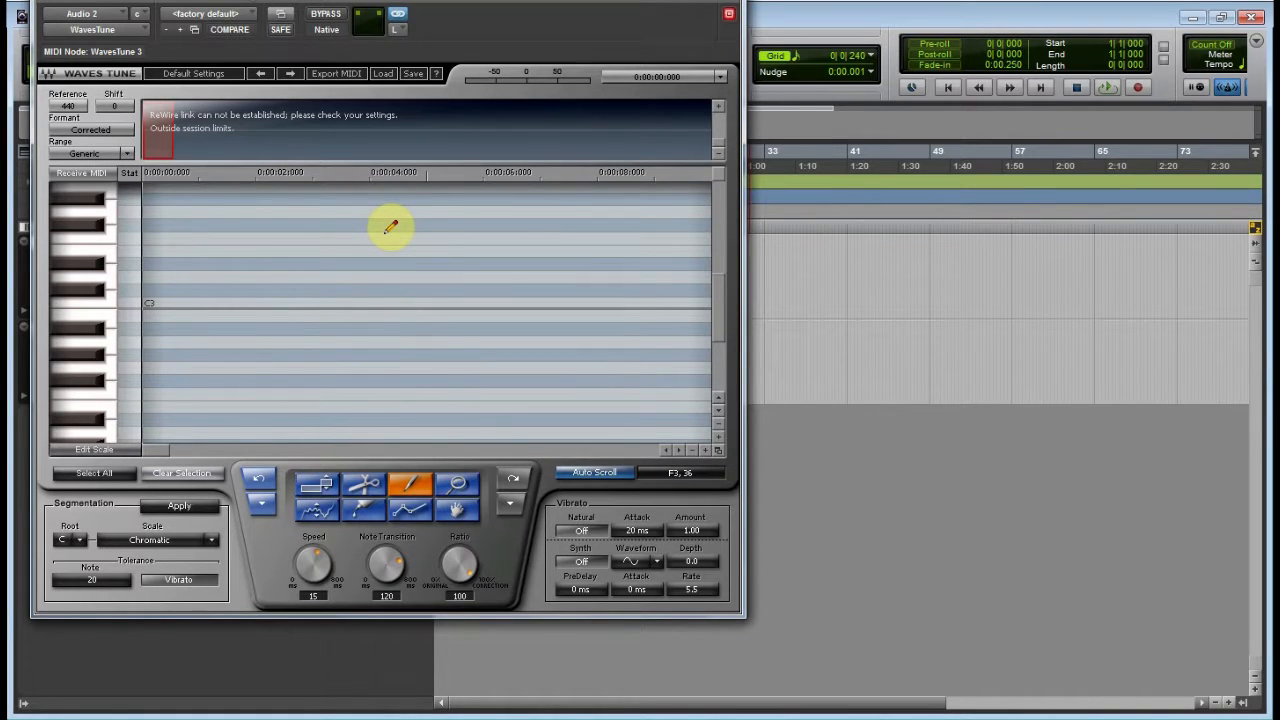
mouse_move(324, 240)
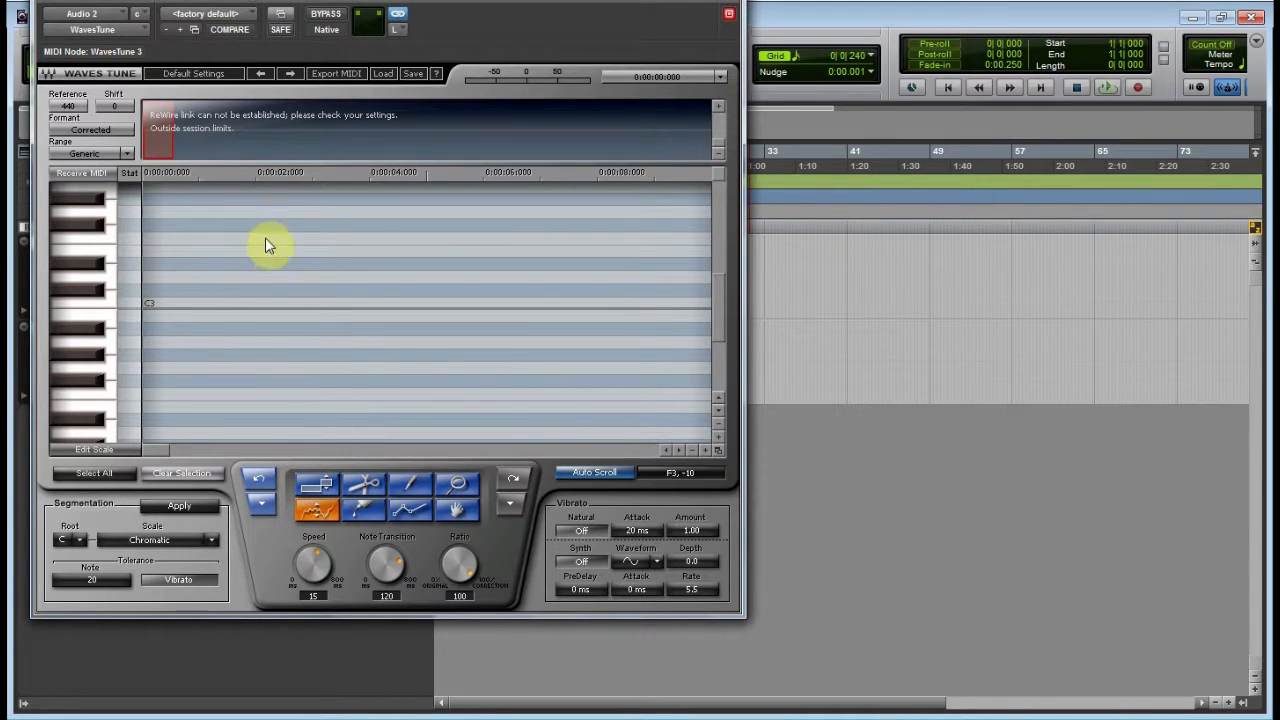
mouse_move(232, 320)
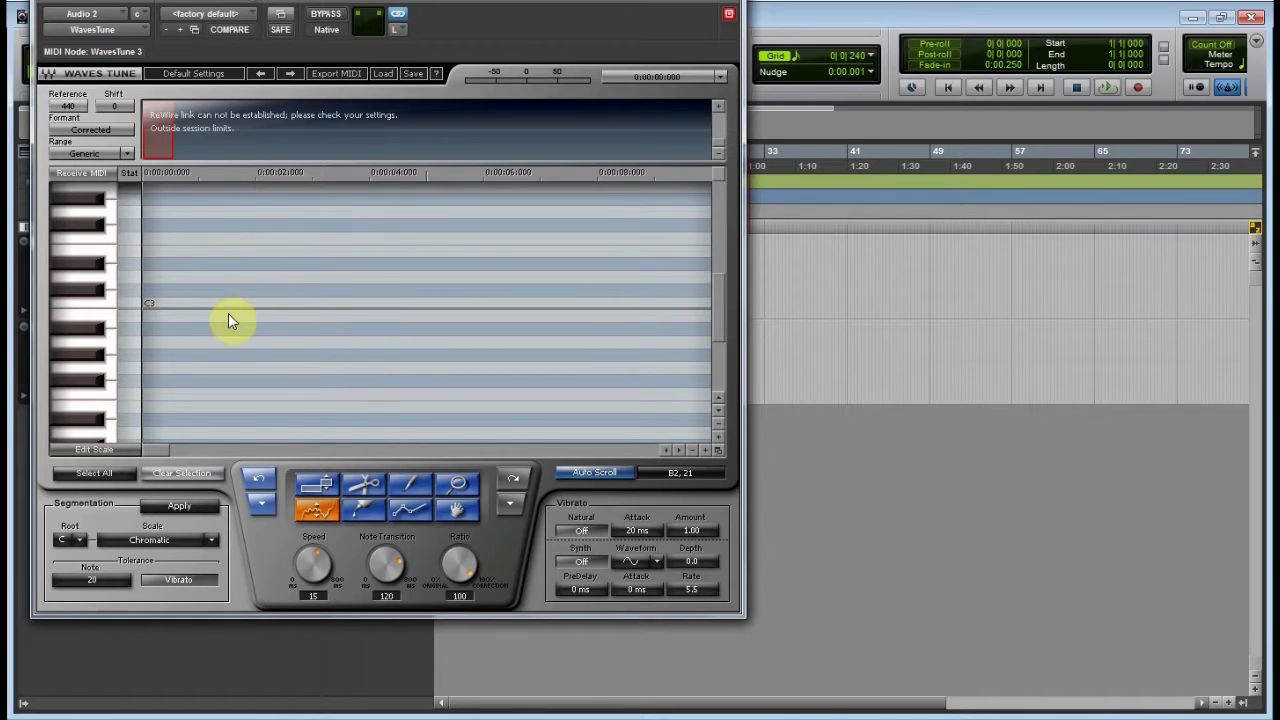
mouse_move(360, 430)
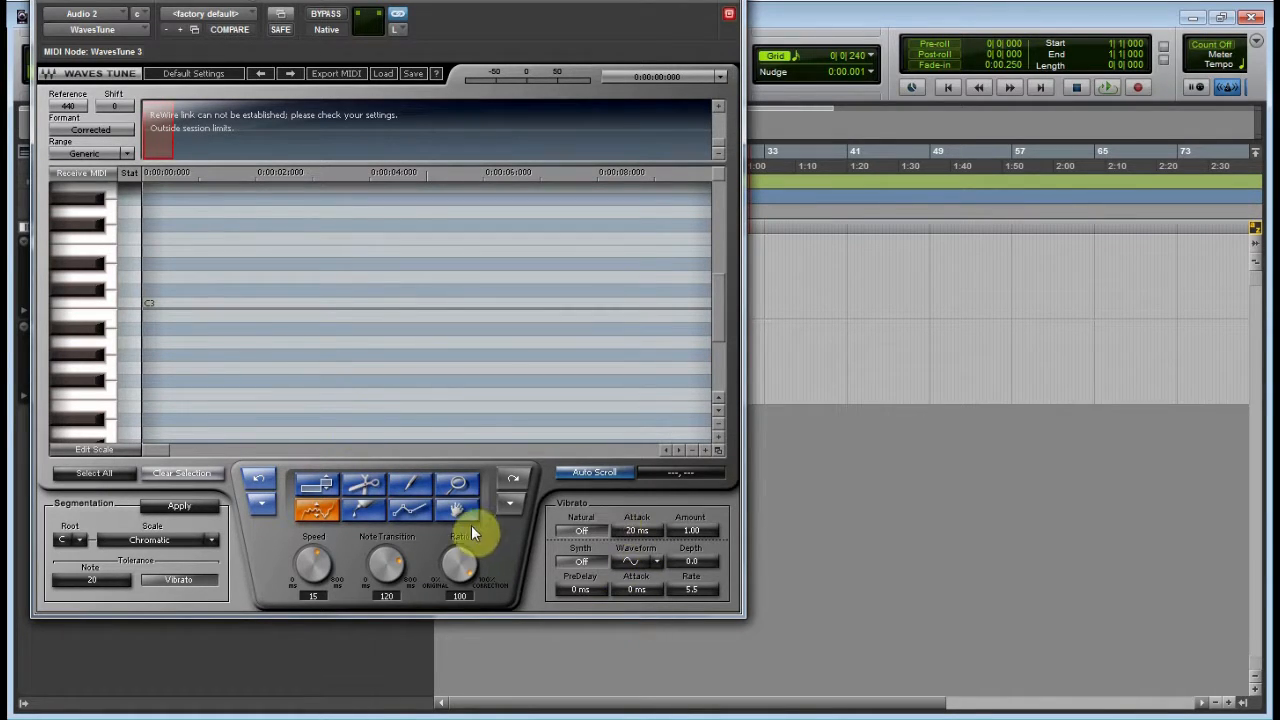
Switch on Natural and Synth vibrato in Waves Tune's Vibrato section
left_click(316, 482)
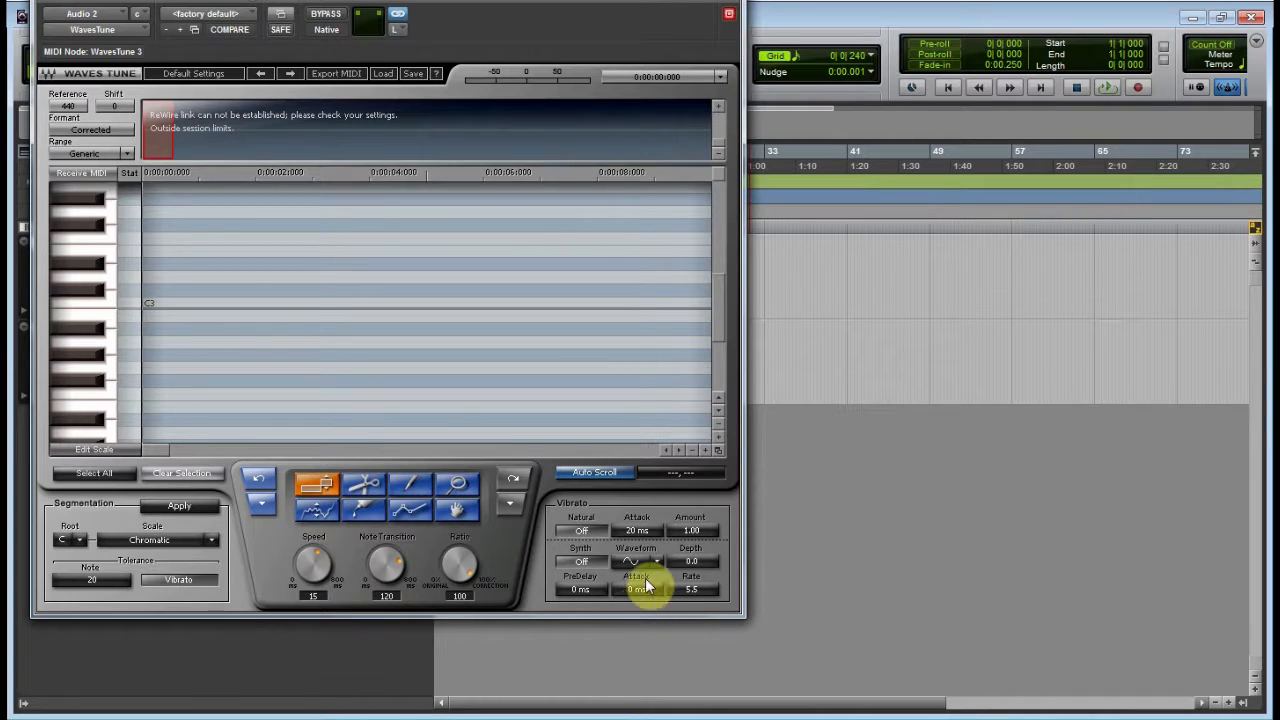
left_click(580, 530)
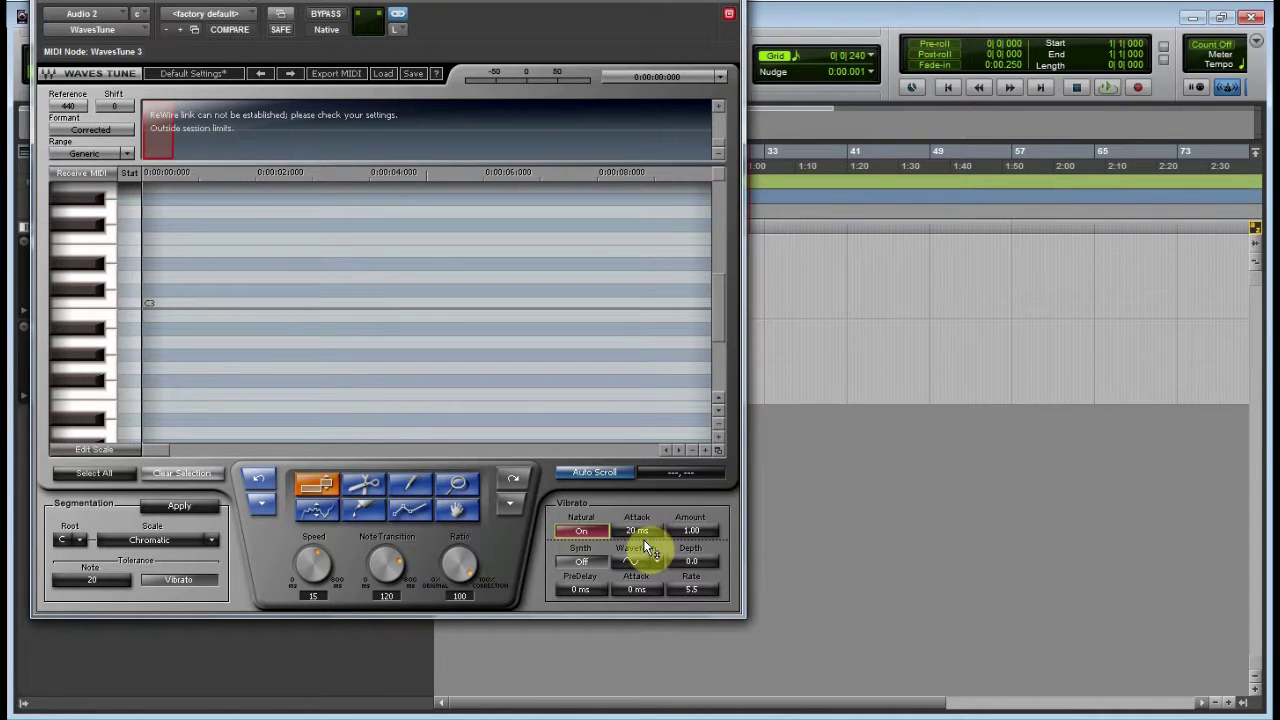
left_click(580, 560)
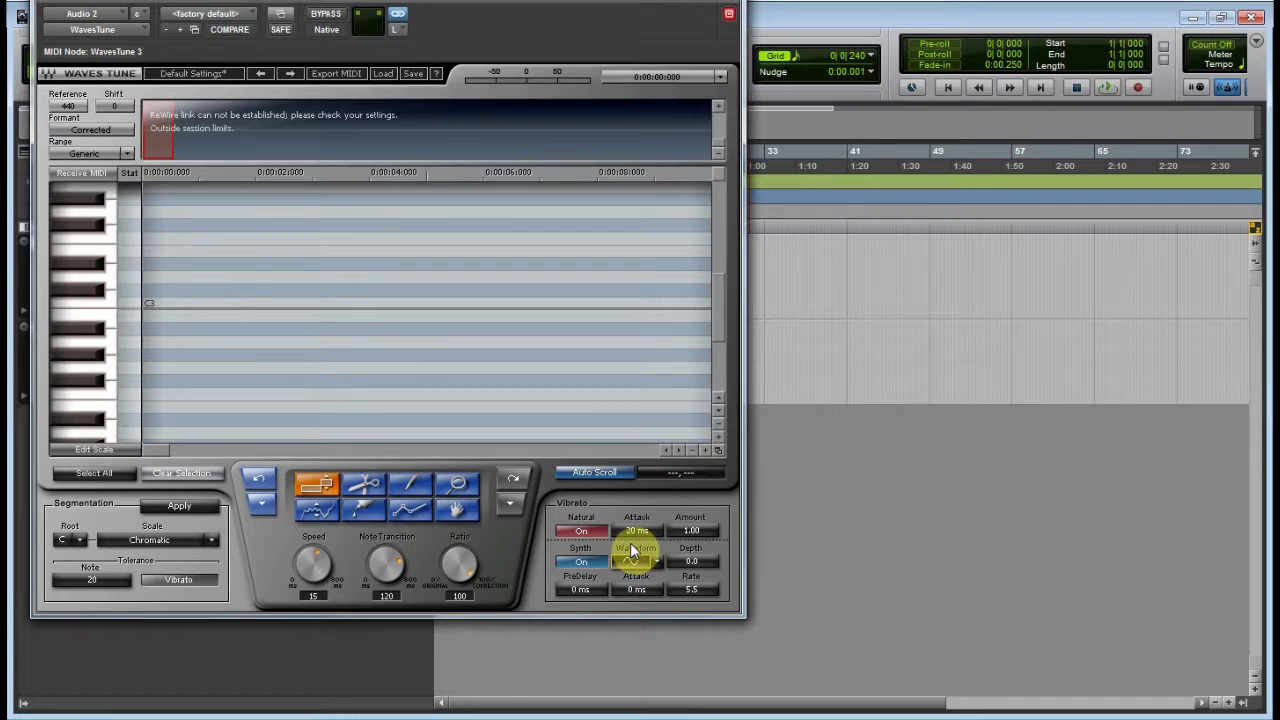
mouse_move(584, 500)
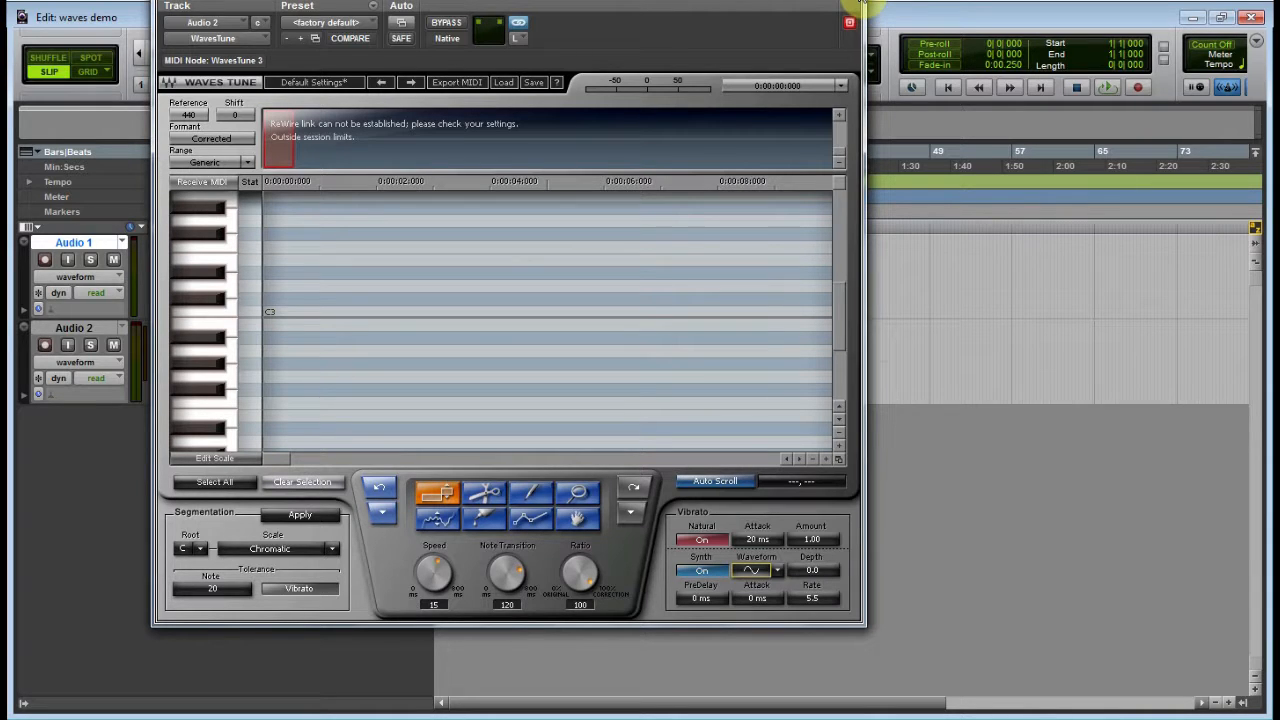
Bring up S1 Imager on Audio 2, adjust its input gain and widen the stereo width
left_click(848, 22)
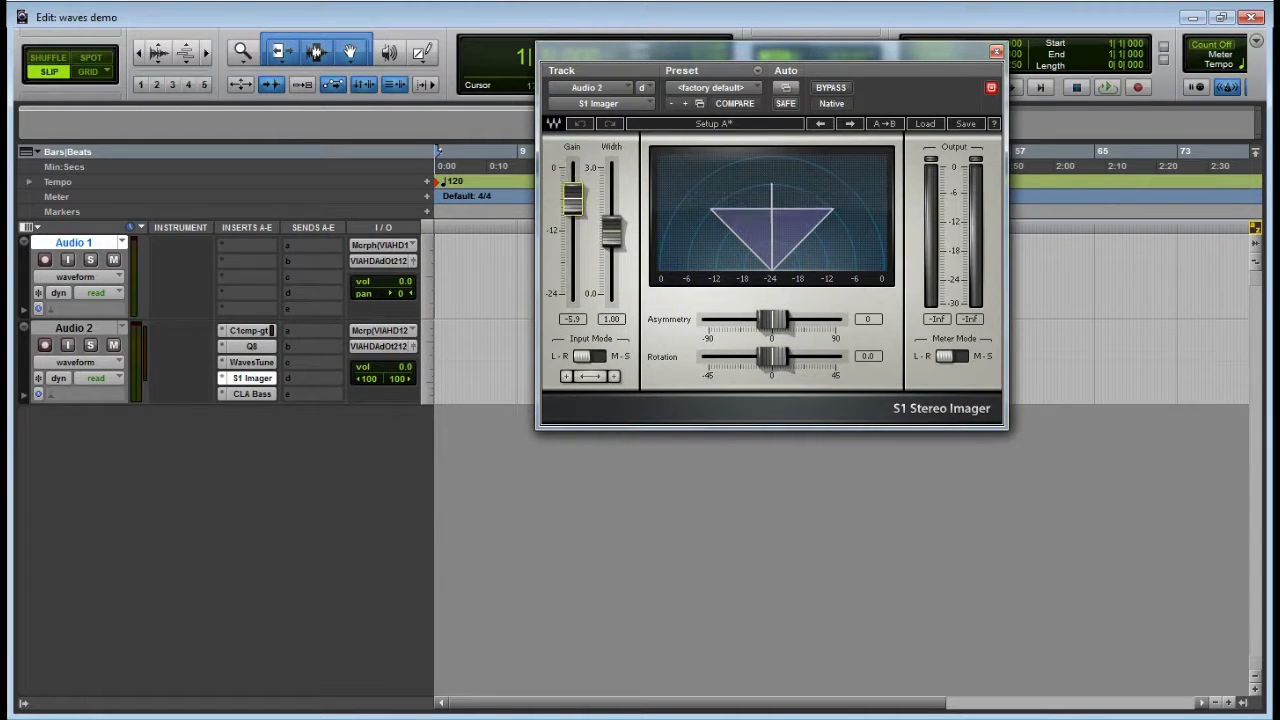
left_click_drag(572, 196, 572, 240)
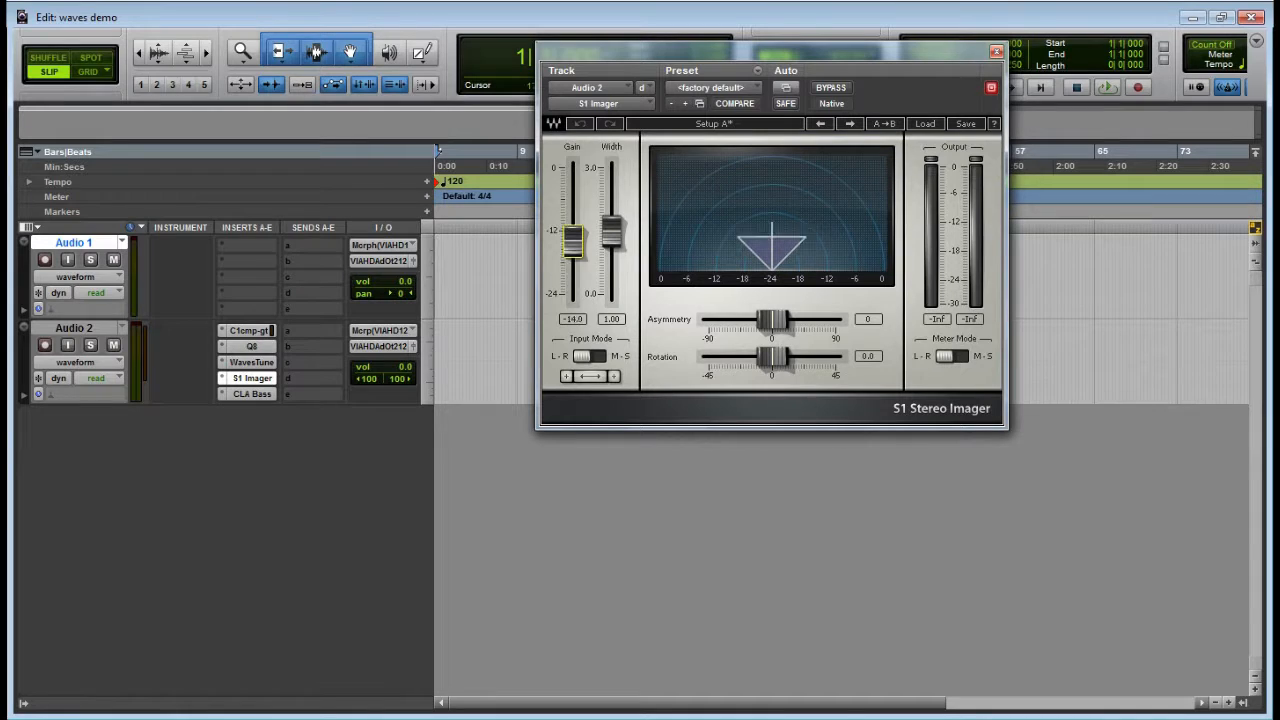
left_click_drag(572, 240, 572, 168)
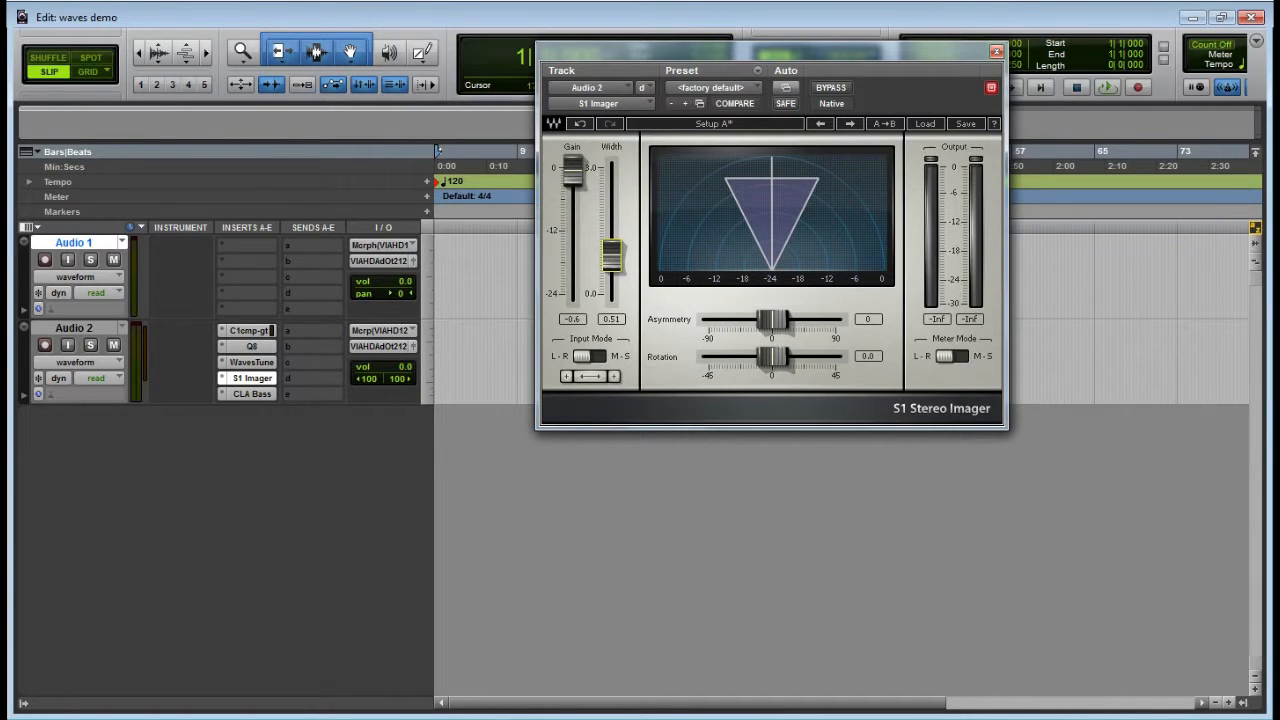
left_click_drag(612, 256, 612, 200)
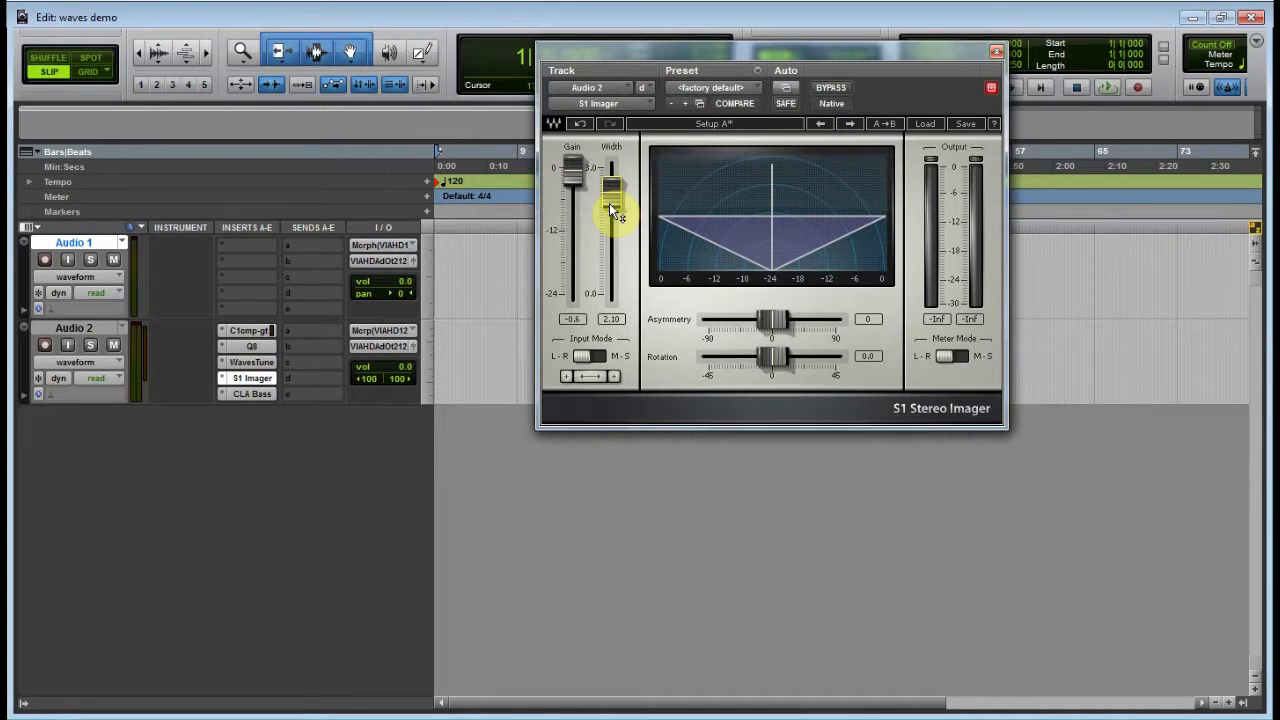
left_click_drag(612, 184, 612, 218)
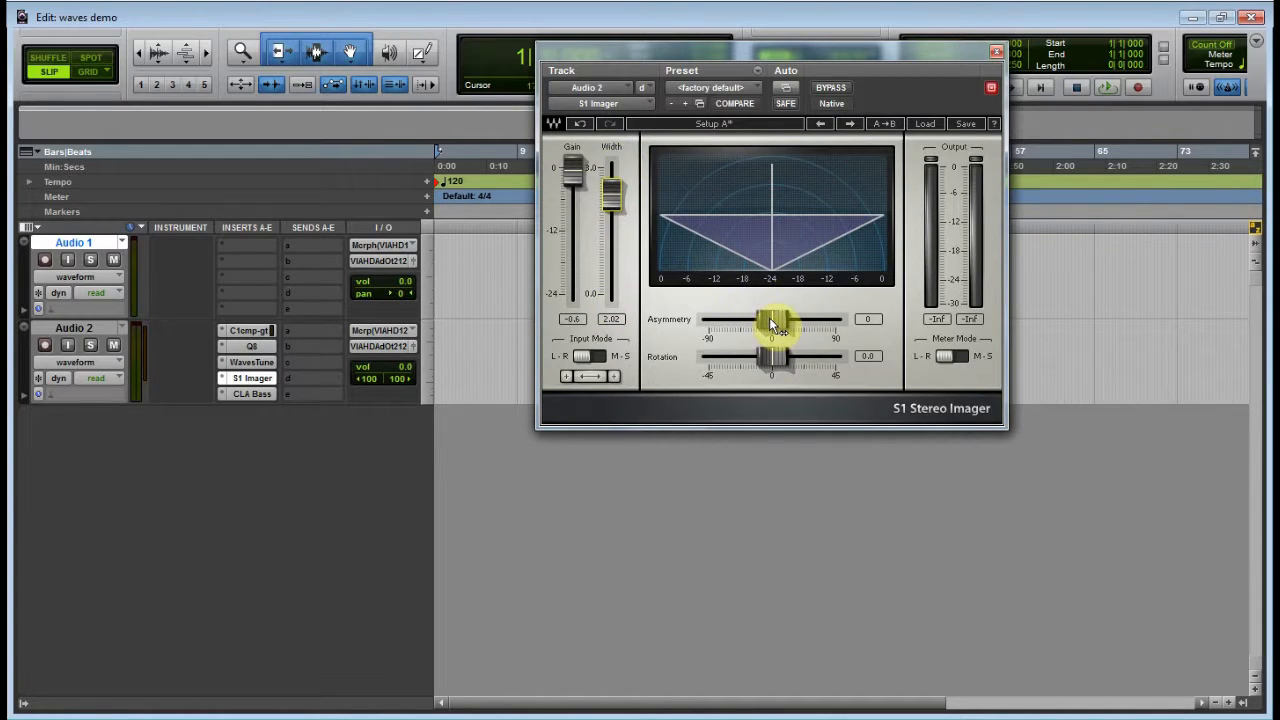
Skew the image asymmetry to each side, then return it to centre
left_click_drag(776, 328, 770, 320)
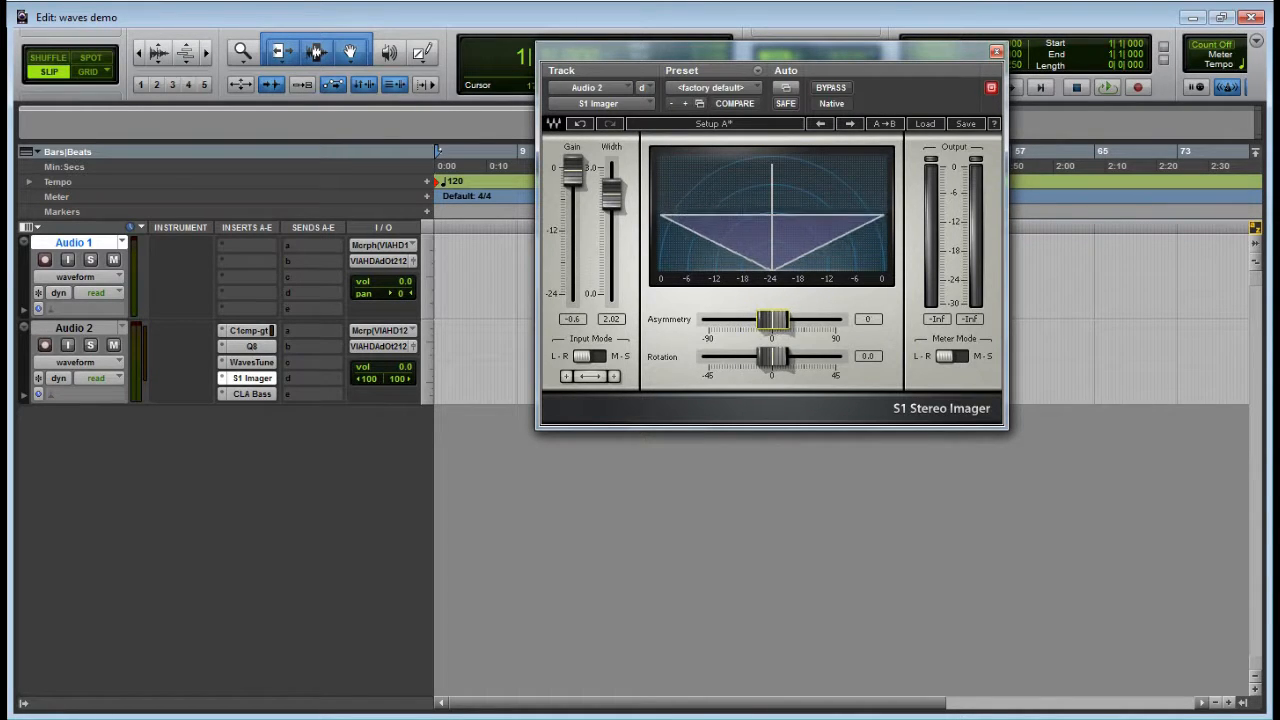
left_click_drag(778, 320, 764, 320)
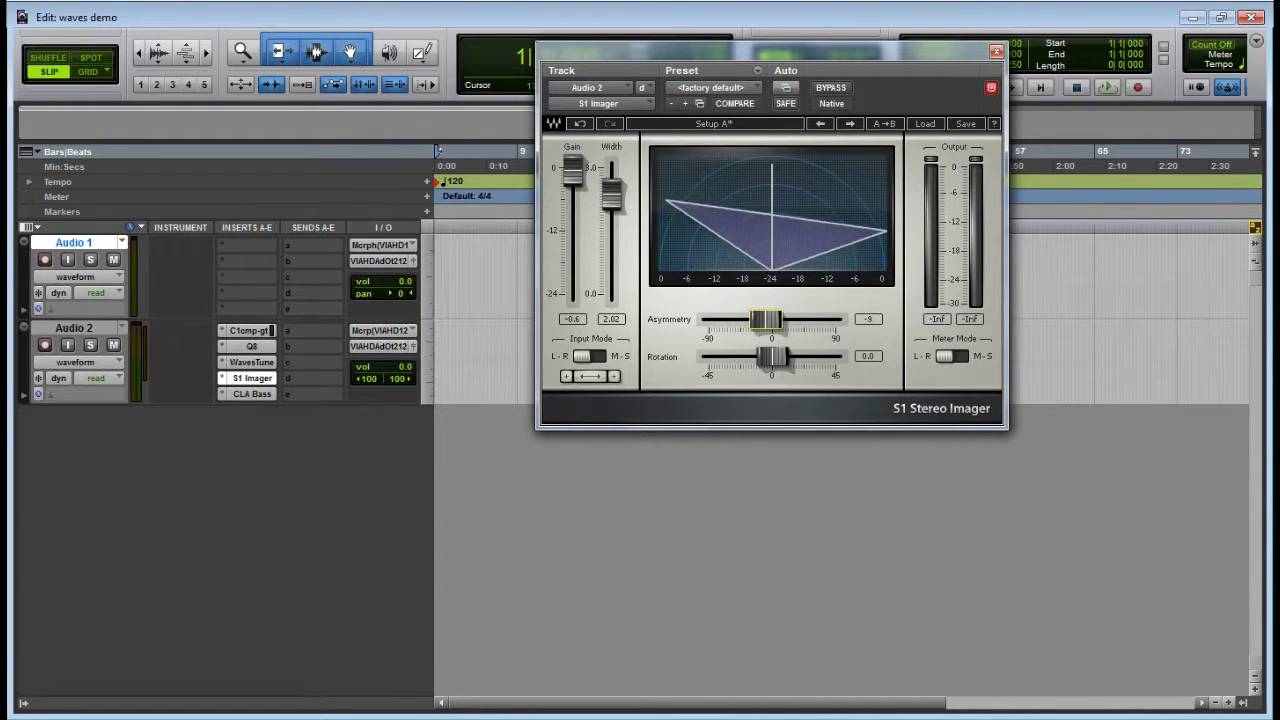
left_click_drag(770, 320, 784, 320)
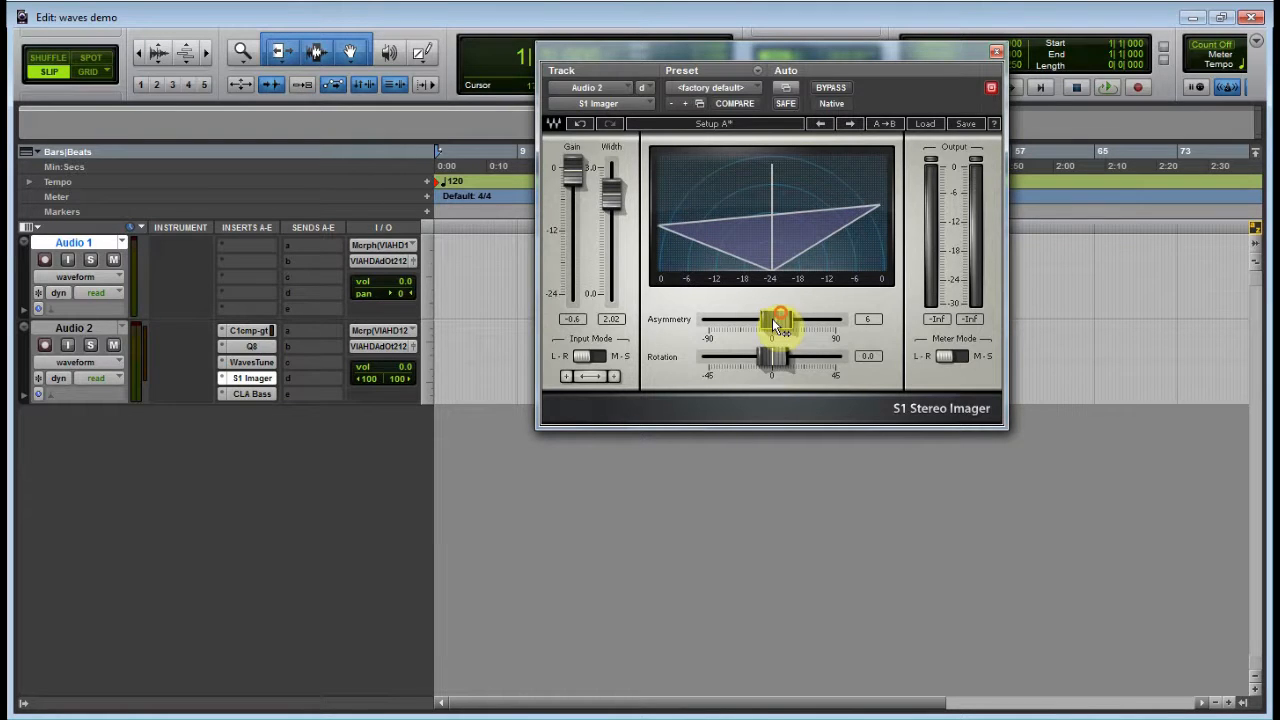
left_click_drag(780, 356, 816, 356)
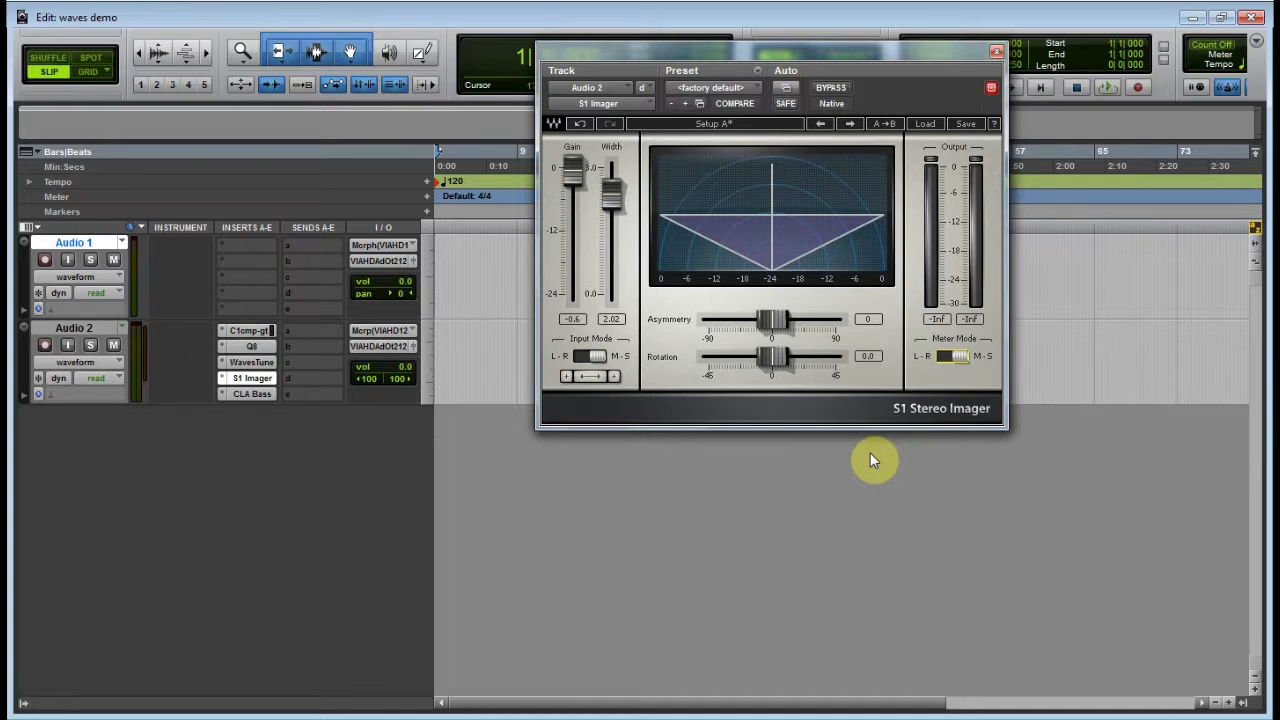
mouse_move(696, 348)
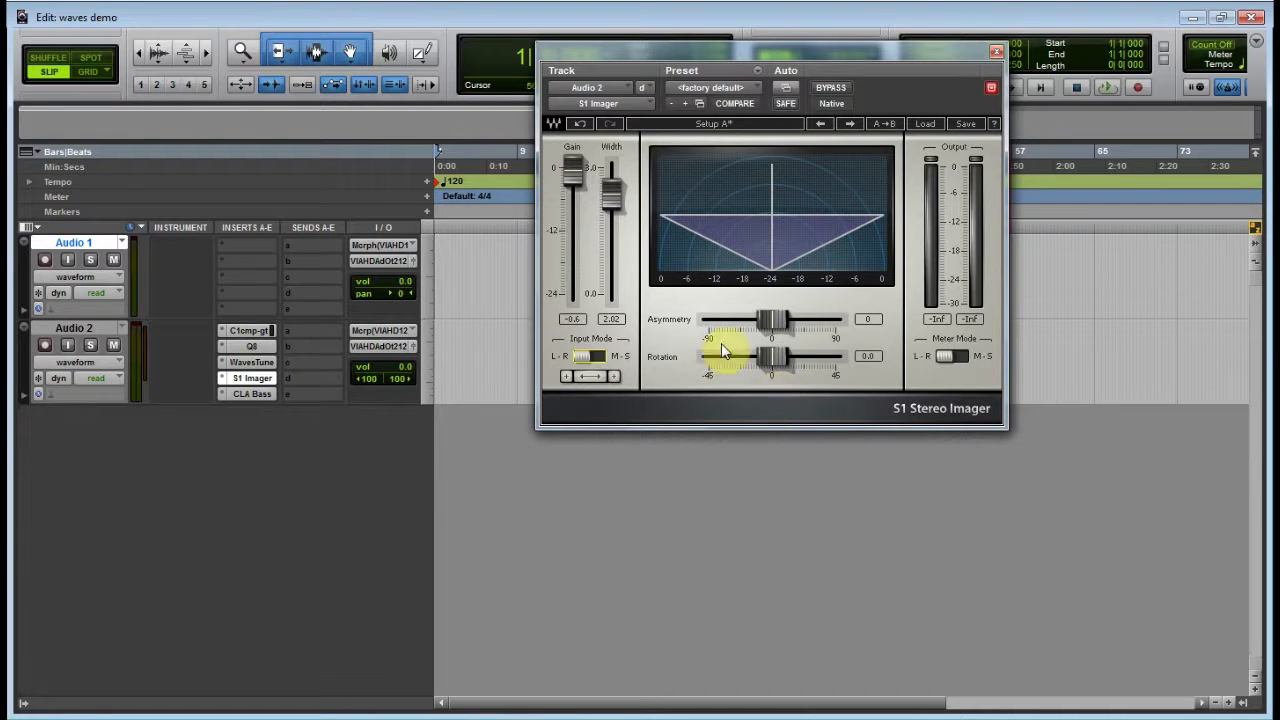
mouse_move(1100, 28)
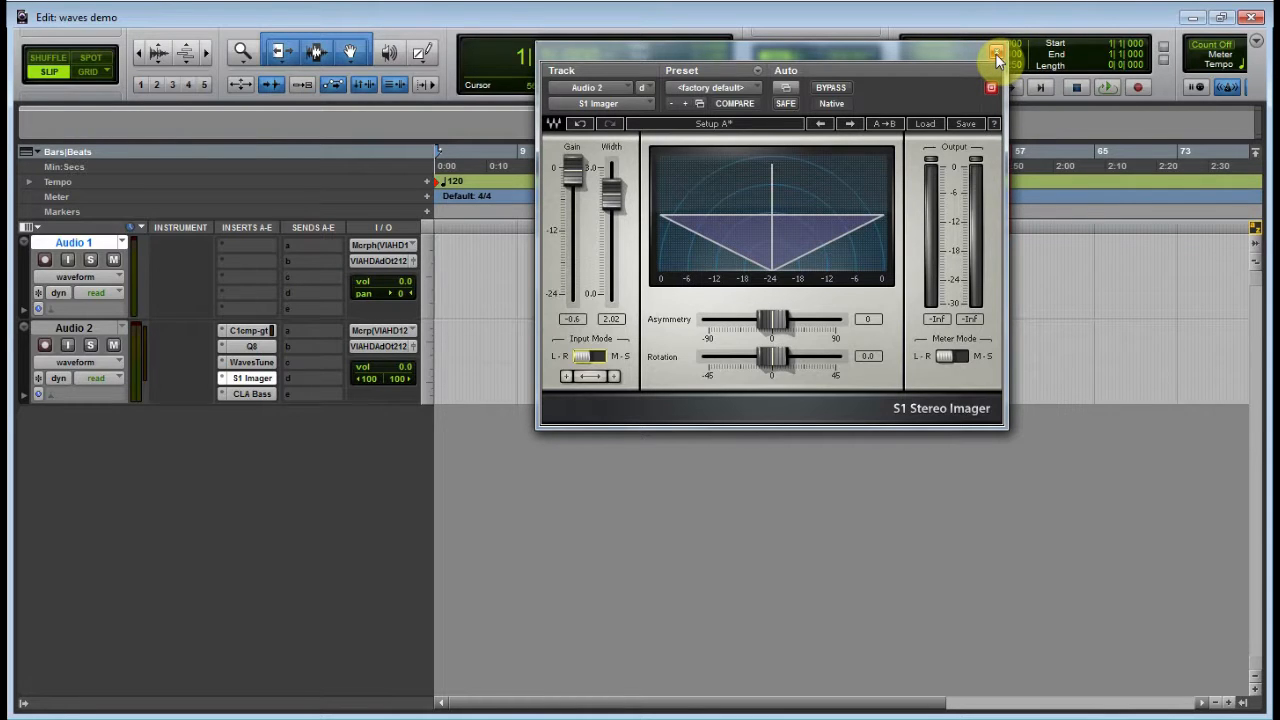
Close S1 Imager, confirm CLA Bass under Effect in Audio 2's last insert, then close it
left_click(996, 56)
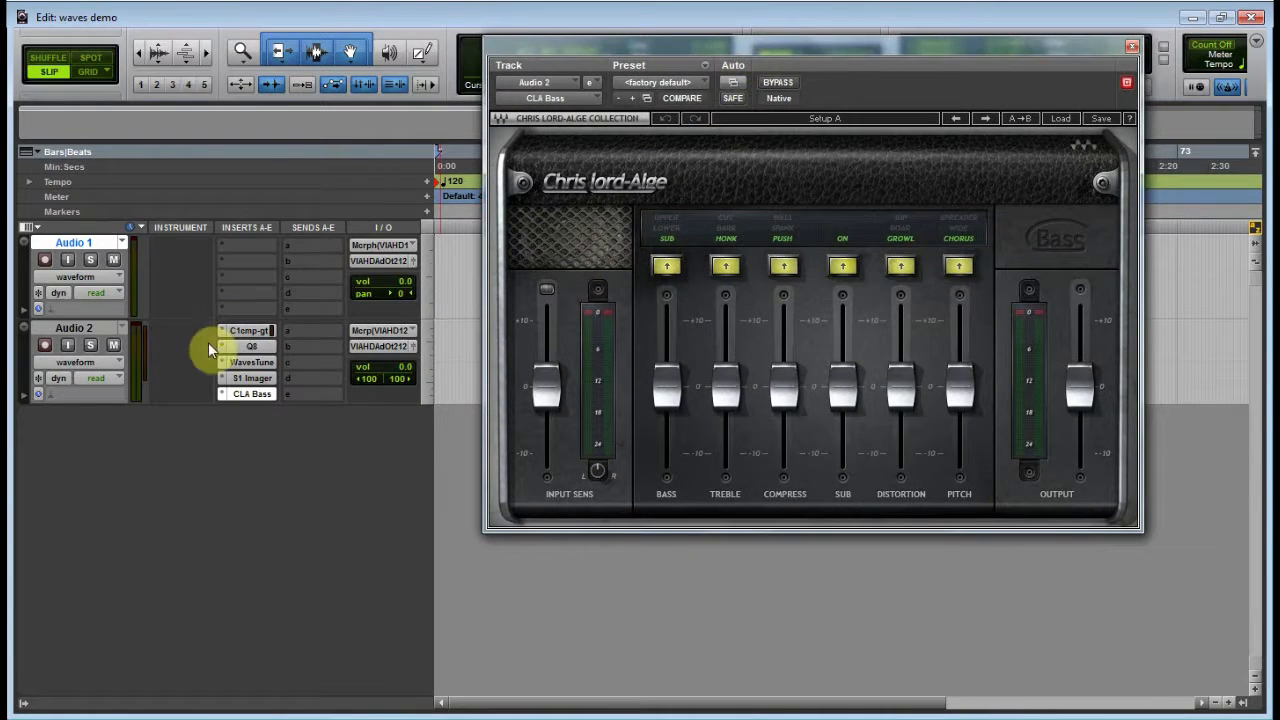
left_click(250, 392)
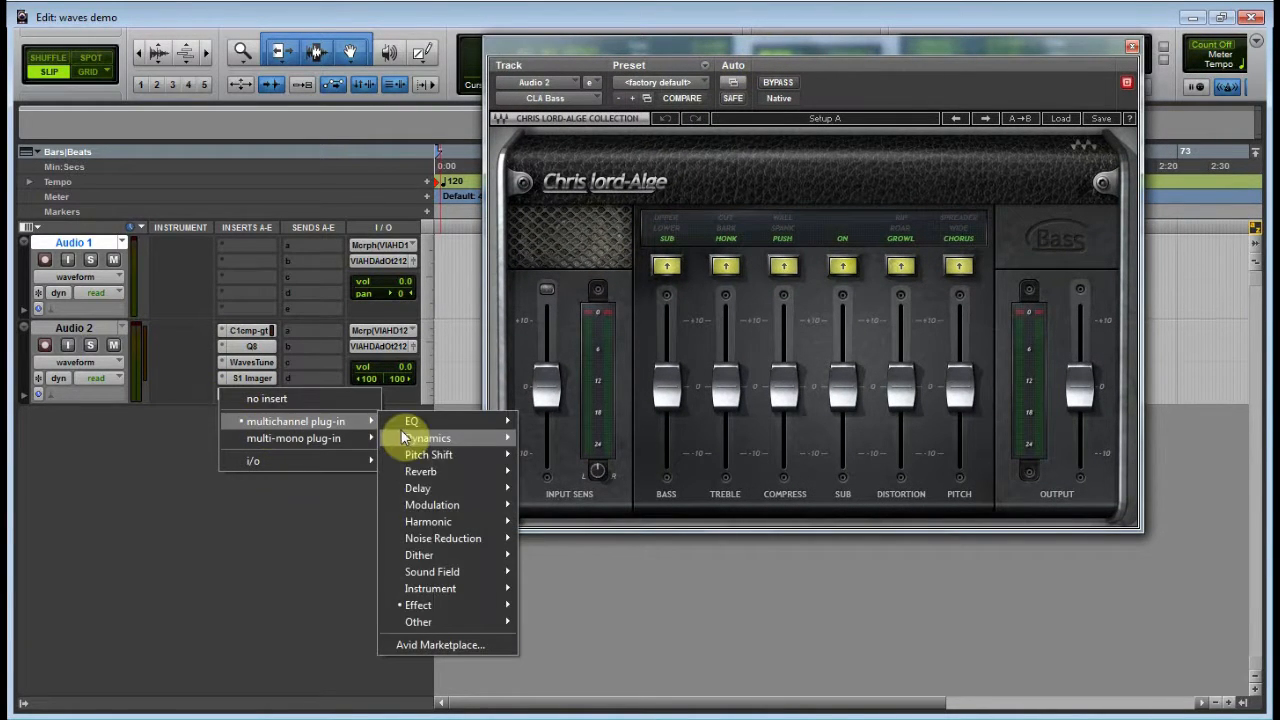
left_click(418, 620)
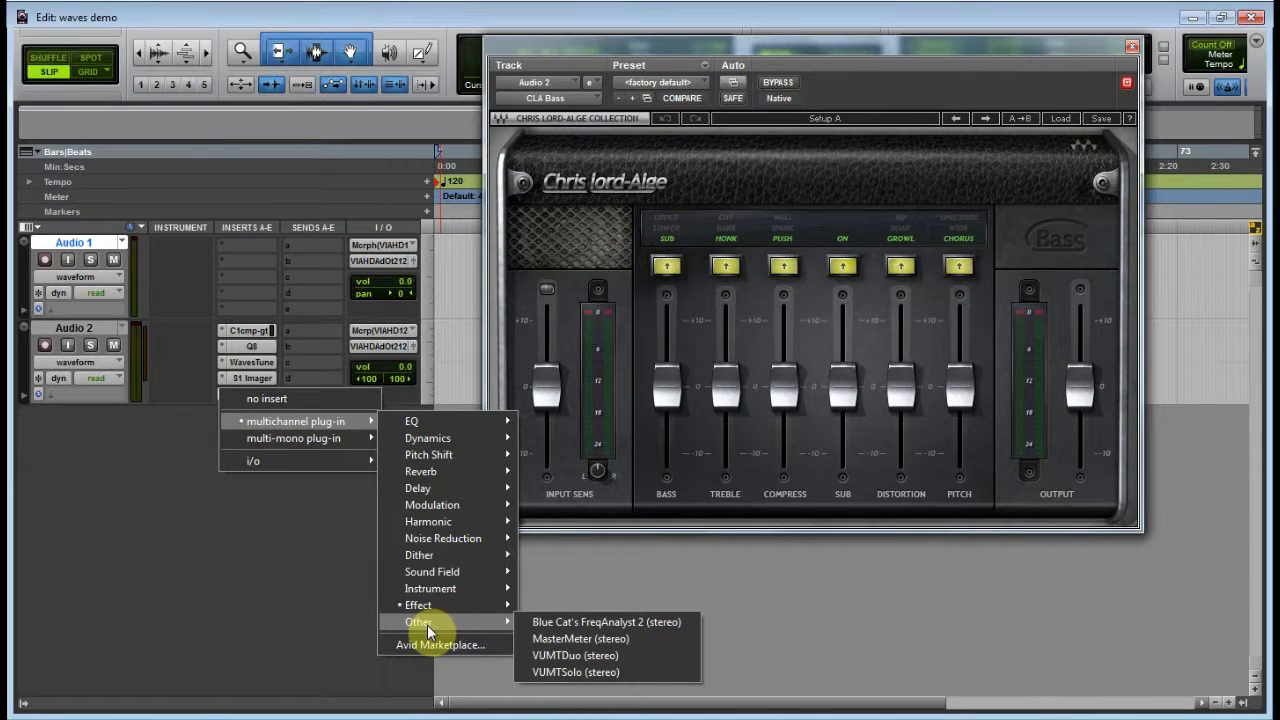
mouse_move(418, 604)
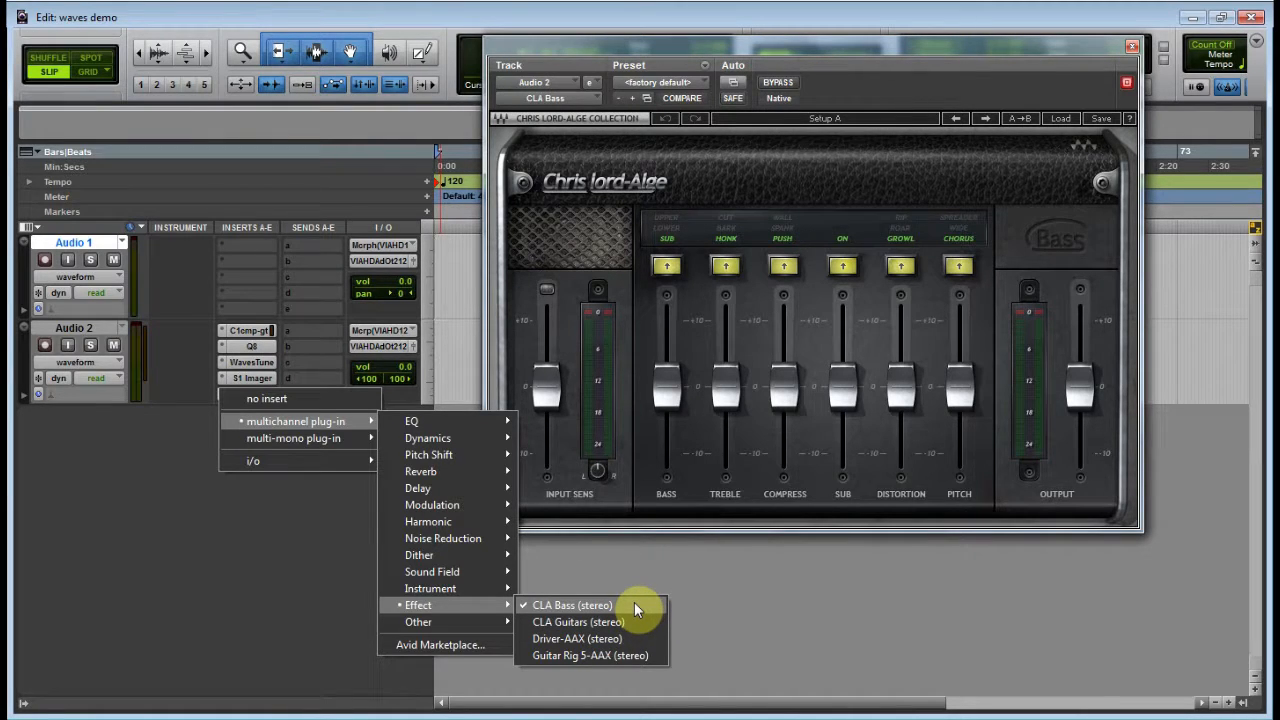
left_click(572, 604)
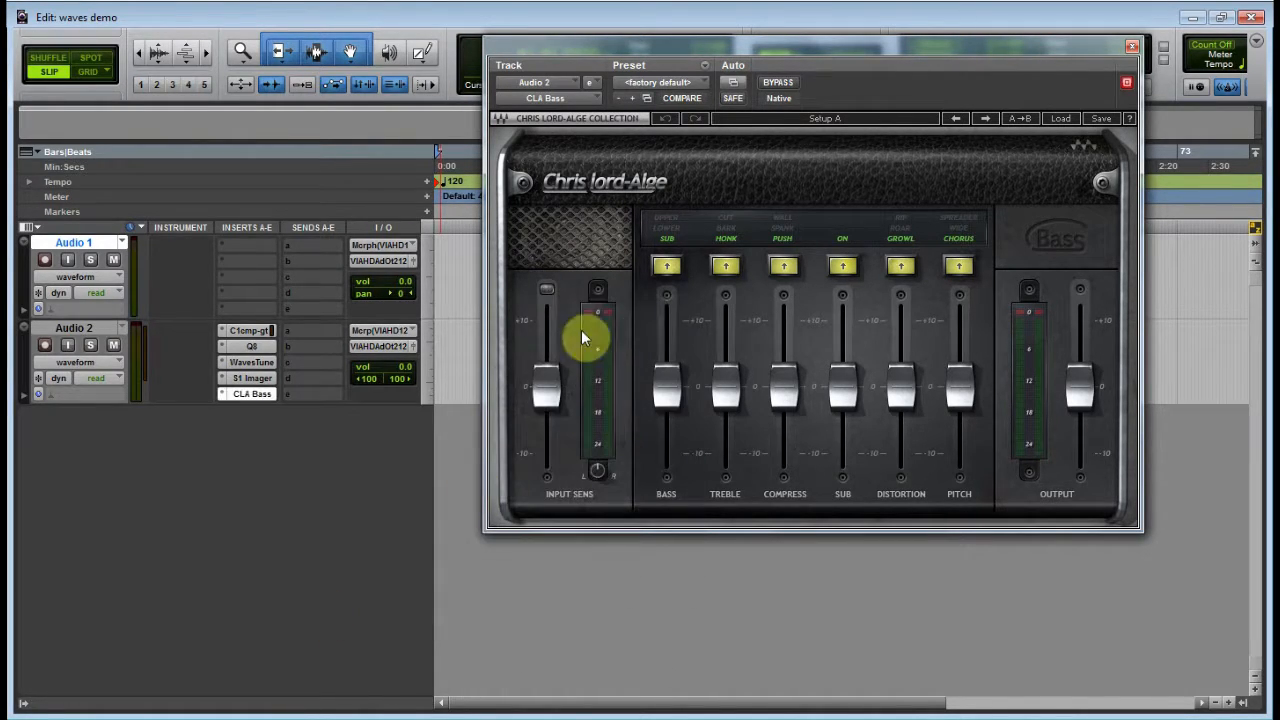
mouse_move(738, 344)
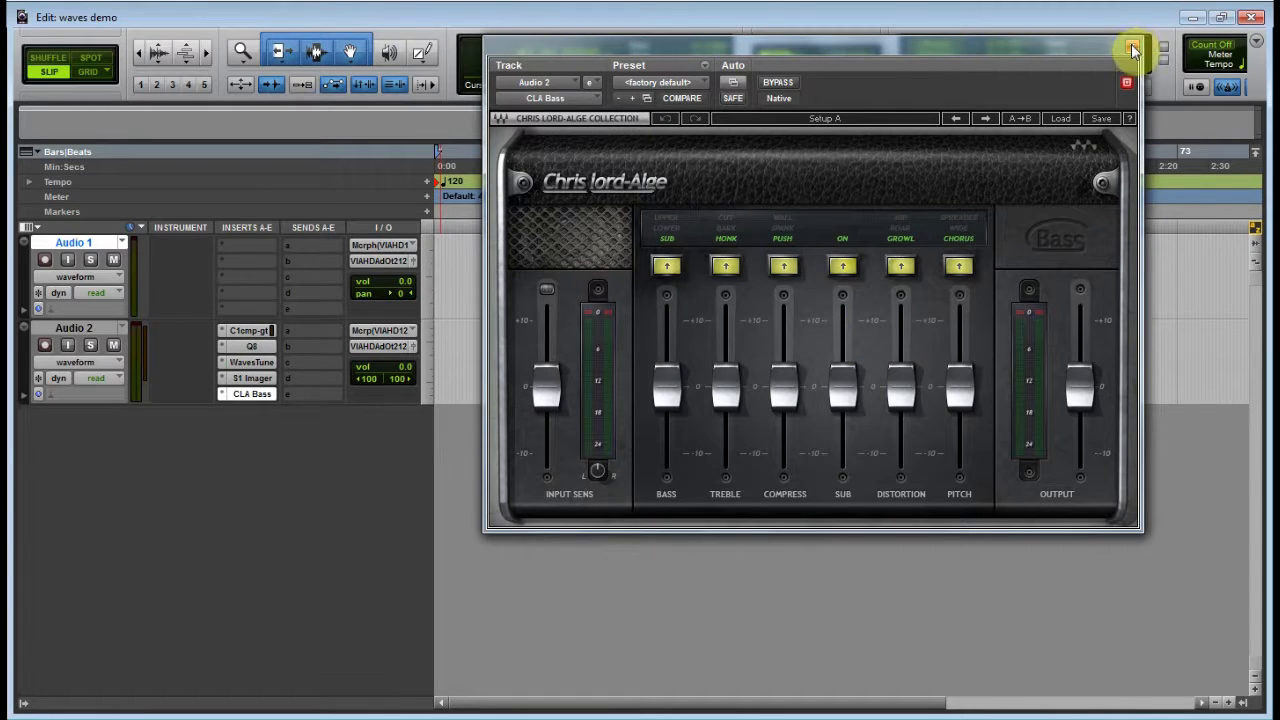
left_click(1128, 84)
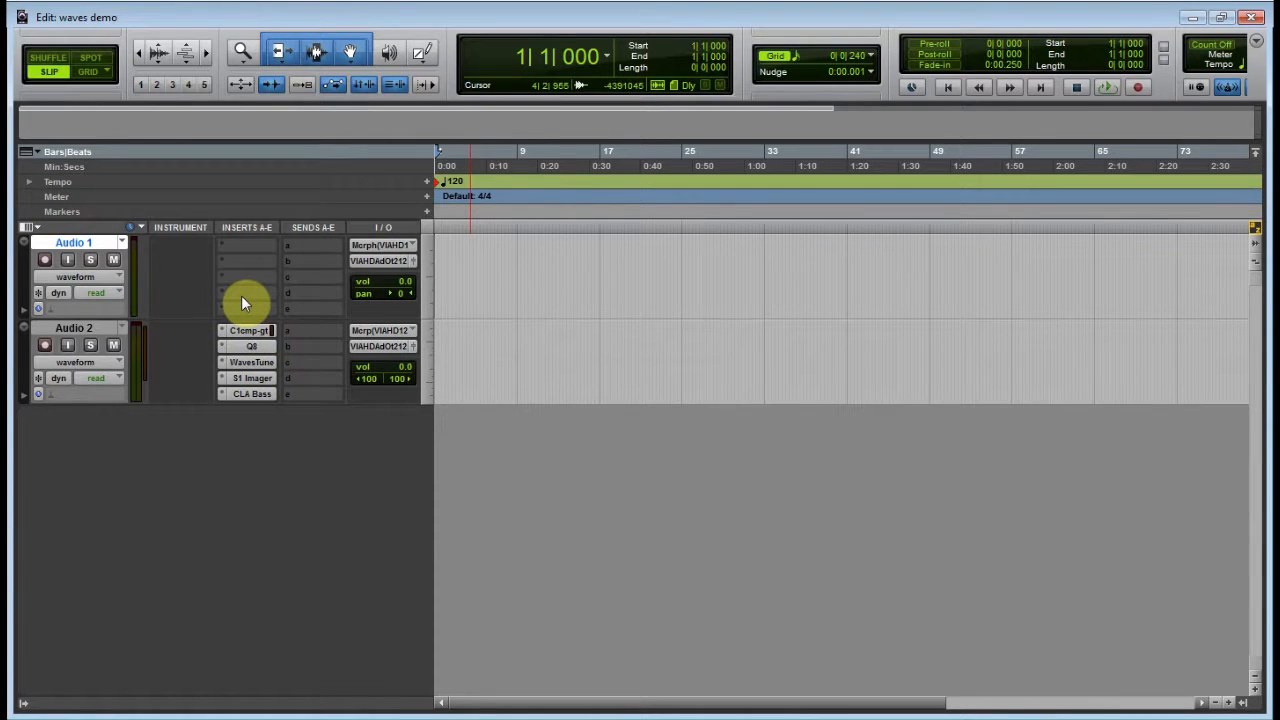
mouse_move(256, 250)
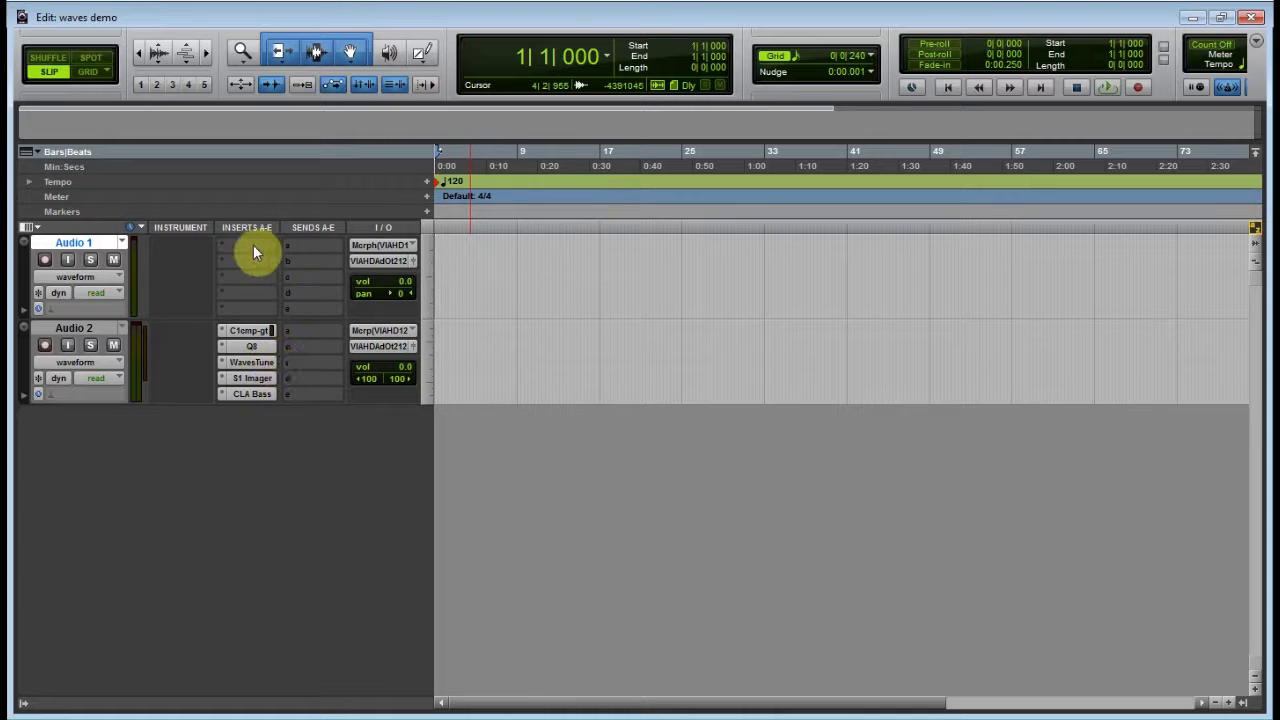
Load the Waves IR-L mono reverb on Audio 1's first insert and close its window
left_click(248, 244)
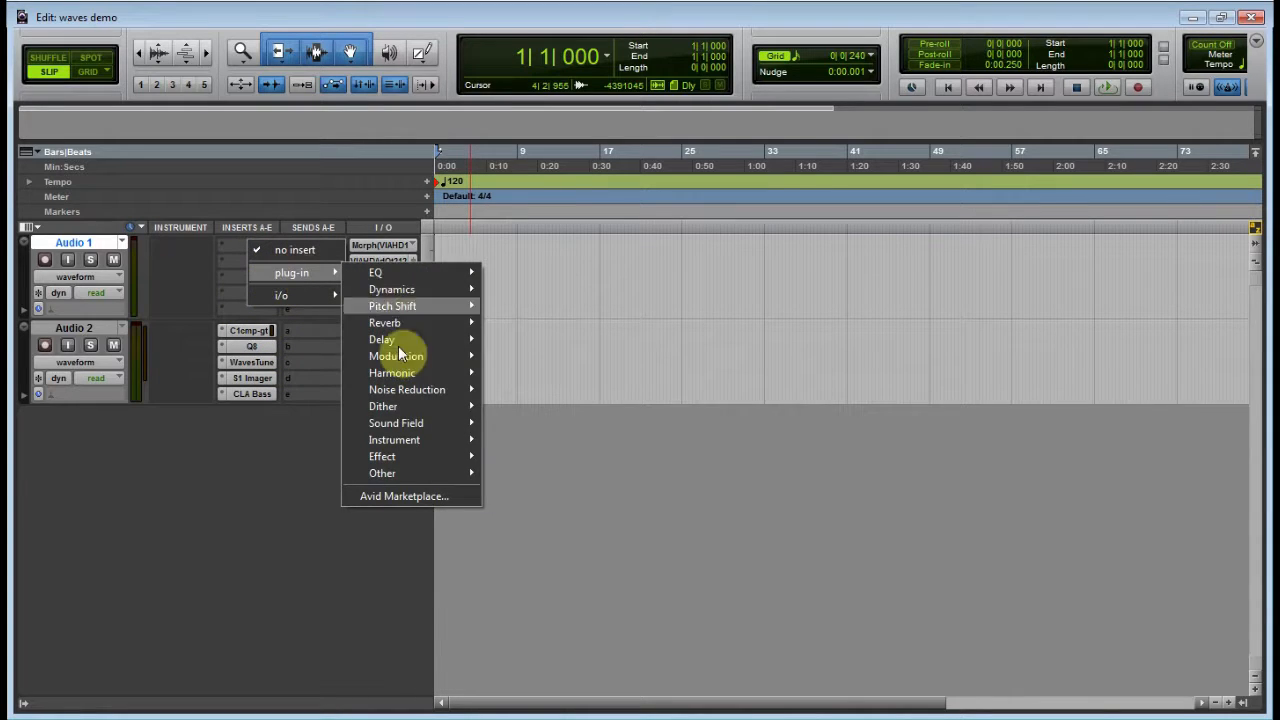
mouse_move(384, 322)
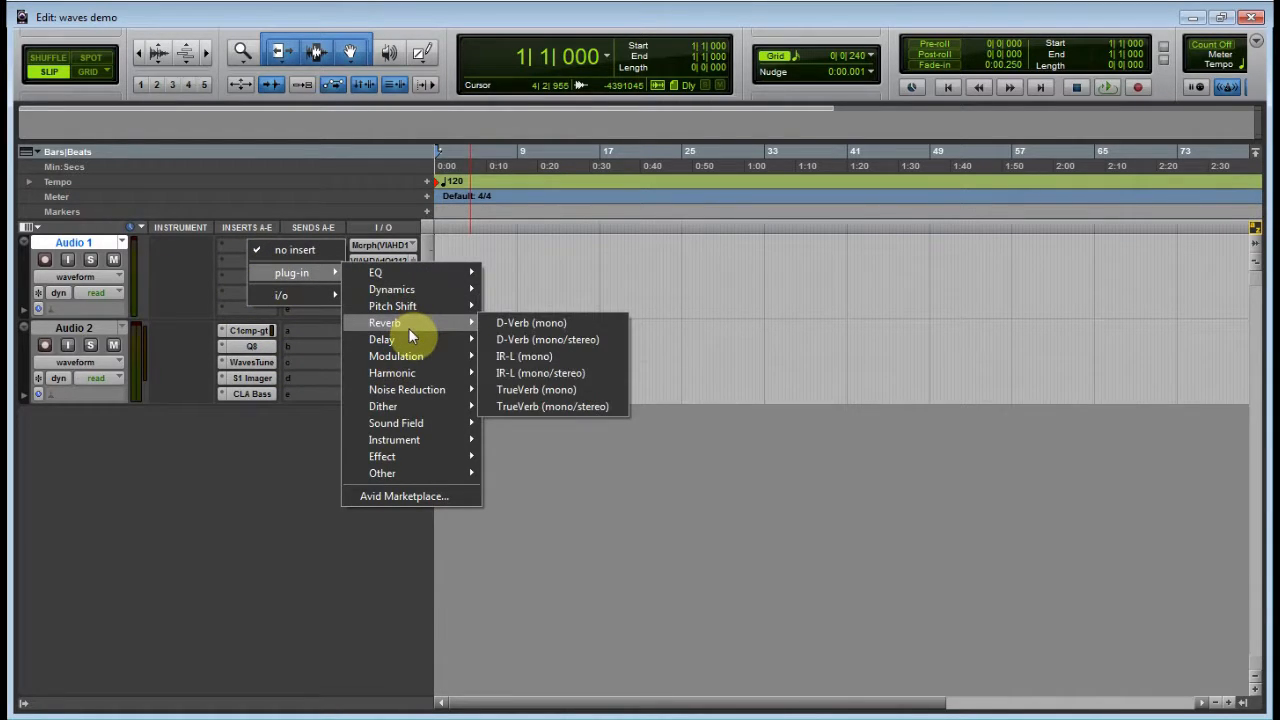
mouse_move(524, 356)
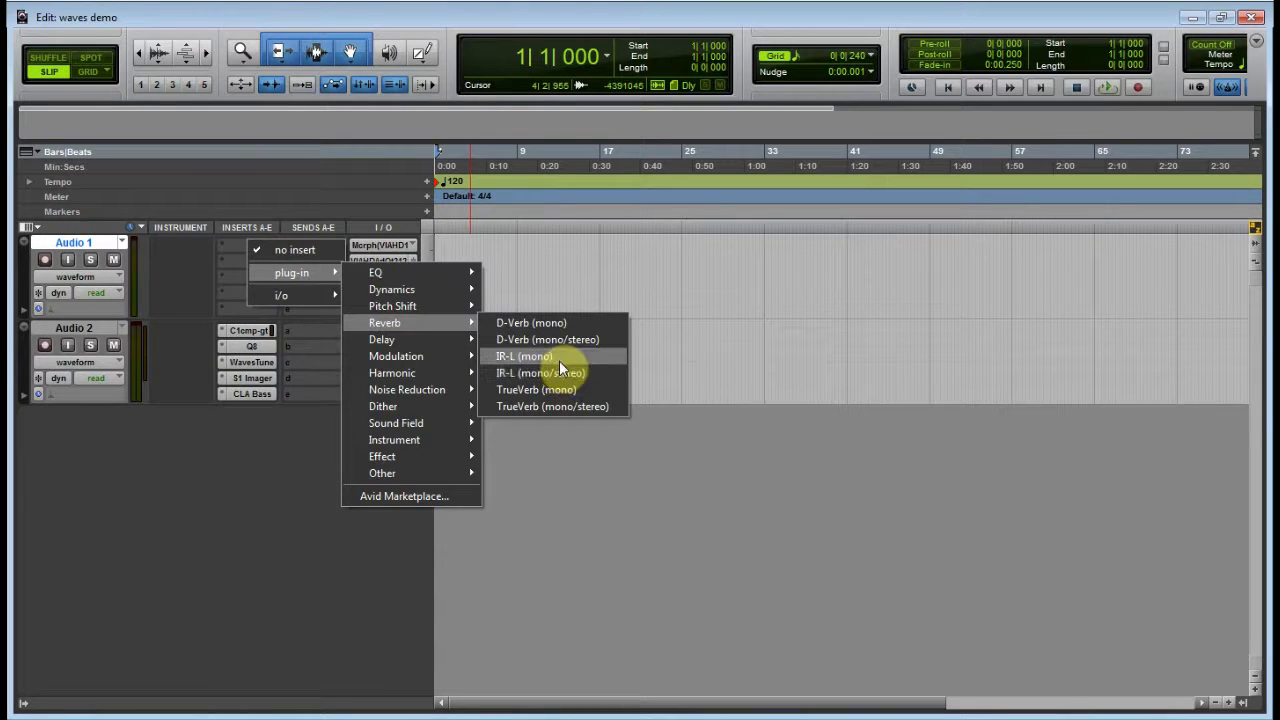
left_click(524, 356)
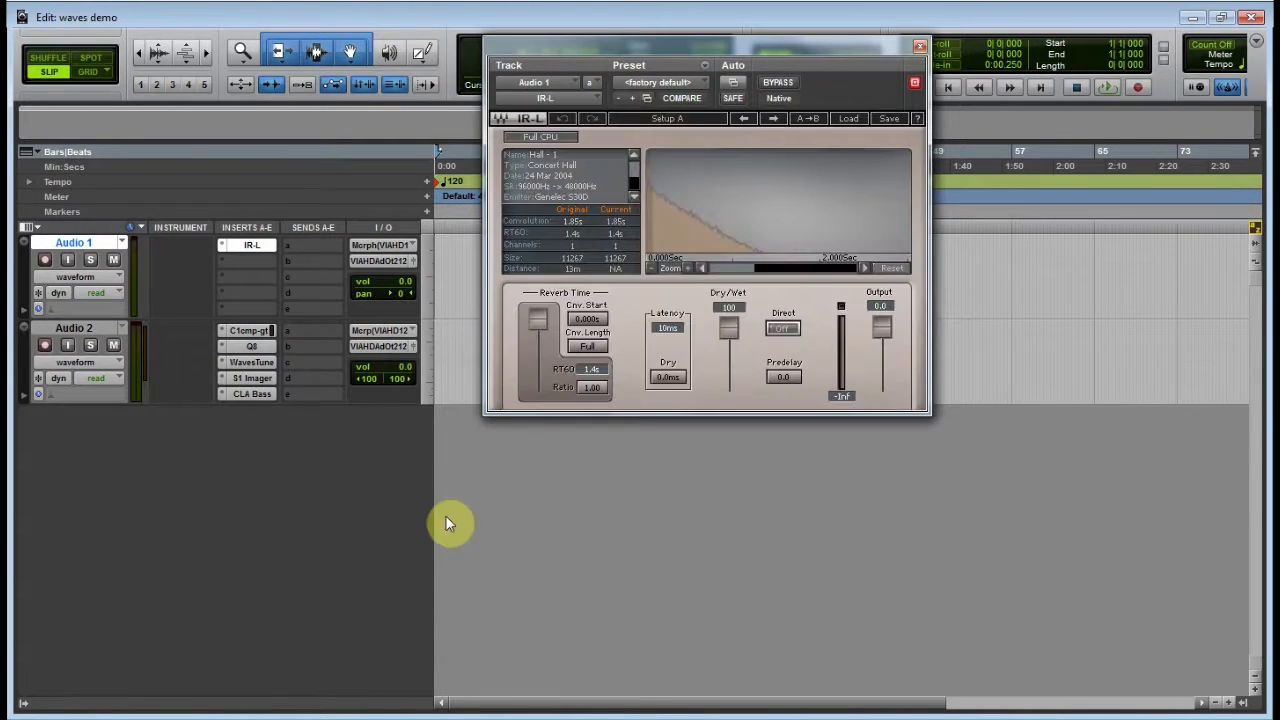
mouse_move(696, 148)
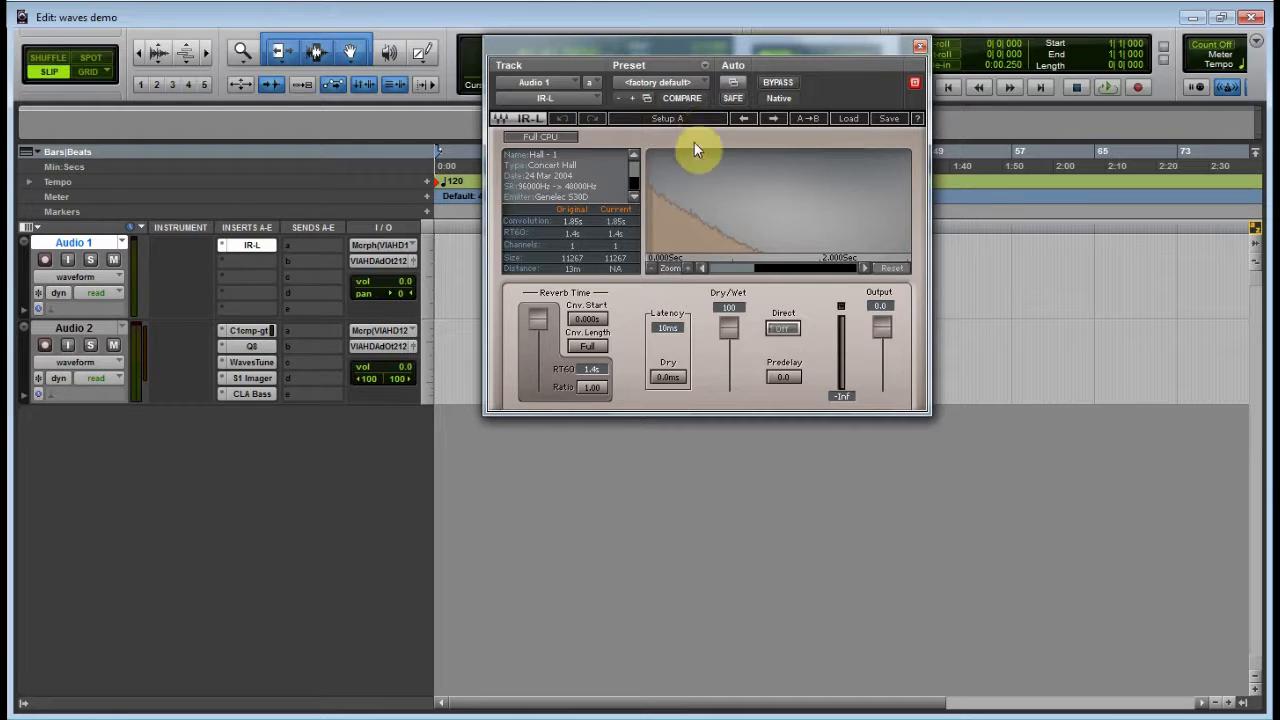
mouse_move(744, 224)
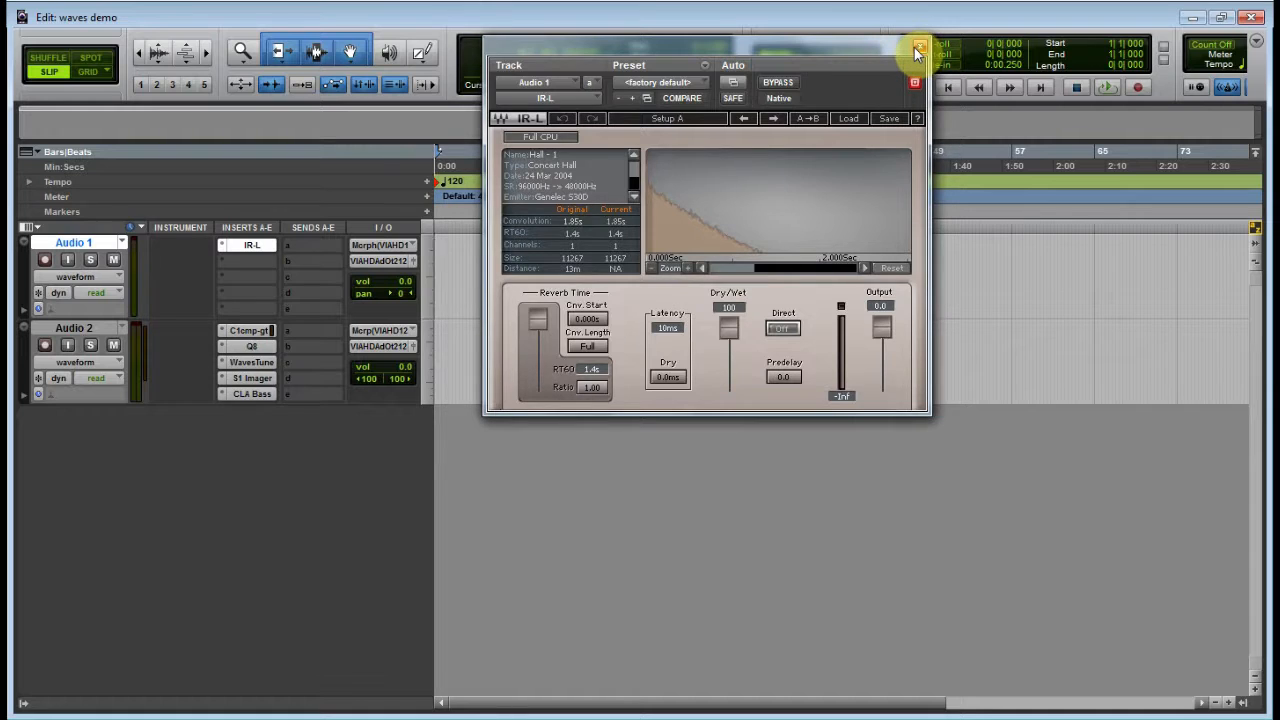
mouse_move(918, 52)
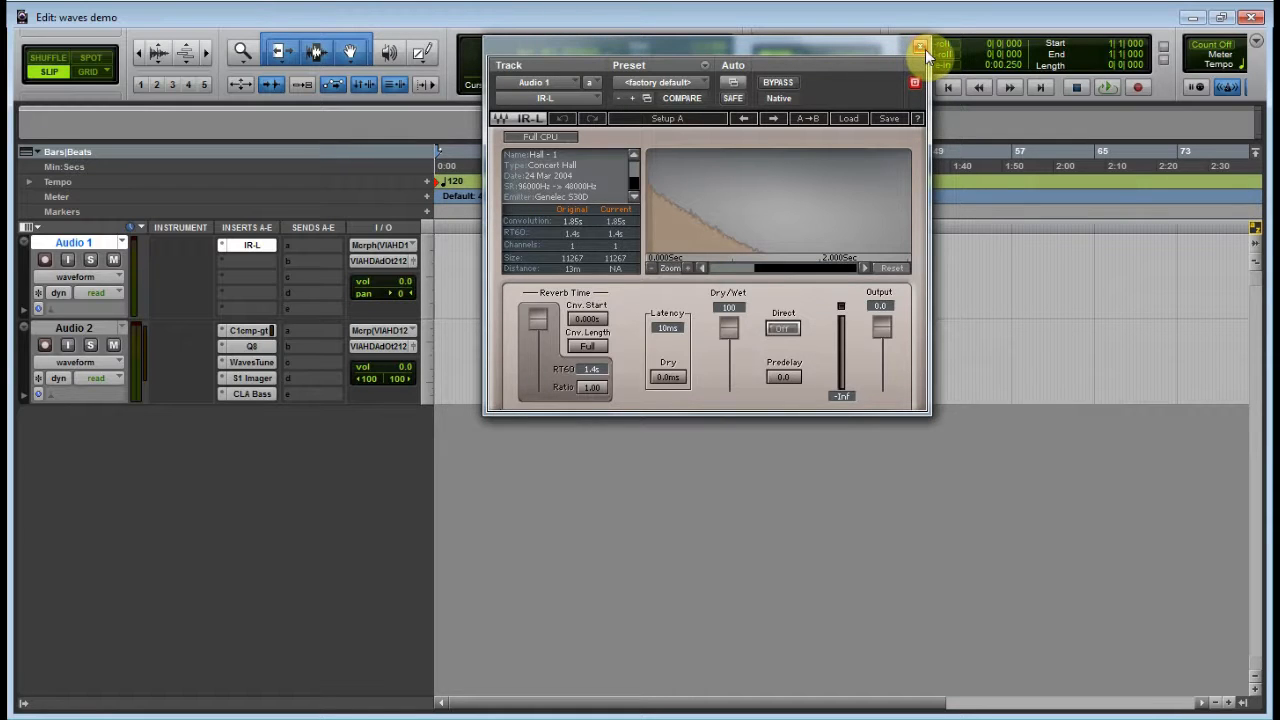
mouse_move(784, 188)
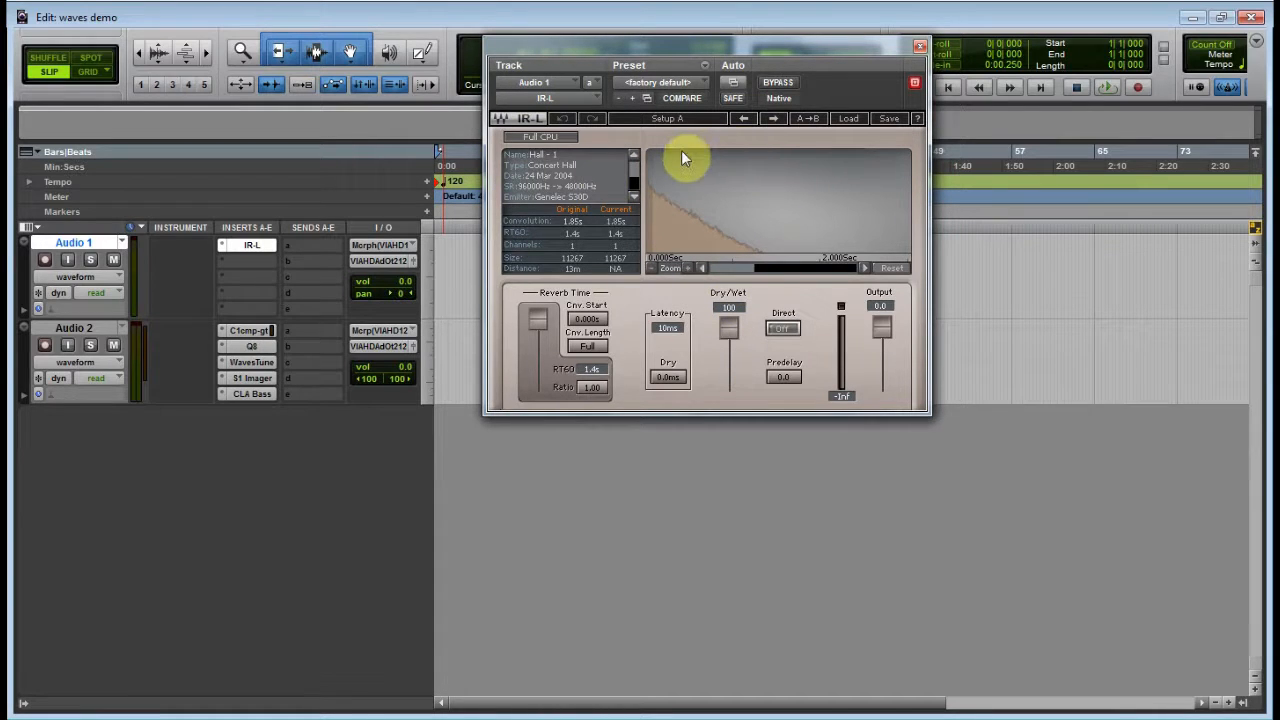
mouse_move(944, 68)
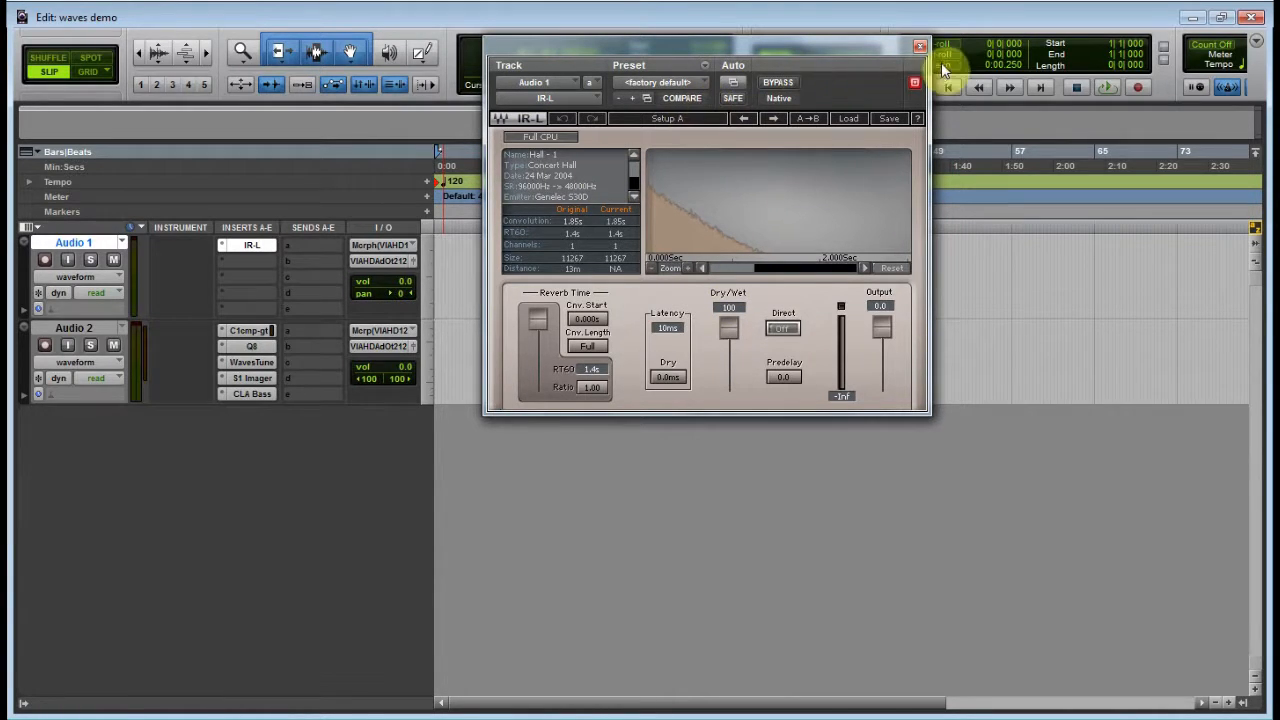
mouse_move(920, 50)
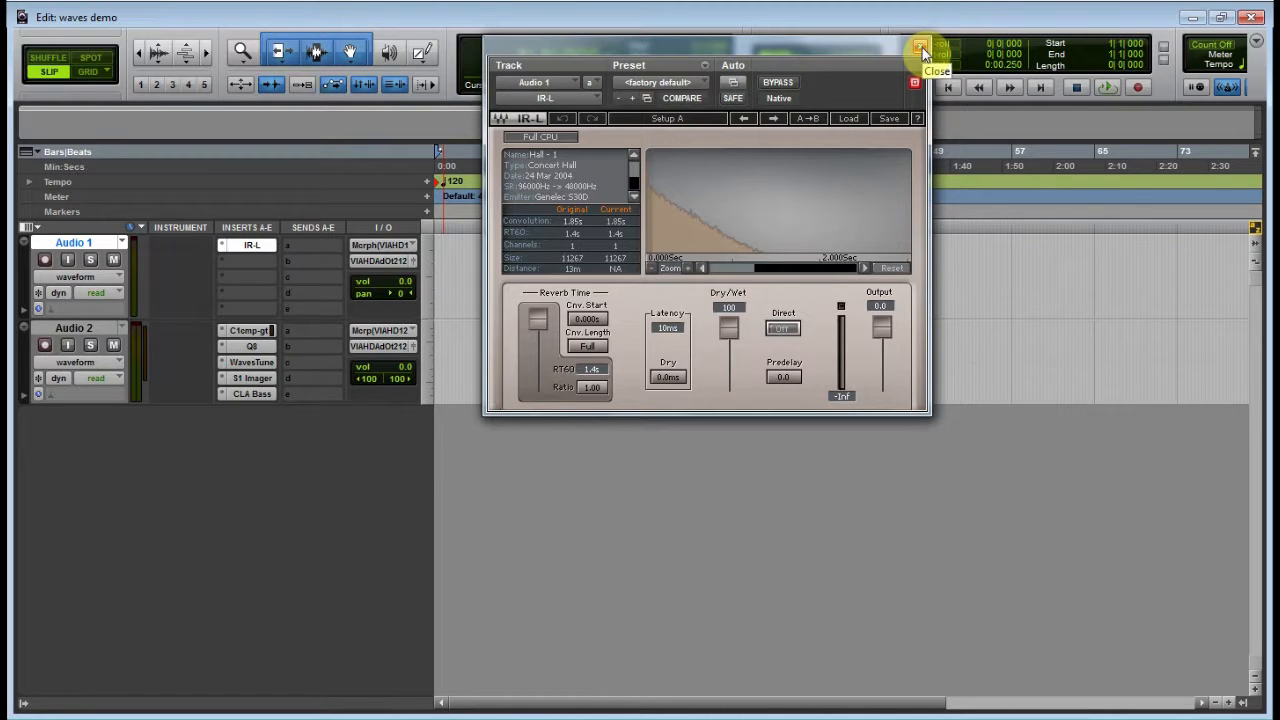
left_click(912, 82)
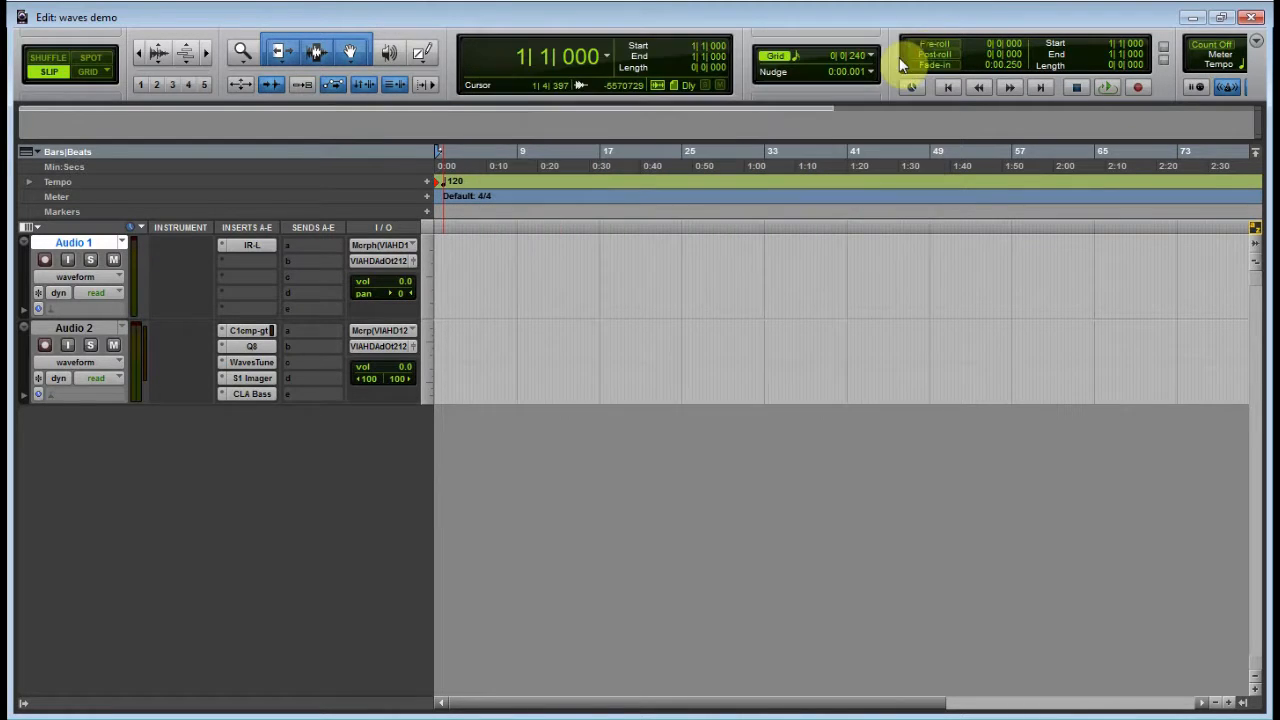
Swap IR-L for TrueVerb on Audio 1 and reshape the reverb tail's length and level on the Time Response graph
left_click(252, 244)
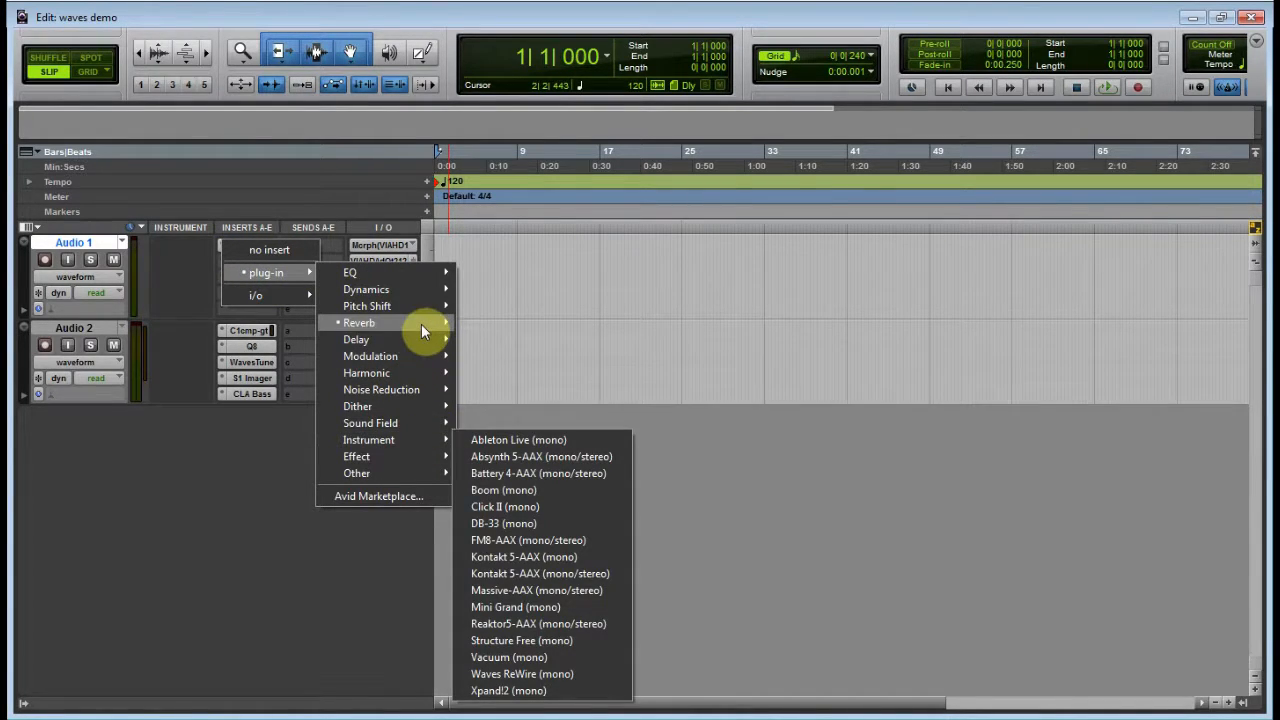
left_click(510, 388)
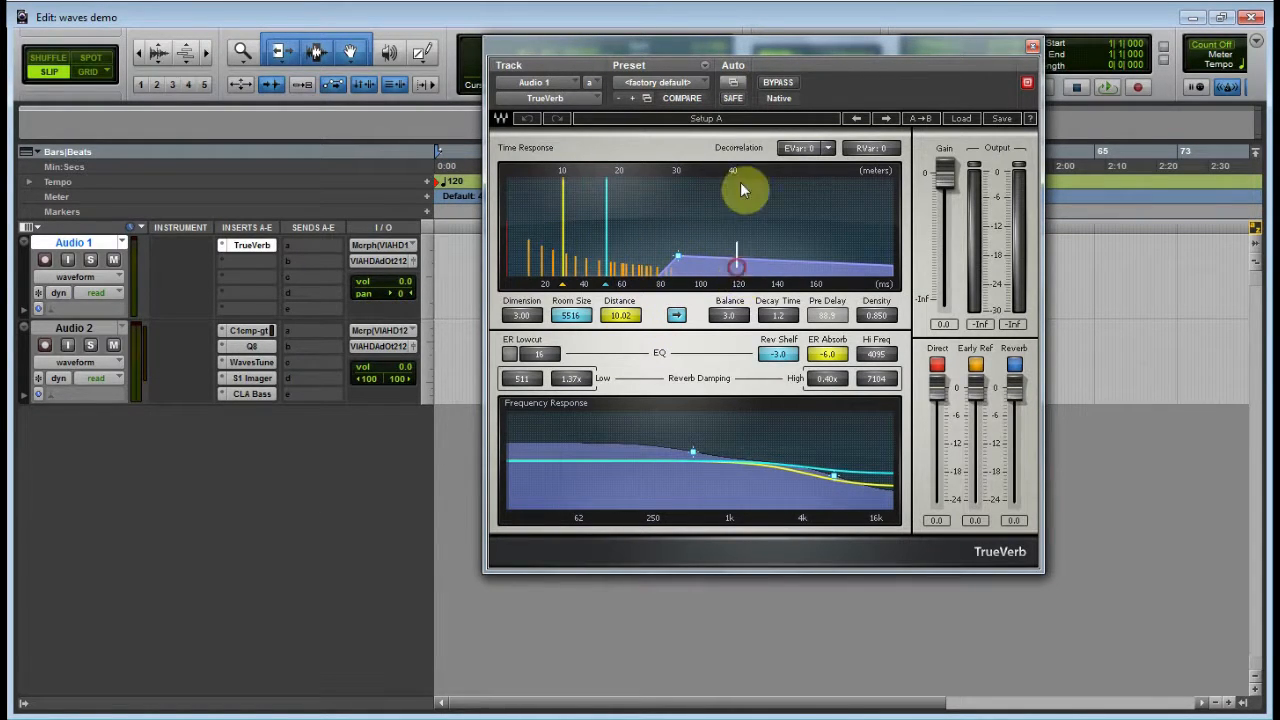
left_click_drag(736, 264, 678, 214)
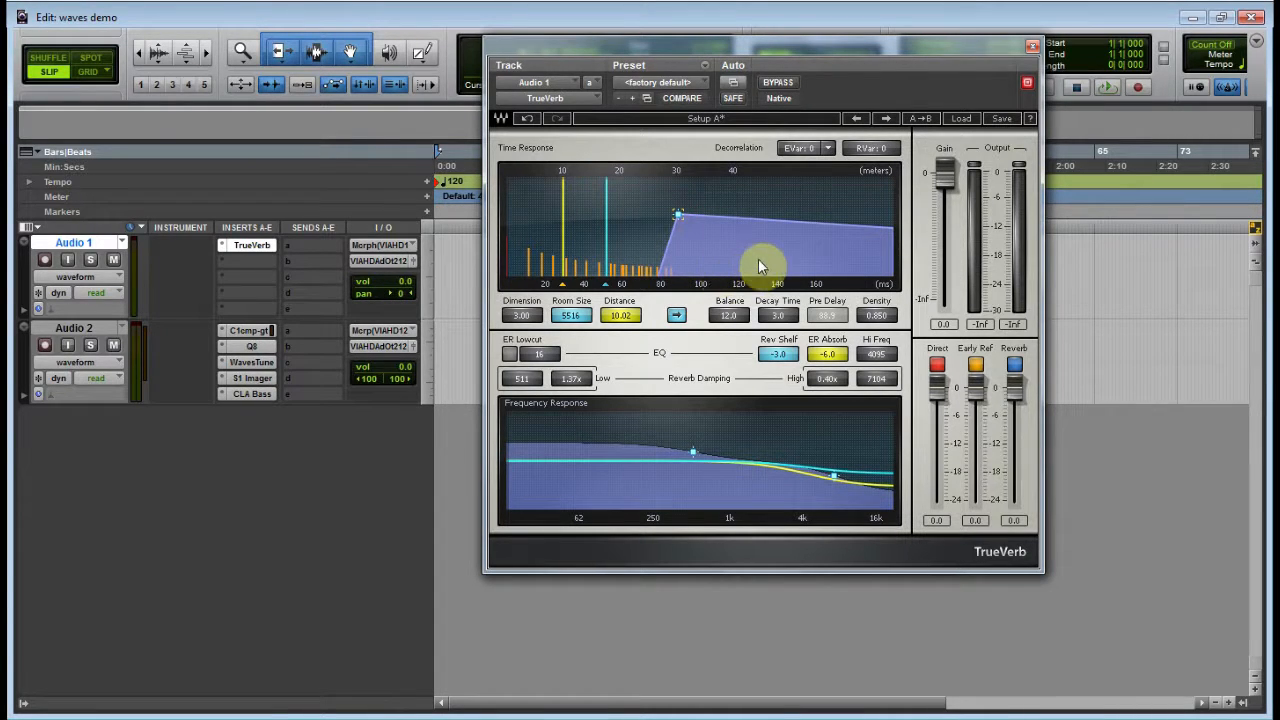
mouse_move(750, 264)
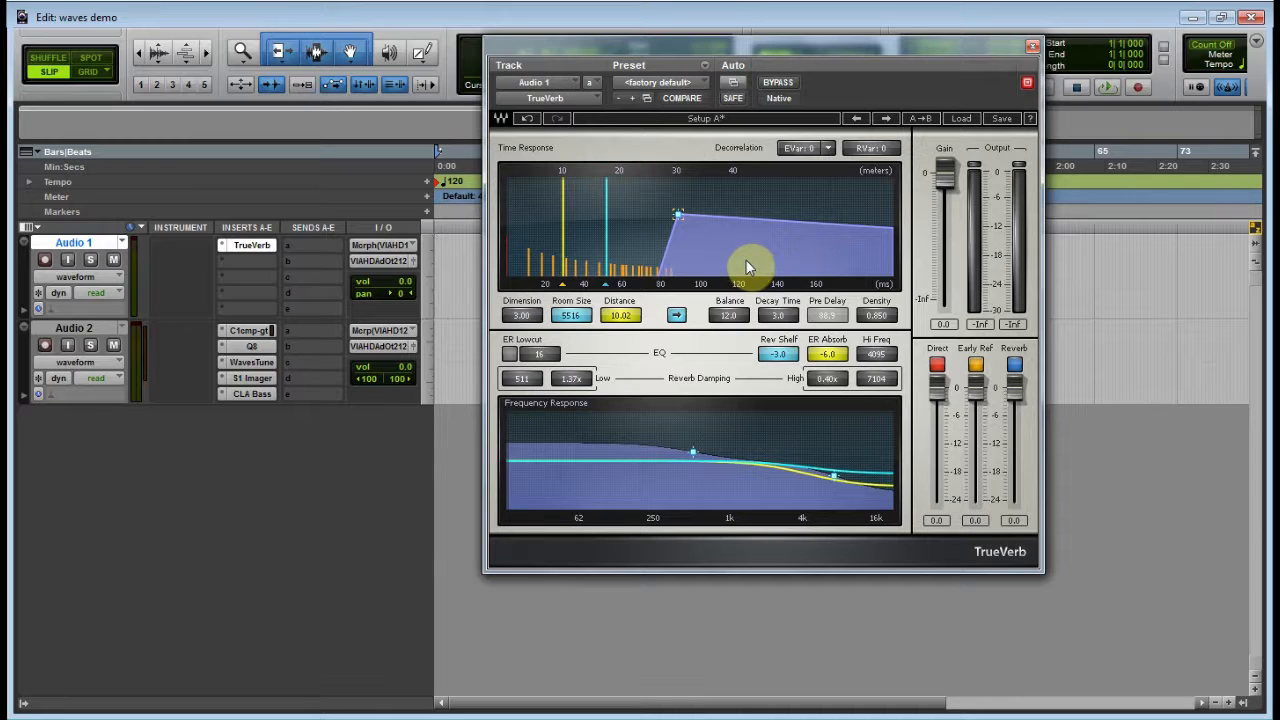
mouse_move(860, 248)
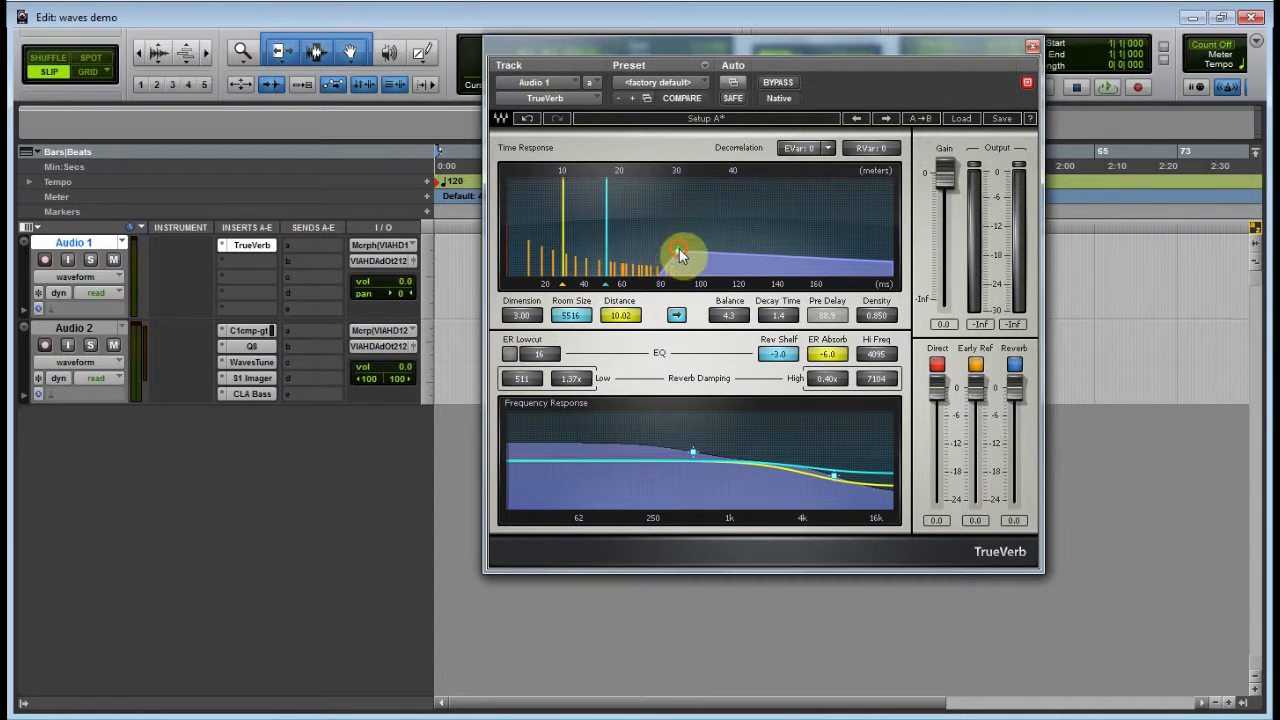
left_click_drag(680, 256, 870, 244)
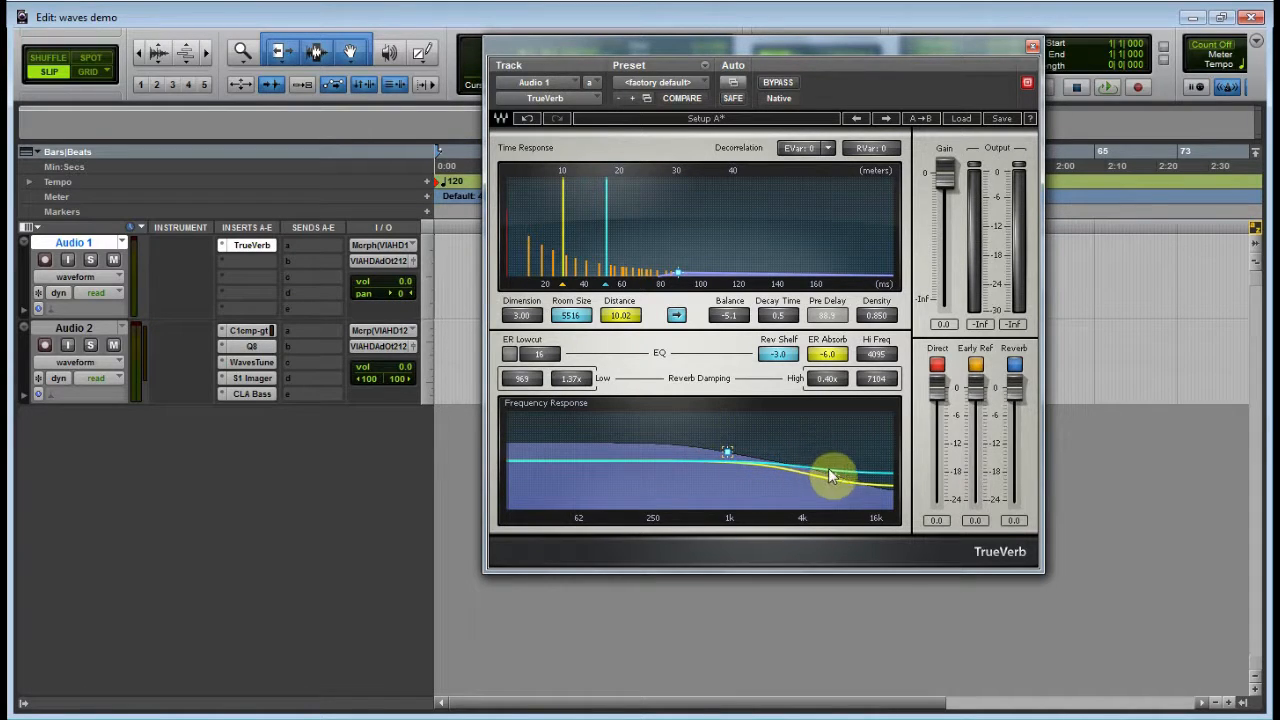
Reshape TrueVerb's Frequency Response curve, adjusting the high and low reverb damping points
left_click_drag(830, 476, 816, 468)
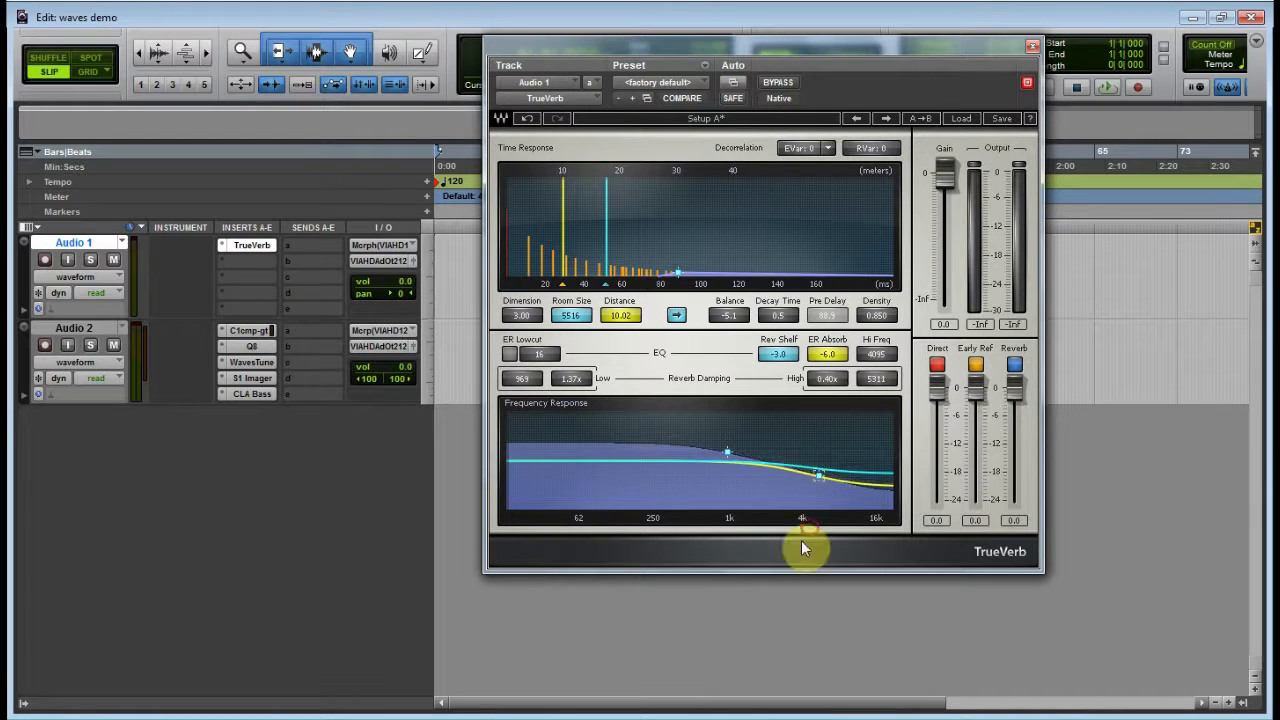
mouse_move(700, 572)
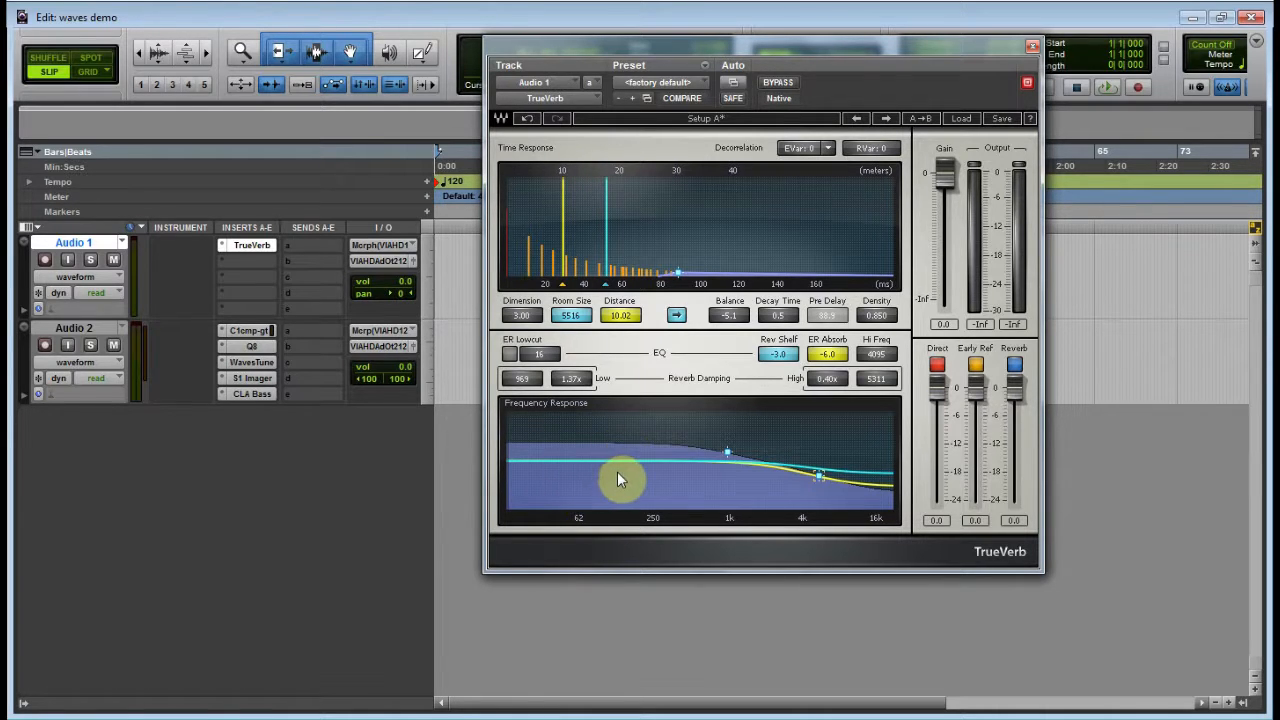
mouse_move(708, 488)
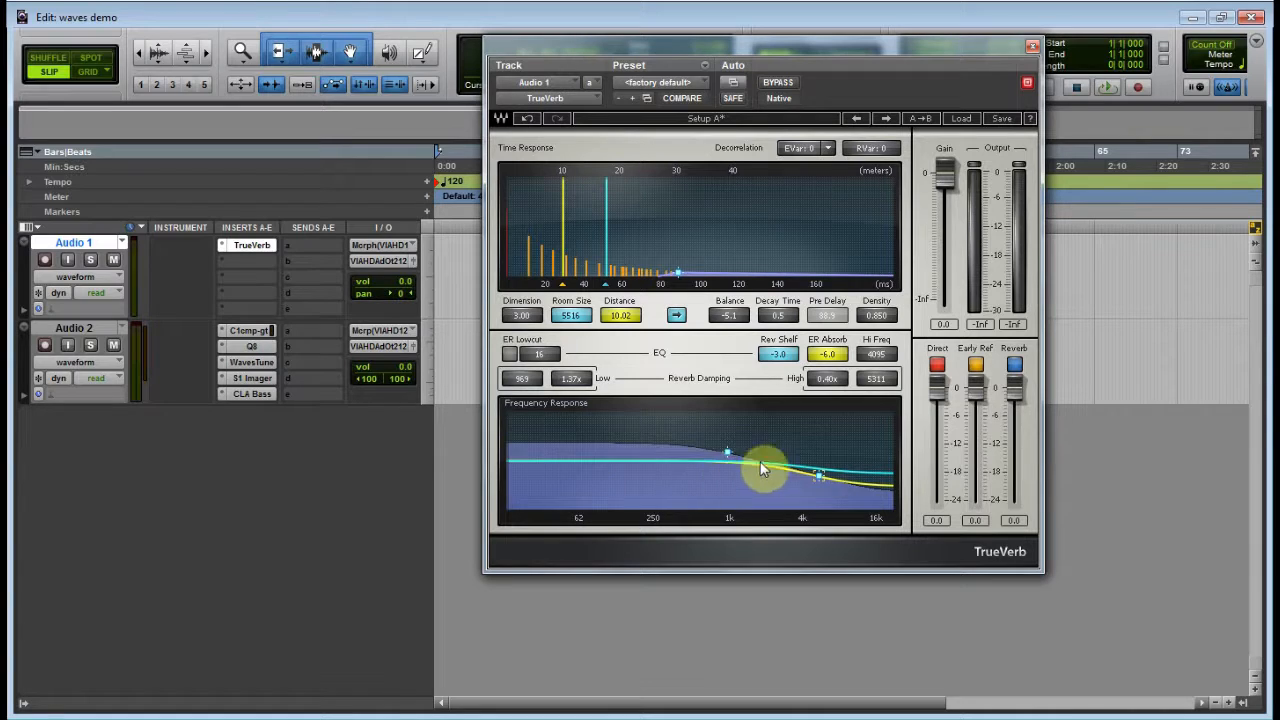
left_click_drag(764, 468, 818, 486)
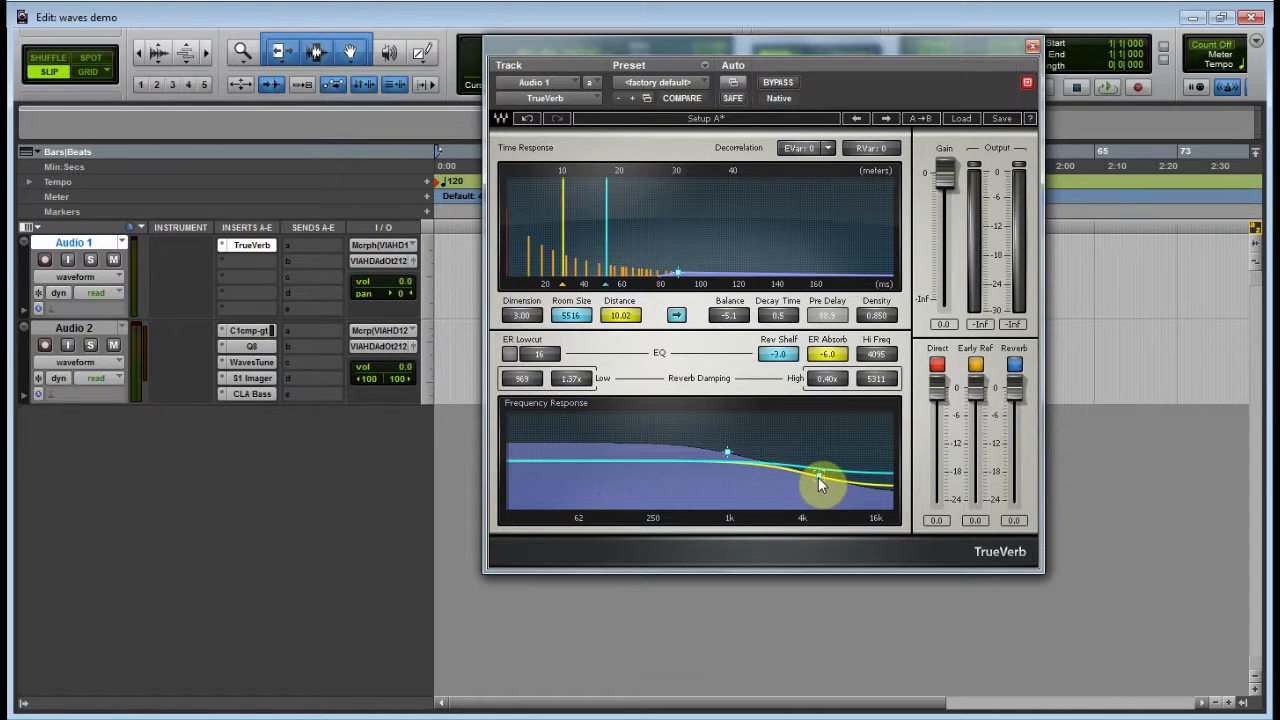
left_click_drag(820, 476, 756, 458)
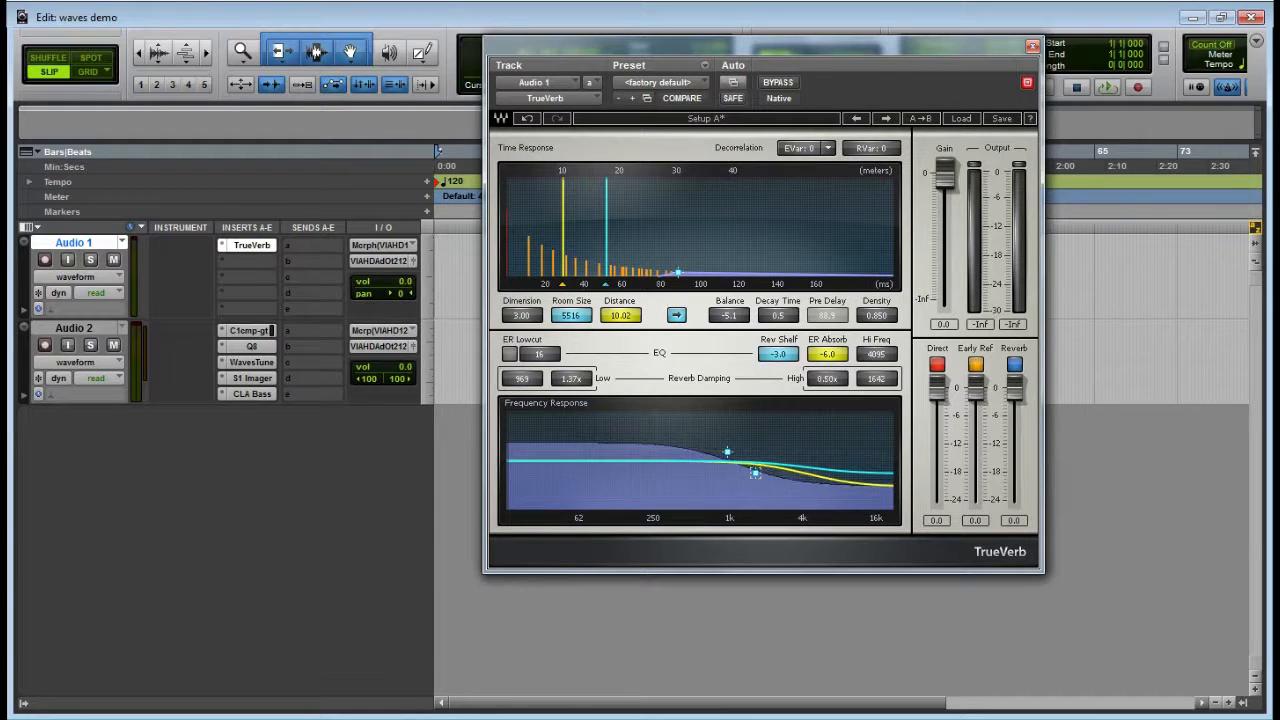
left_click_drag(728, 452, 782, 444)
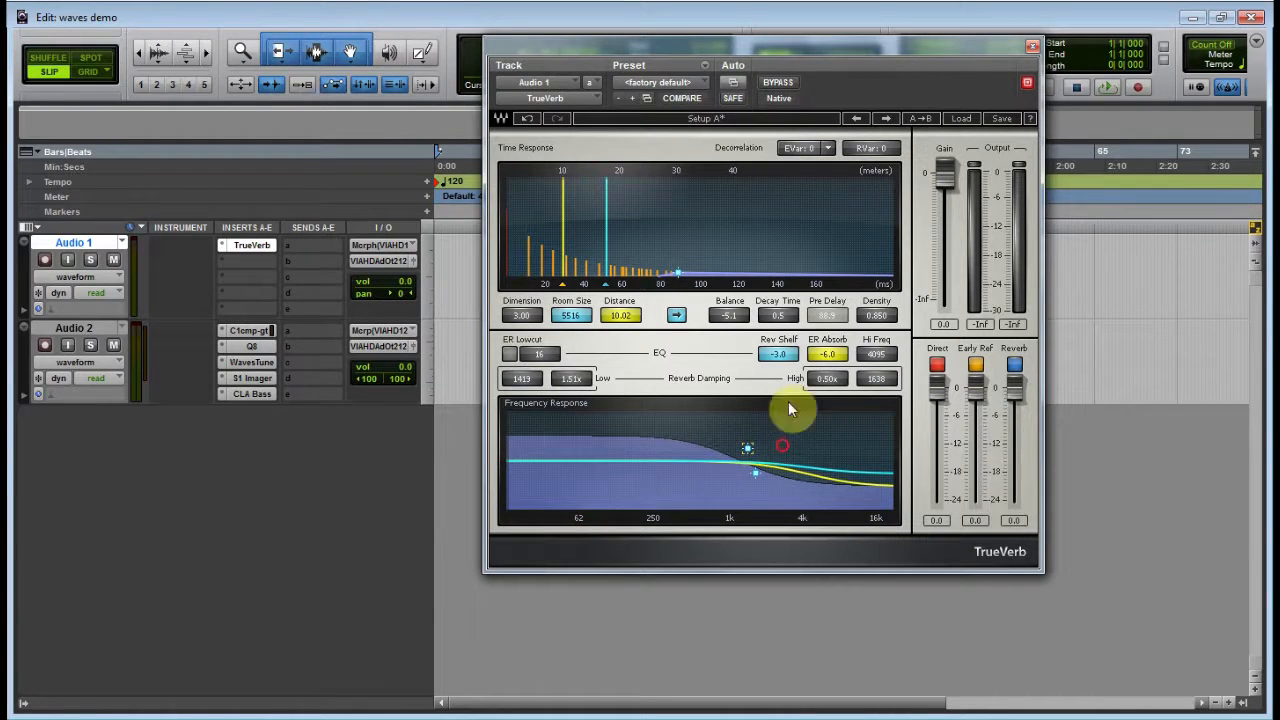
mouse_move(1036, 50)
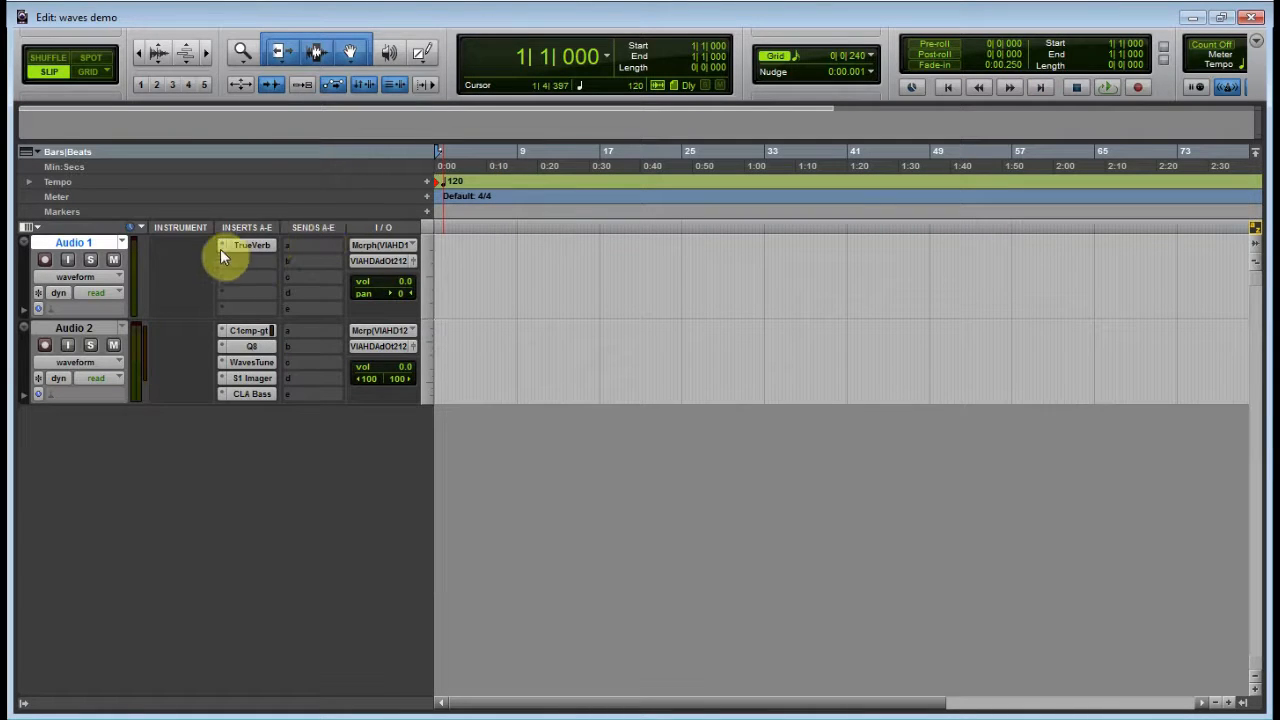
left_click(252, 244)
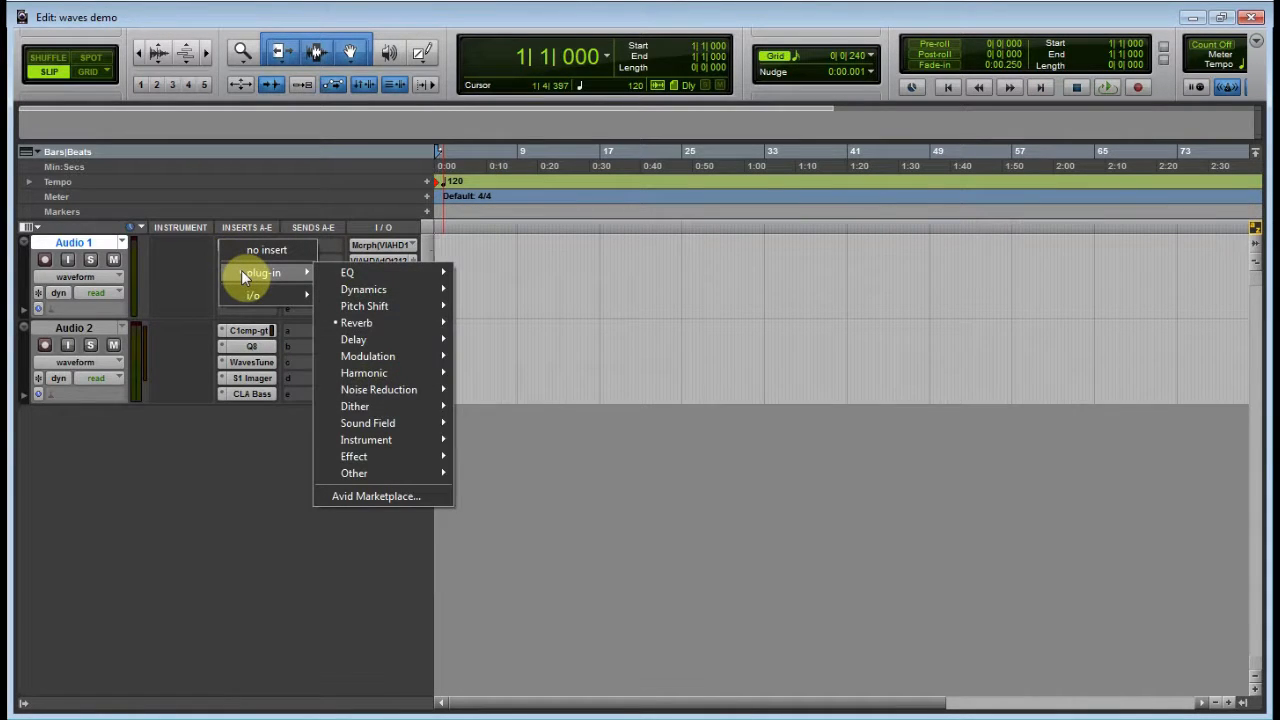
mouse_move(196, 278)
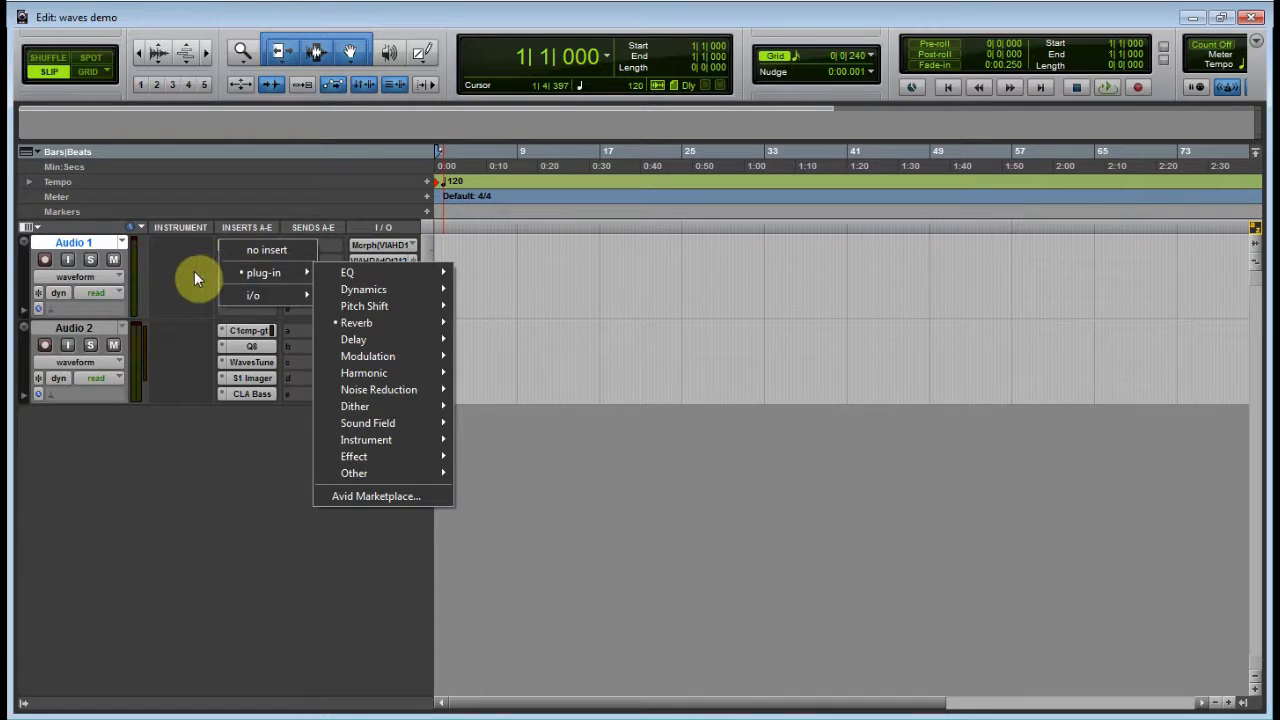
left_click(356, 322)
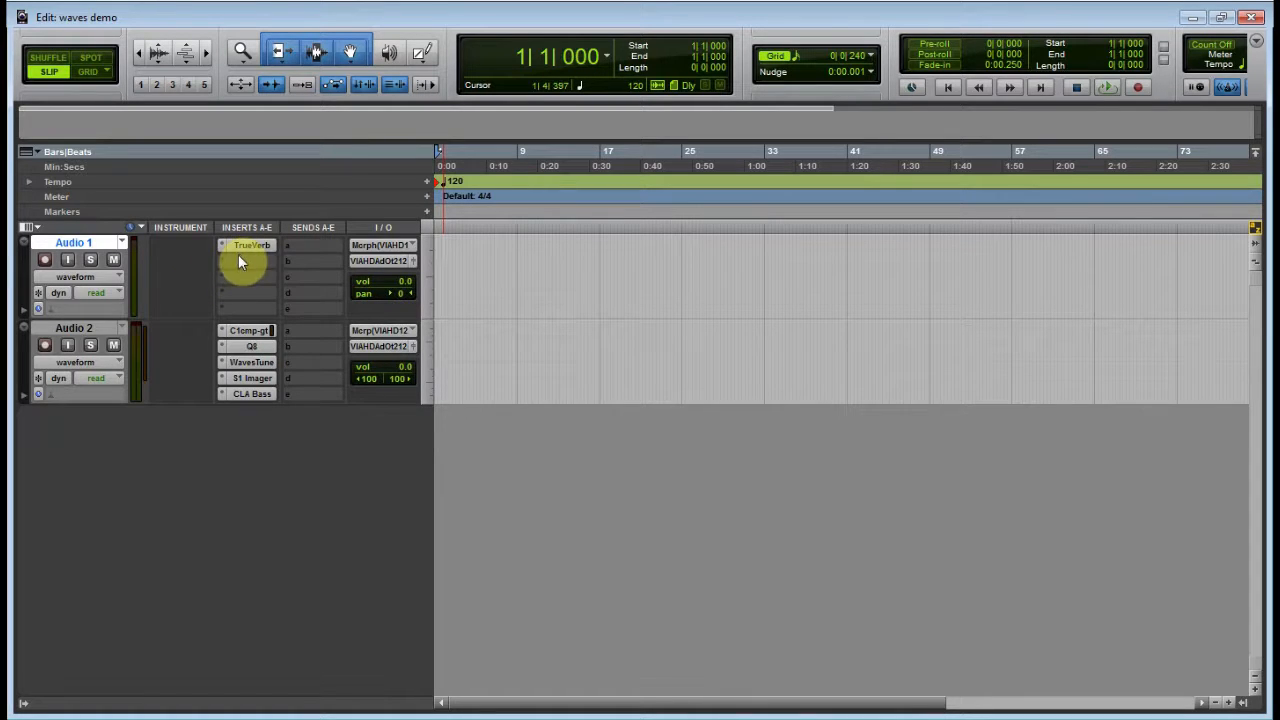
mouse_move(232, 268)
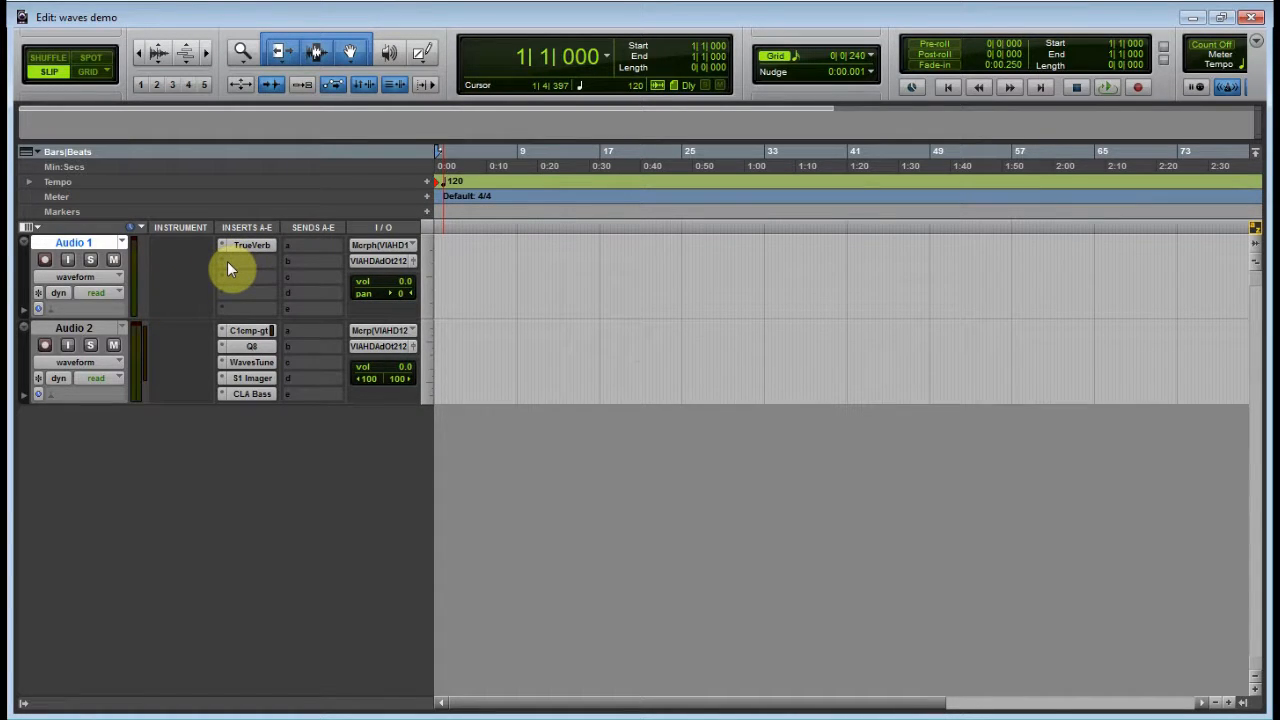